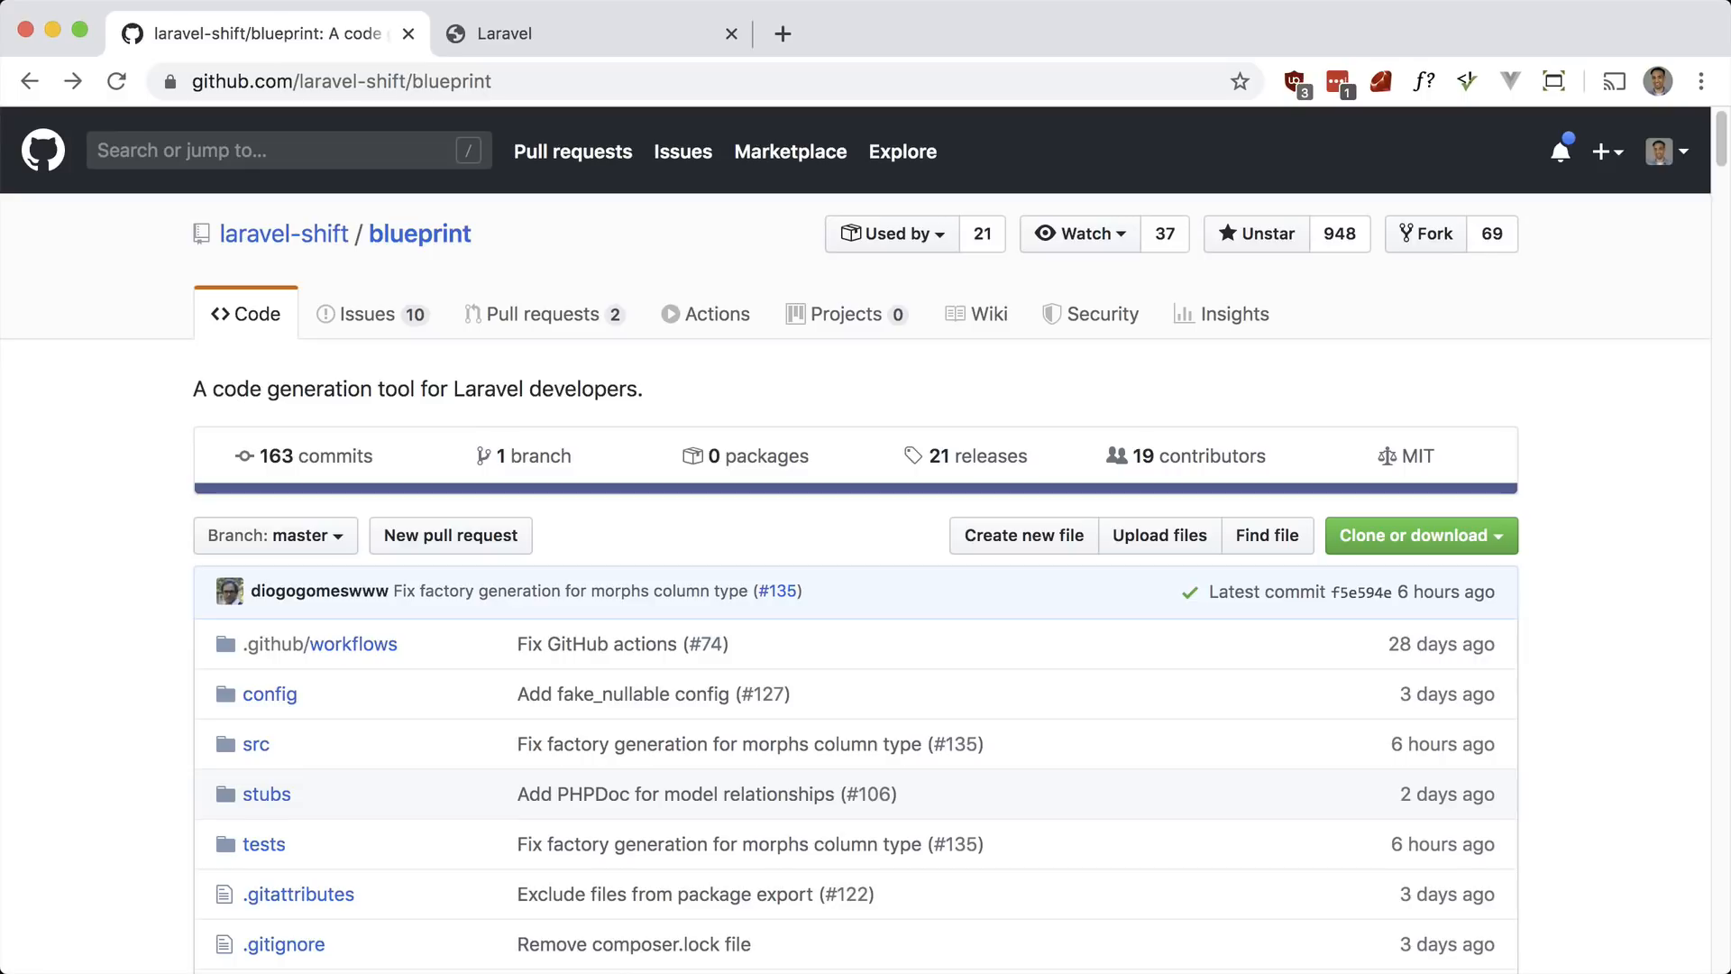
# View the local Laravel site, then scroll the Blueprint README to its Installation section
pyautogui.click(592, 33)
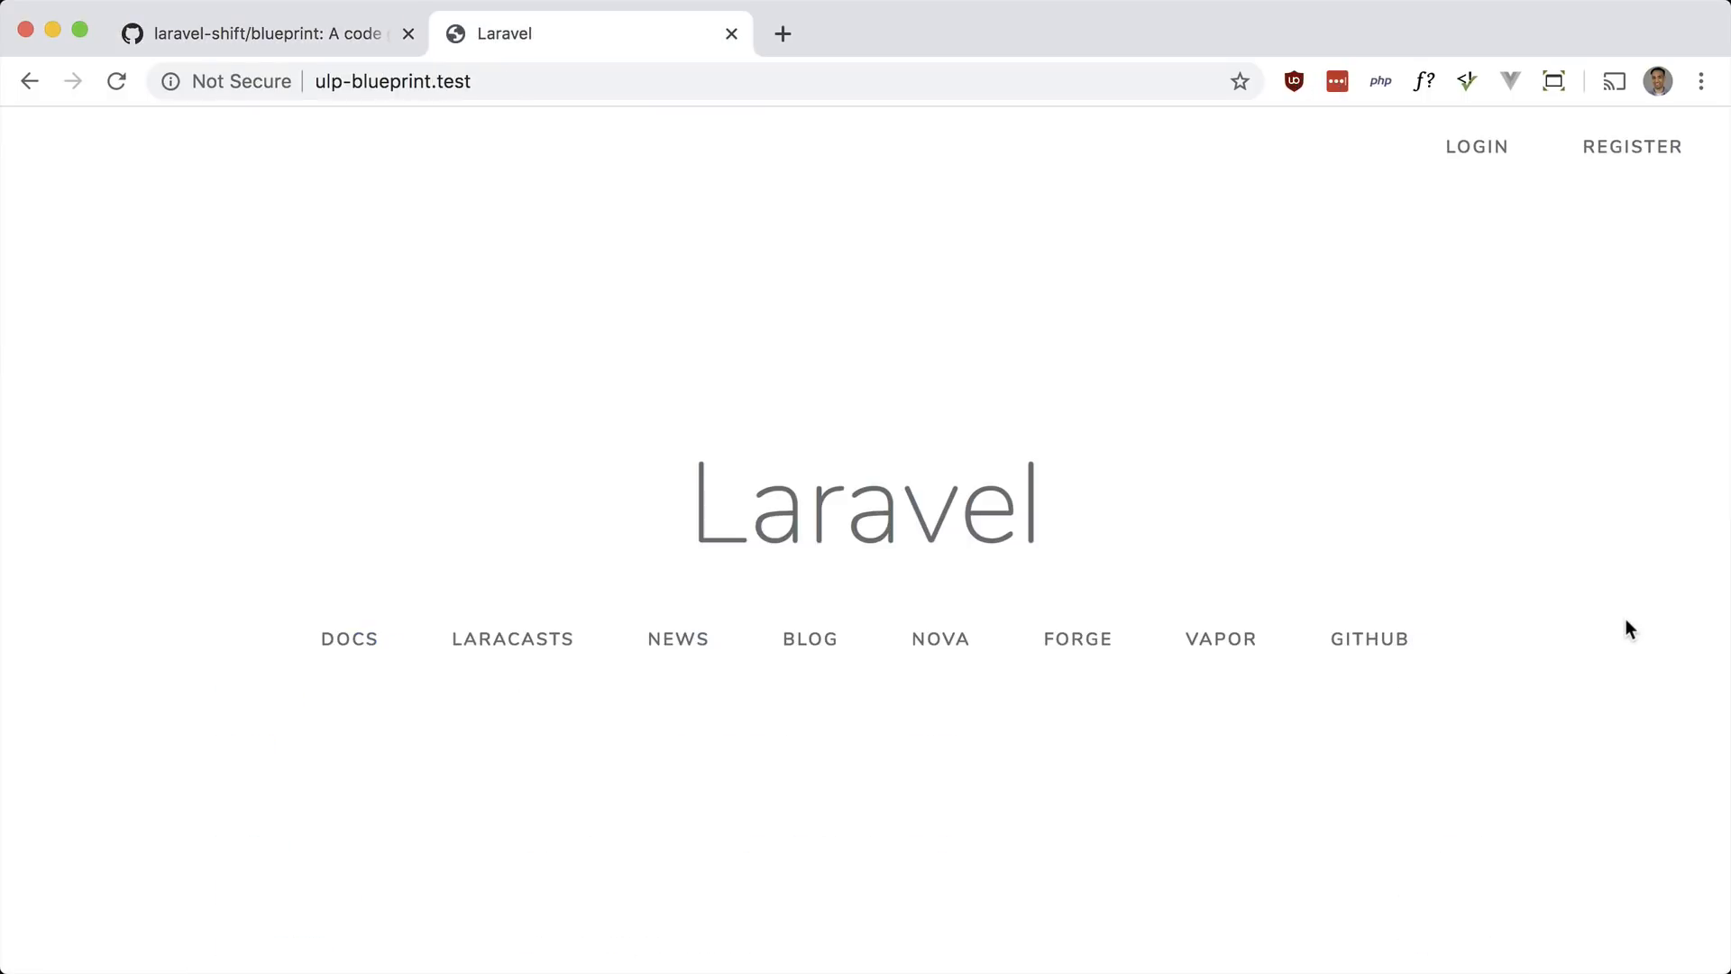
pyautogui.moveTo(1546, 186)
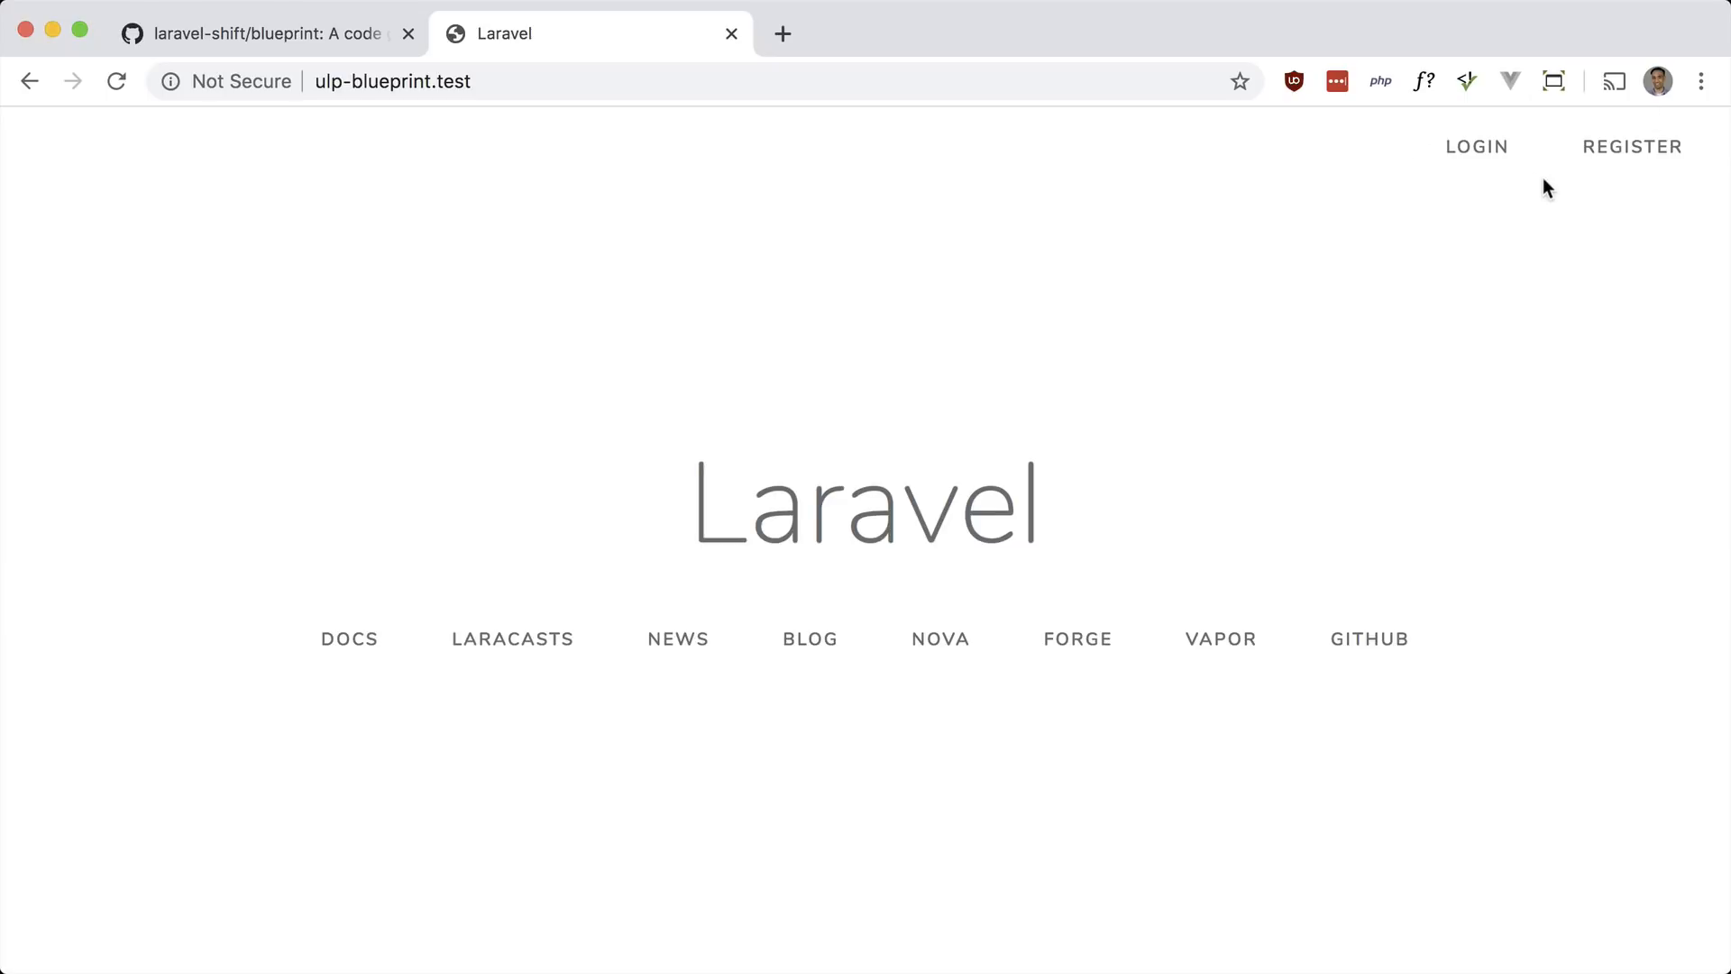
pyautogui.click(265, 33)
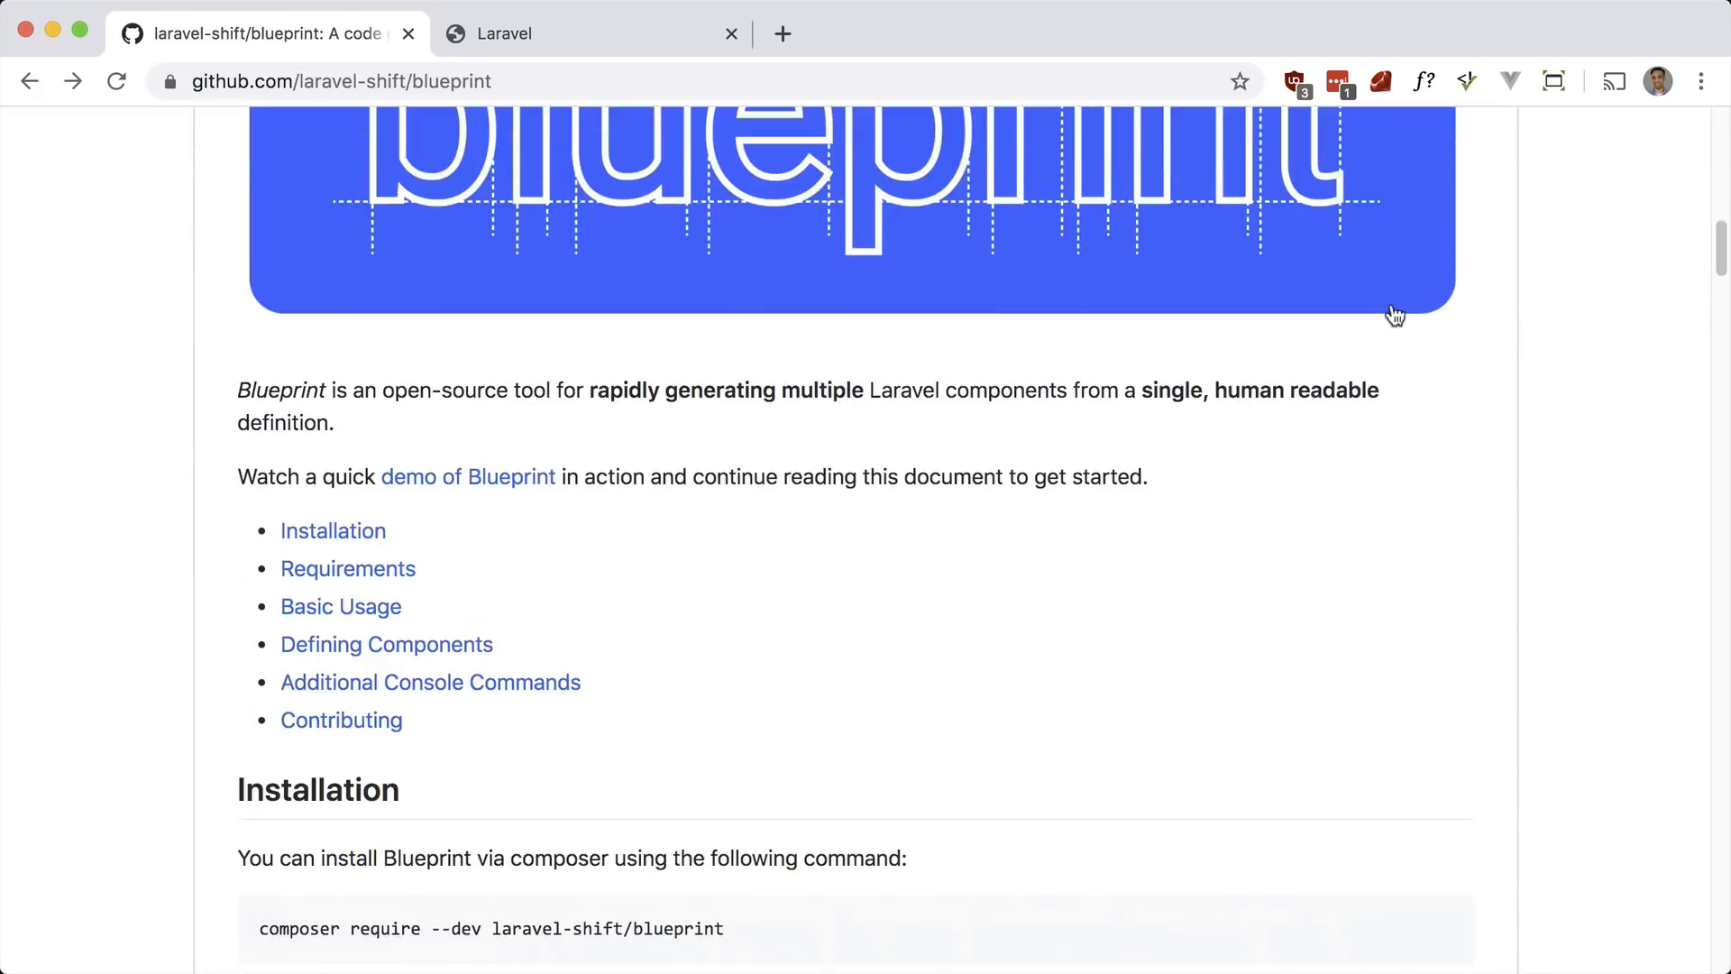
pyautogui.scroll(-3)
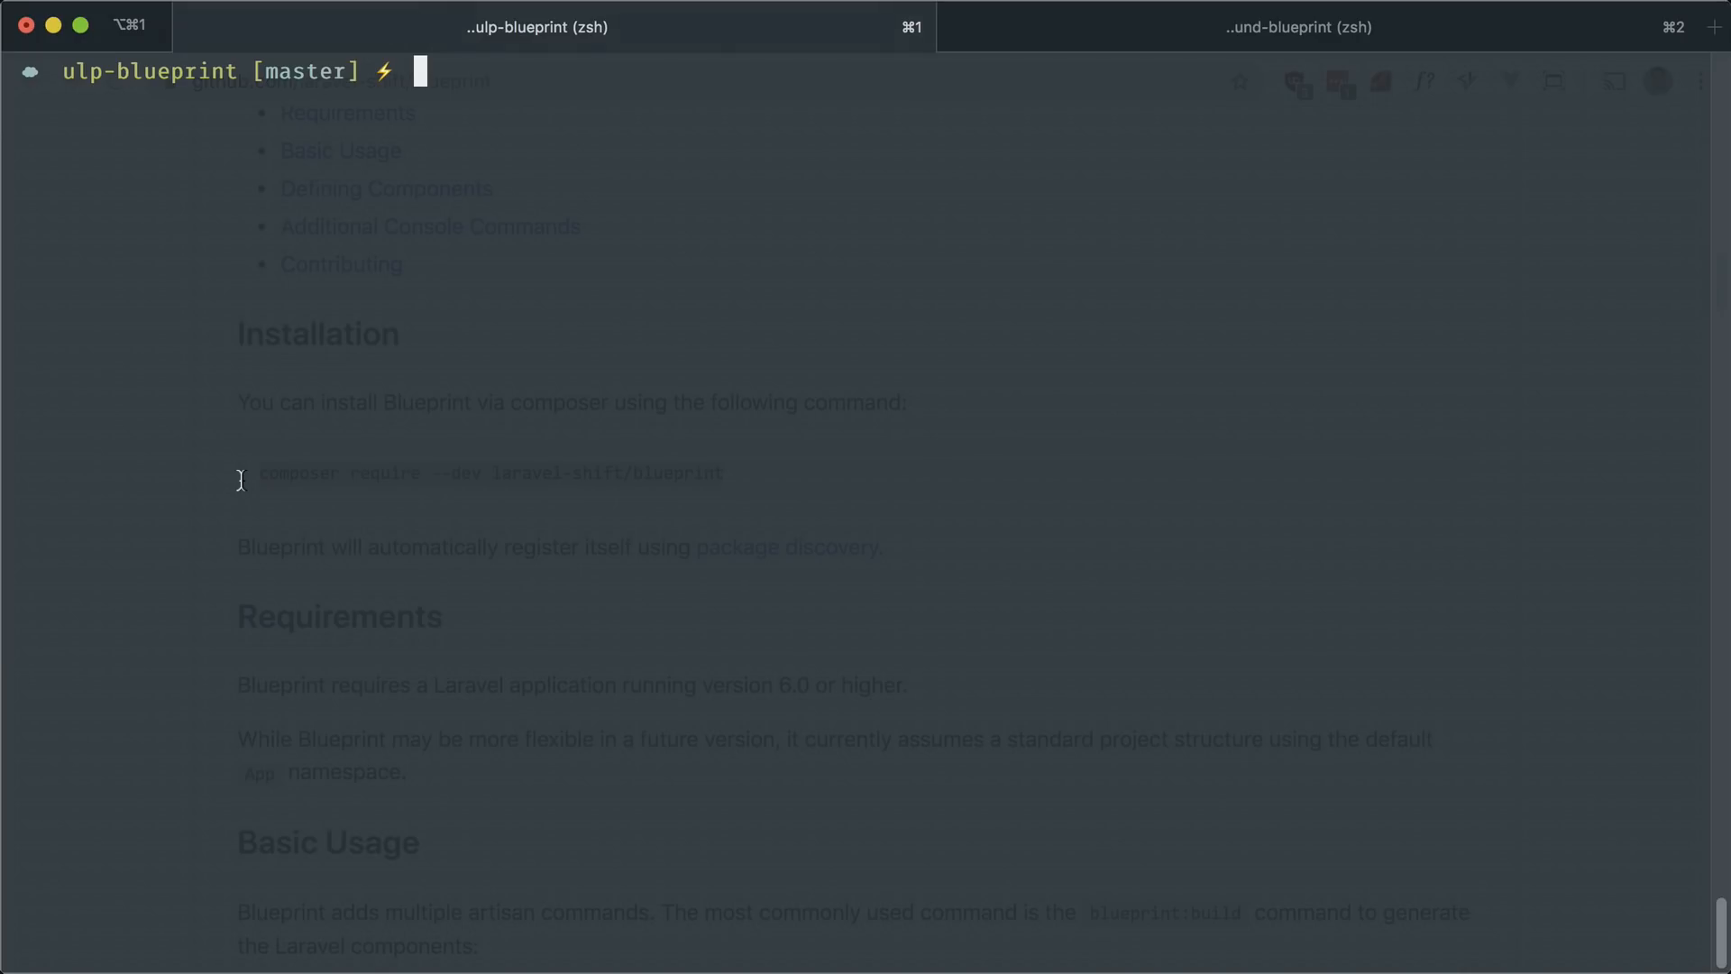
# Run composer require --dev laravel-shift/blueprint and pick out the suggested test-assertions package name
pyautogui.write('composer require --dev laravel-shift/blueprint')
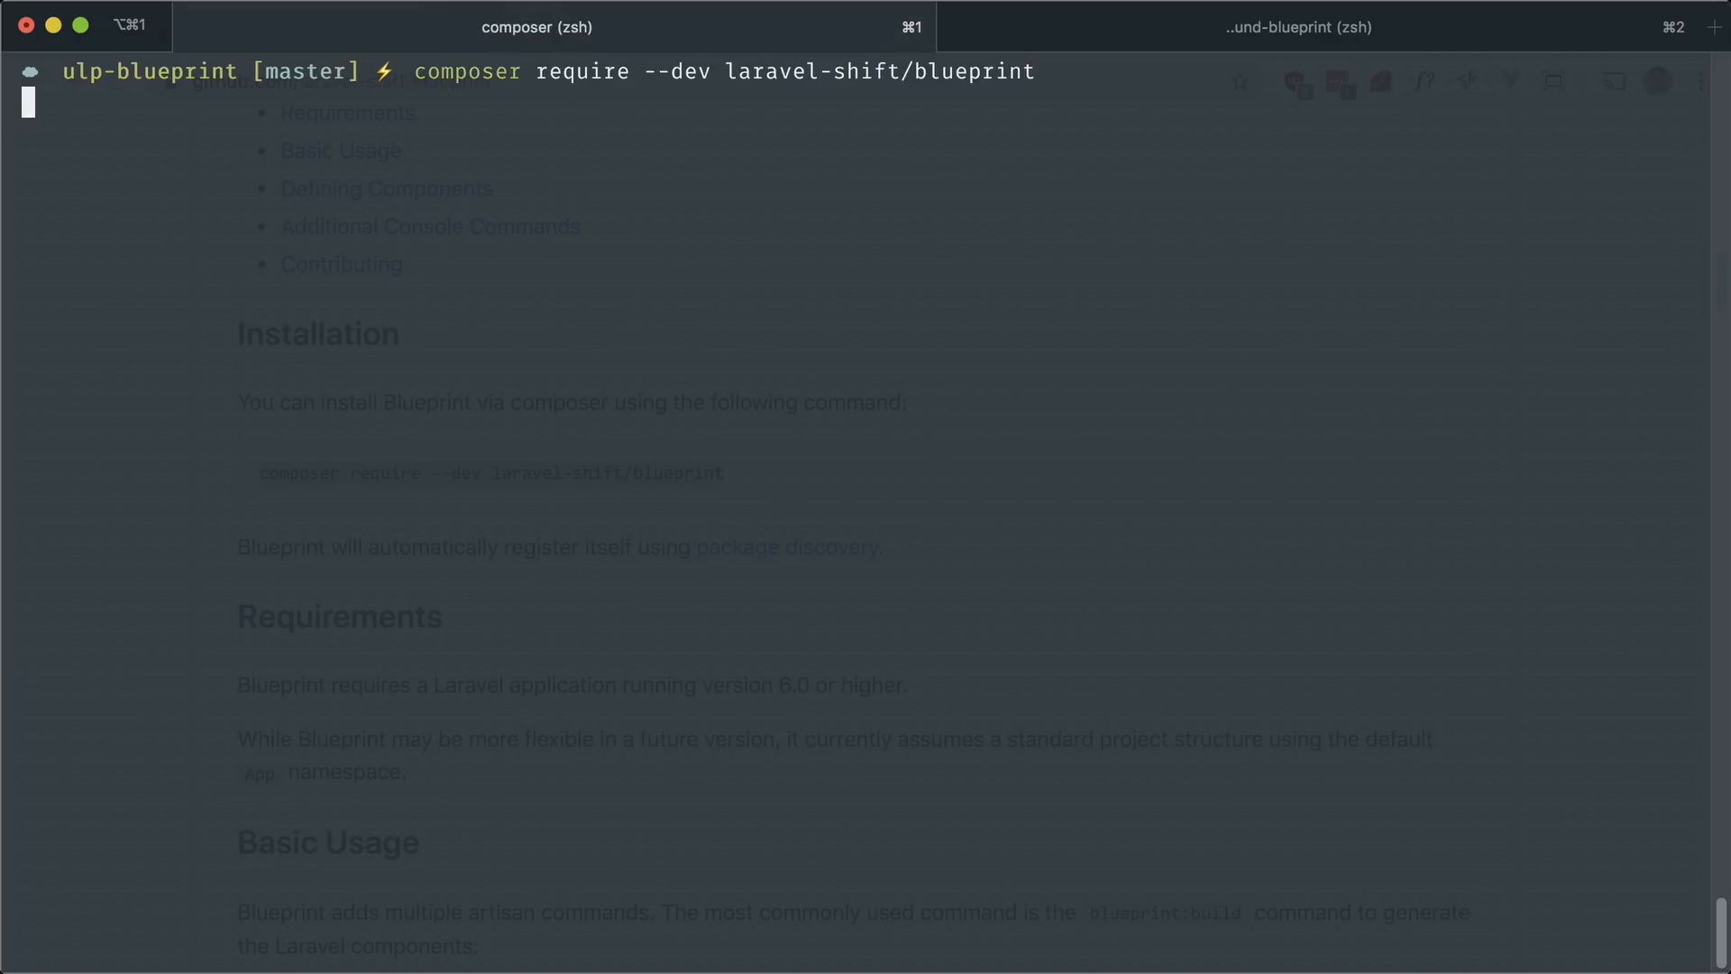
pyautogui.press('Return')
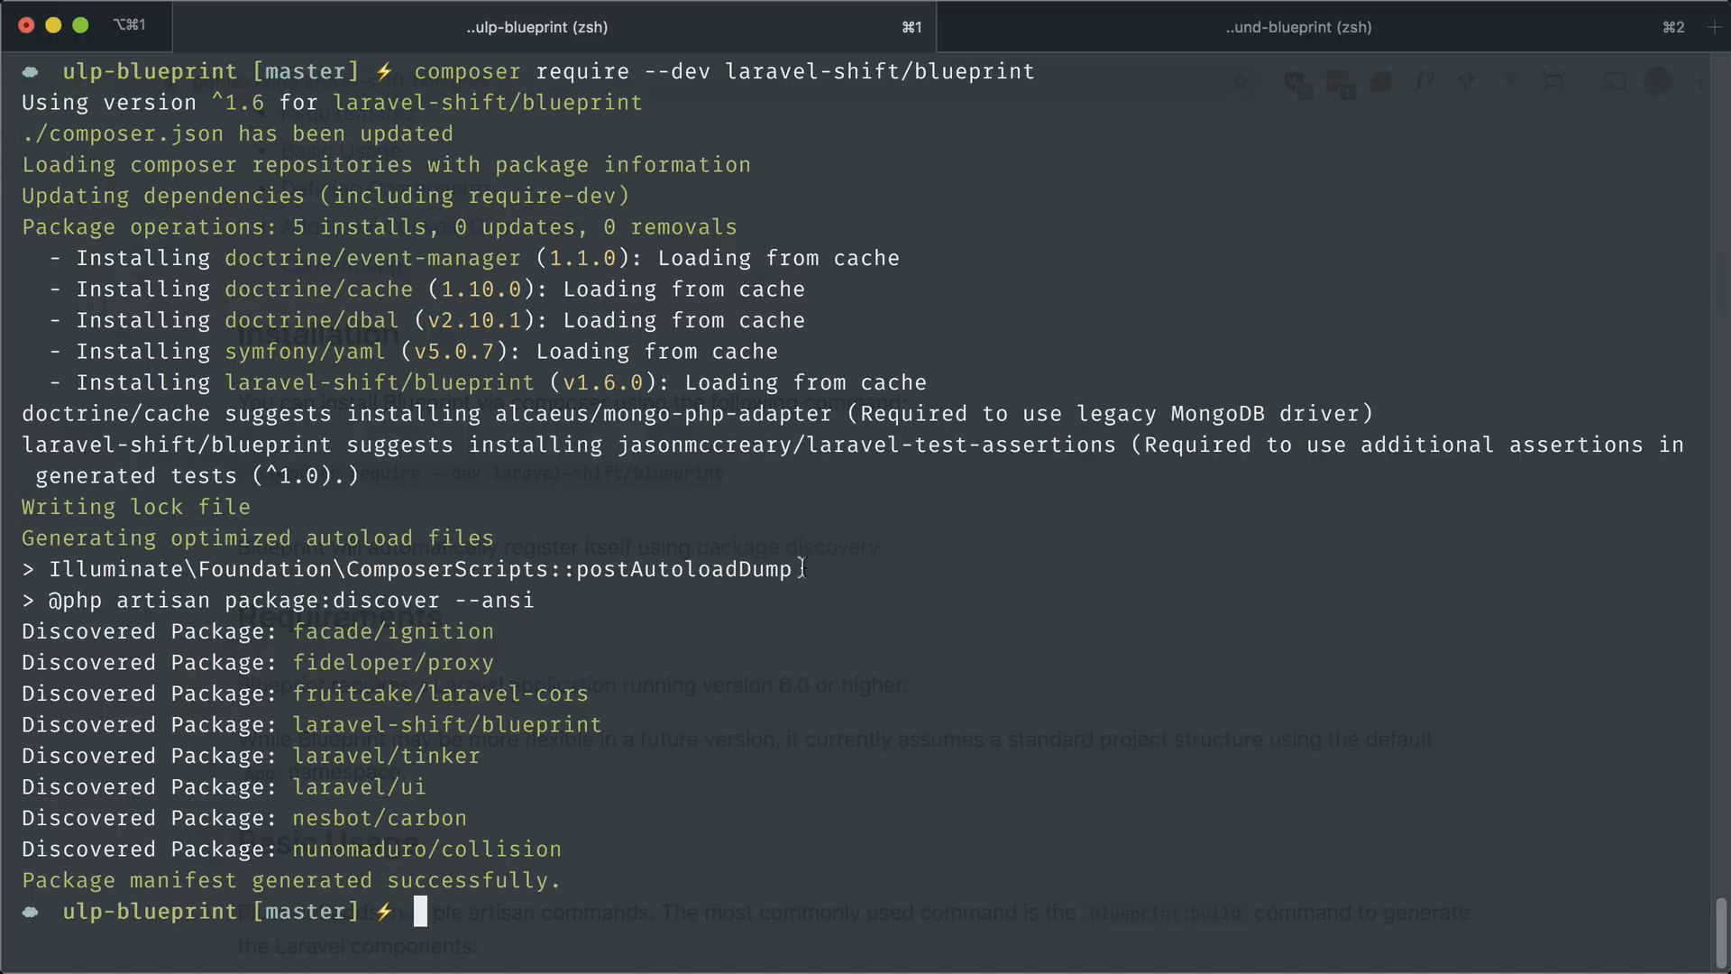
pyautogui.doubleClick(696, 446)
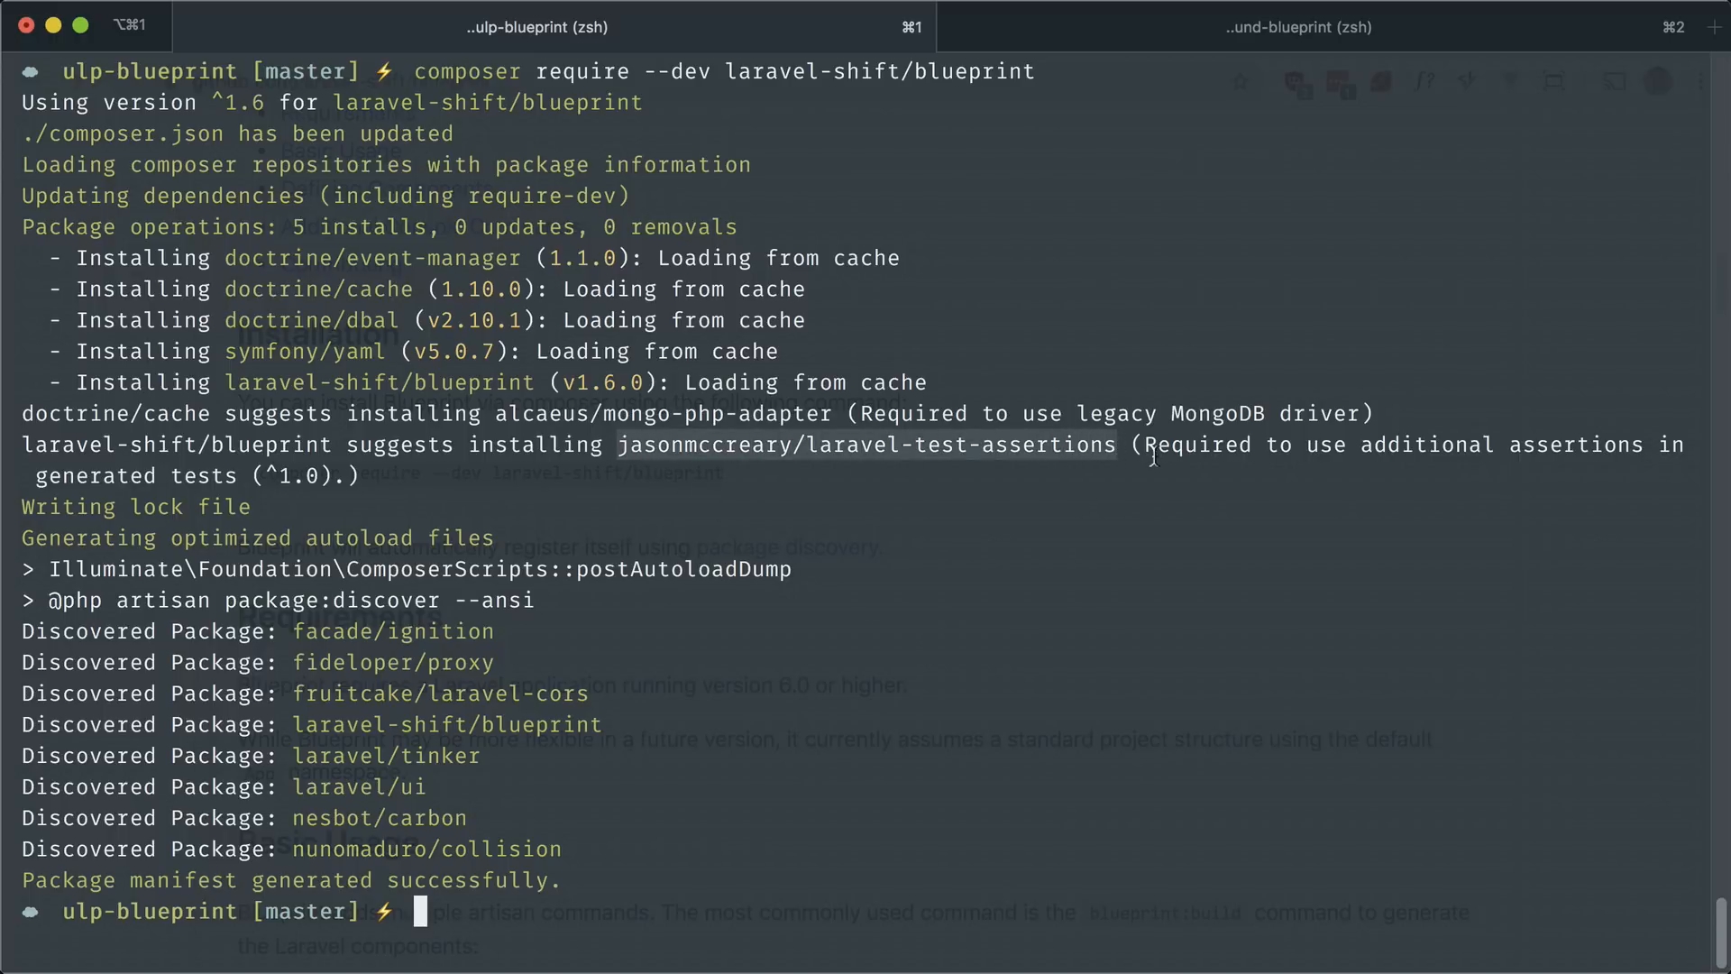
pyautogui.moveTo(1047, 554)
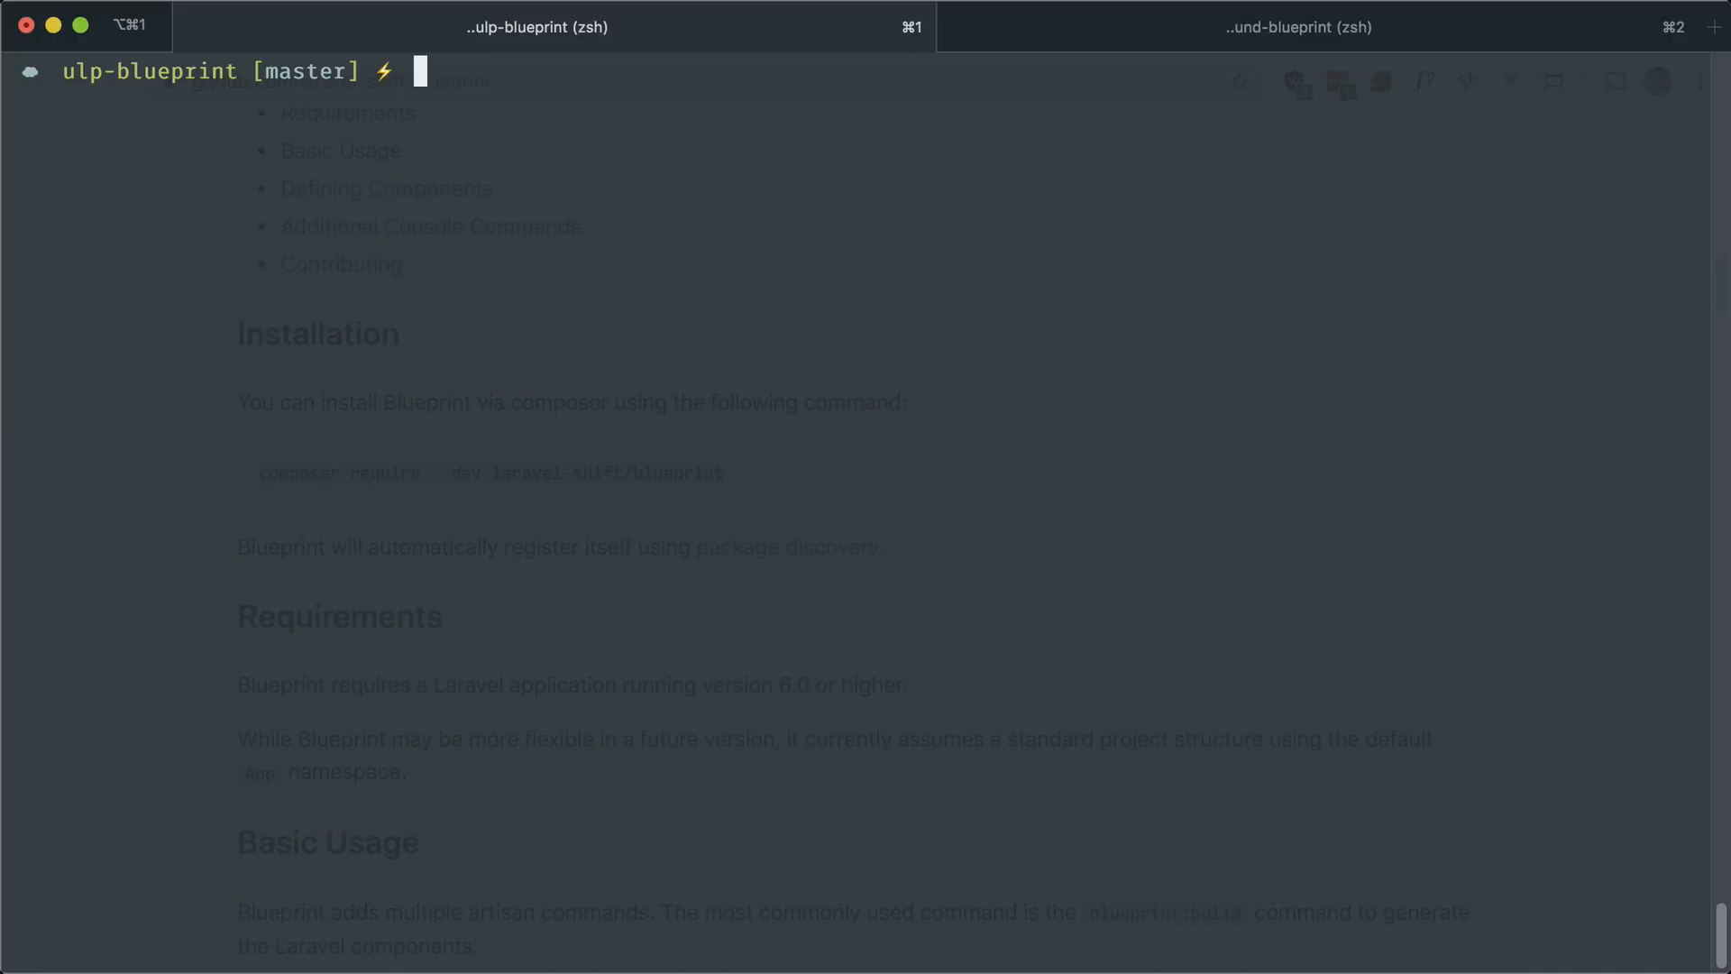
# Prepare the composer require jasonmccreary/laravel-test-assertions command
pyautogui.write('composer require')
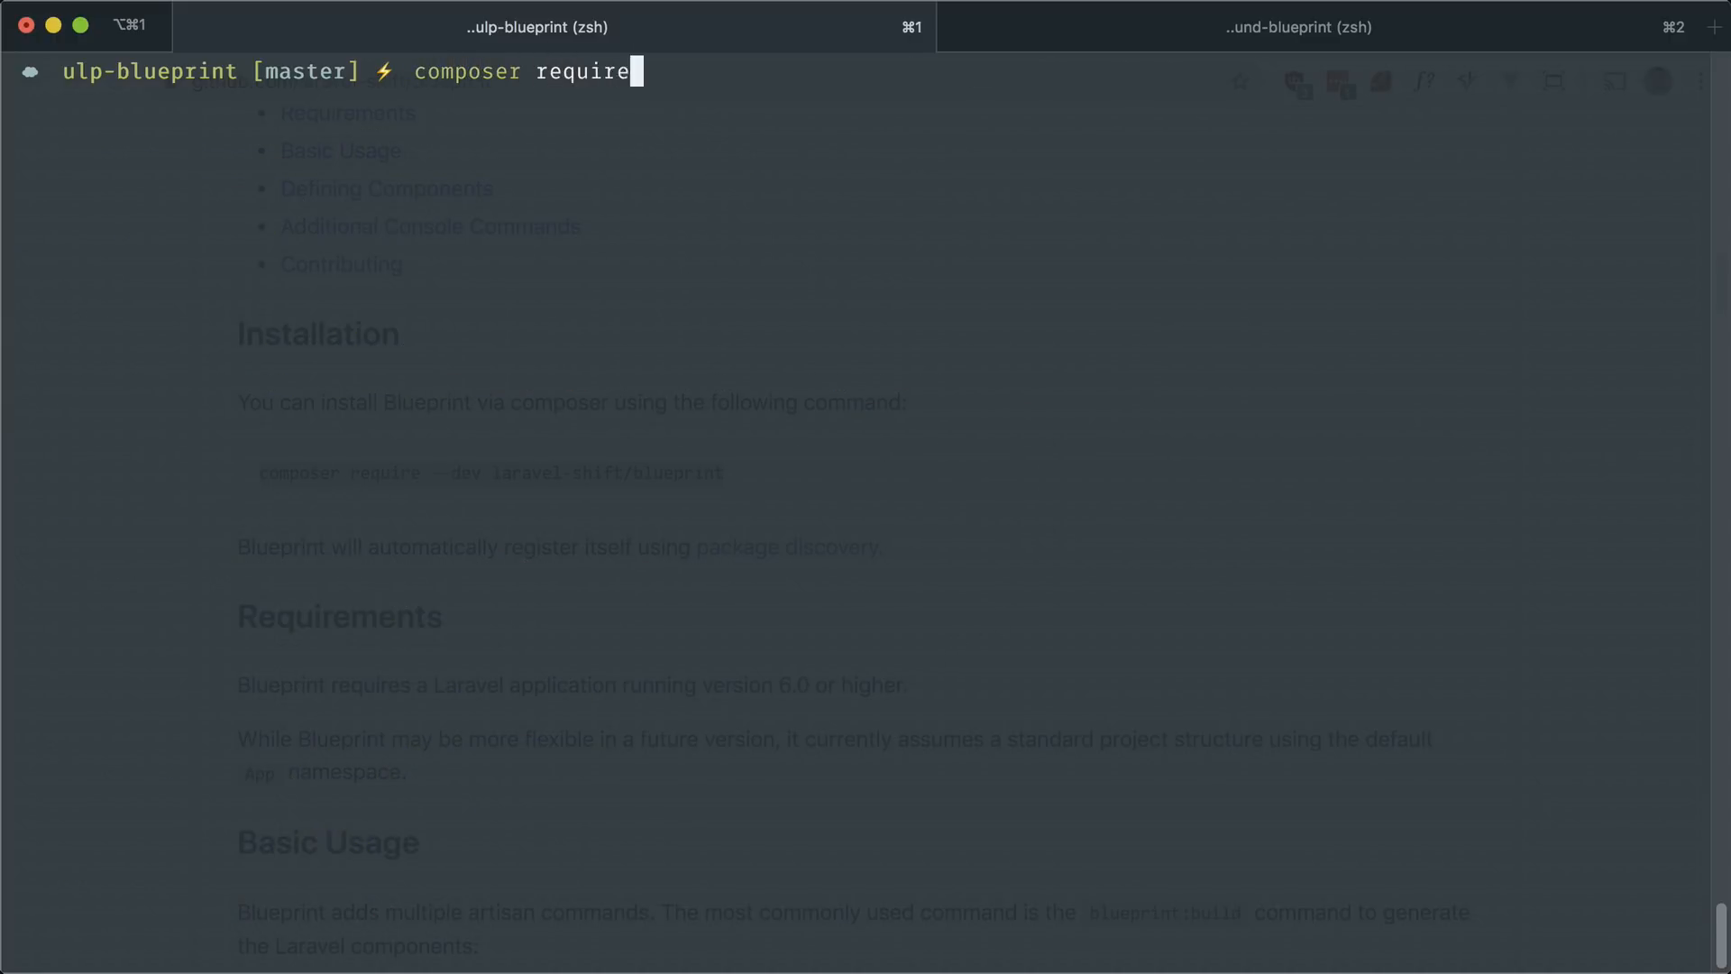
pyautogui.write('jasonmccreary/laravel-test-assertions')
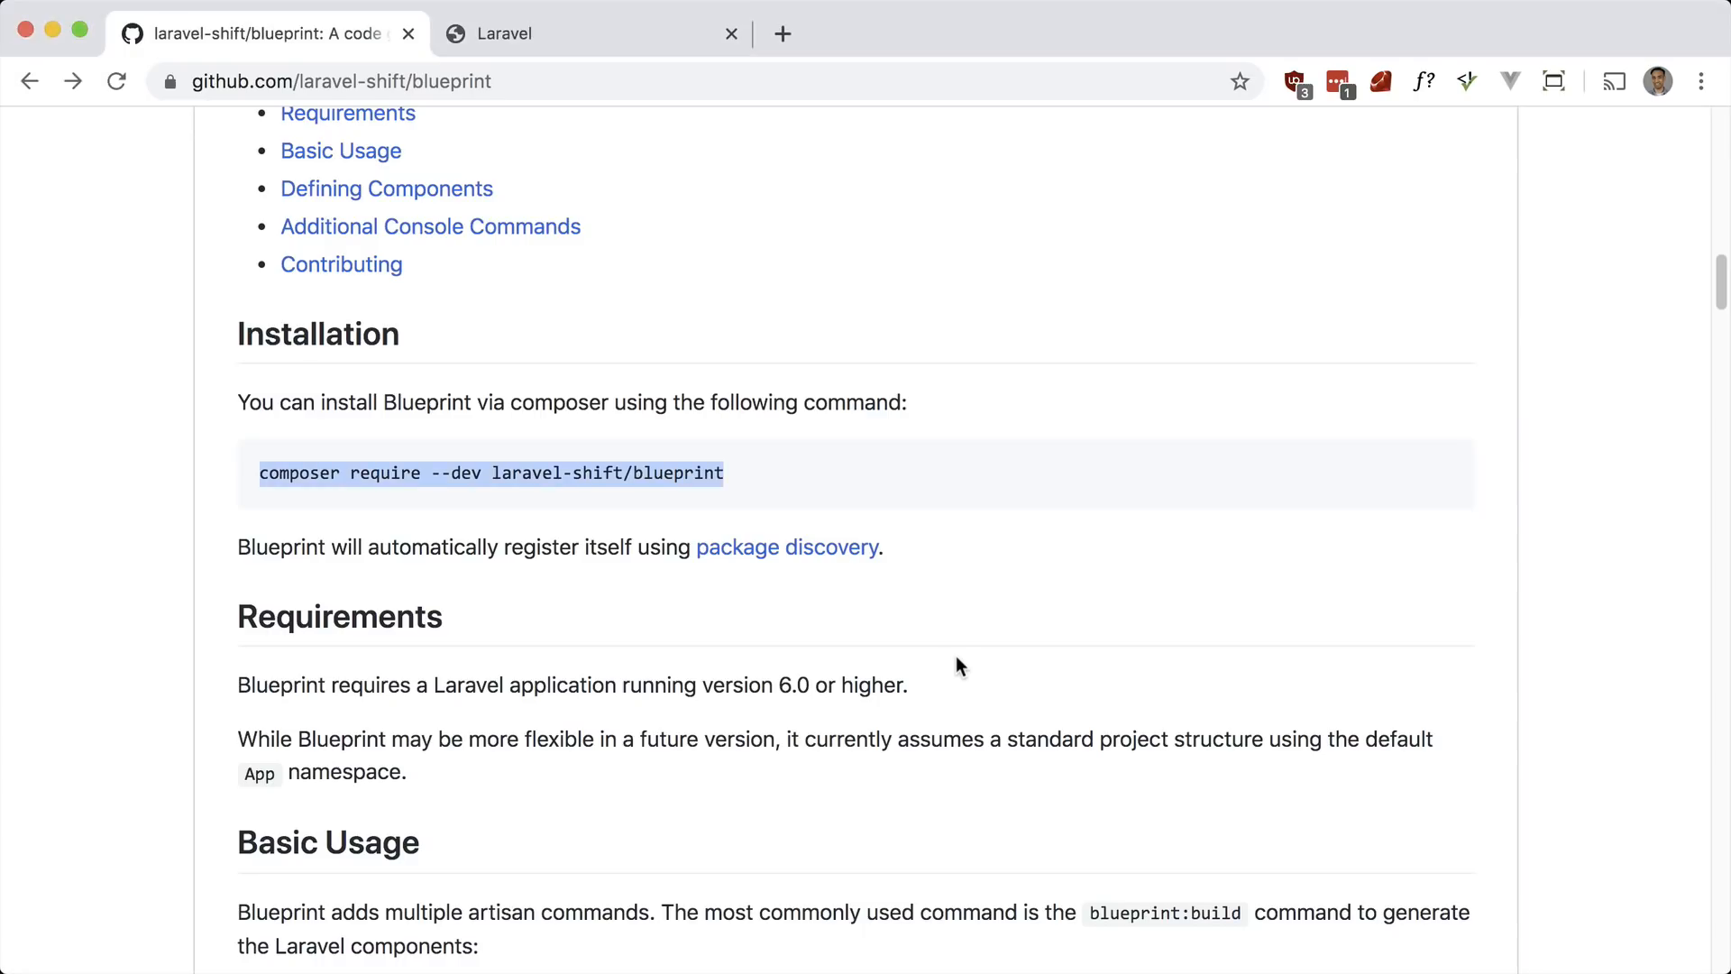
# Scroll to Defining Components and copy the example Post model definition
pyautogui.scroll(-3)
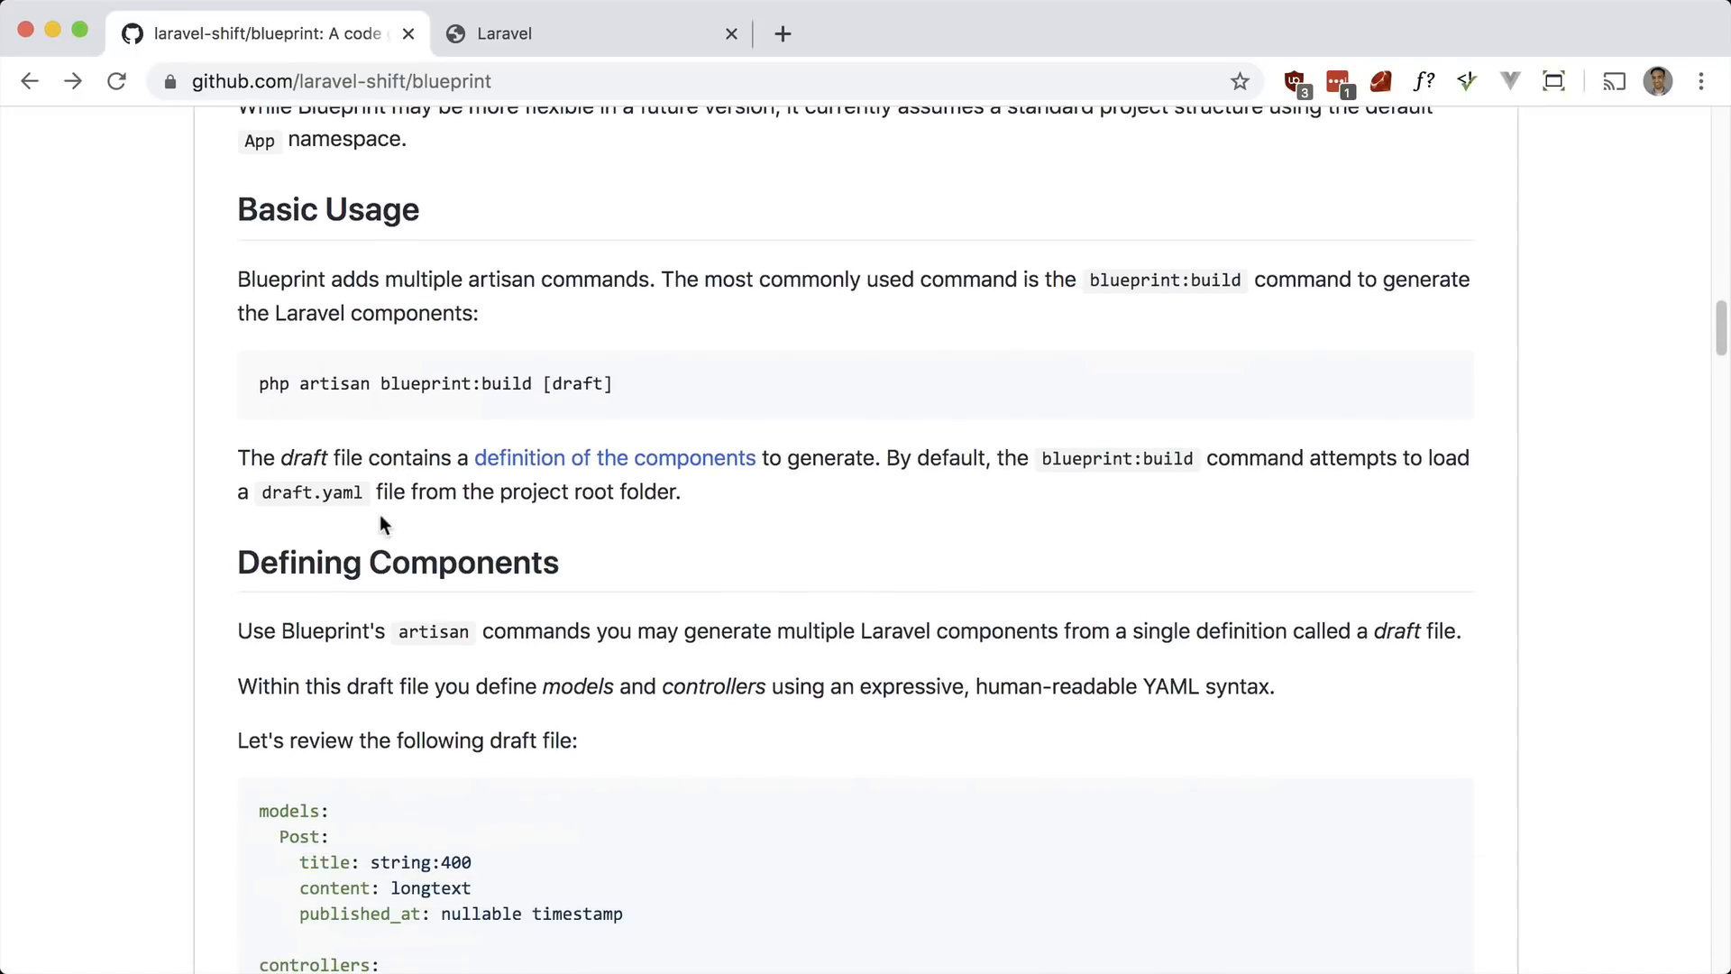
pyautogui.moveTo(372, 503)
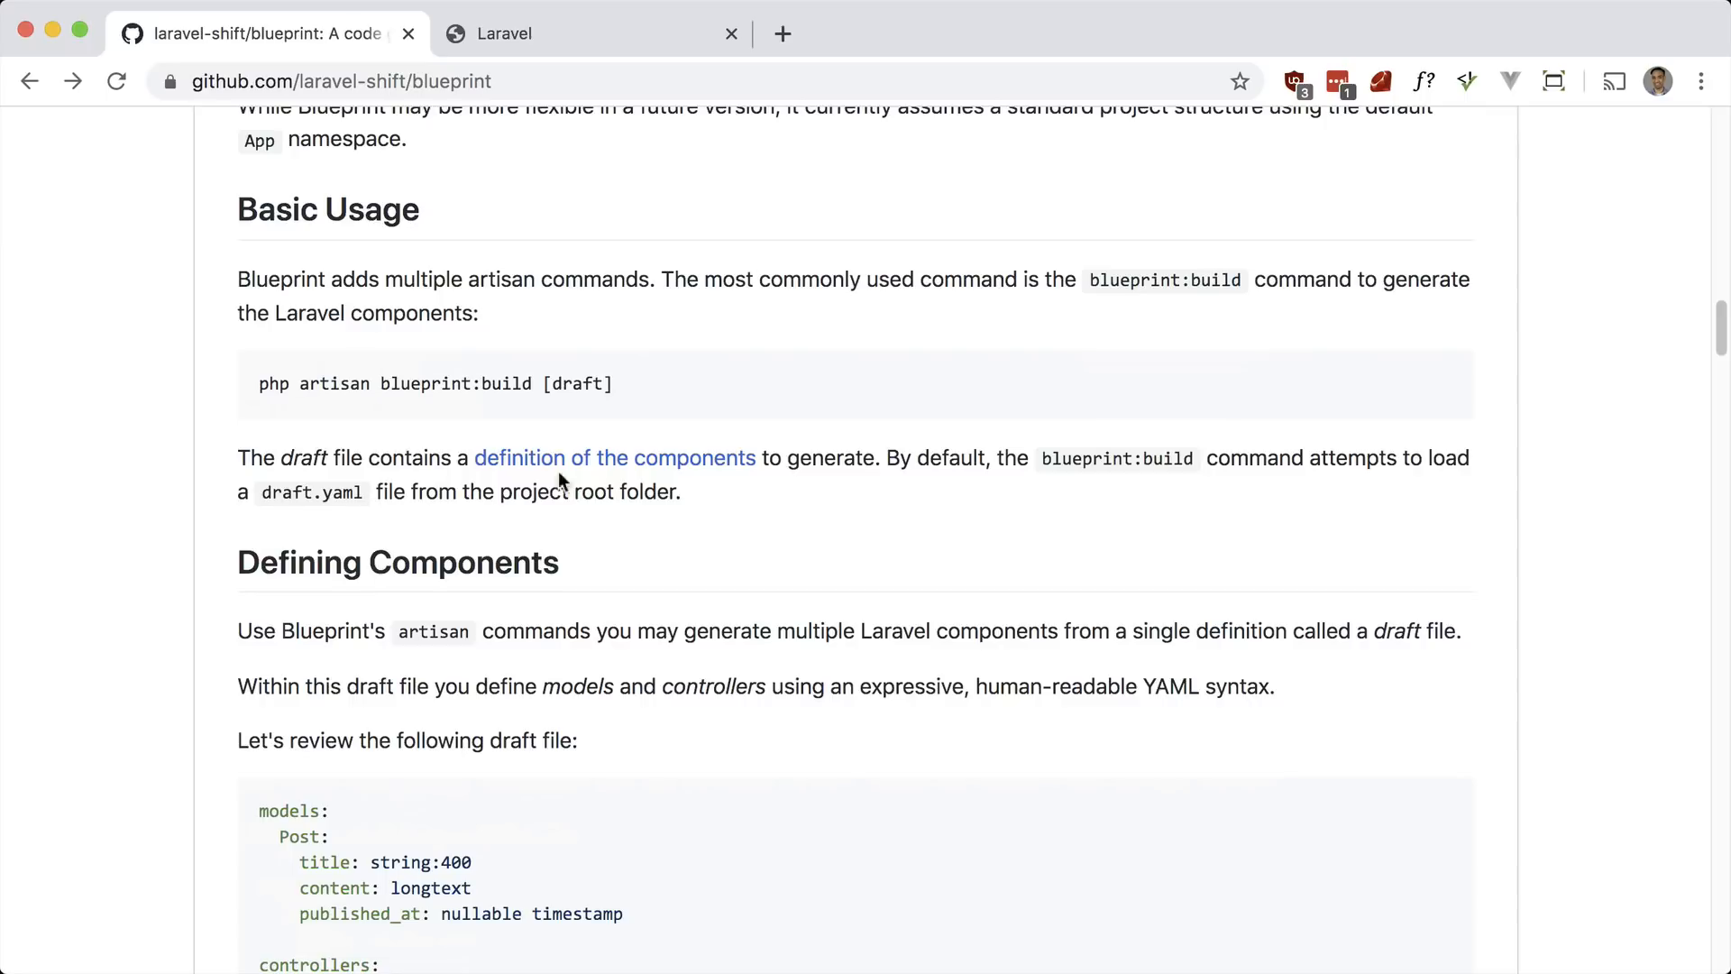
pyautogui.scroll(-3)
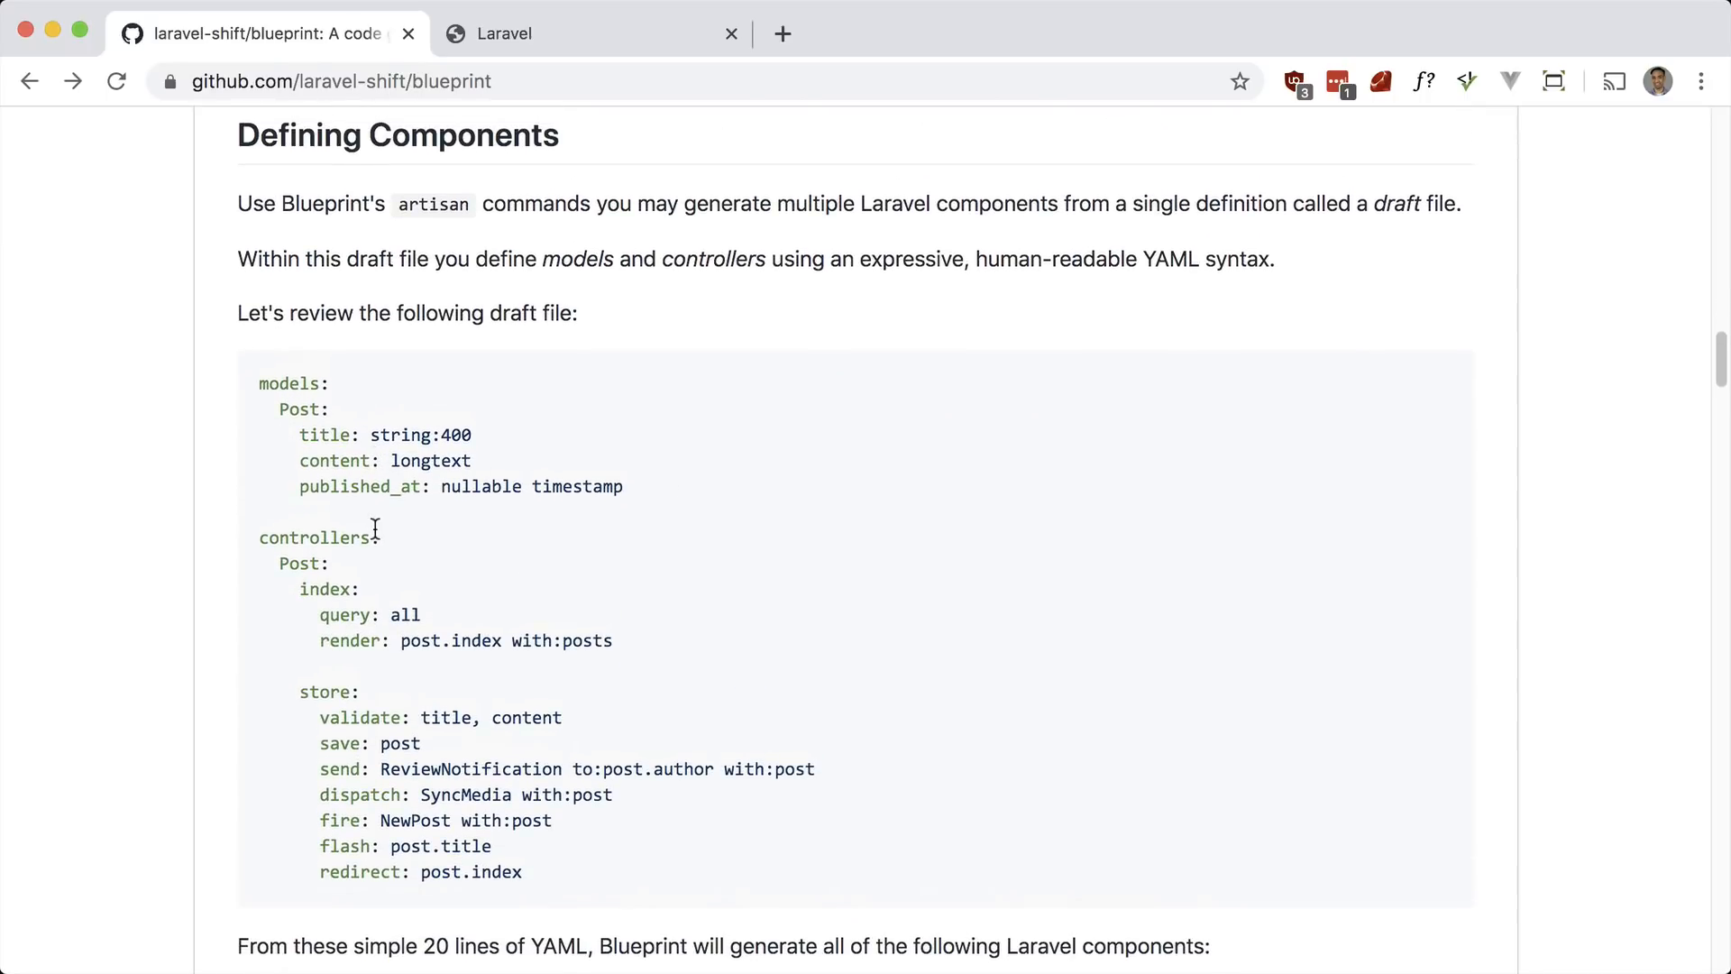
pyautogui.moveTo(579, 514)
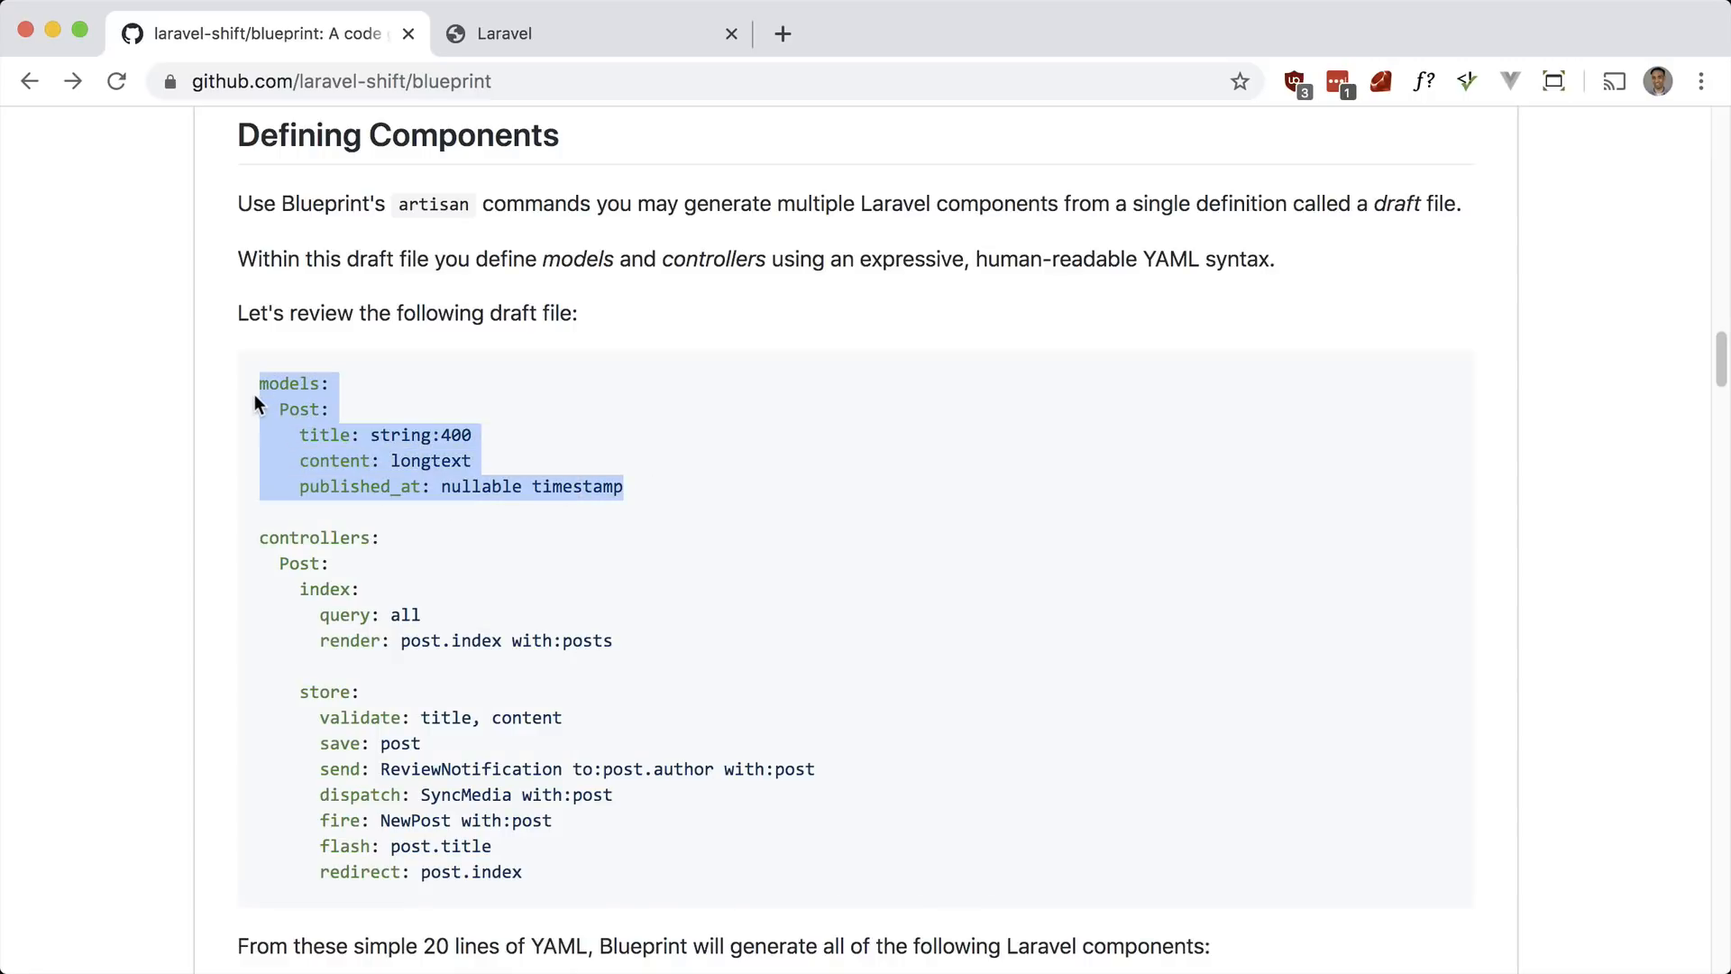
pyautogui.press('cmd+tab')
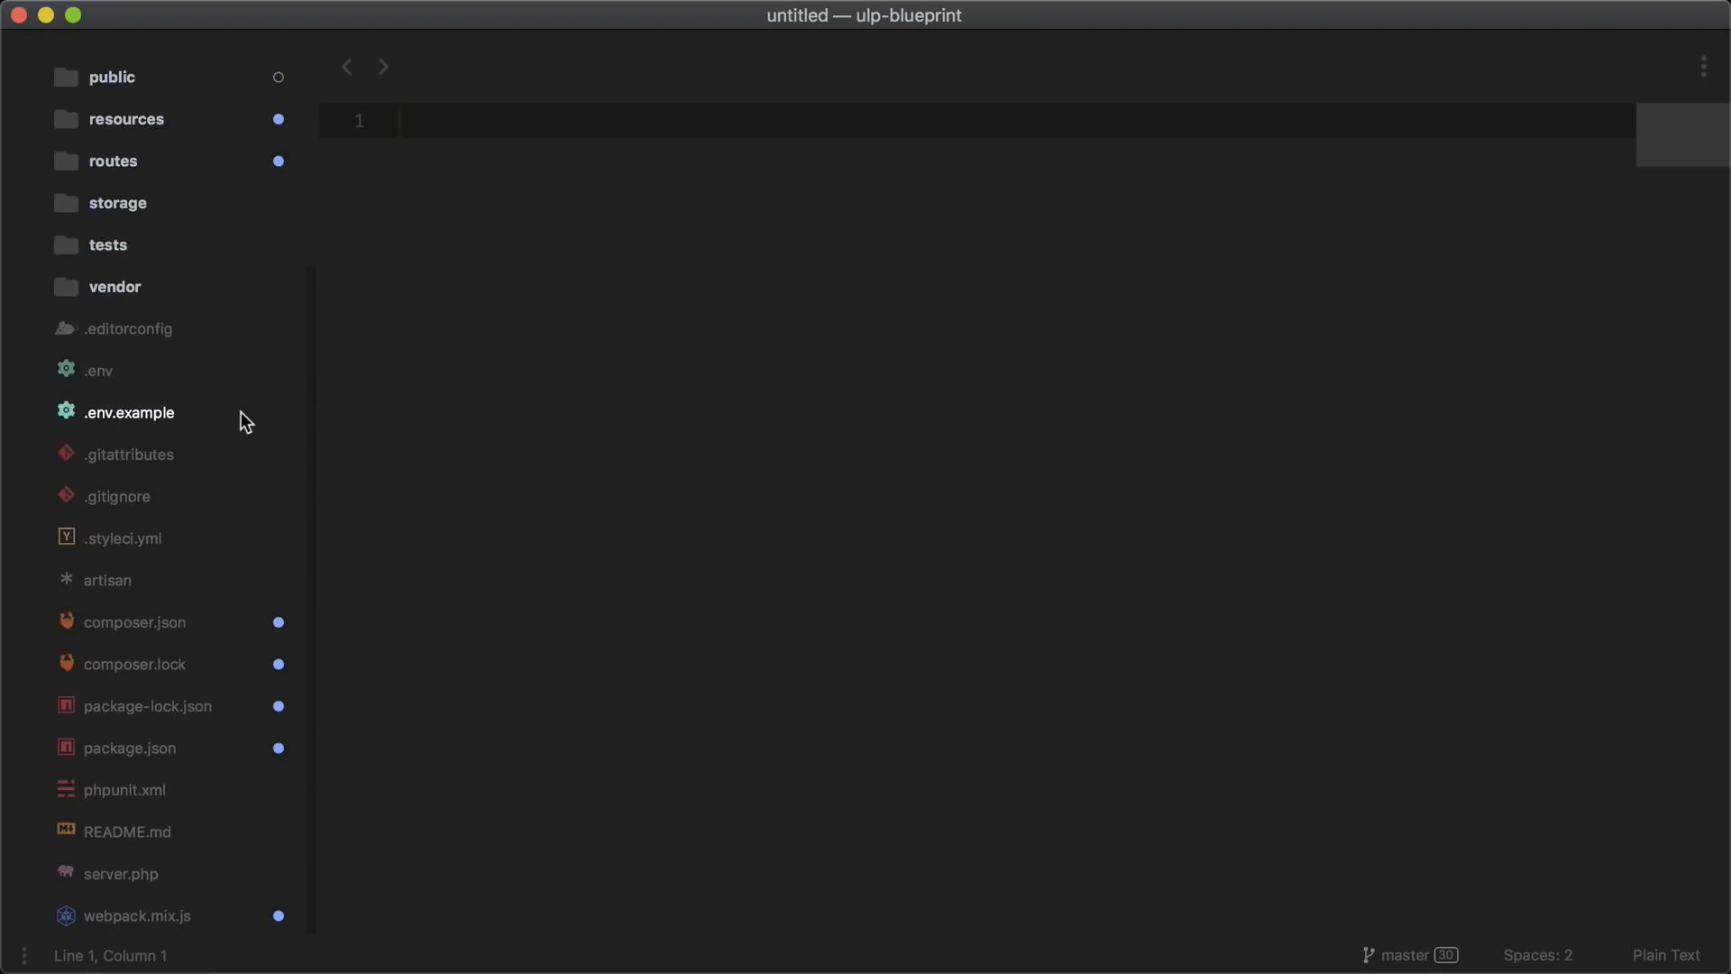
# Create a new file named draft.yaml in the project root
pyautogui.rightClick(110, 106)
pyautogui.write('d')
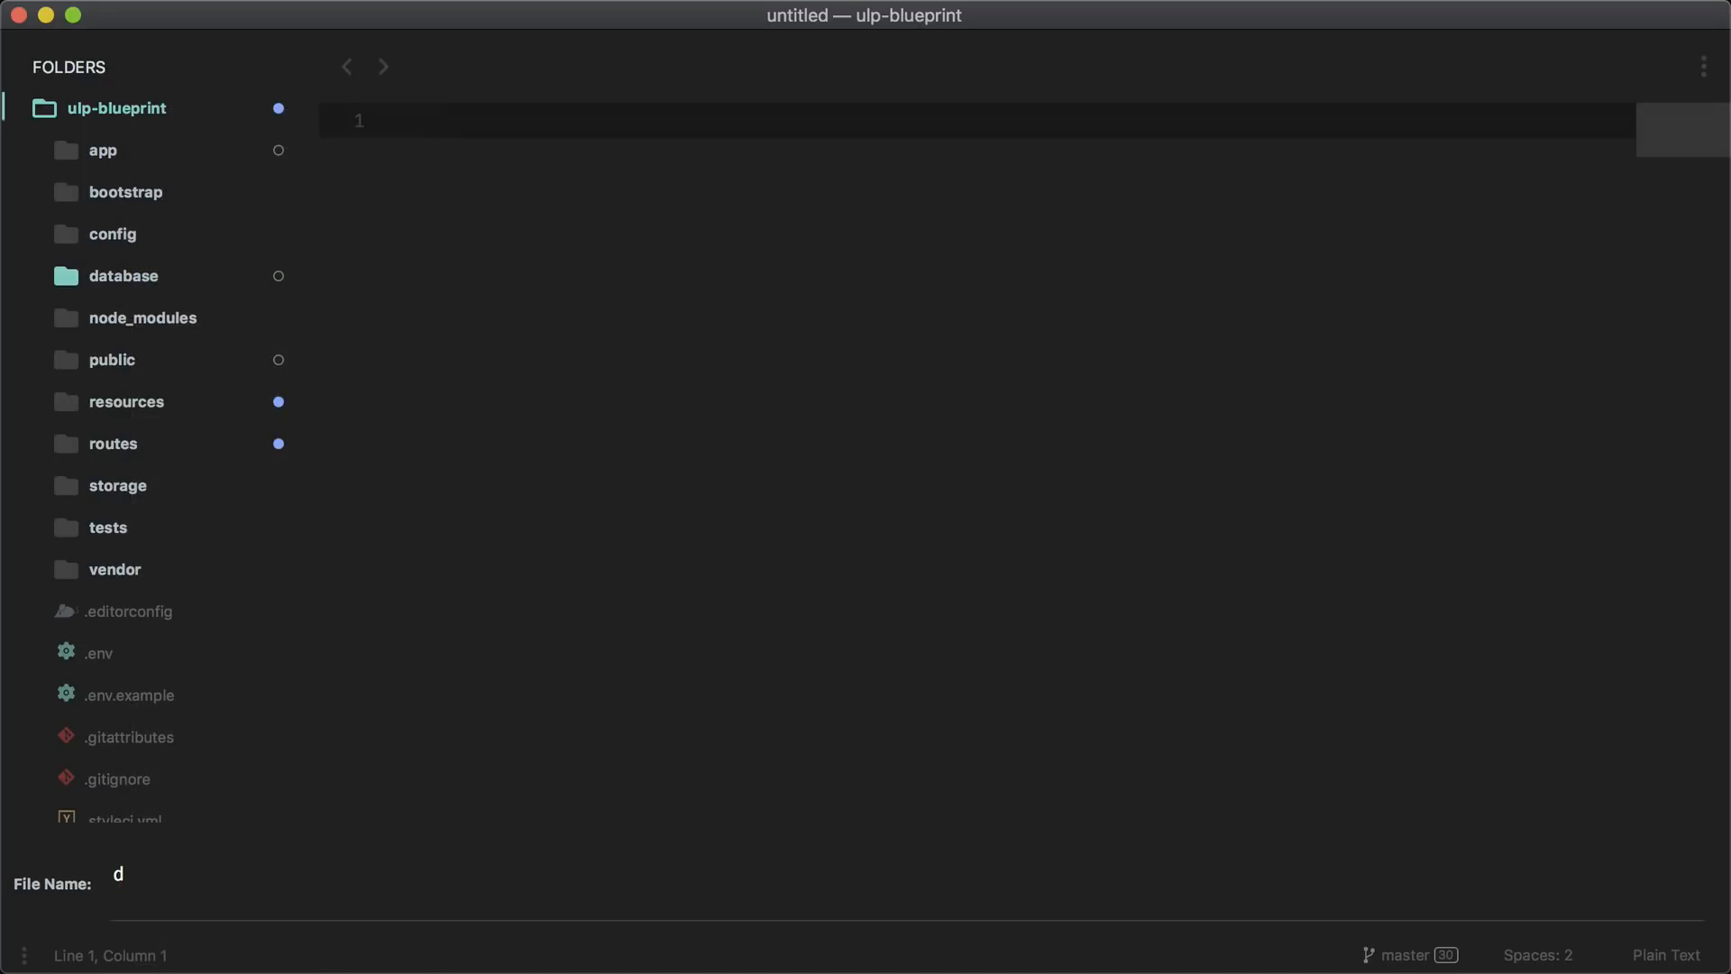
pyautogui.write('raft.yaml')
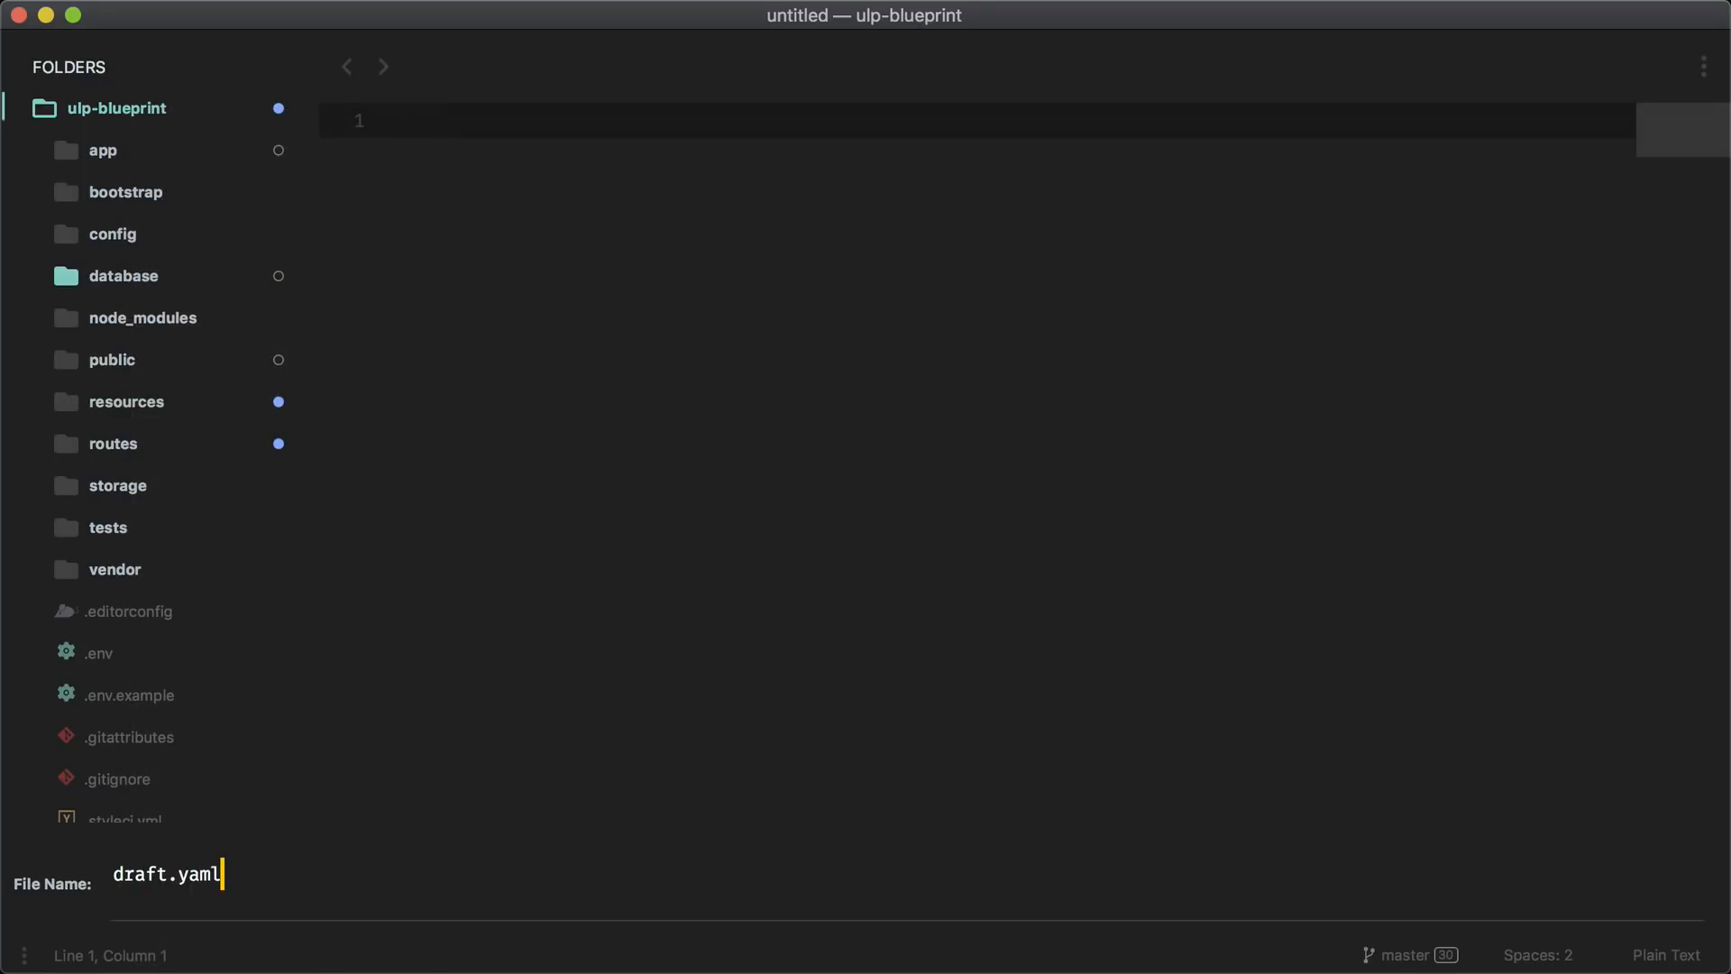
pyautogui.press('enter')
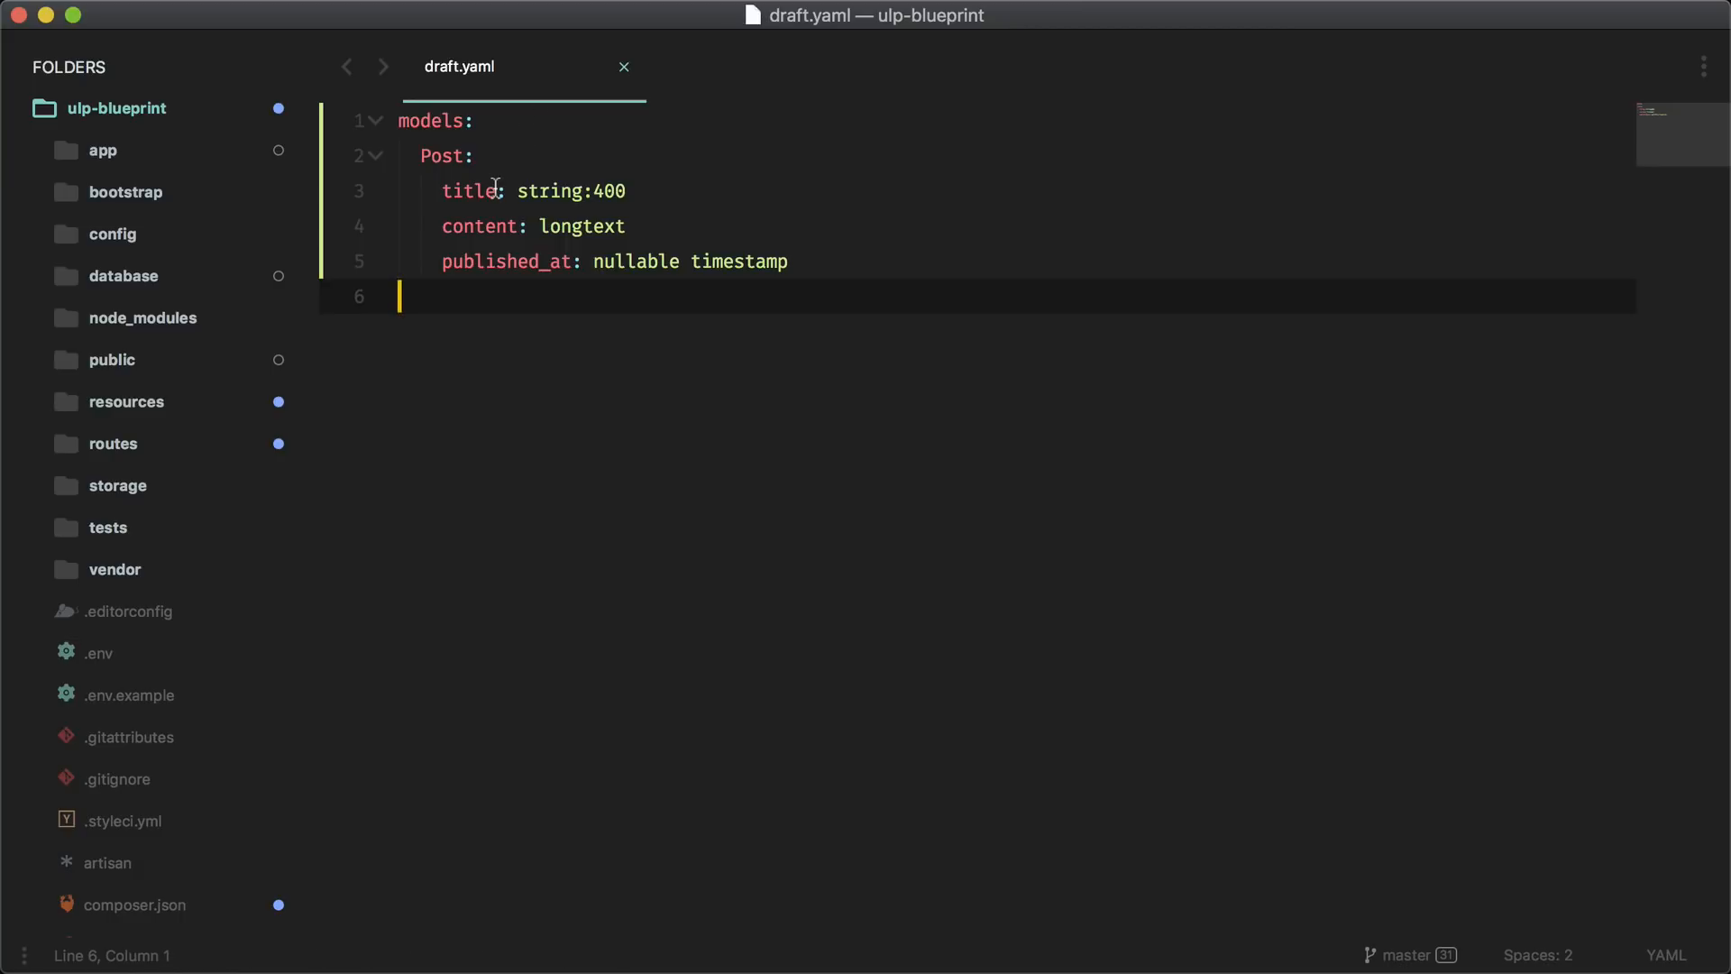
pyautogui.moveTo(704, 178)
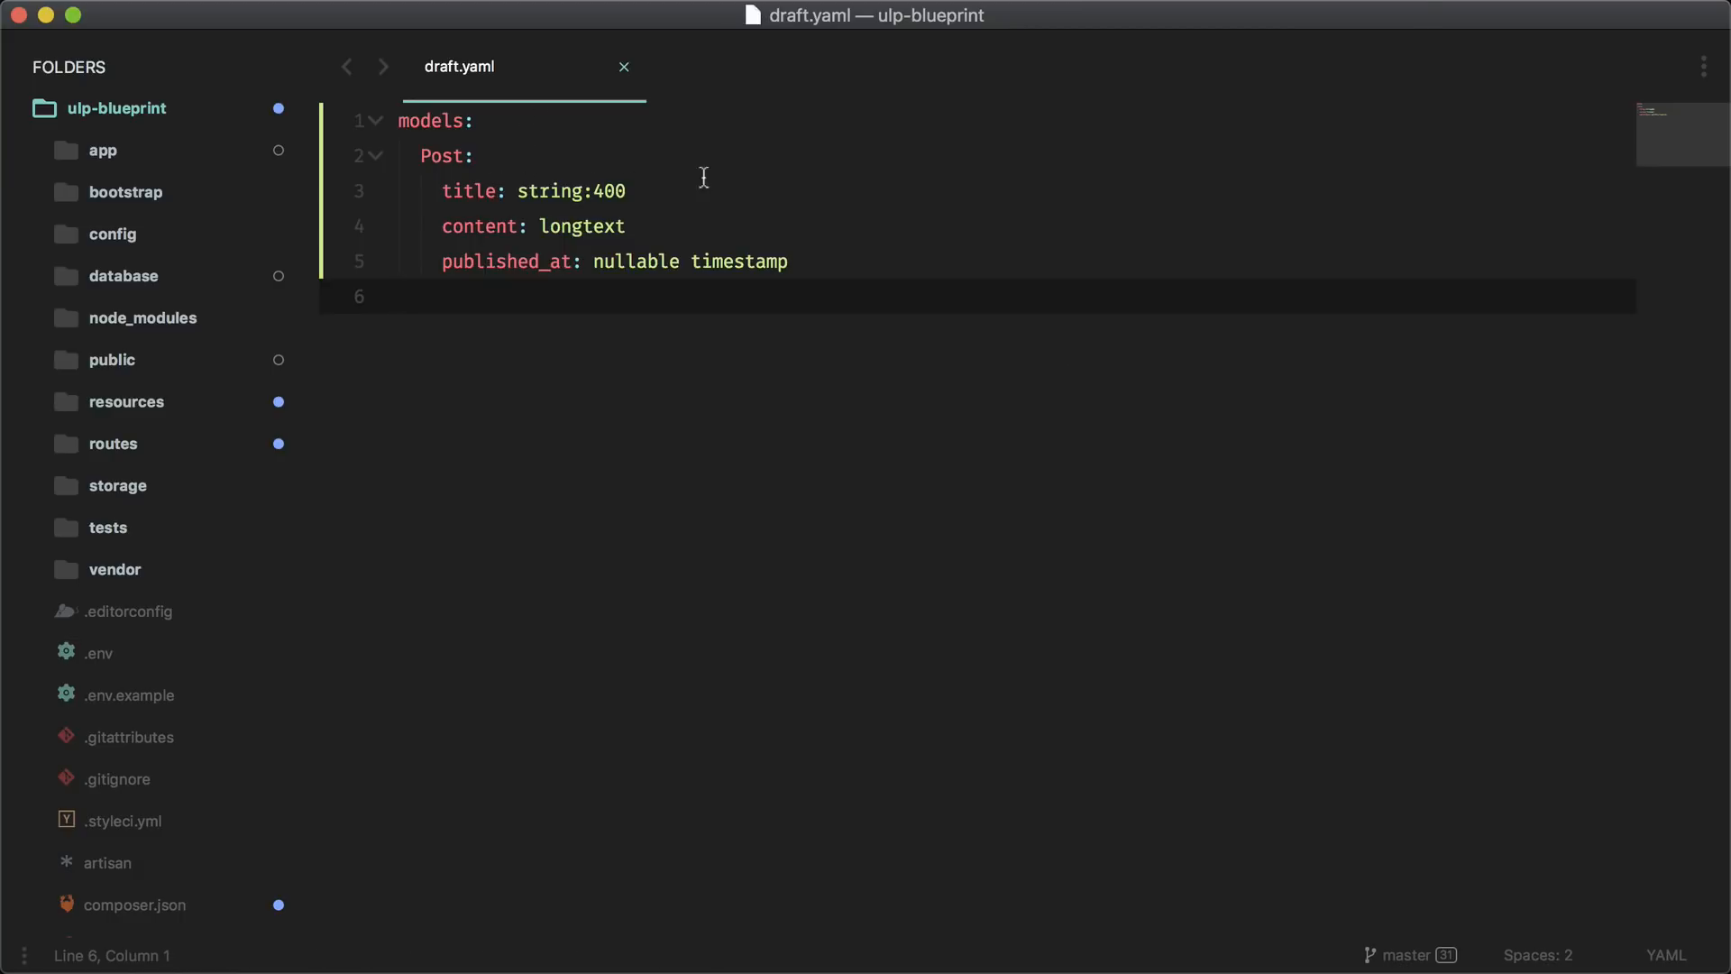
pyautogui.moveTo(682, 221)
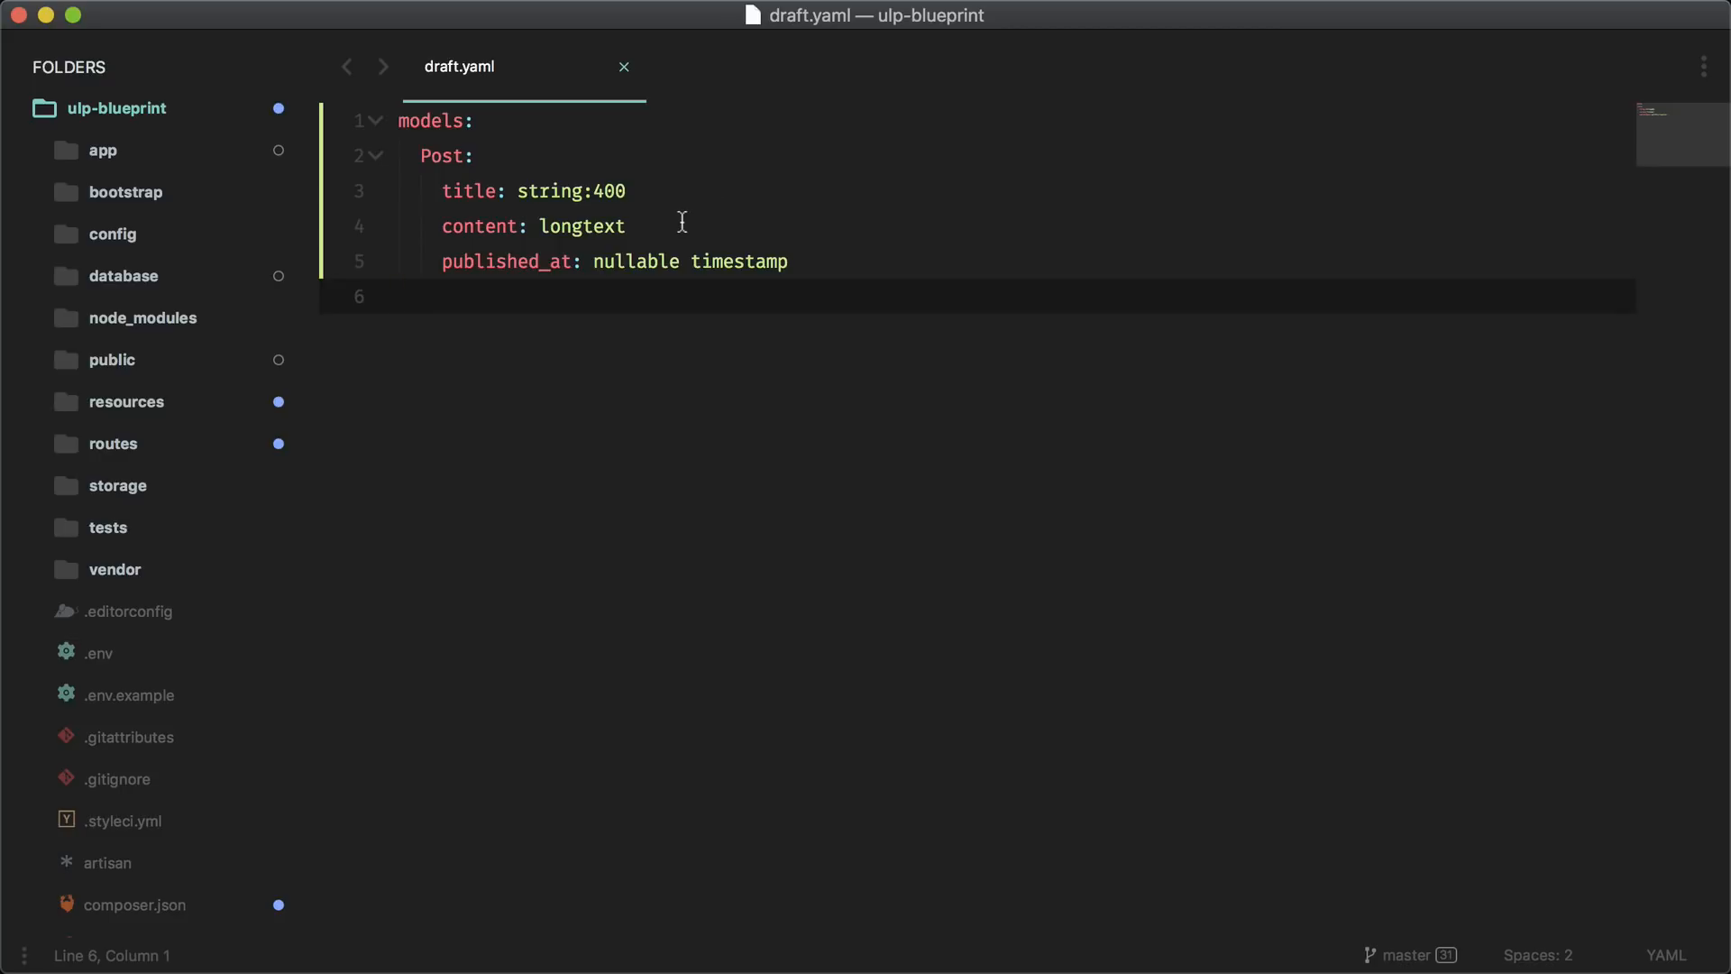
pyautogui.moveTo(648, 227)
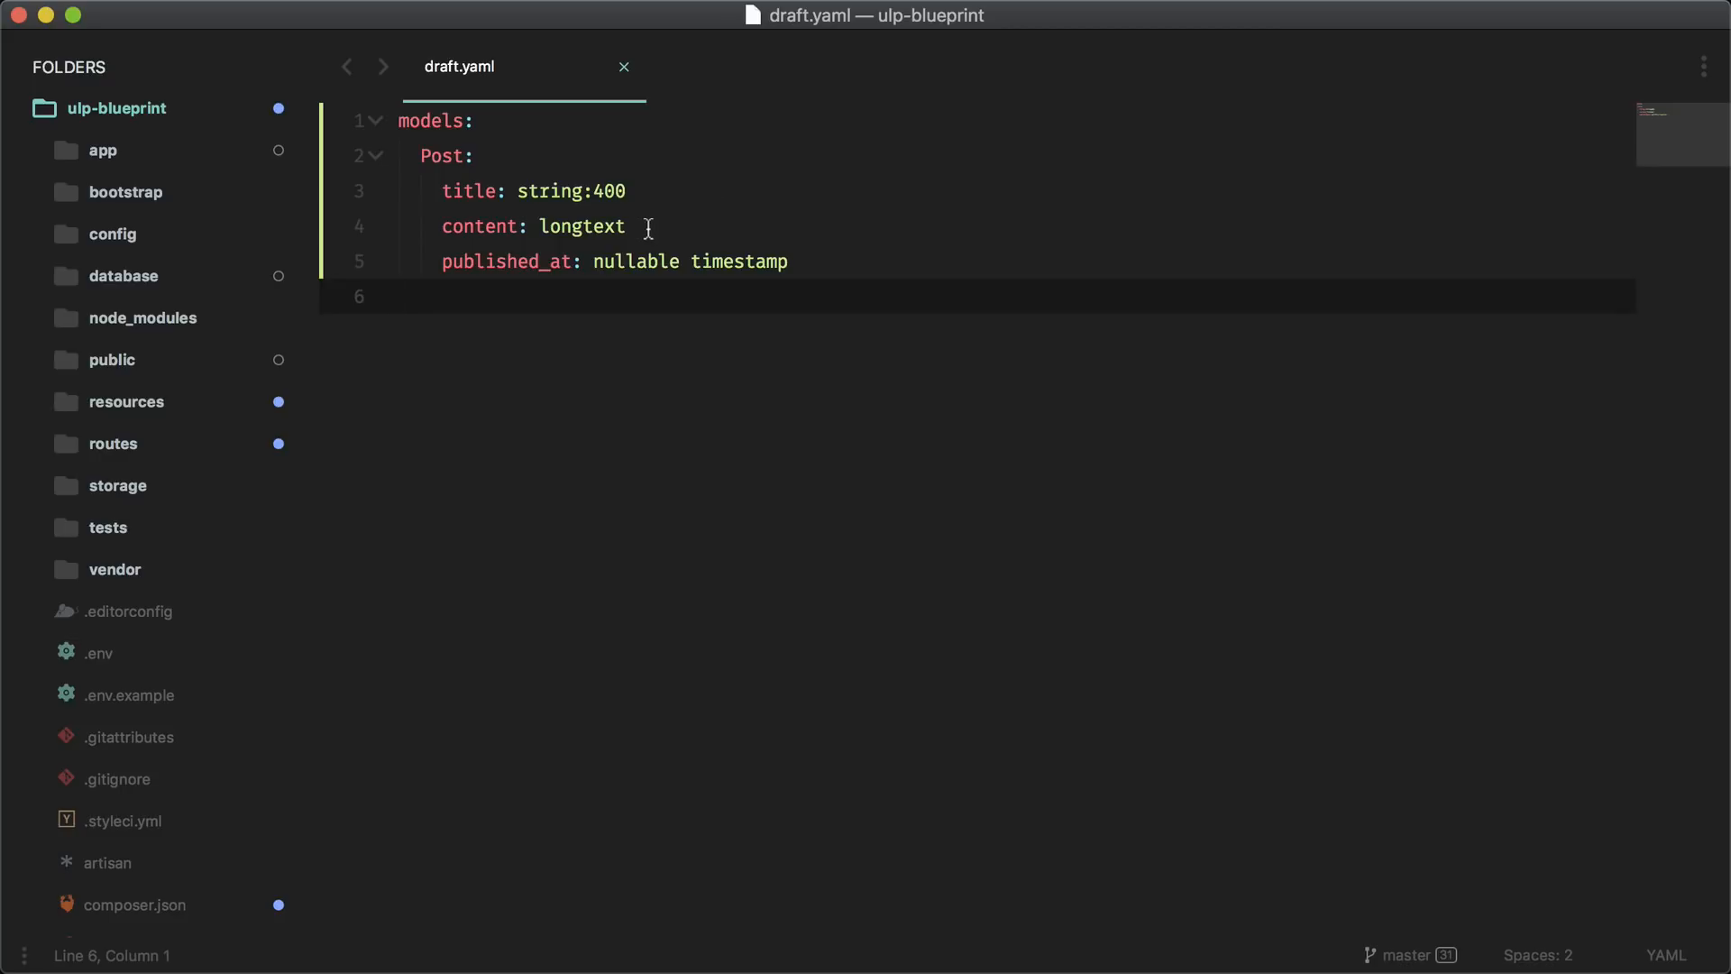
pyautogui.moveTo(552, 288)
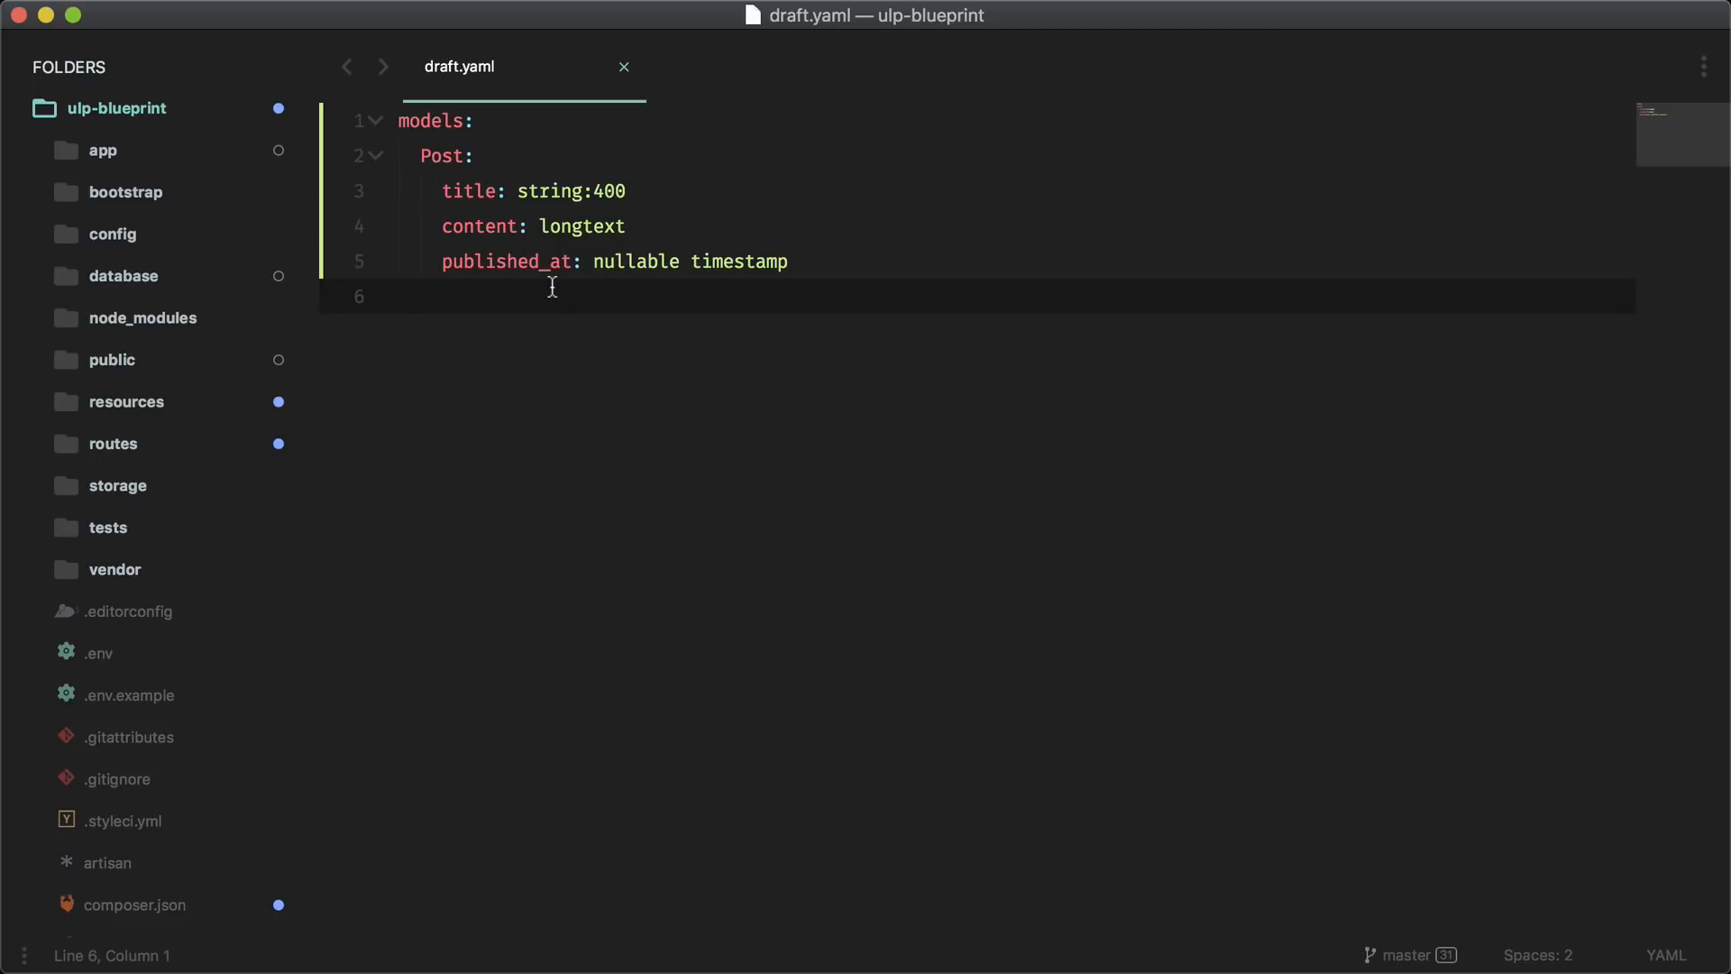
pyautogui.moveTo(804, 286)
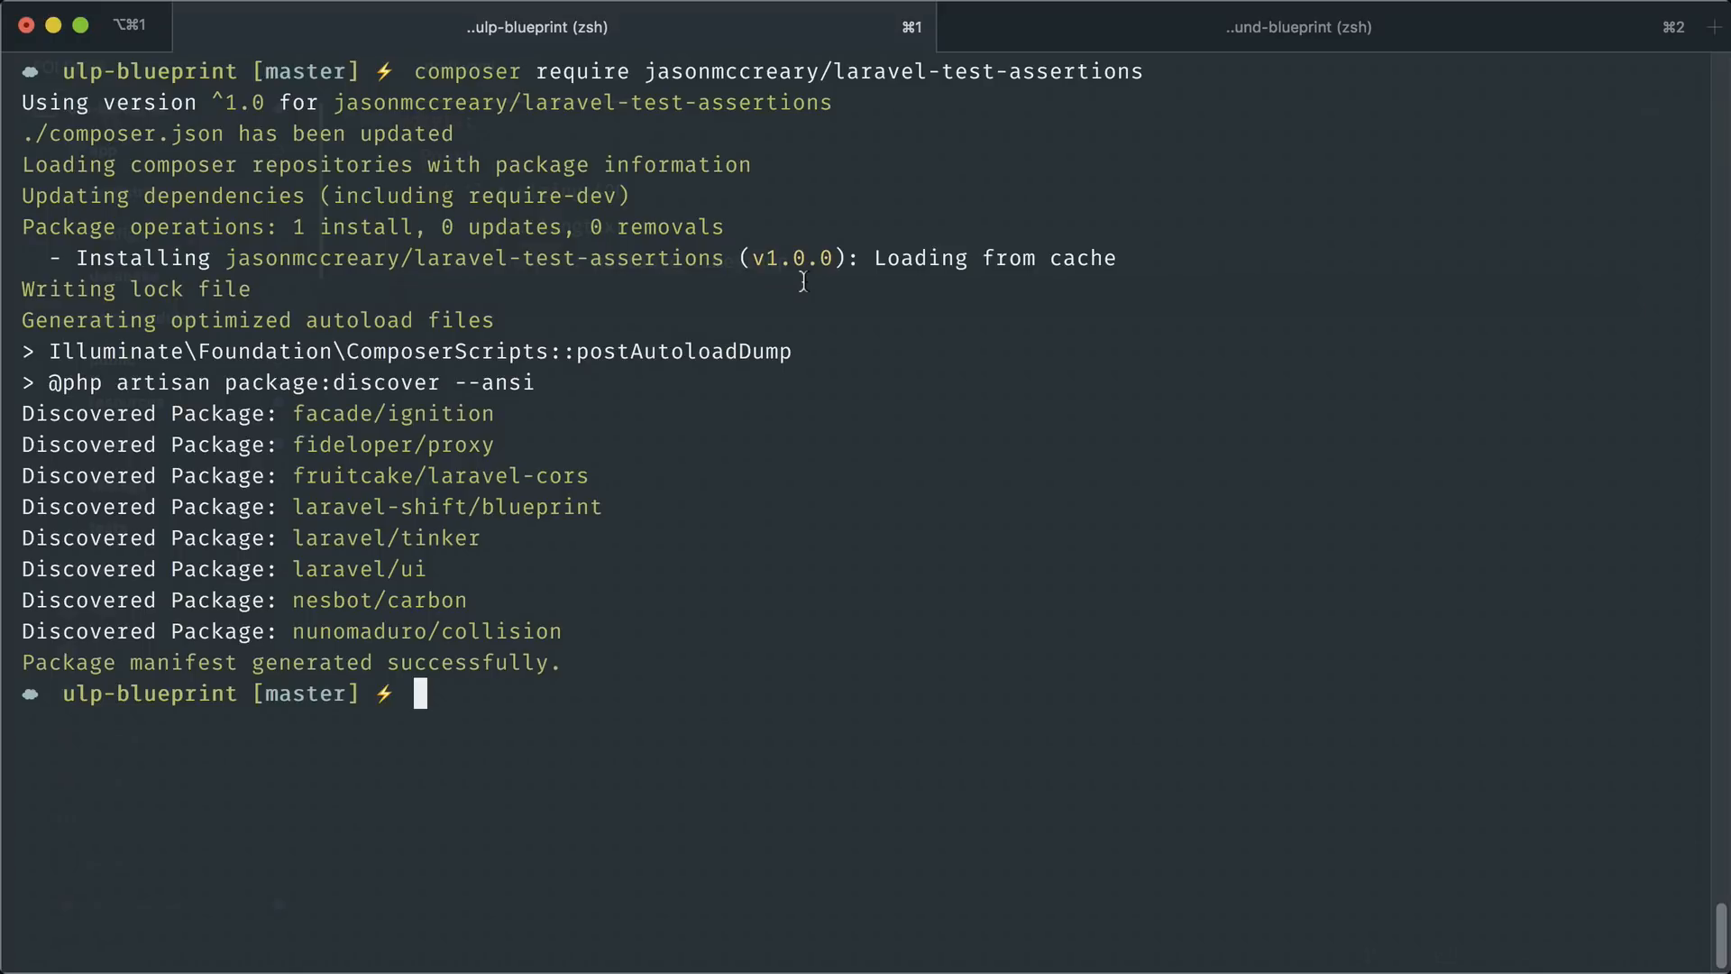
# Run php artisan blueprint:build to generate the Post migration, model and factory
pyautogui.write('php artisan')
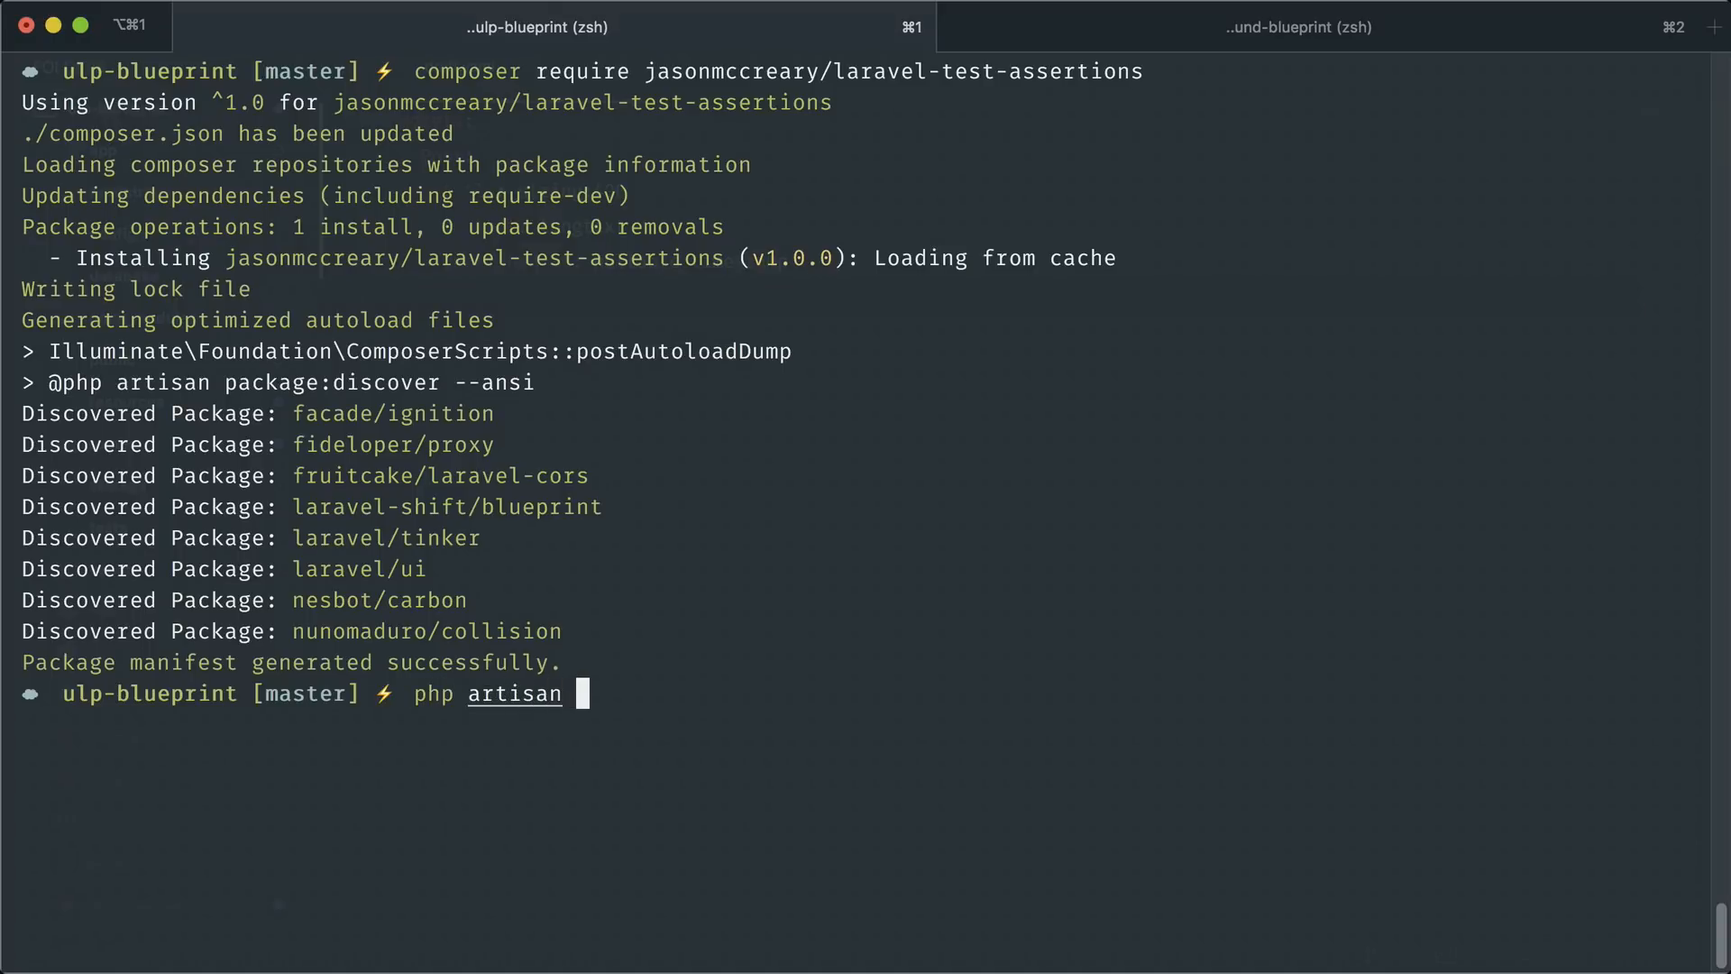
pyautogui.write('blueprint:build')
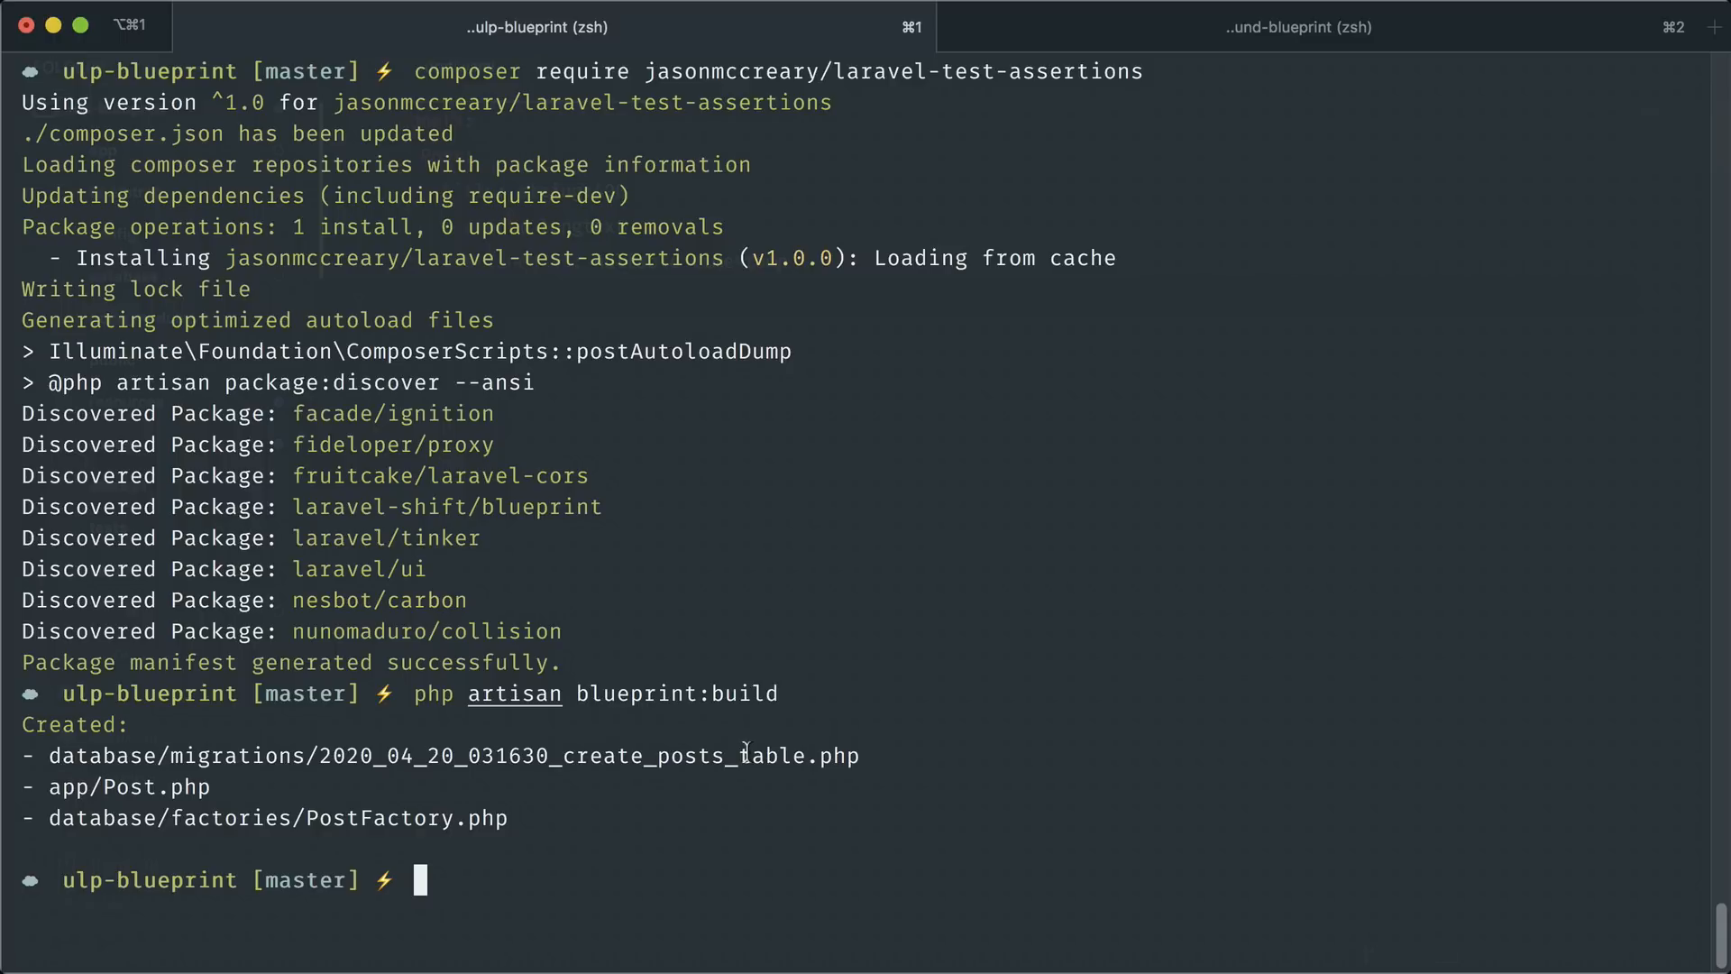
pyautogui.moveTo(536, 816)
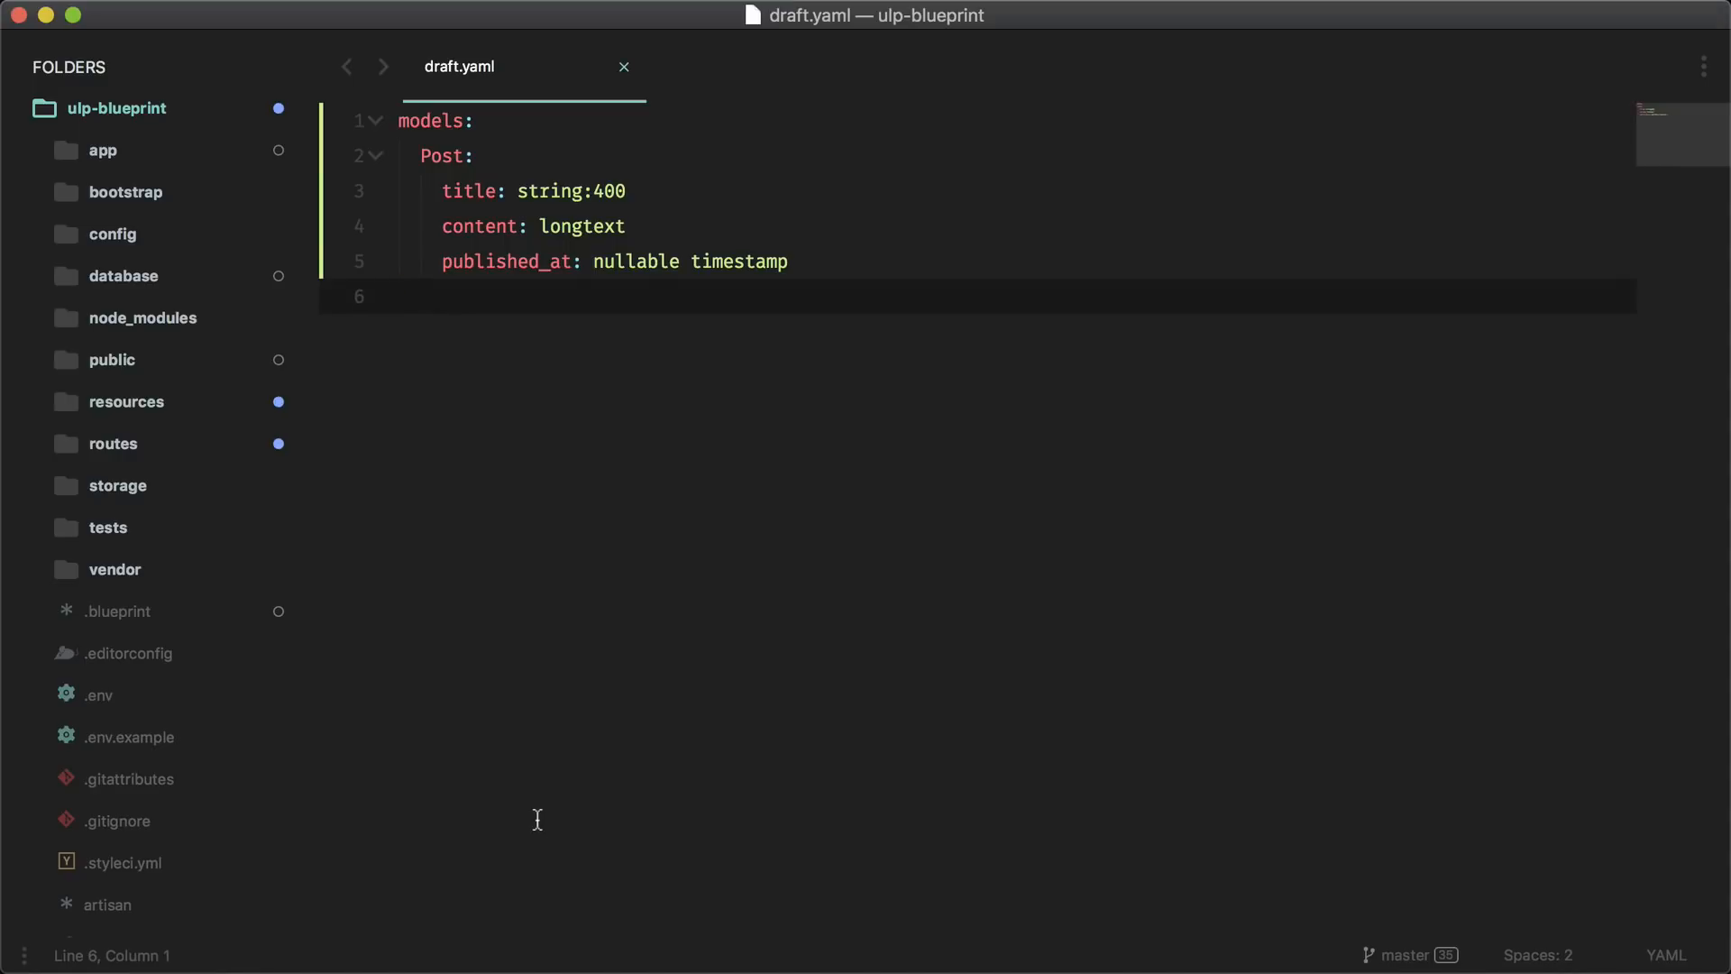
# Review the generated create posts table migration, selecting the title, content and published_at columns
pyautogui.click(123, 275)
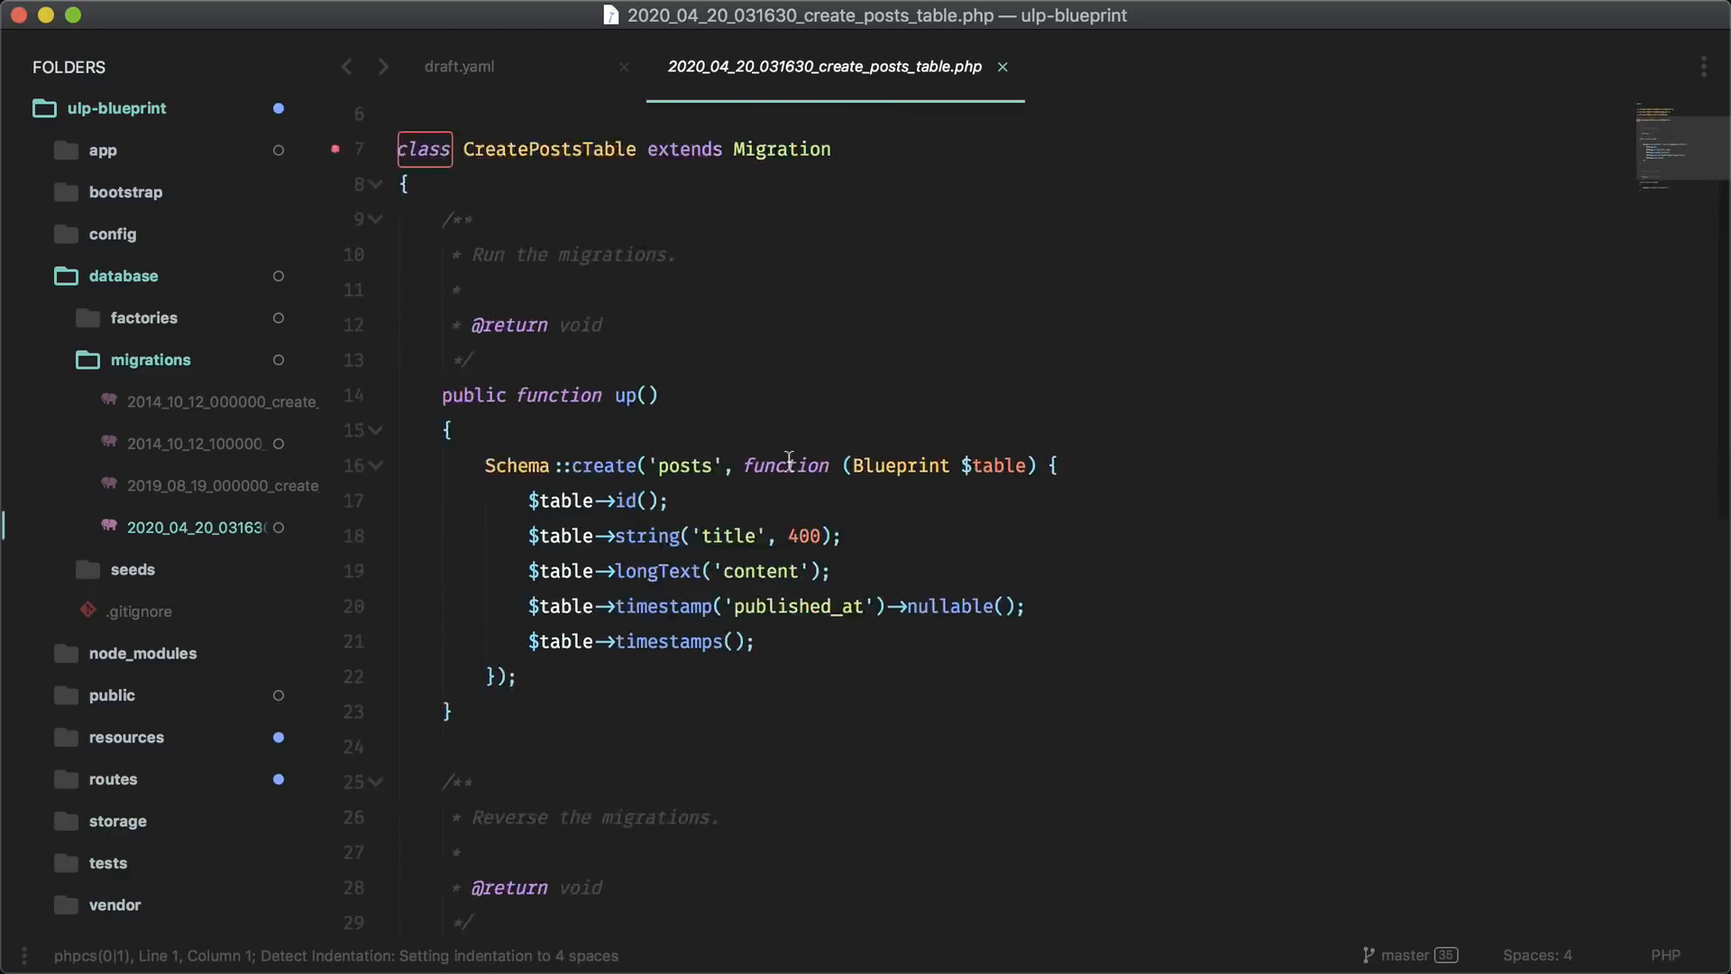
pyautogui.scroll(-3)
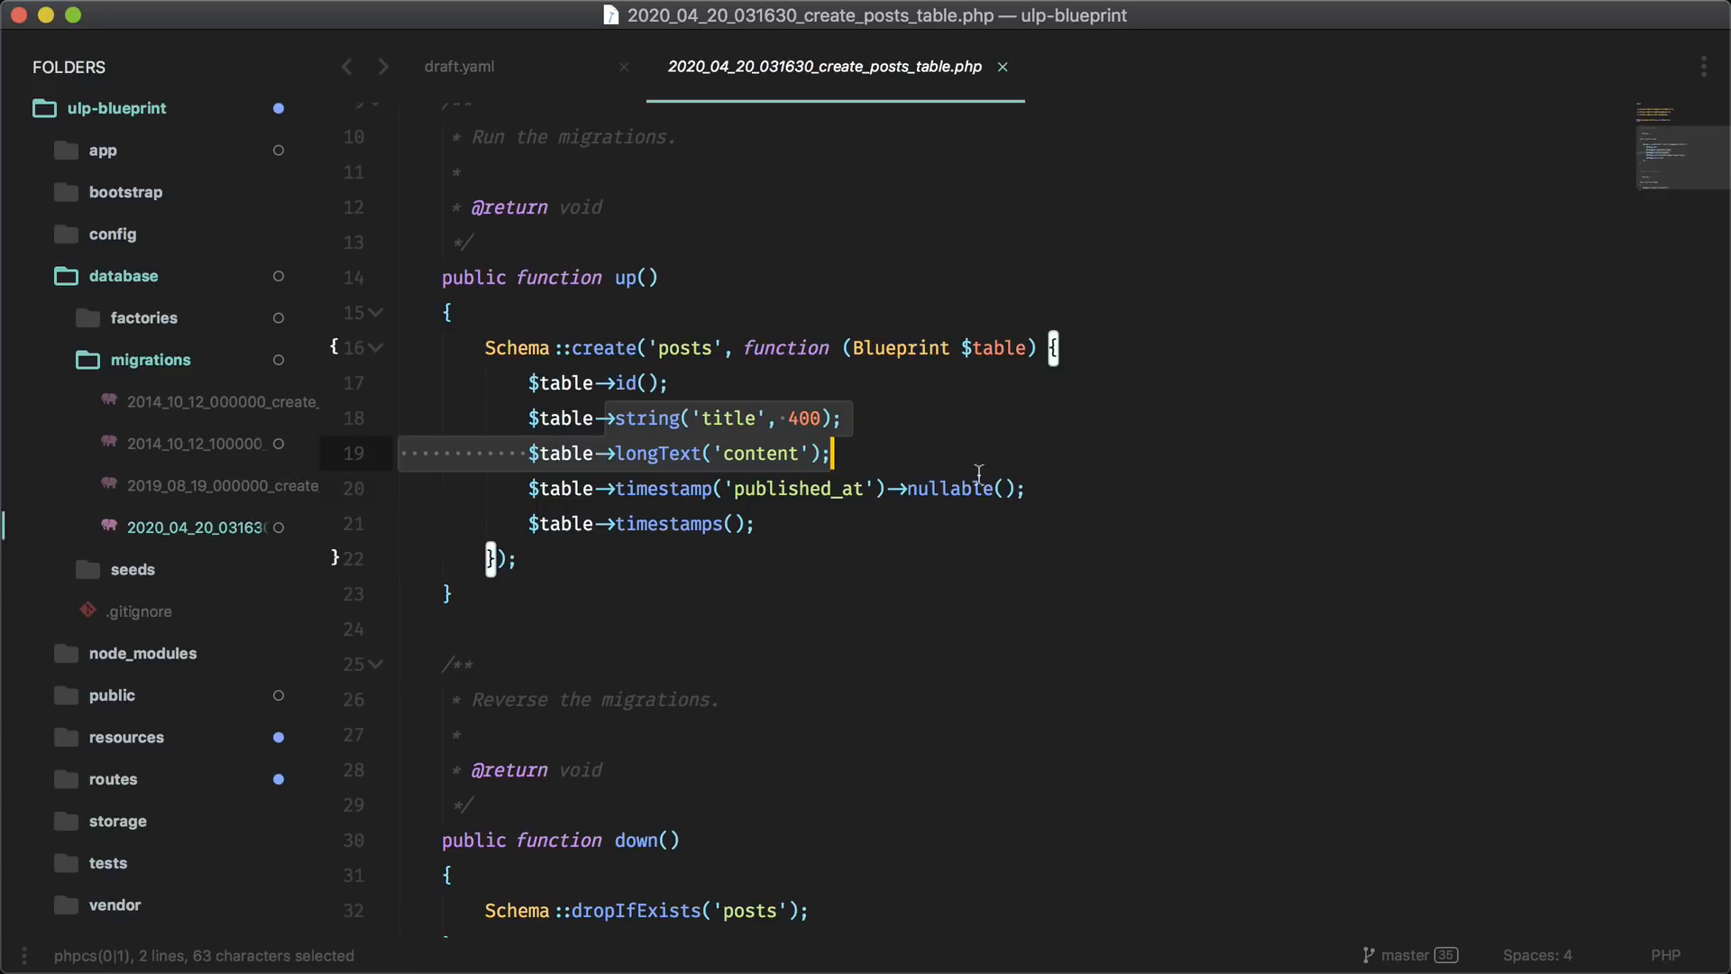
pyautogui.moveTo(830, 453); pyautogui.dragTo(1024, 489)
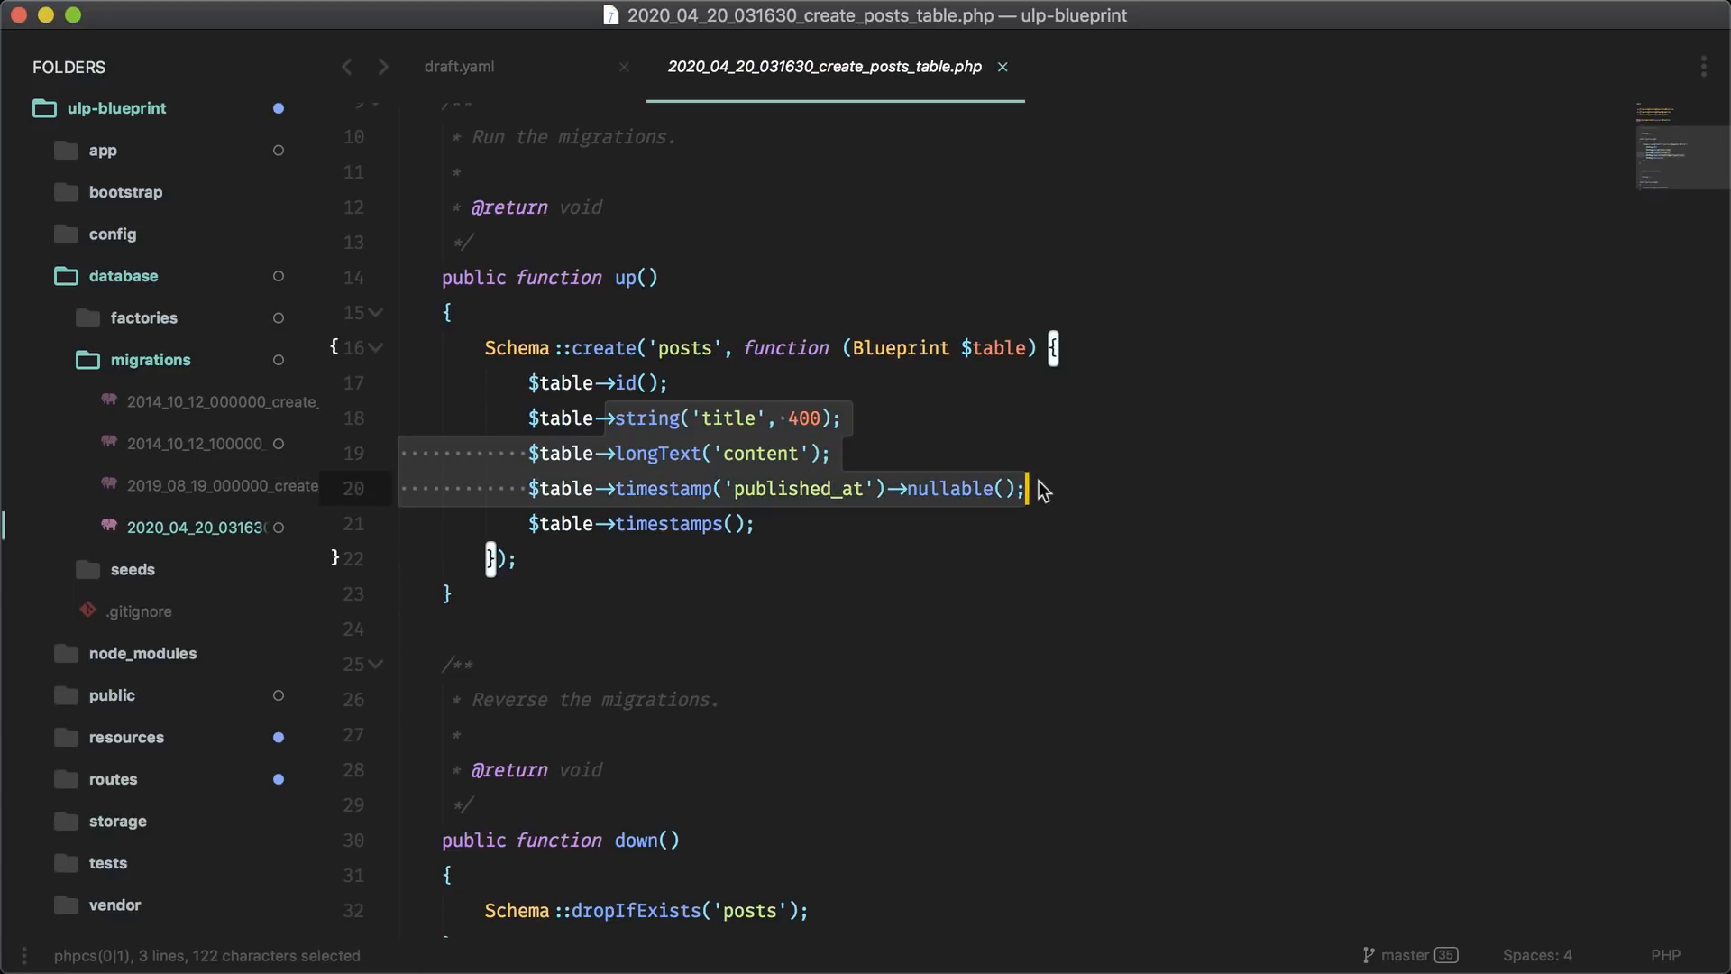
# Review the generated PostFactory definition
pyautogui.click(143, 318)
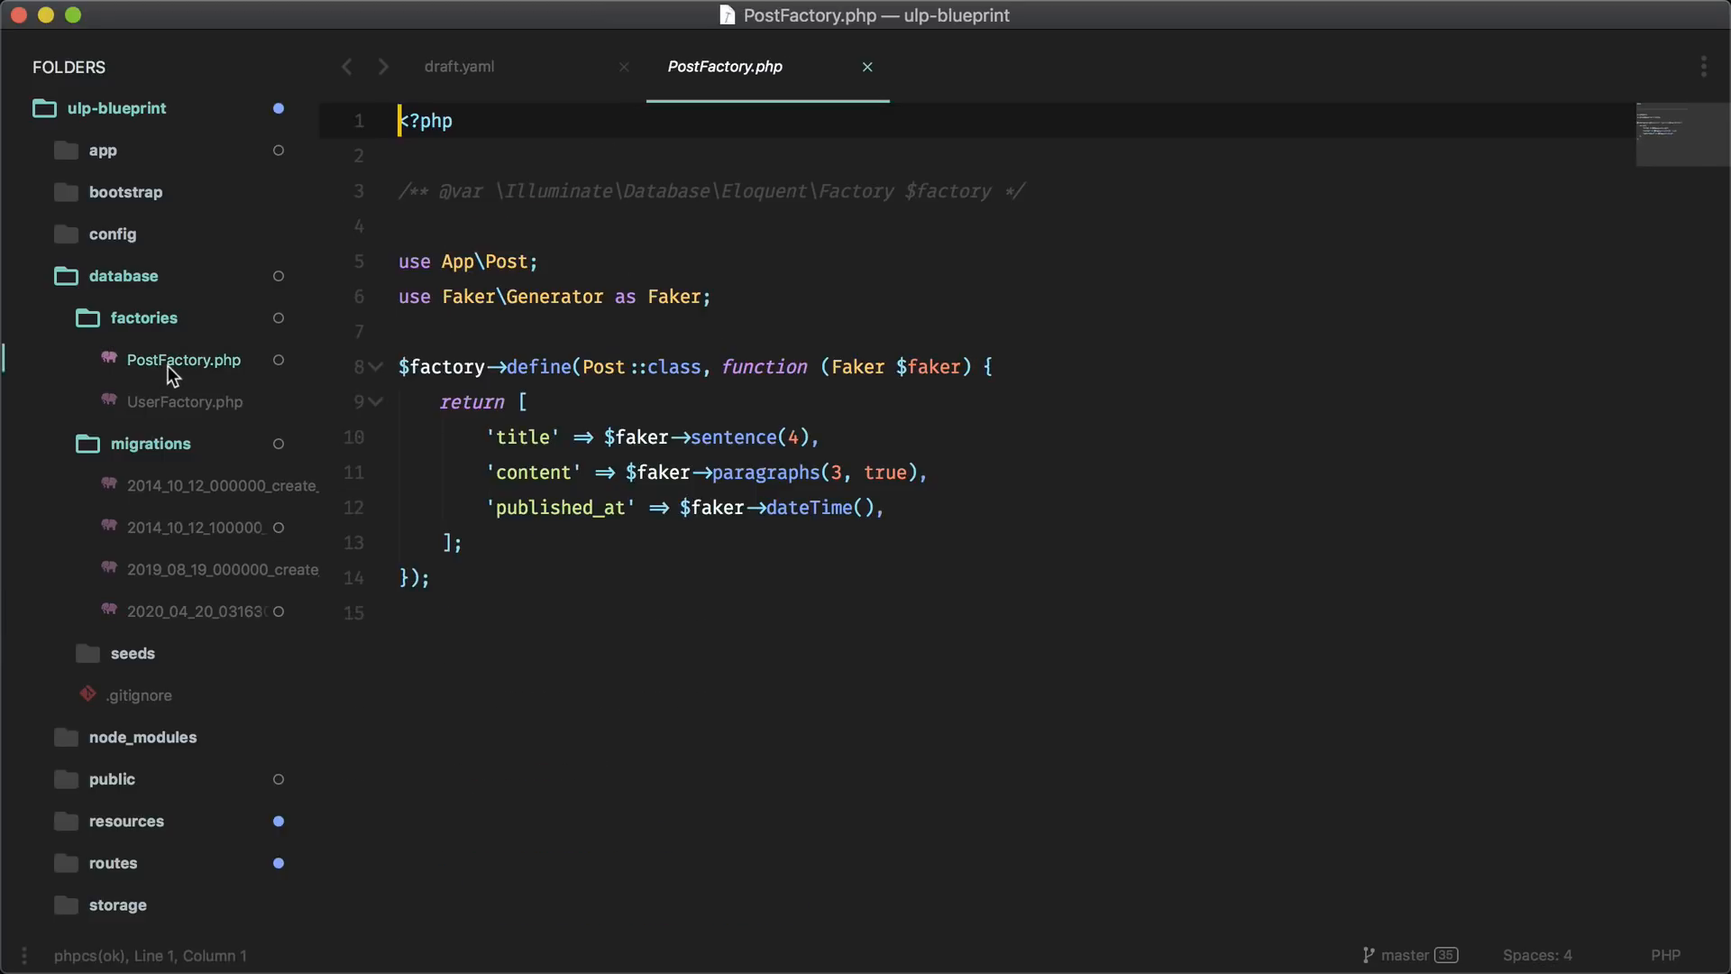
pyautogui.moveTo(523, 429)
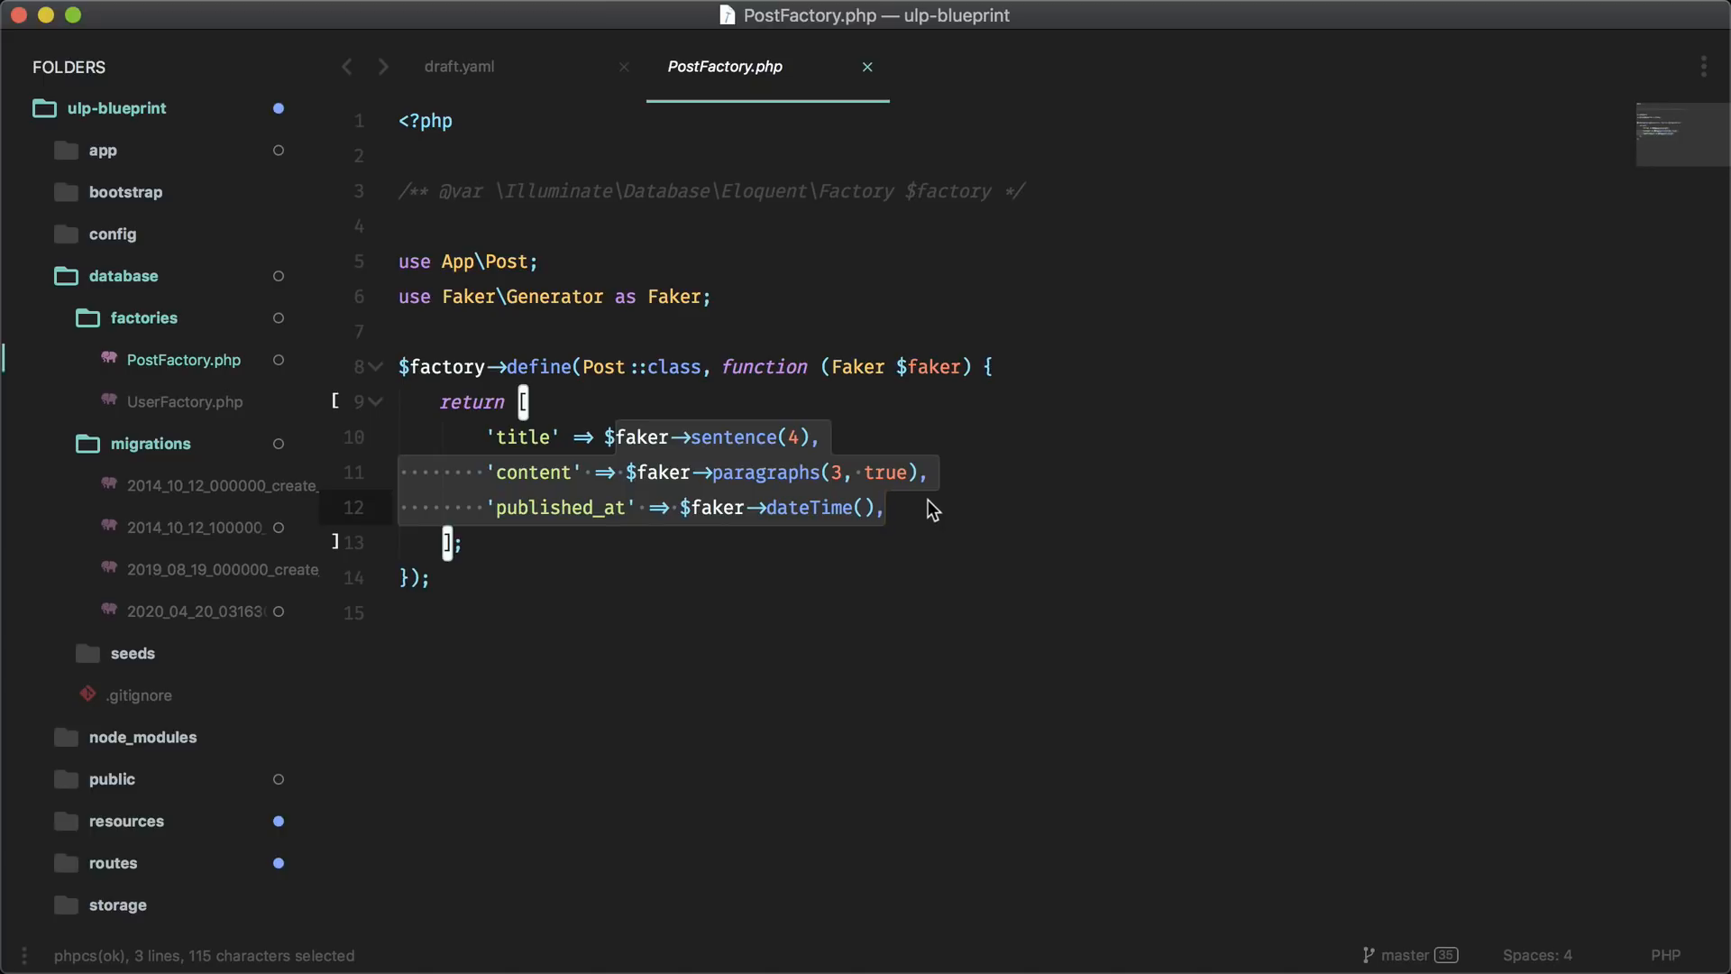
pyautogui.scroll(-3)
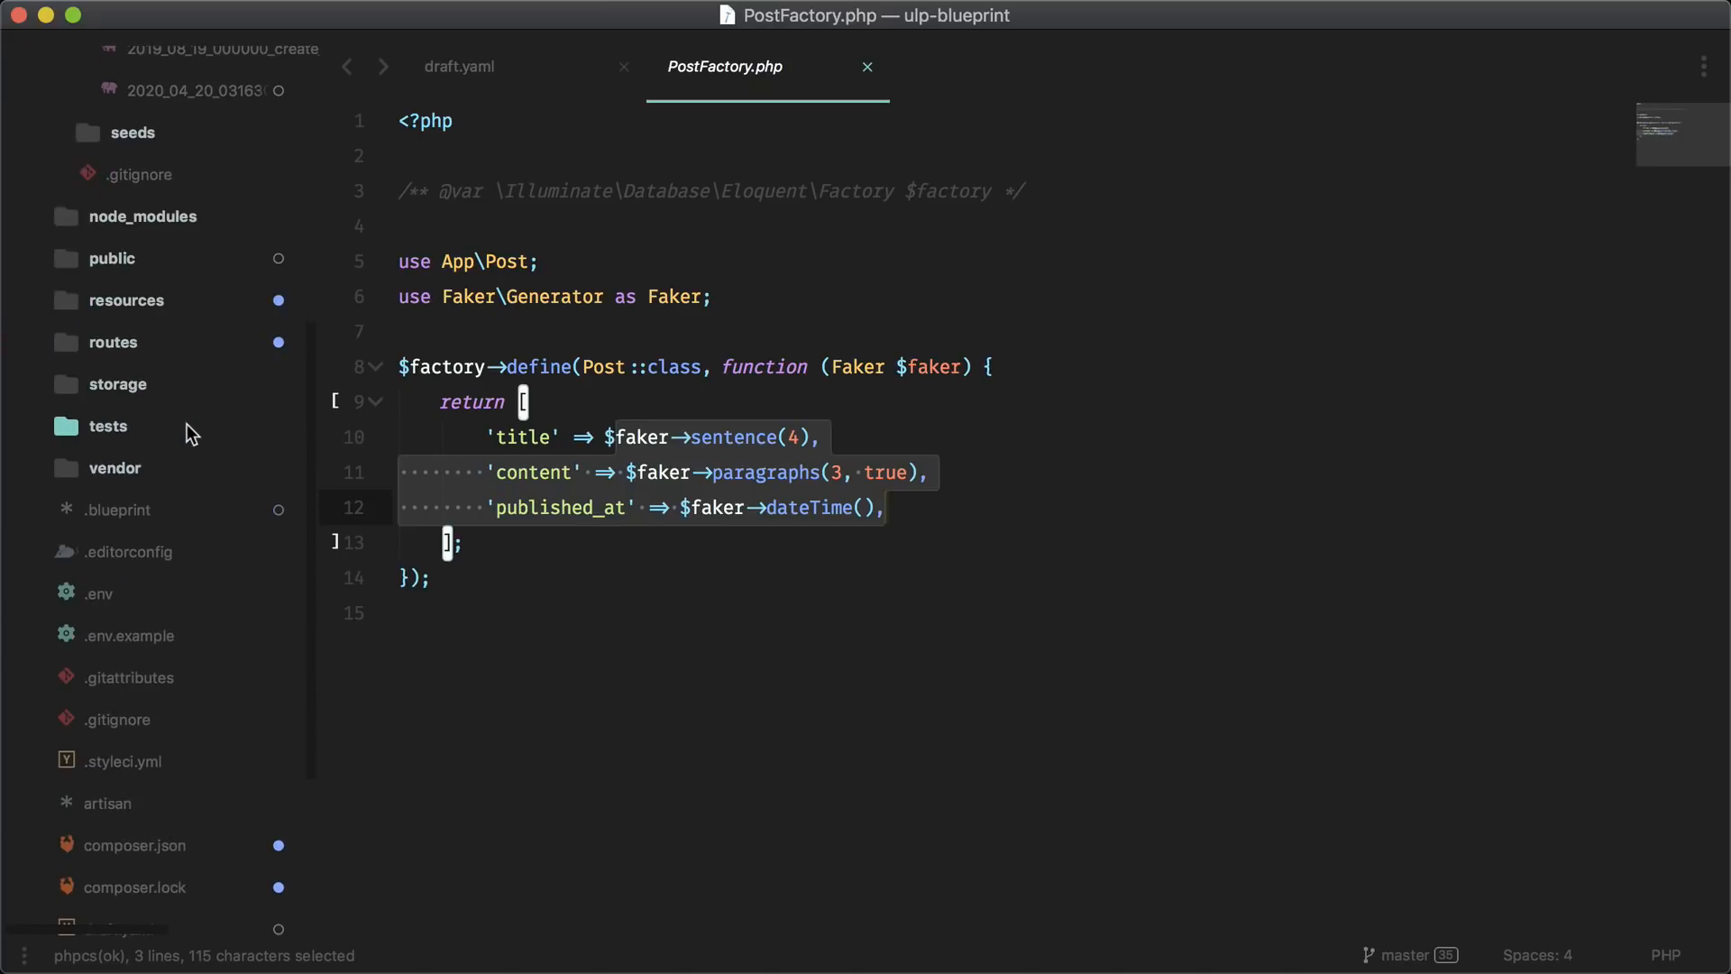
pyautogui.scroll(-3)
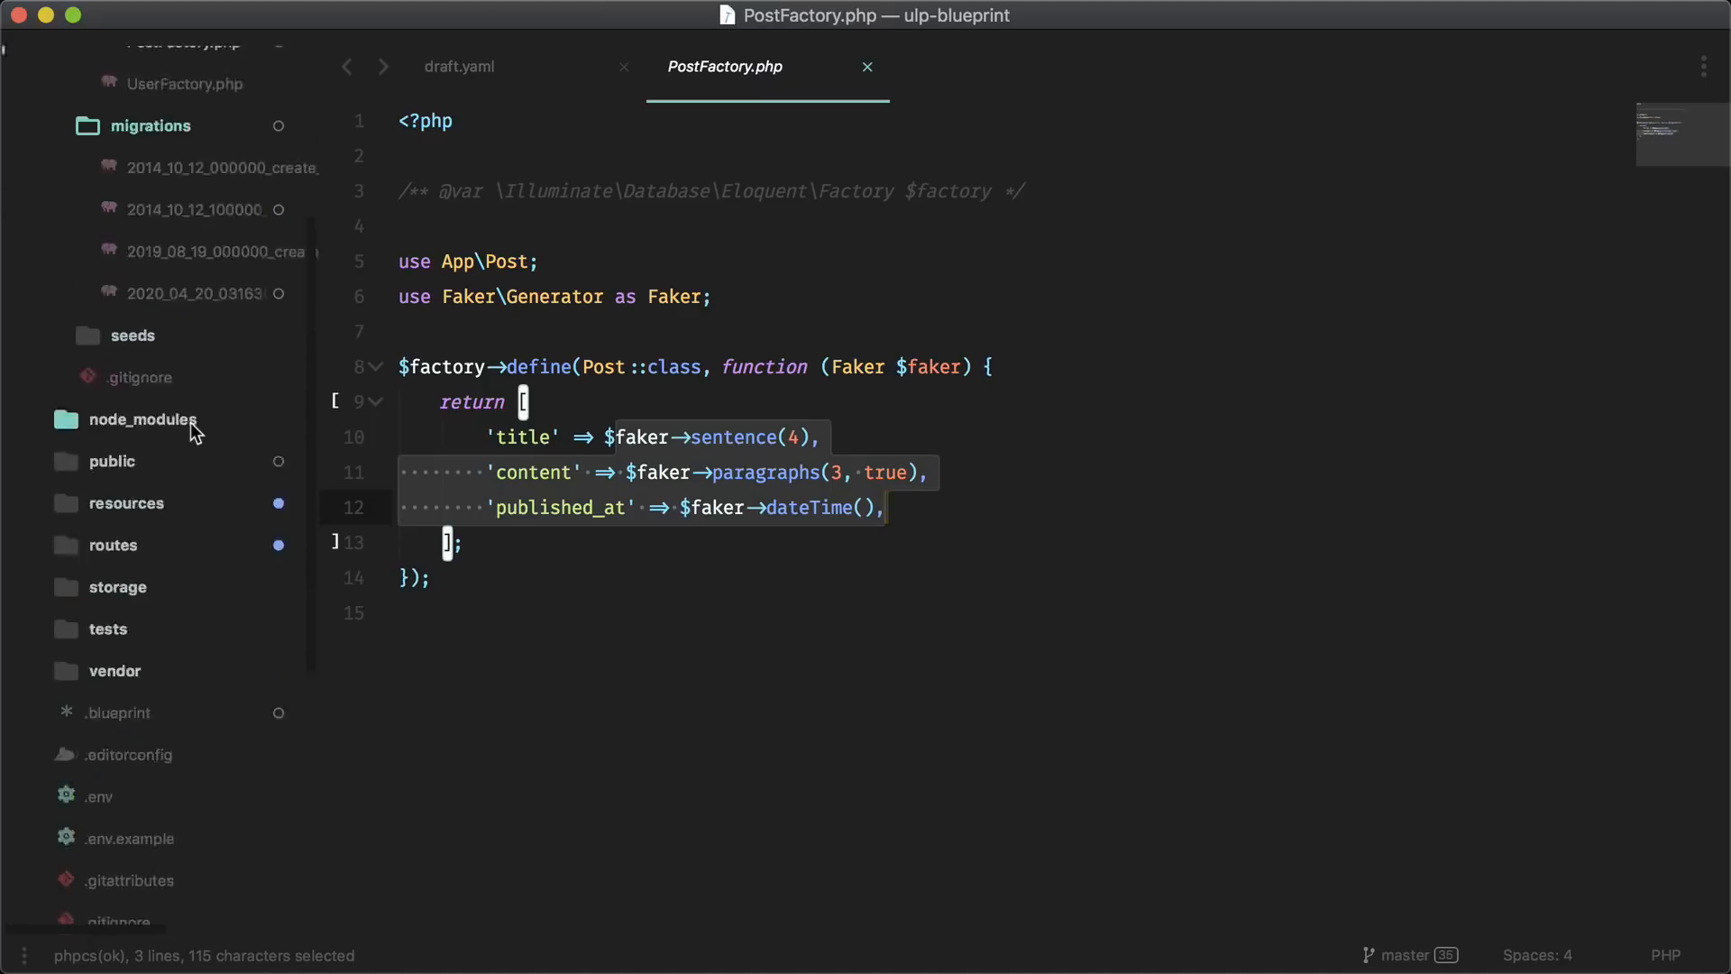
pyautogui.scroll(3)
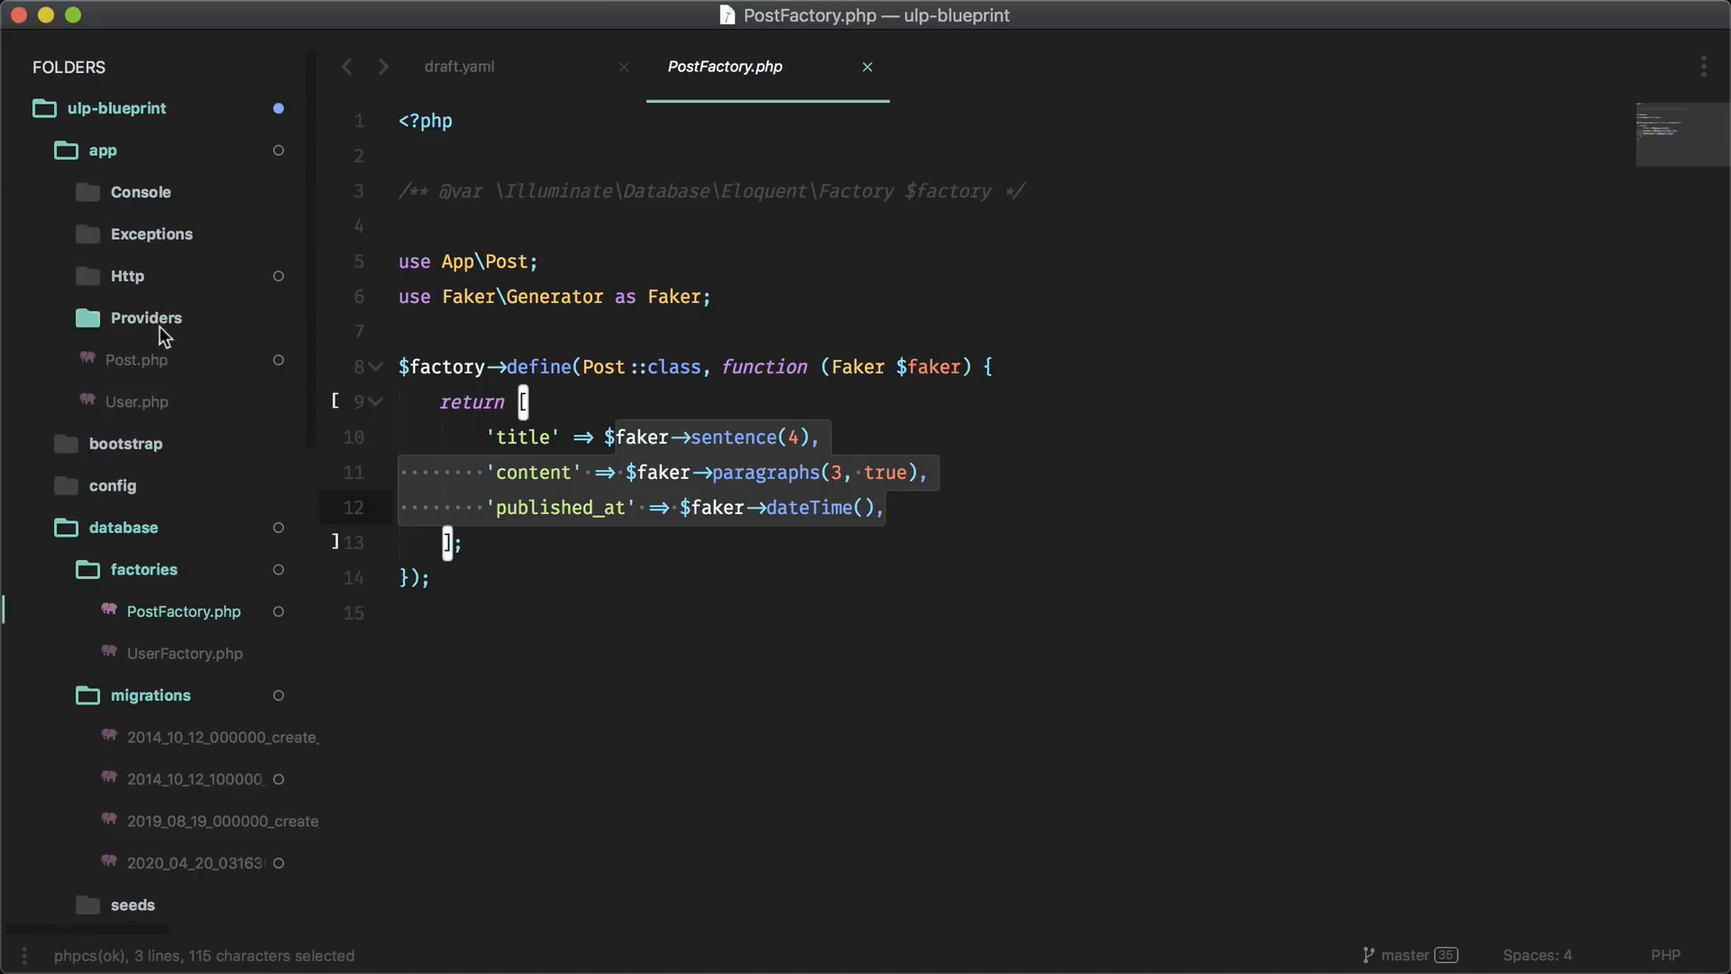
# Review the generated Post model's fillable fields
pyautogui.click(137, 359)
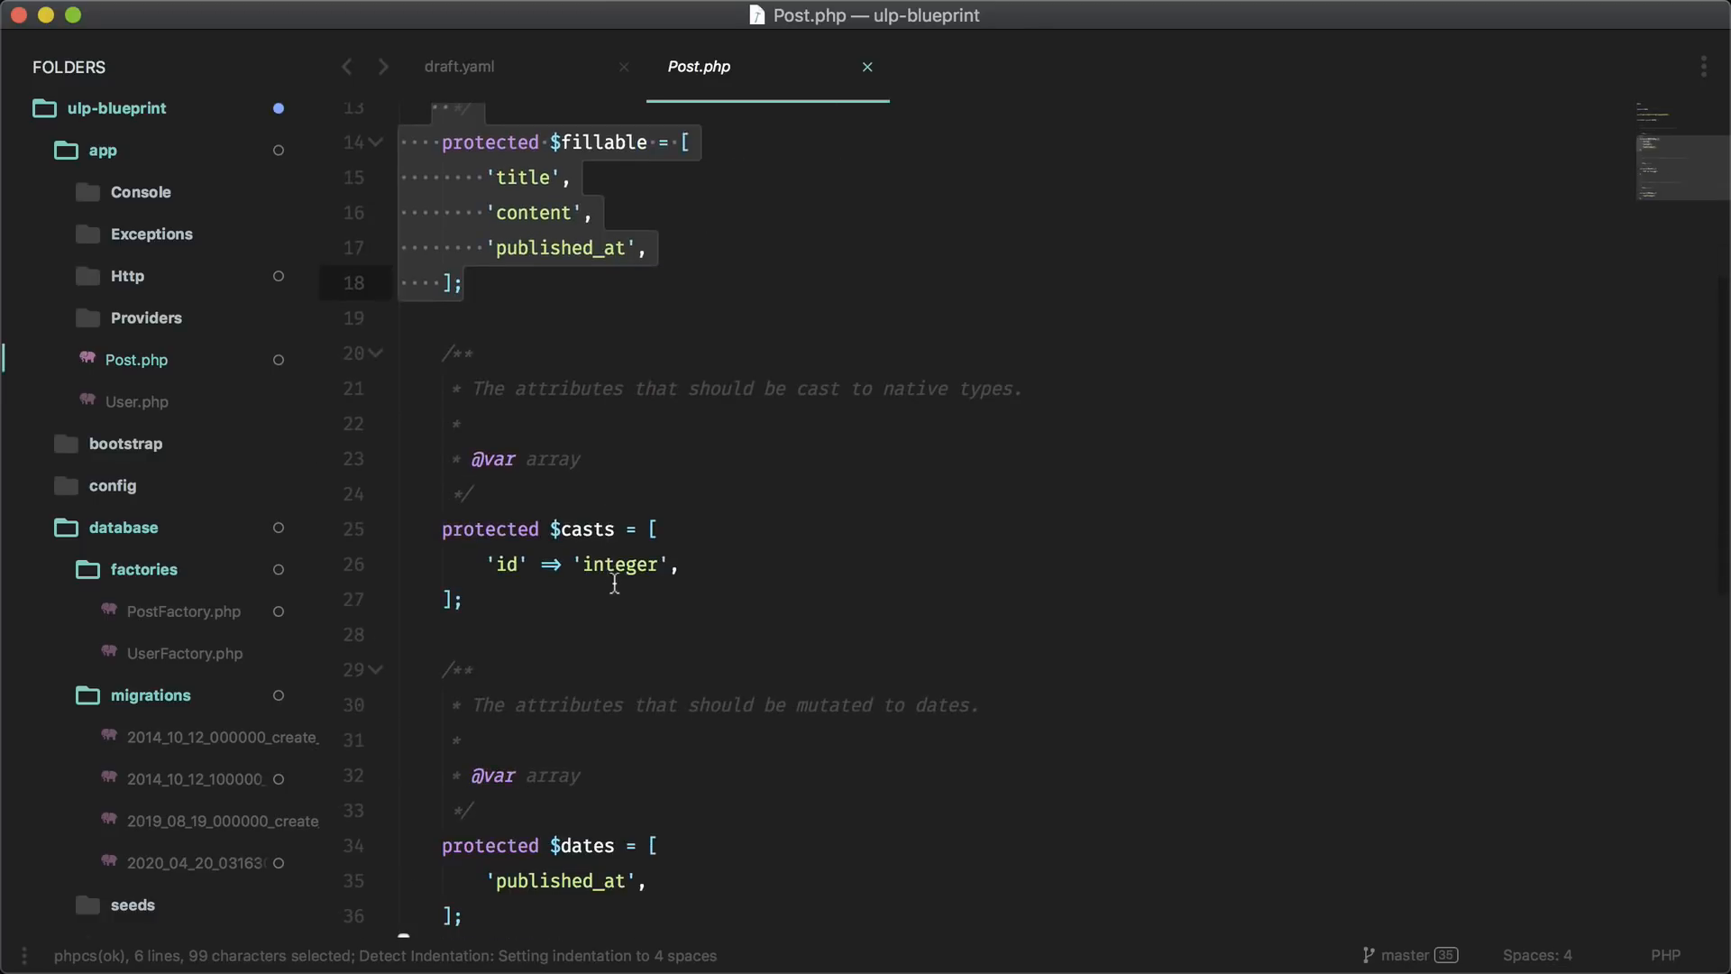
pyautogui.scroll(-3)
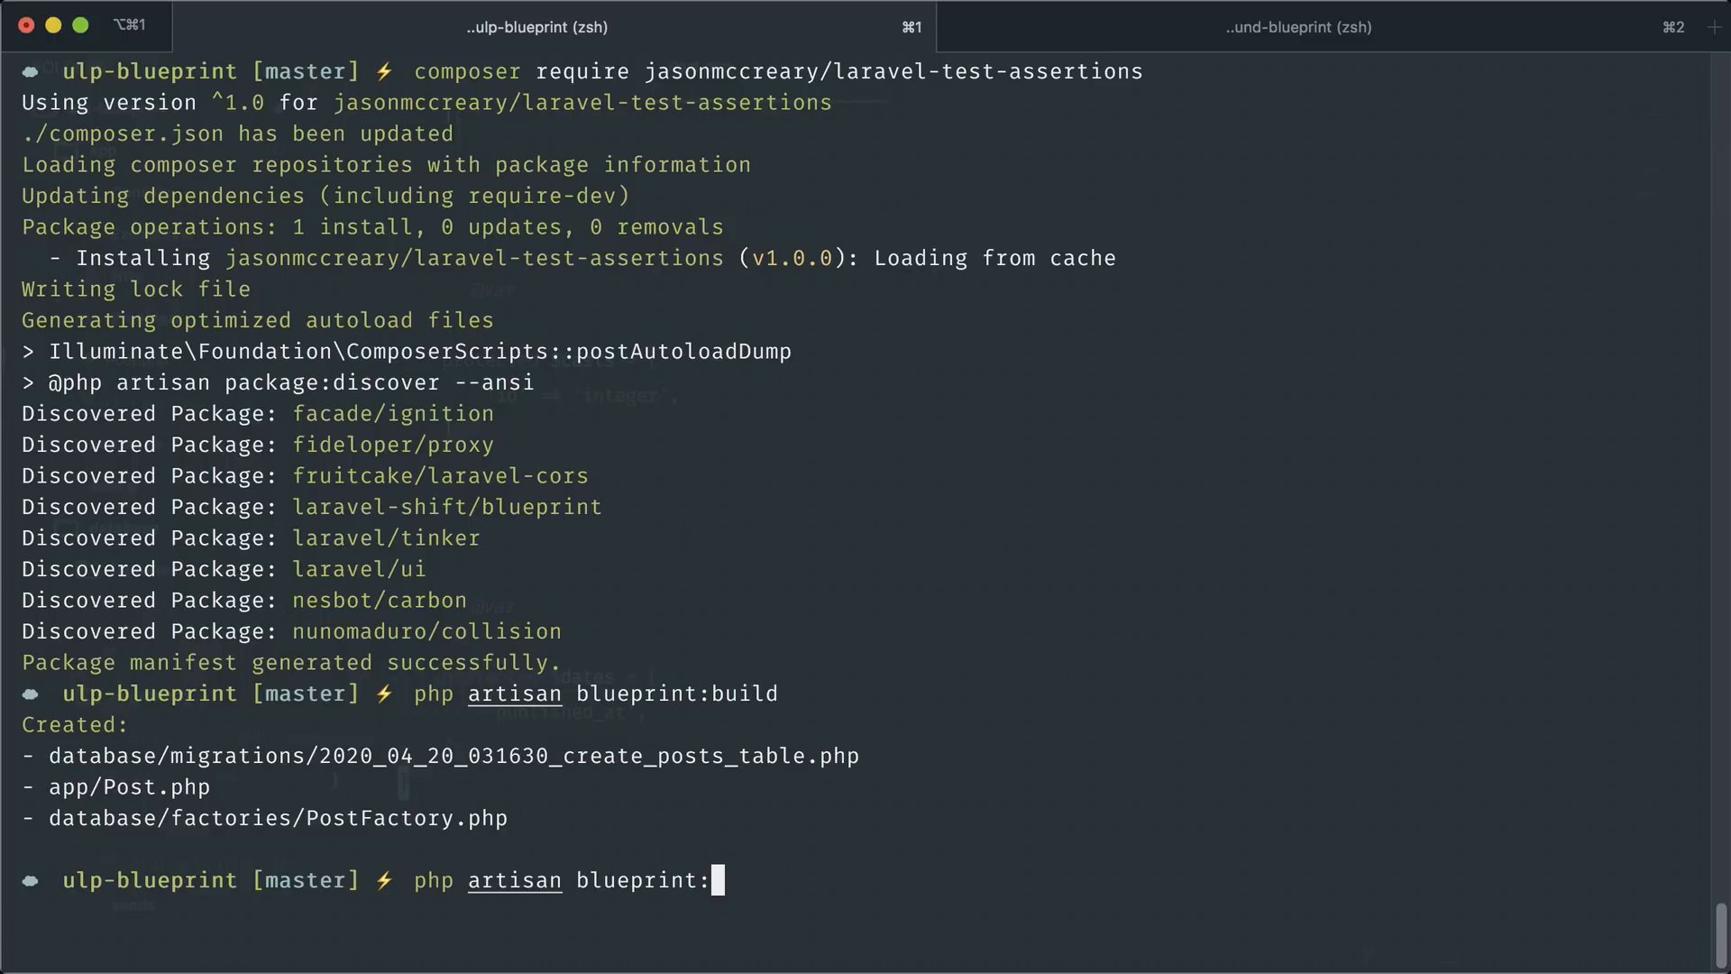
# Run php artisan blueprint:erase to remove the generated Post files
pyautogui.write('erase')
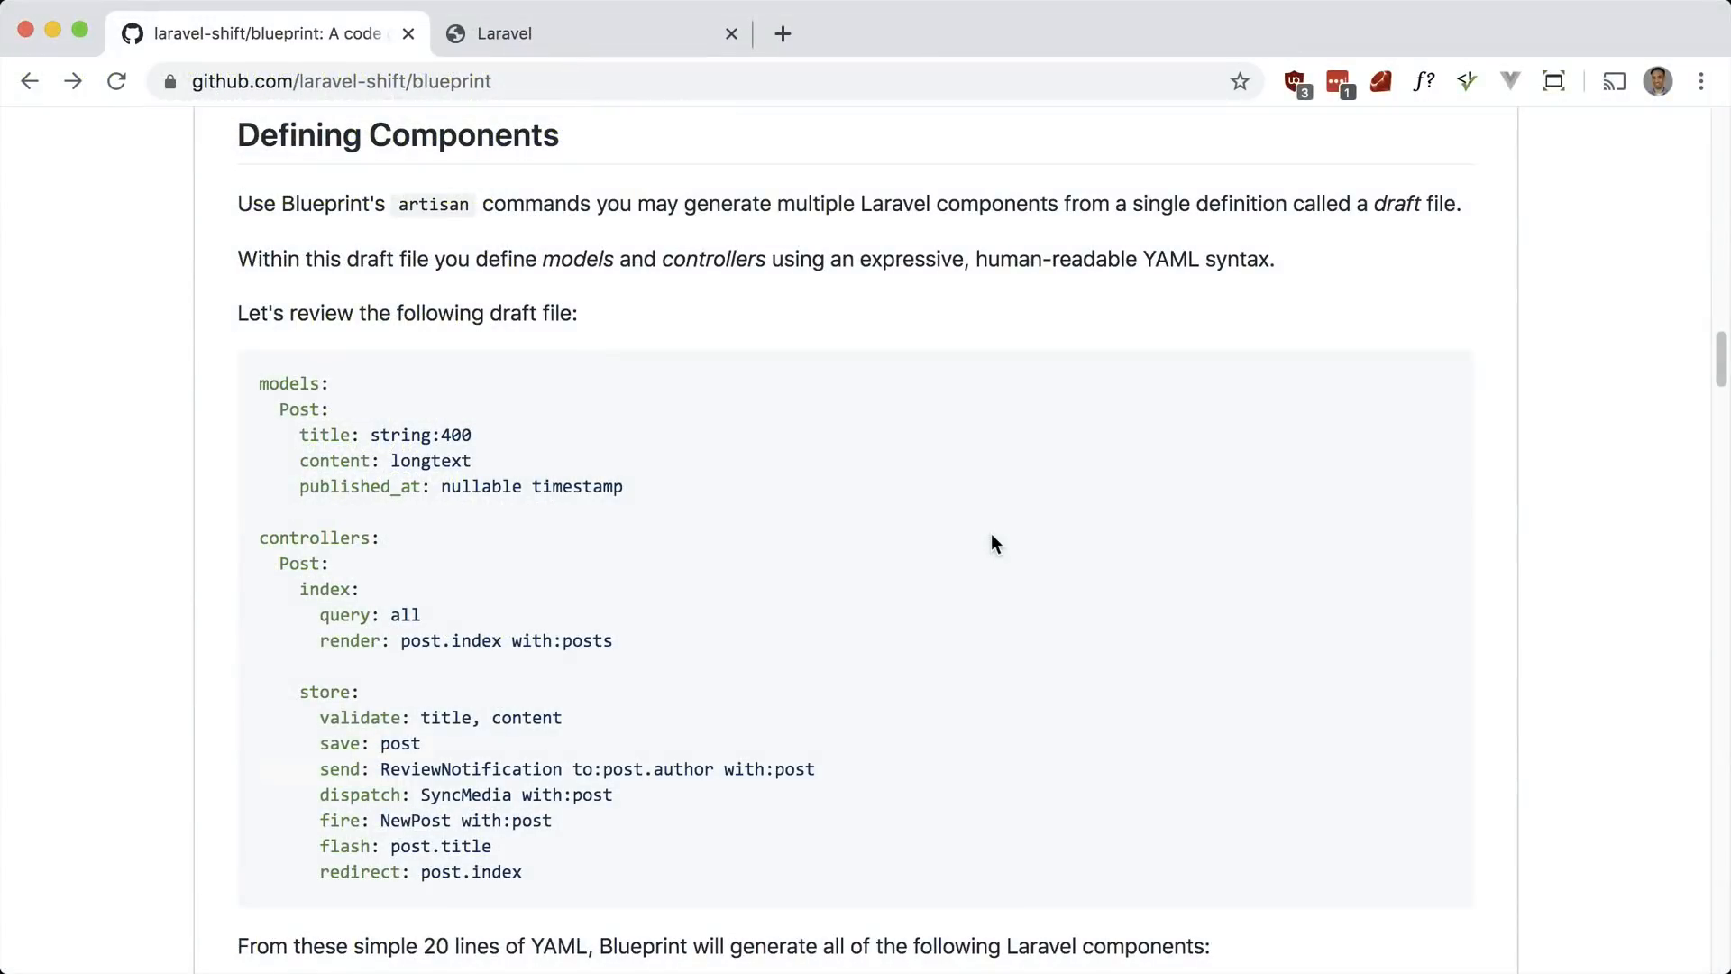
pyautogui.moveTo(509, 864)
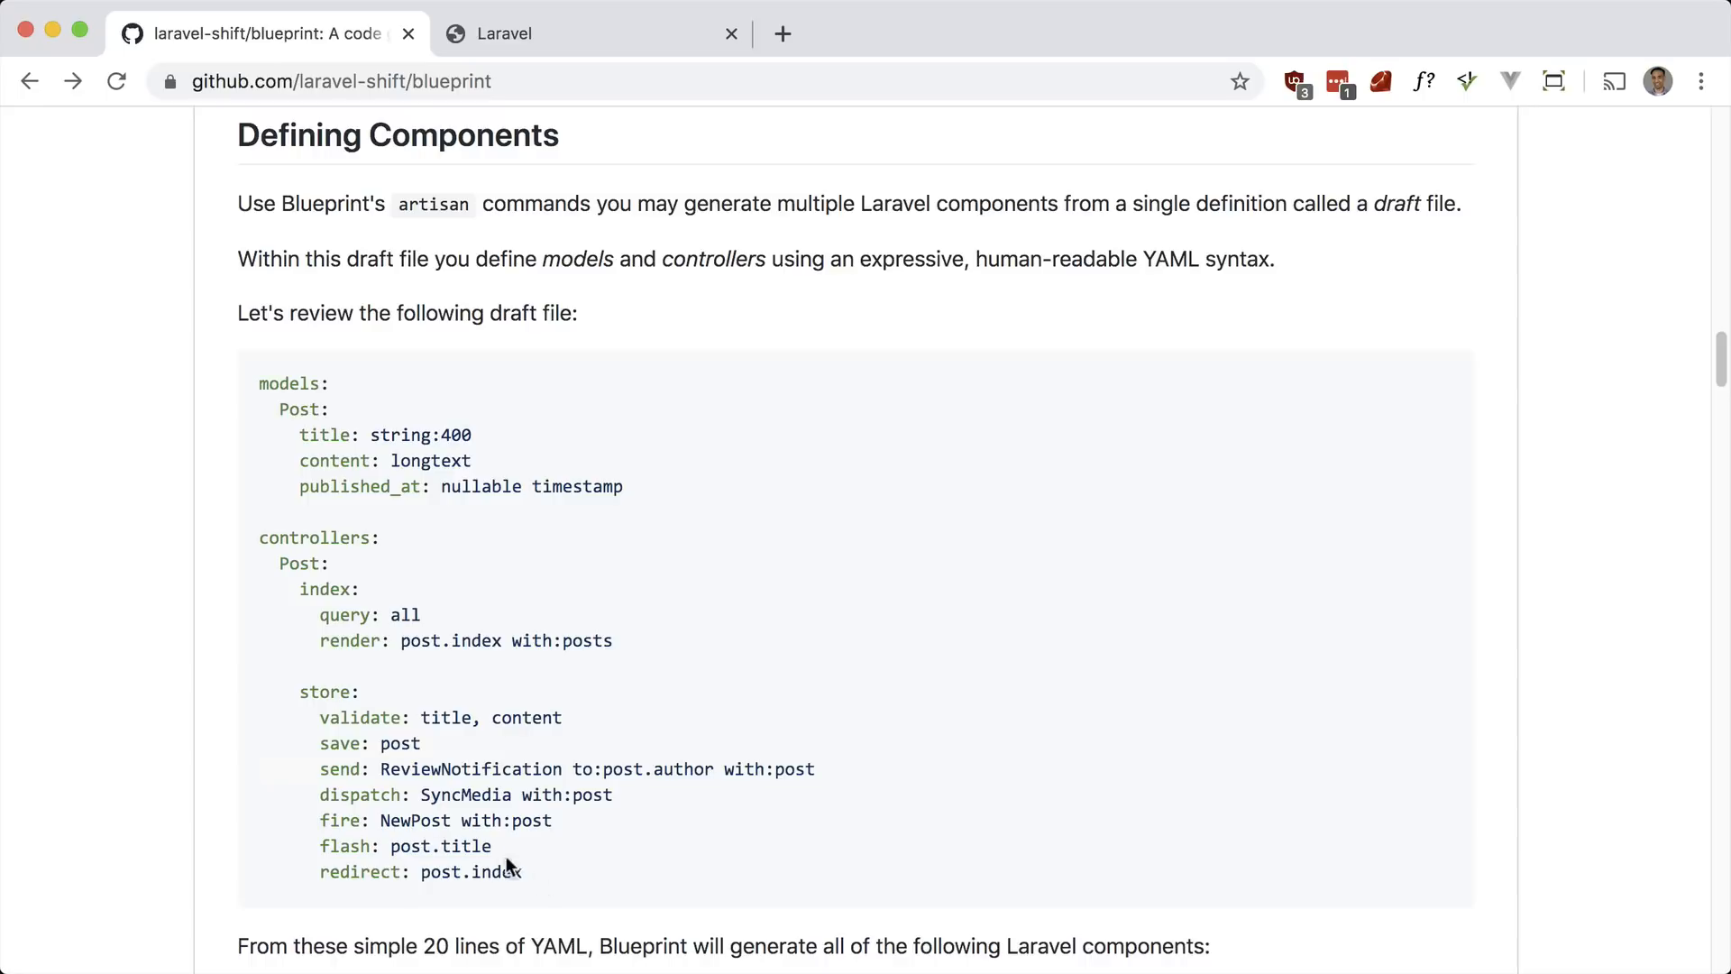
pyautogui.press('cmd+tab')
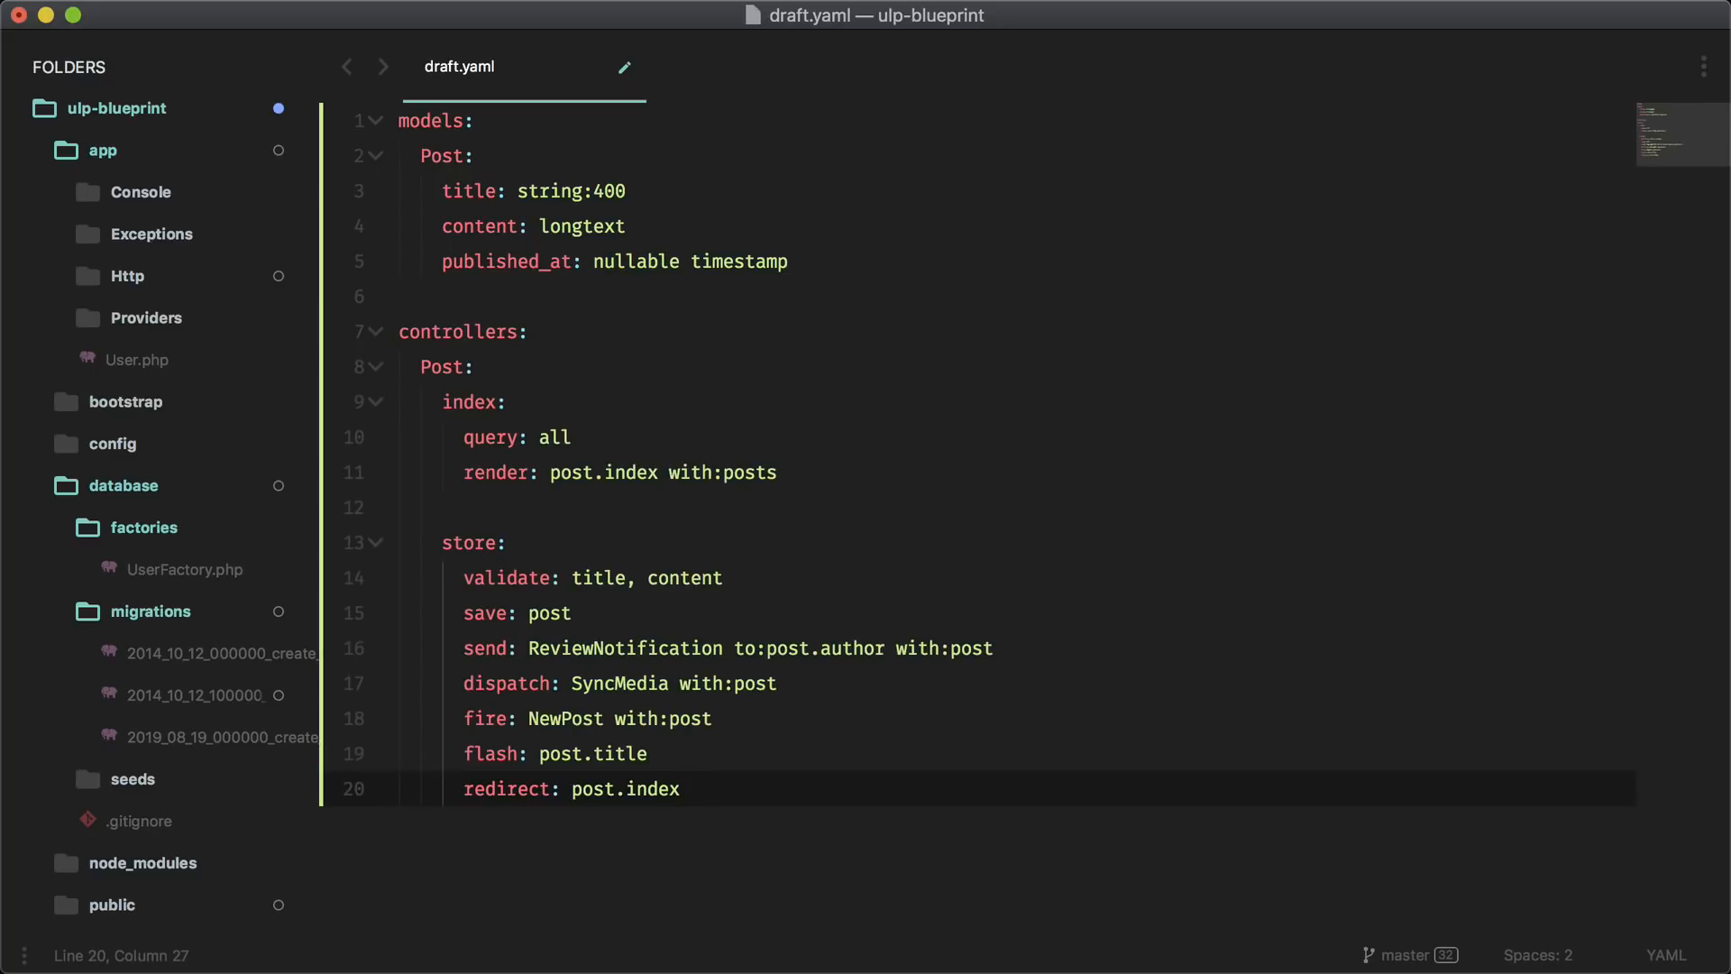
pyautogui.moveTo(539, 307)
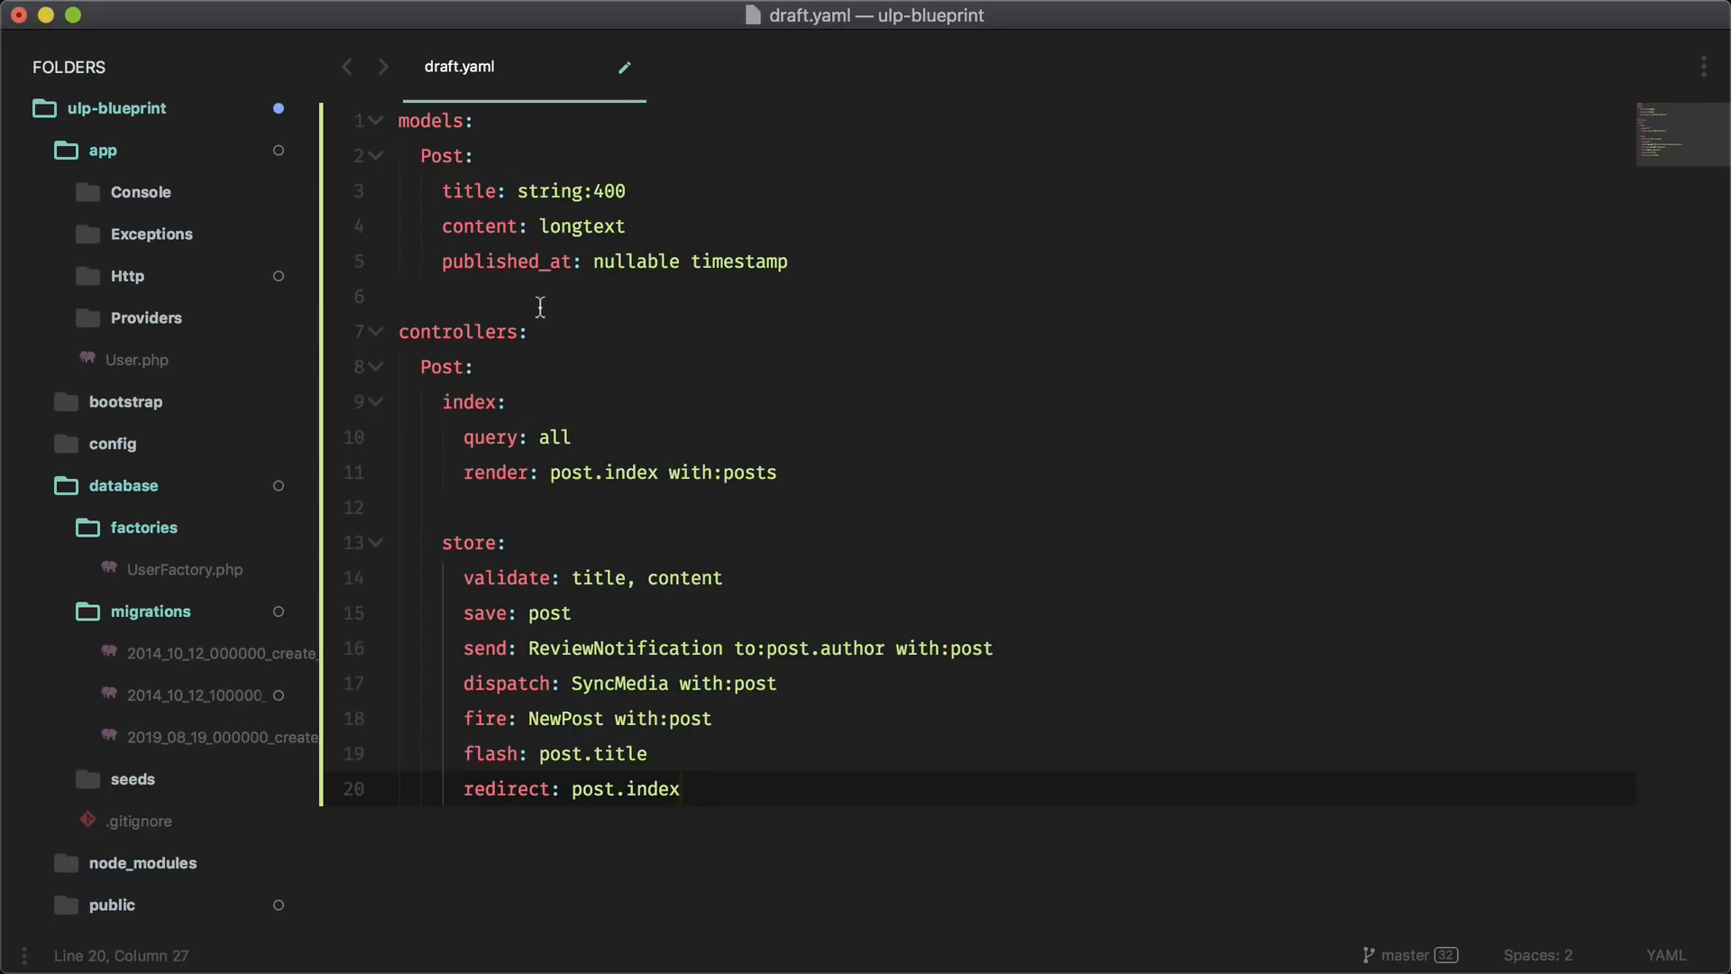
pyautogui.moveTo(547, 328)
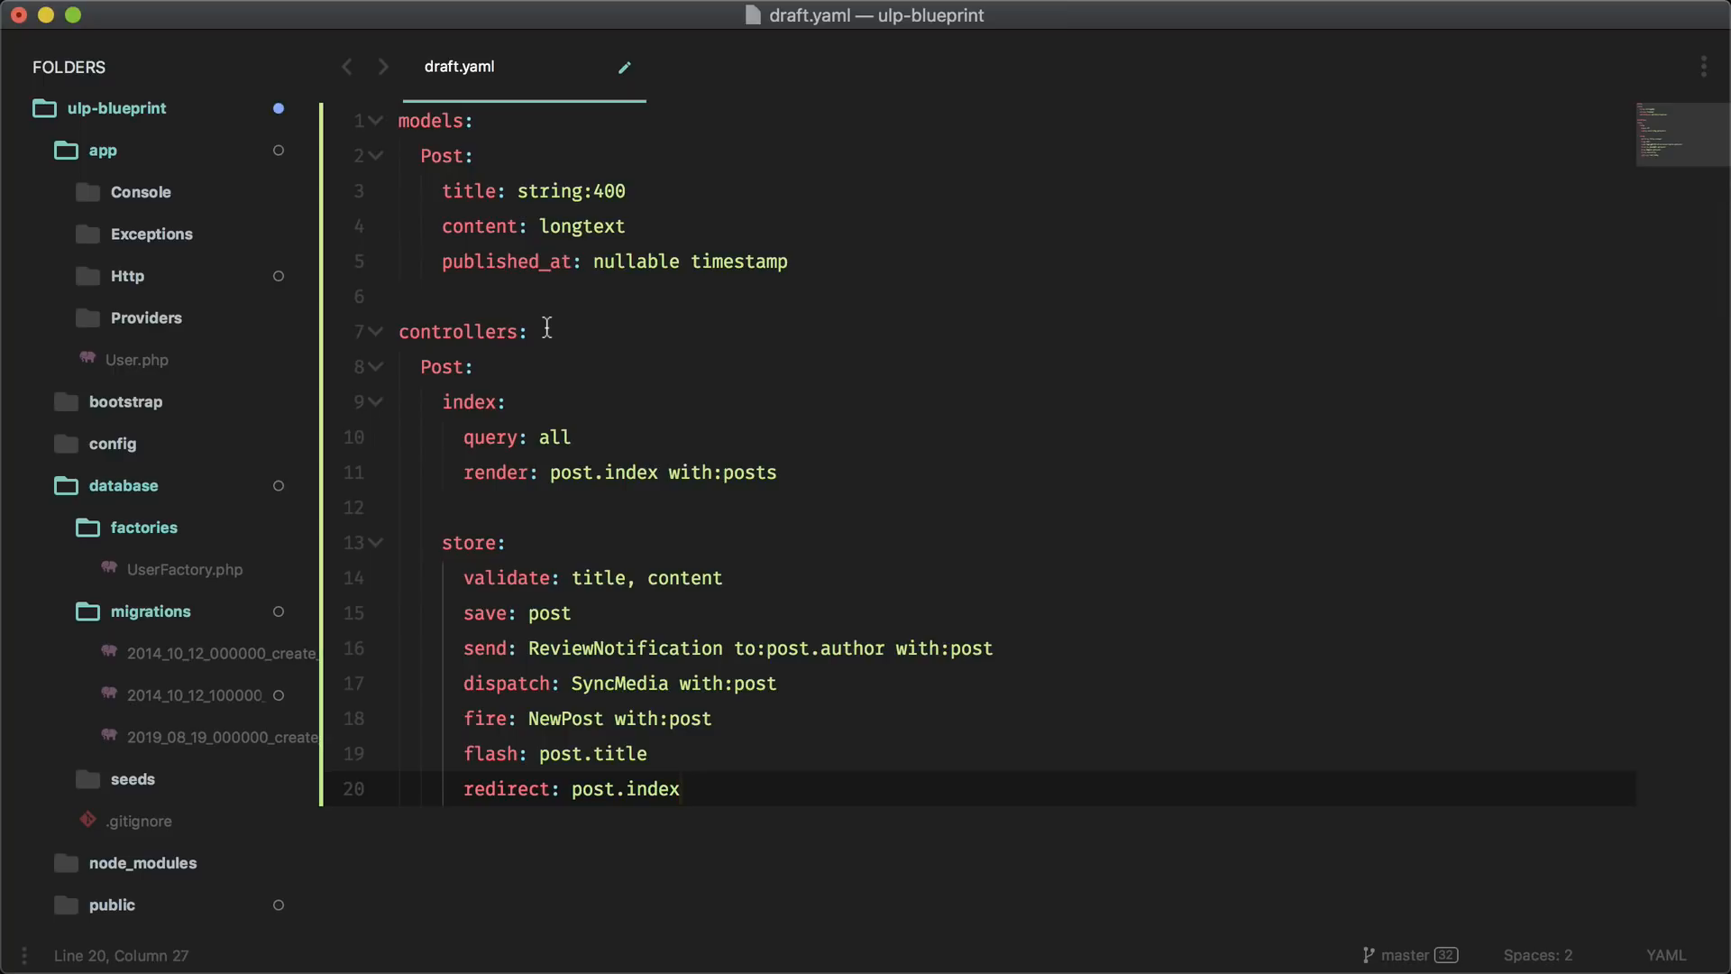
pyautogui.moveTo(711, 788)
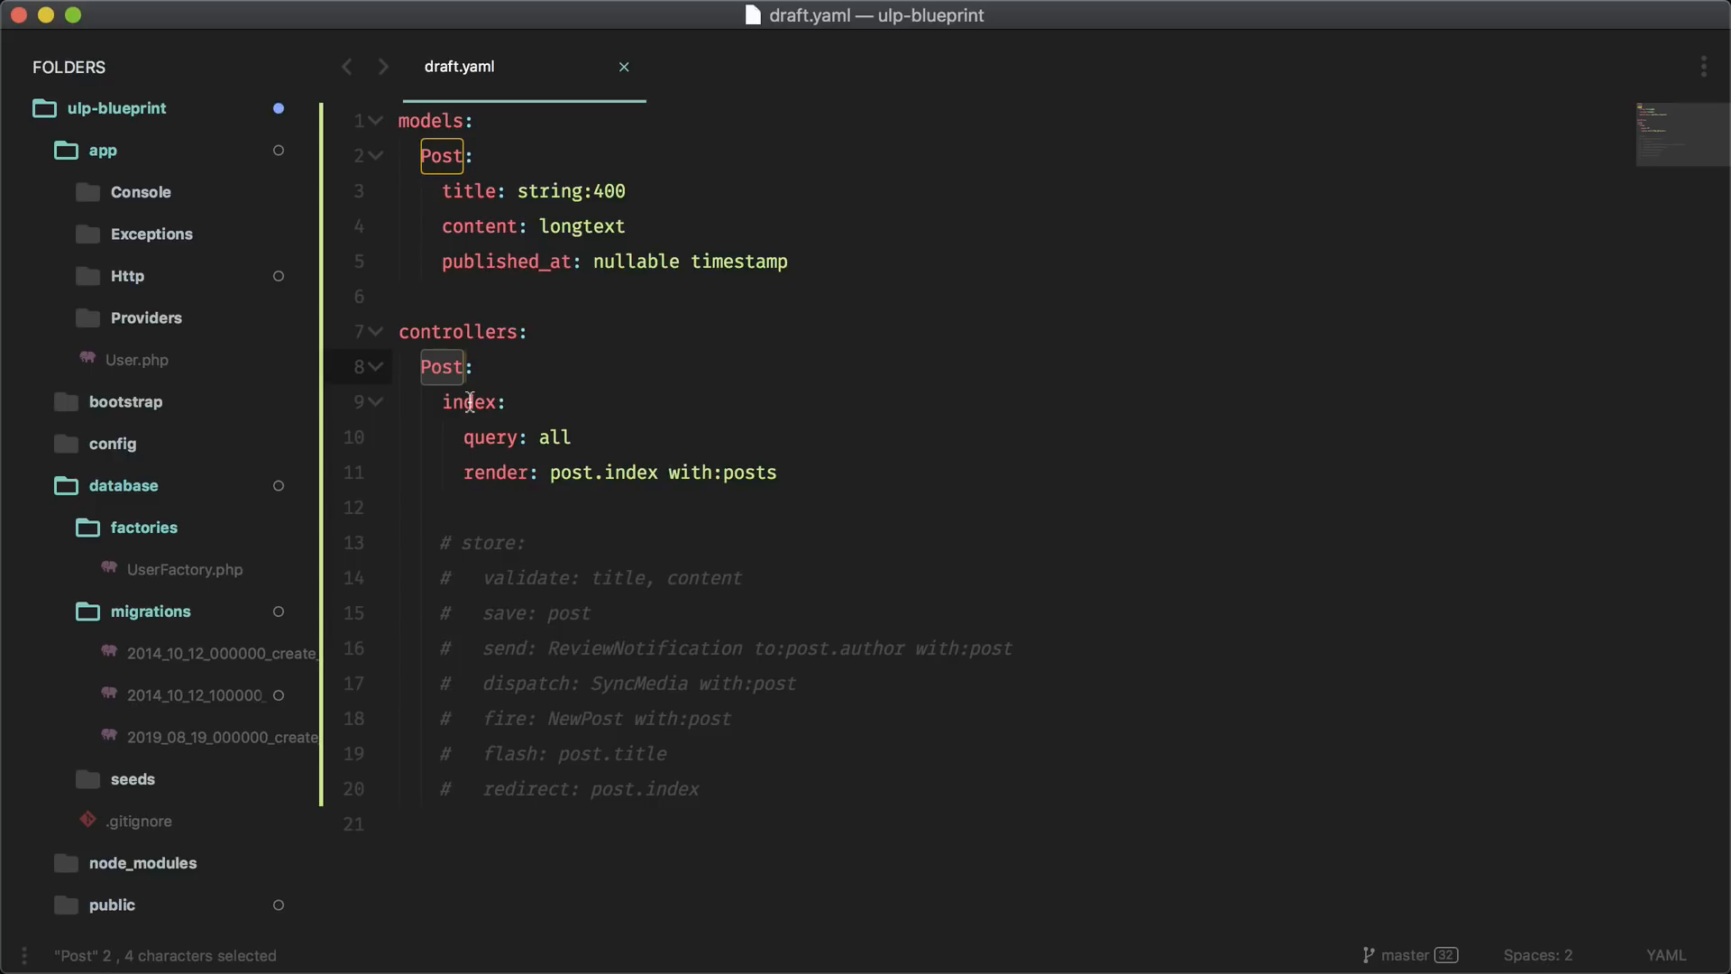
pyautogui.moveTo(492, 431)
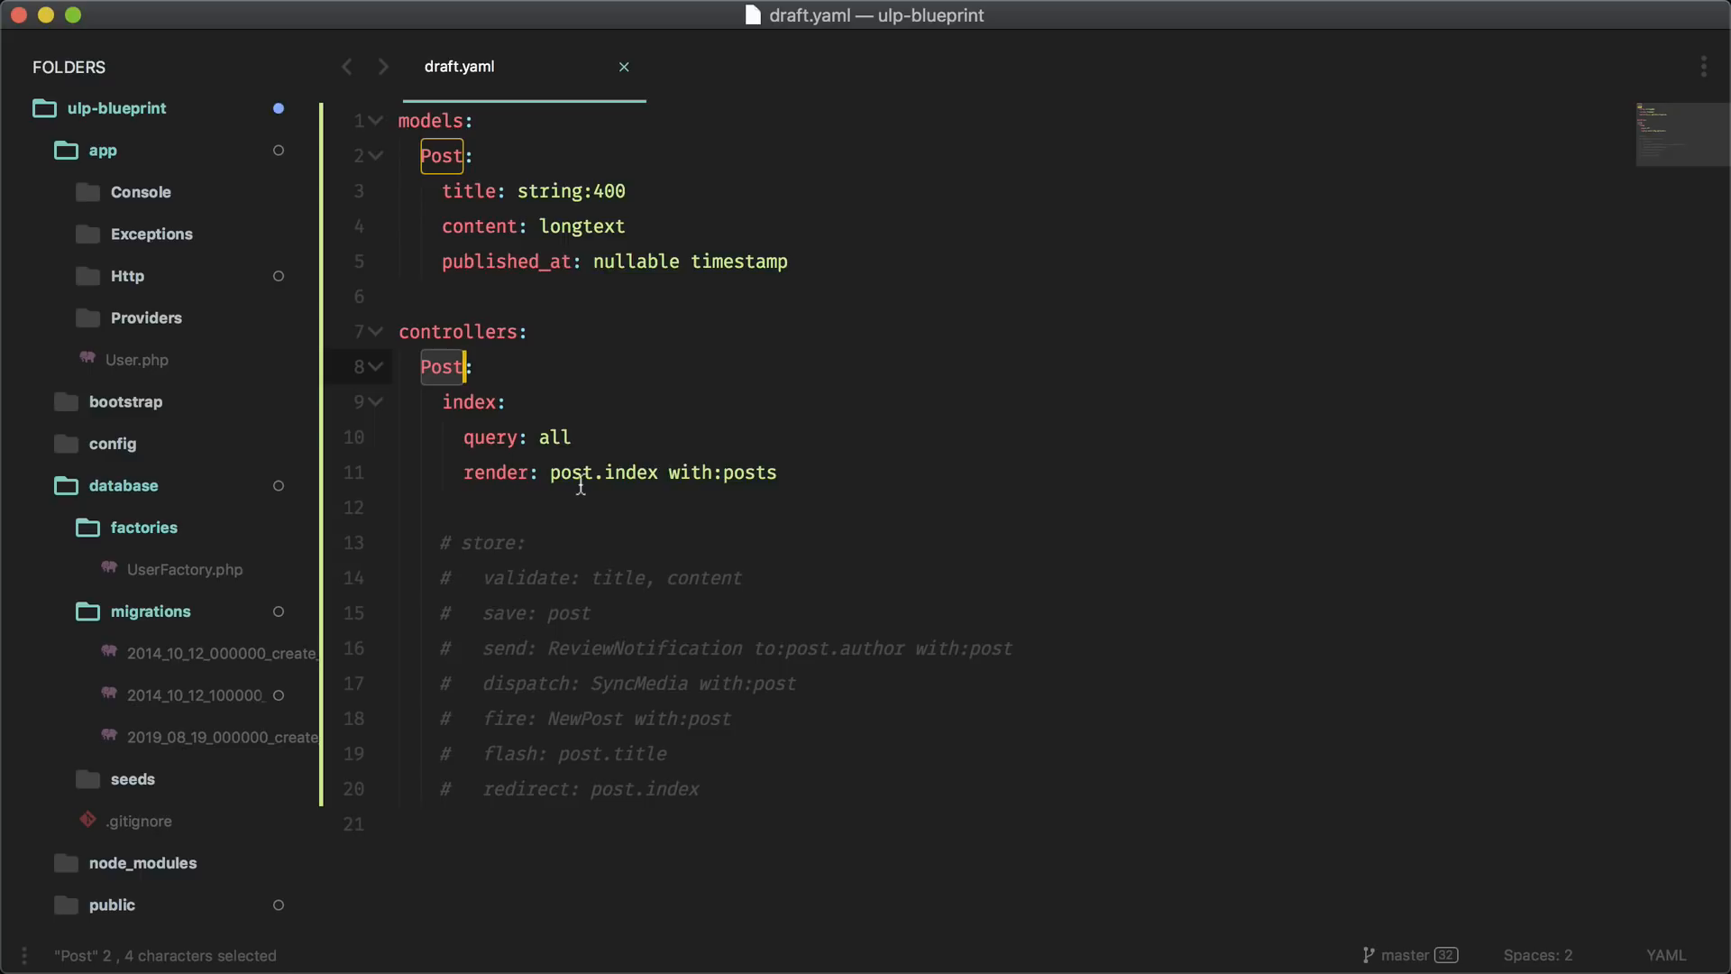
pyautogui.moveTo(631, 471)
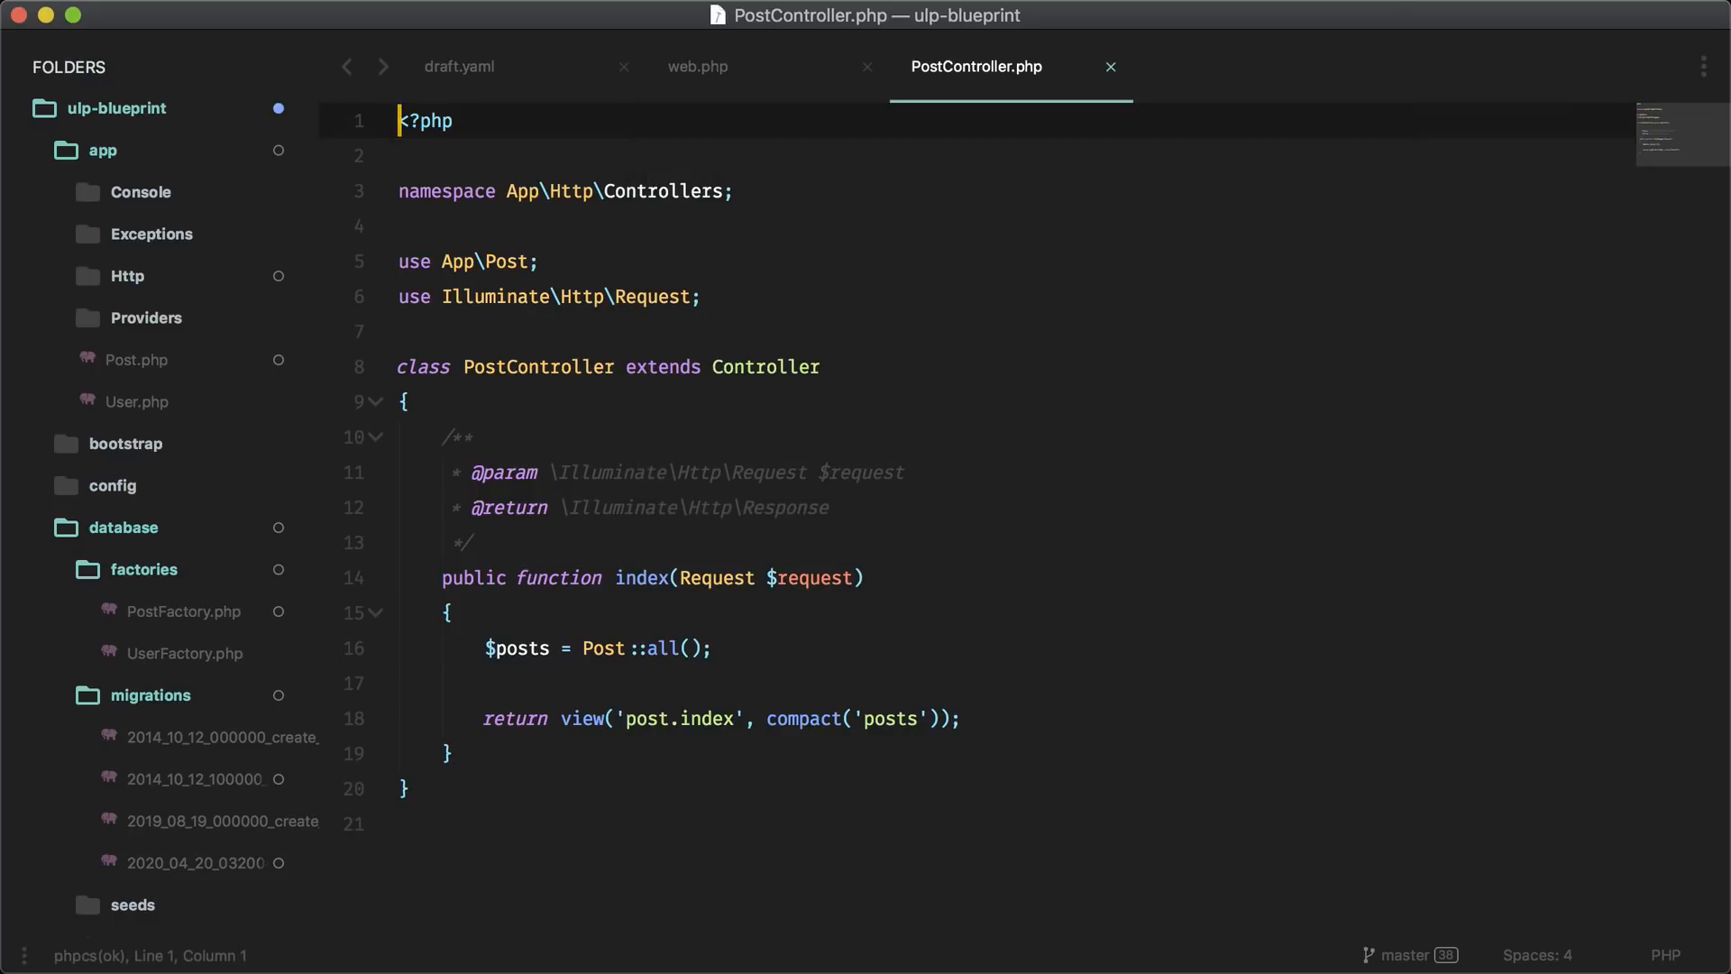
# Inspect the index action's post.index return line and locate index.blade.php via quick search
pyautogui.scroll(-3)
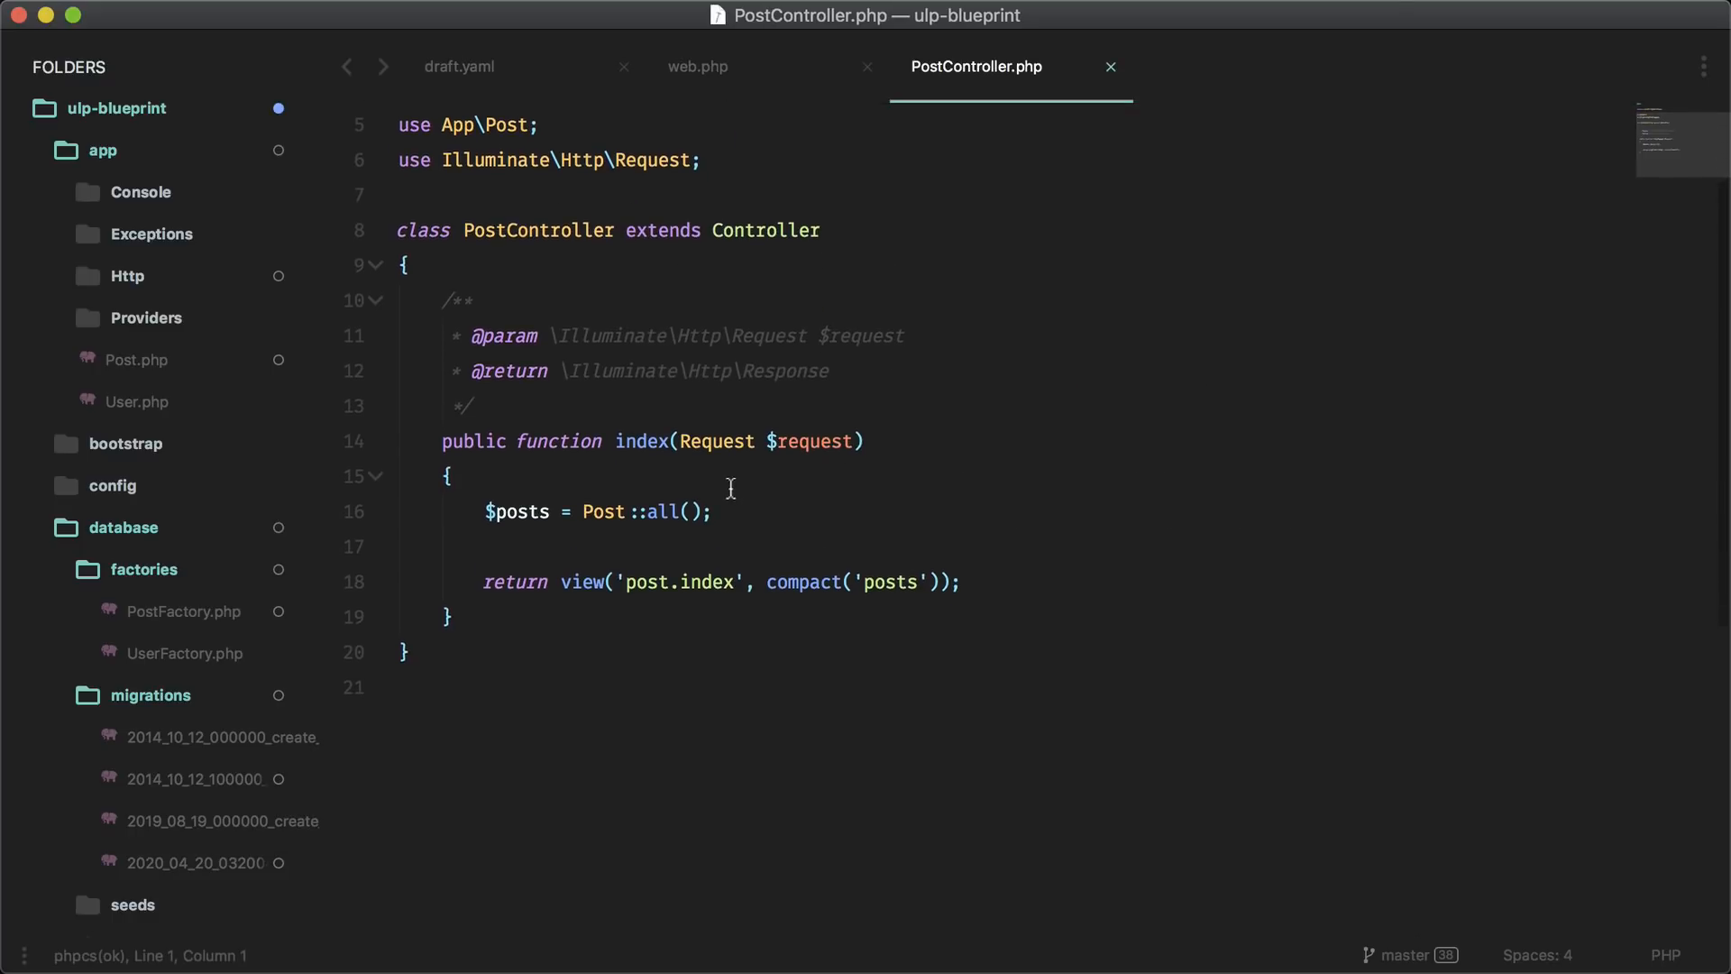
pyautogui.tripleClick(597, 511)
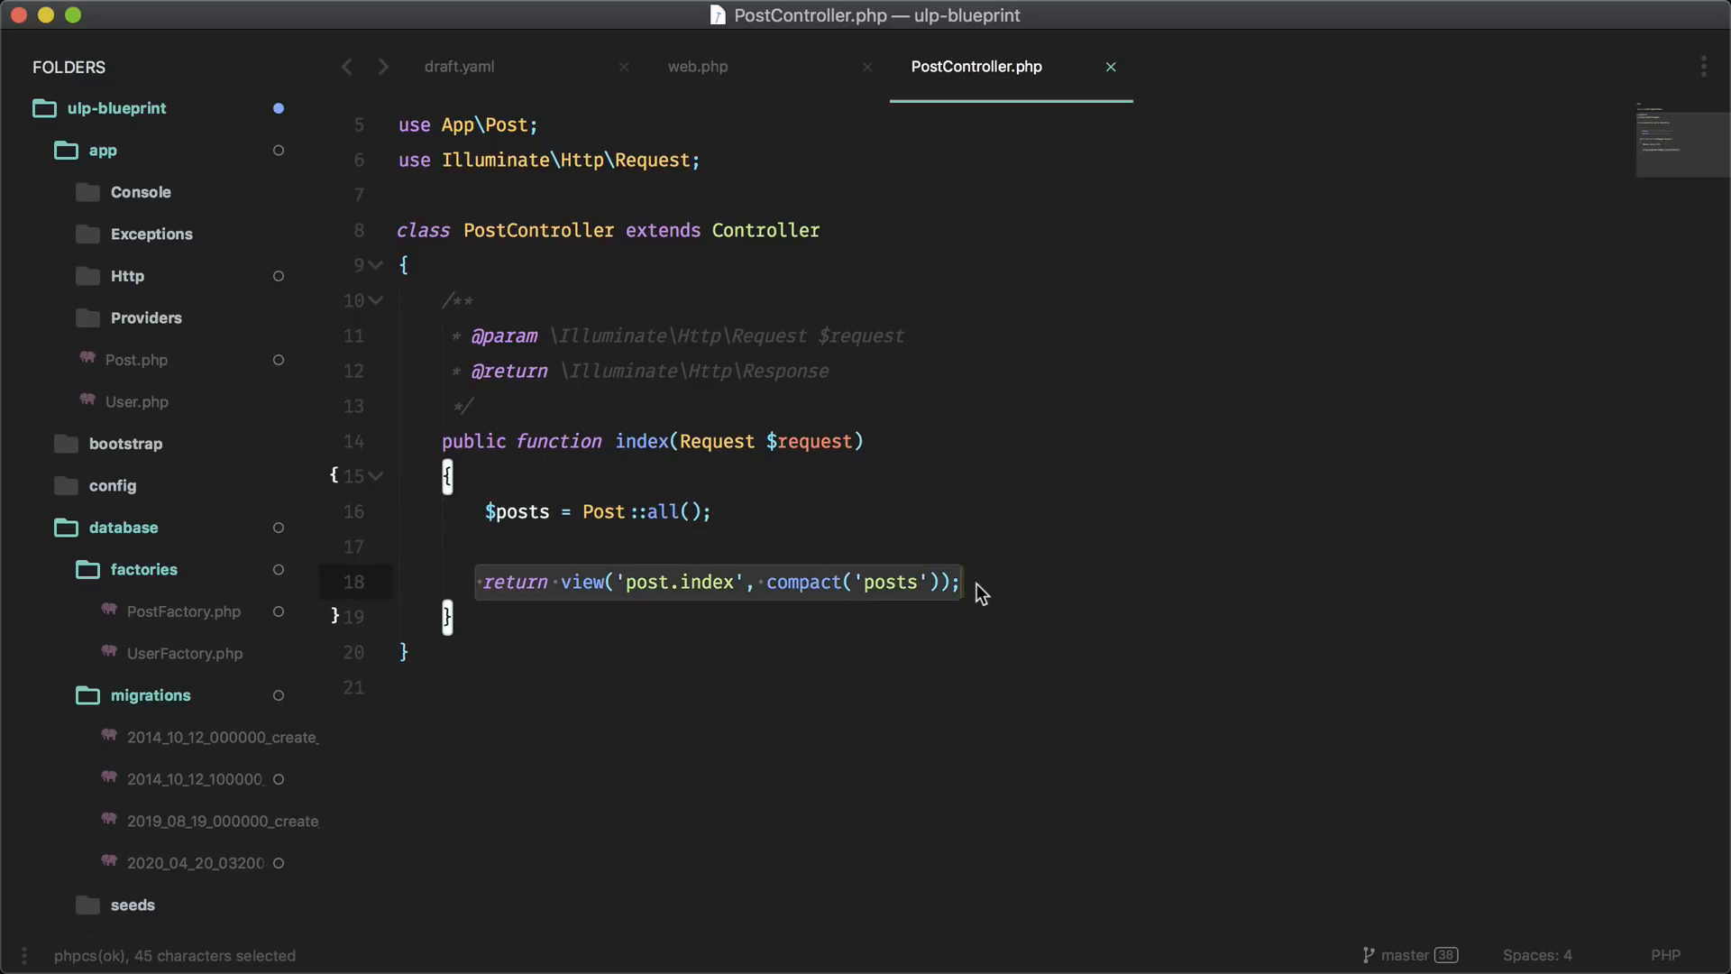
pyautogui.press('cmd+p')
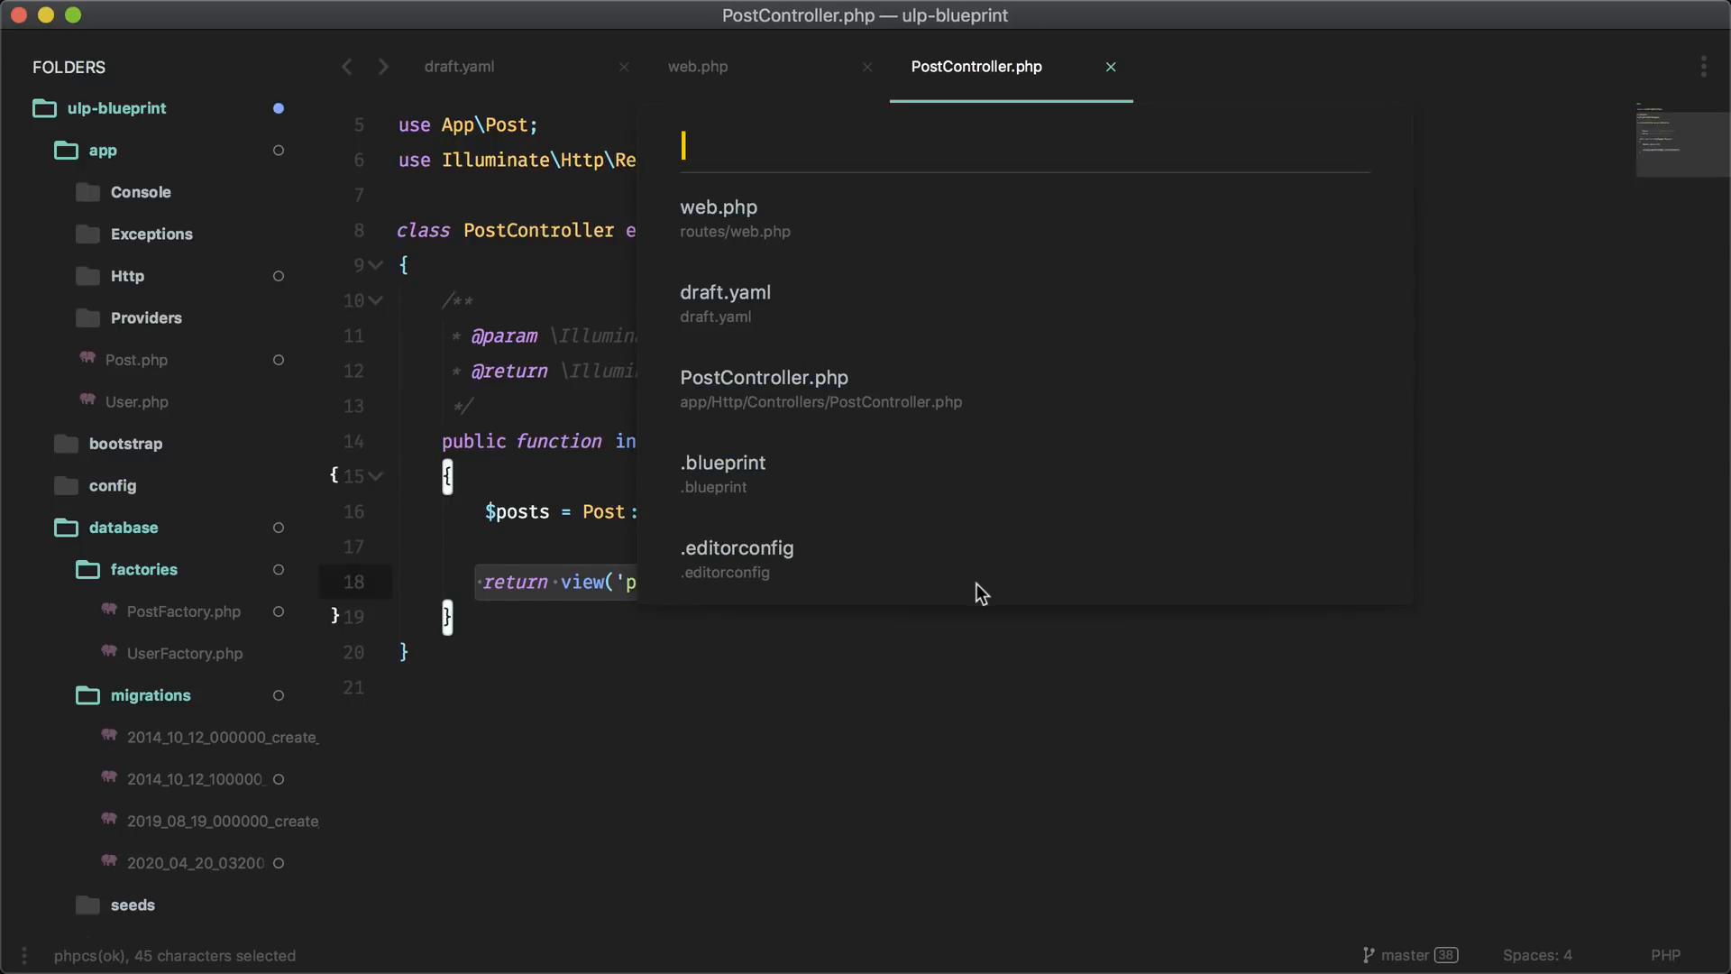
pyautogui.write('post ind')
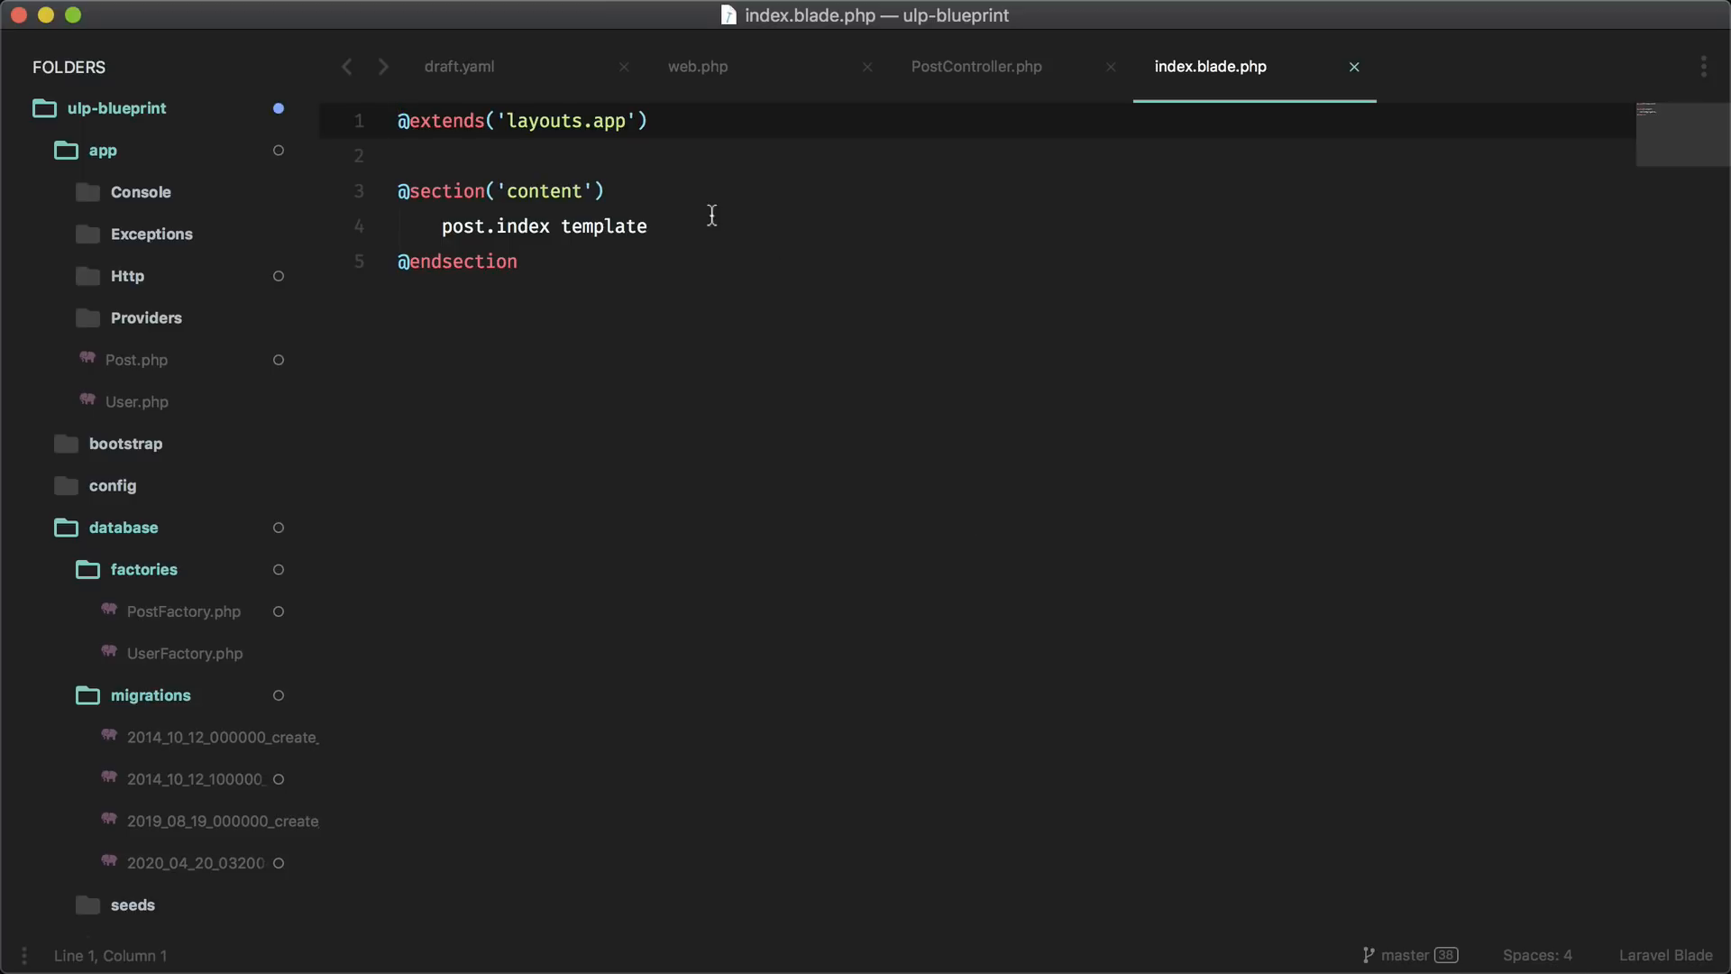
# Review the post index Blade template and expand the tests/Feature folder
pyautogui.click(649, 228)
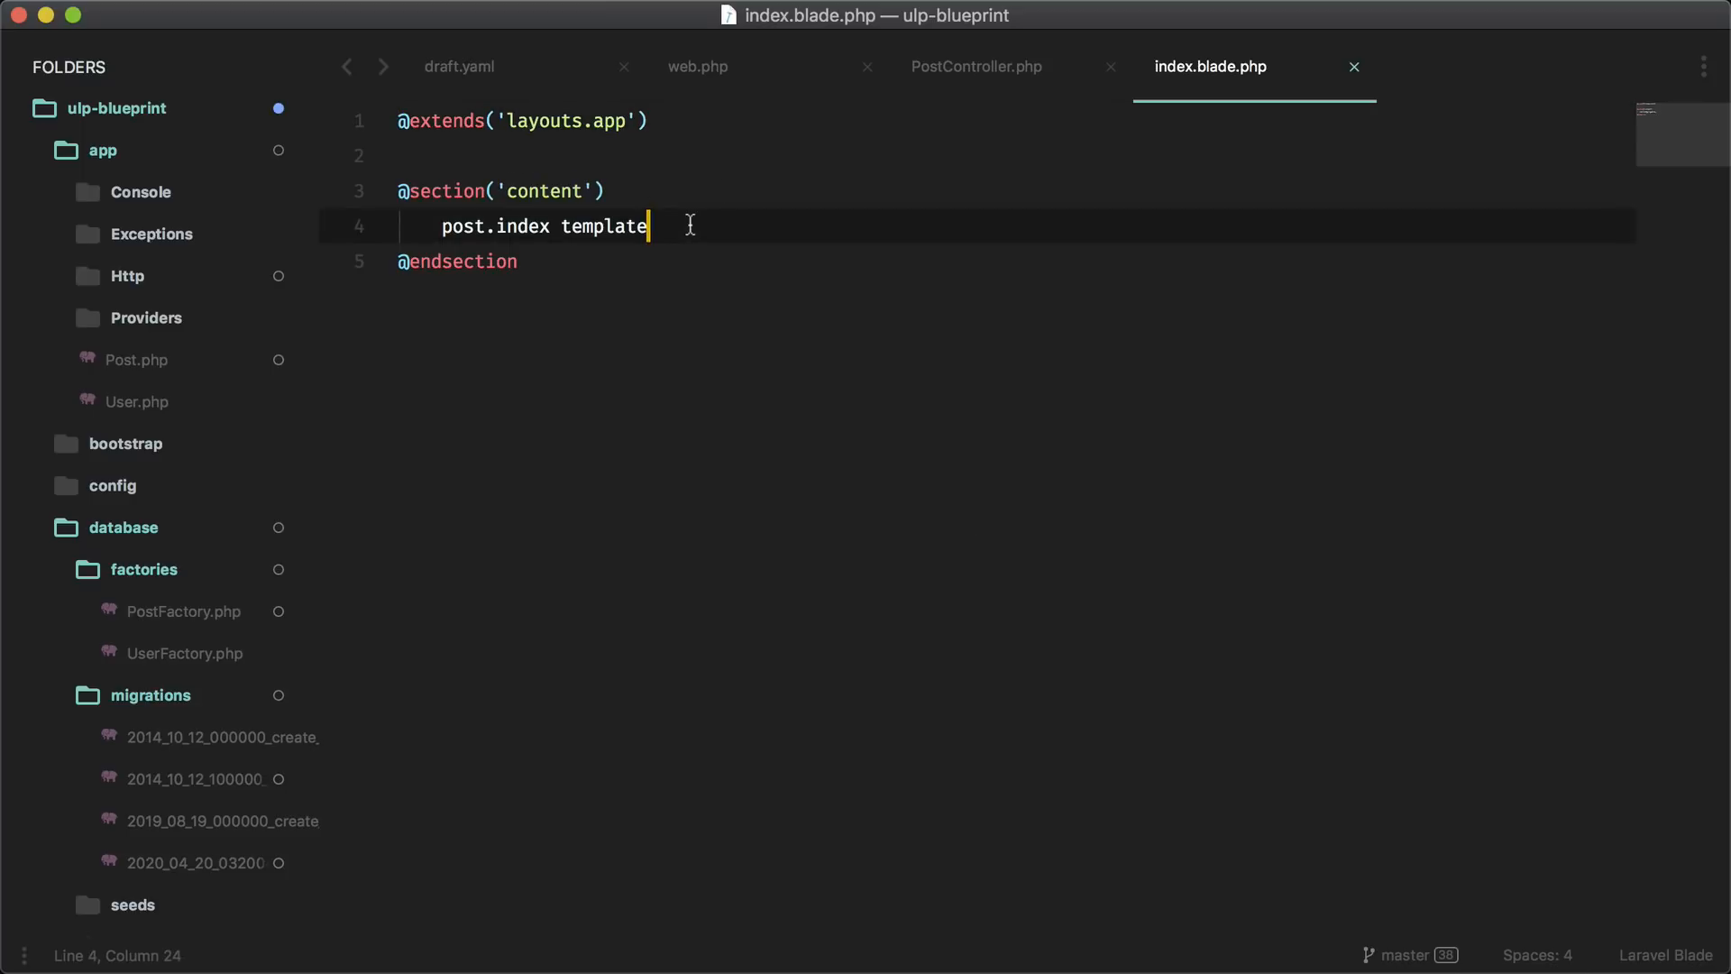
pyautogui.scroll(-3)
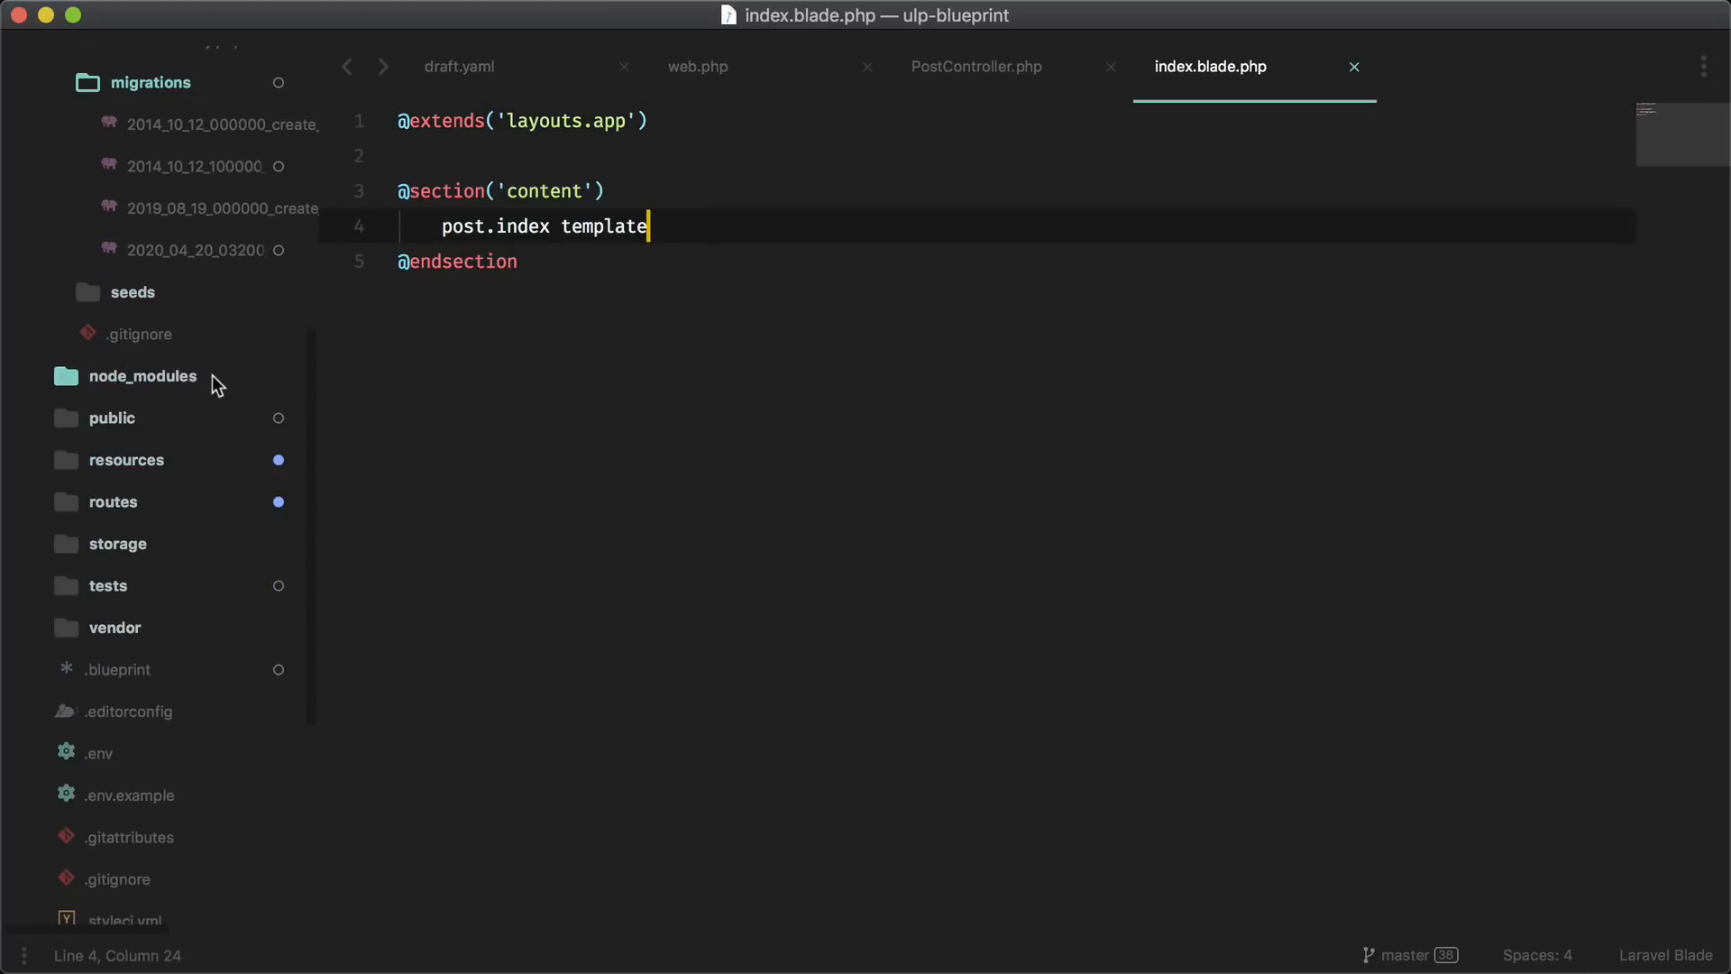
pyautogui.click(110, 584)
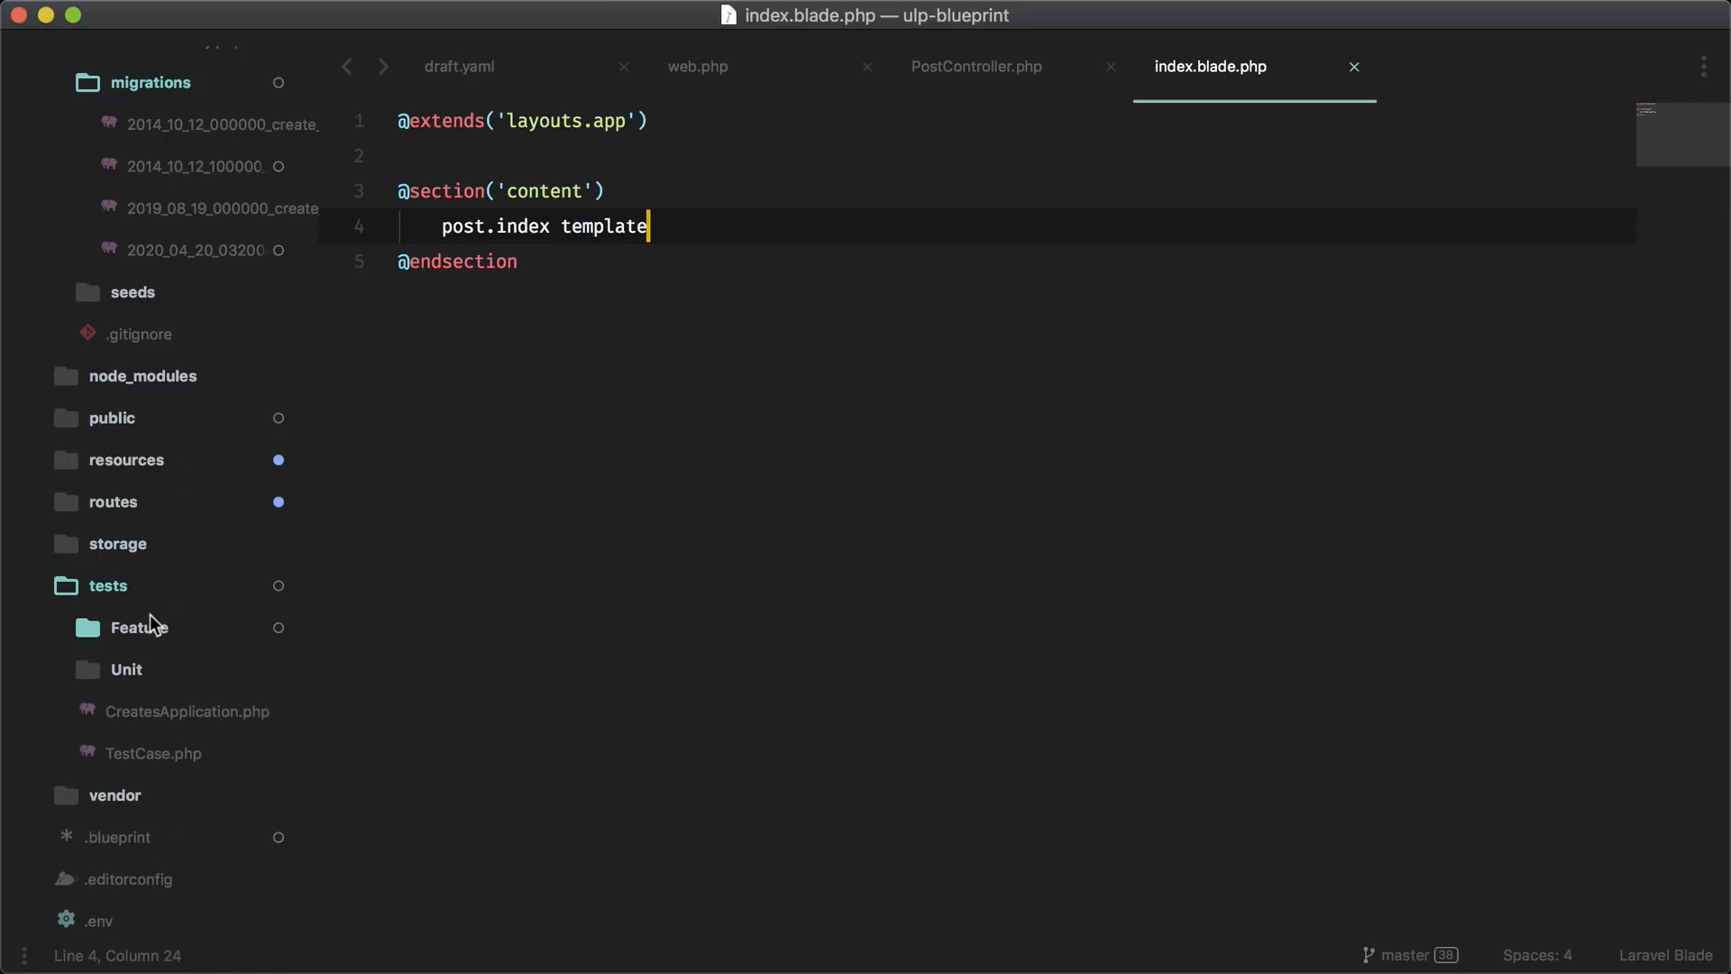
pyautogui.click(139, 628)
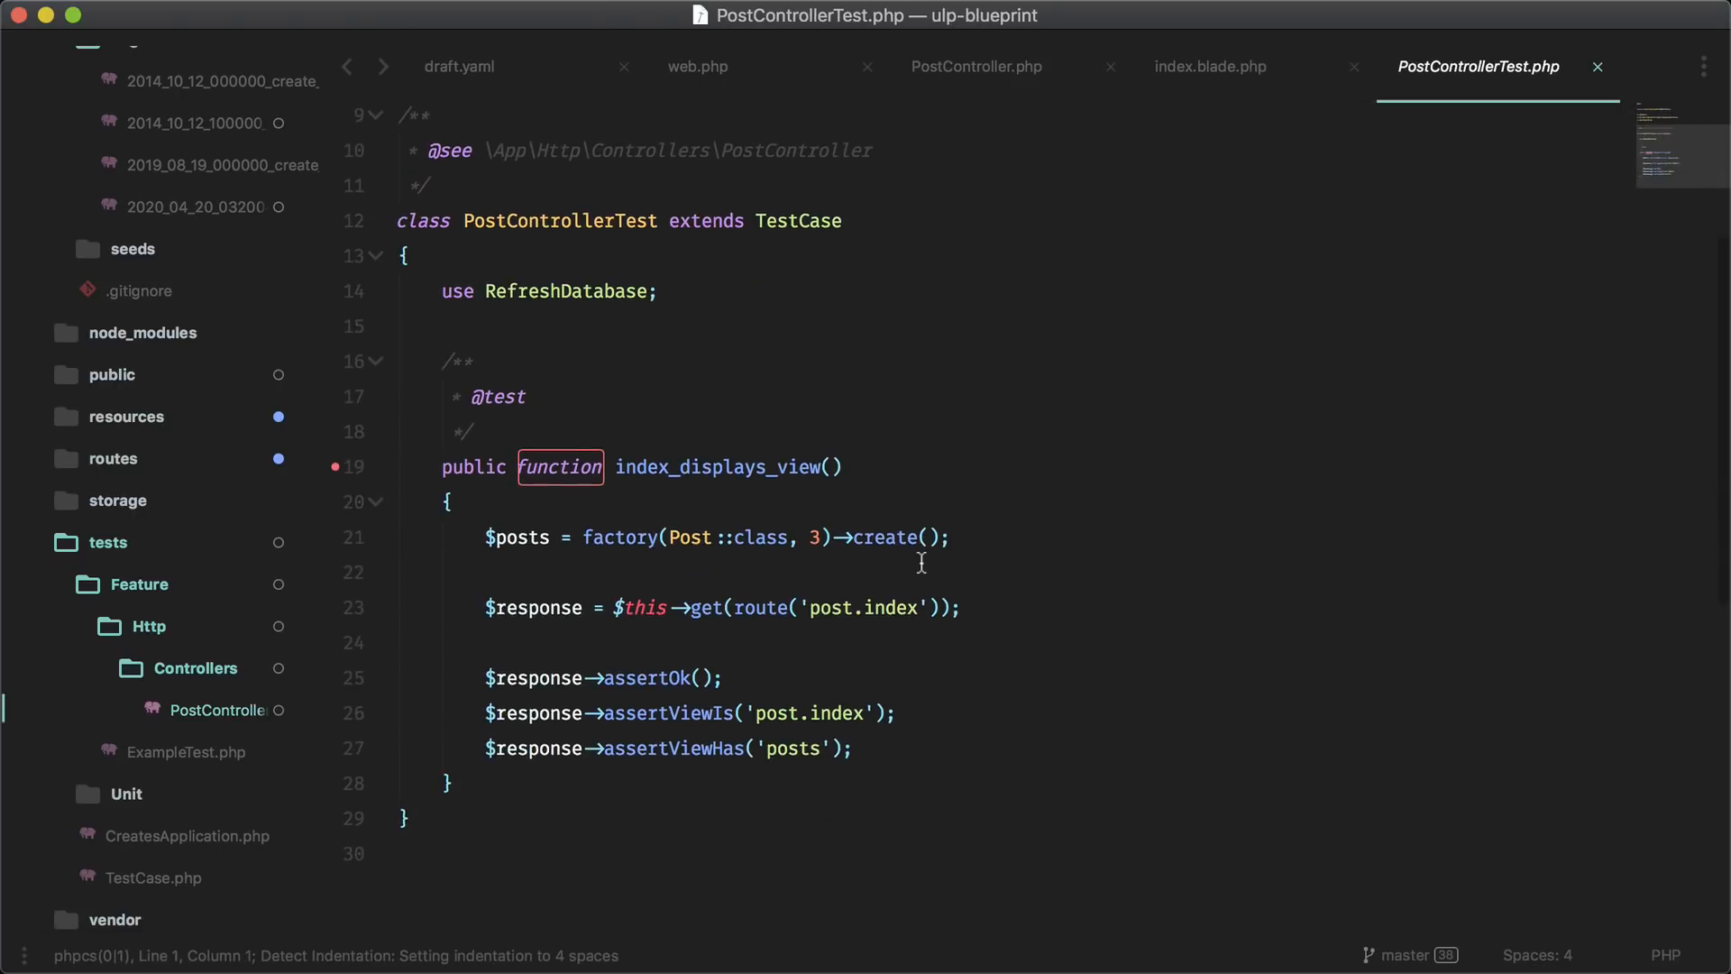
# Examine the index_displays_view method in PostControllerTest
pyautogui.scroll(-3)
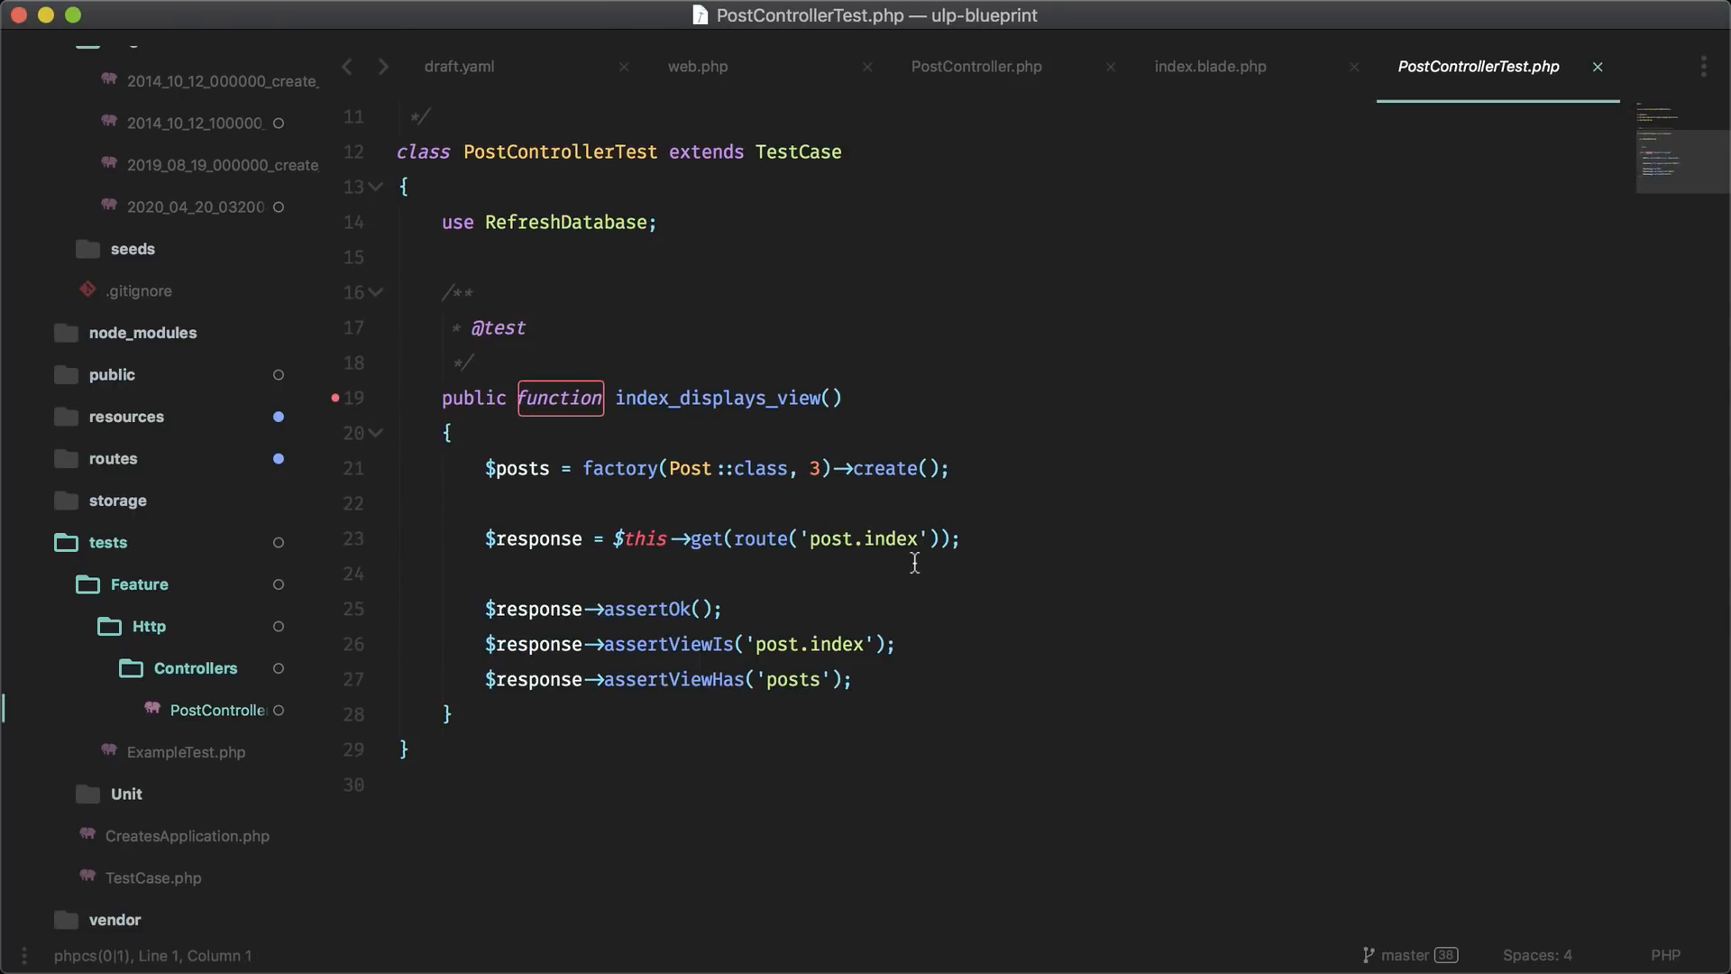
pyautogui.moveTo(573, 480)
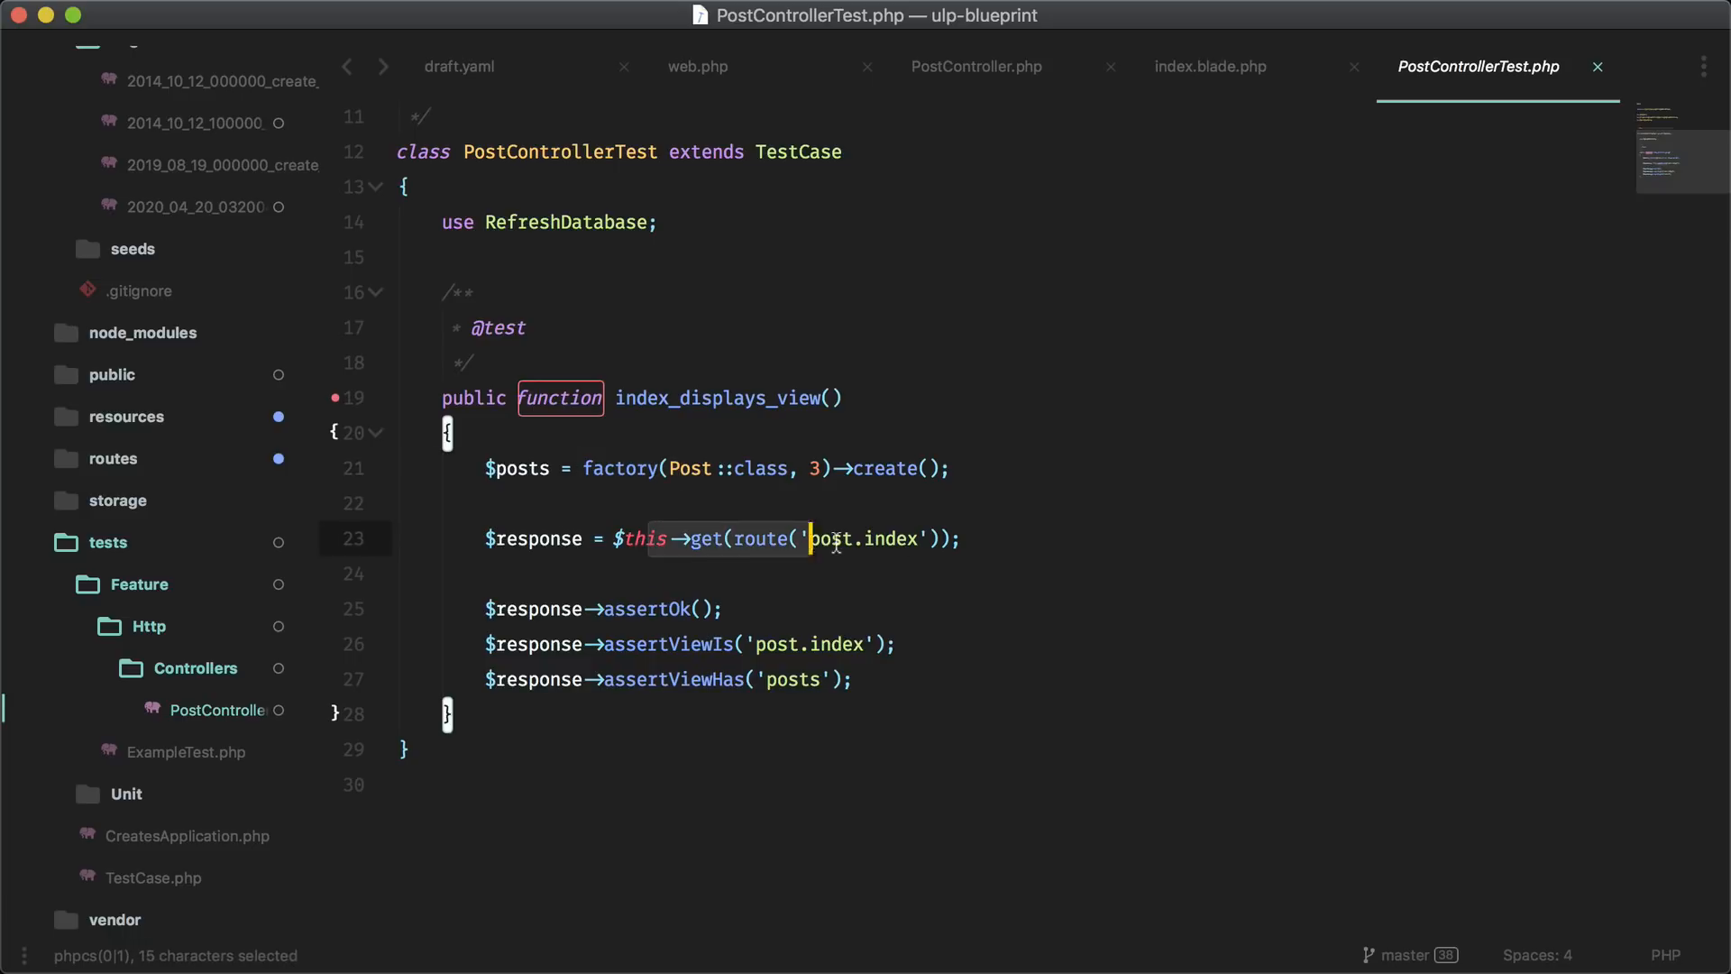
pyautogui.click(660, 608)
pyautogui.write('php artisan blueprint:bui')
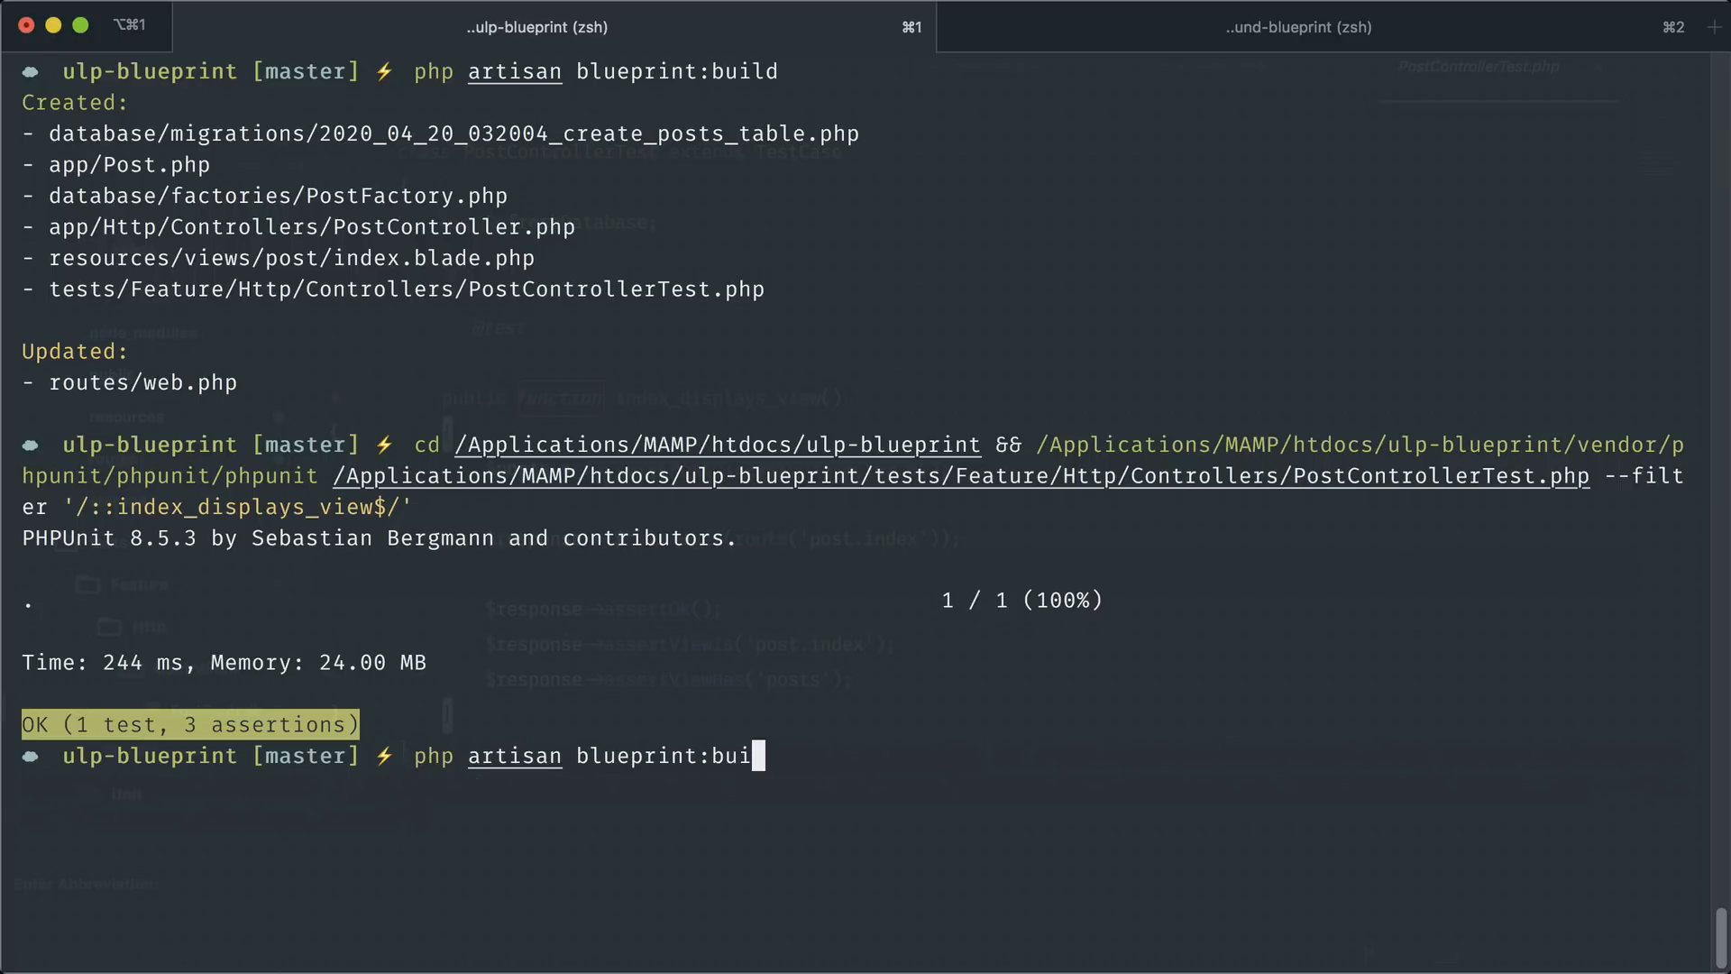
# Run php artisan blueprint:erase and close the deleted test and index view tabs
pyautogui.write('erase')
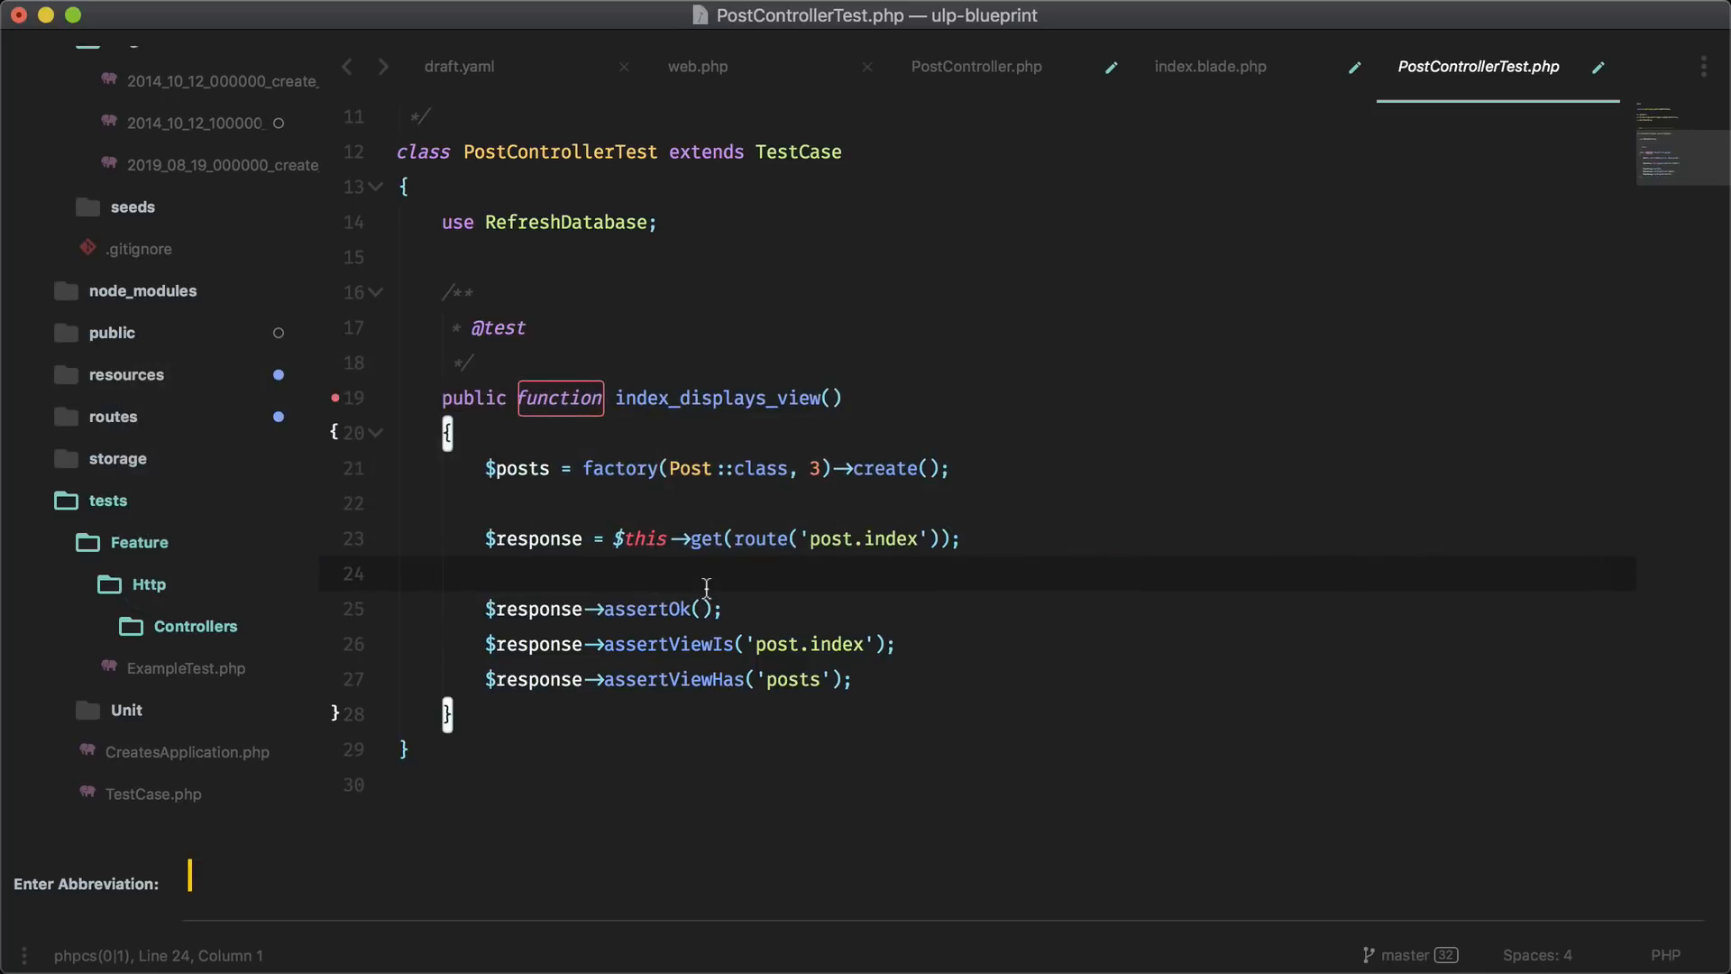
pyautogui.moveTo(1159, 198)
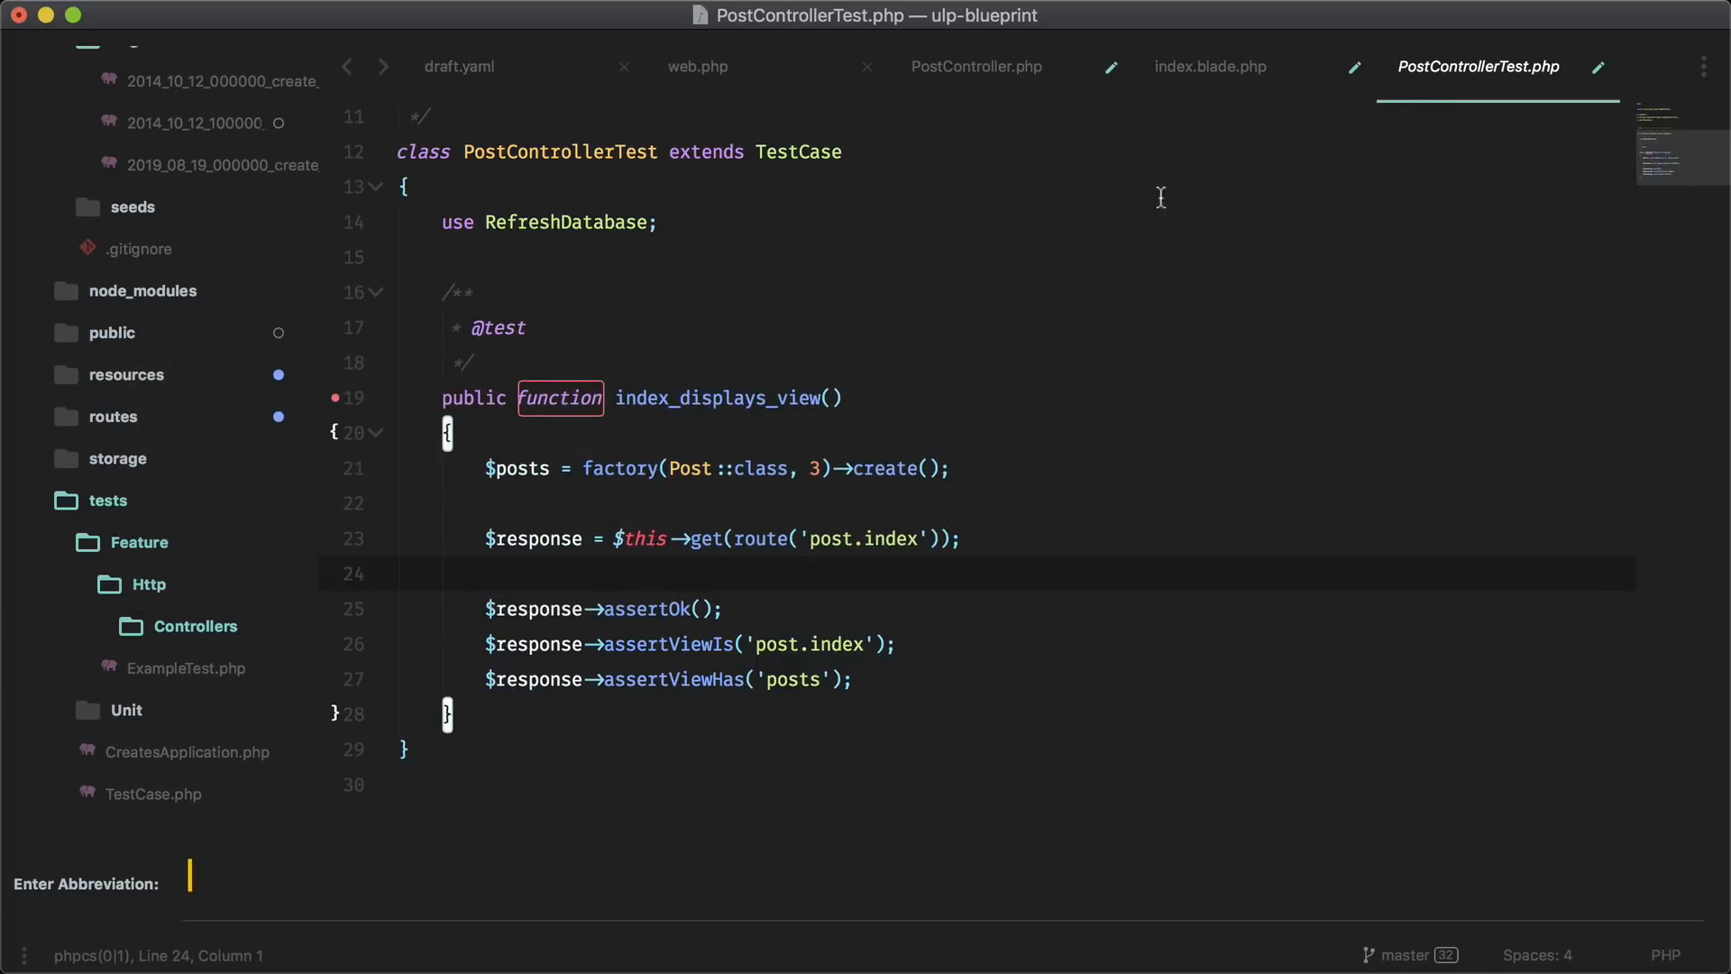
pyautogui.click(1208, 66)
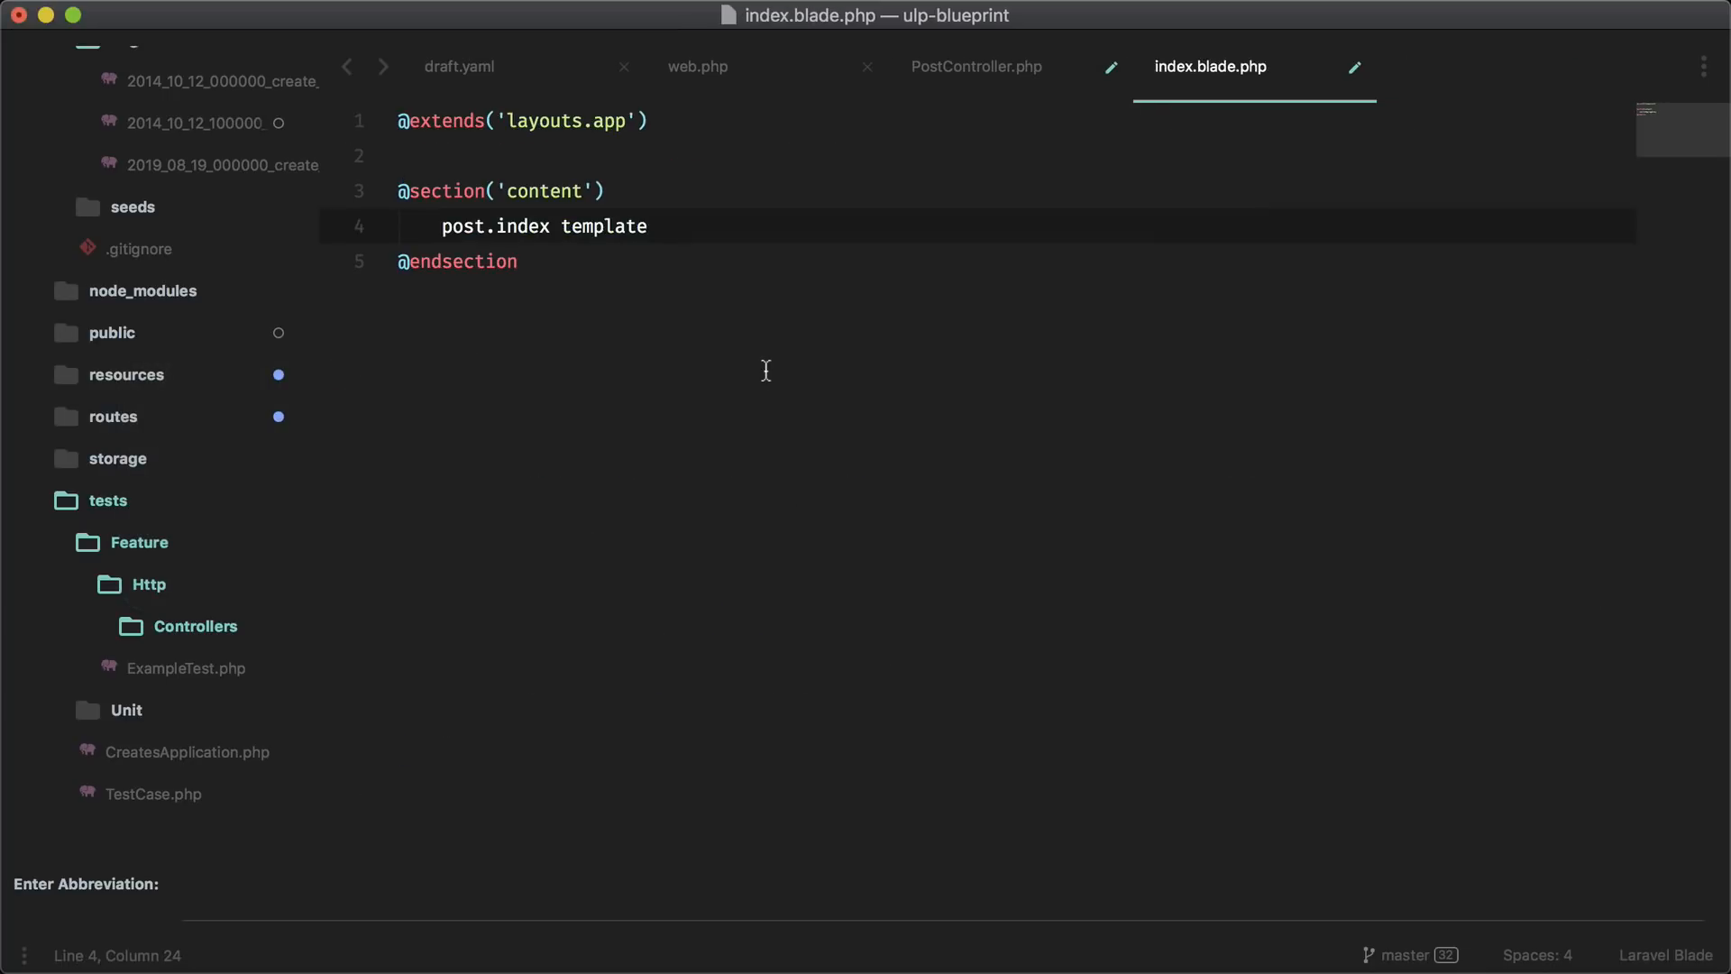
pyautogui.click(698, 67)
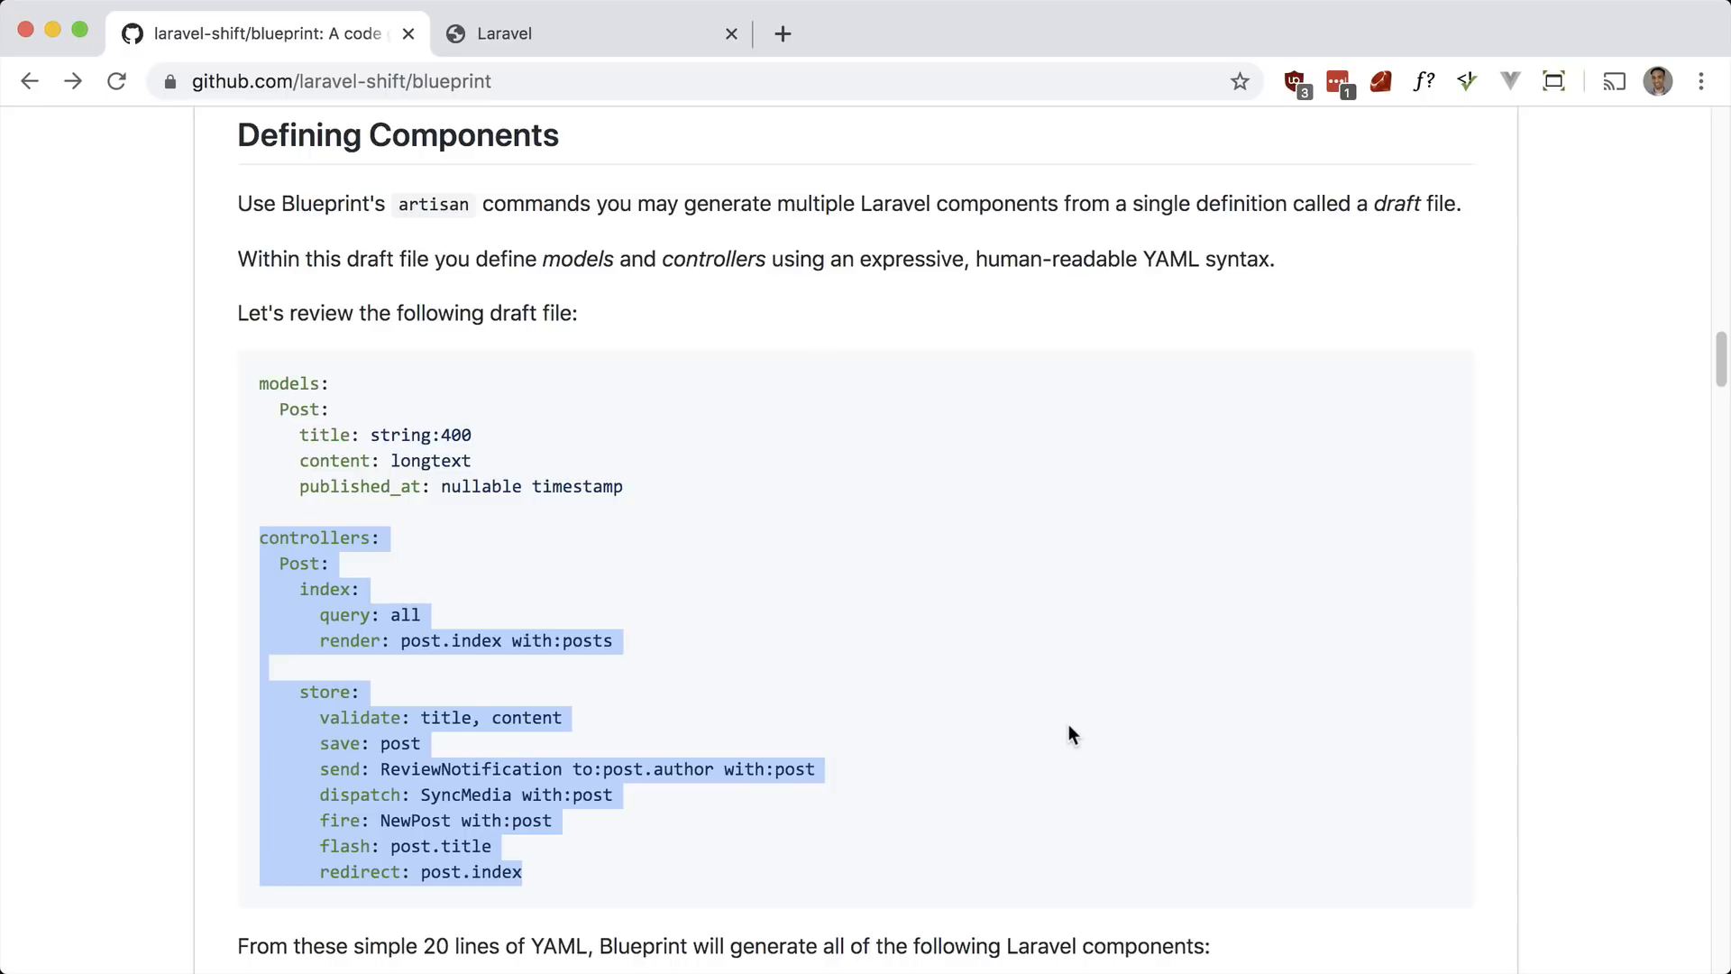
pyautogui.moveTo(585, 788)
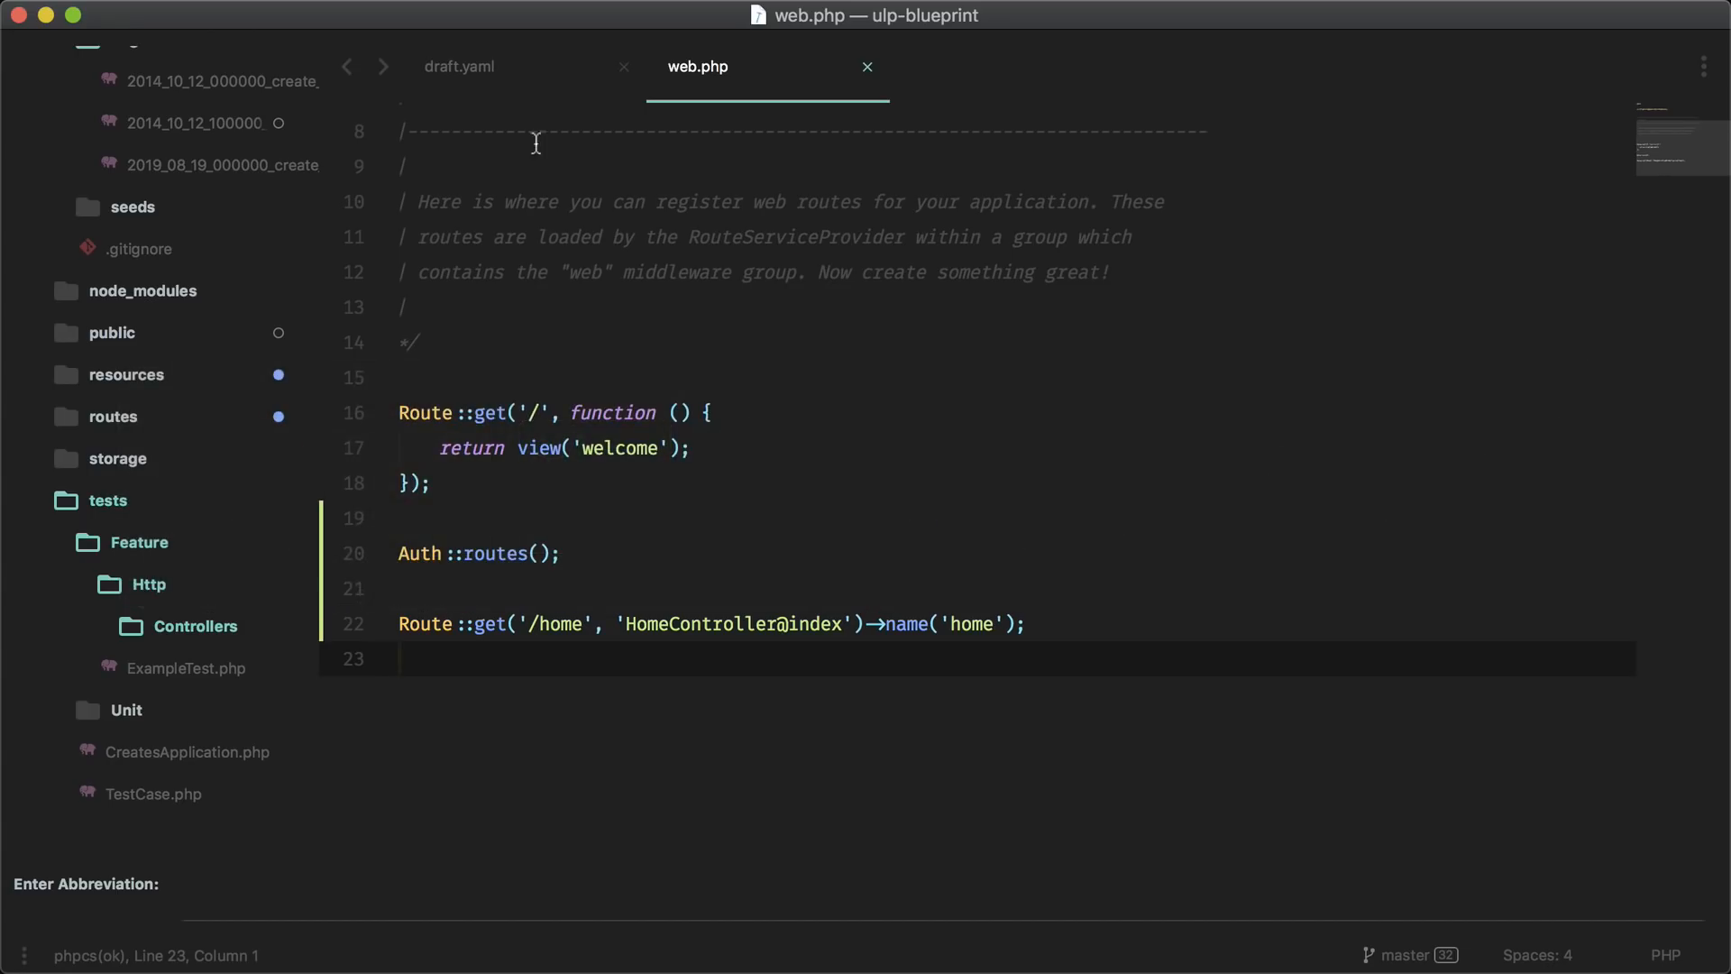
# Add a show action to the draft rendering post.show with post
pyautogui.click(458, 66)
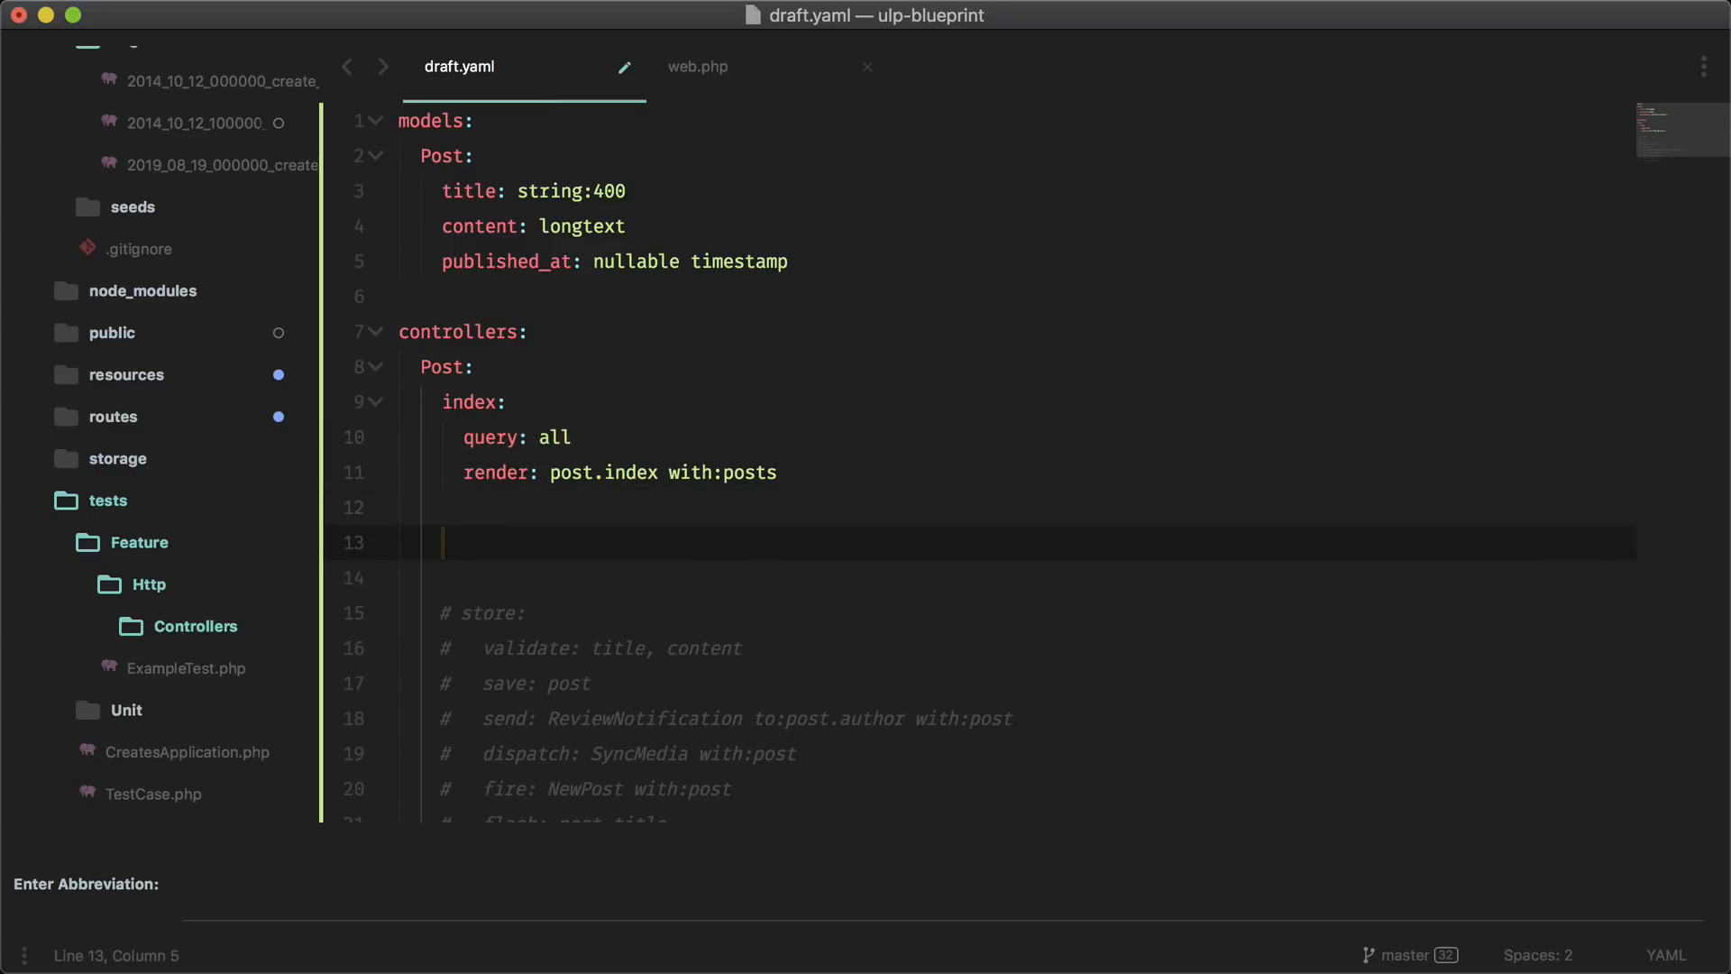
pyautogui.write('show:')
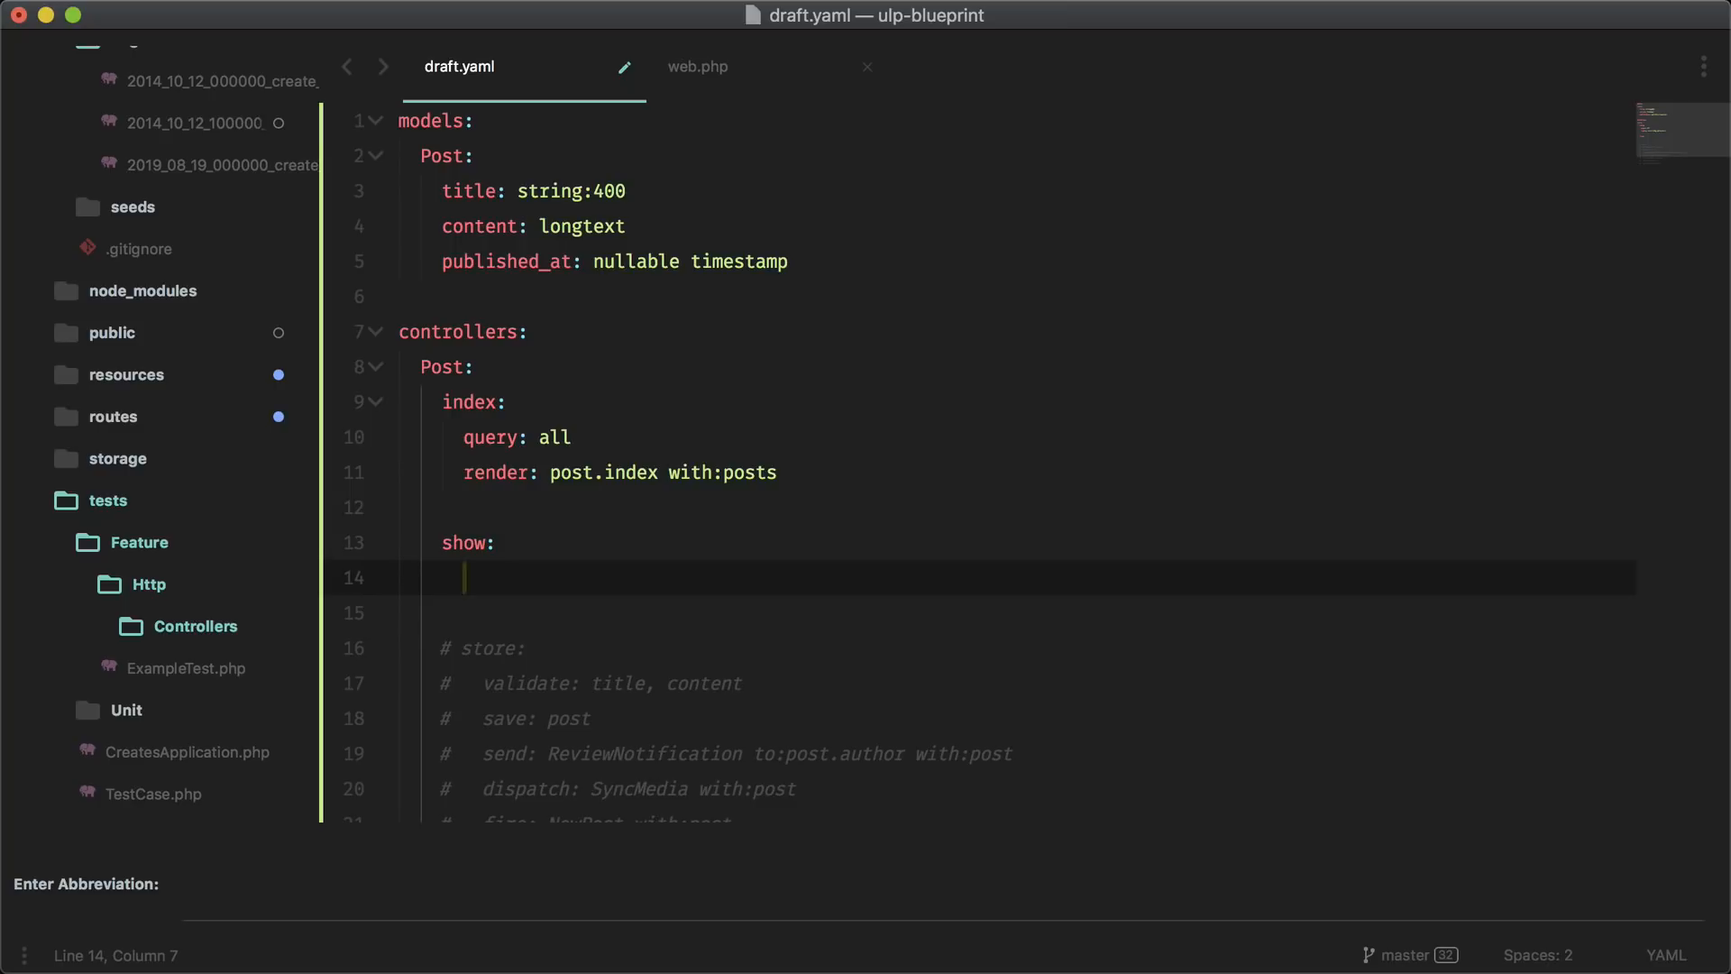
pyautogui.write('render:')
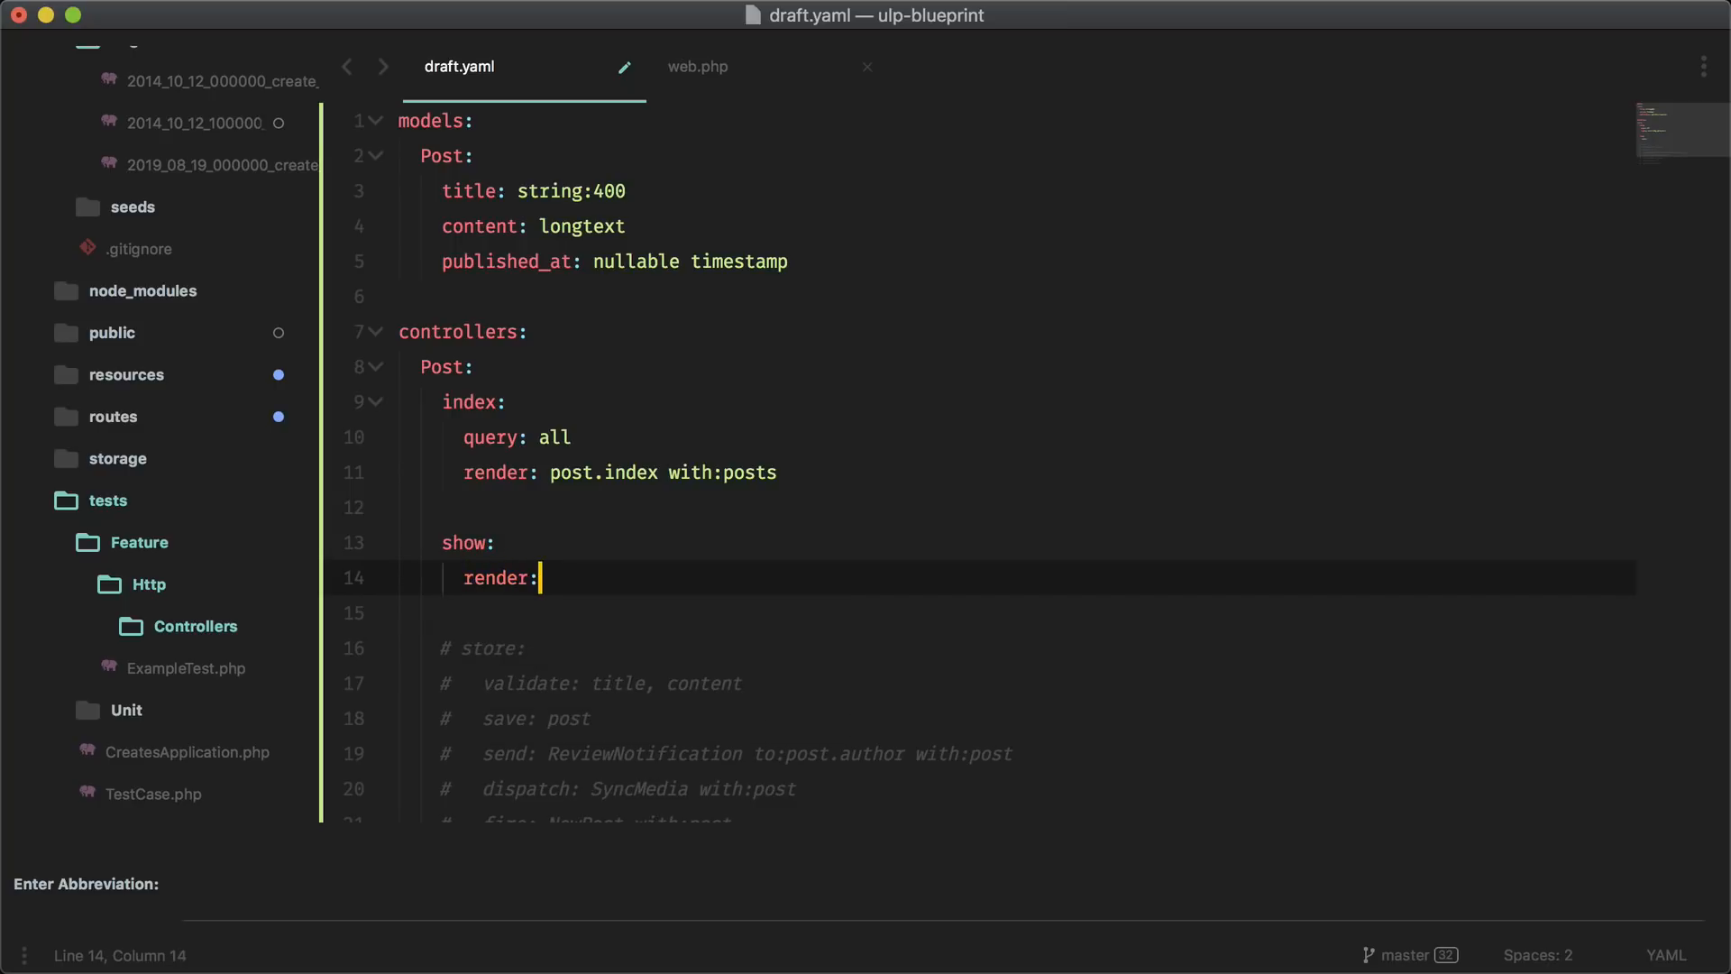
pyautogui.write('post.show')
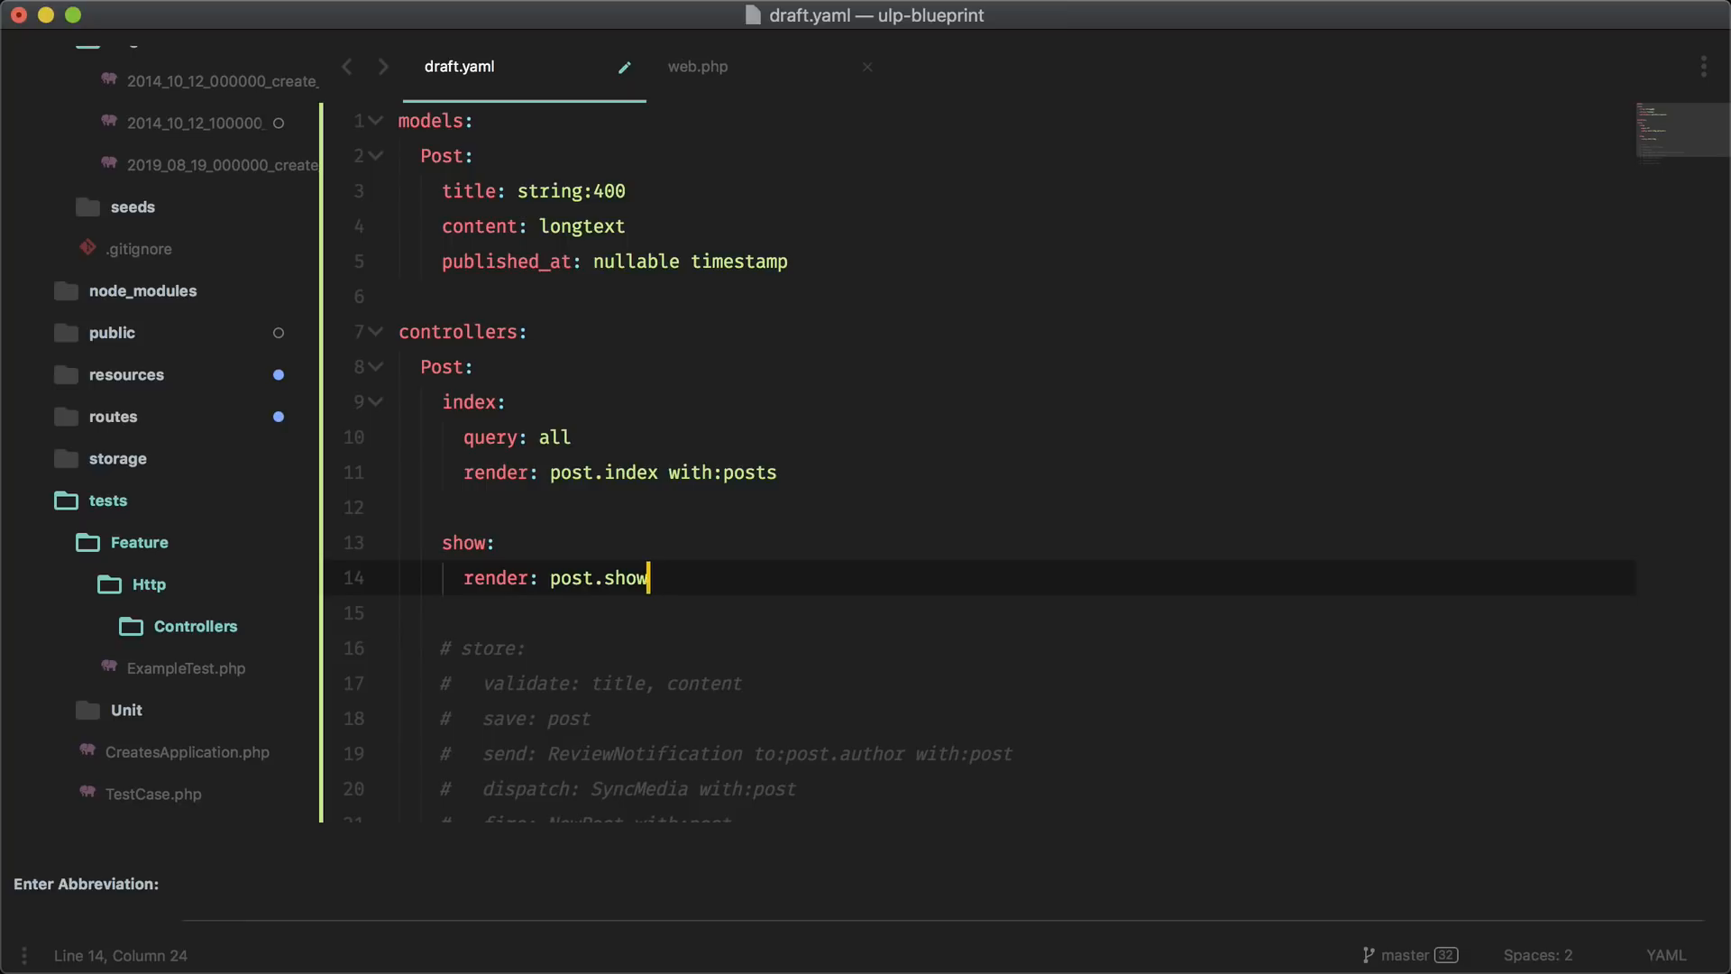
pyautogui.write('wi')
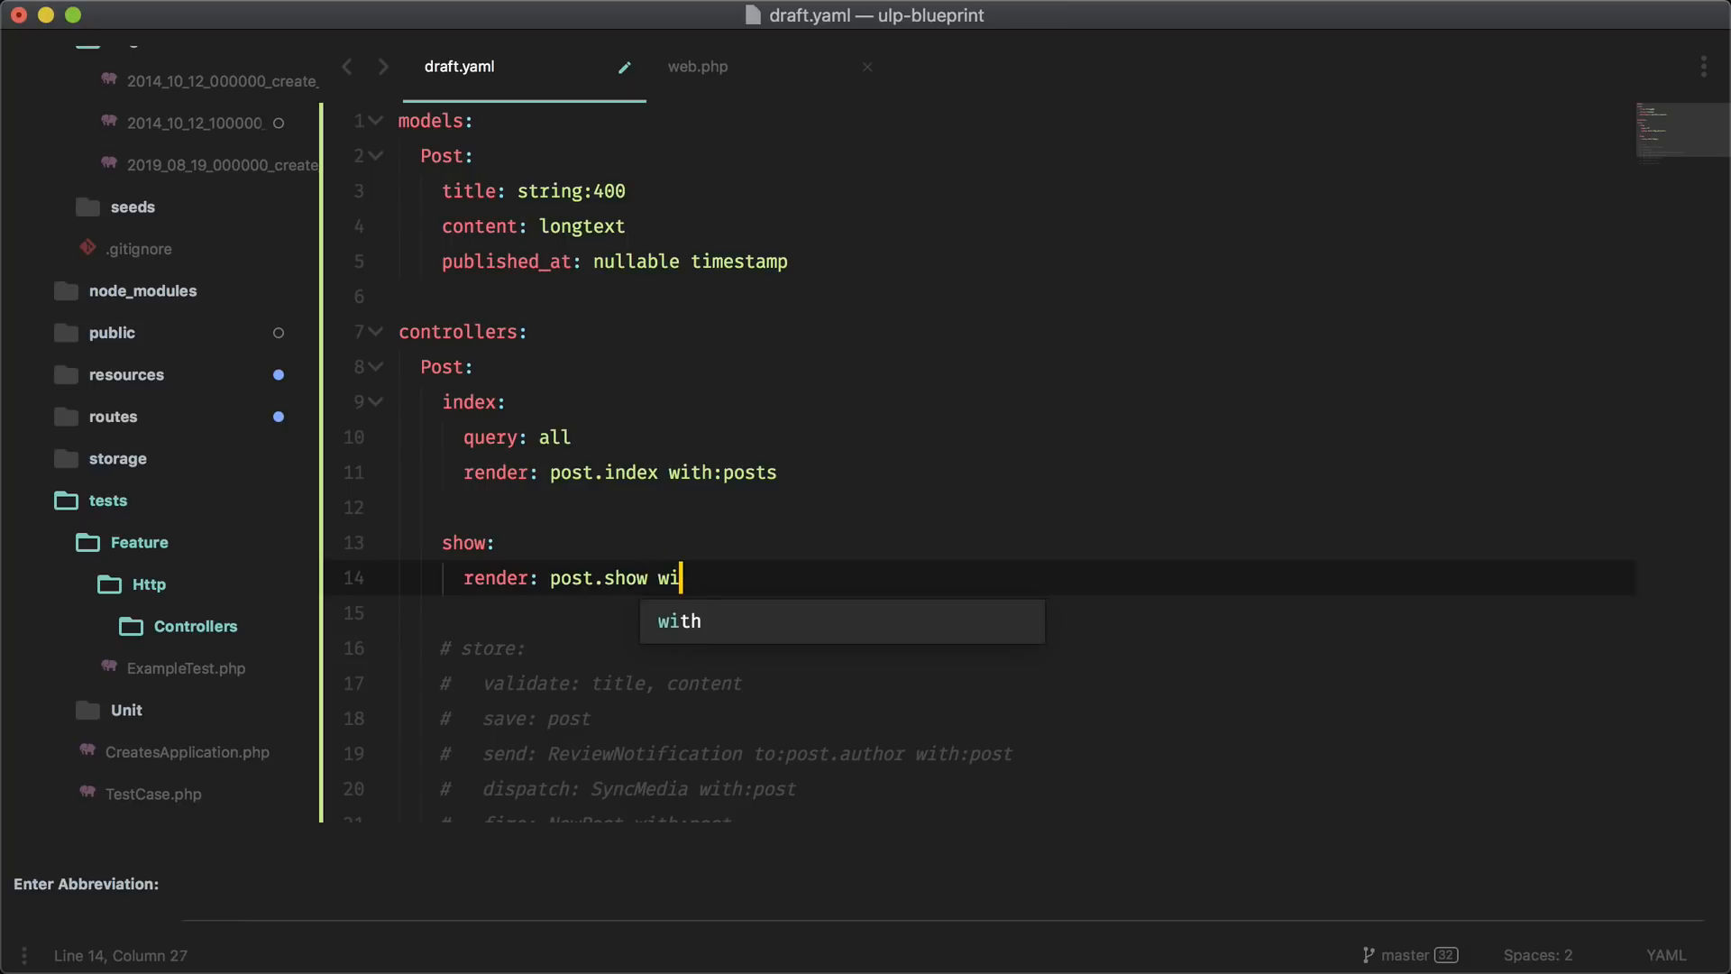
pyautogui.write('th:post')
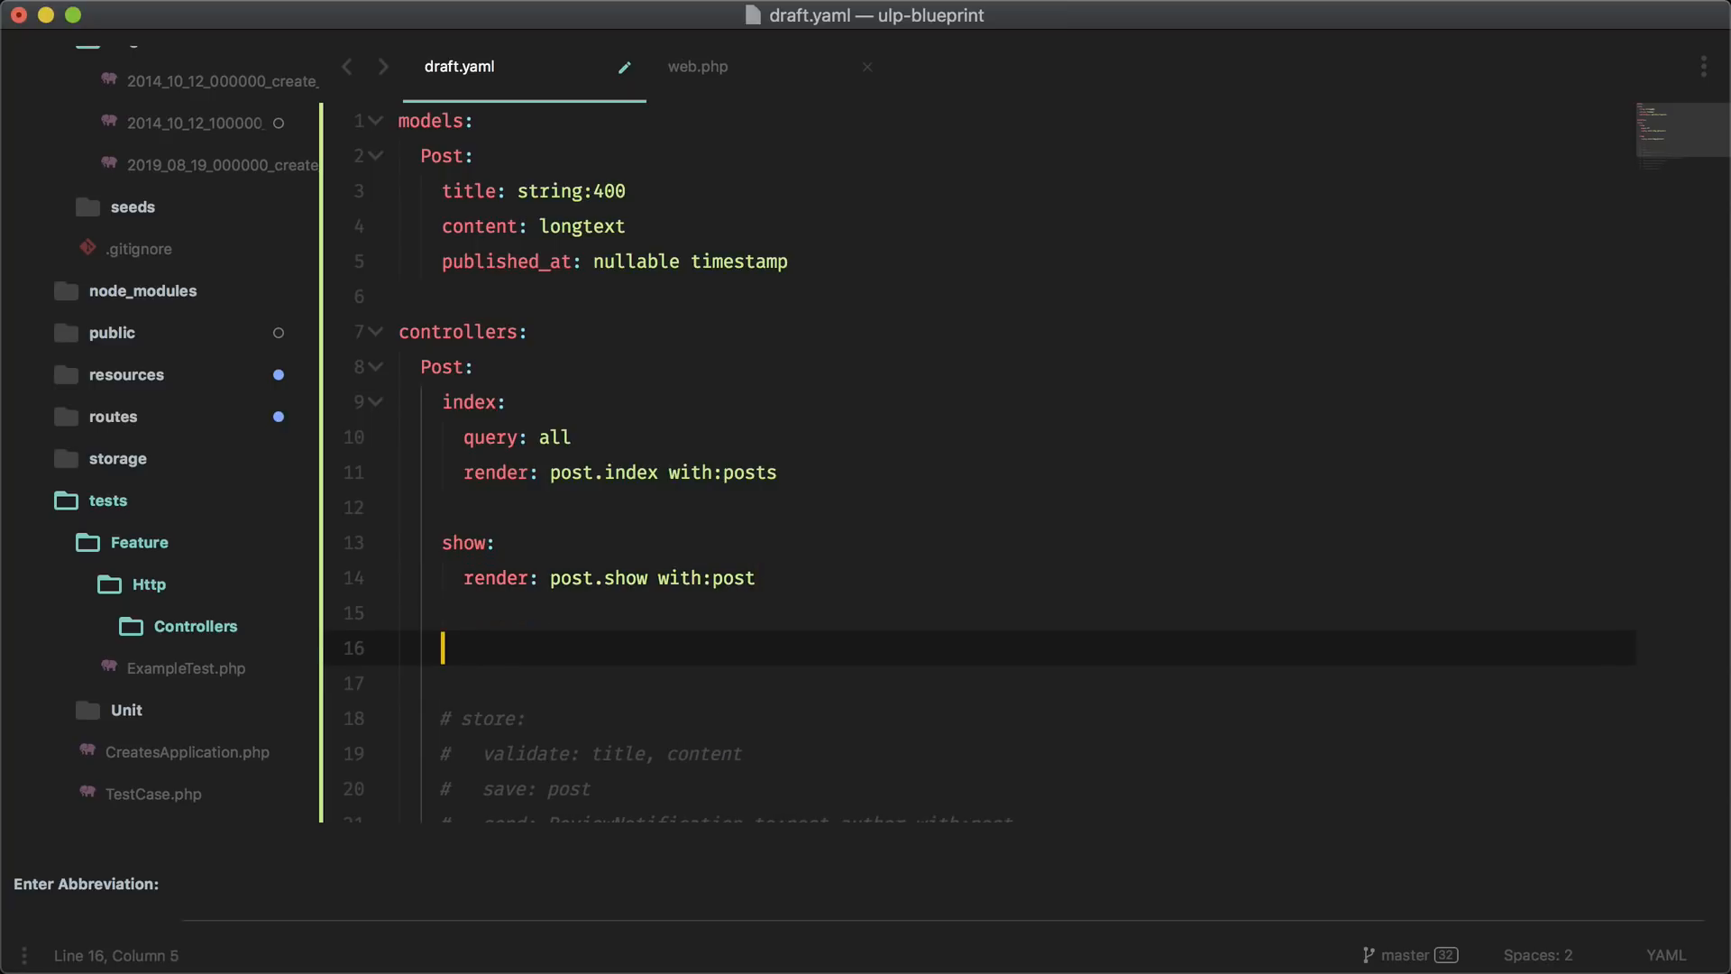
# Add a create action beneath it rendering post.create
pyautogui.write('create:')
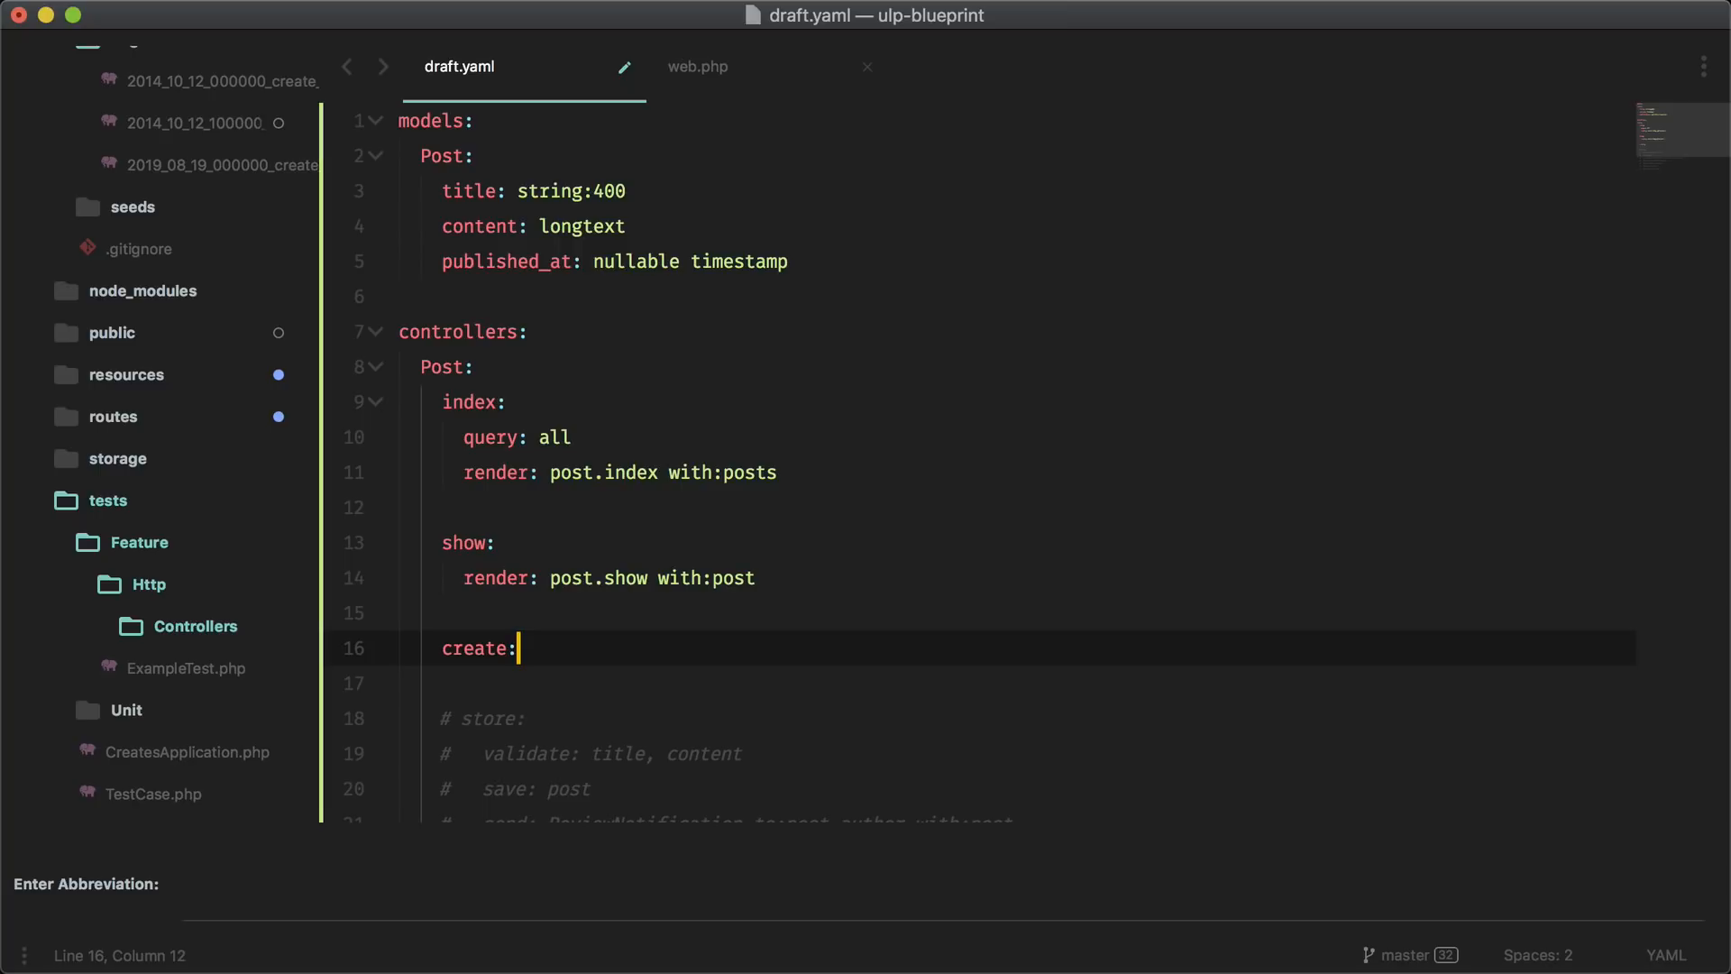
pyautogui.press('enter')
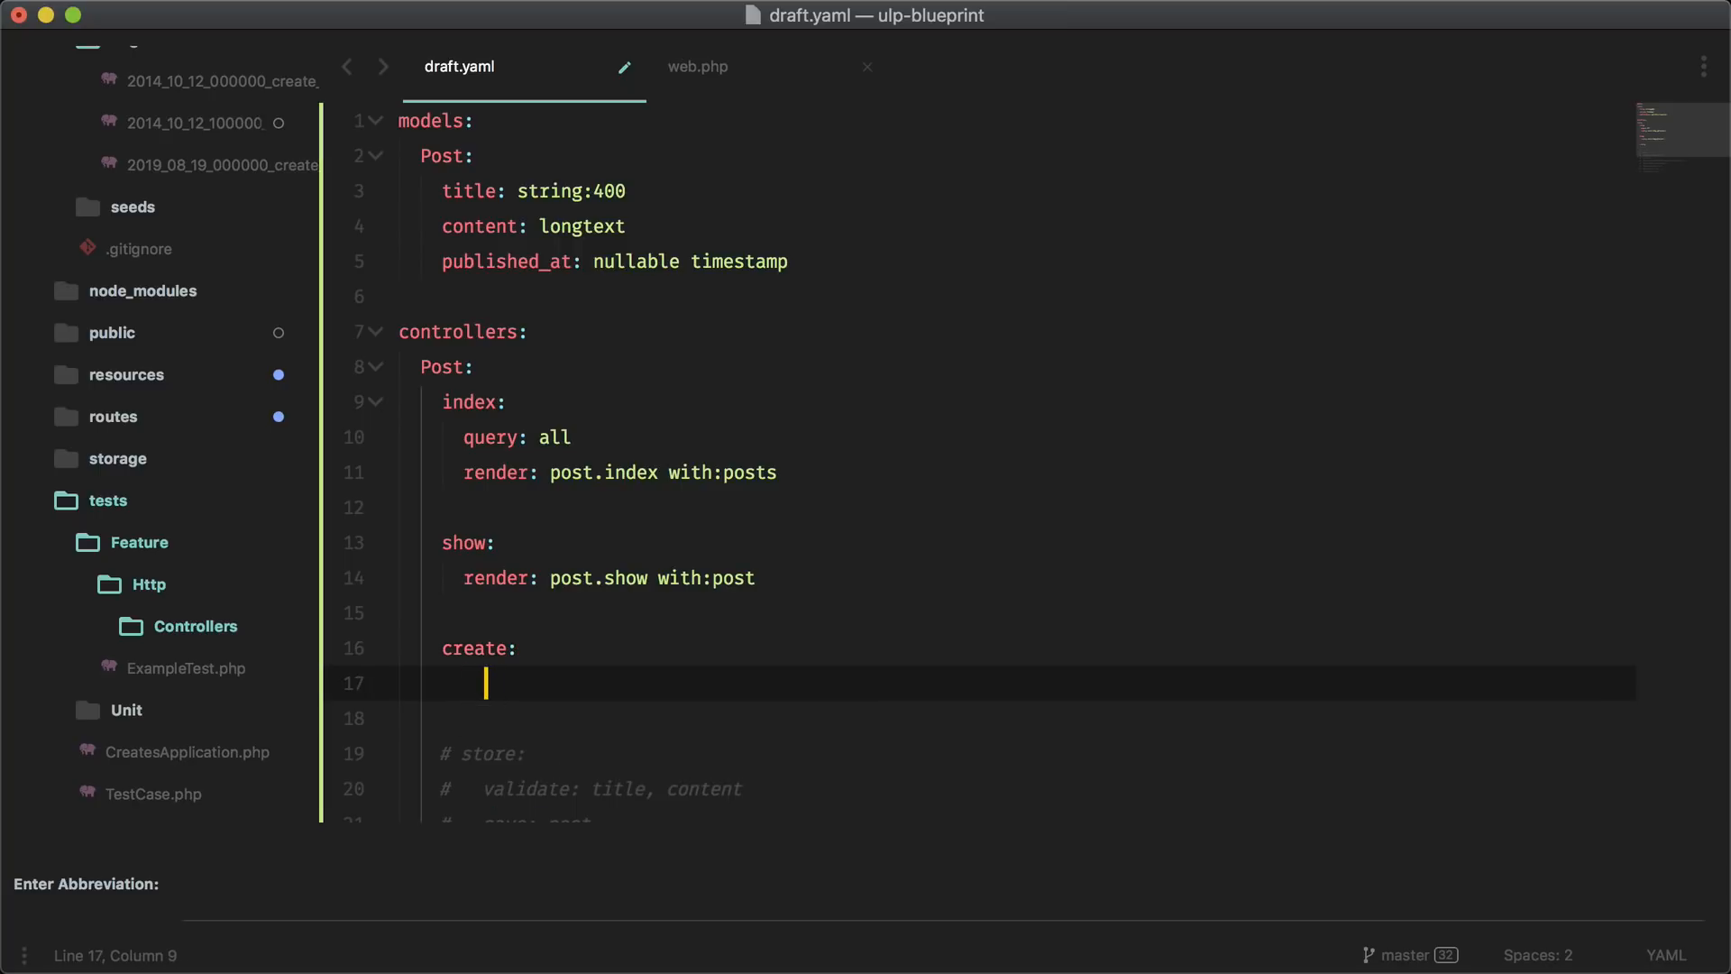
pyautogui.write('render:')
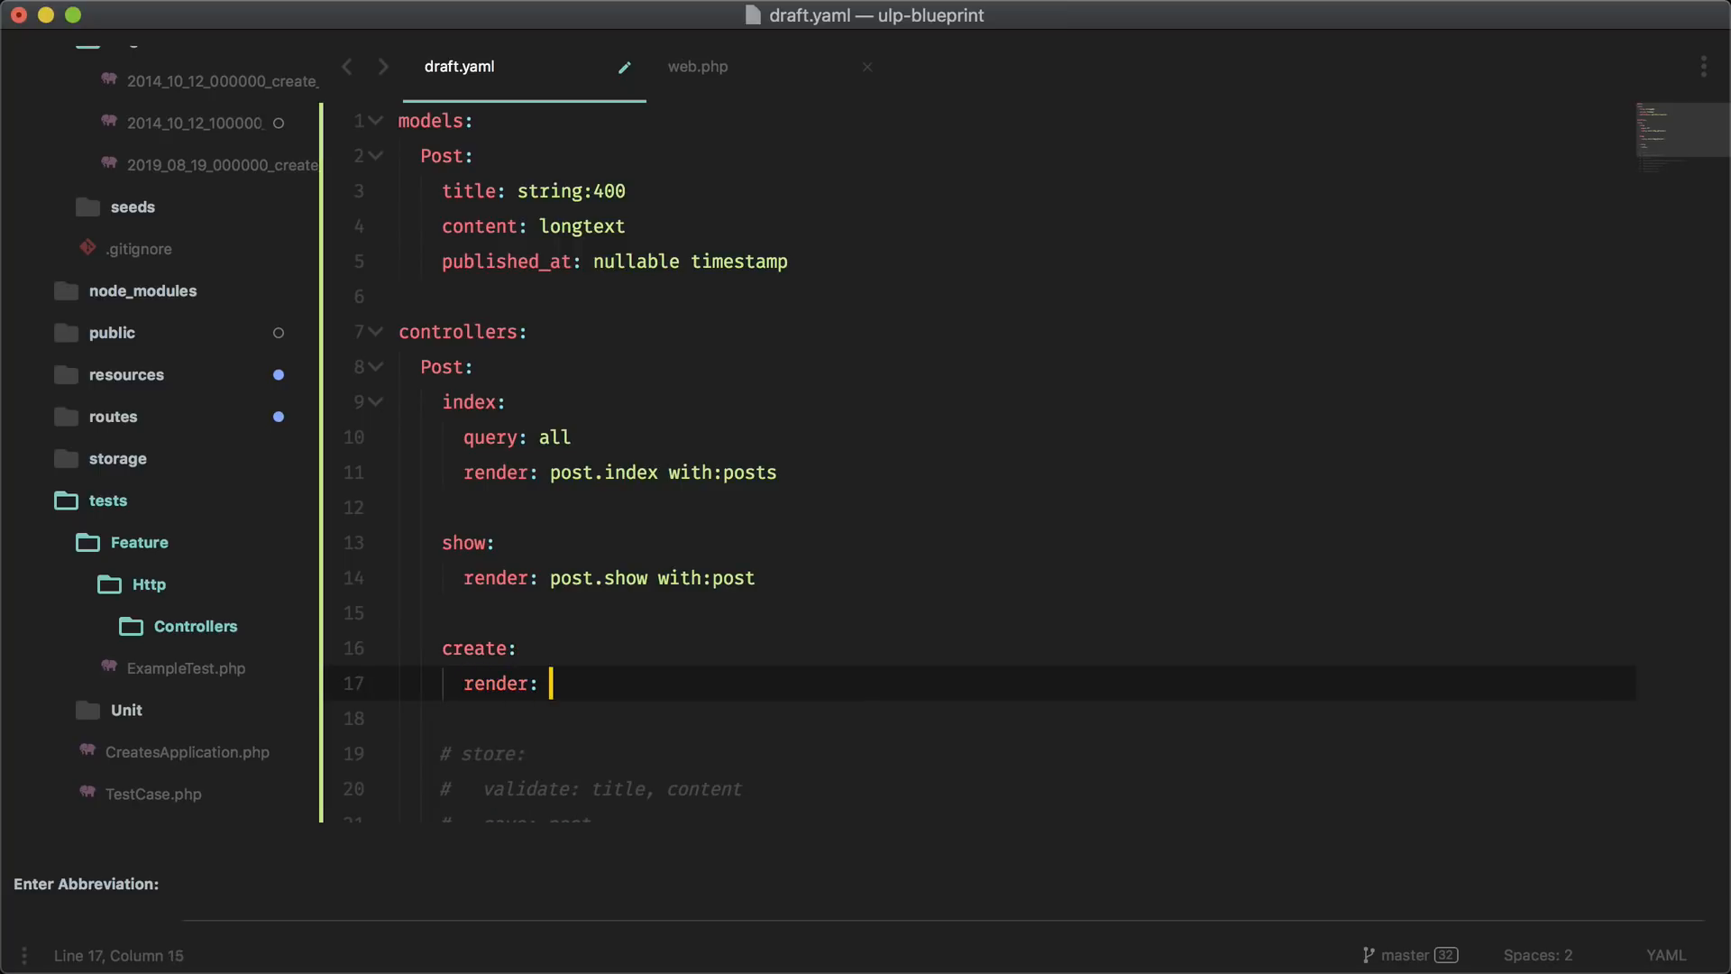
pyautogui.write('post.show')
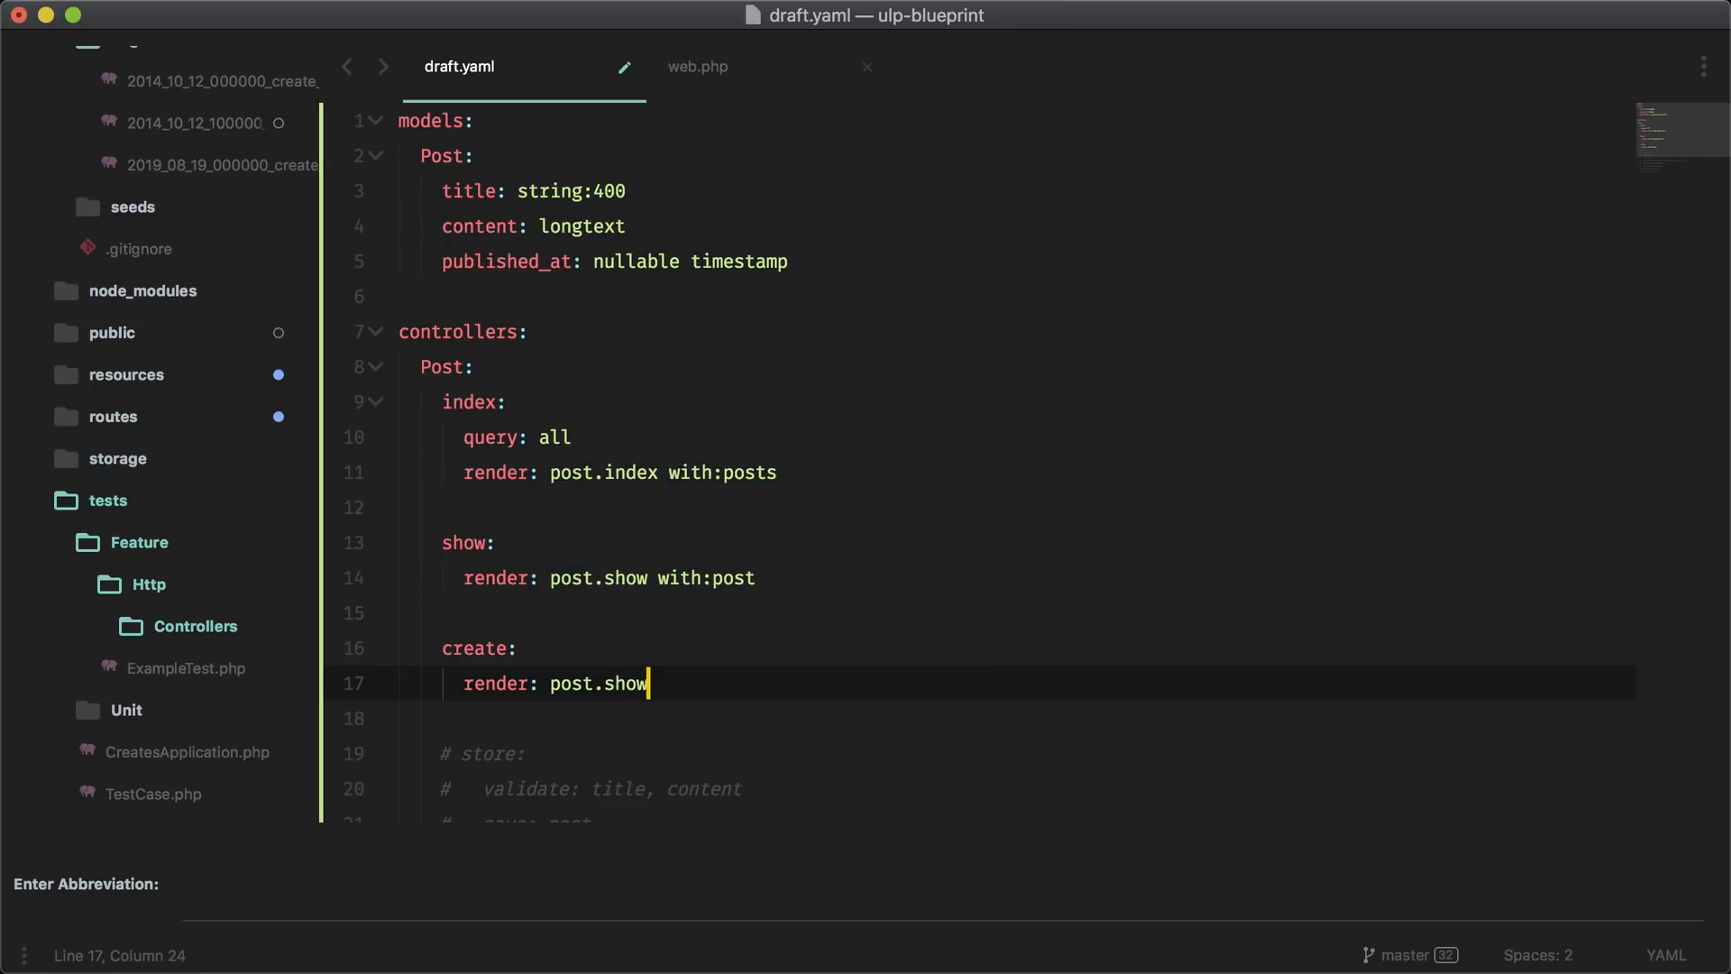
pyautogui.press('Backspace')
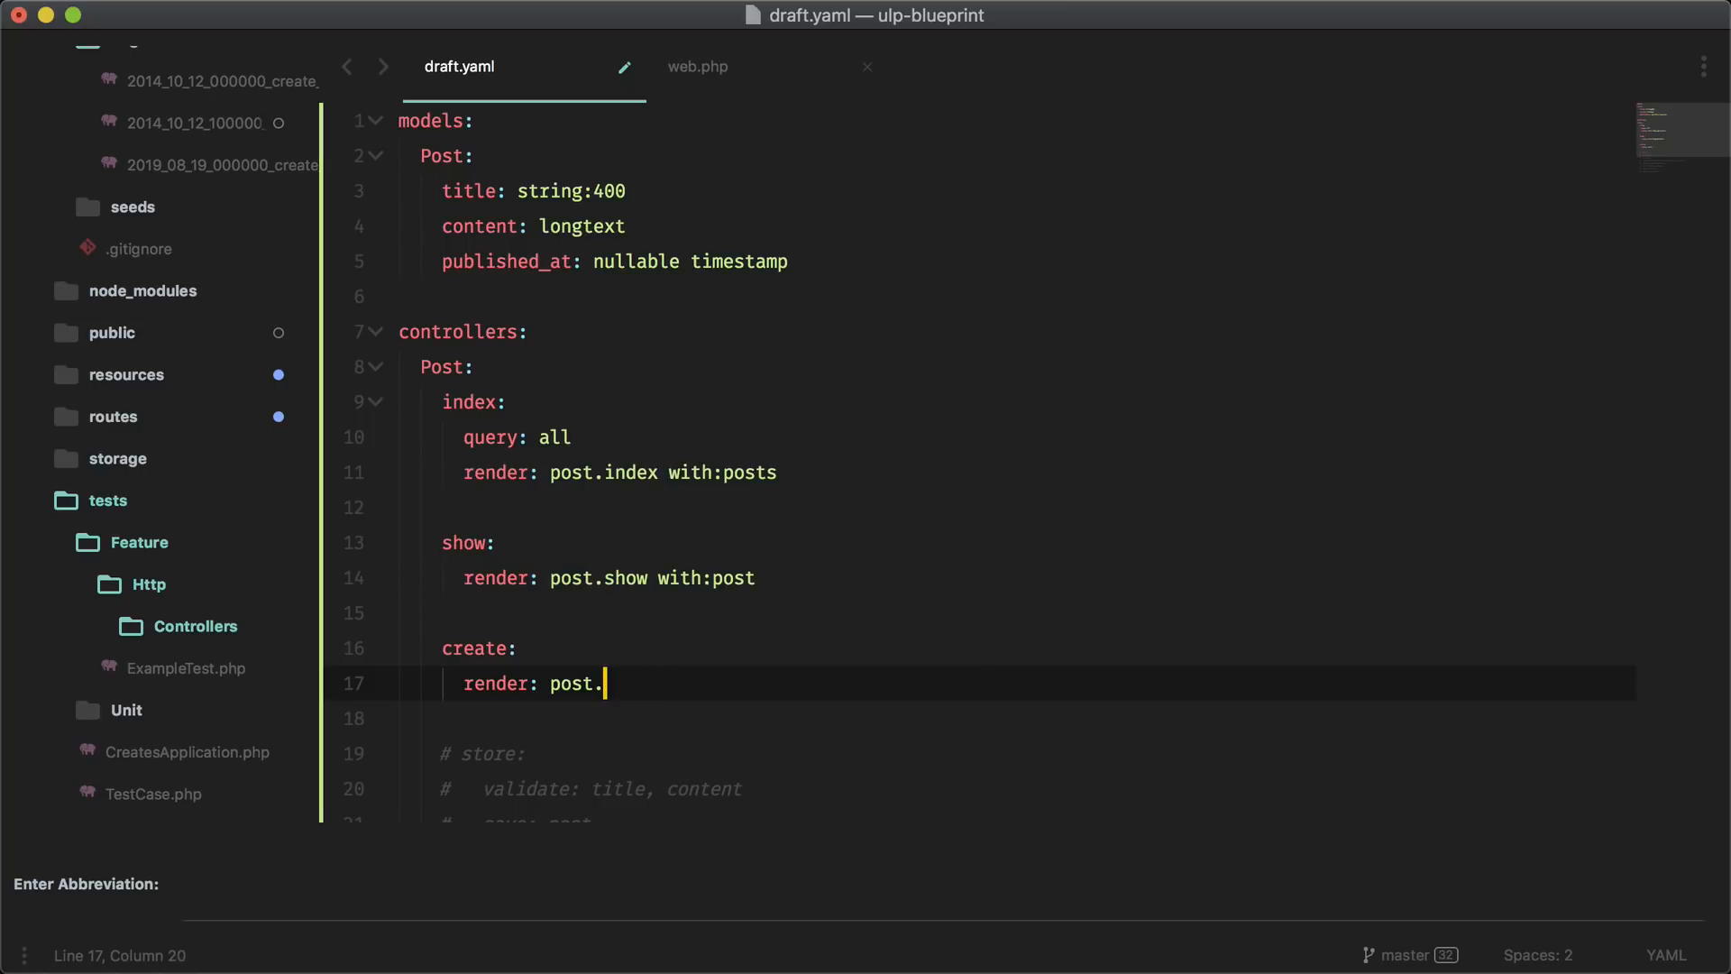
pyautogui.write('create')
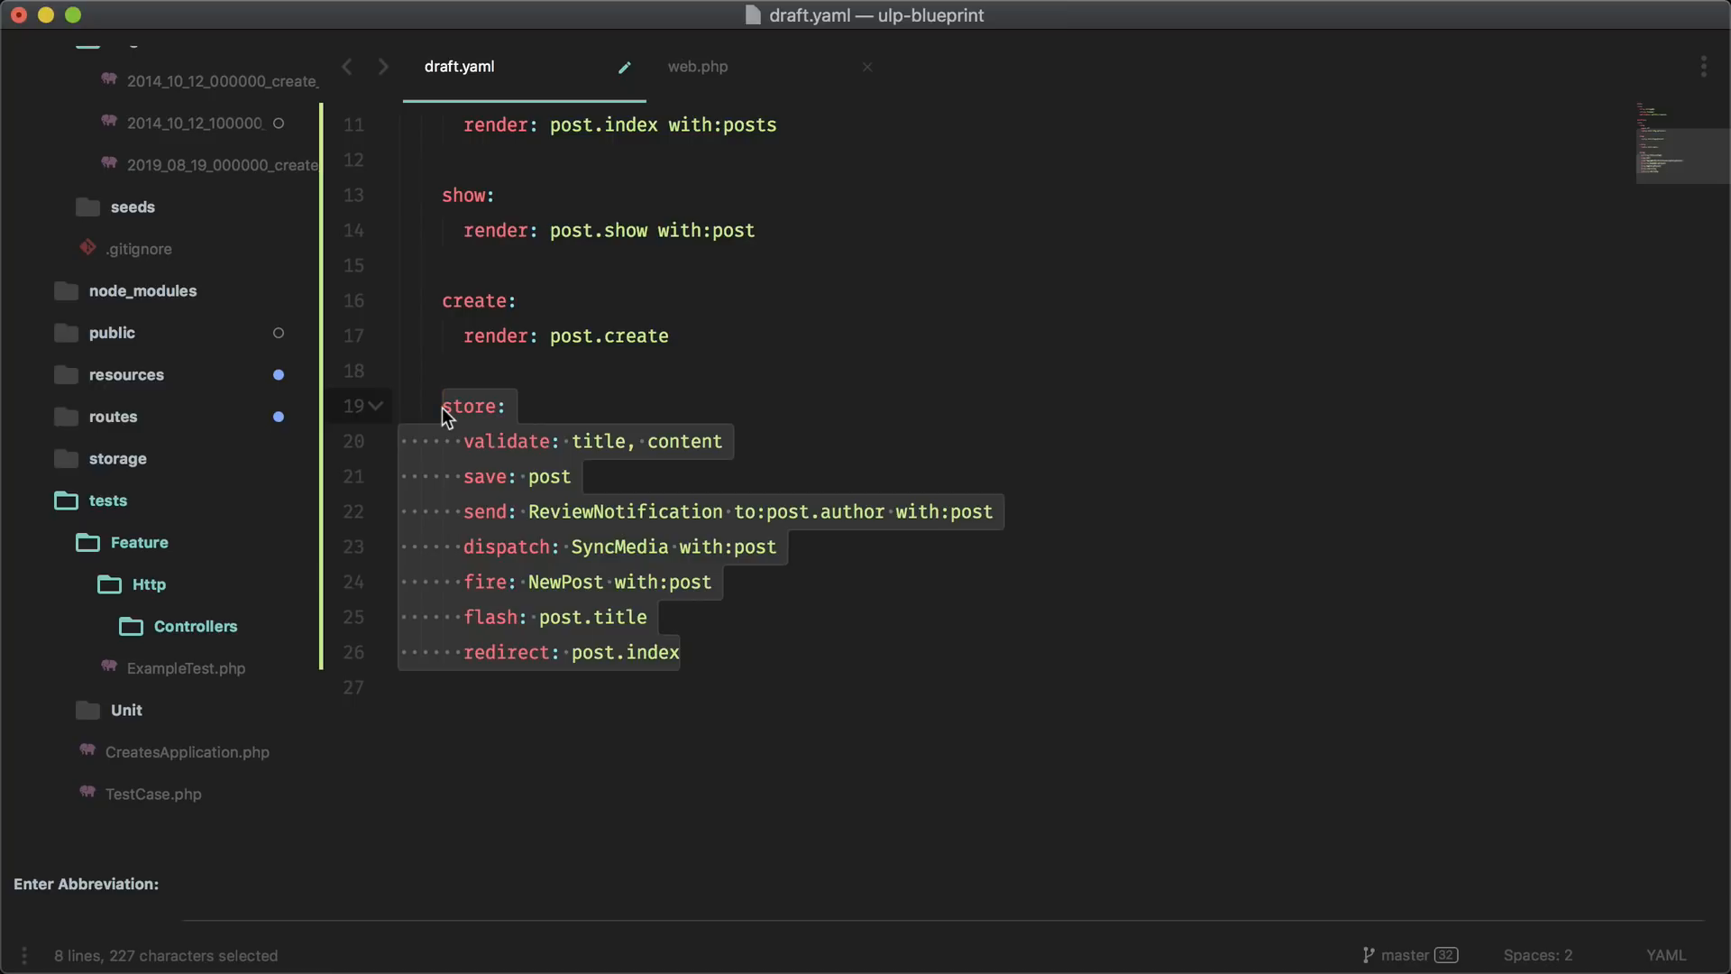
pyautogui.moveTo(476, 440)
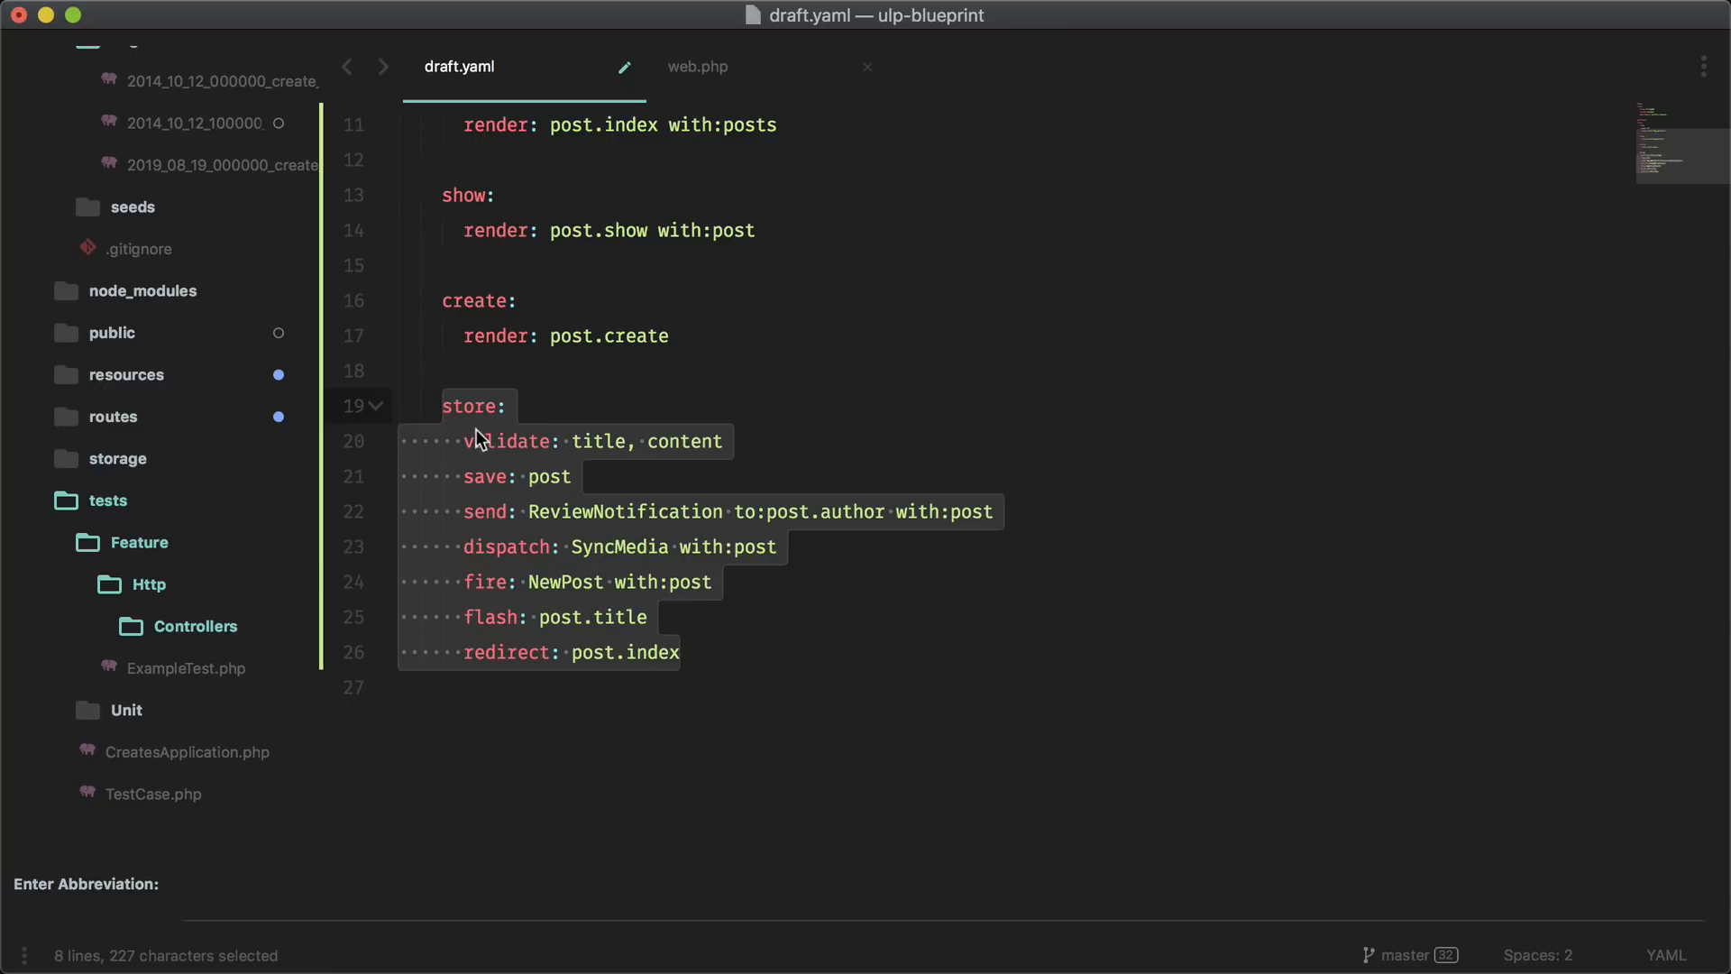
# Uncomment and review the store block: validated title and content, ReviewNotification, then switch to the terminal
pyautogui.click(478, 441)
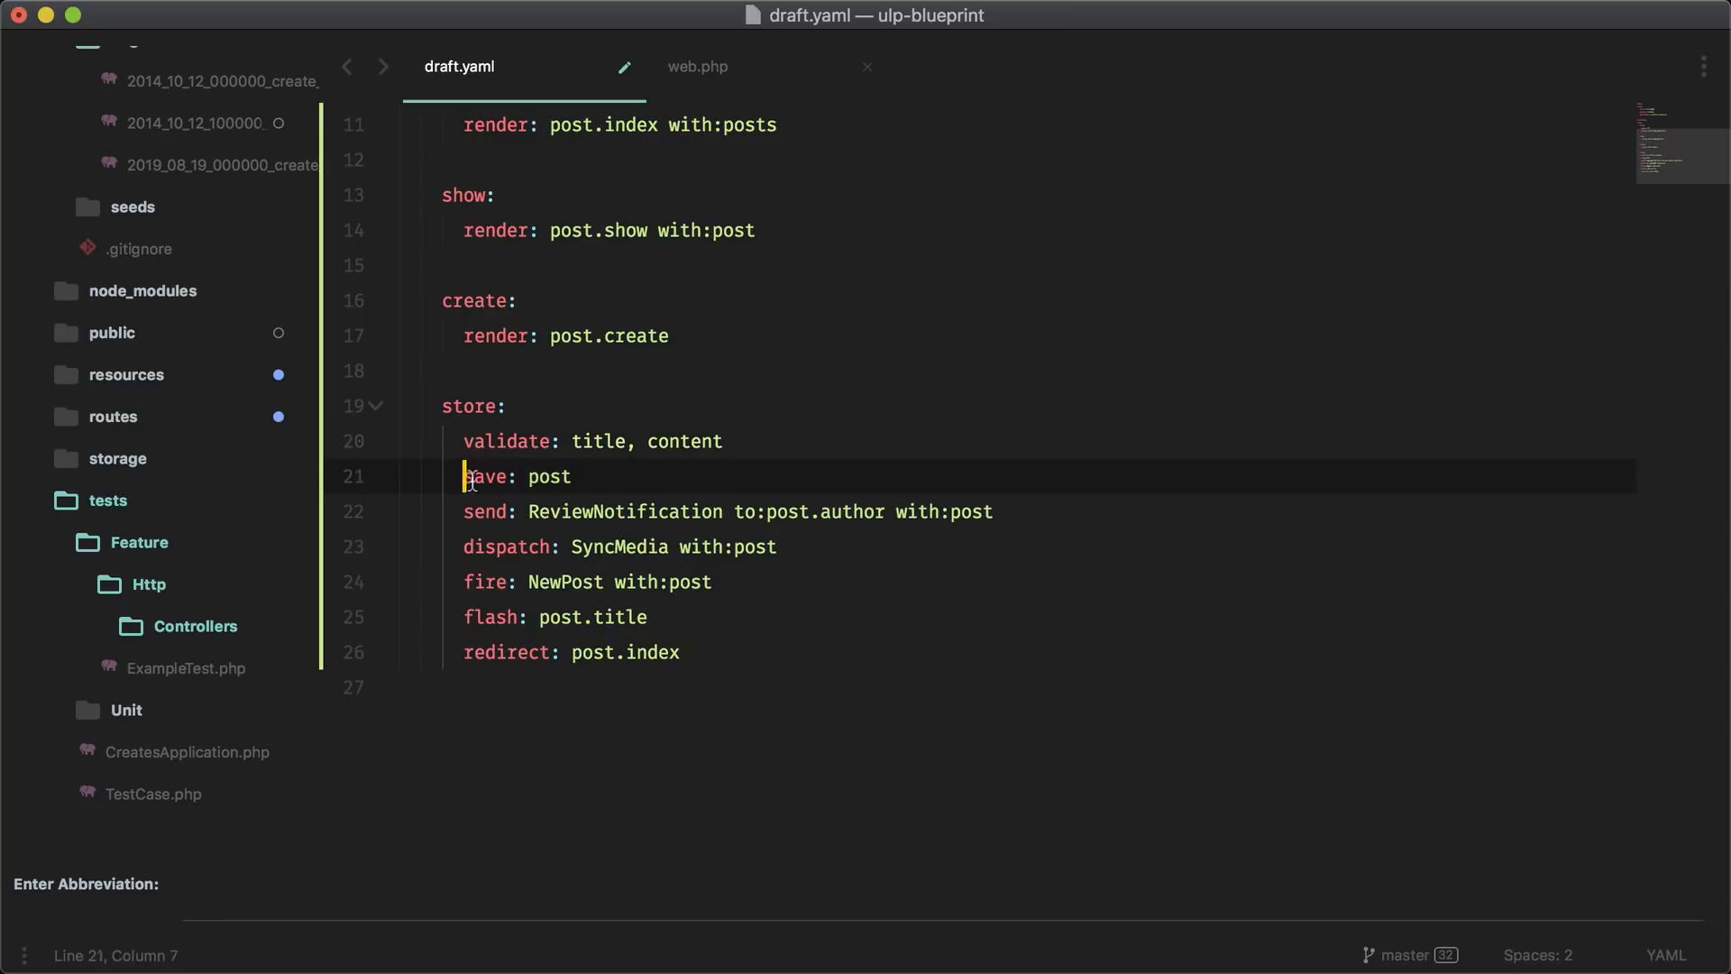
pyautogui.moveTo(463, 477); pyautogui.dragTo(573, 476)
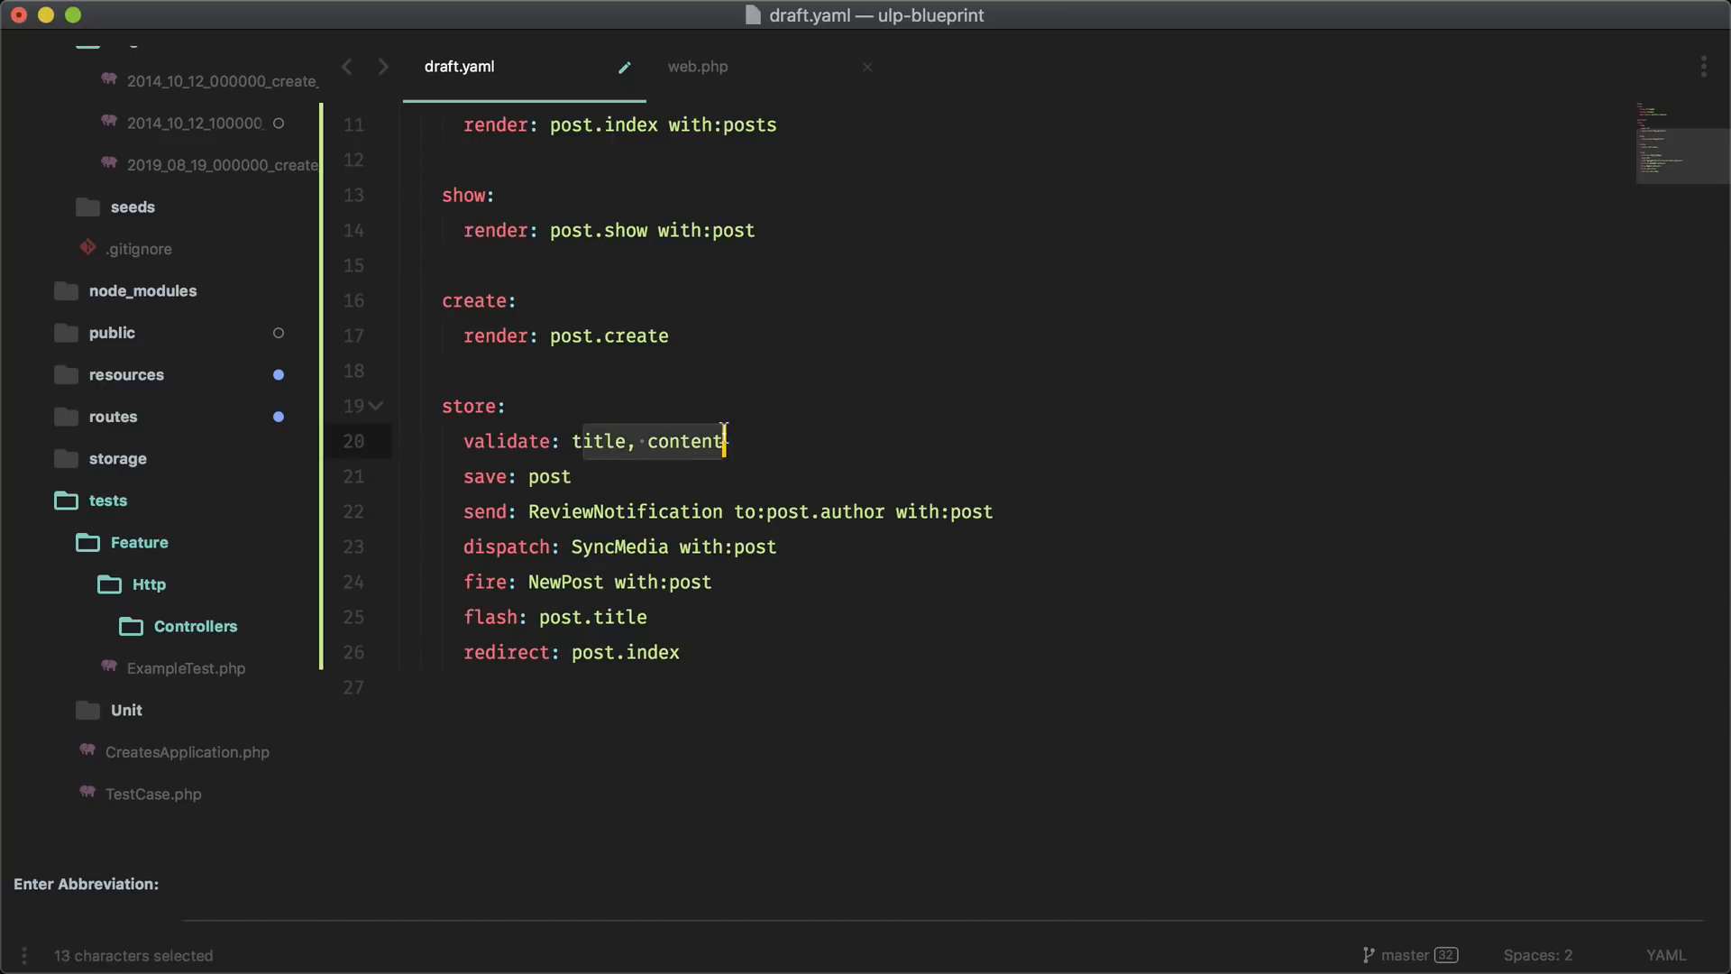
pyautogui.click(487, 511)
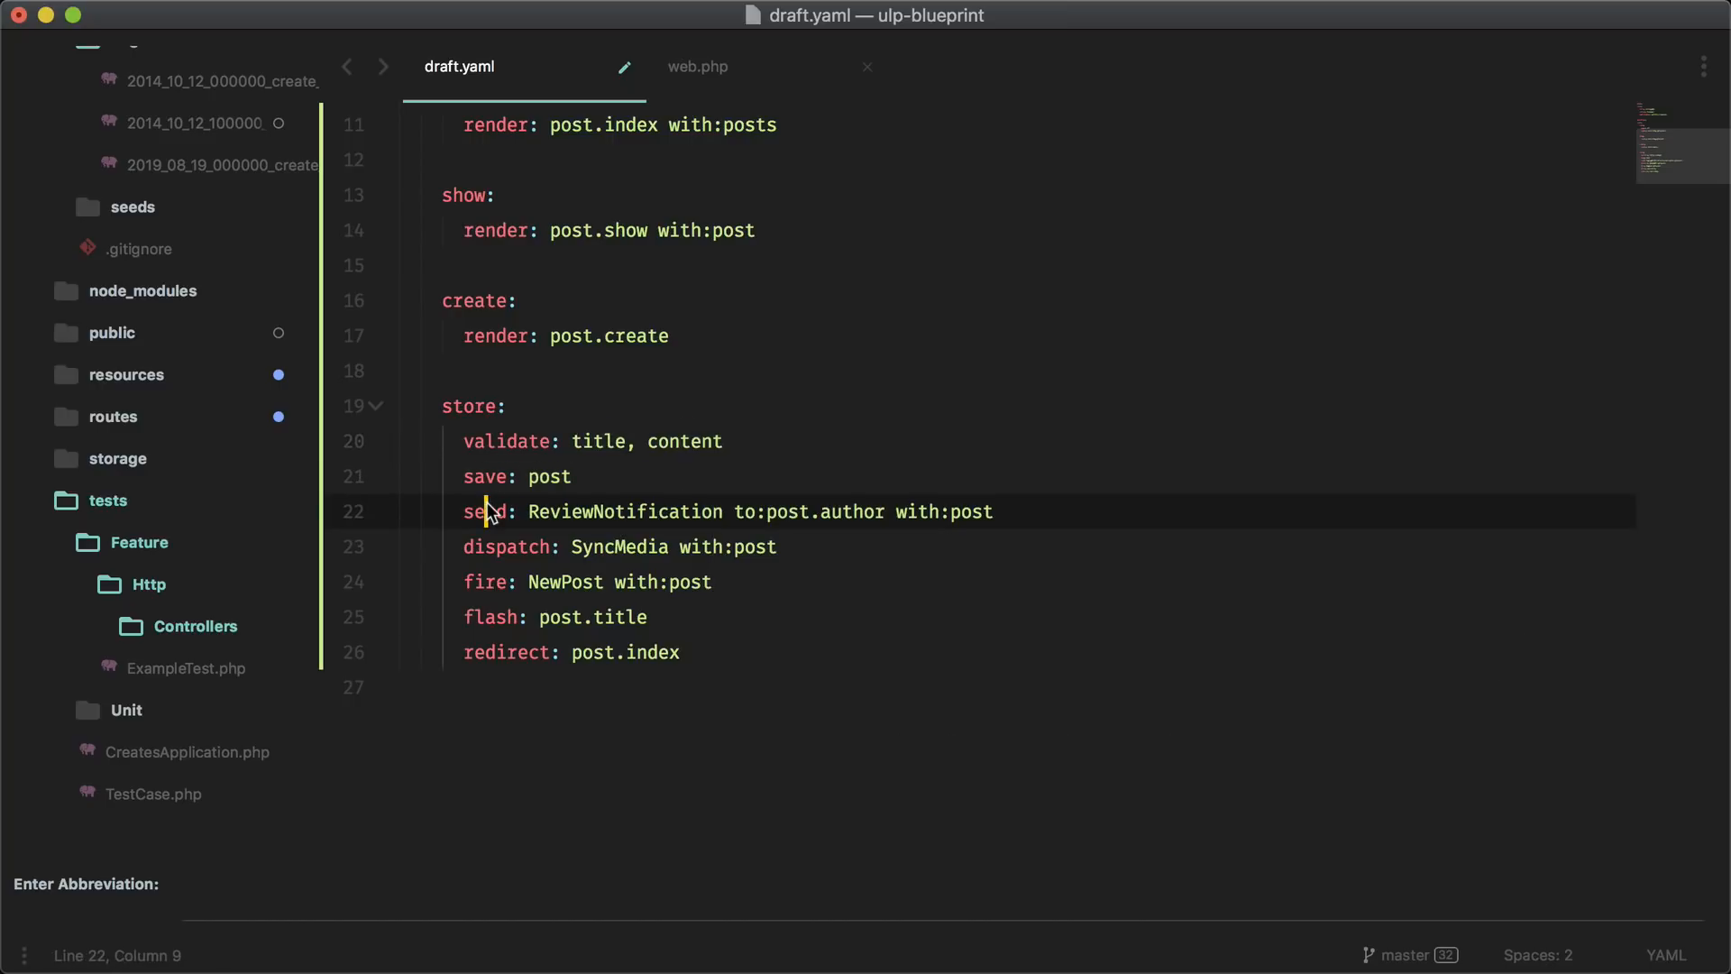
pyautogui.moveTo(485, 511)
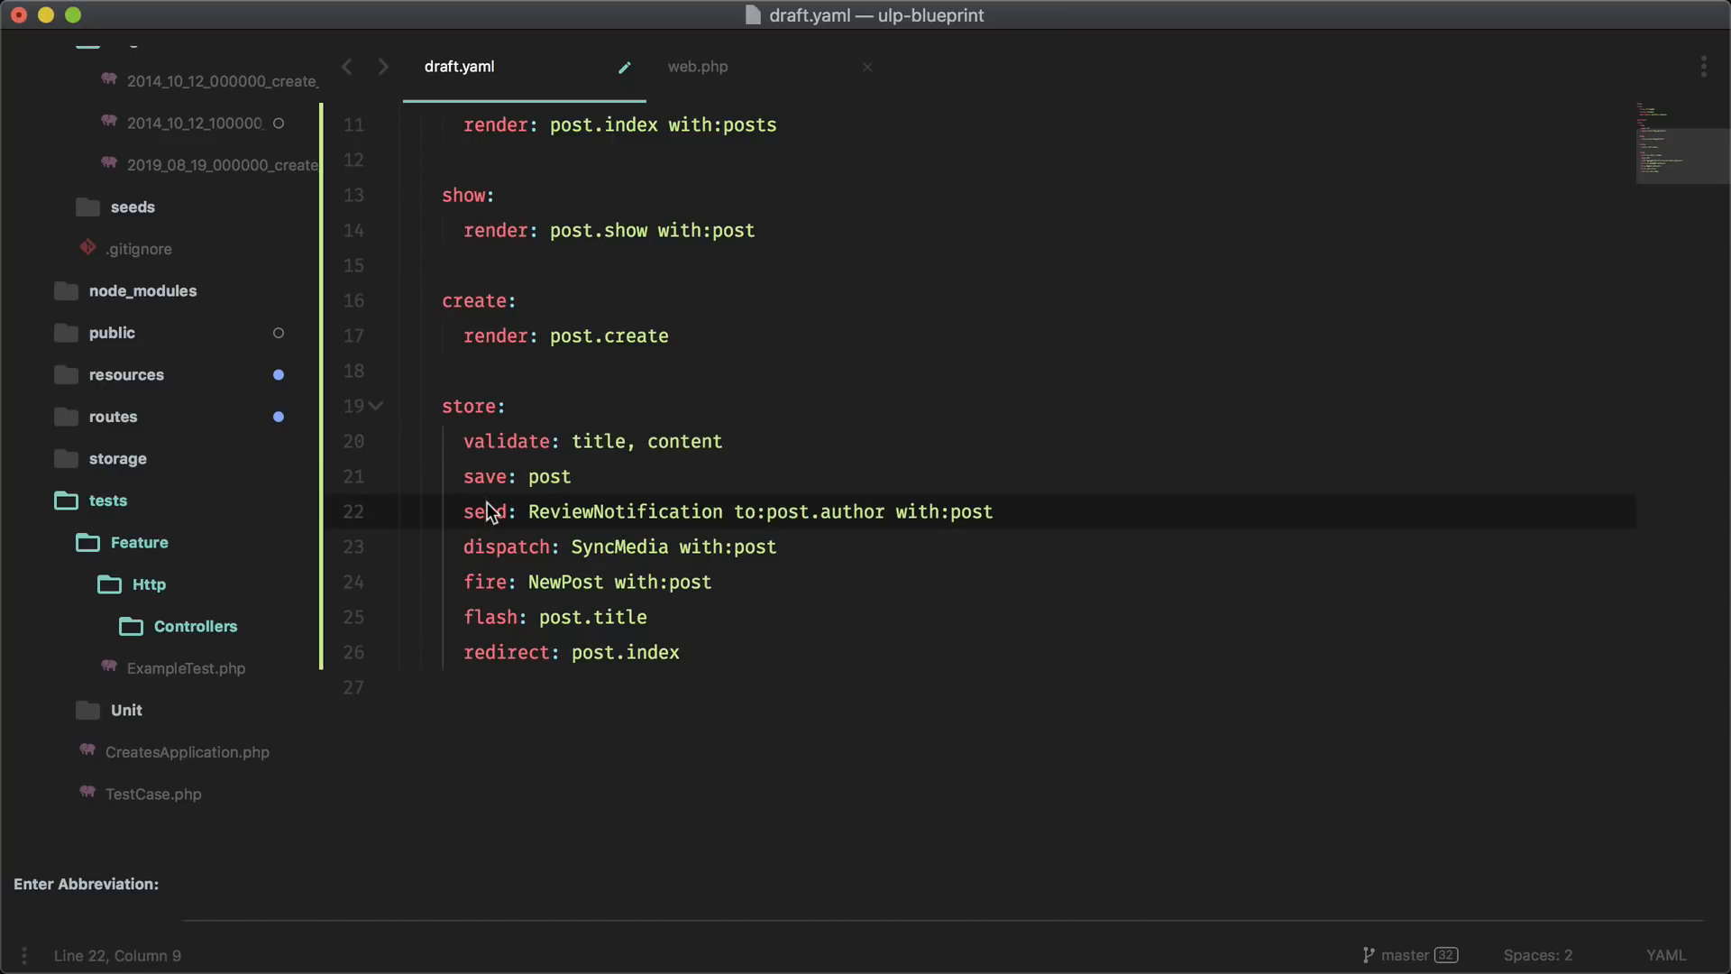
pyautogui.doubleClick(624, 511)
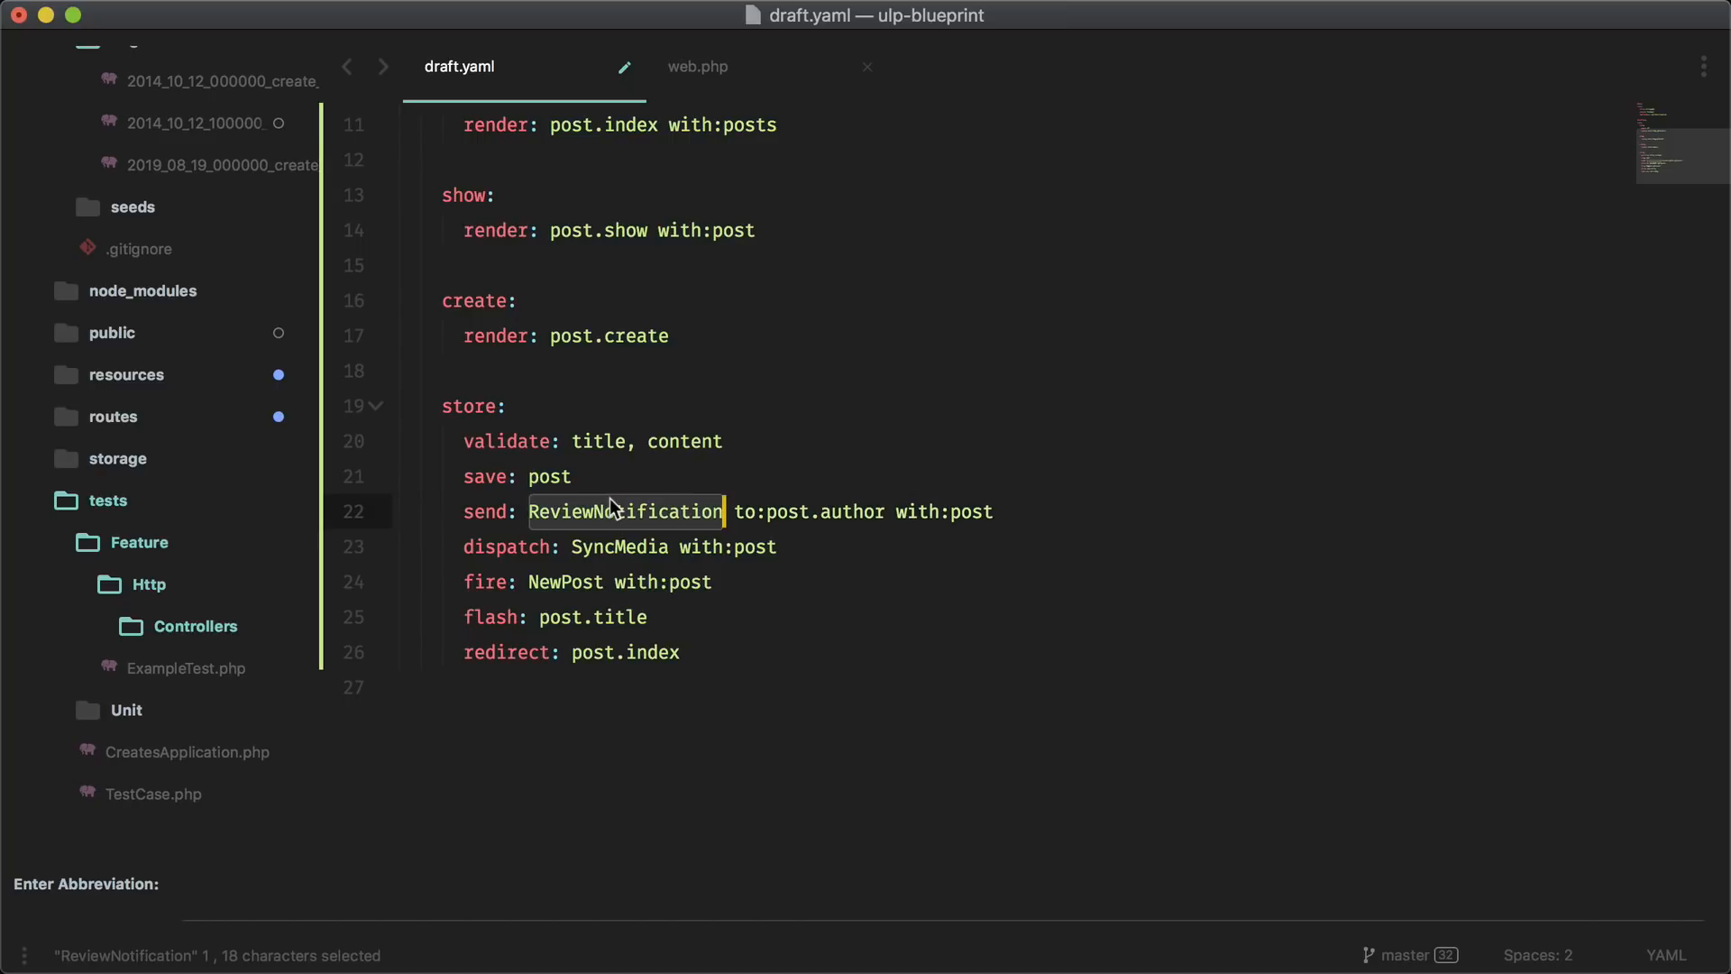
pyautogui.moveTo(855, 511)
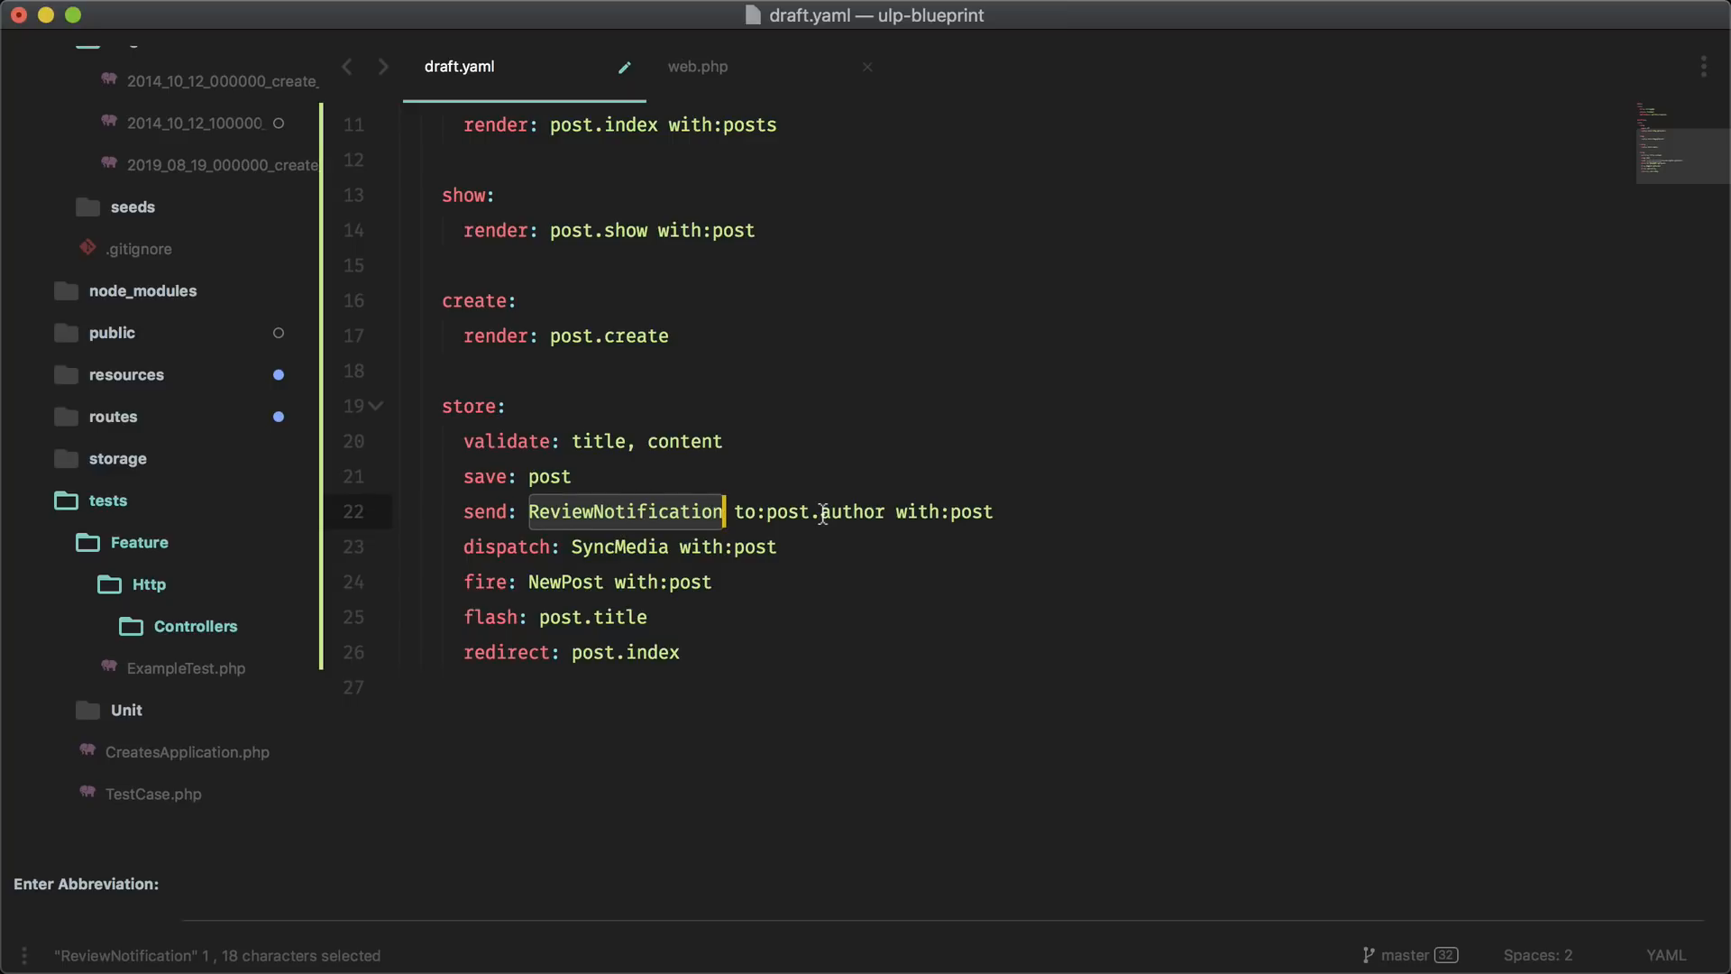
pyautogui.moveTo(972, 516)
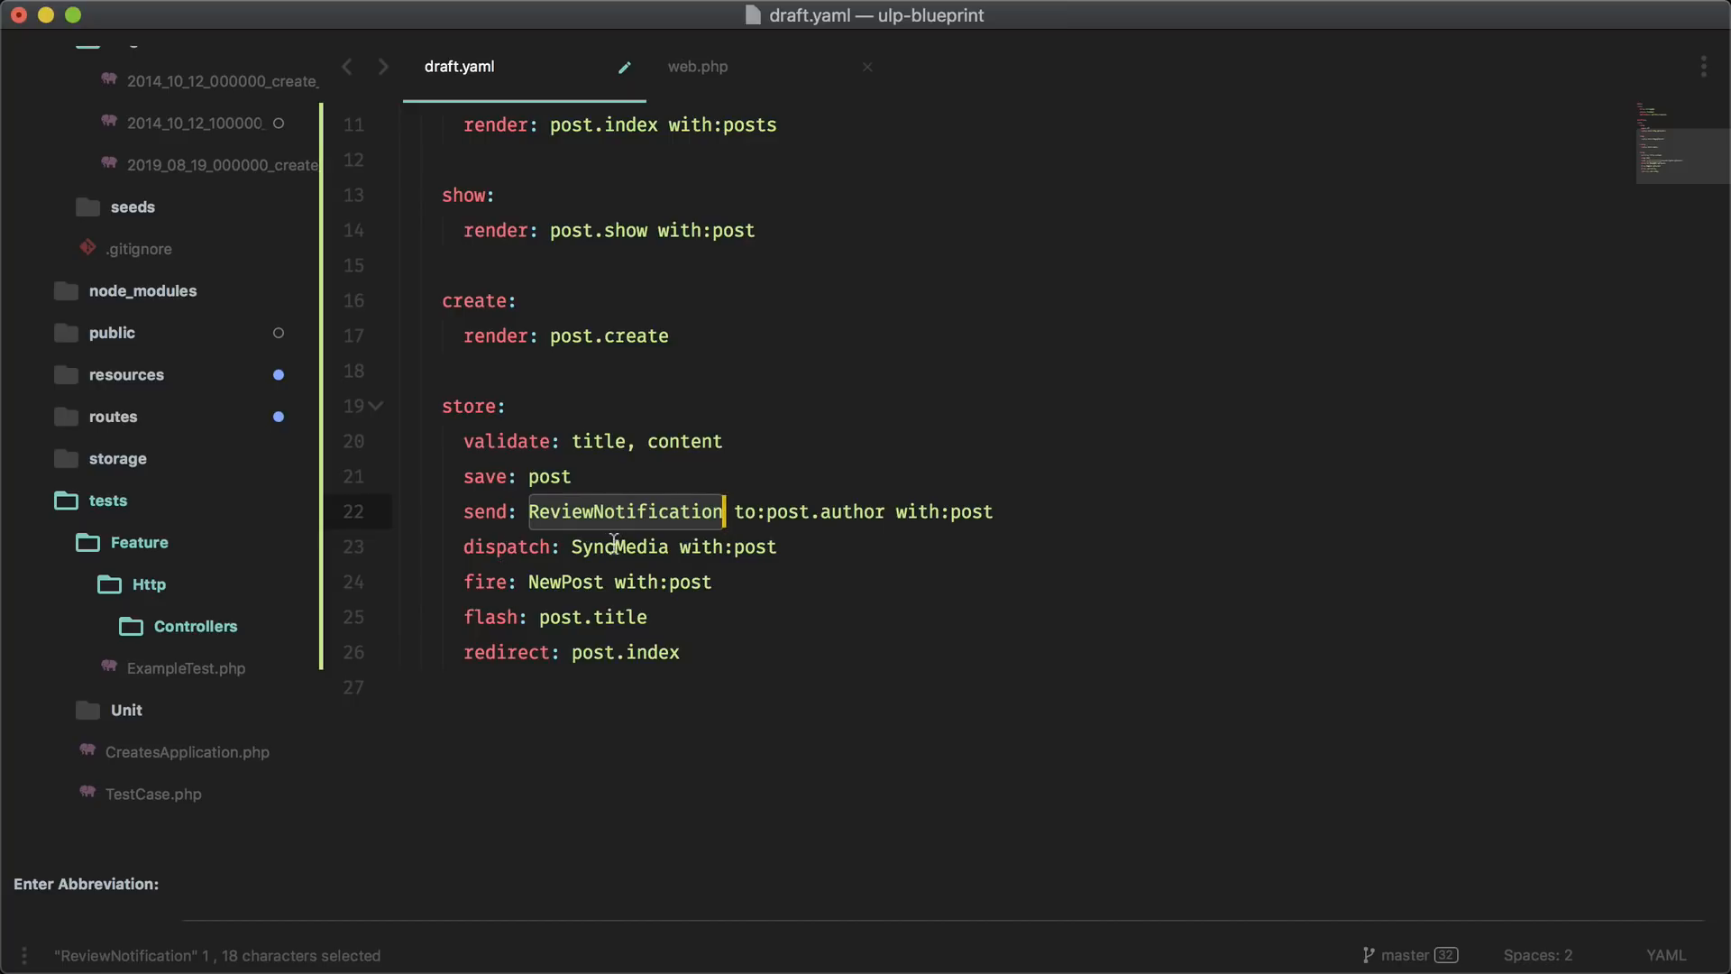
pyautogui.moveTo(742, 547)
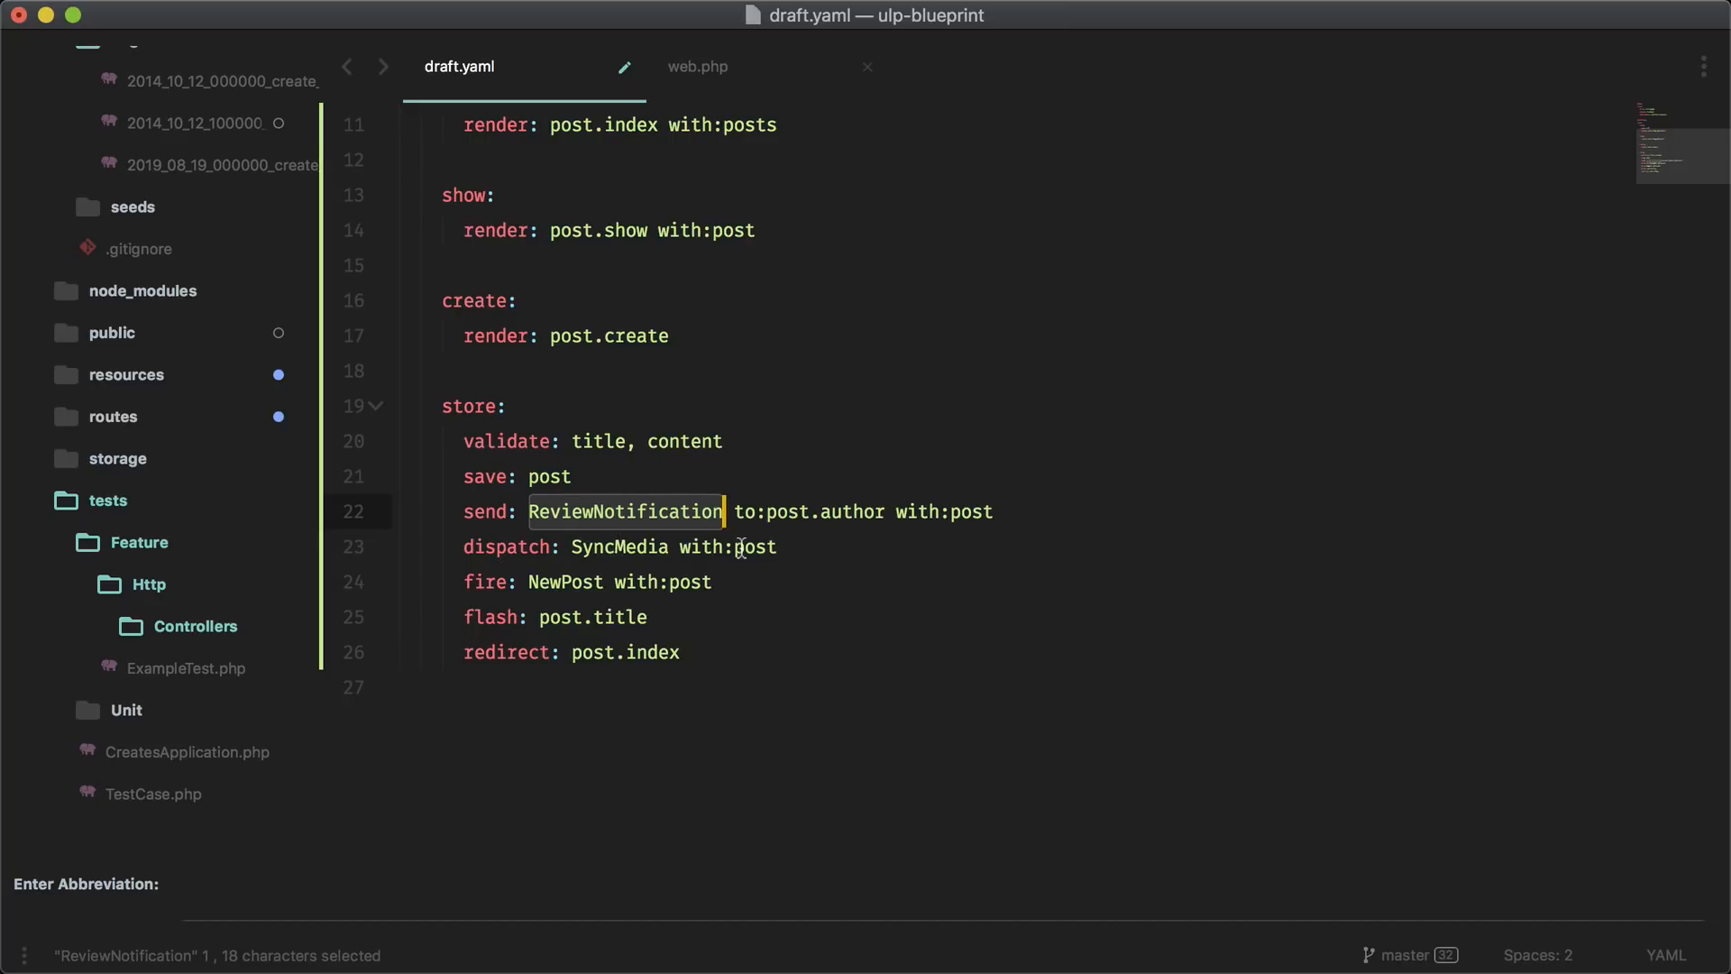
pyautogui.moveTo(495, 572)
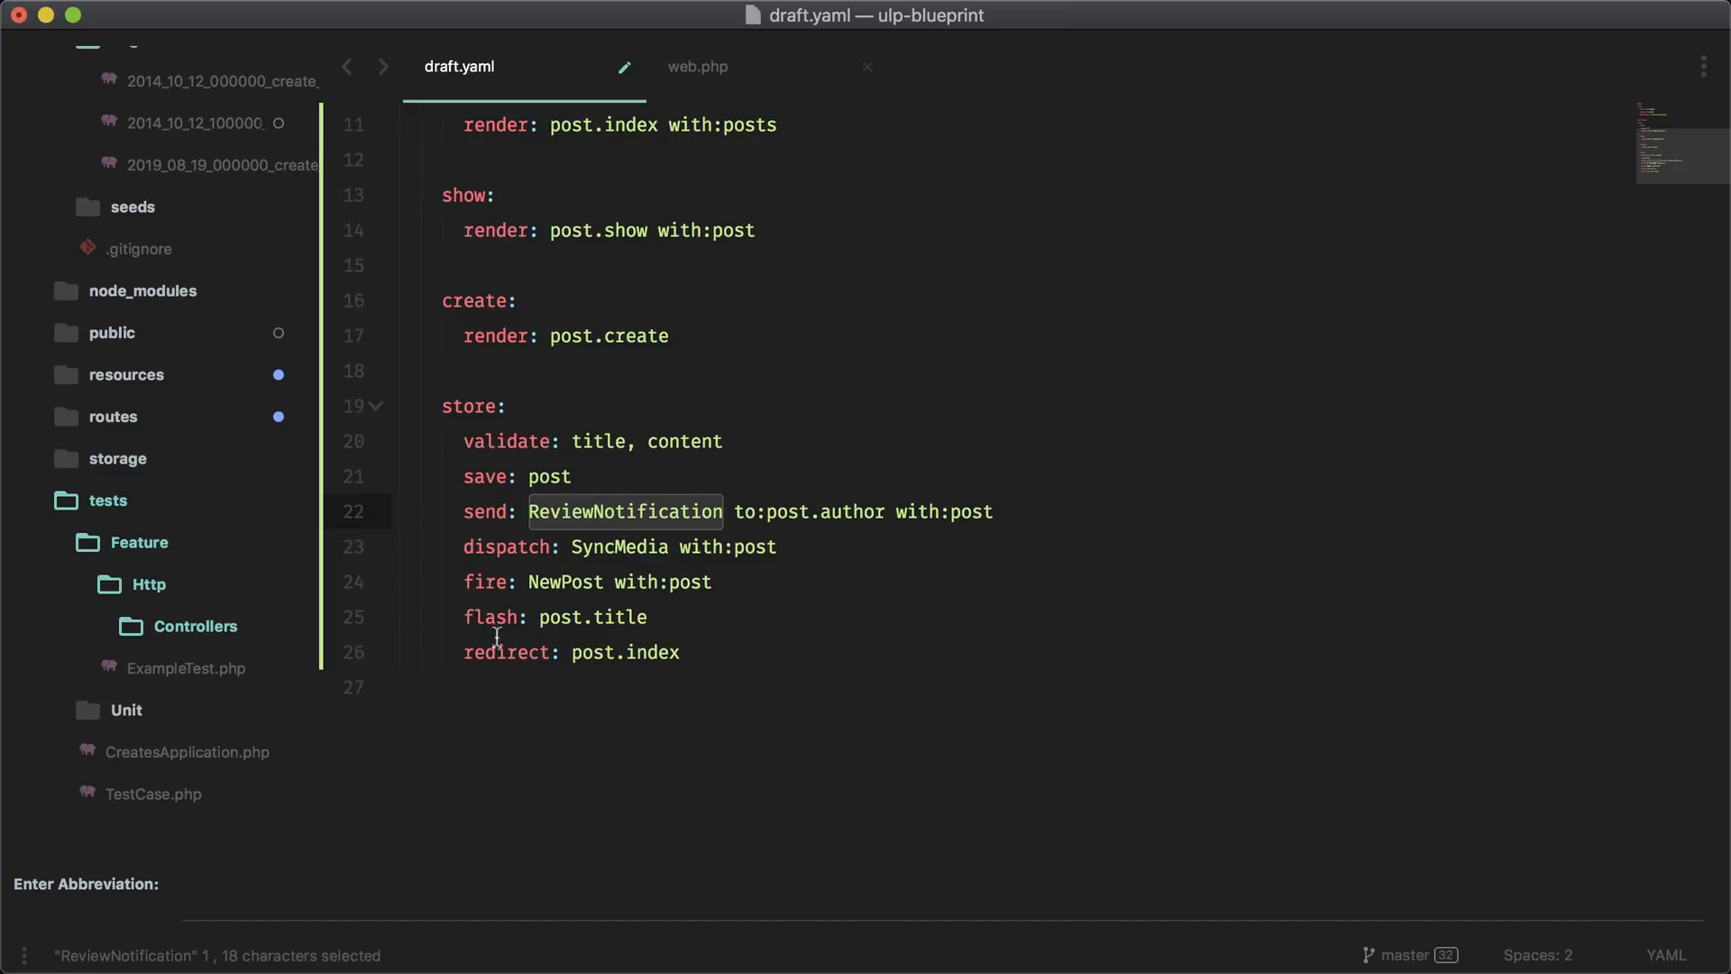
pyautogui.moveTo(644, 639)
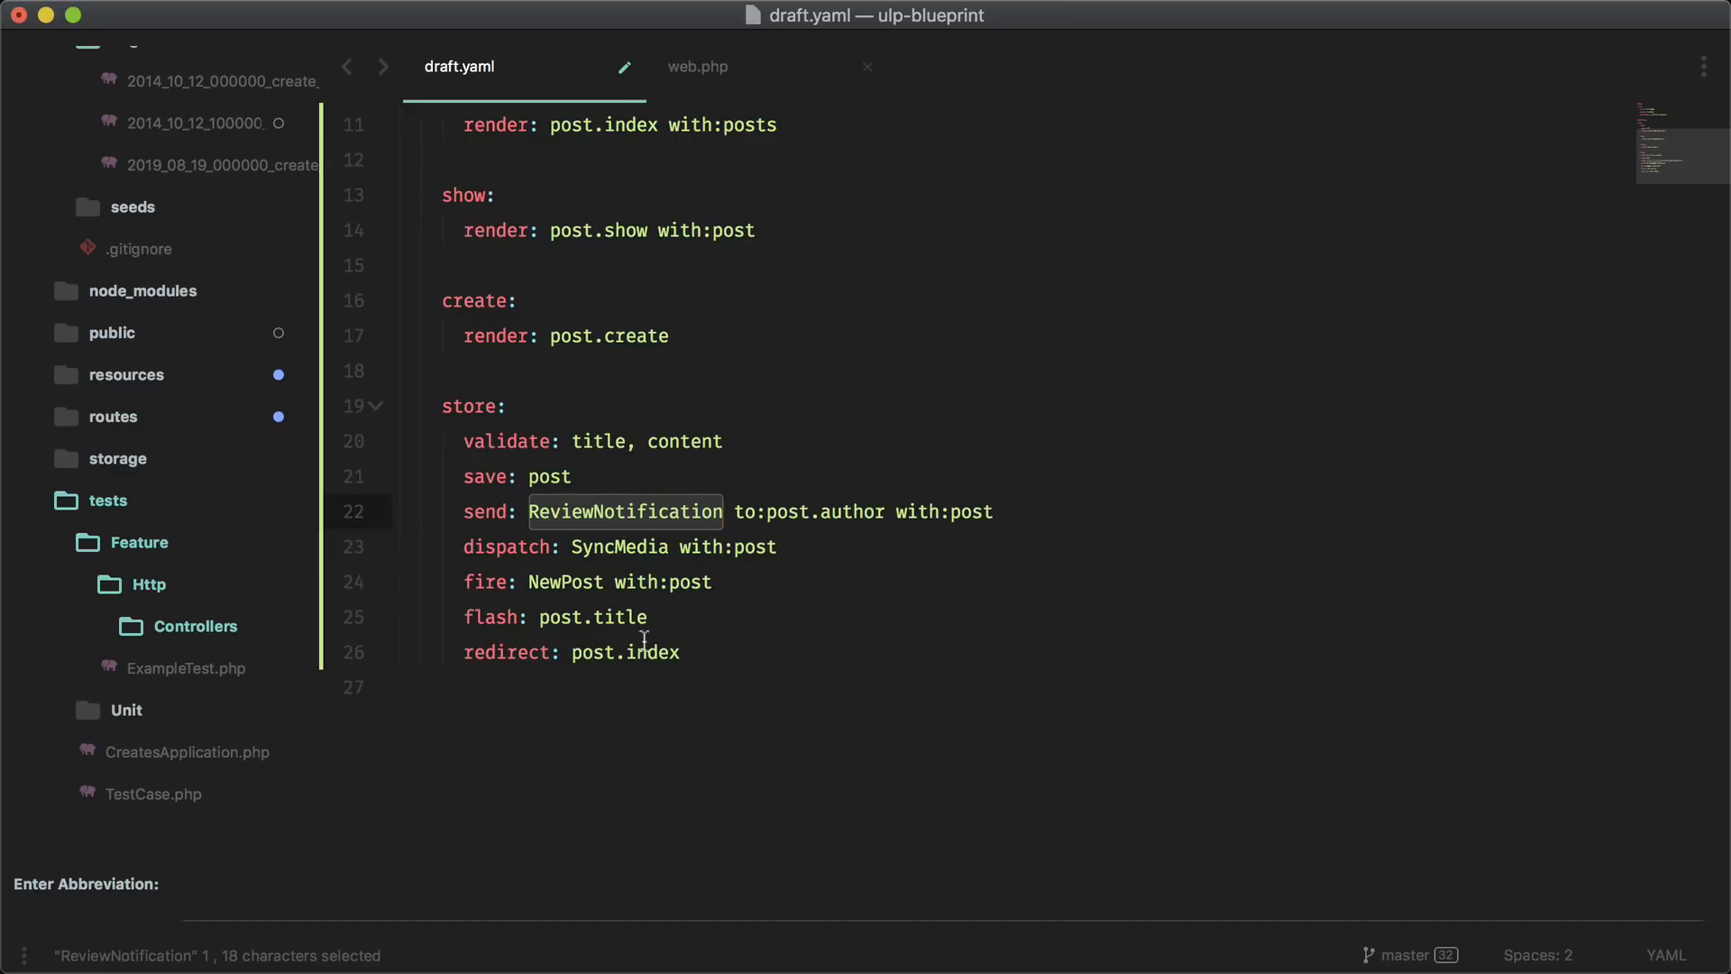
pyautogui.moveTo(662, 653)
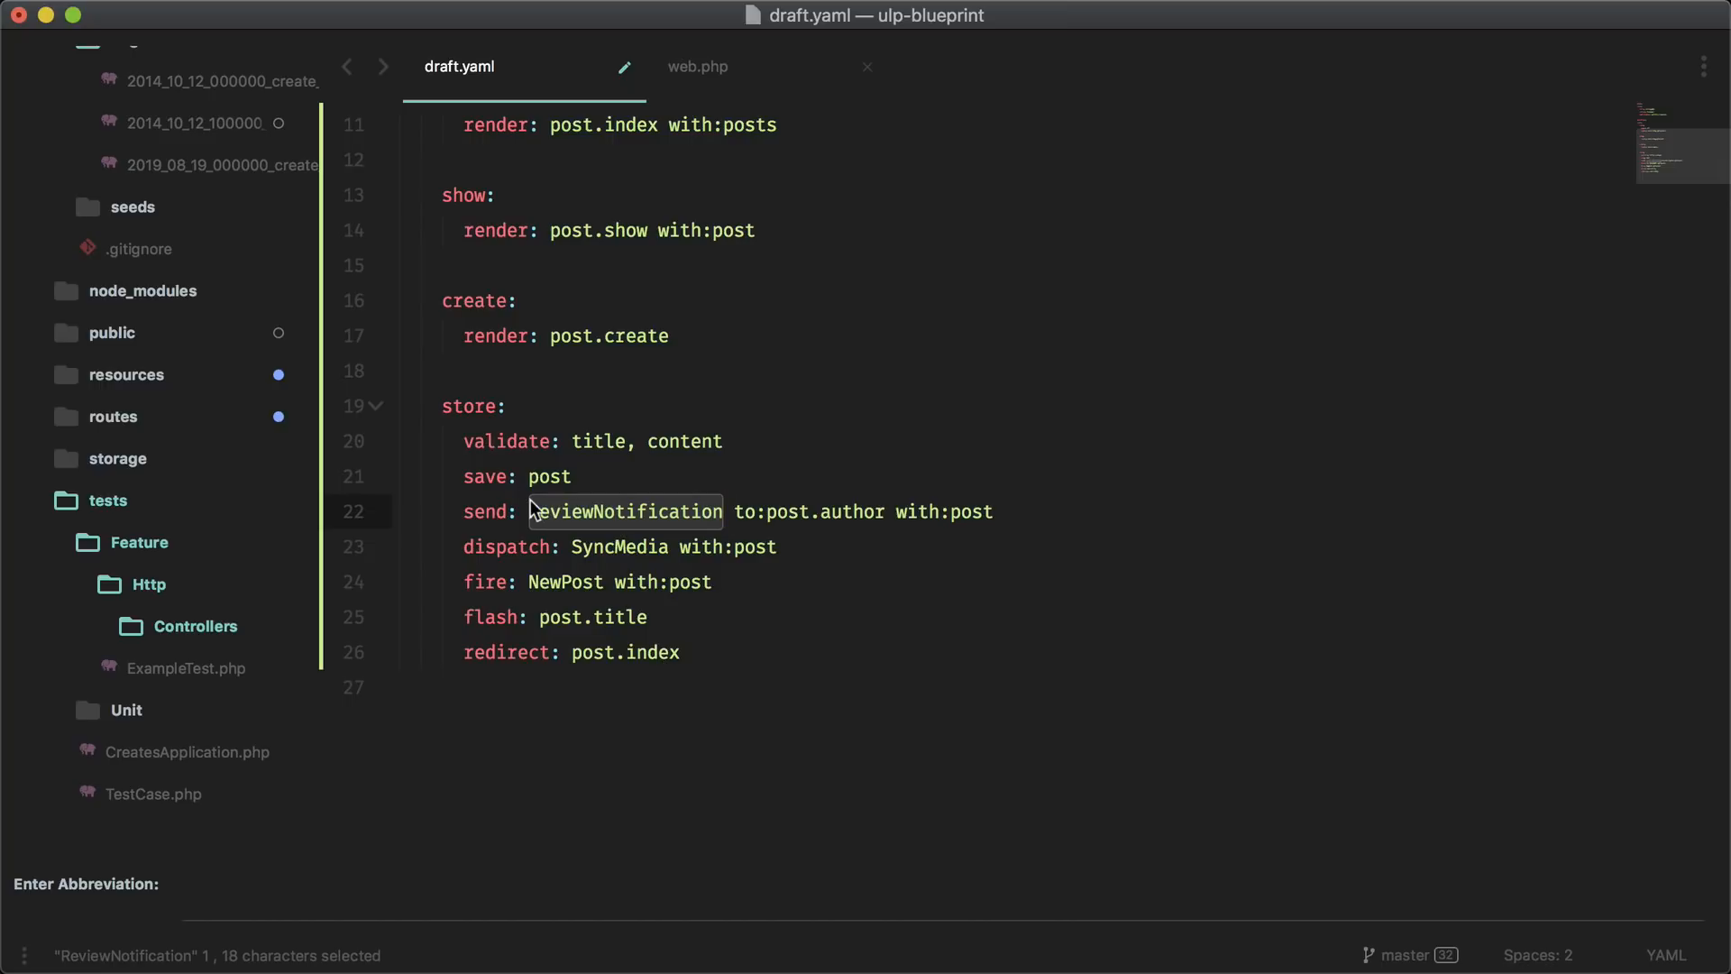
pyautogui.press('cmd+s')
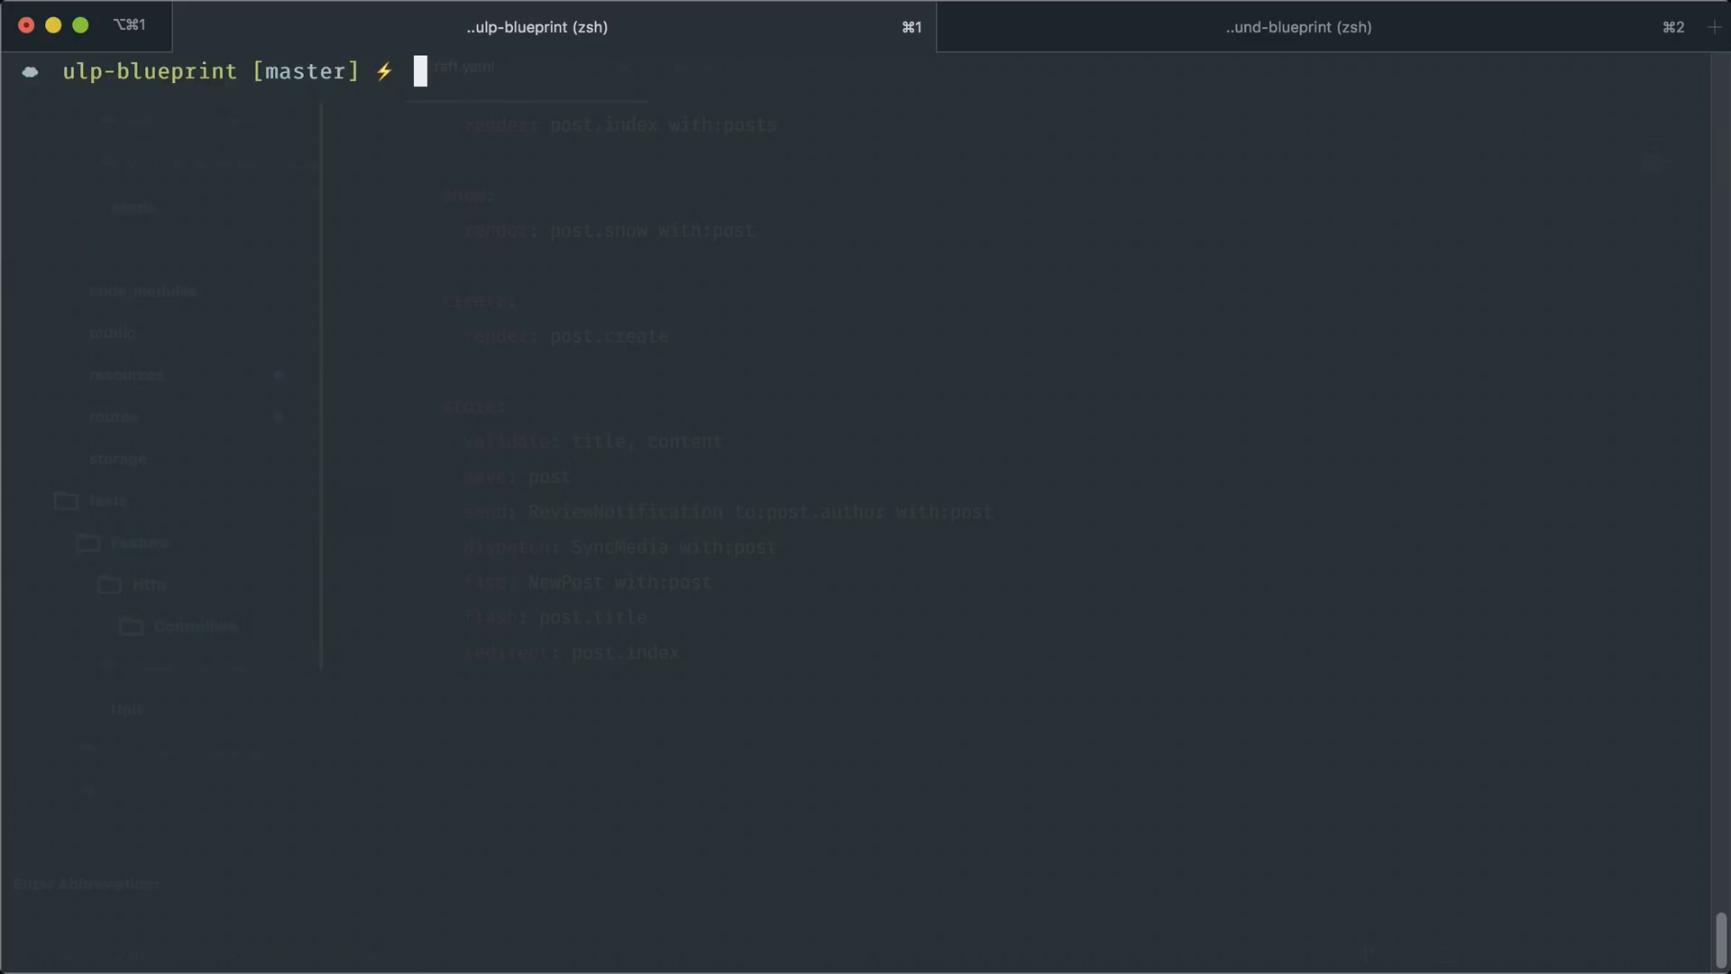
# Run php artisan blueprint:build and route:list, then return to the editor
pyautogui.write('php artisan ruote')
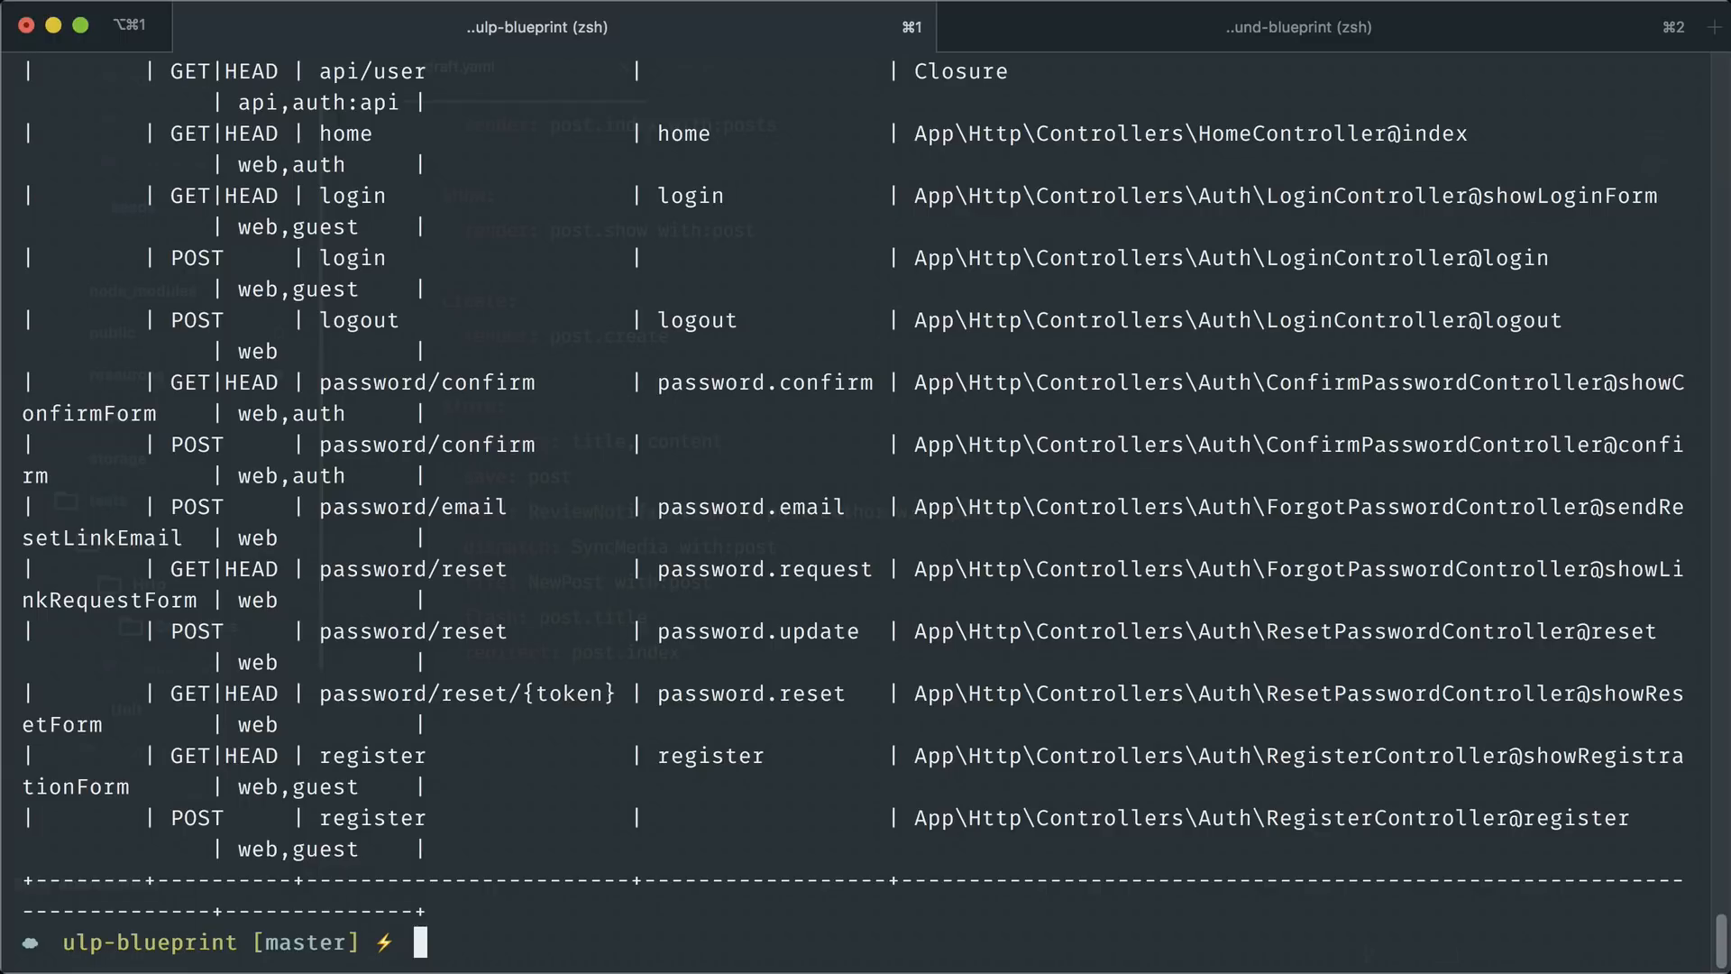
pyautogui.moveTo(820, 593)
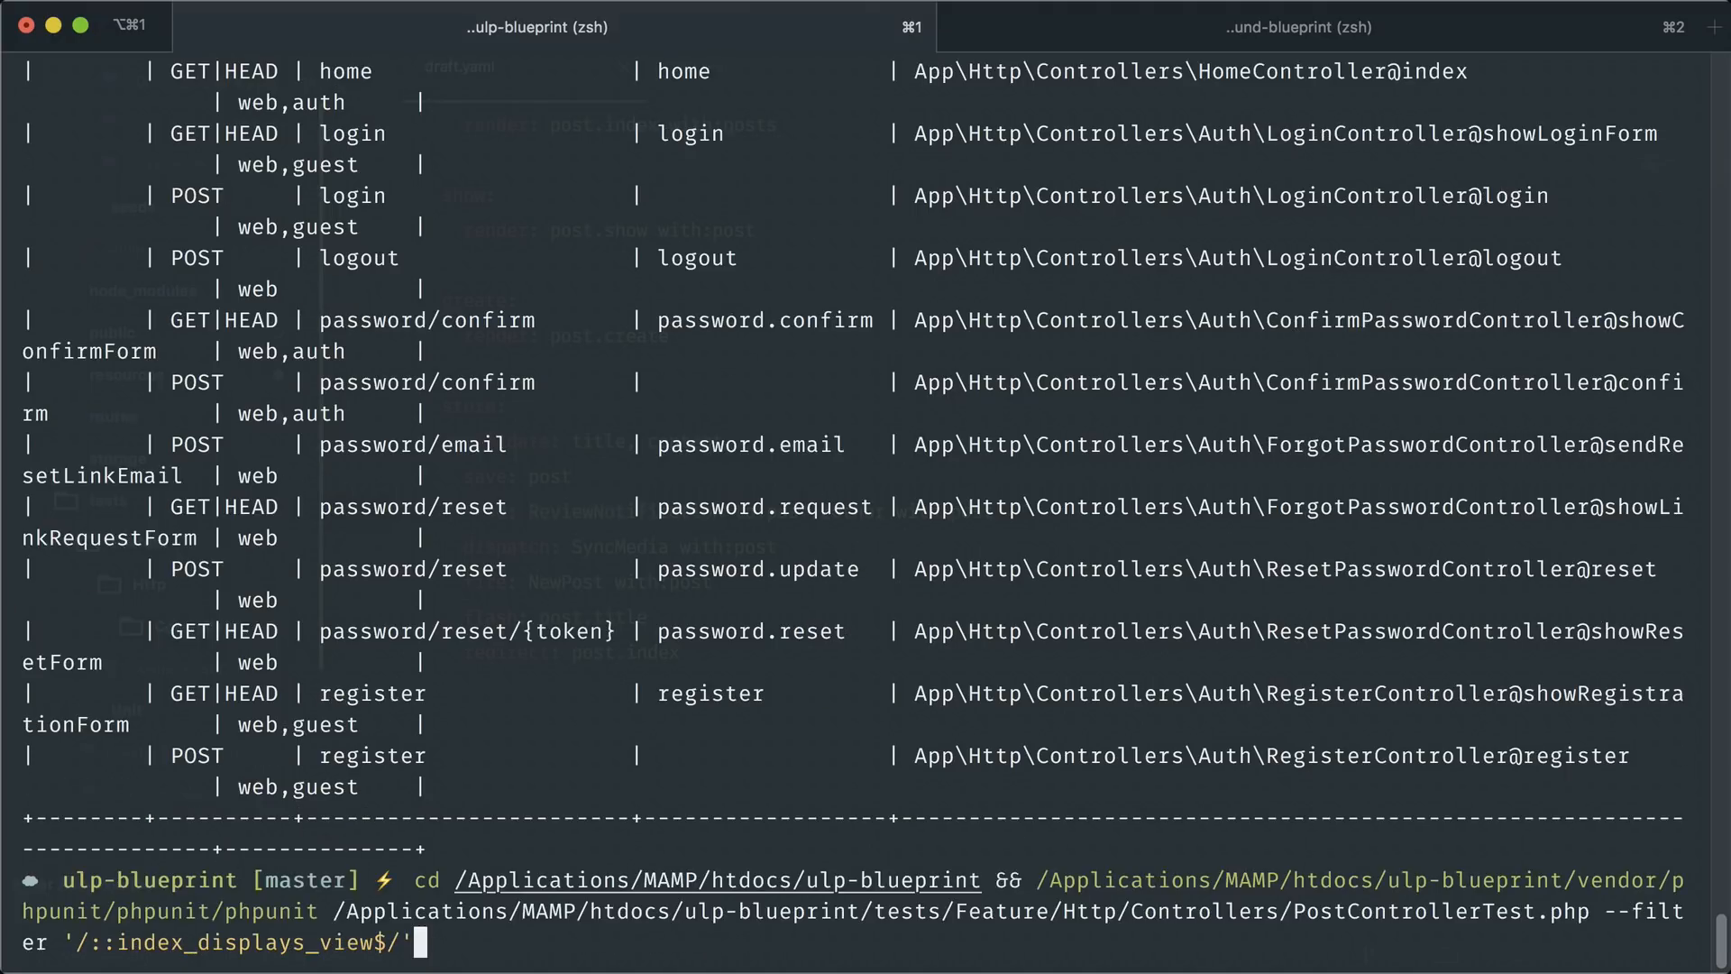
pyautogui.write('php artisan blueprint:era')
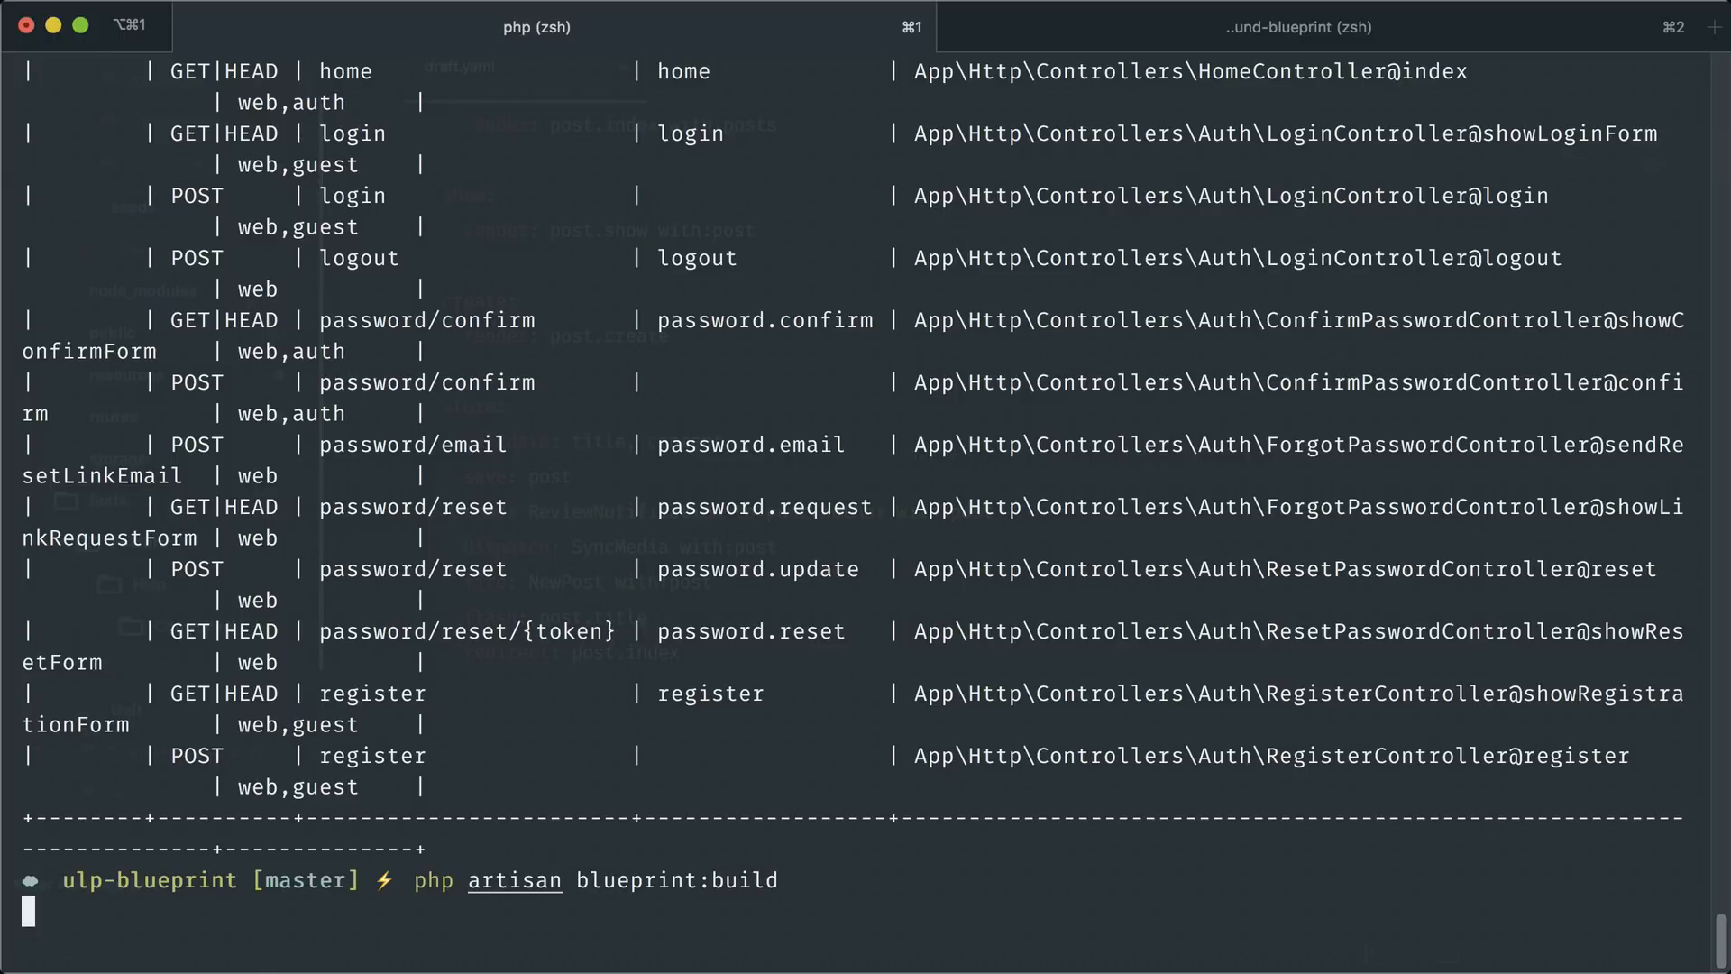
pyautogui.press('Enter')
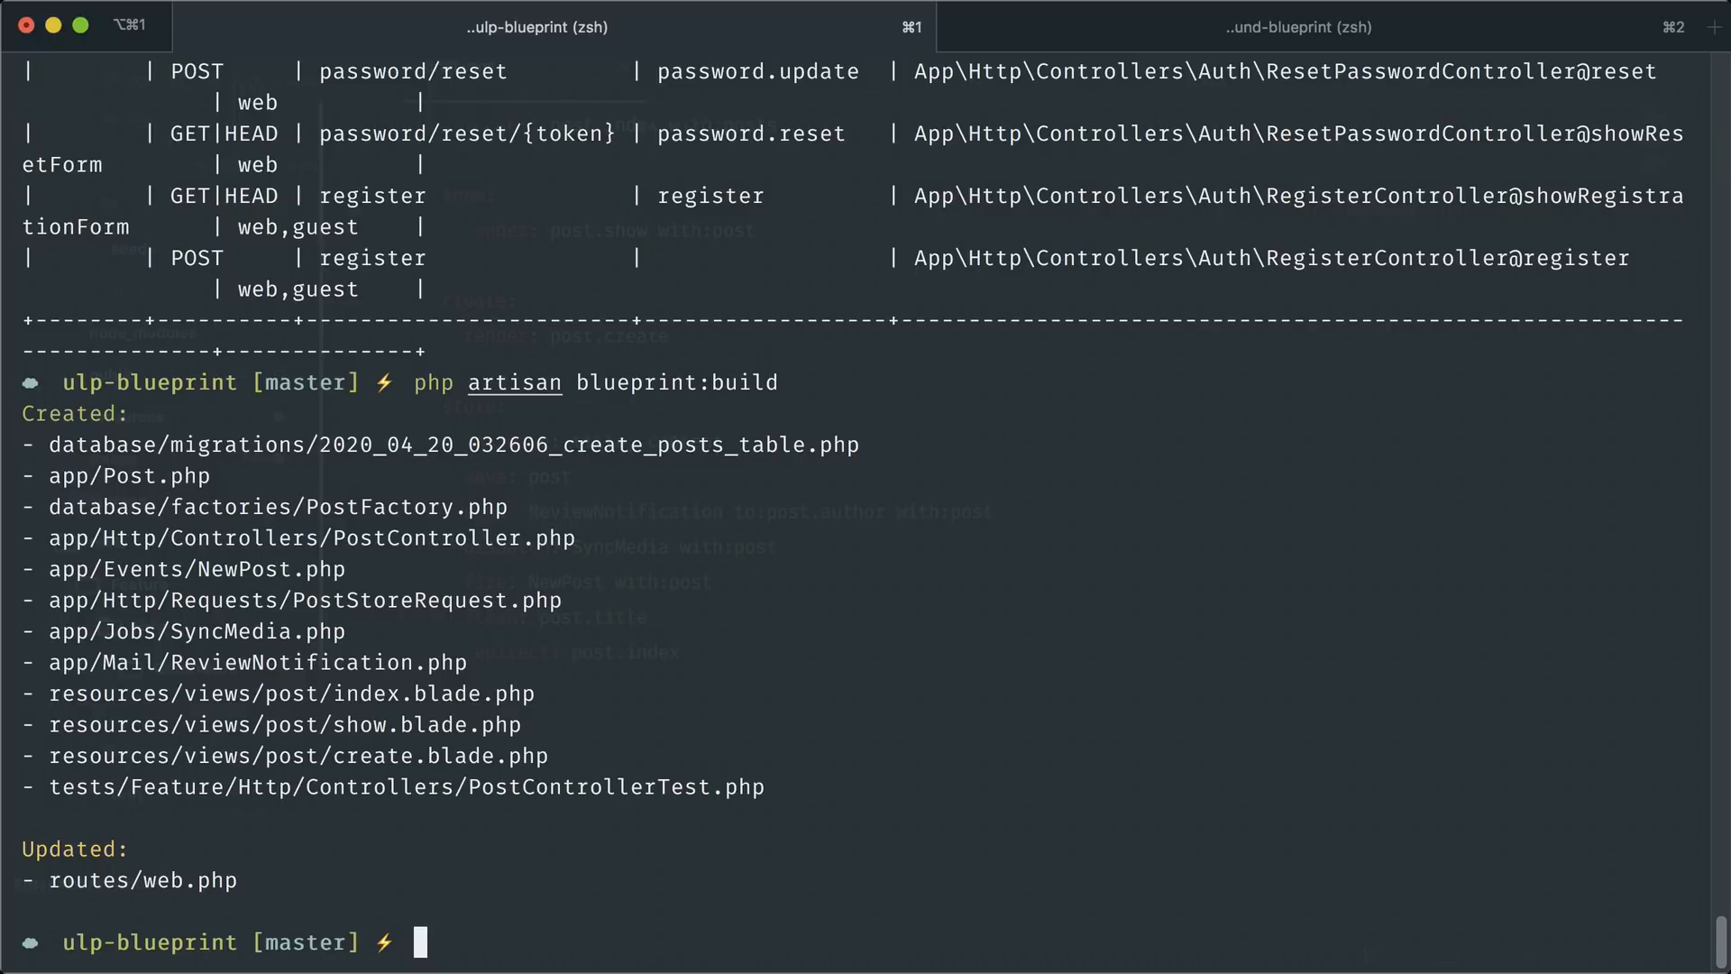
pyautogui.write('php artisan blueprint:build')
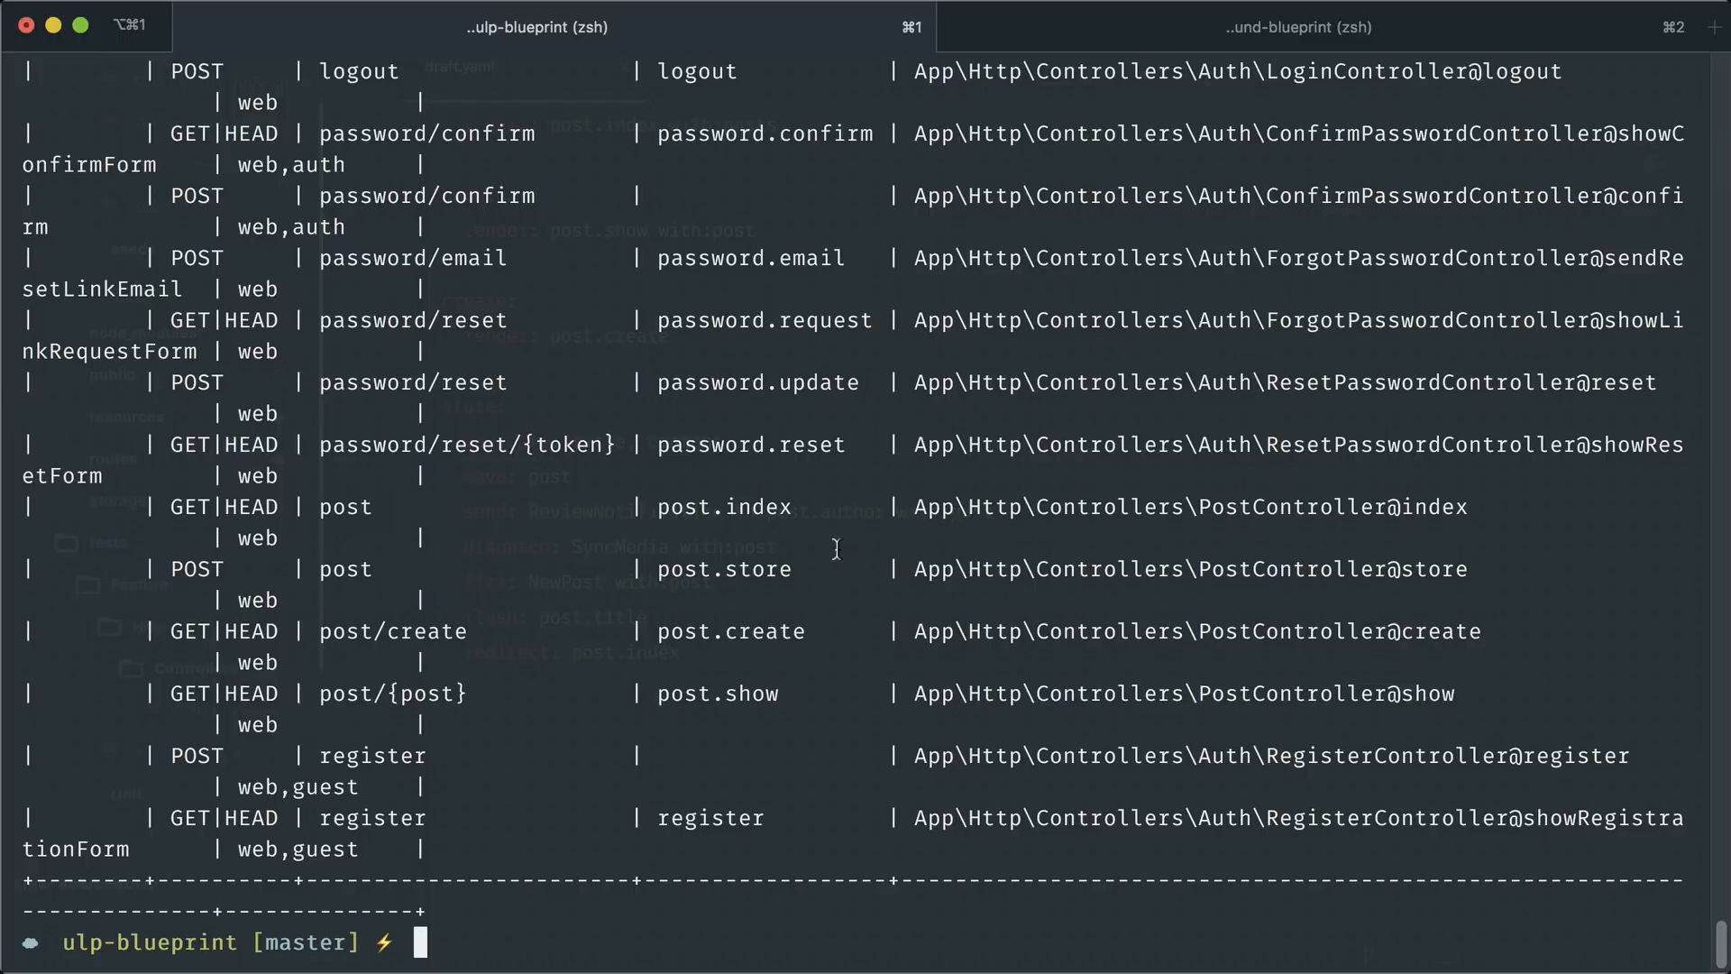
pyautogui.moveTo(657, 507)
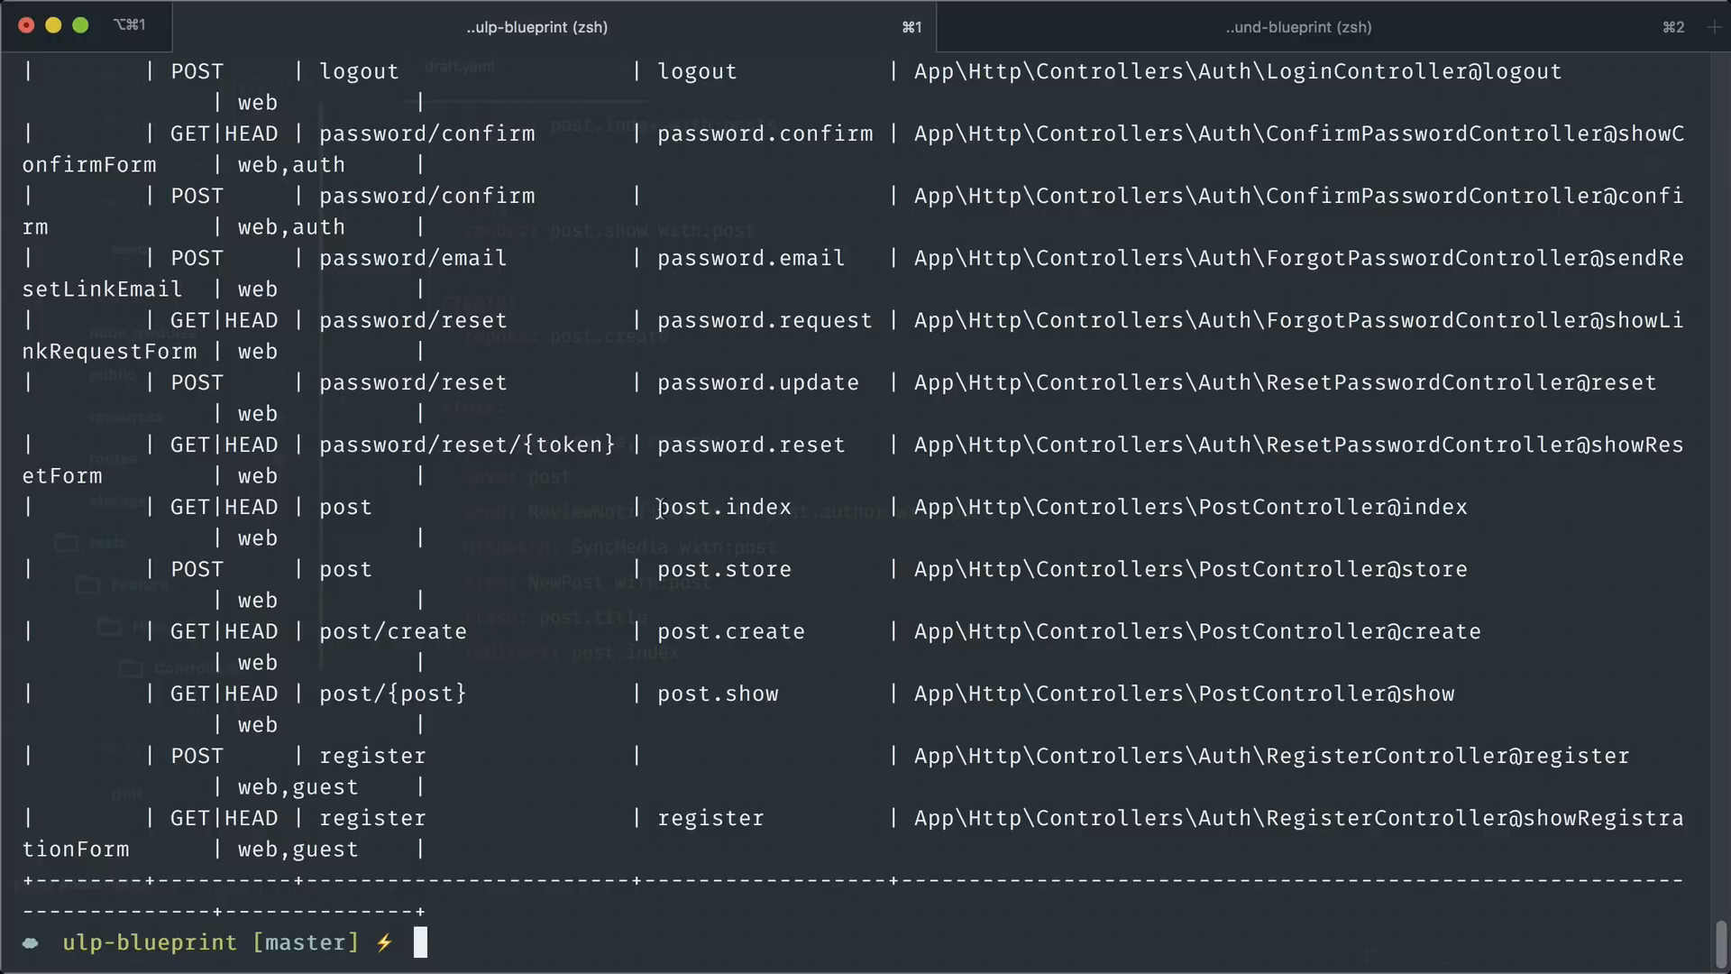
pyautogui.moveTo(750, 660)
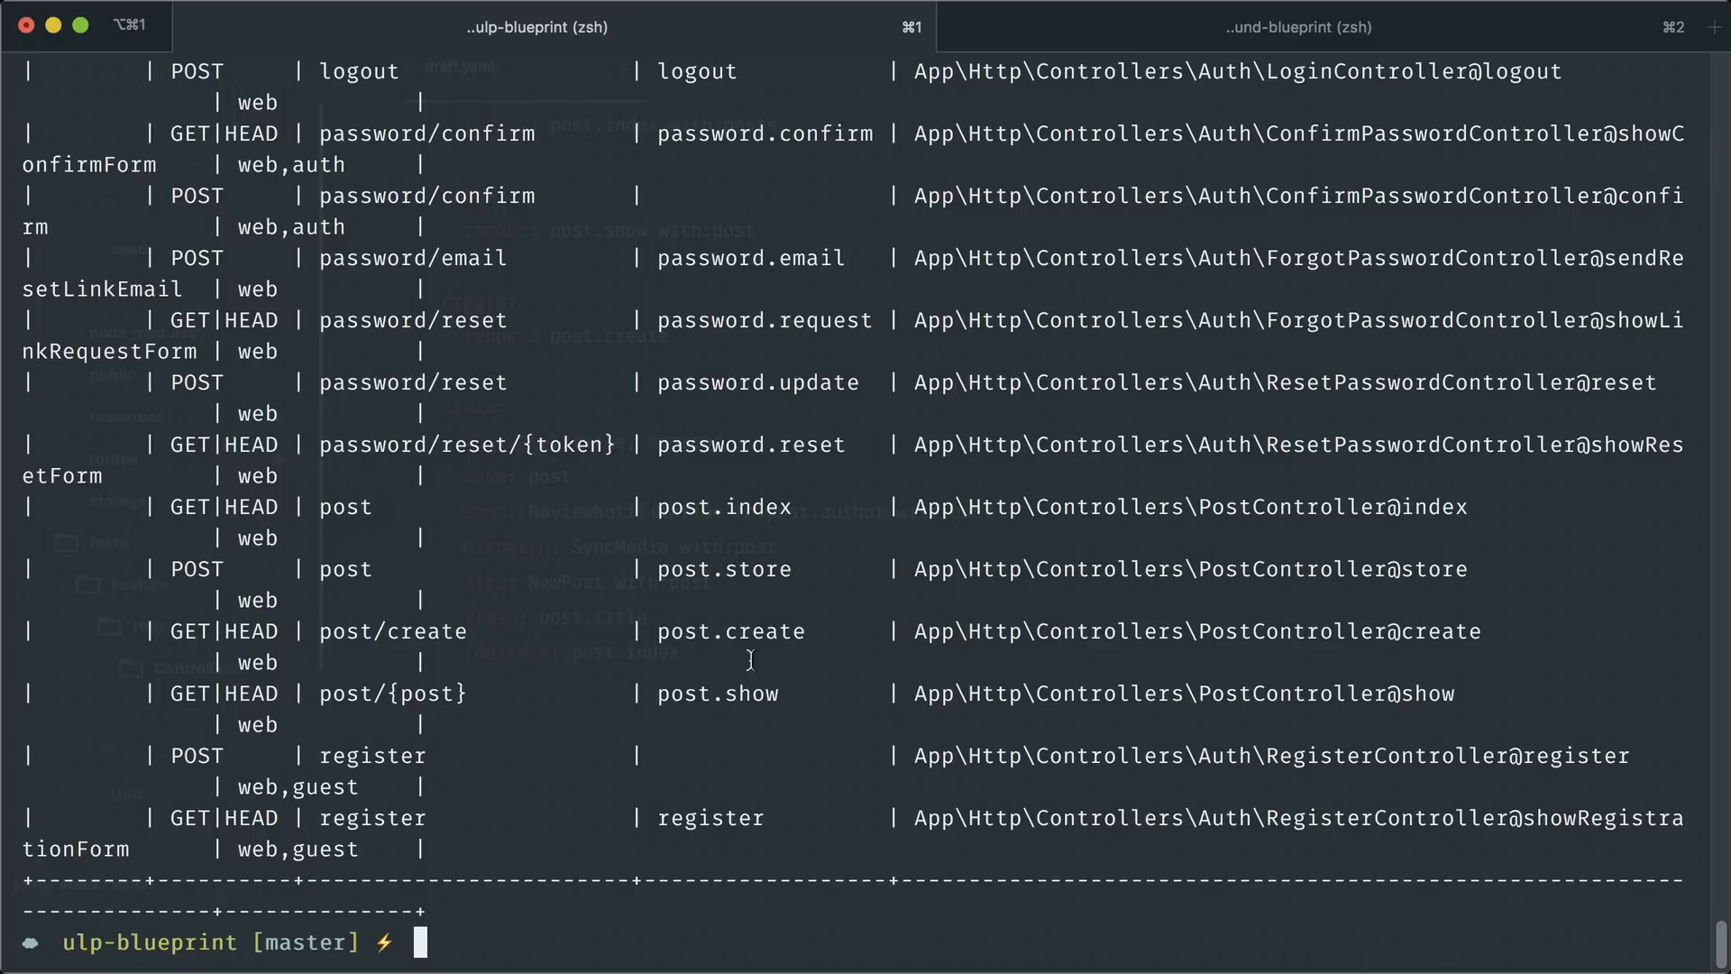
pyautogui.moveTo(749, 682)
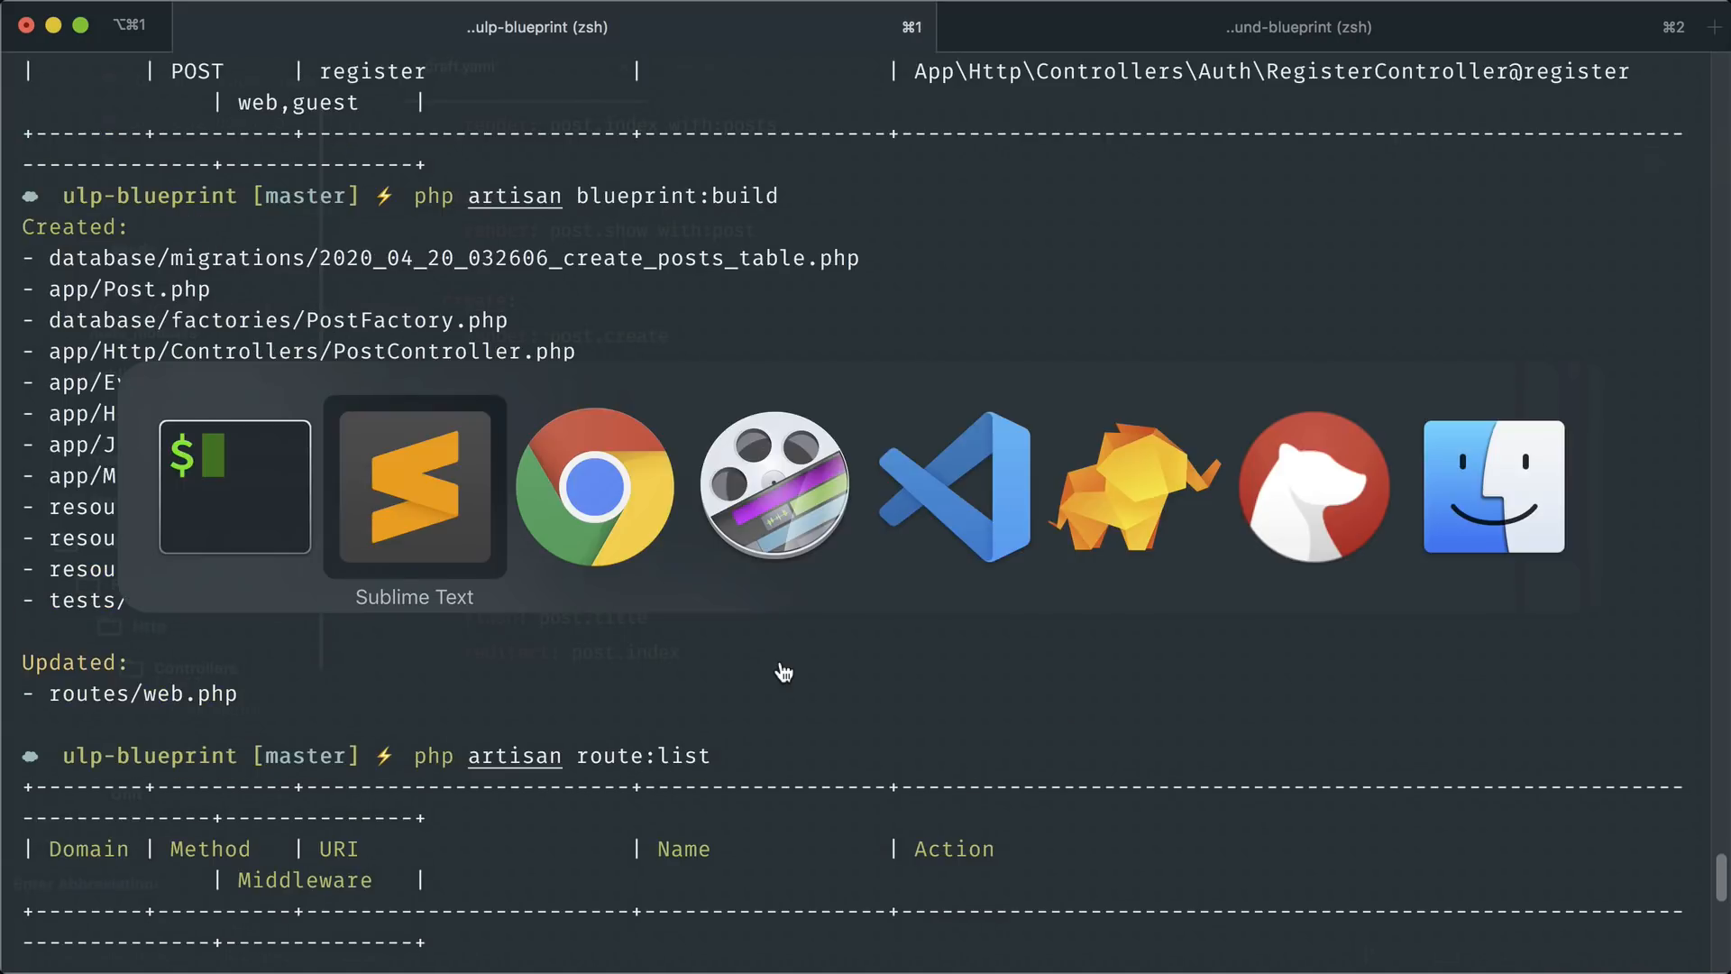
pyautogui.click(415, 487)
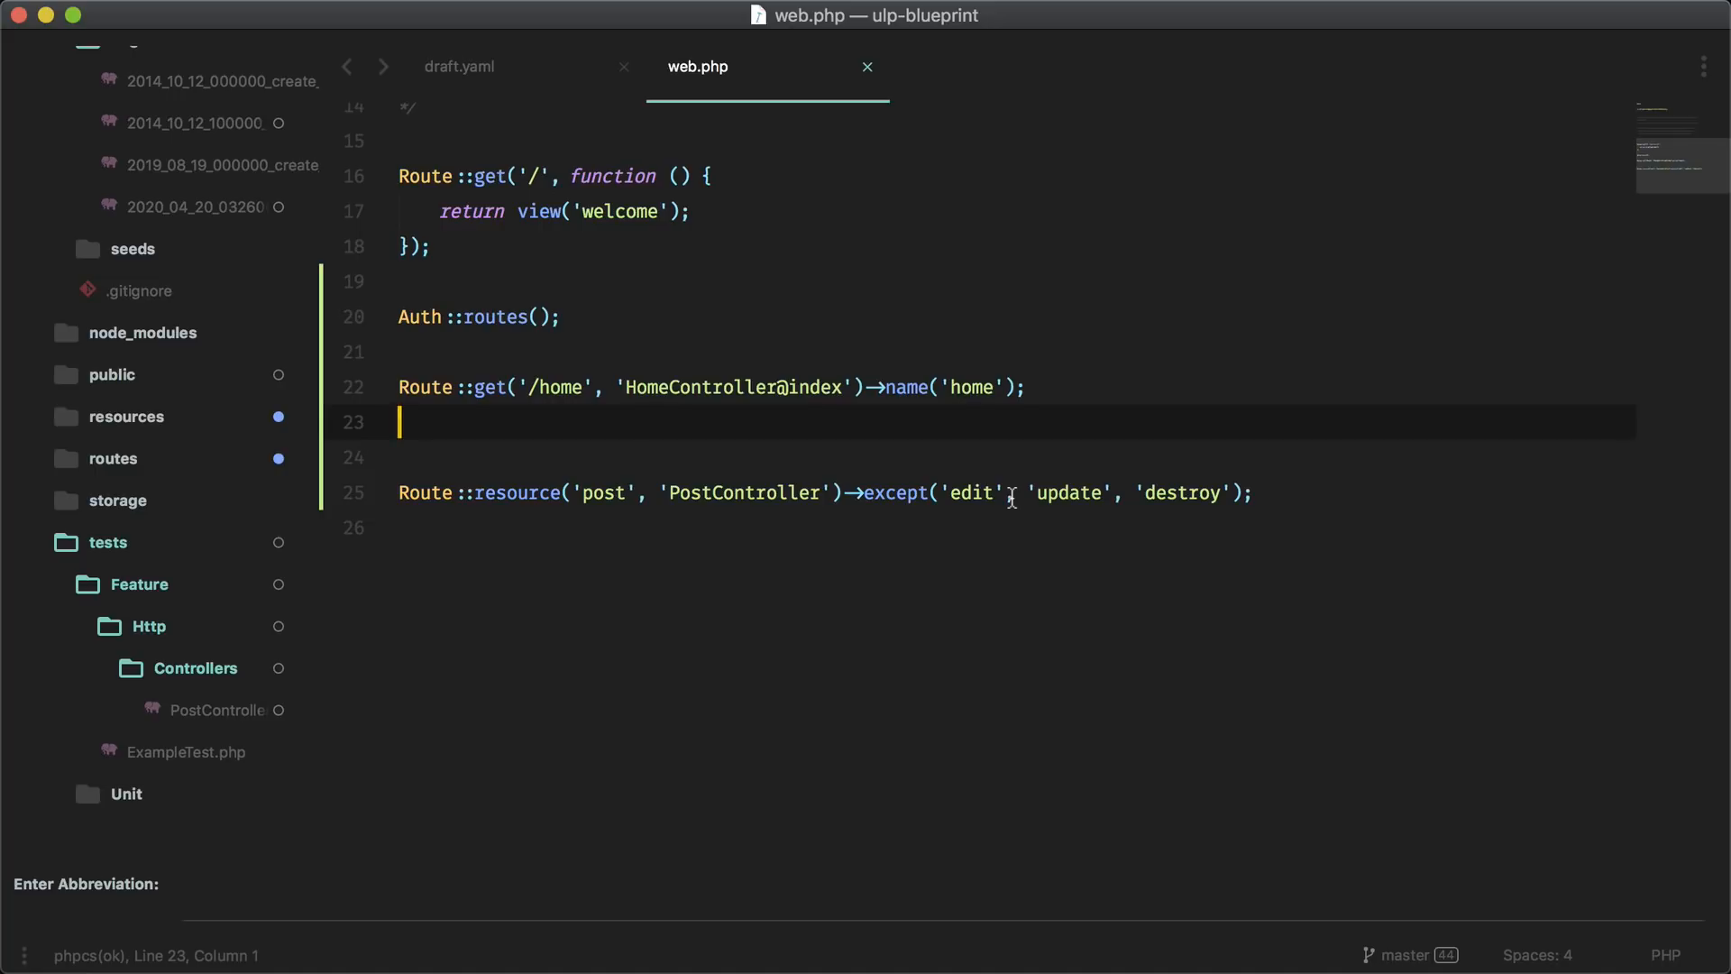
# Check the post resource route in web.php and the store steps in draft.yaml
pyautogui.click(460, 66)
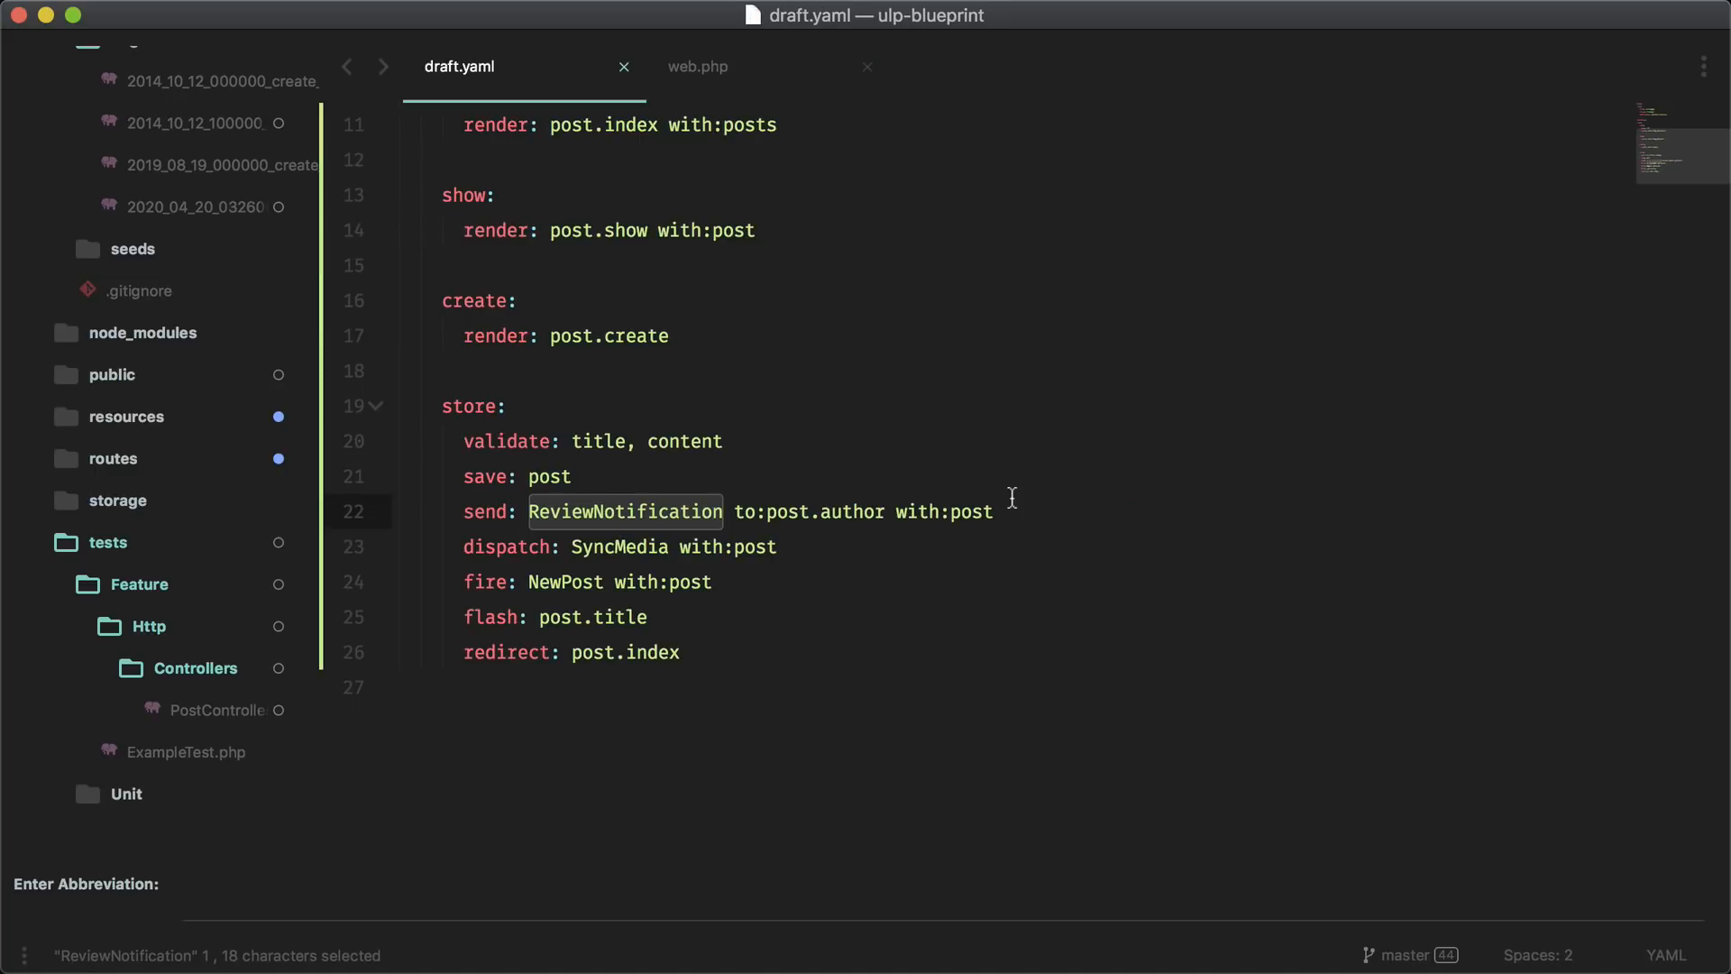
pyautogui.click(698, 67)
pyautogui.write('post')
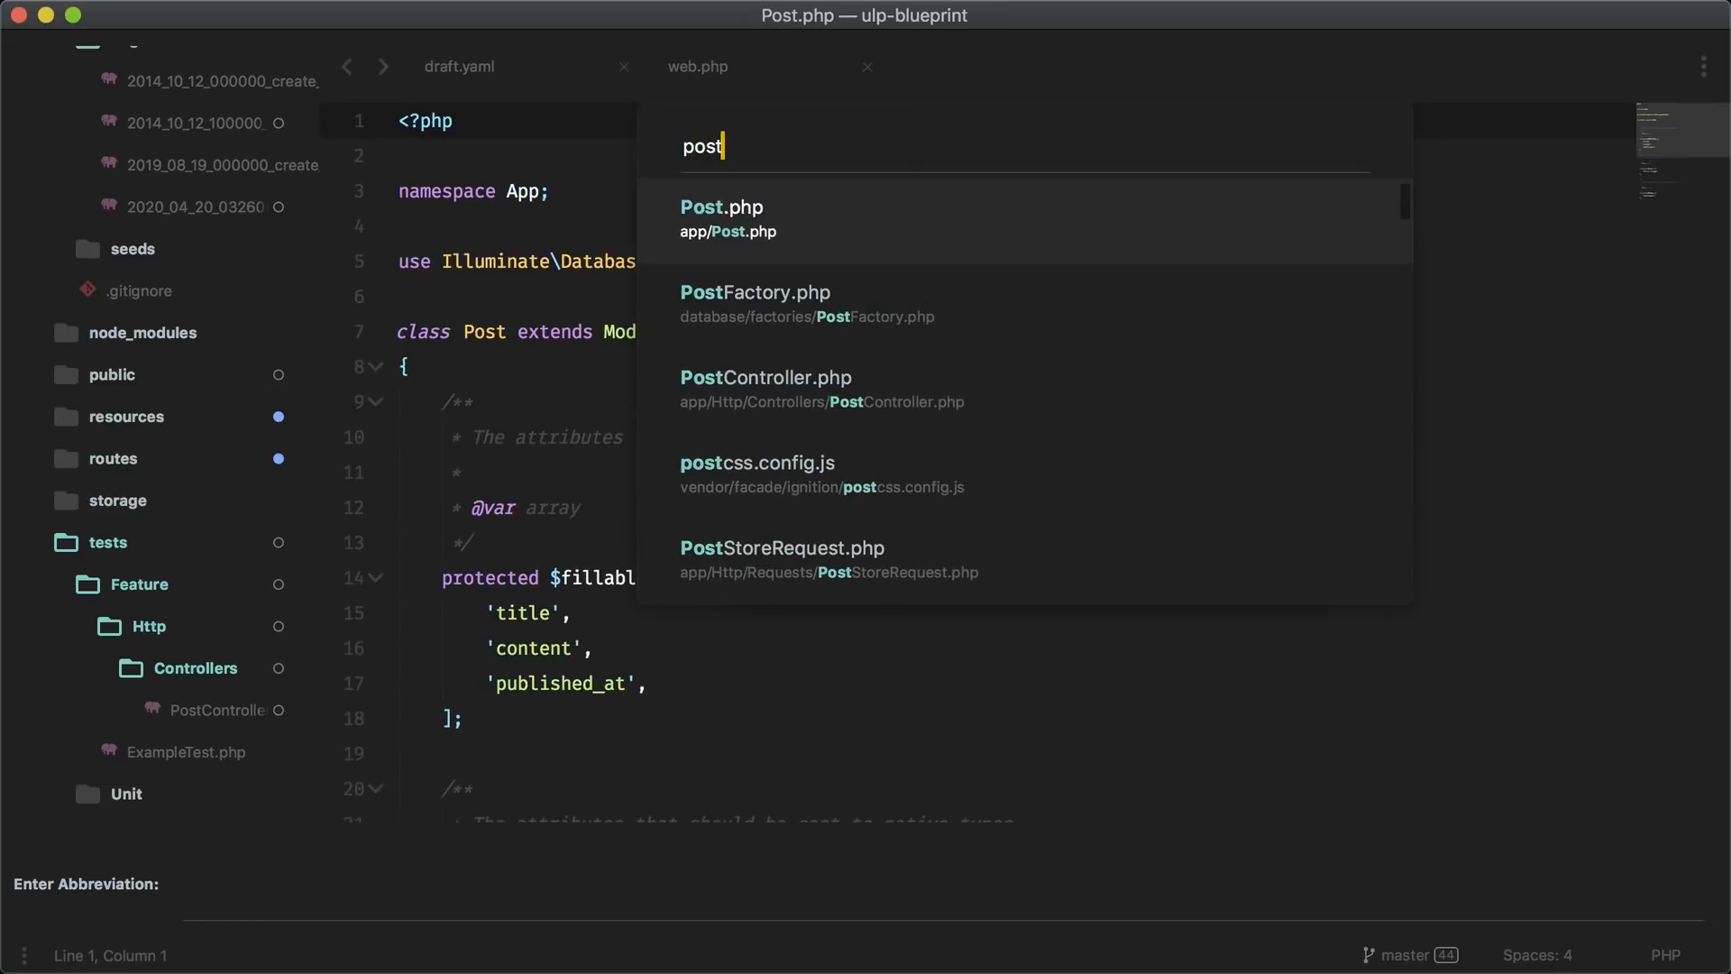
# Review PostController's index, show, create and store actions
pyautogui.click(765, 377)
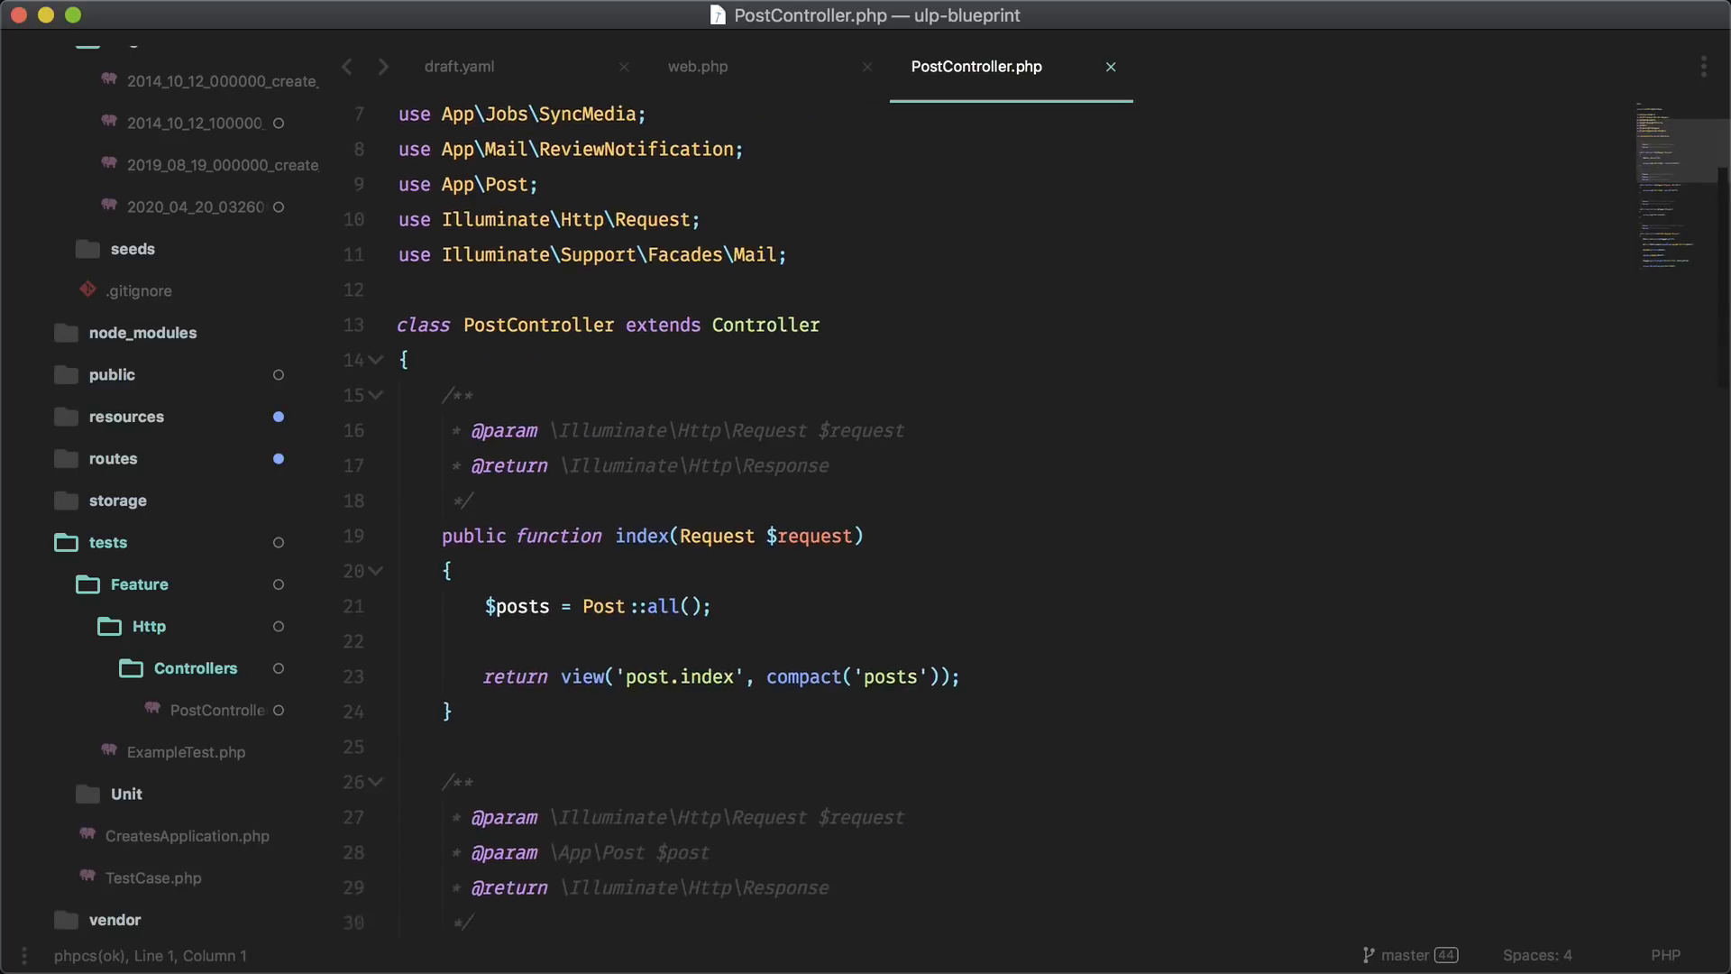
pyautogui.scroll(-3)
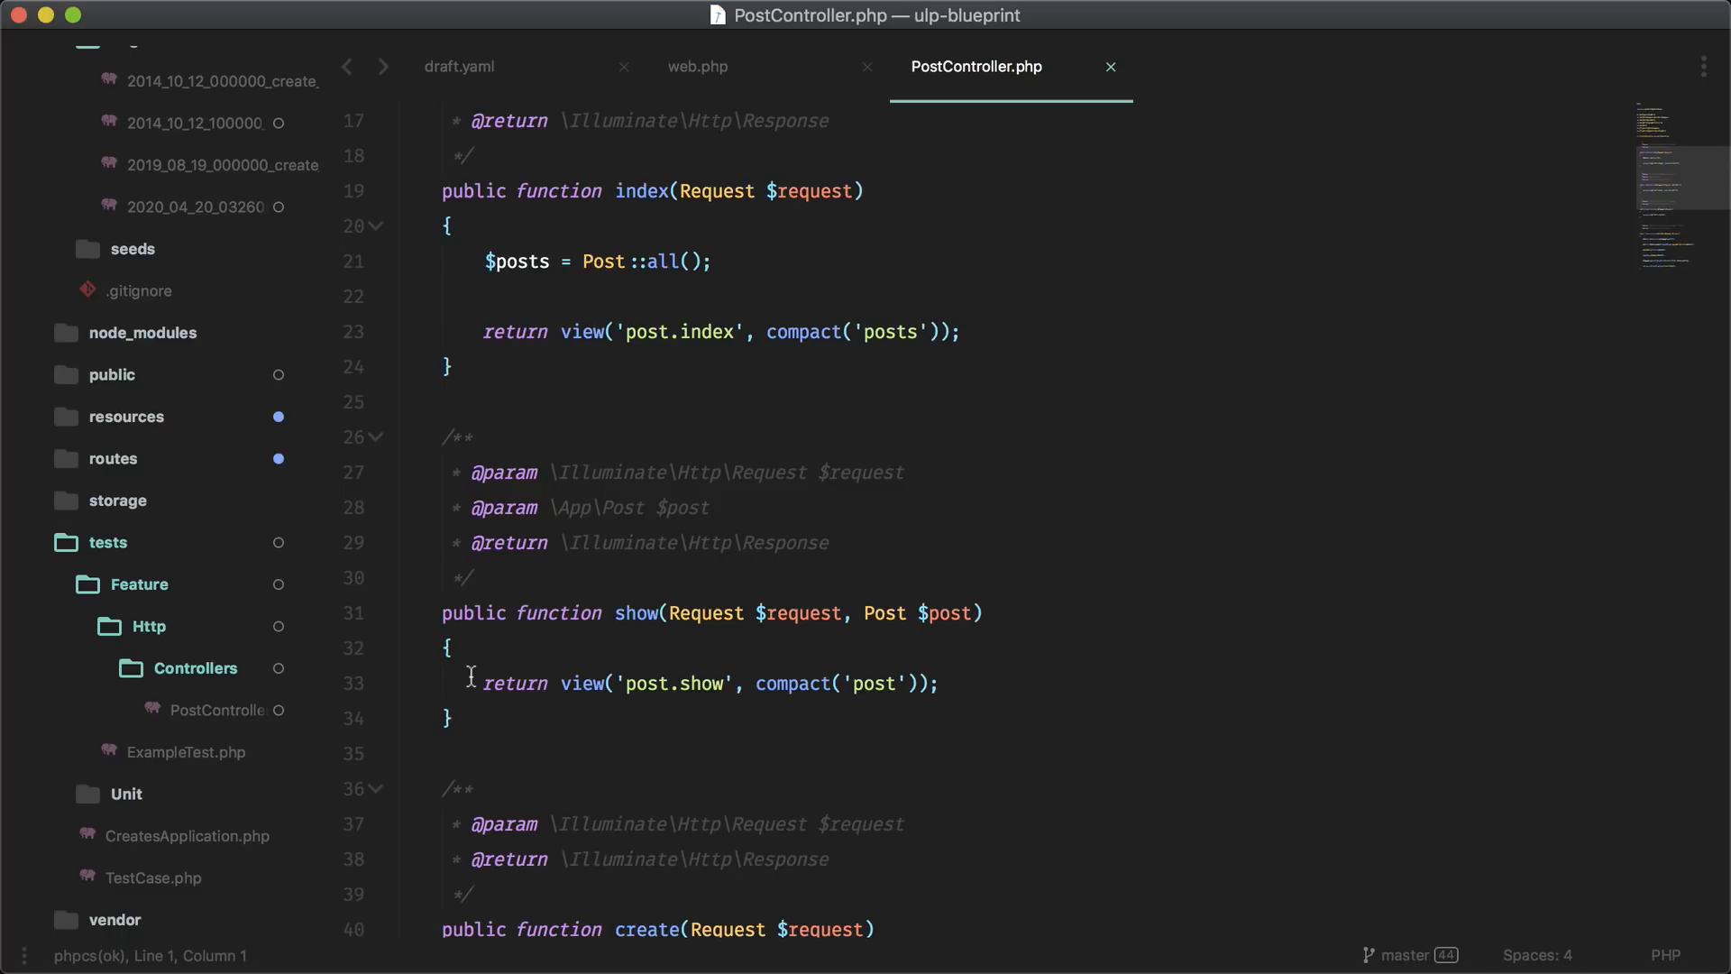
pyautogui.moveTo(623, 682)
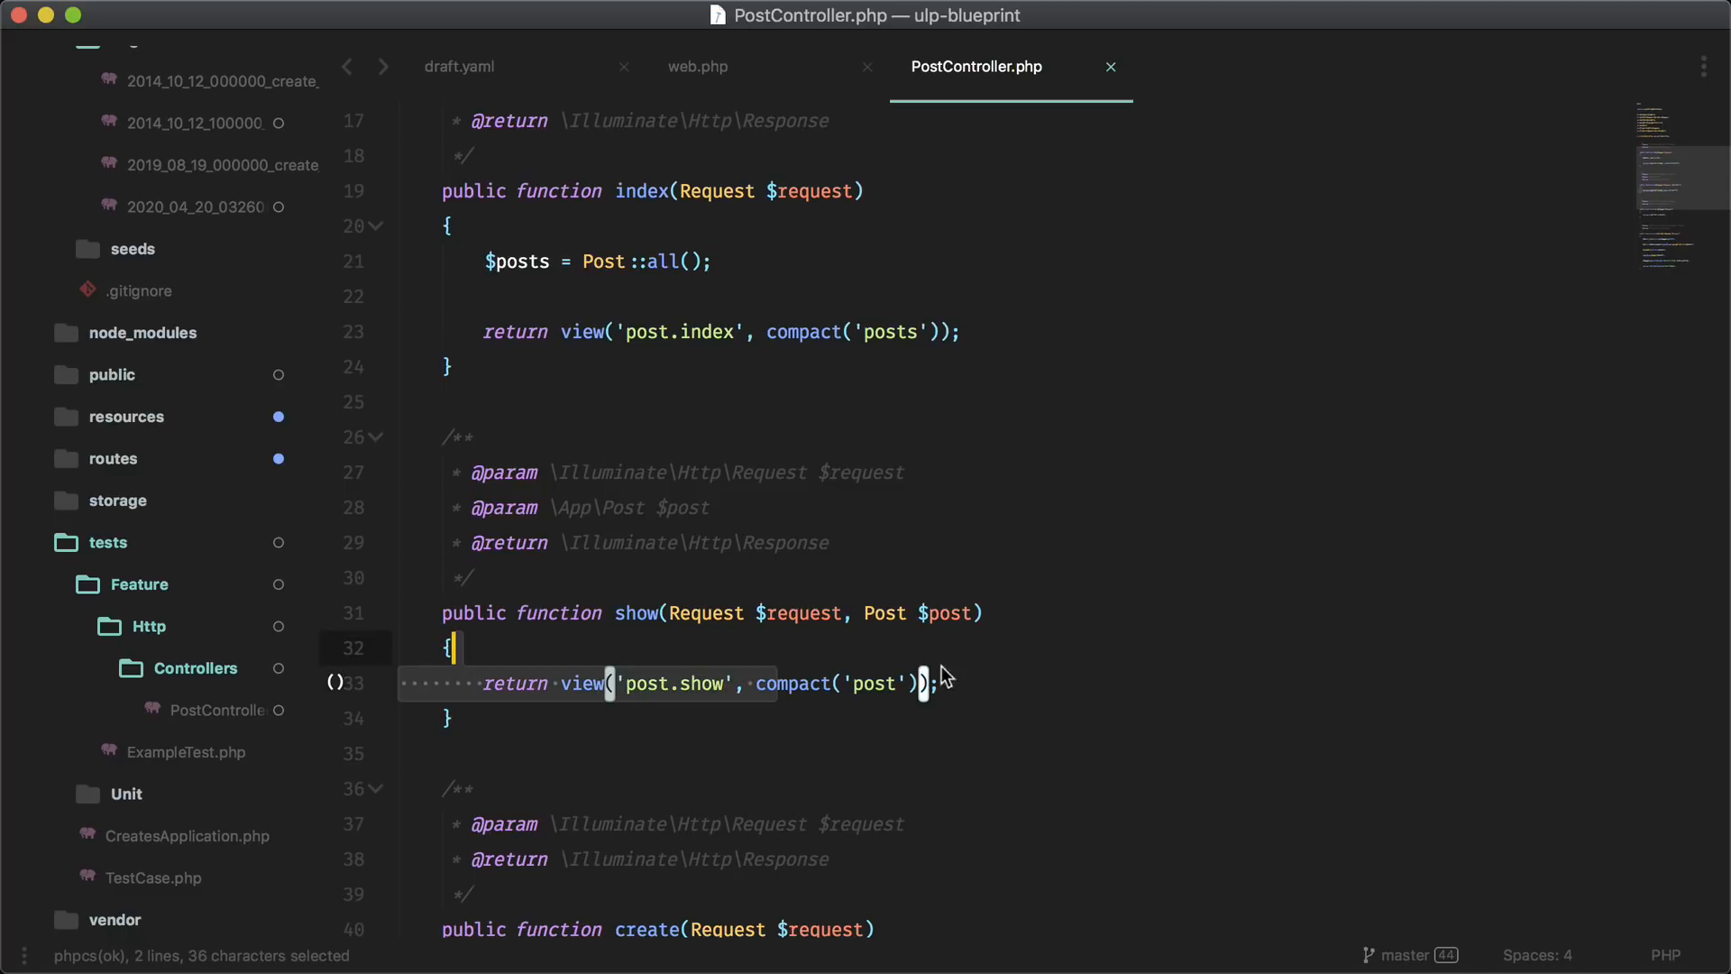
pyautogui.click(656, 684)
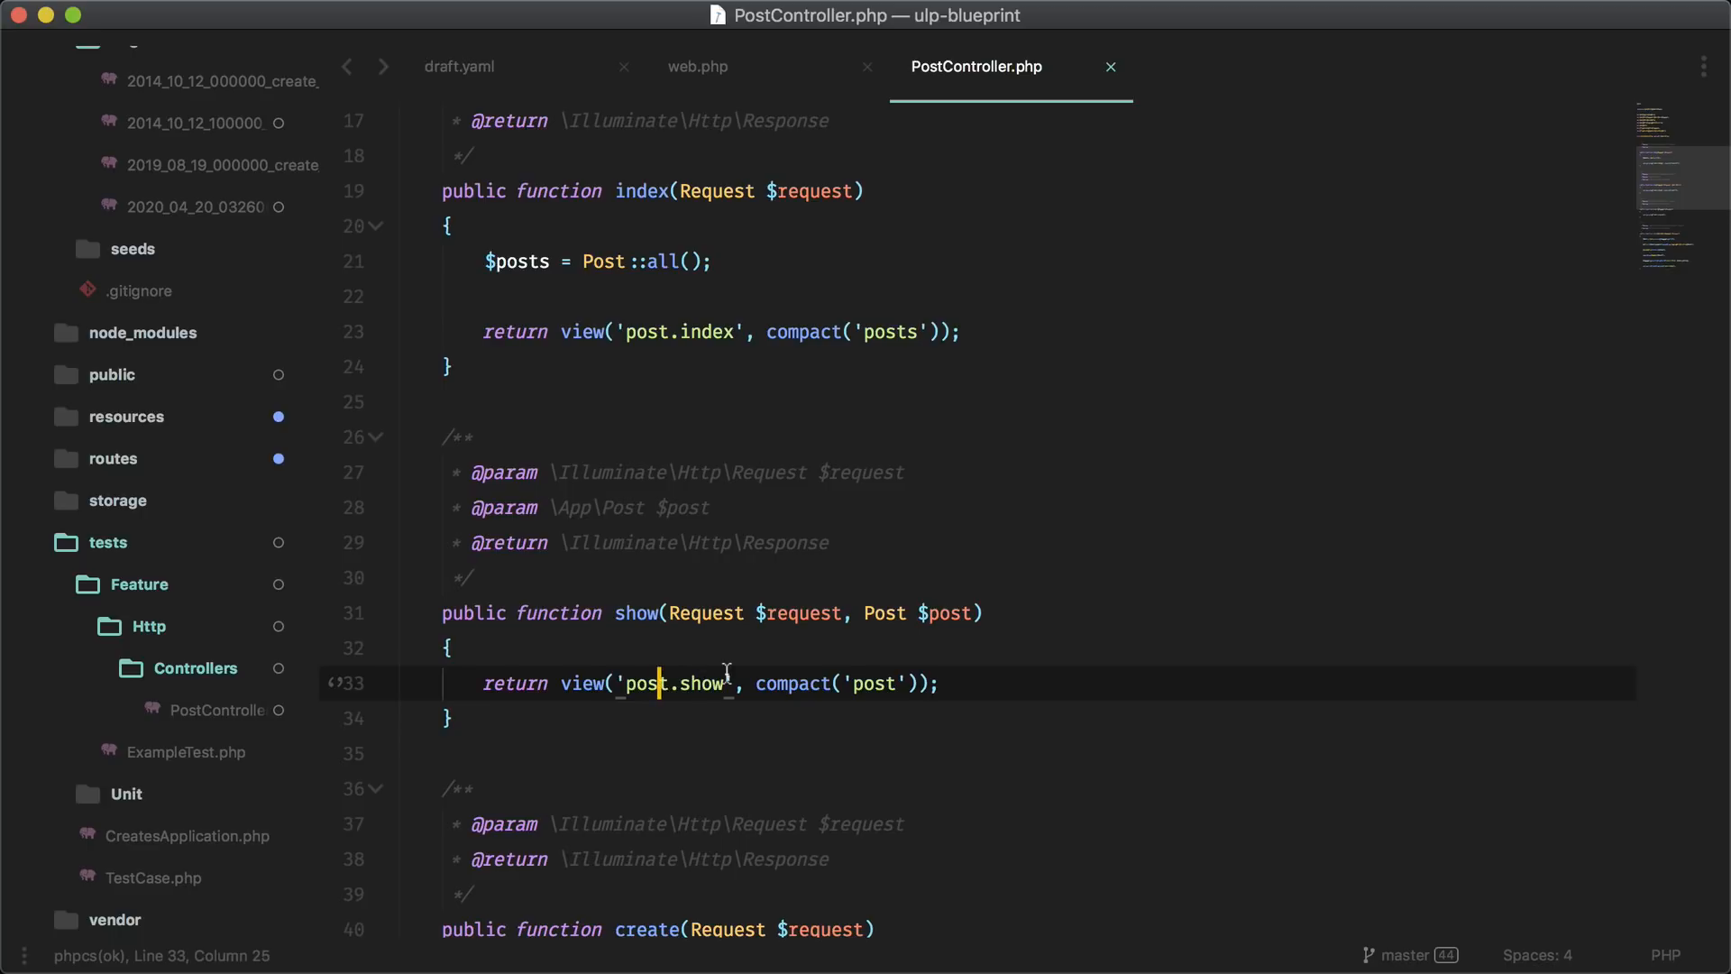
pyautogui.scroll(-3)
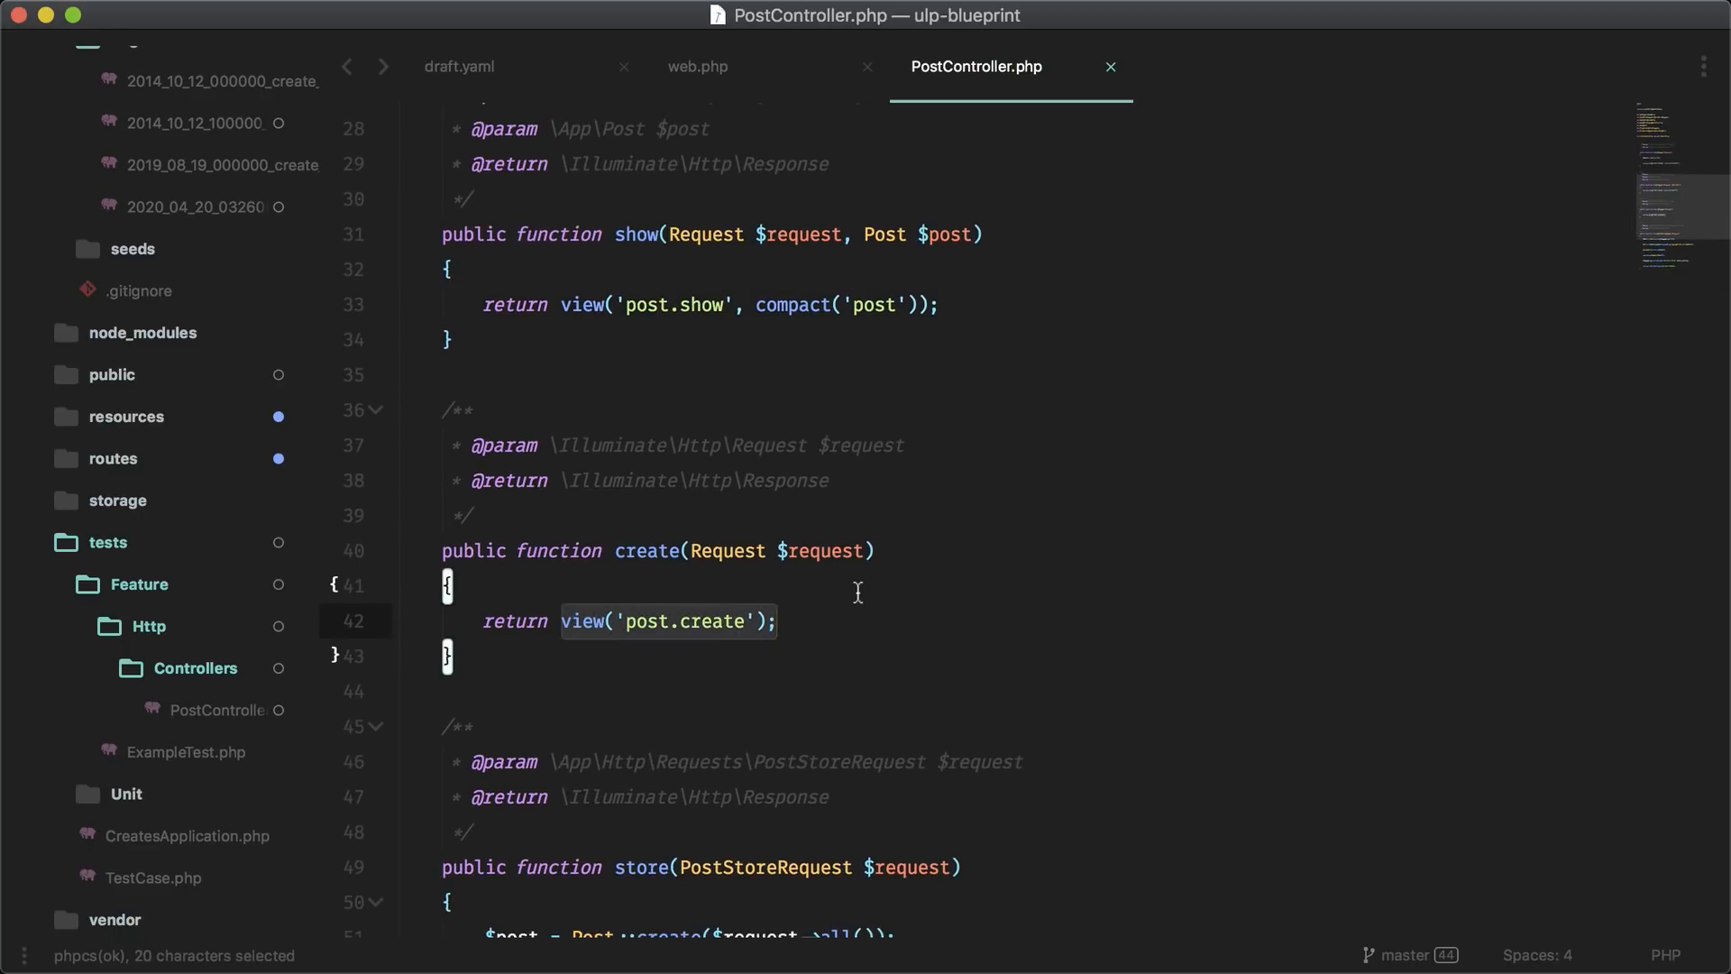
pyautogui.scroll(-3)
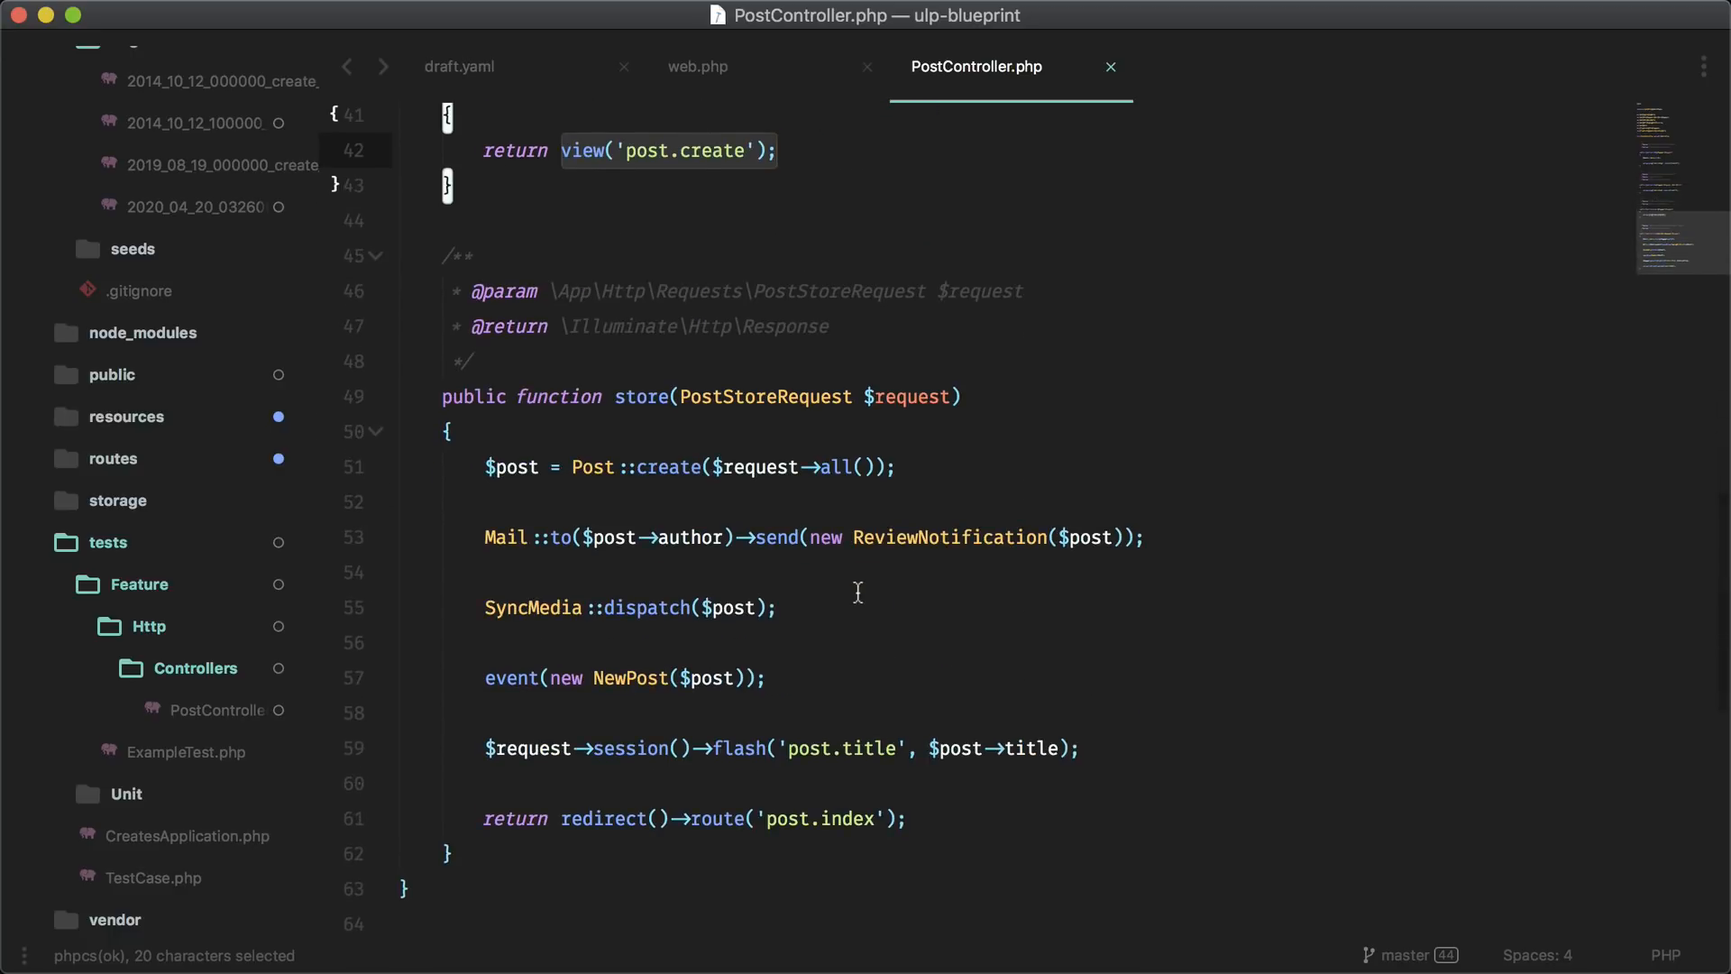
pyautogui.click(775, 149)
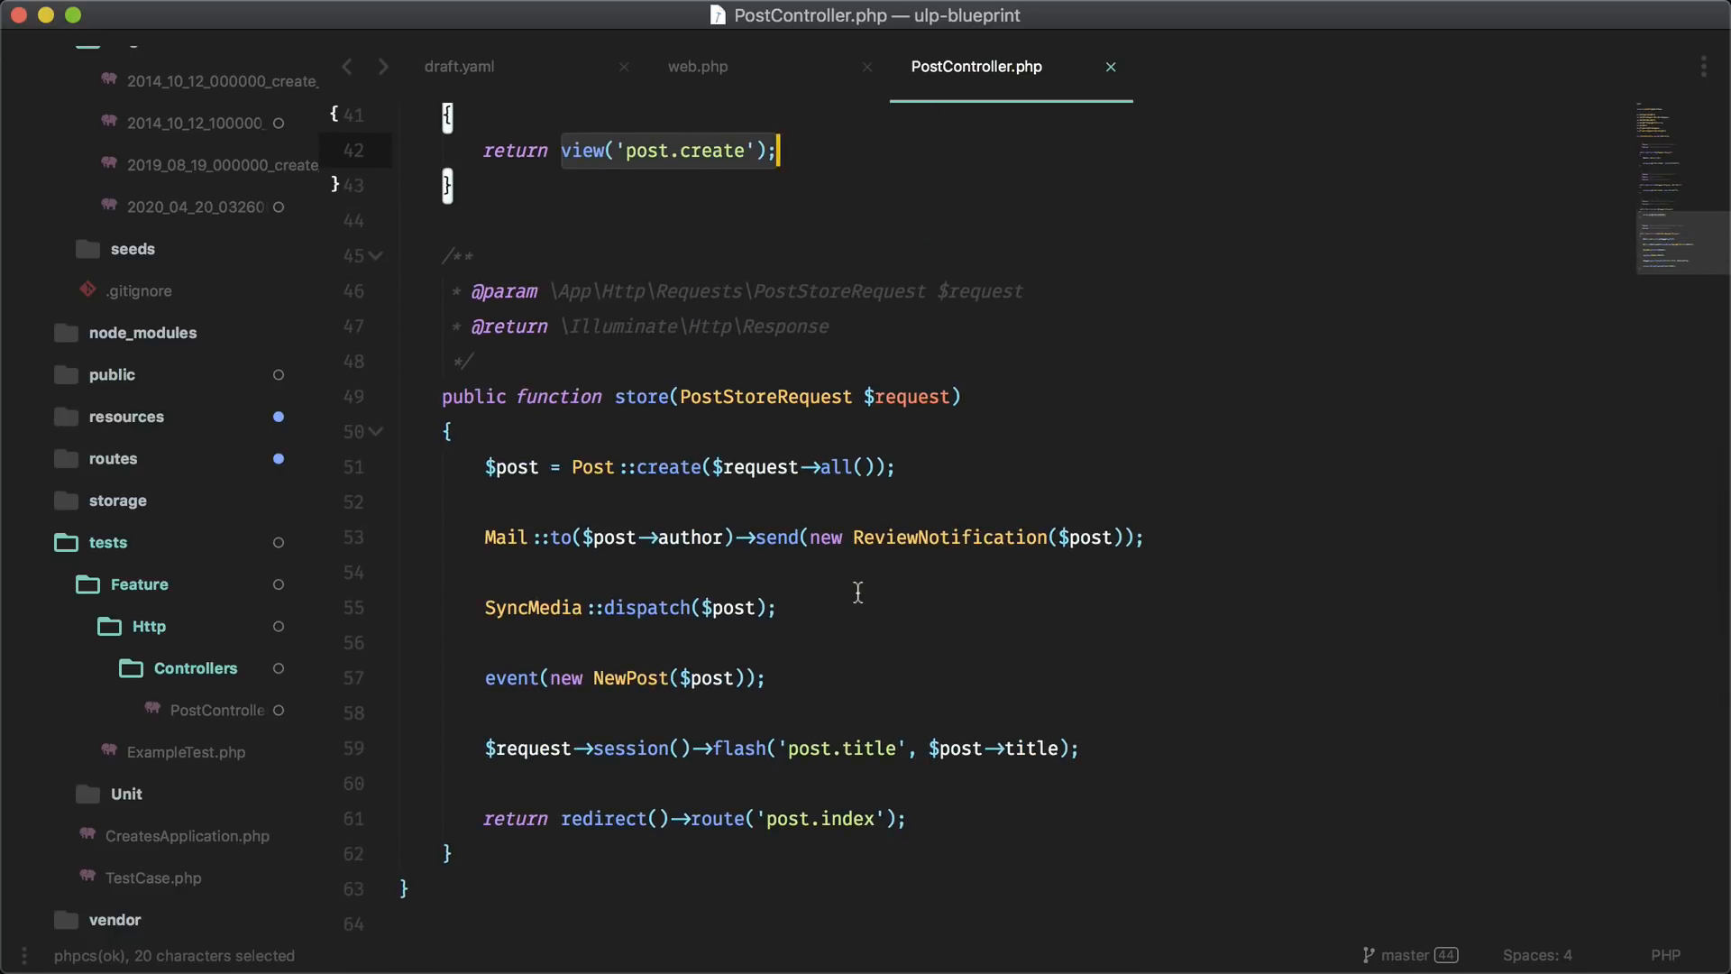
pyautogui.moveTo(765, 391)
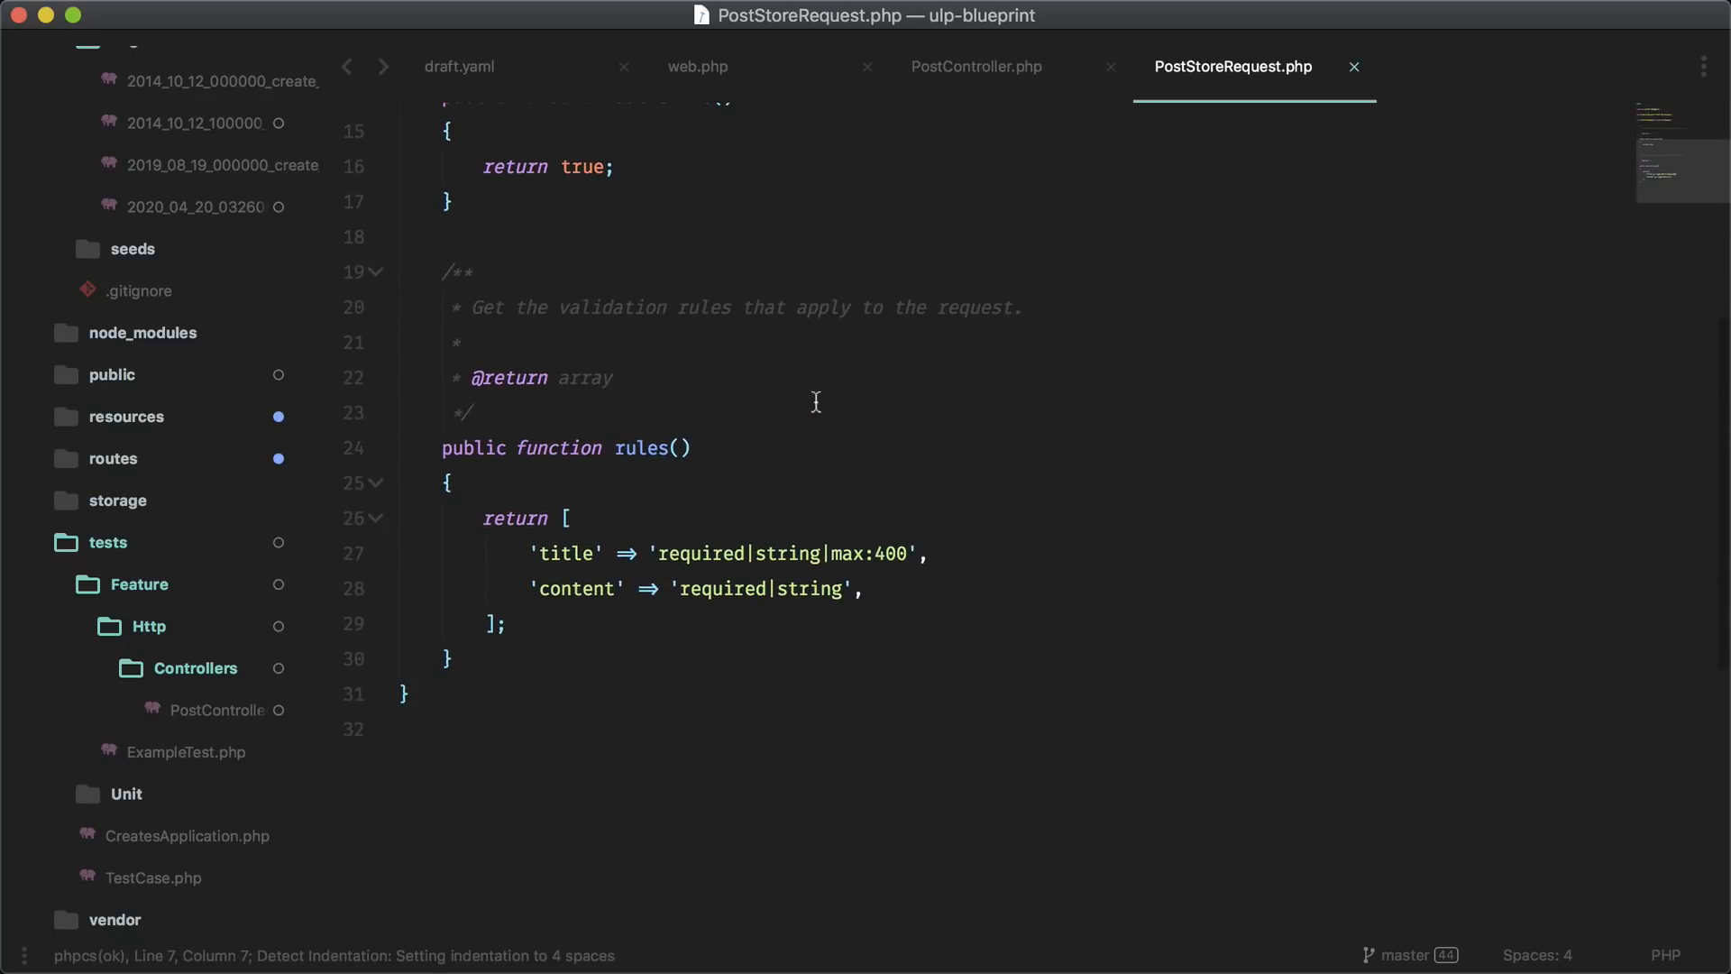
# Review PostStoreRequest's title and content rules and the store action's mail and dispatch calls
pyautogui.moveTo(483, 518); pyautogui.dragTo(505, 624)
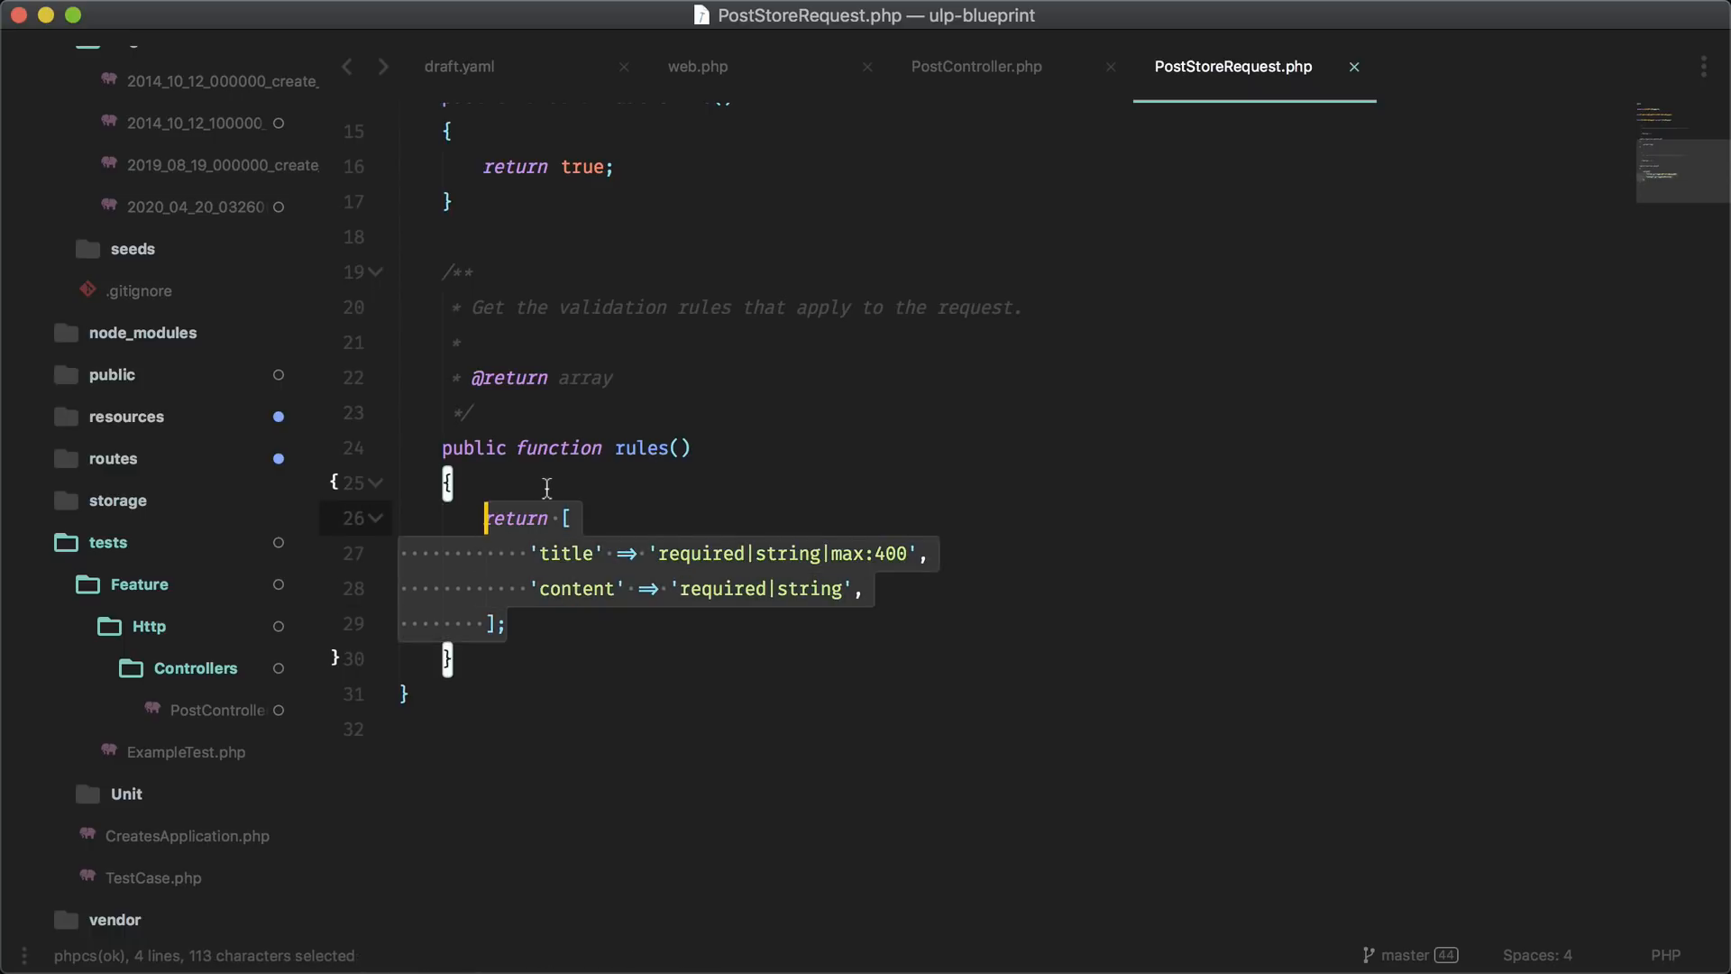
pyautogui.click(976, 66)
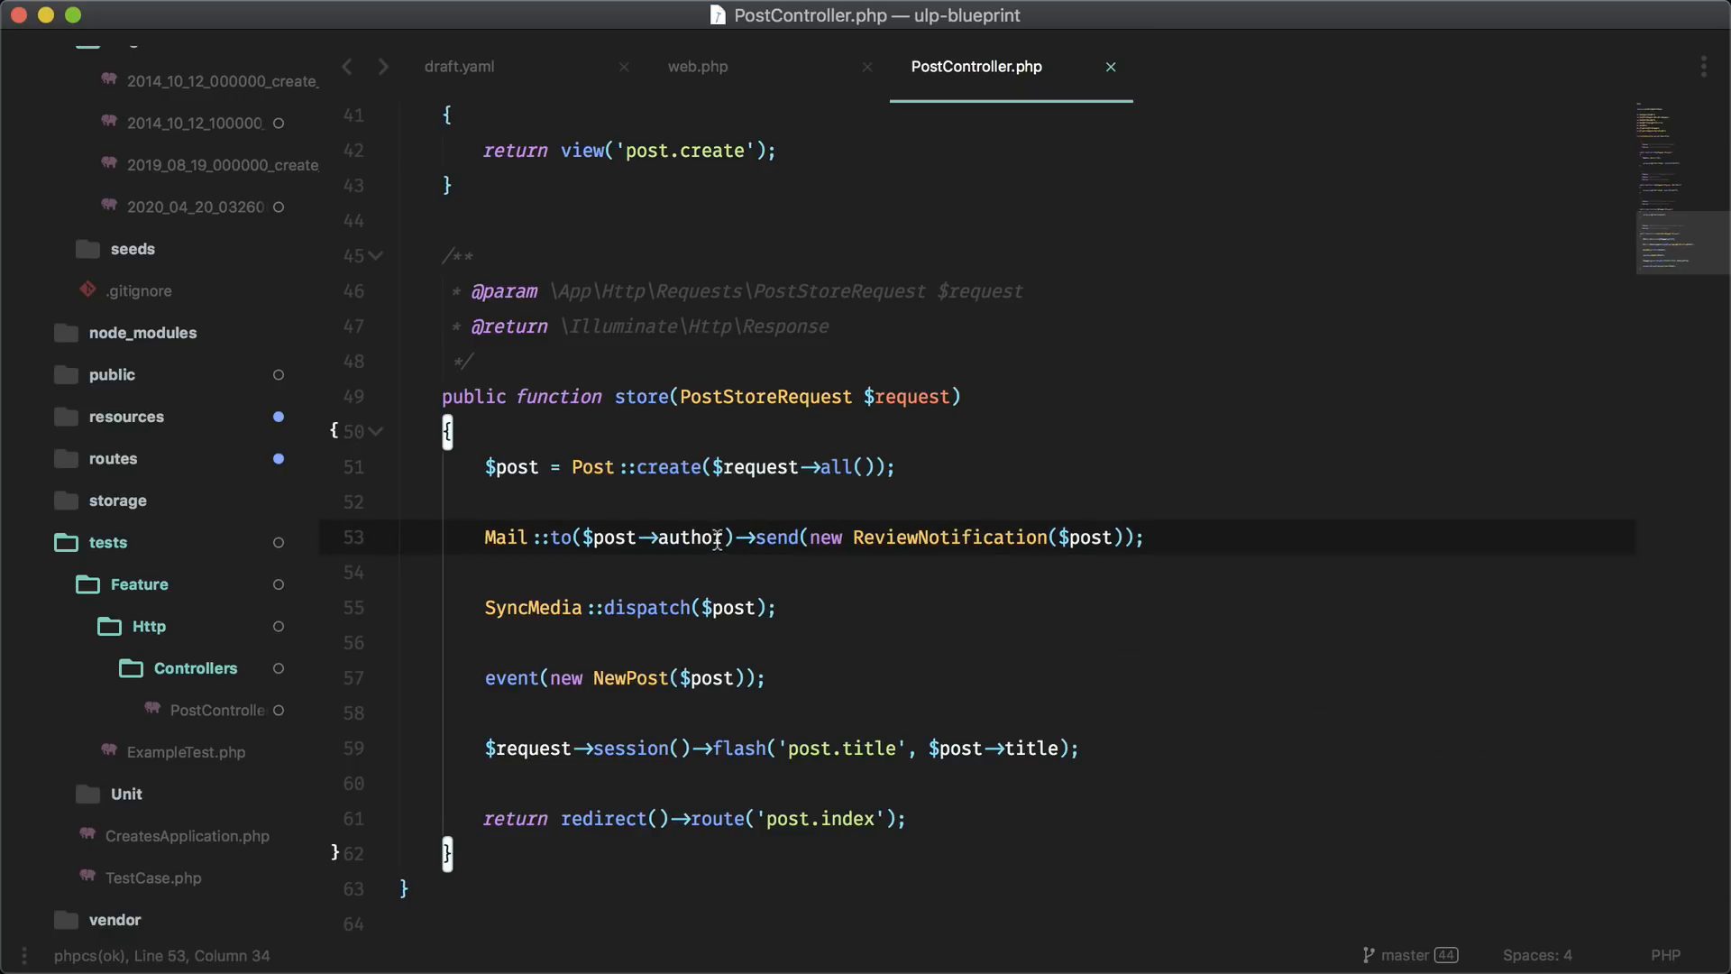
pyautogui.doubleClick(657, 538)
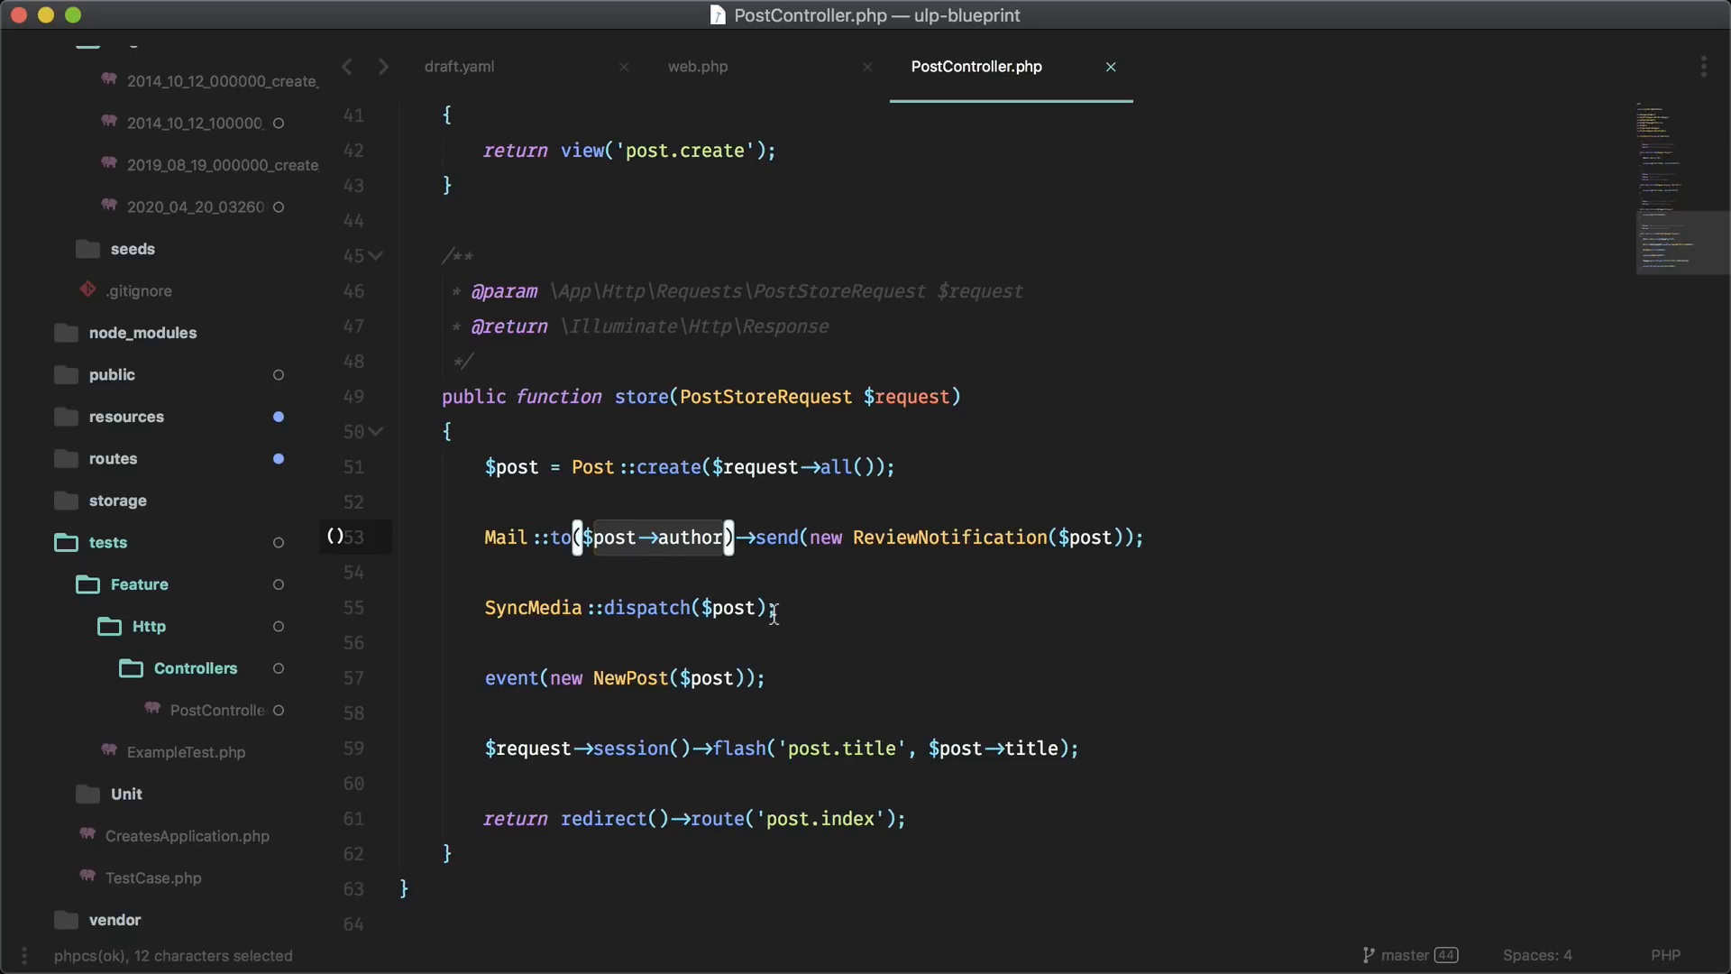
pyautogui.click(672, 608)
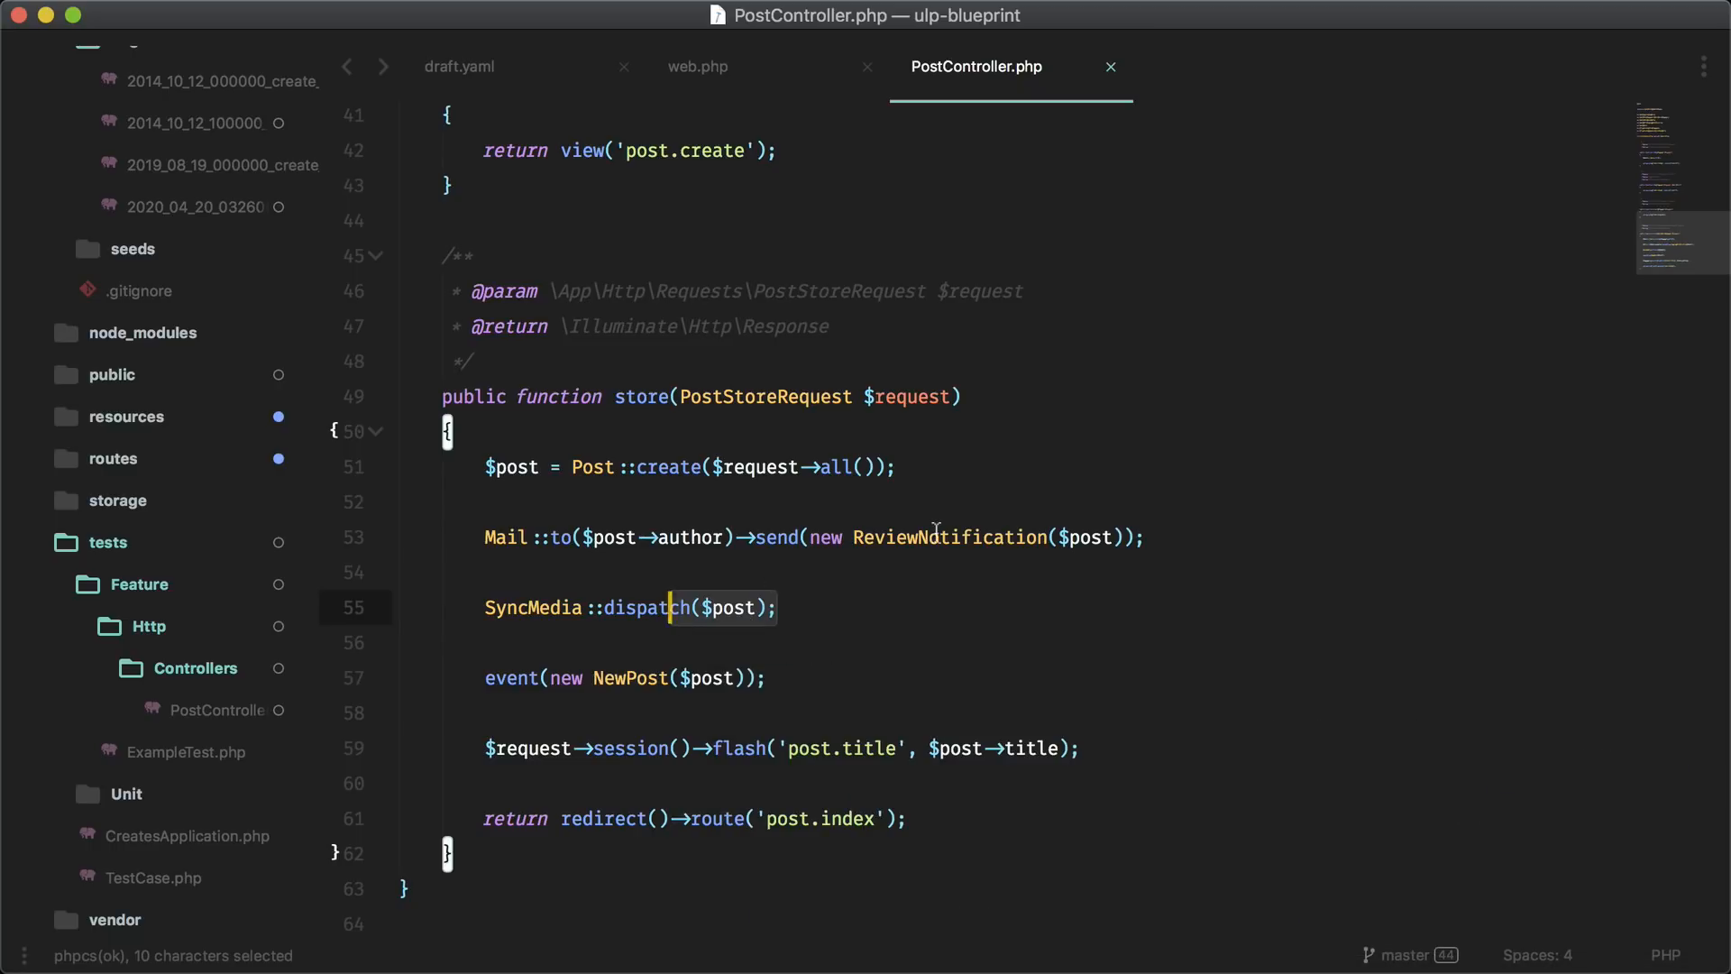
# Jump to the SyncMedia job definition, return, and inspect the NewPost event
pyautogui.rightClick(805, 538)
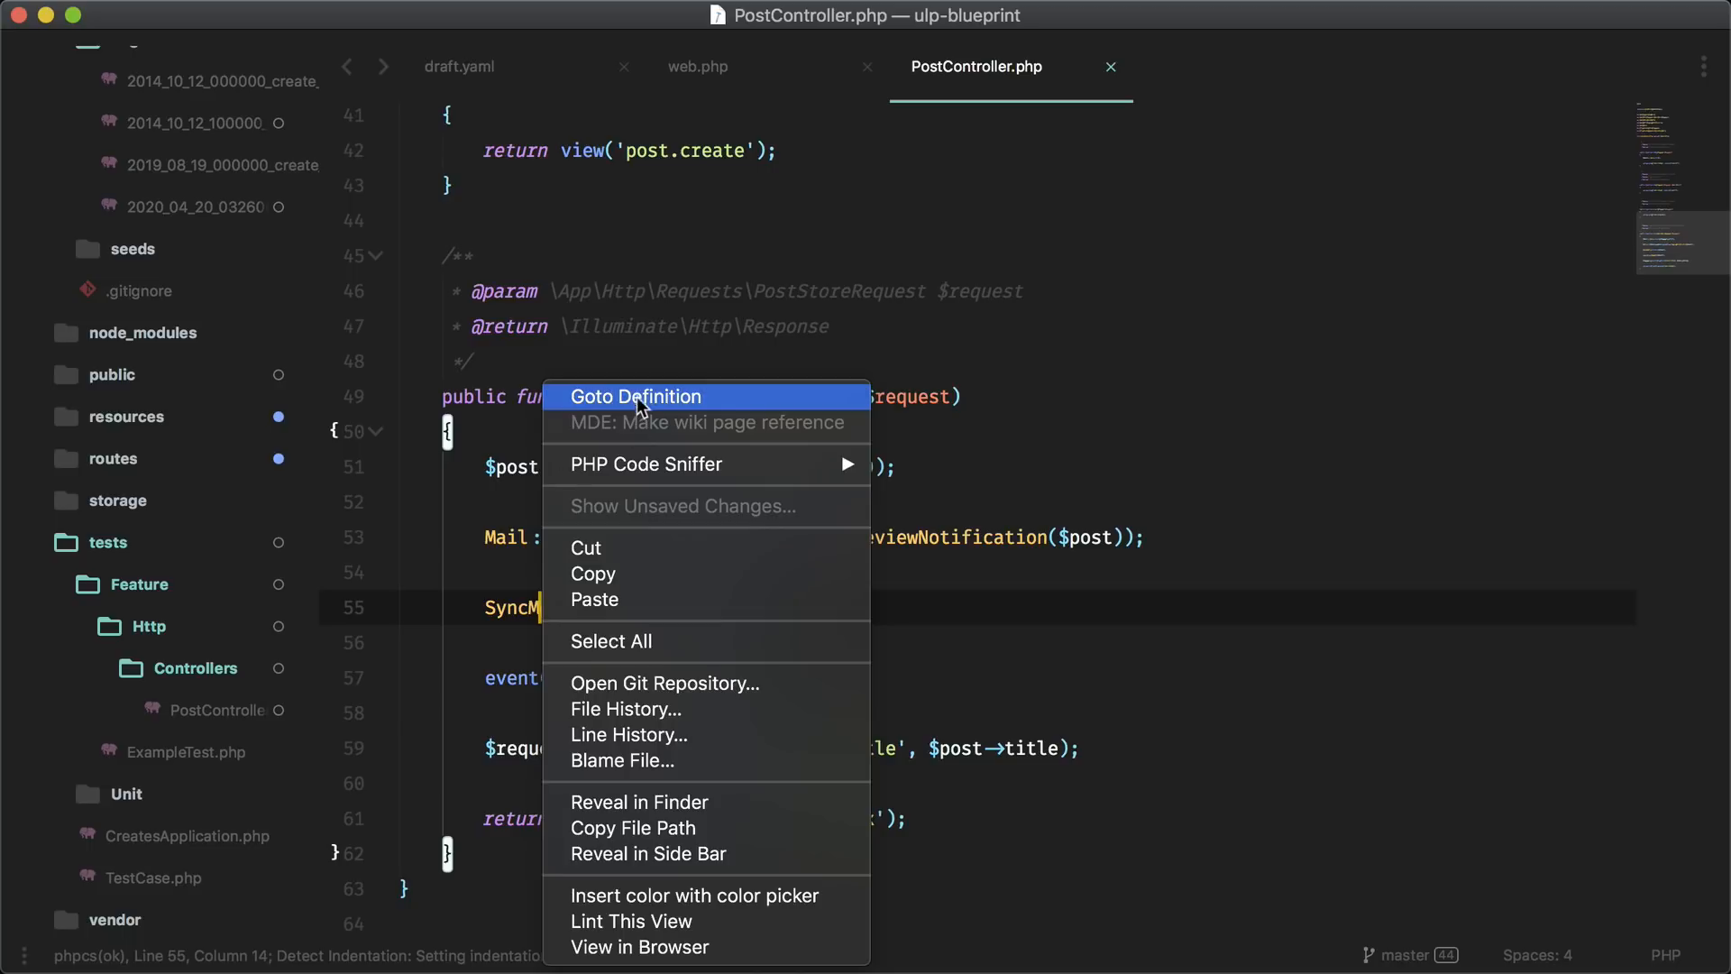
pyautogui.click(637, 397)
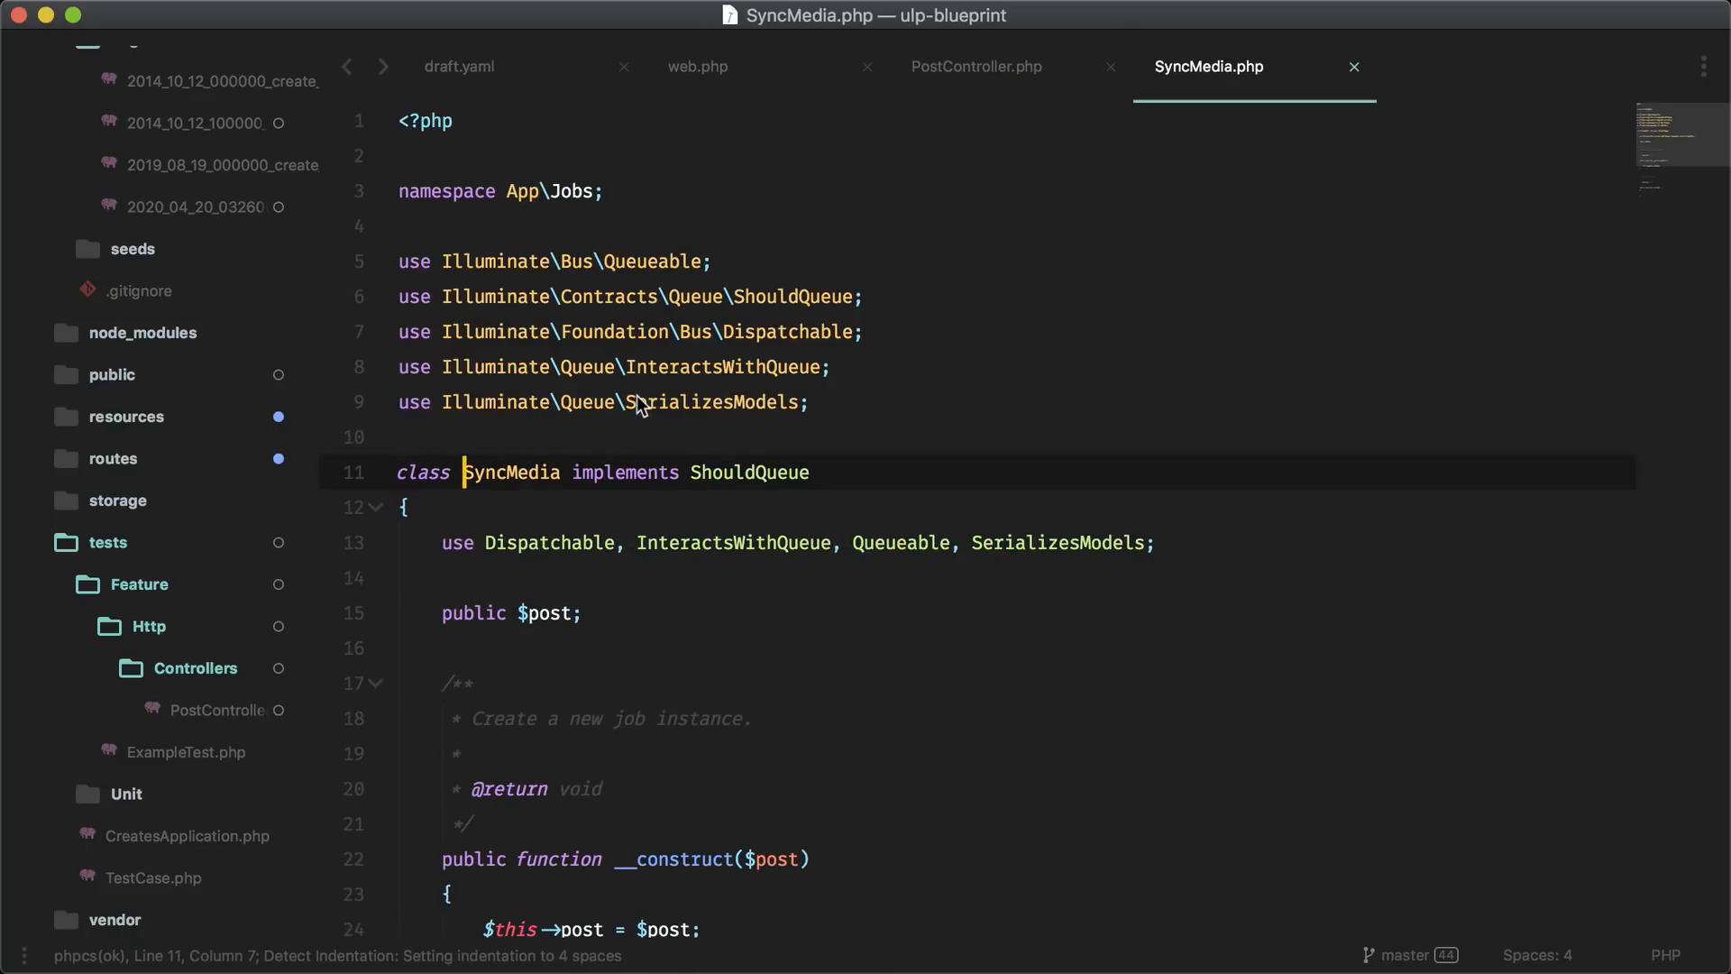
pyautogui.click(976, 67)
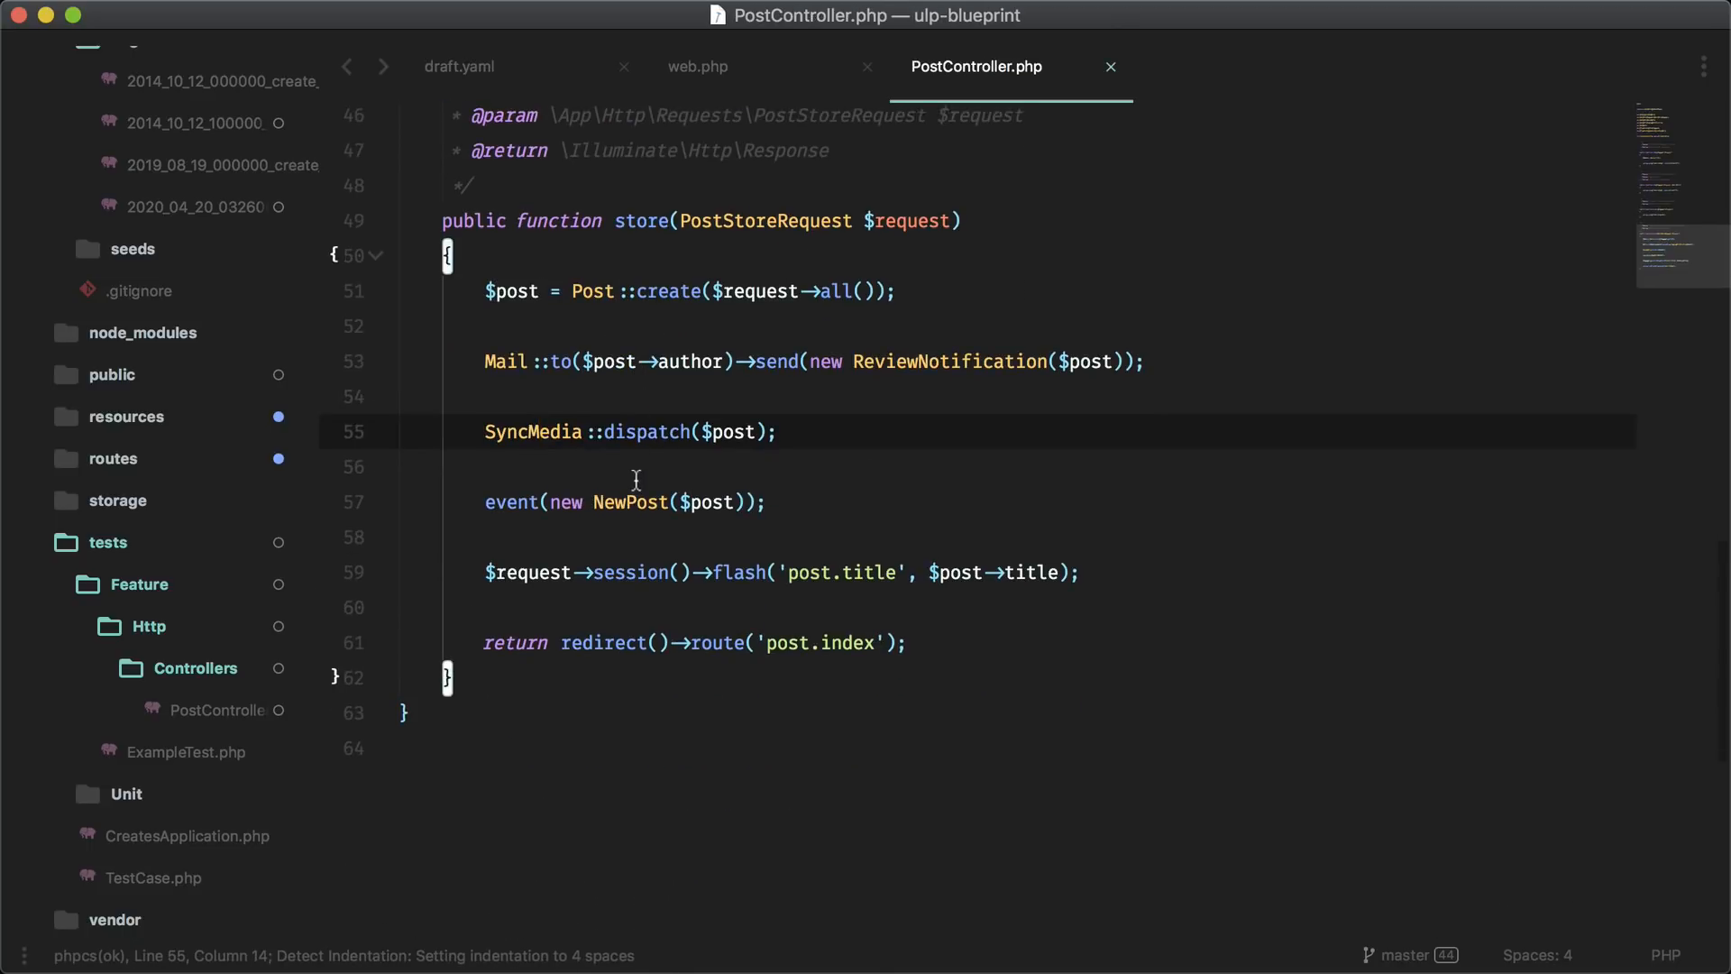
pyautogui.rightClick(543, 501)
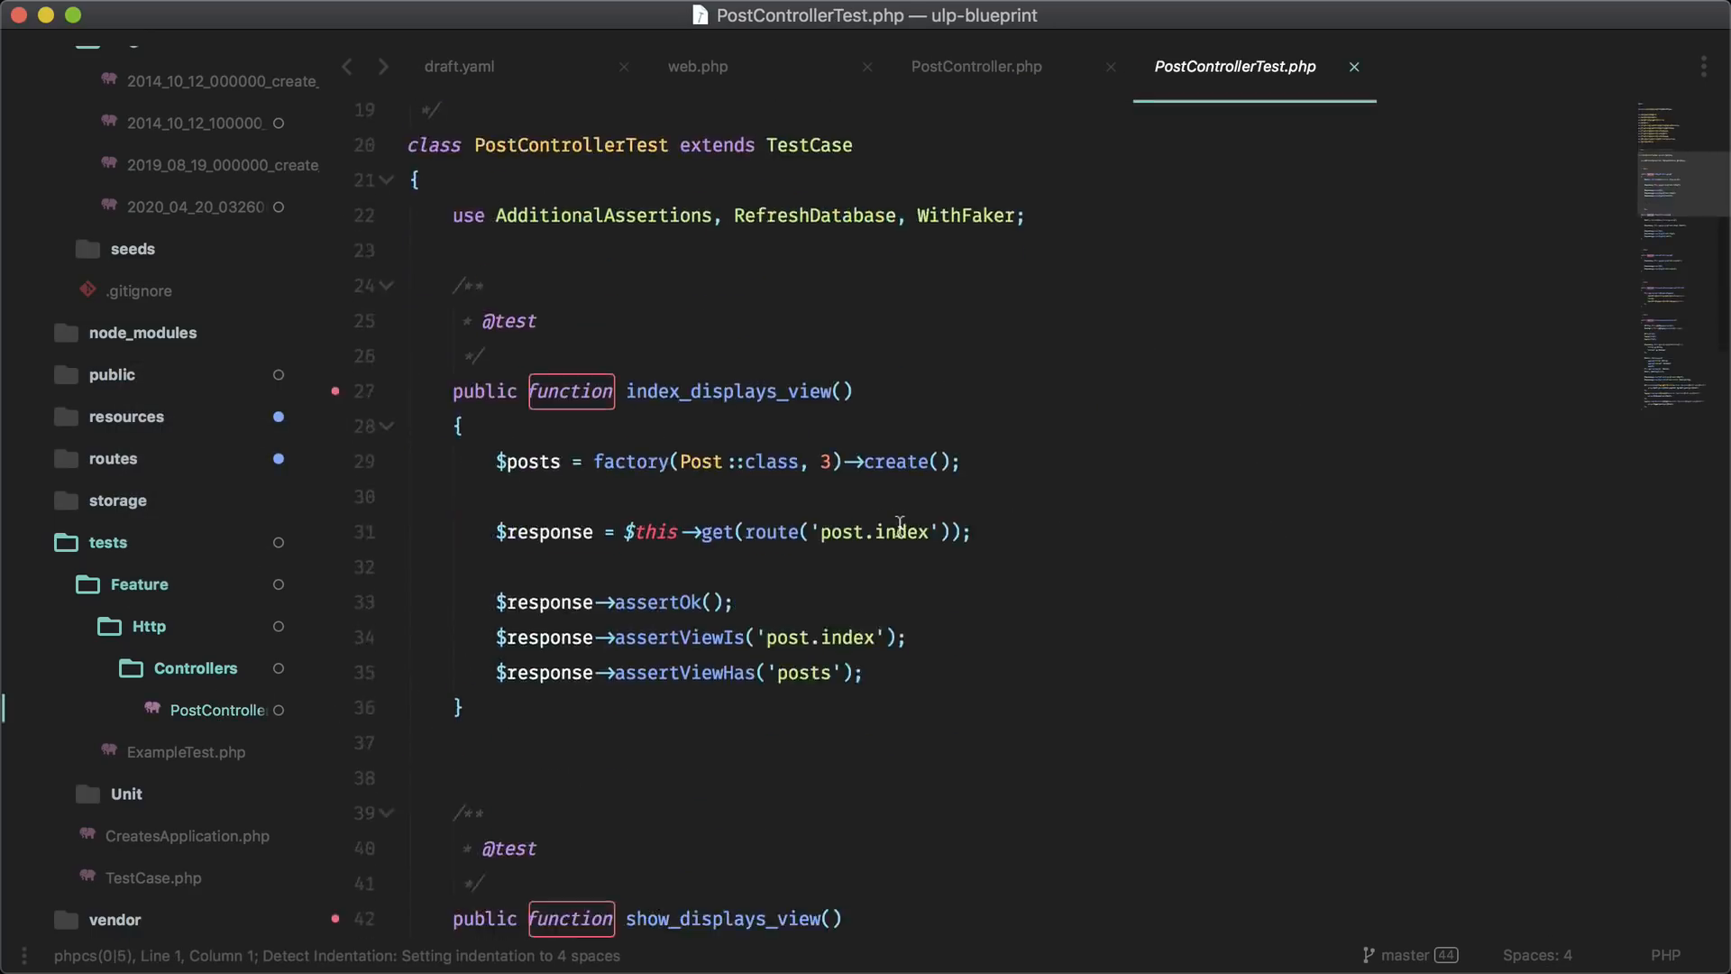
# Scroll through PostControllerTest's generated view tests
pyautogui.scroll(-3)
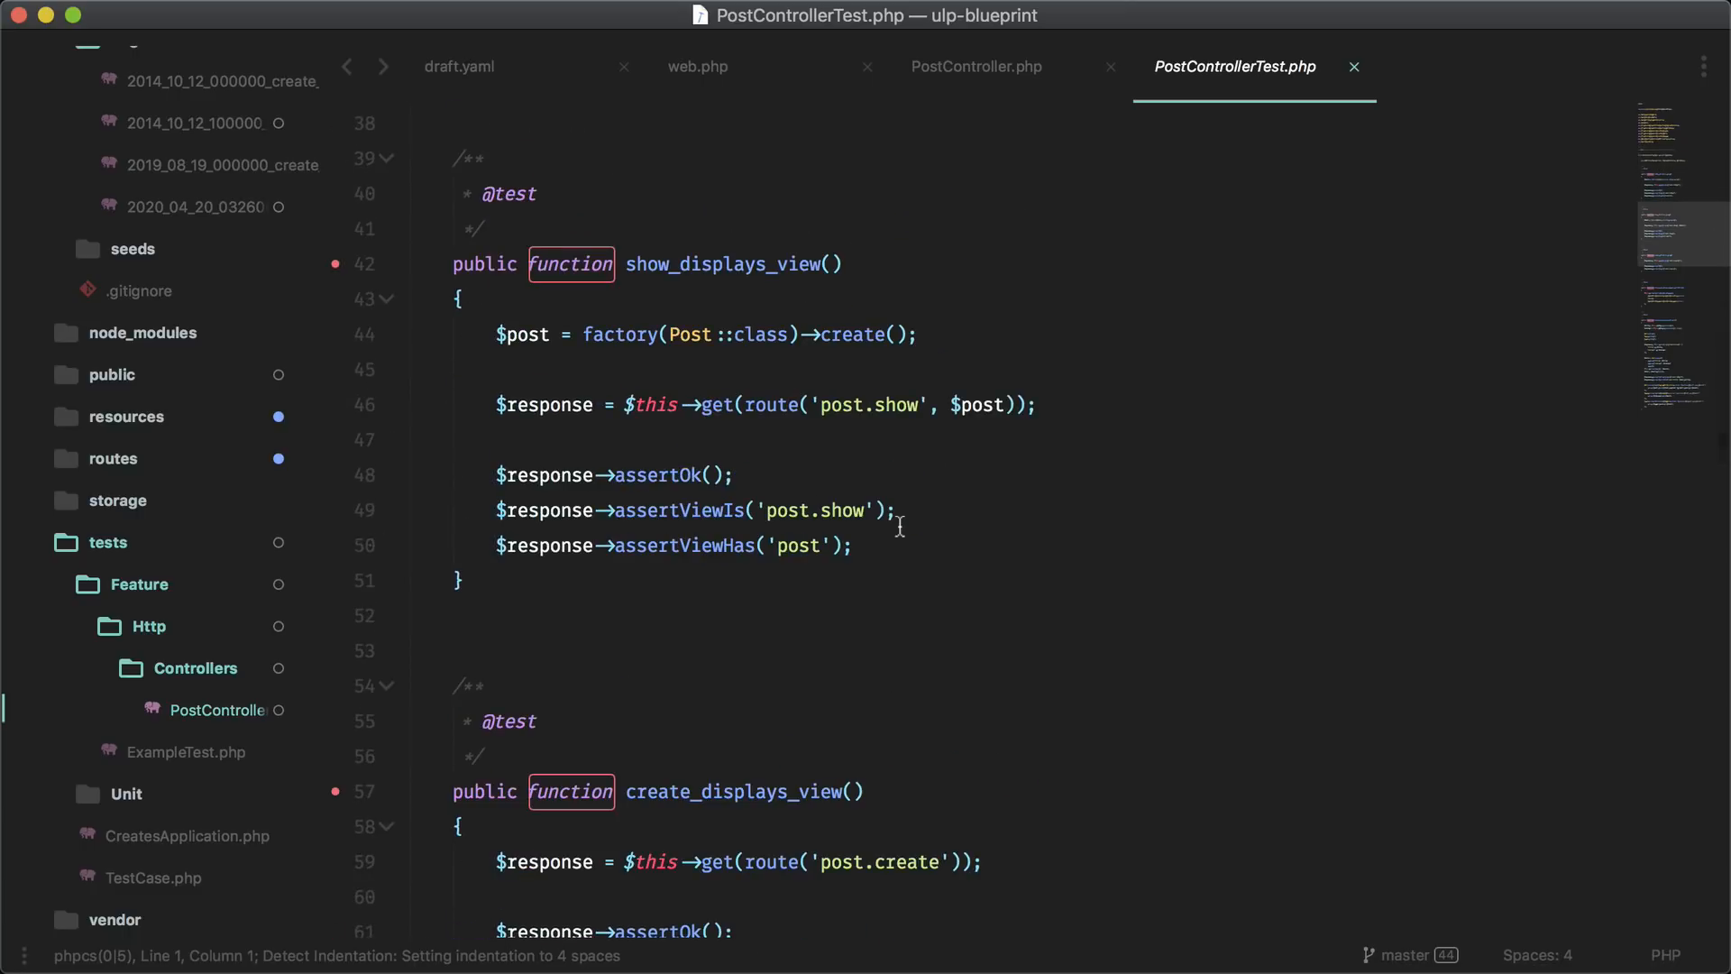
pyautogui.scroll(-3)
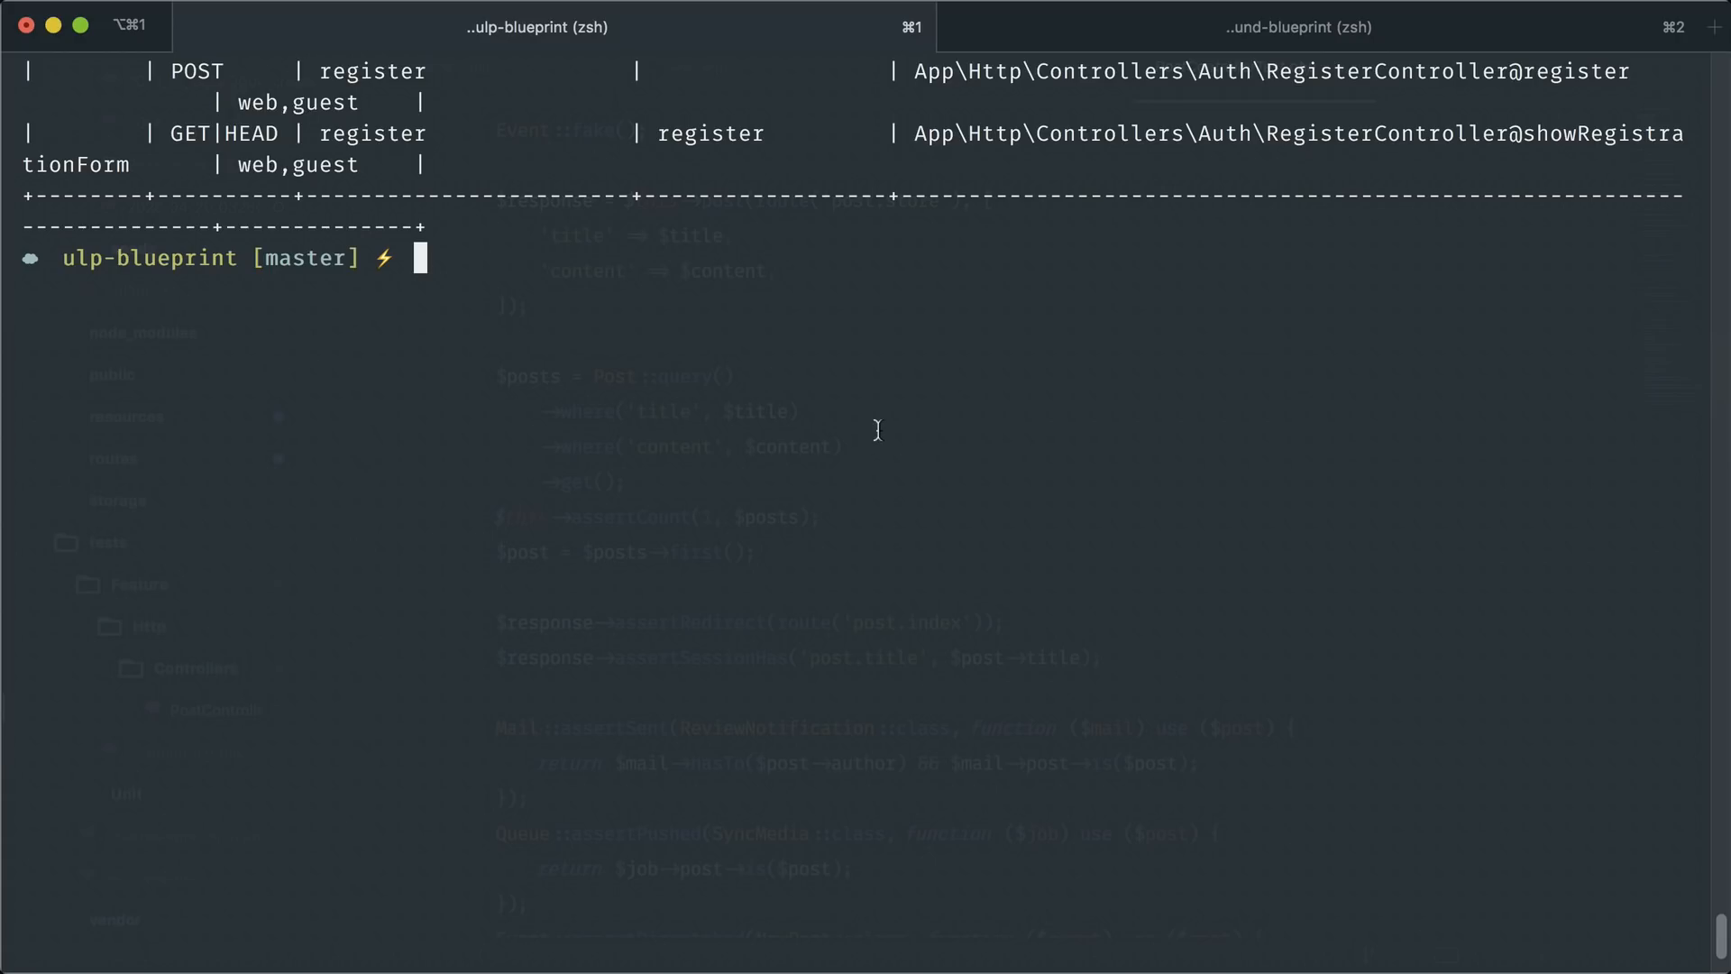
pyautogui.moveTo(682, 381)
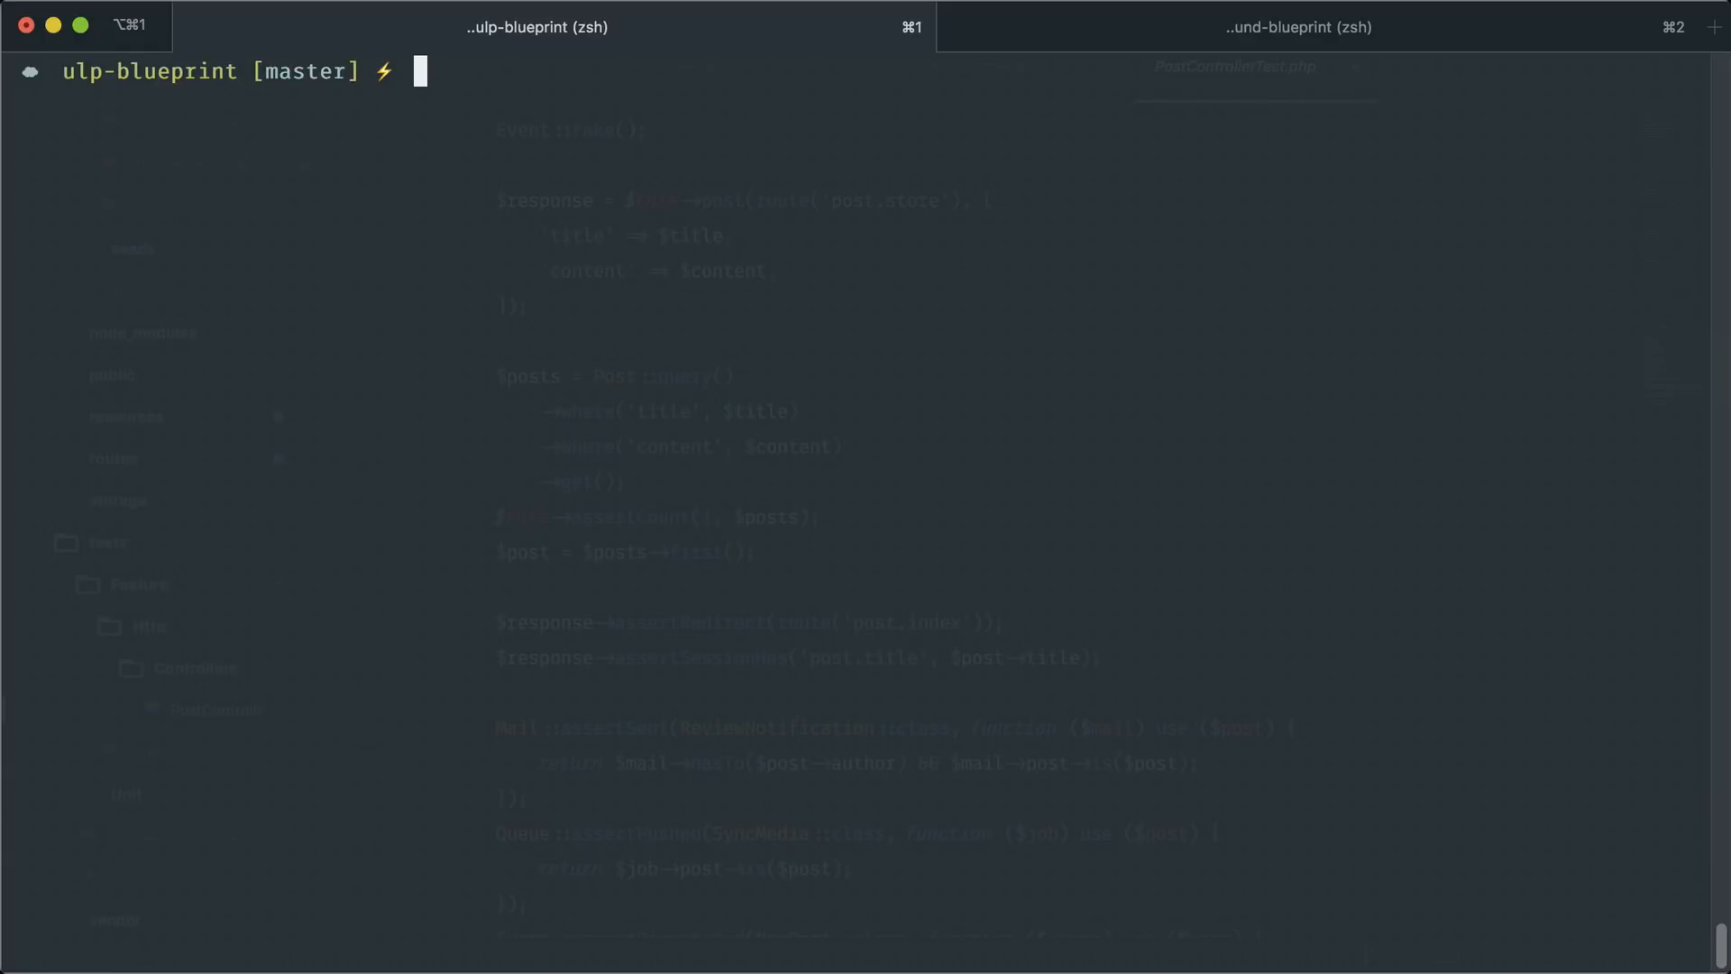
# Run the test suite with 'a test' until all 7 tests pass, then switch to Chrome
pyautogui.write('a test')
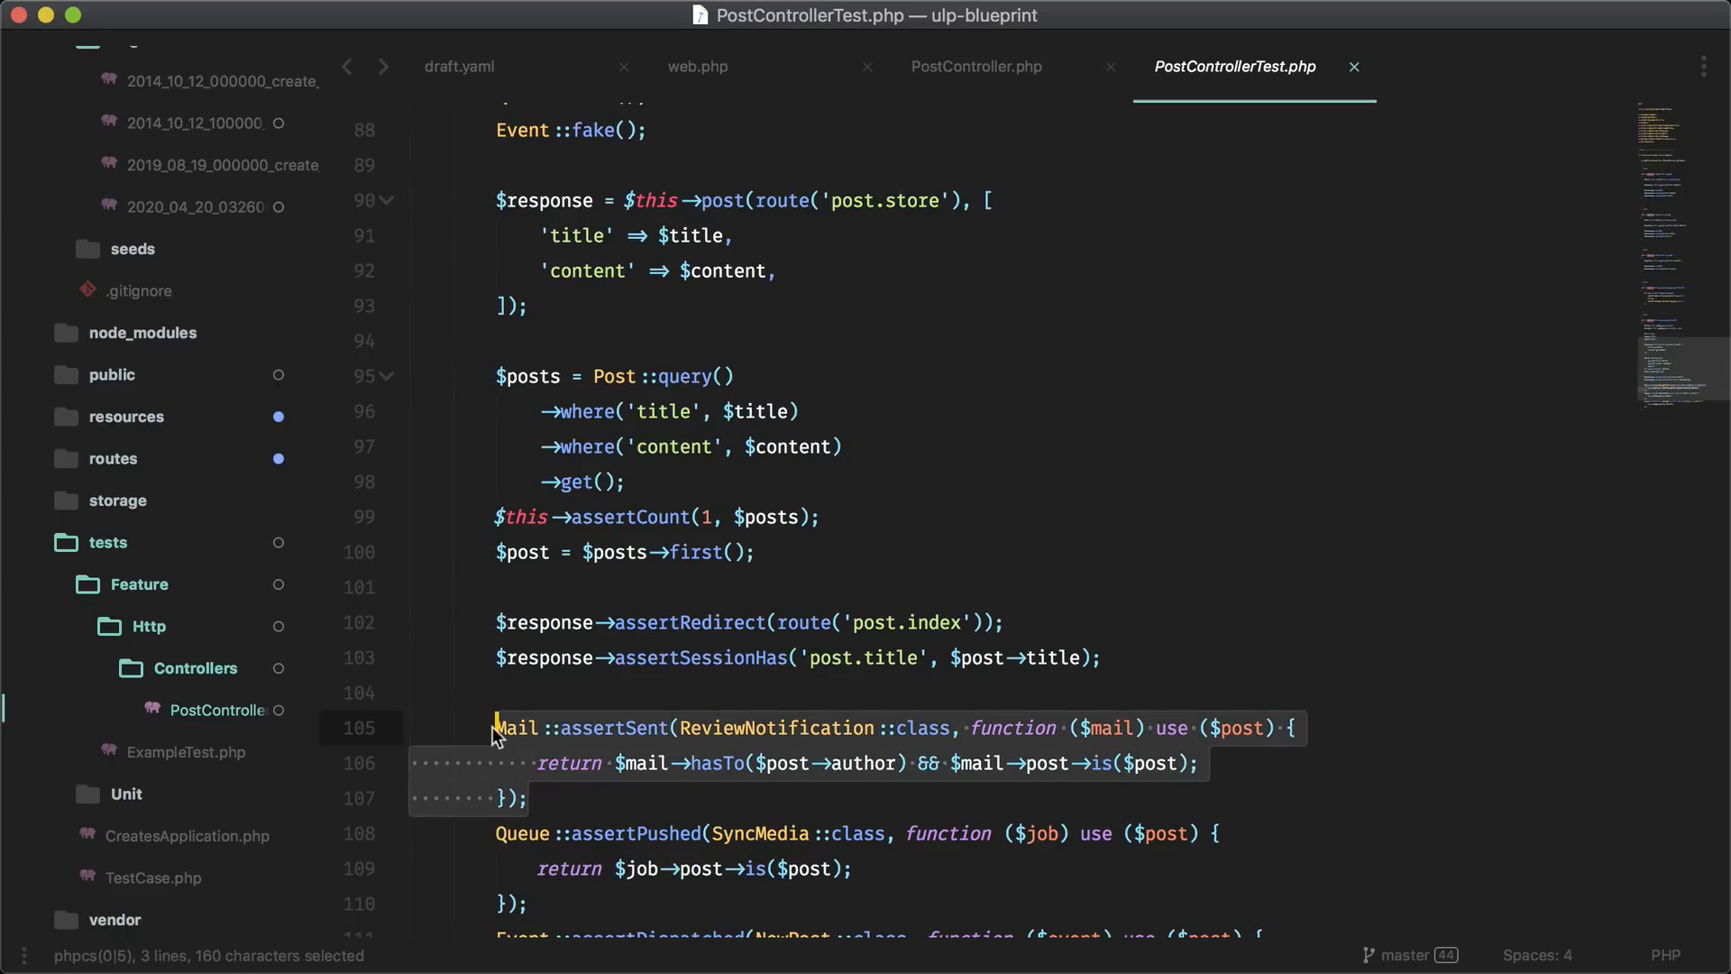
pyautogui.press('cmd+/')
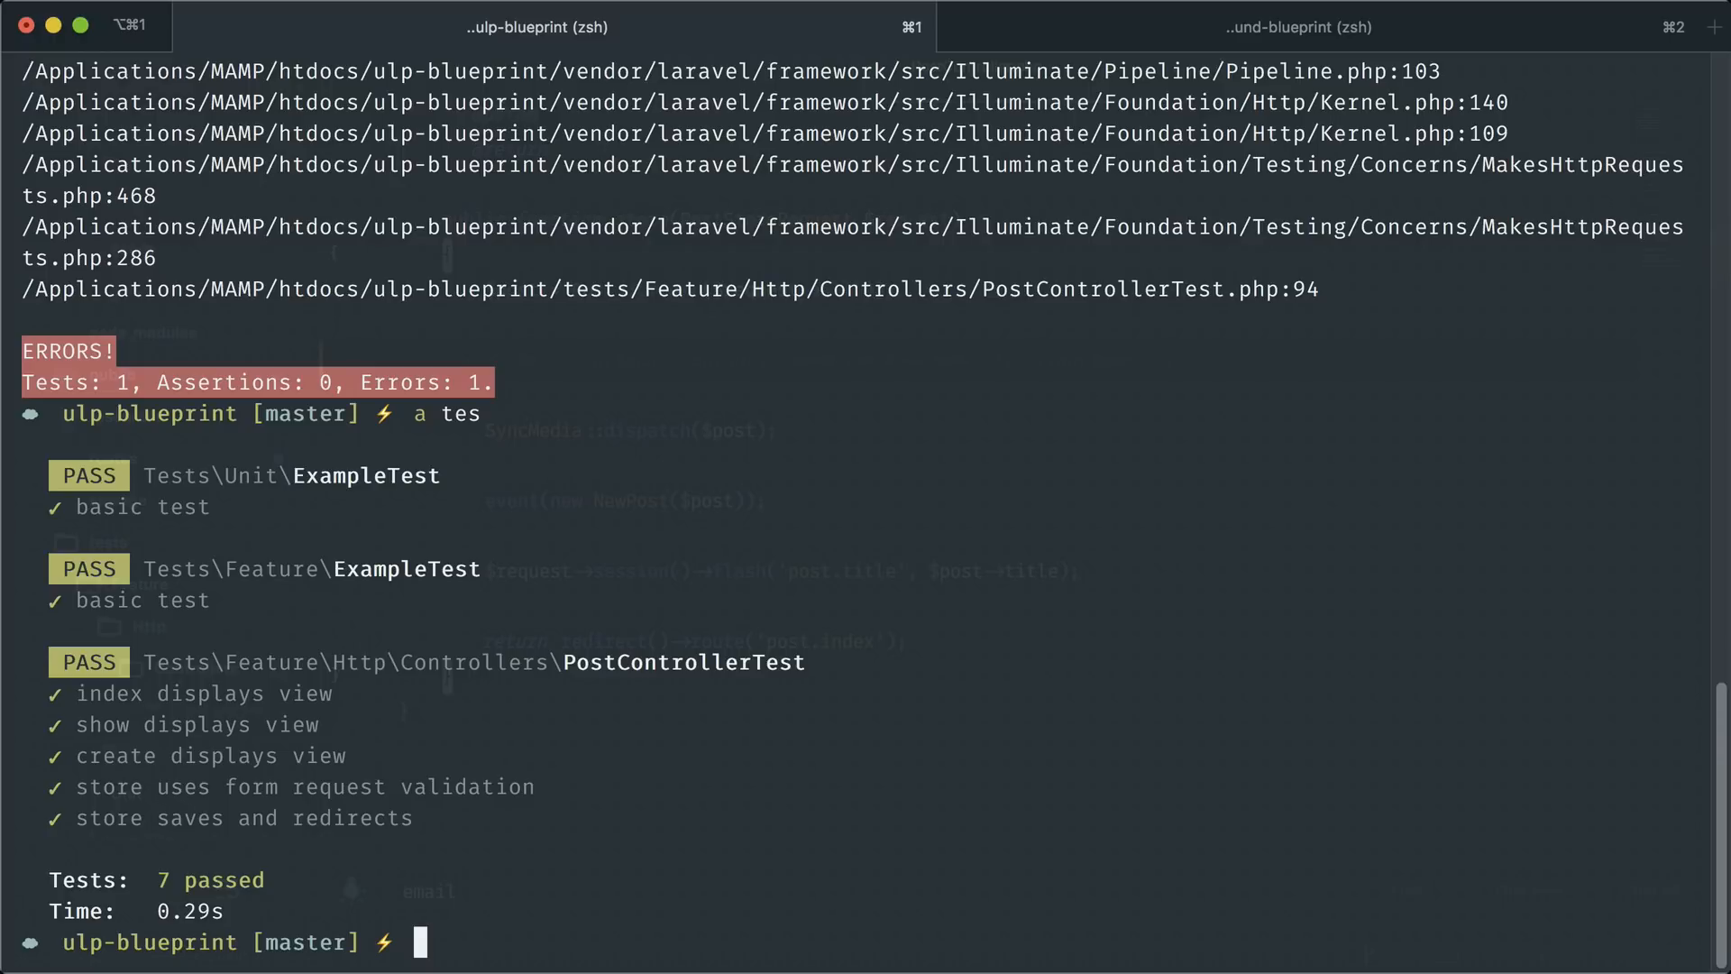
pyautogui.press('cmd+tab')
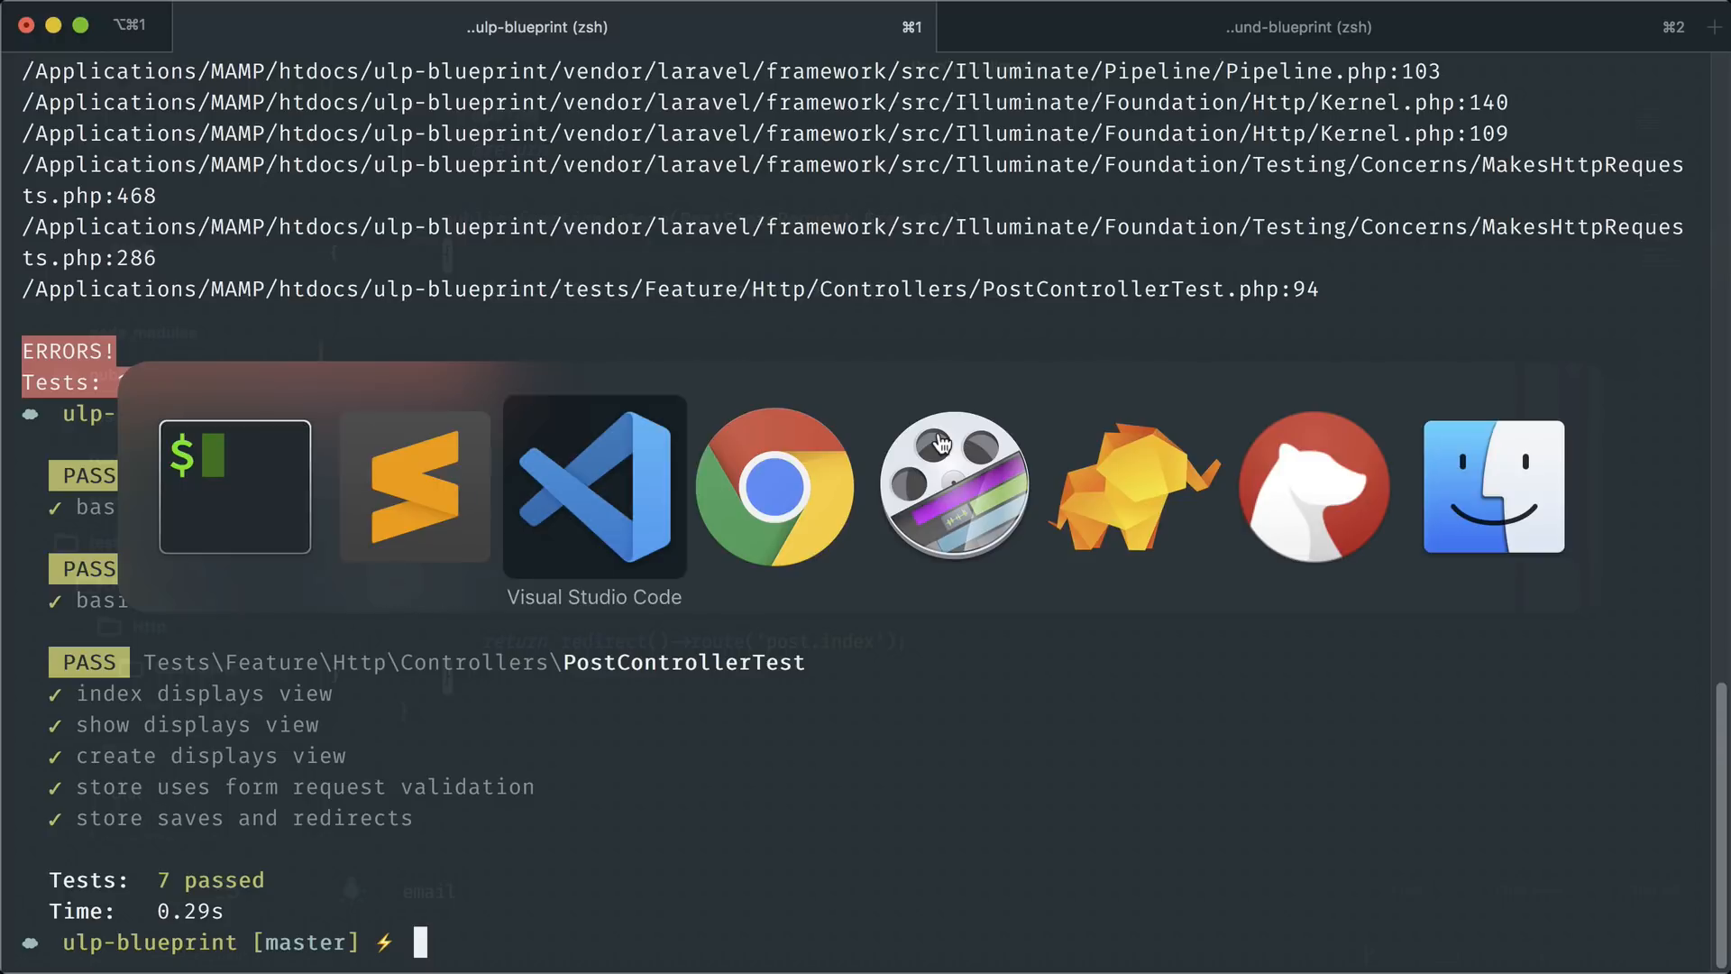
# Load the /posts listing page showing the placeholder post.index template
pyautogui.click(775, 487)
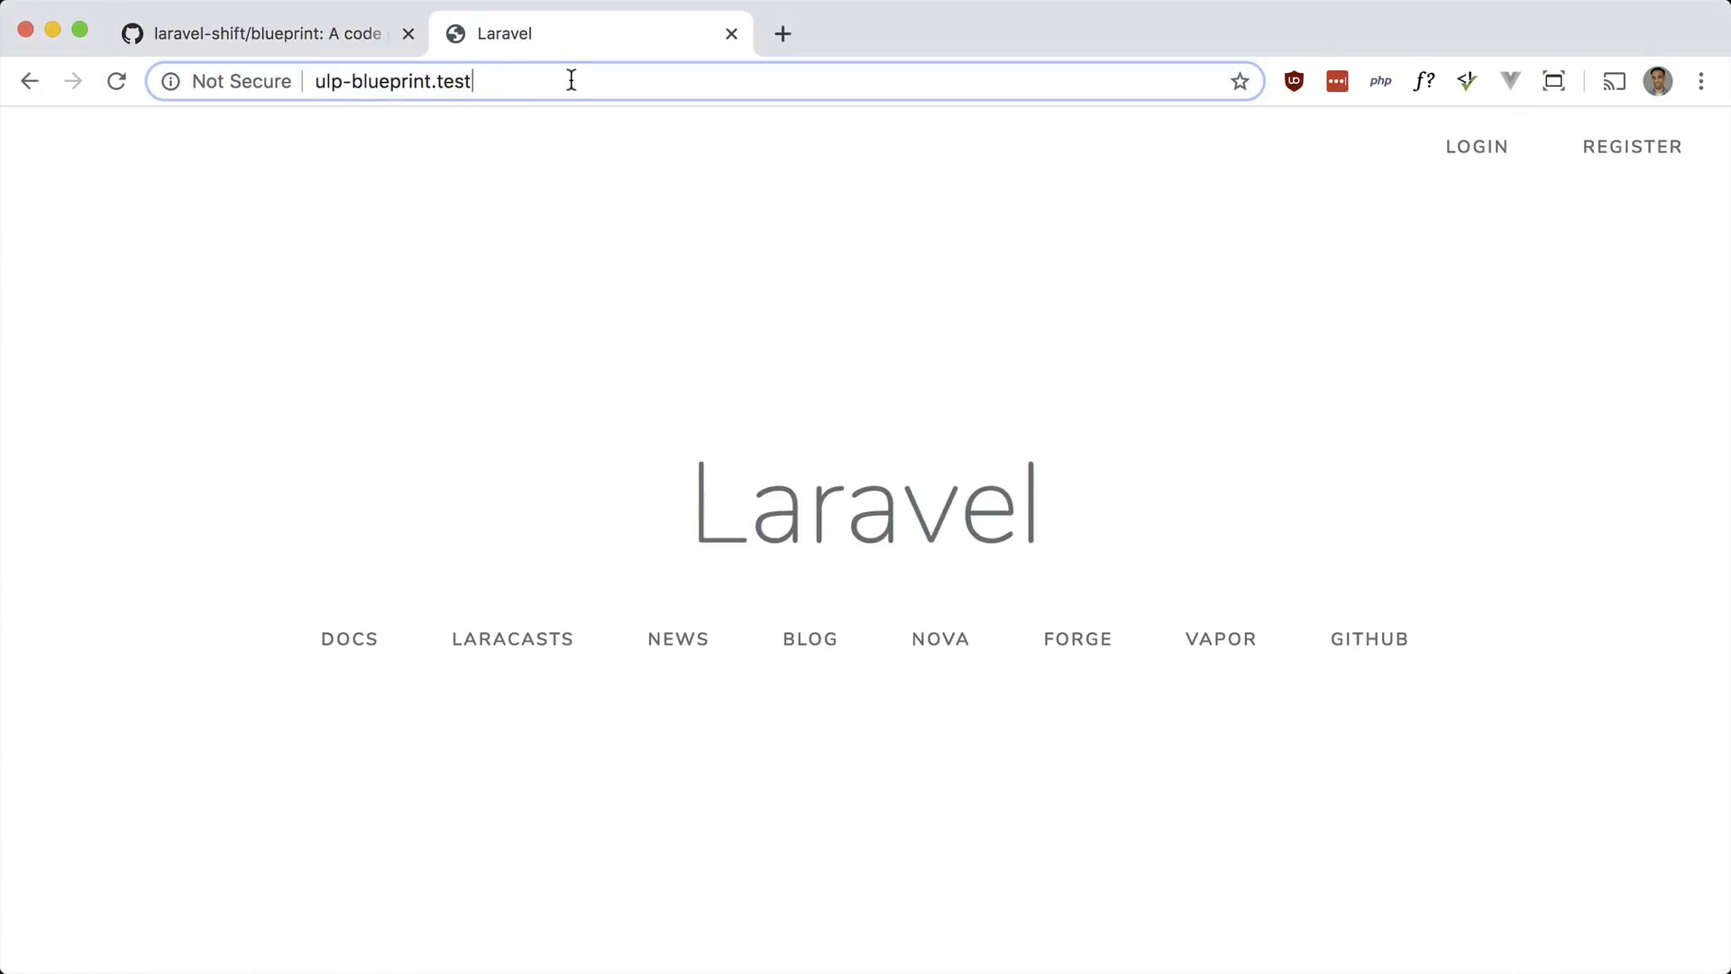
pyautogui.write('/posts')
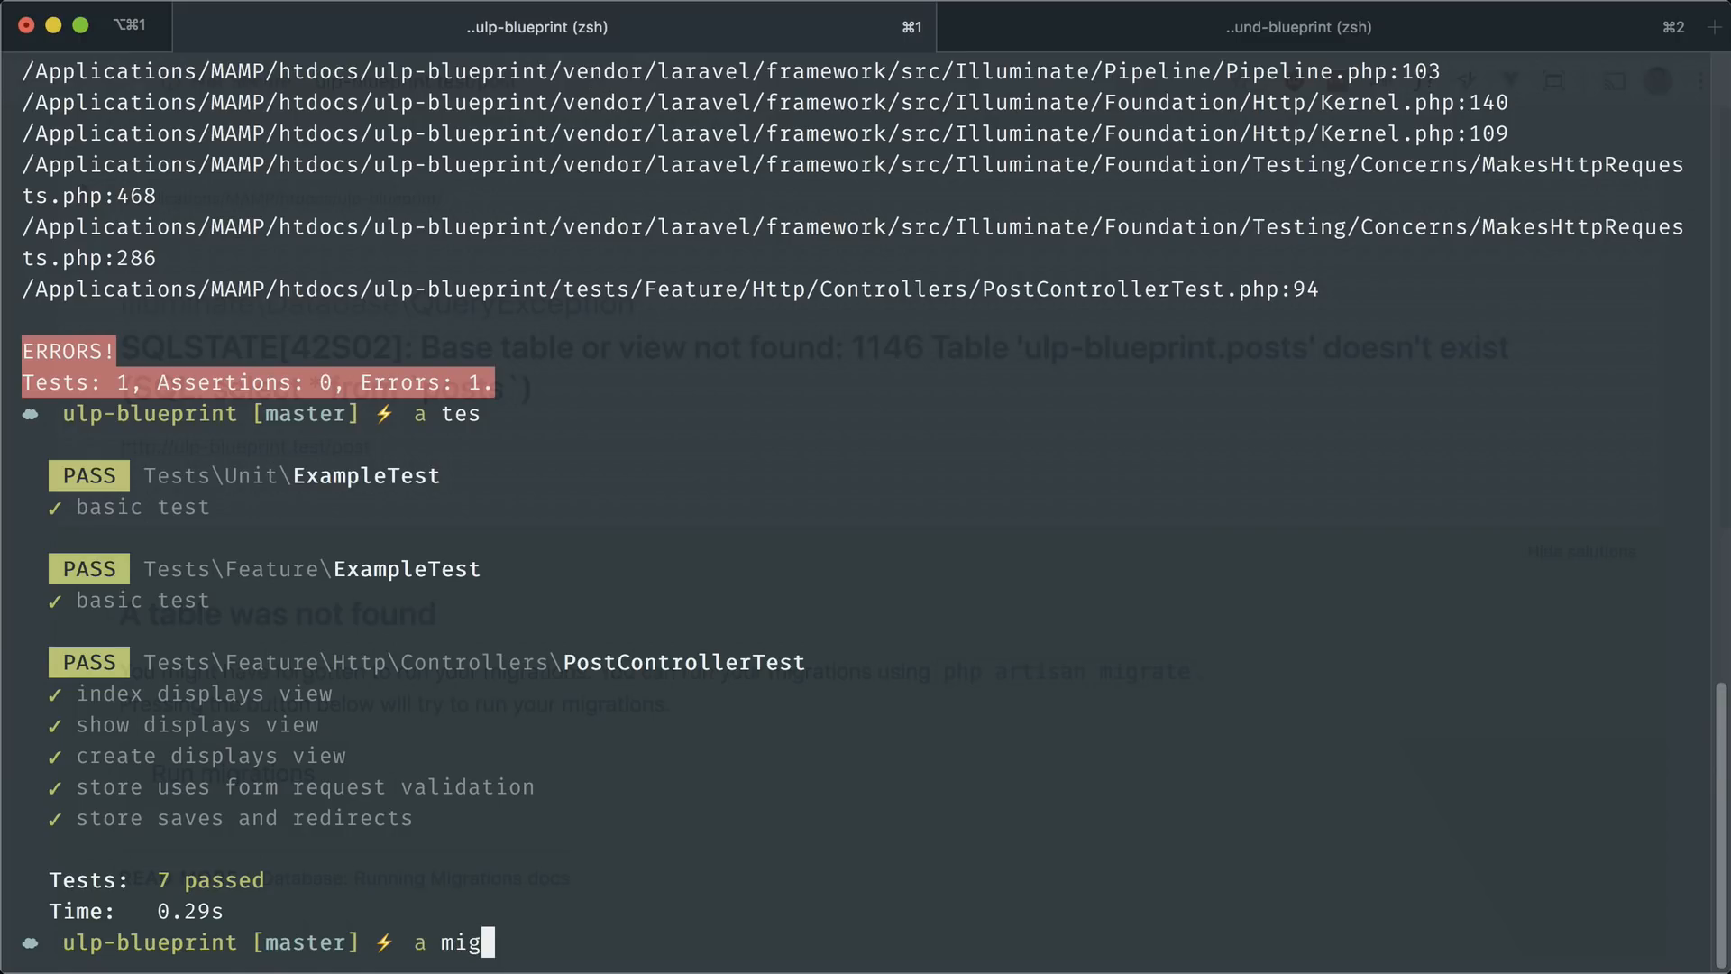
pyautogui.press('Enter')
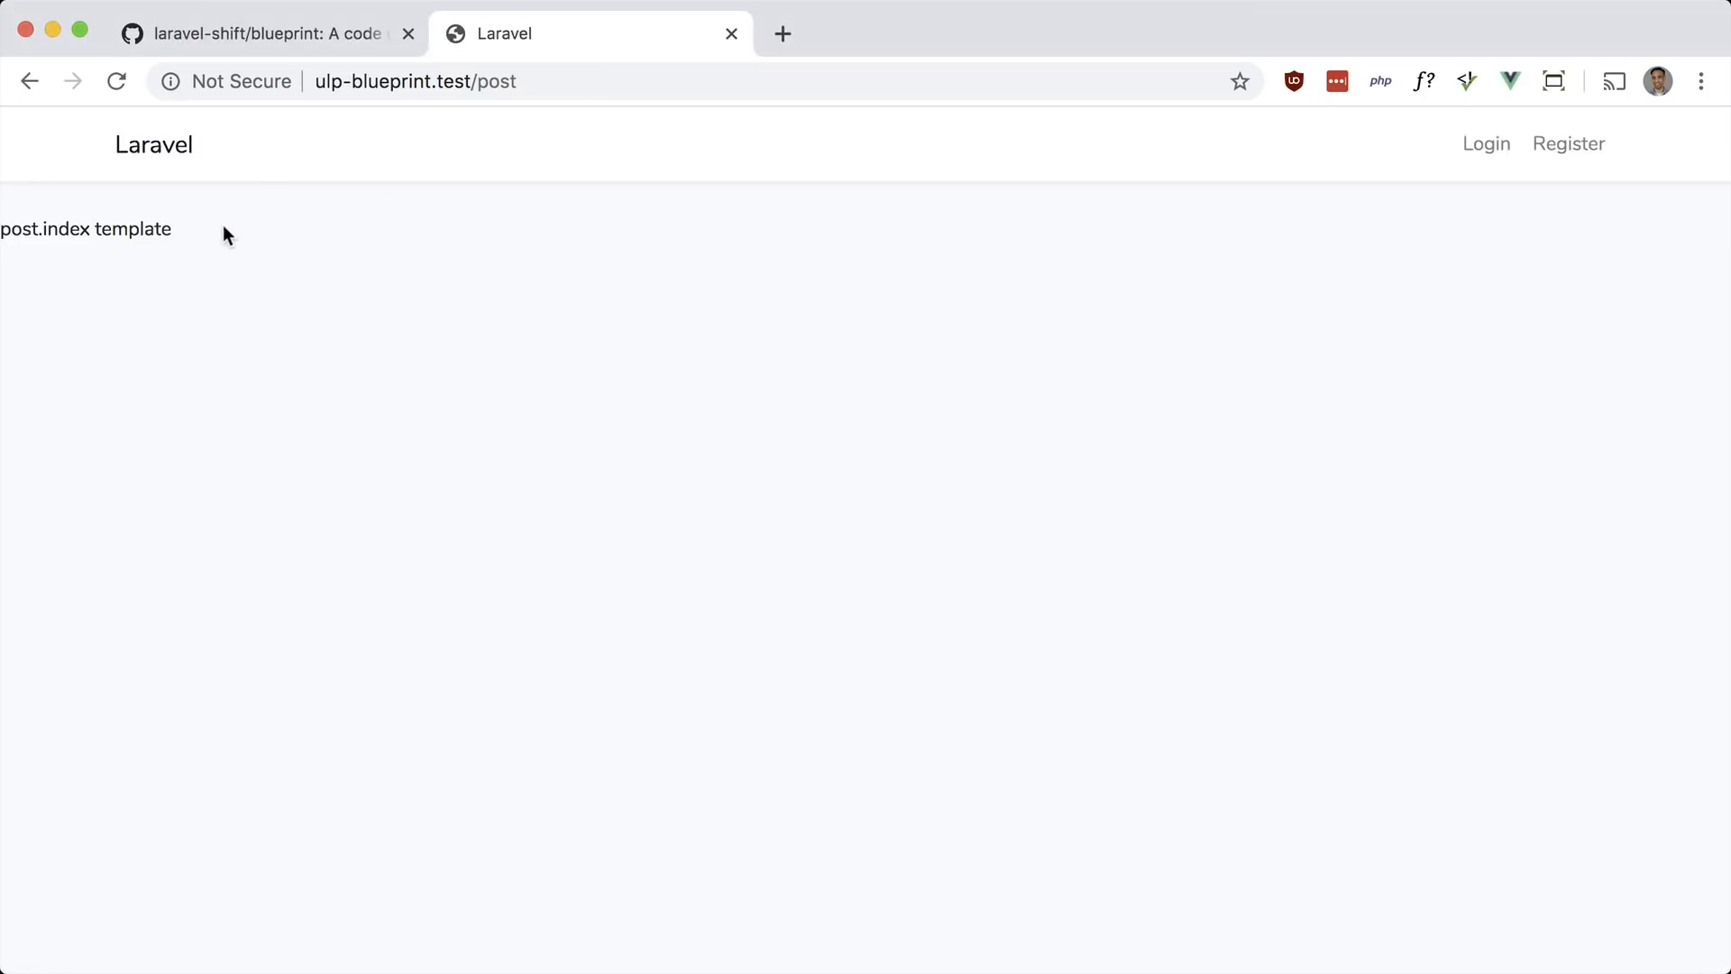
pyautogui.doubleClick(66, 229)
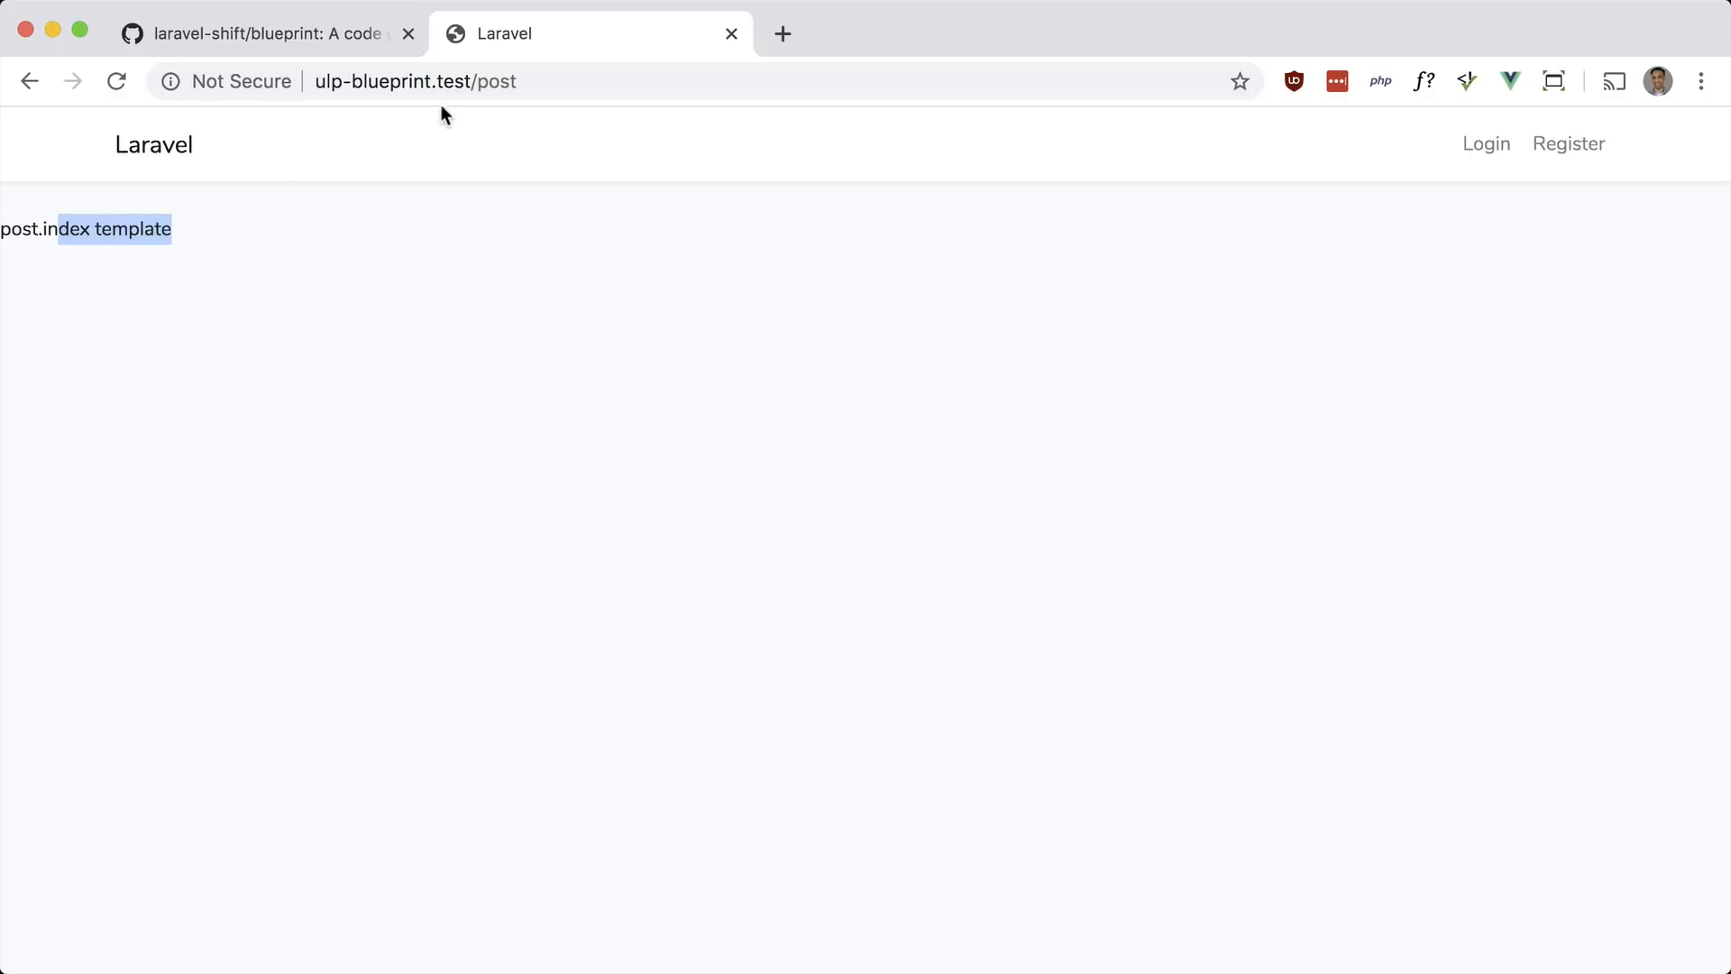
# Navigate to /post/create to see the placeholder post.create template
pyautogui.click(497, 81)
pyautogui.write('/1')
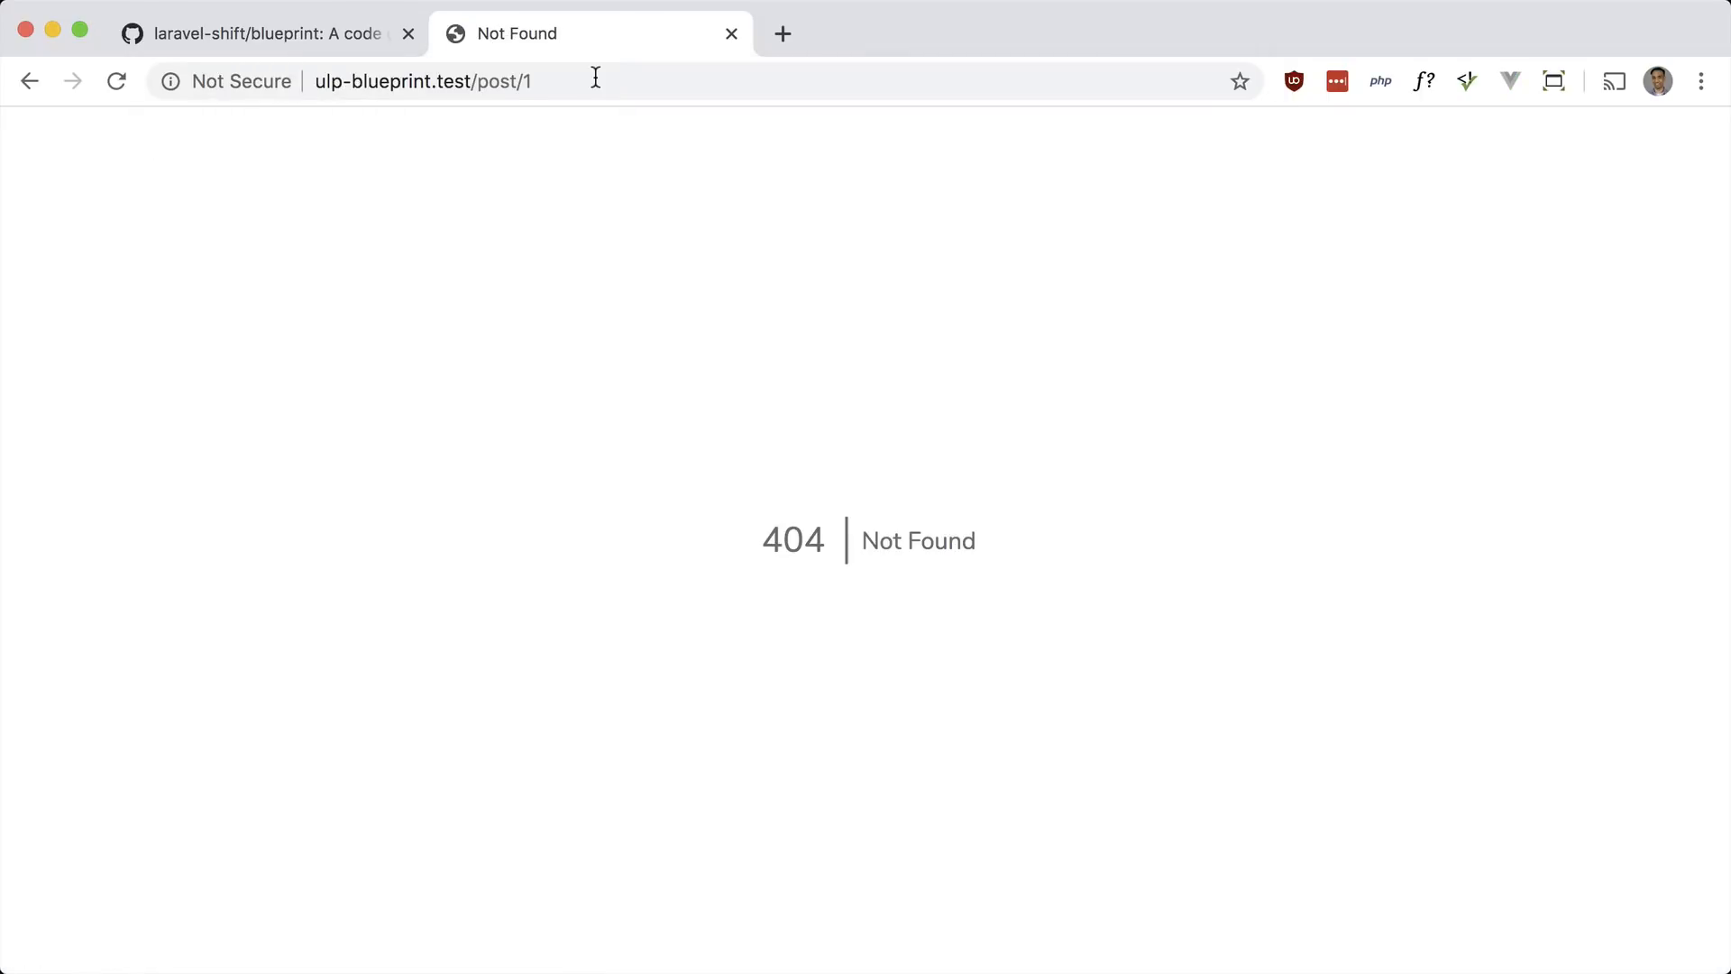
pyautogui.click(29, 81)
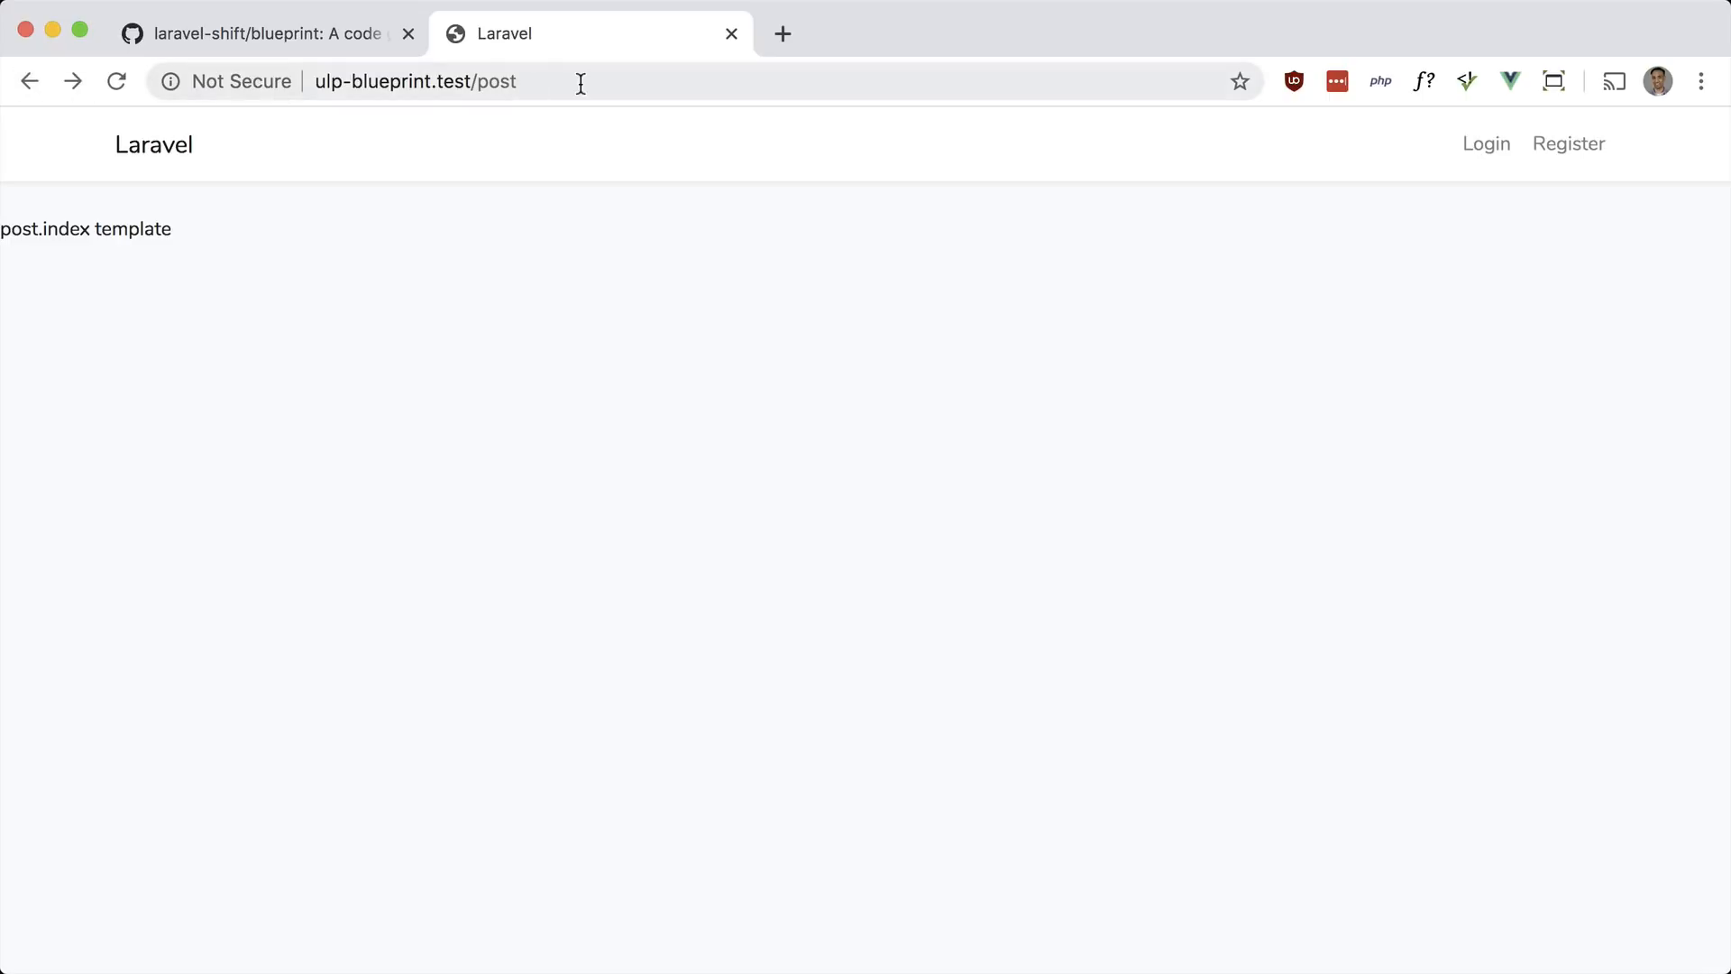
pyautogui.write('/create')
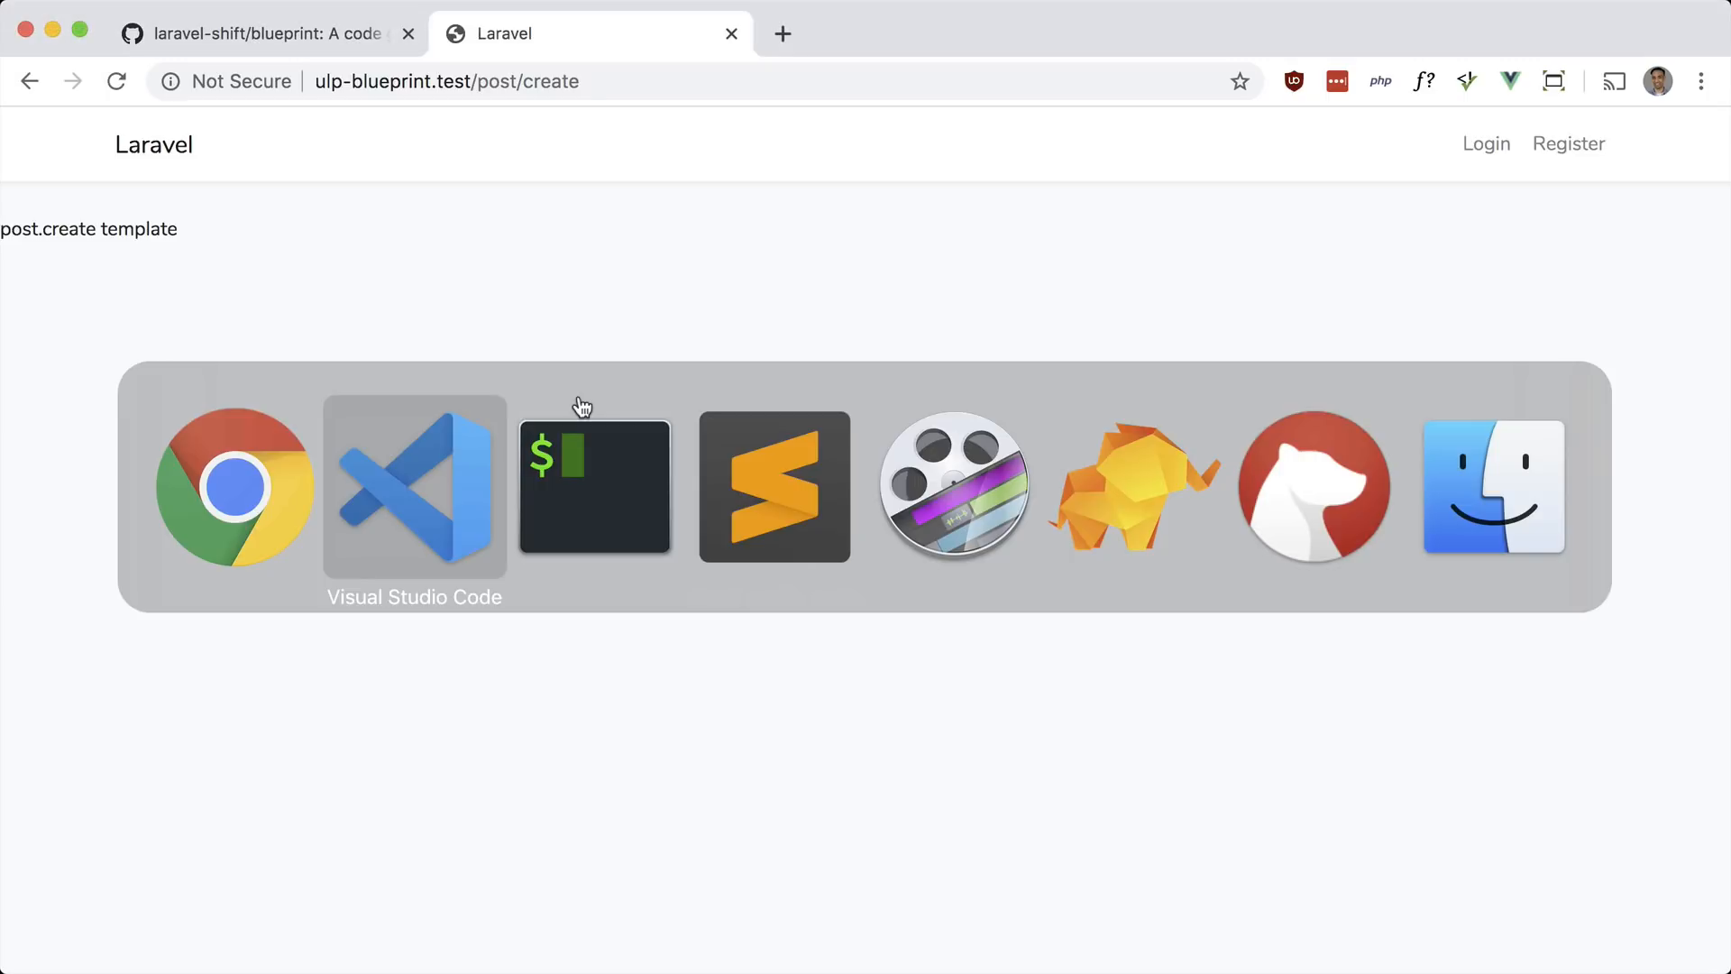
# Fill create.blade.php with a title/content form posting to post.store with a Create Post button
pyautogui.click(415, 489)
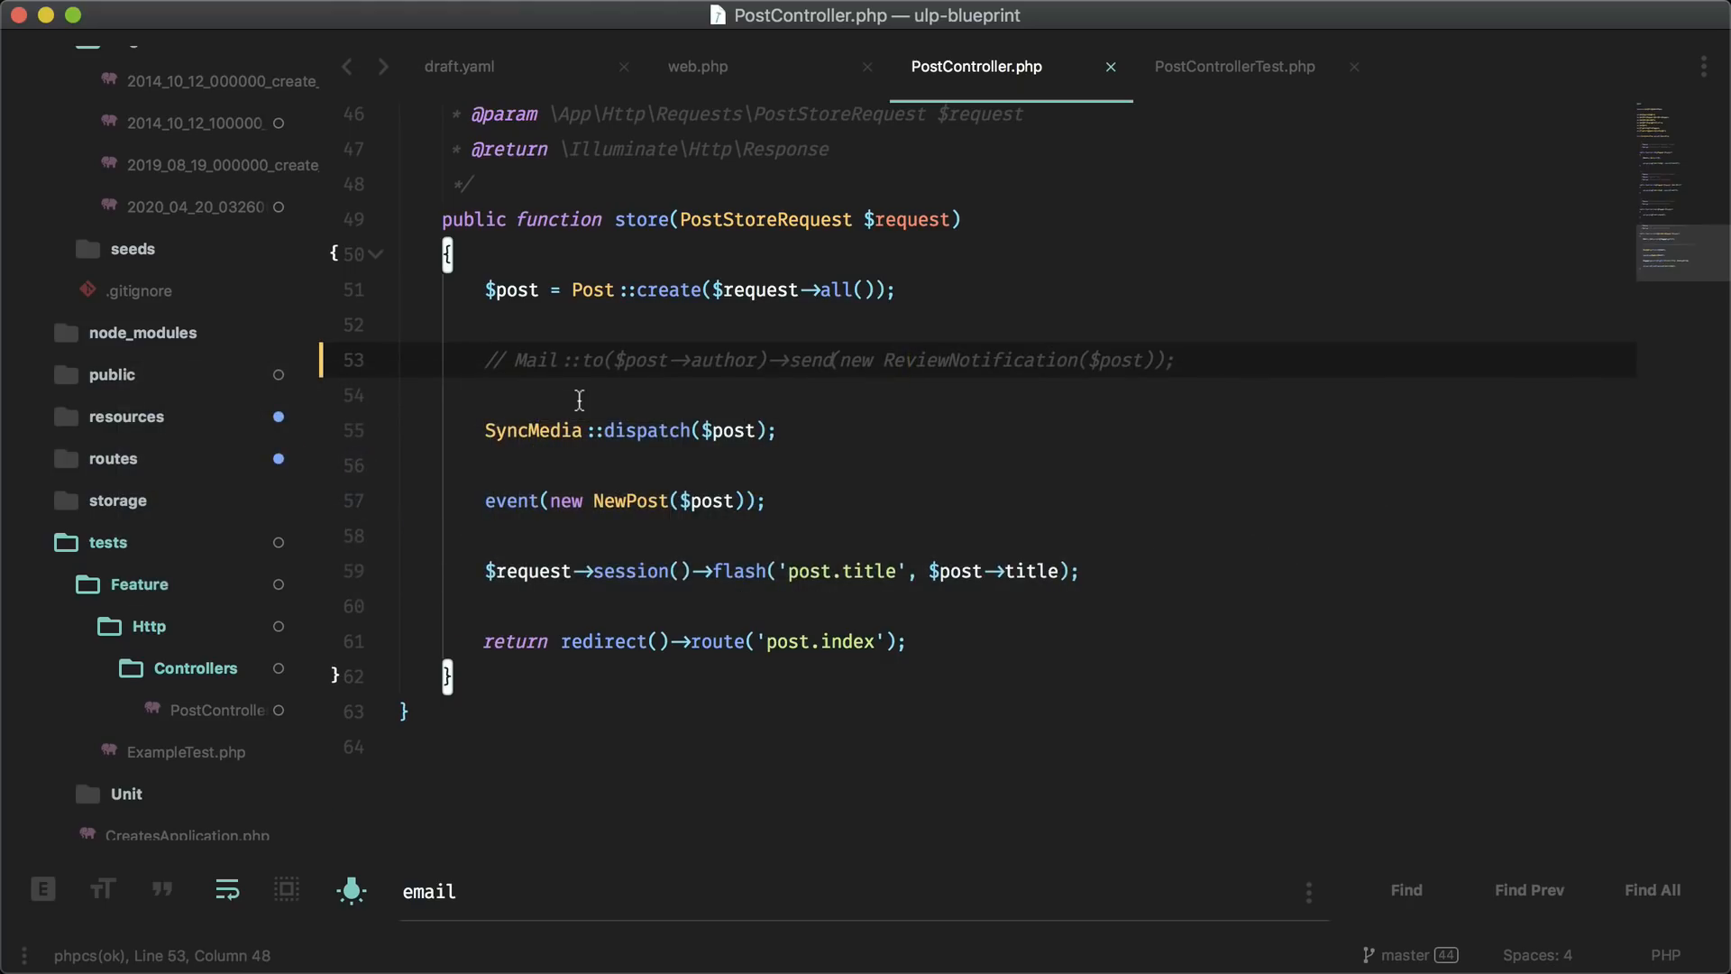
pyautogui.moveTo(171, 484)
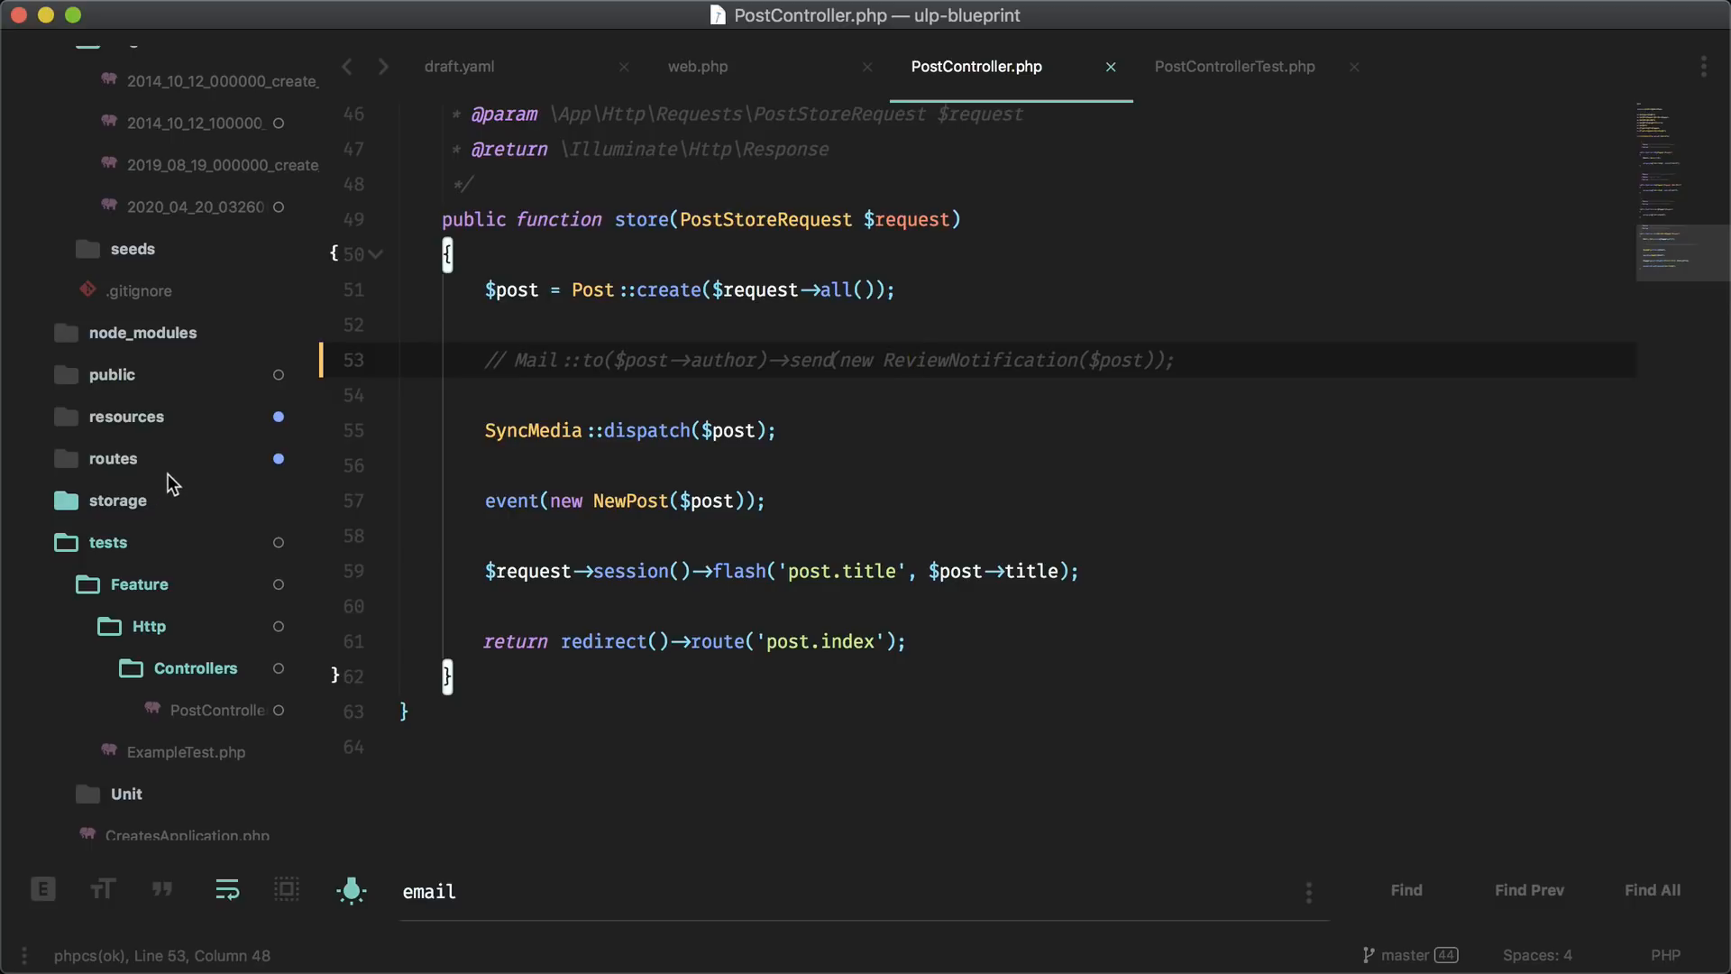
pyautogui.click(128, 417)
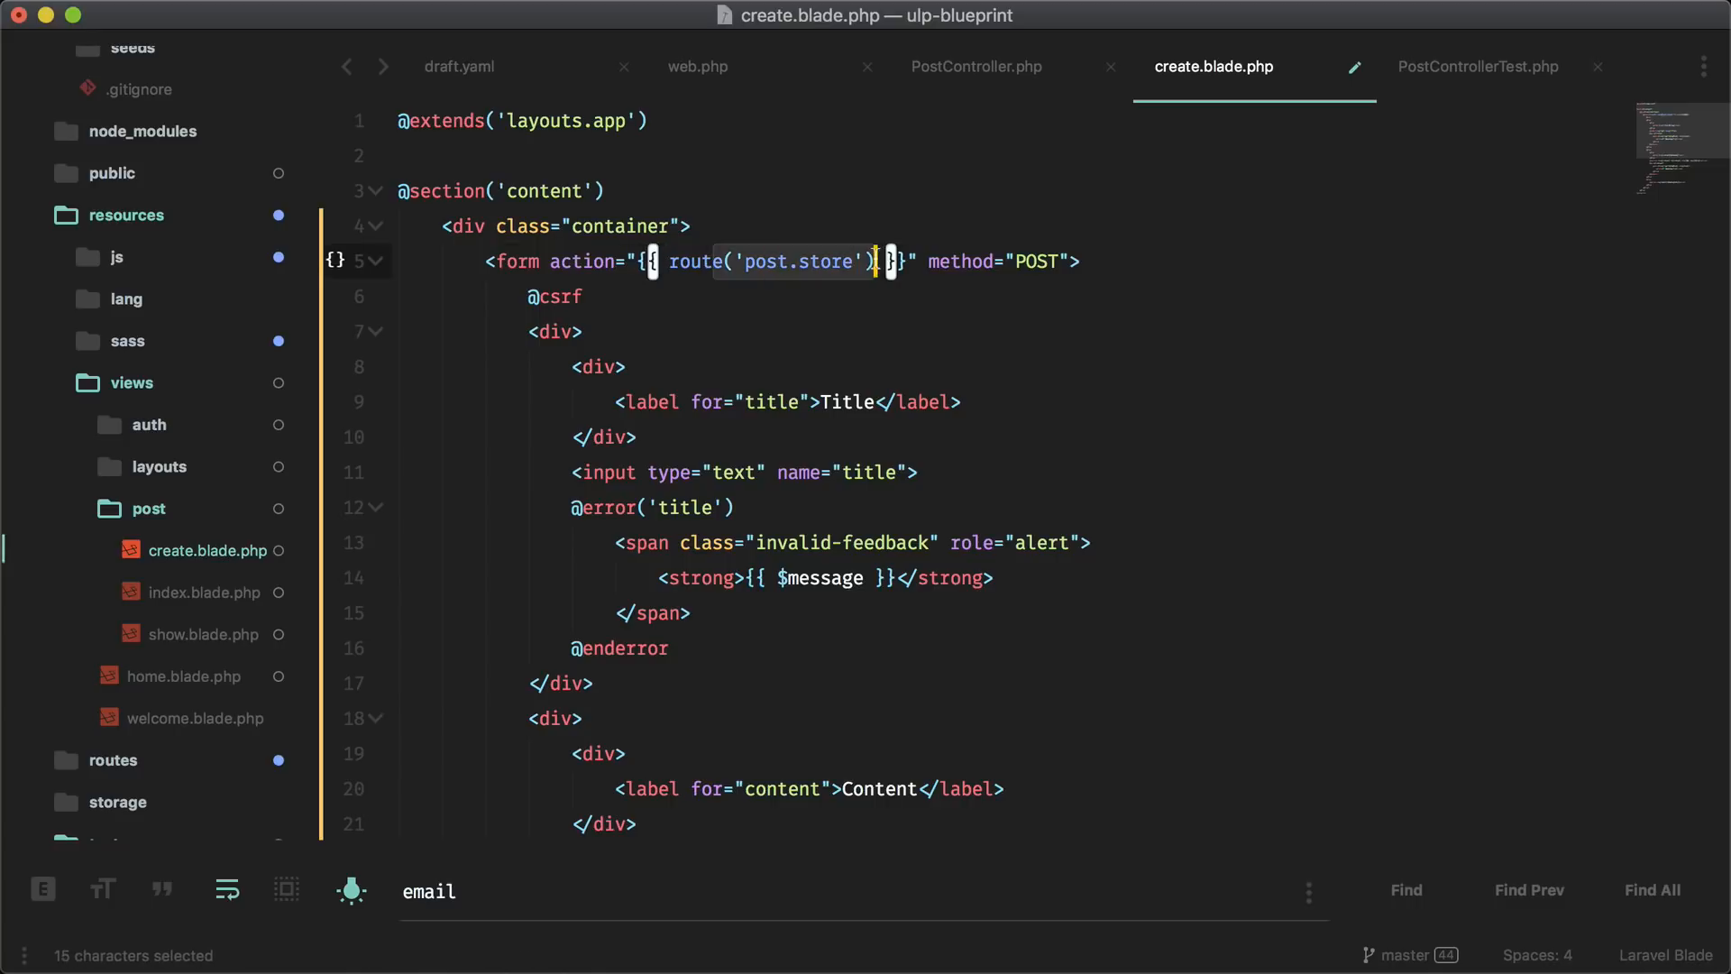
pyautogui.click(976, 66)
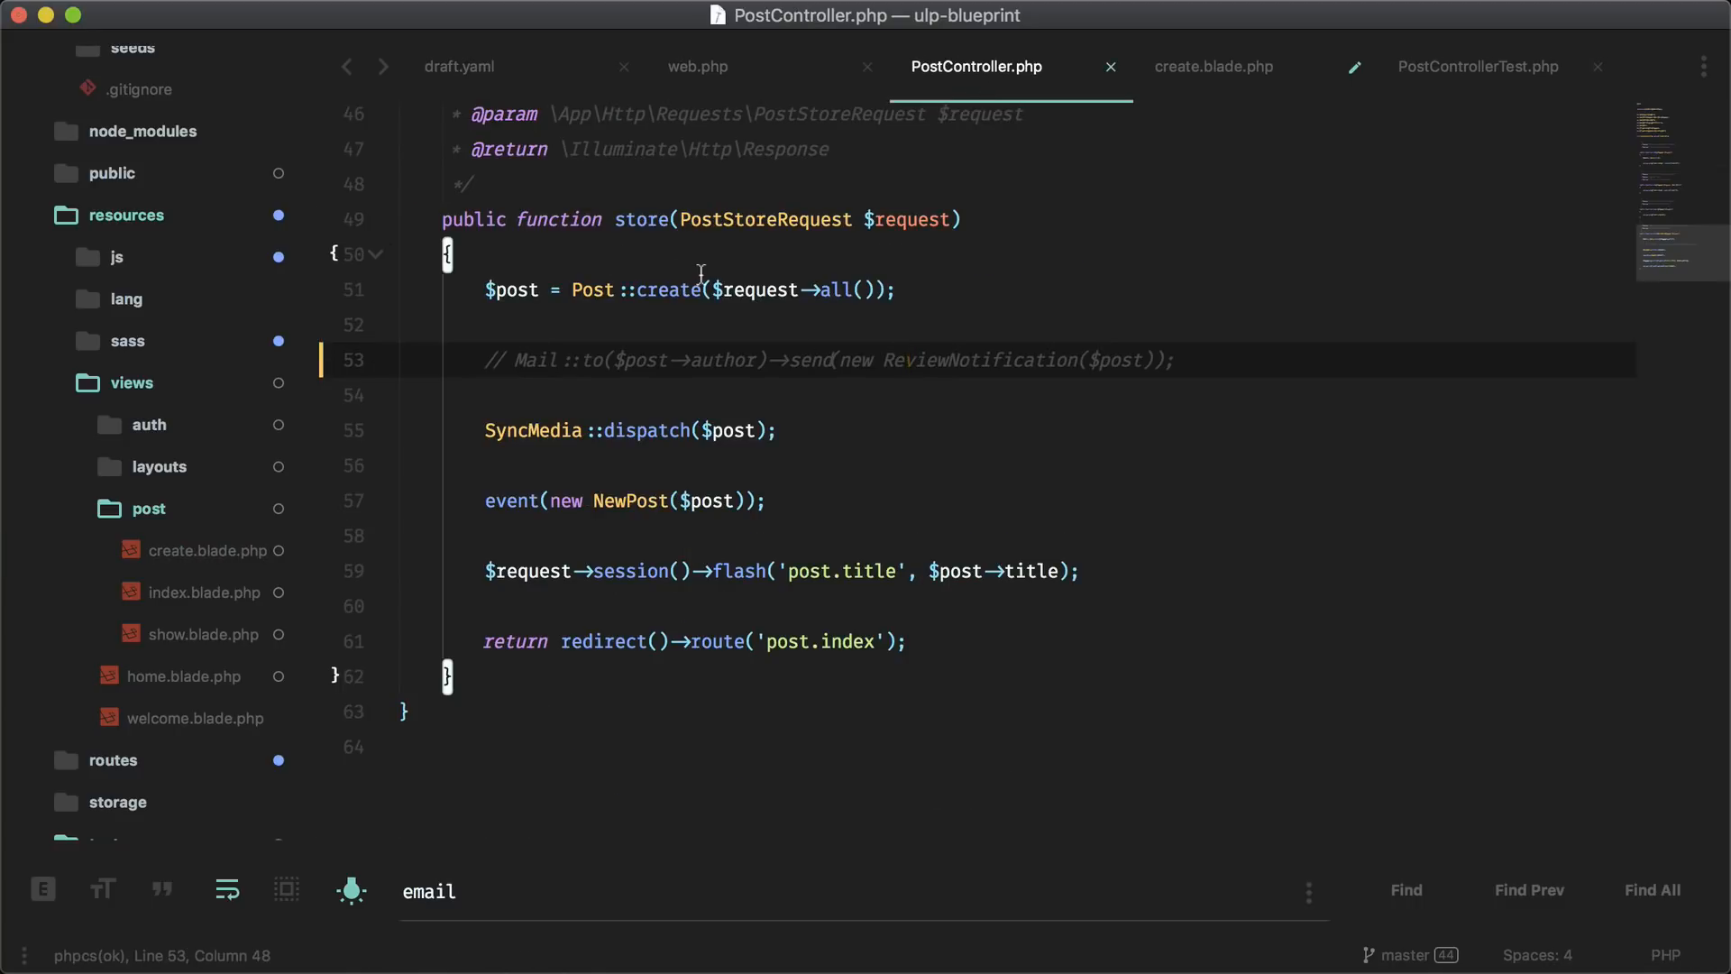
pyautogui.click(1214, 67)
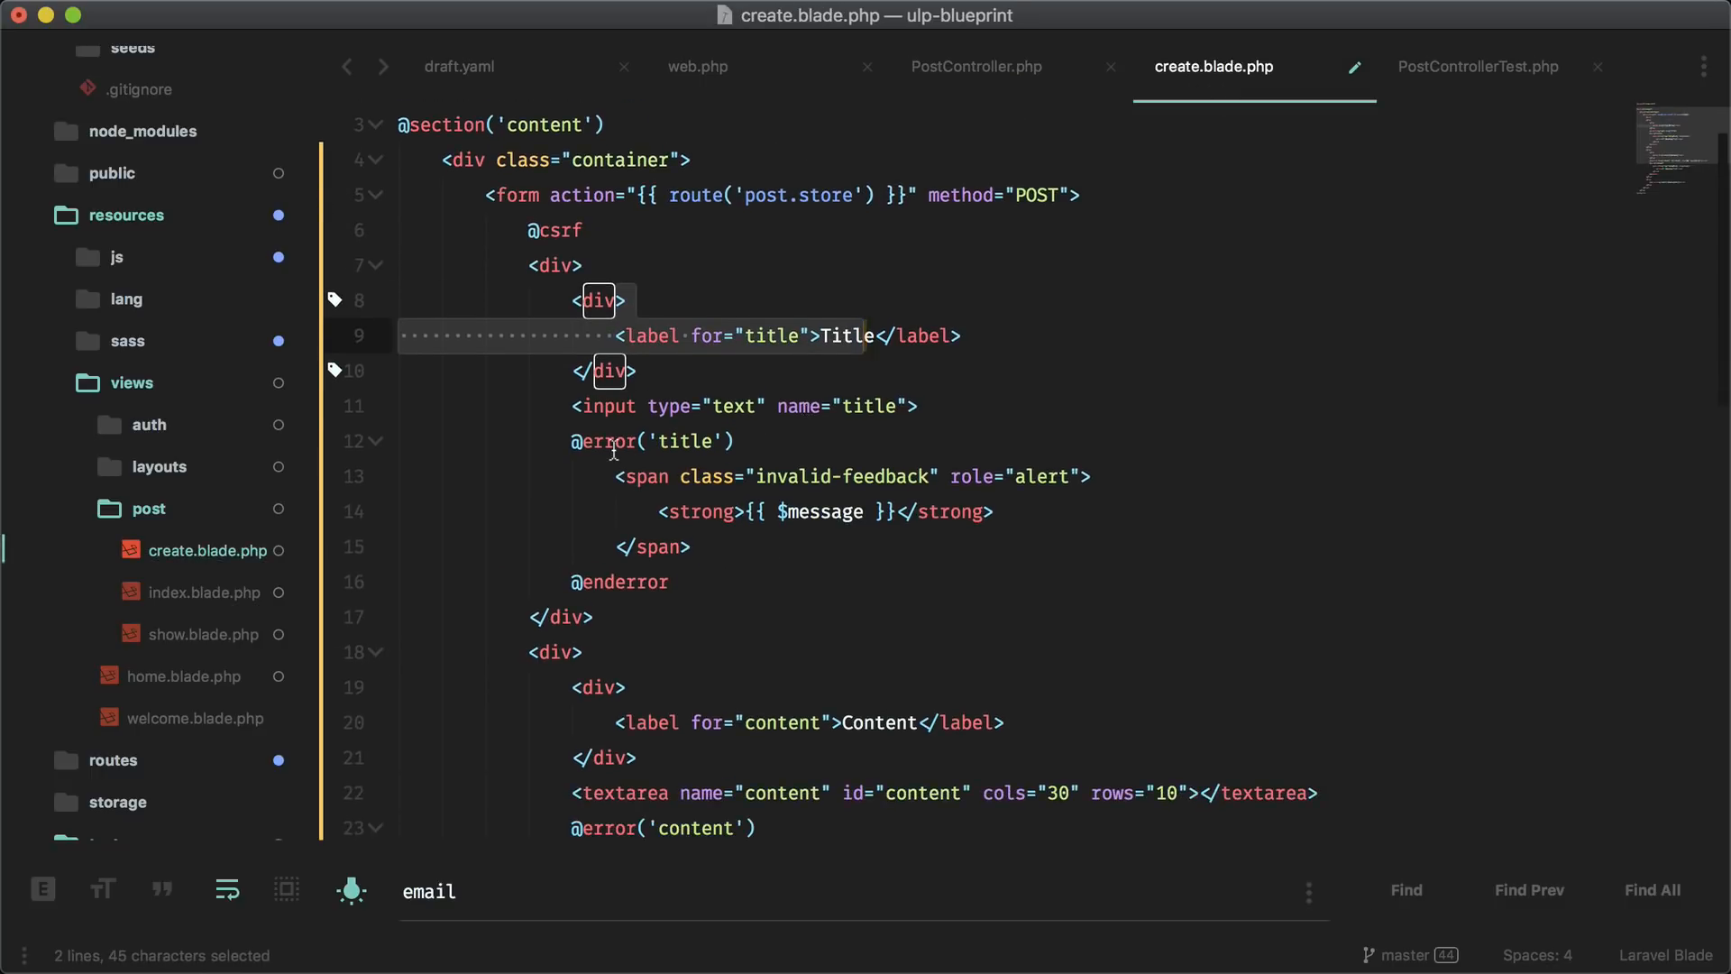
pyautogui.scroll(-3)
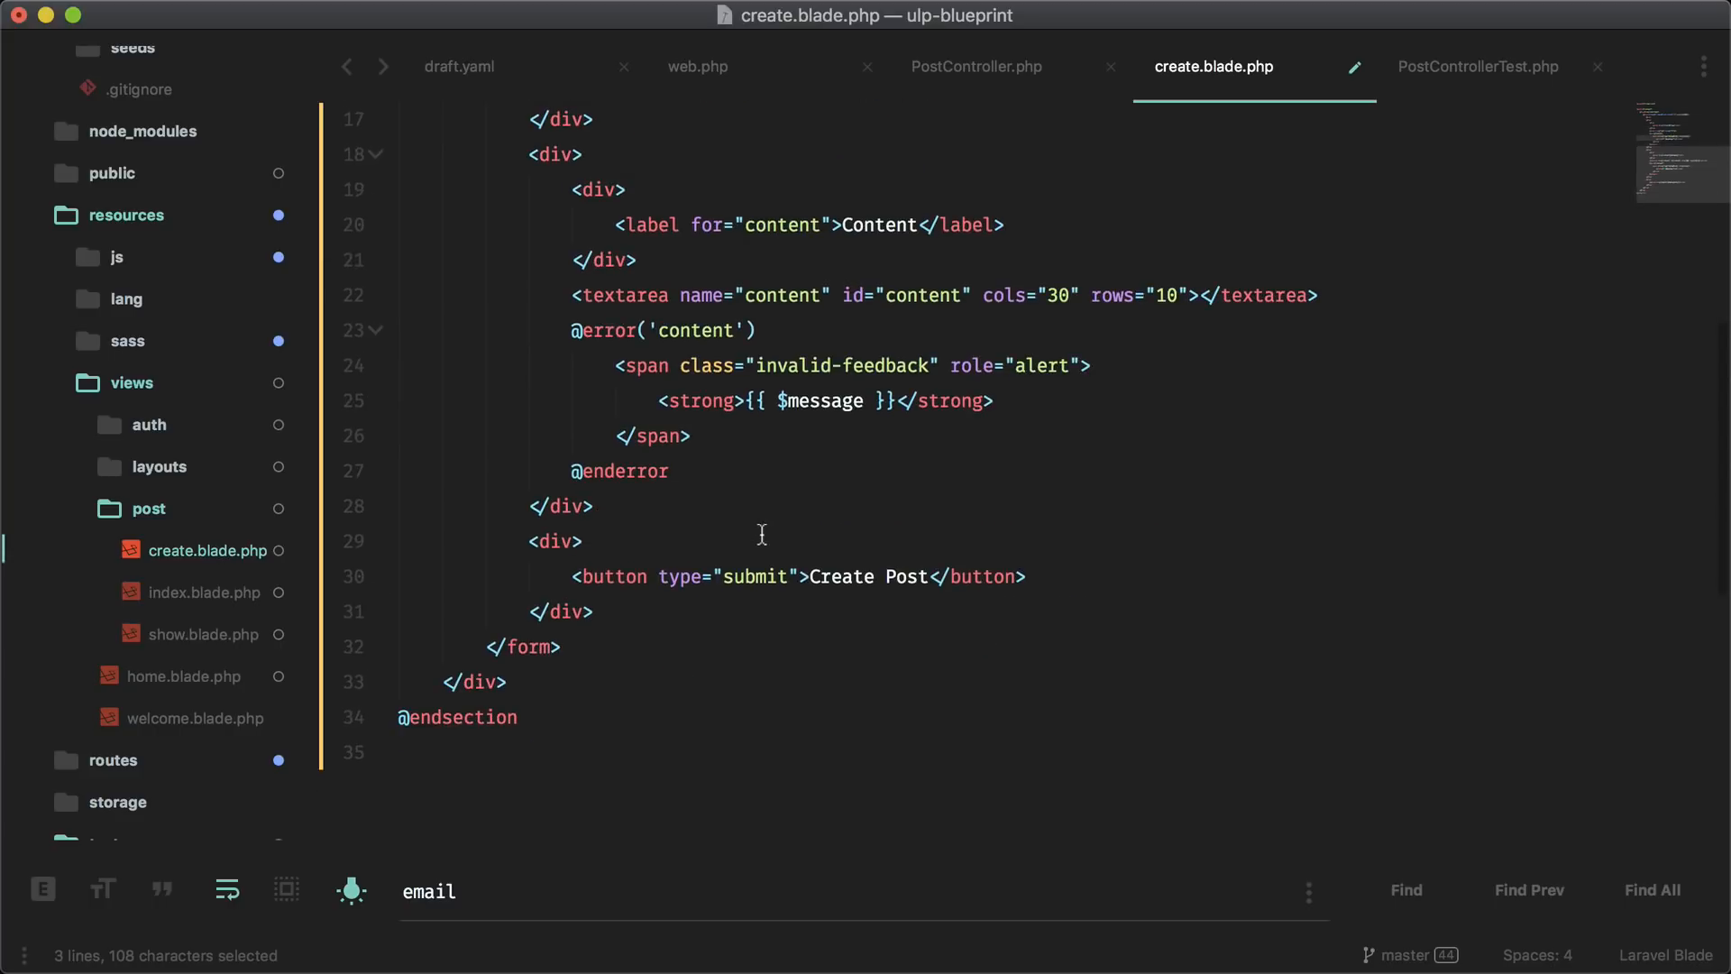
pyautogui.doubleClick(613, 578)
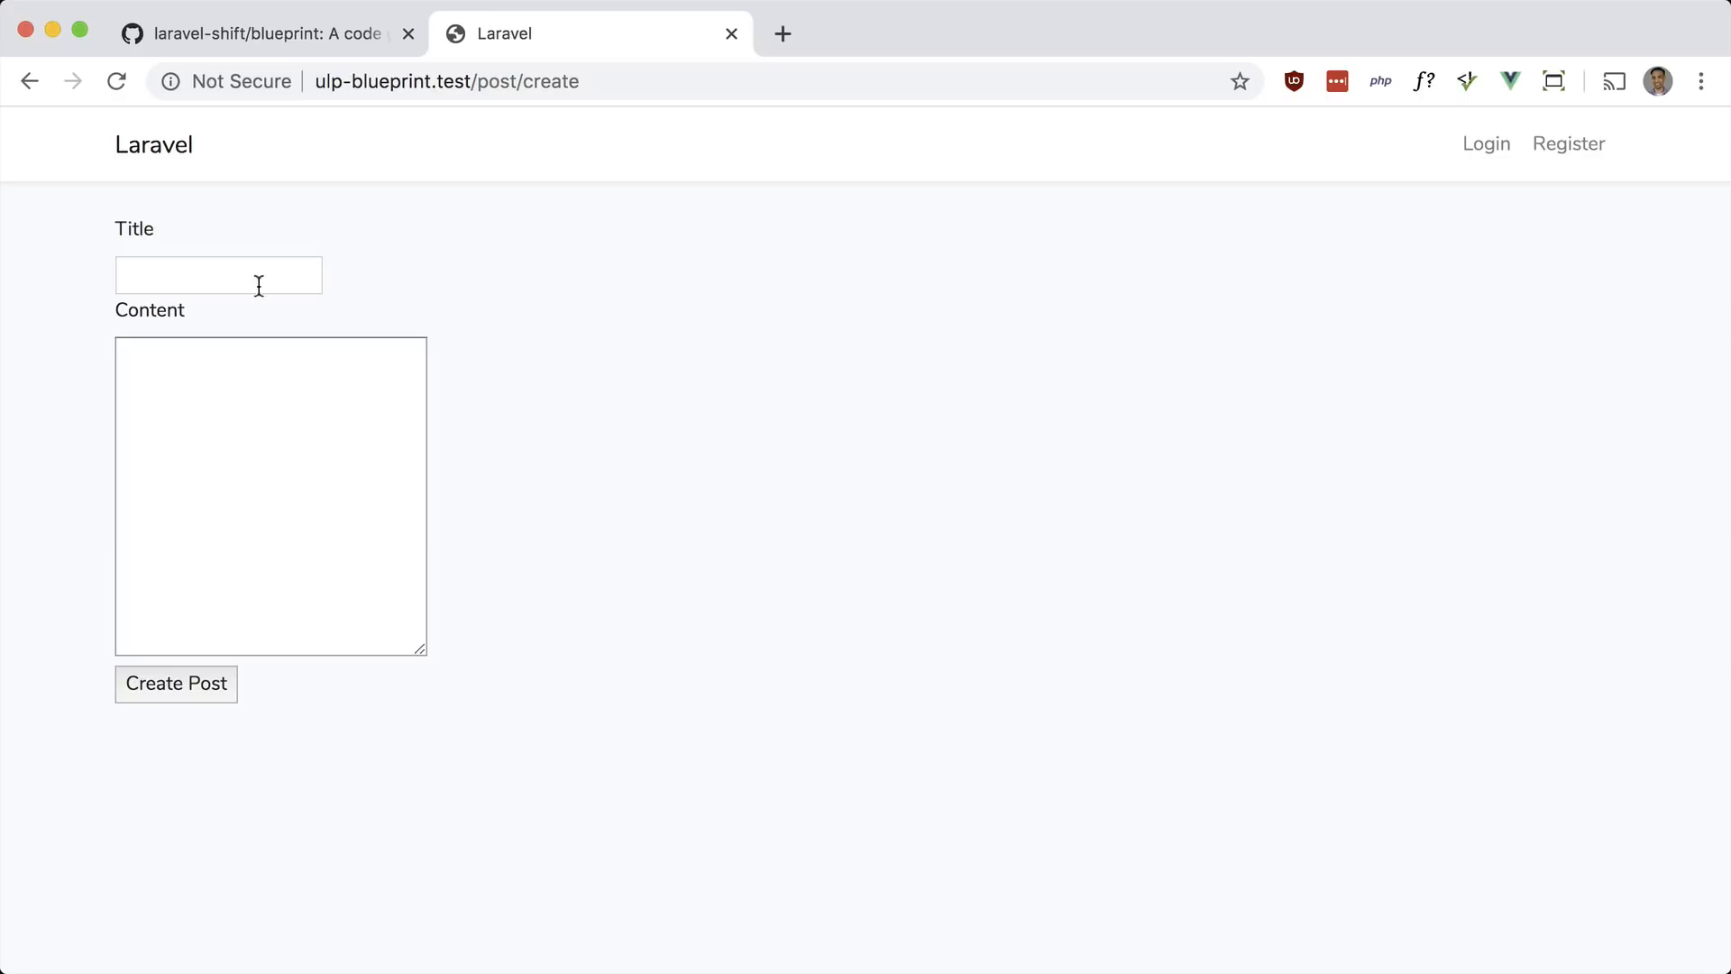
# Fill Title 'My First Post' and Content 'Content here', submit, then return to the editor
pyautogui.write('My Fir')
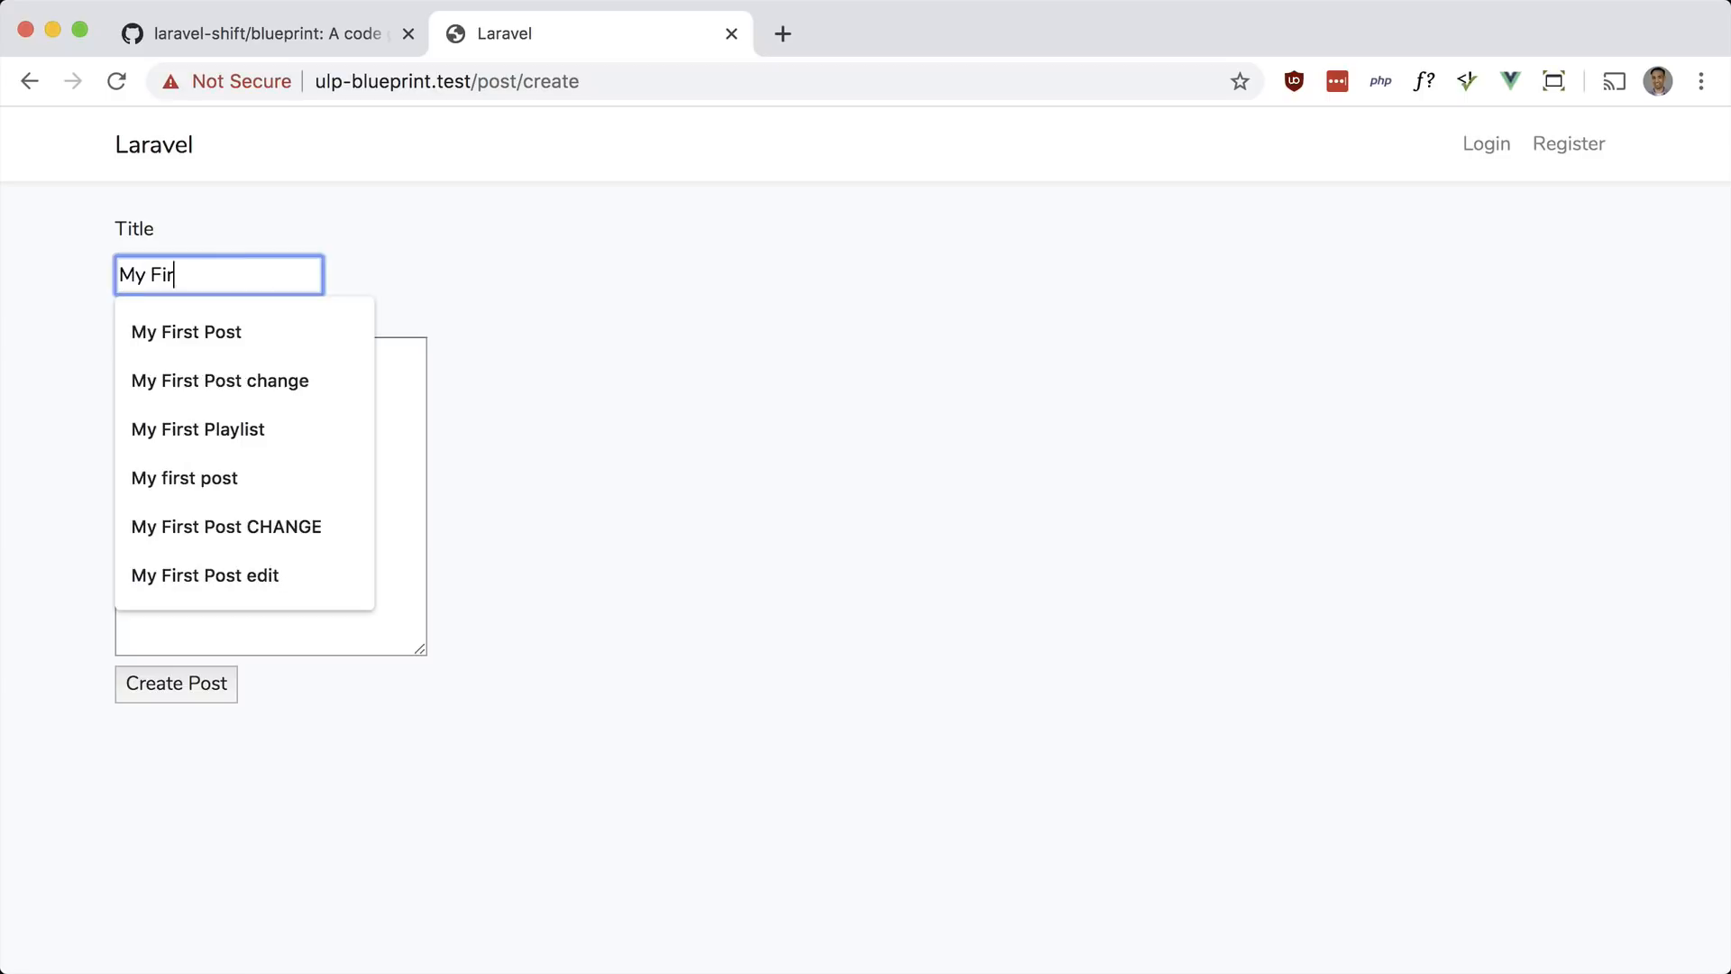
pyautogui.click(185, 331)
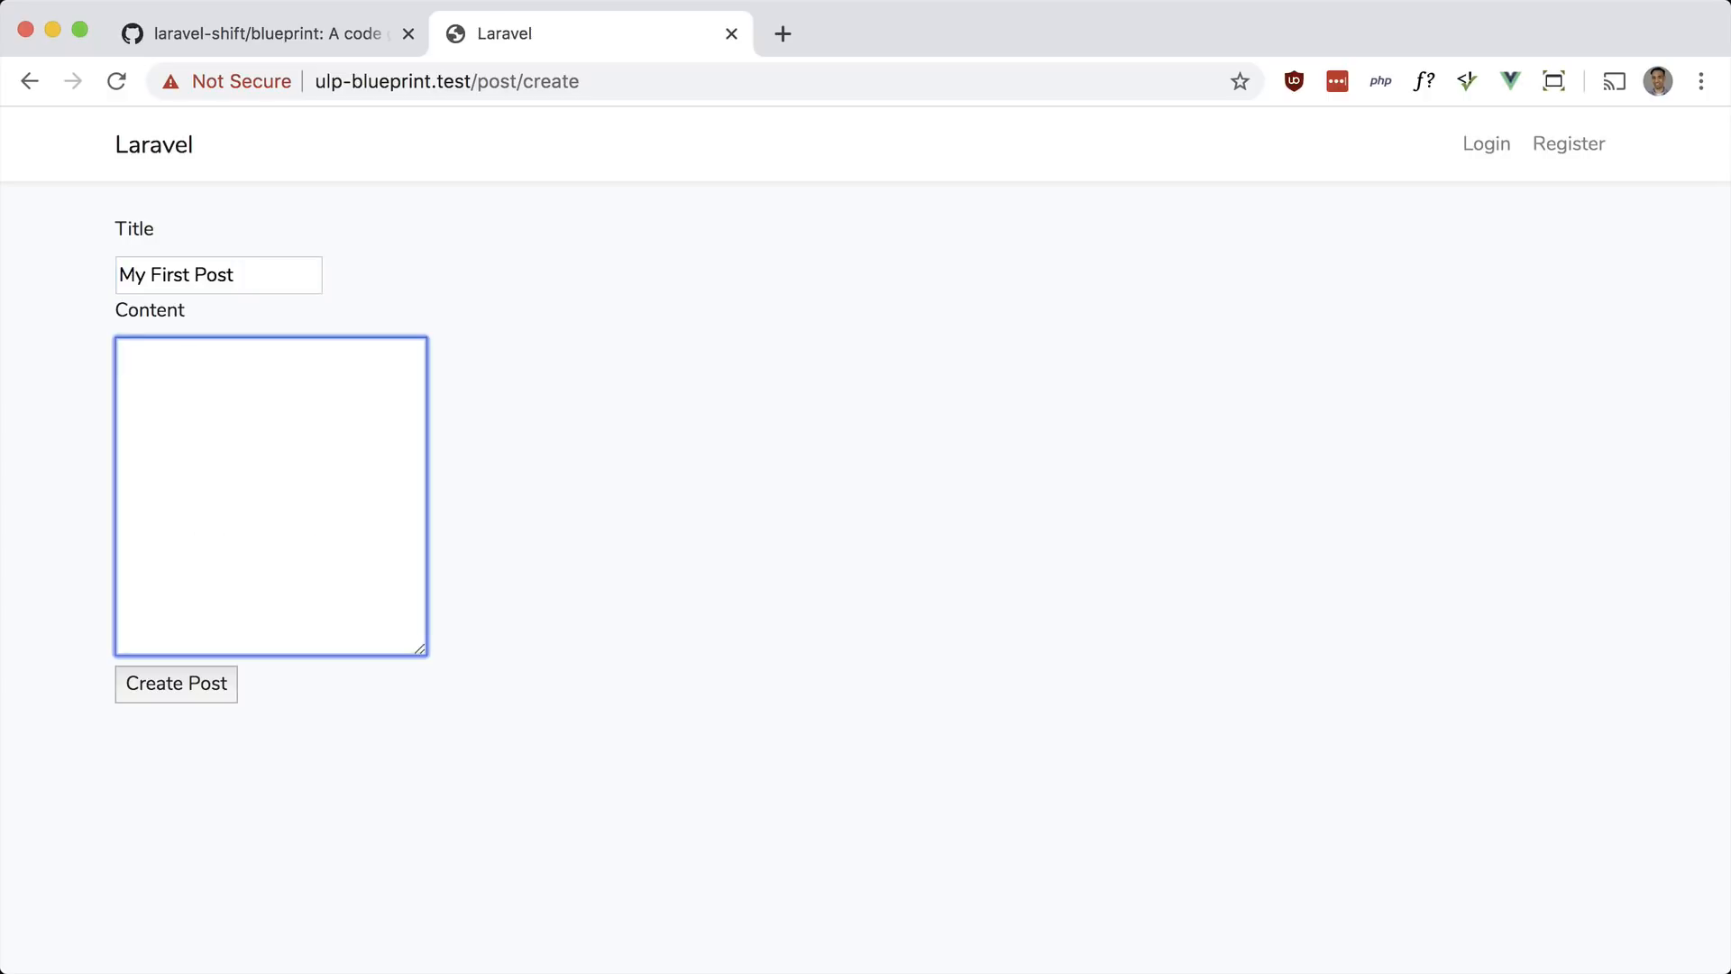
pyautogui.write('Content here')
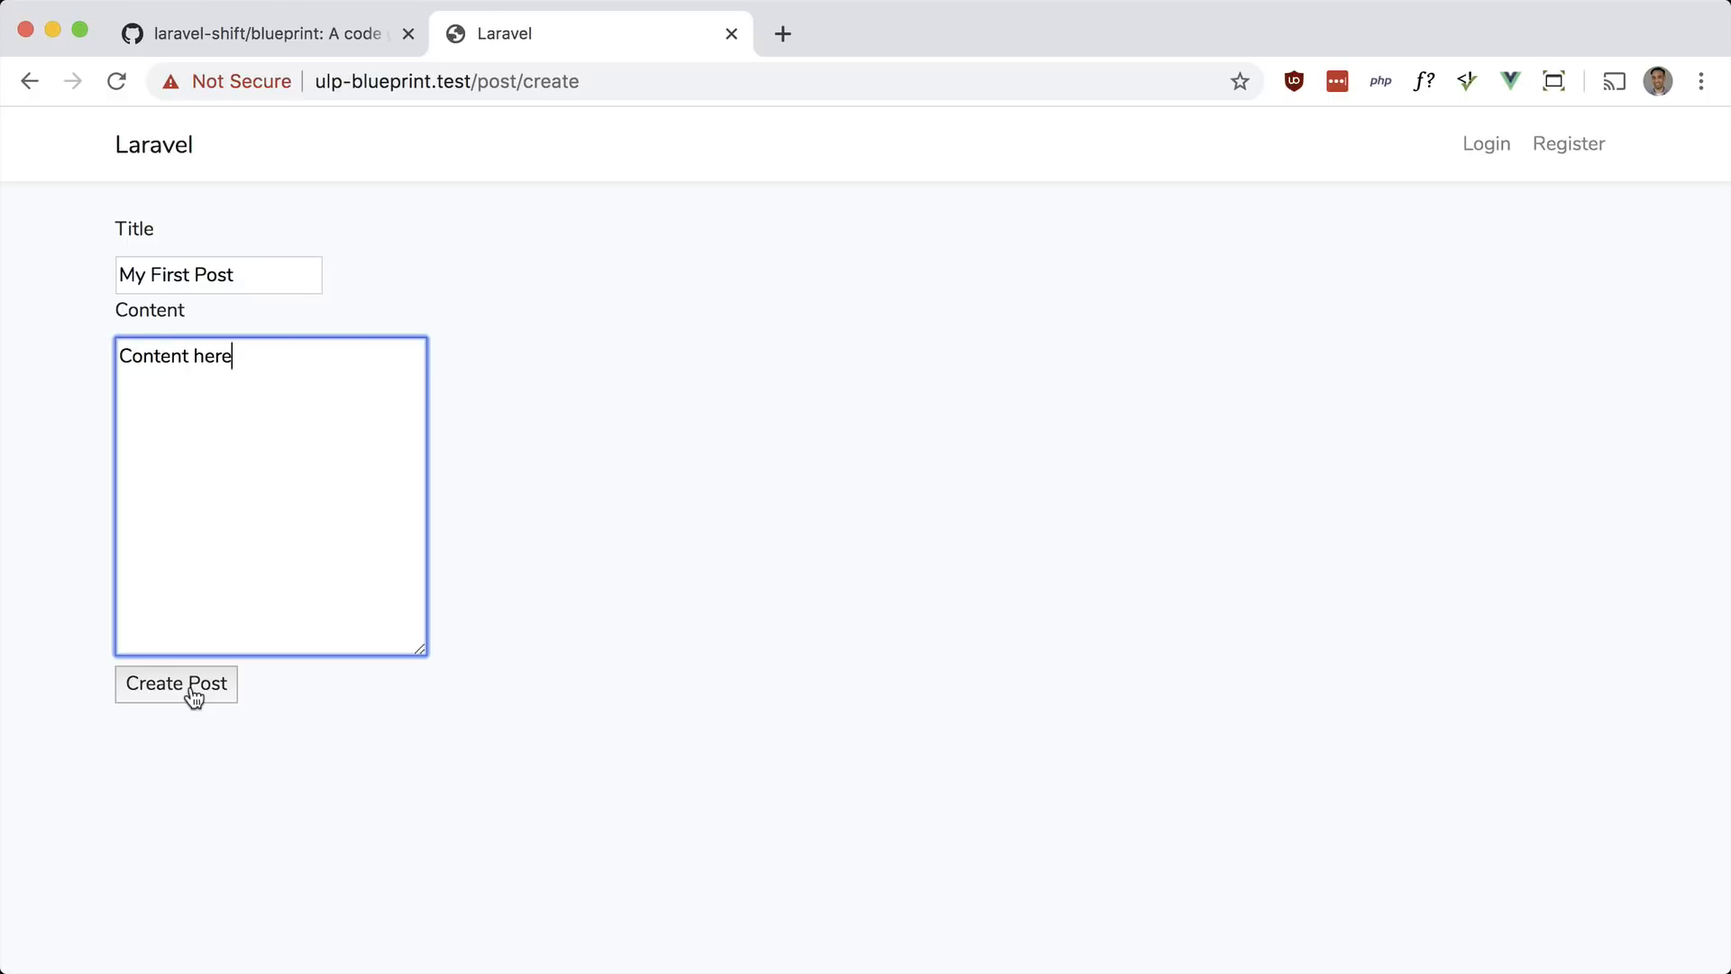
pyautogui.click(175, 683)
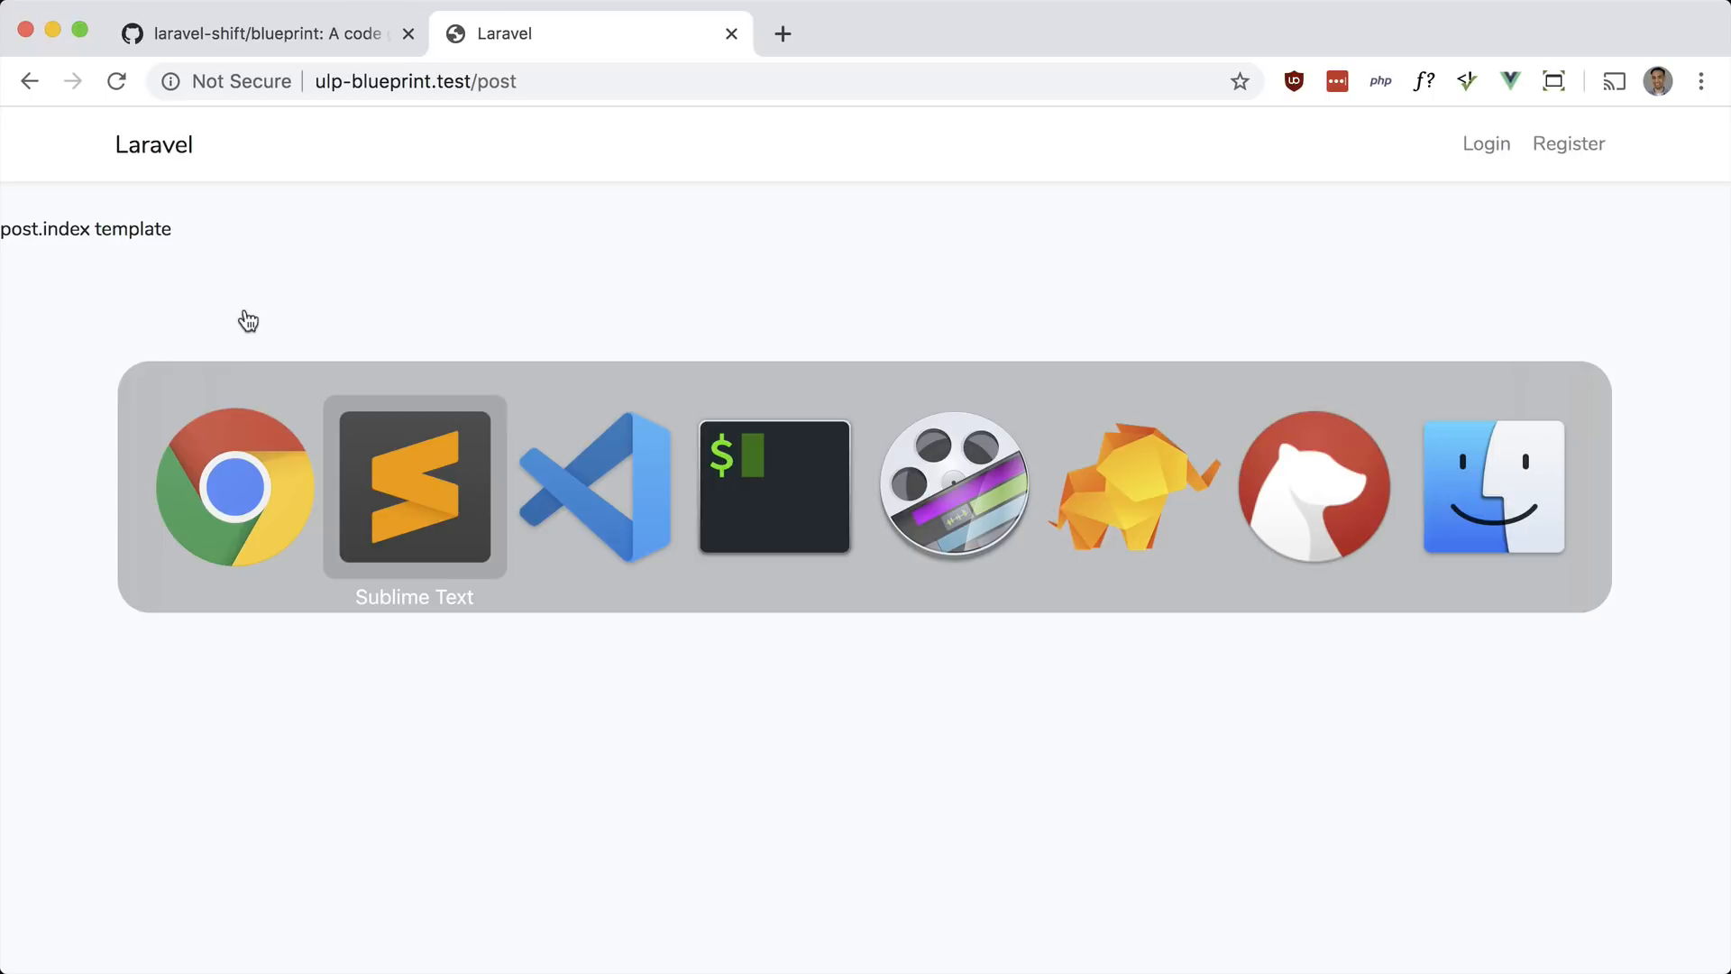
pyautogui.click(415, 487)
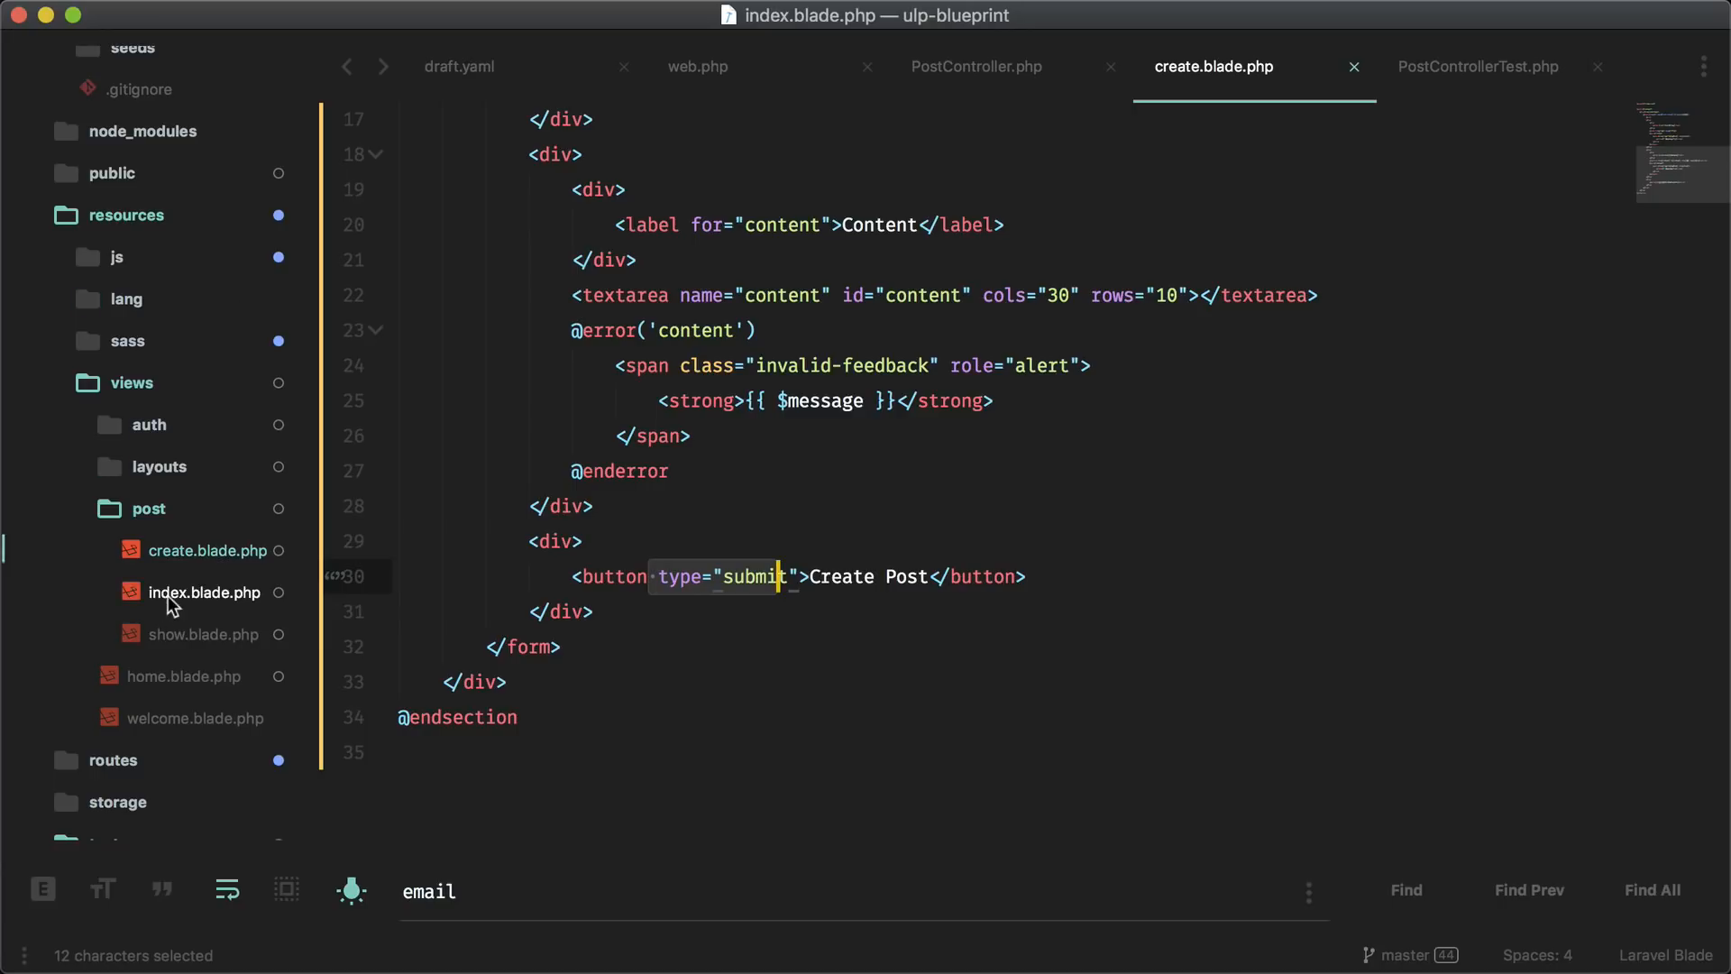
pyautogui.click(204, 592)
pyautogui.write('<ul></ul>')
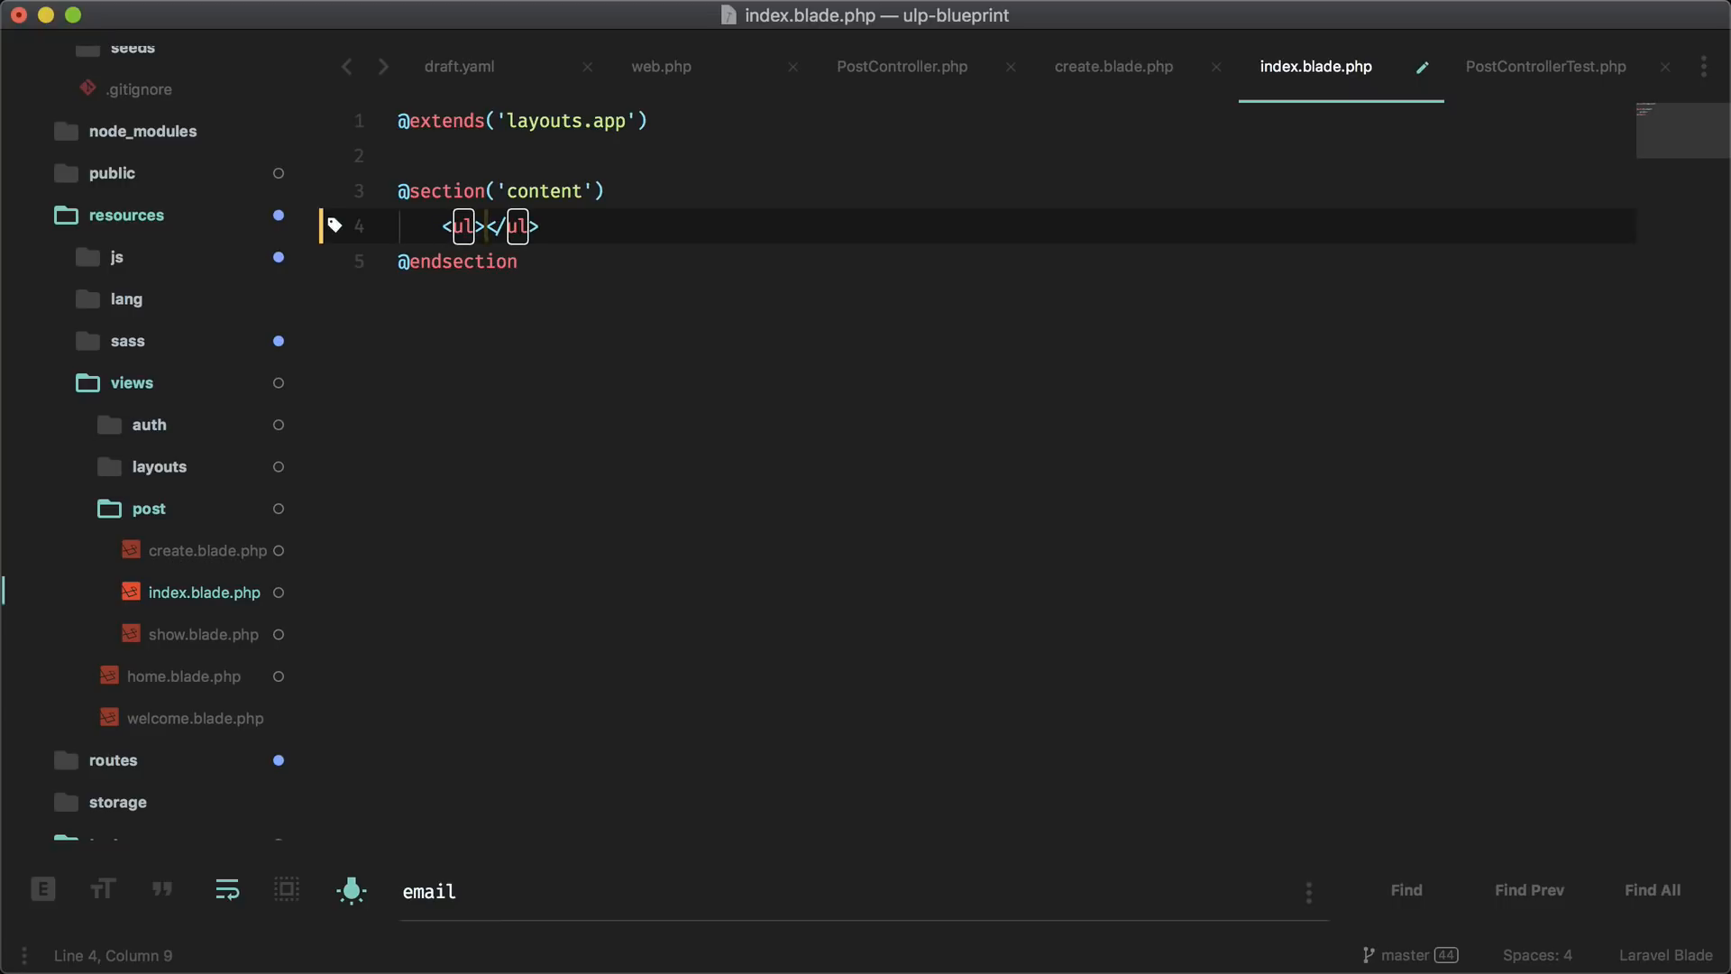
pyautogui.write('forea')
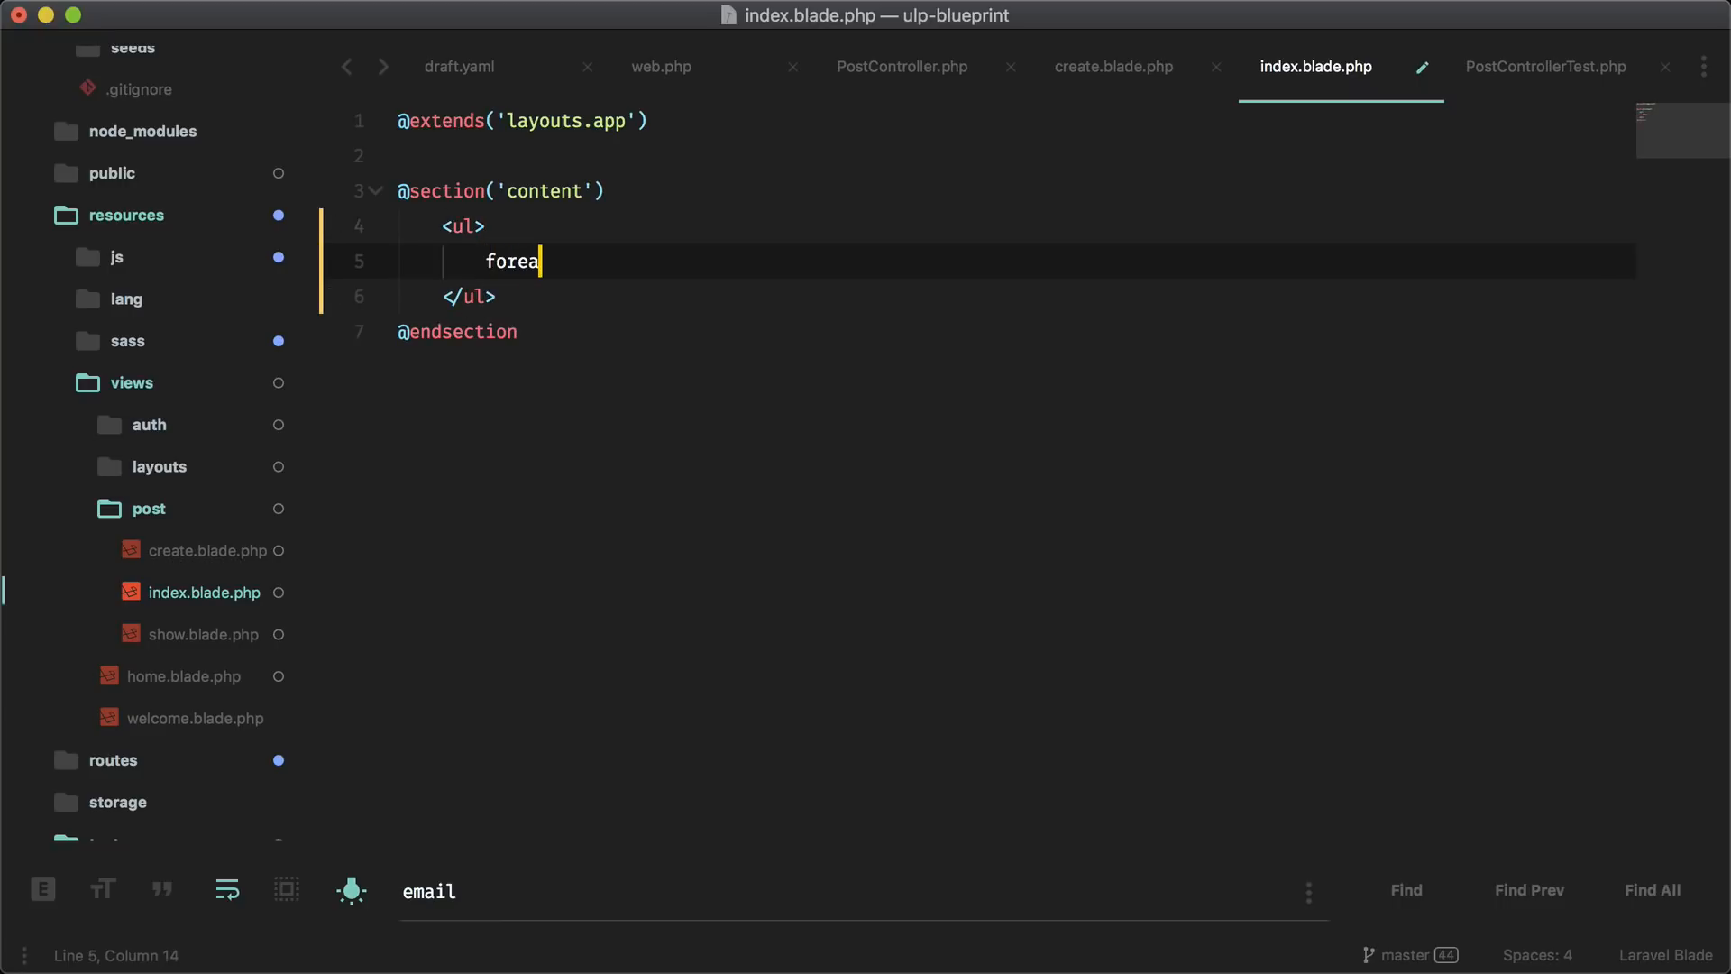
pyautogui.press('Tab')
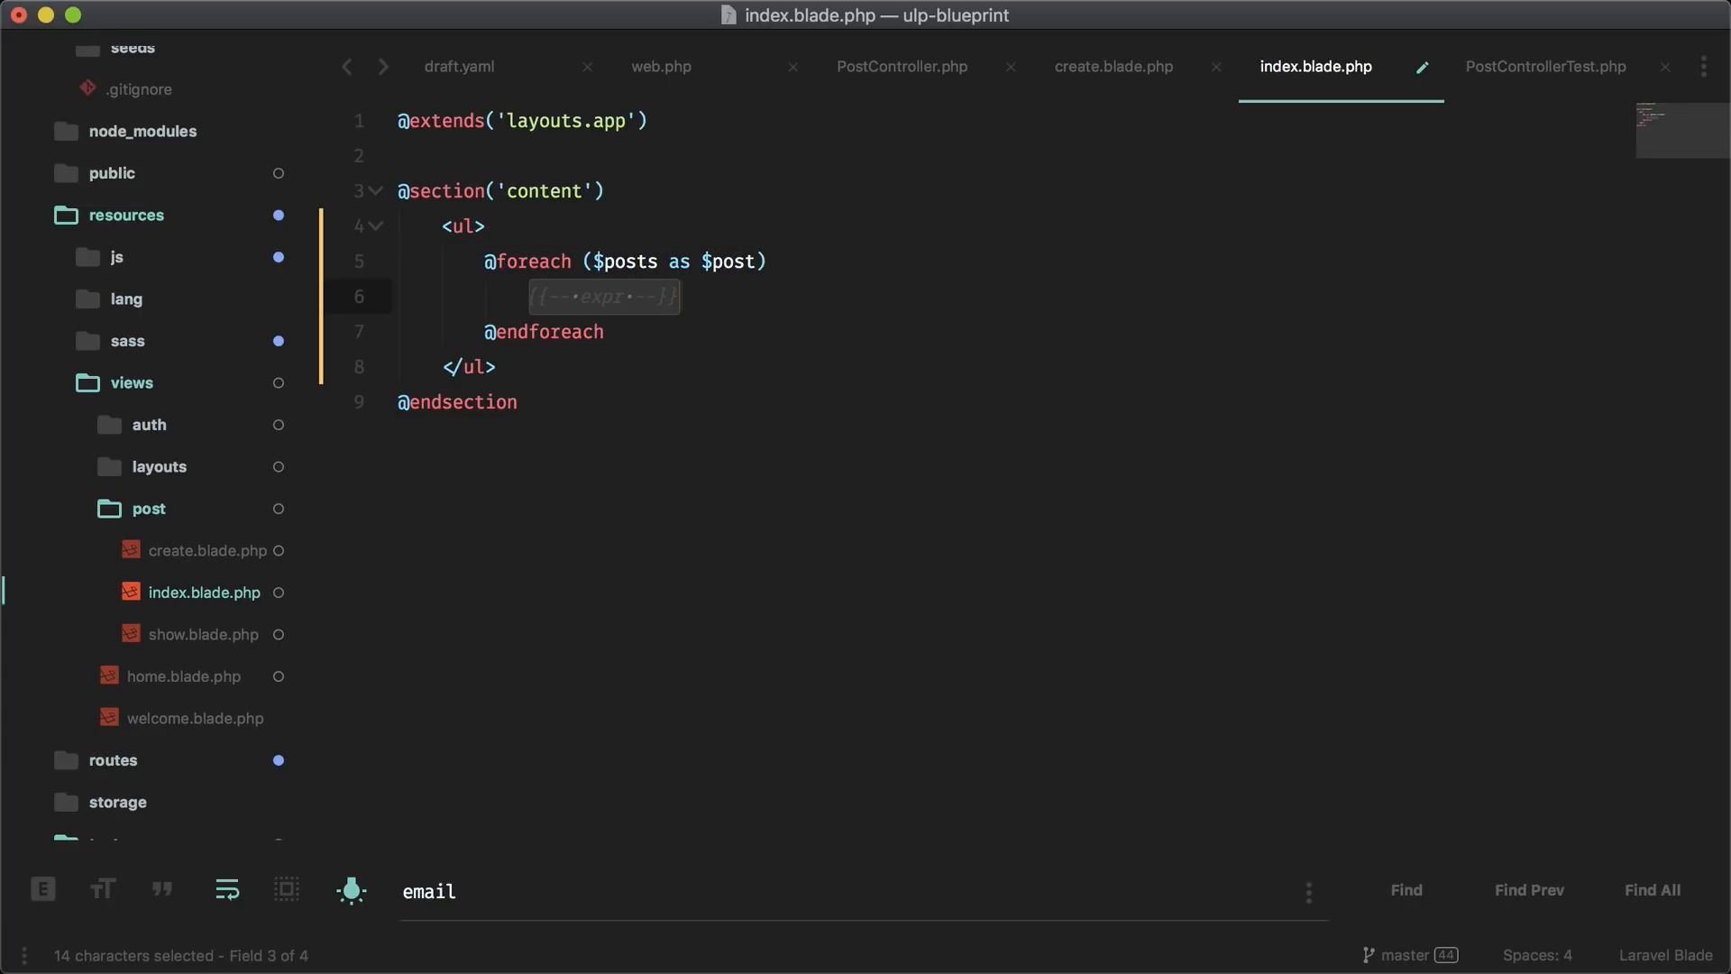
pyautogui.write('li><a href=""></a></li>')
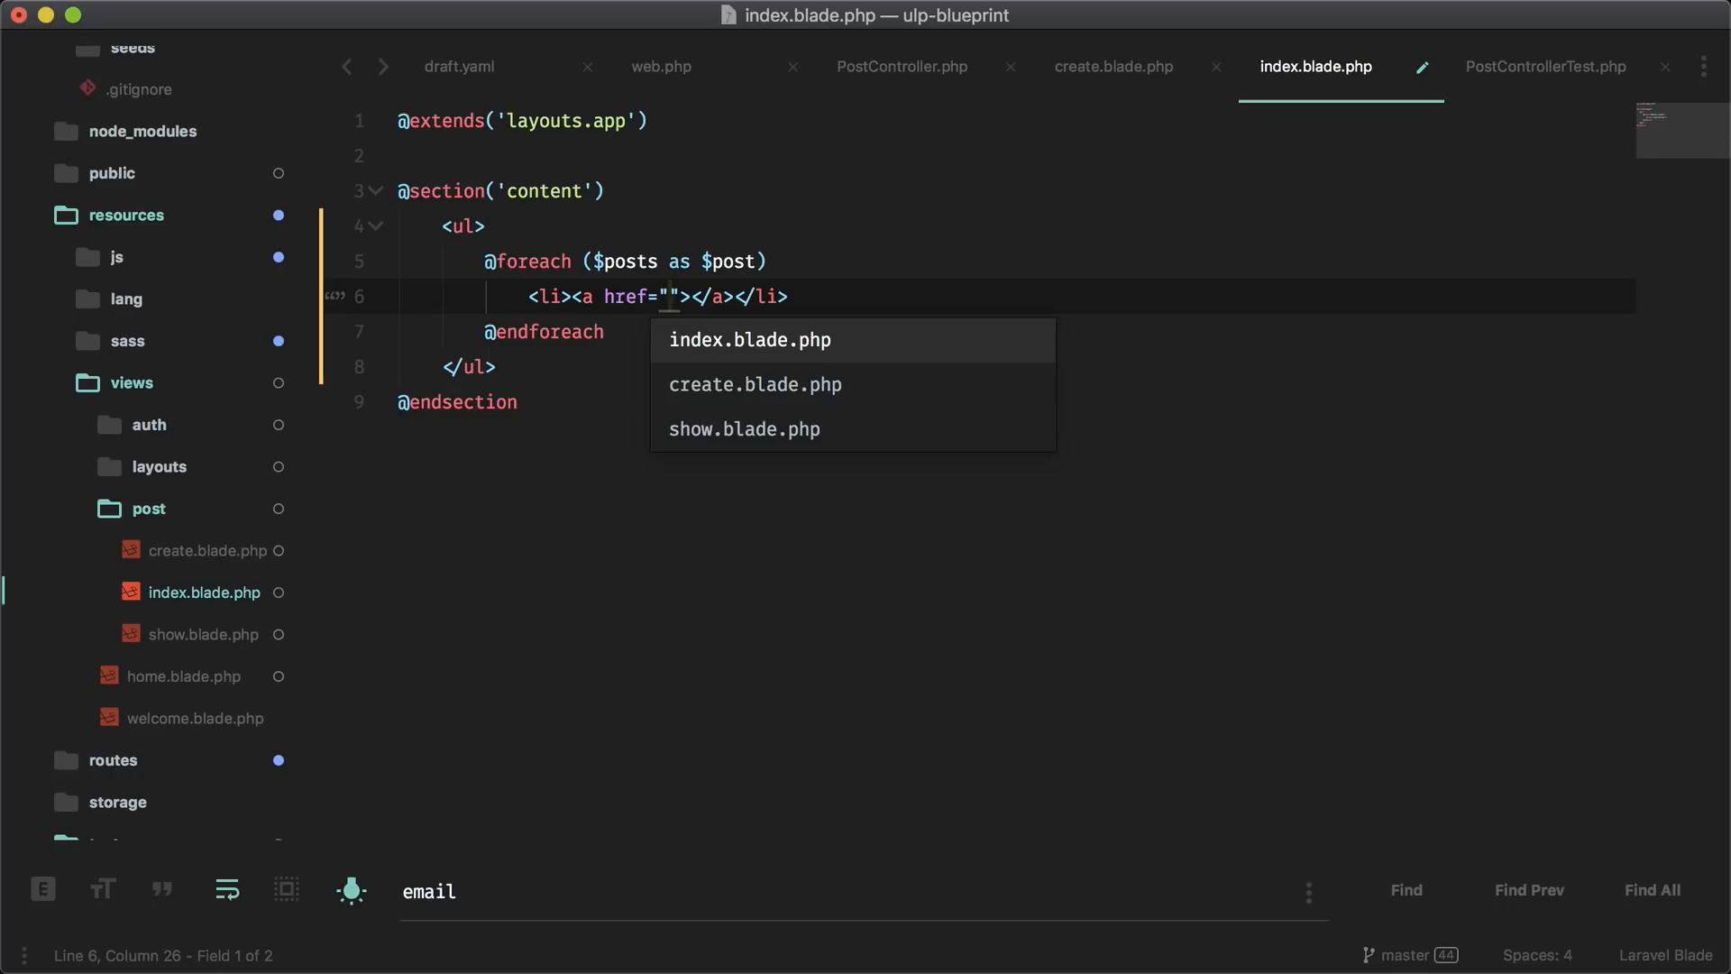
pyautogui.write('/post')
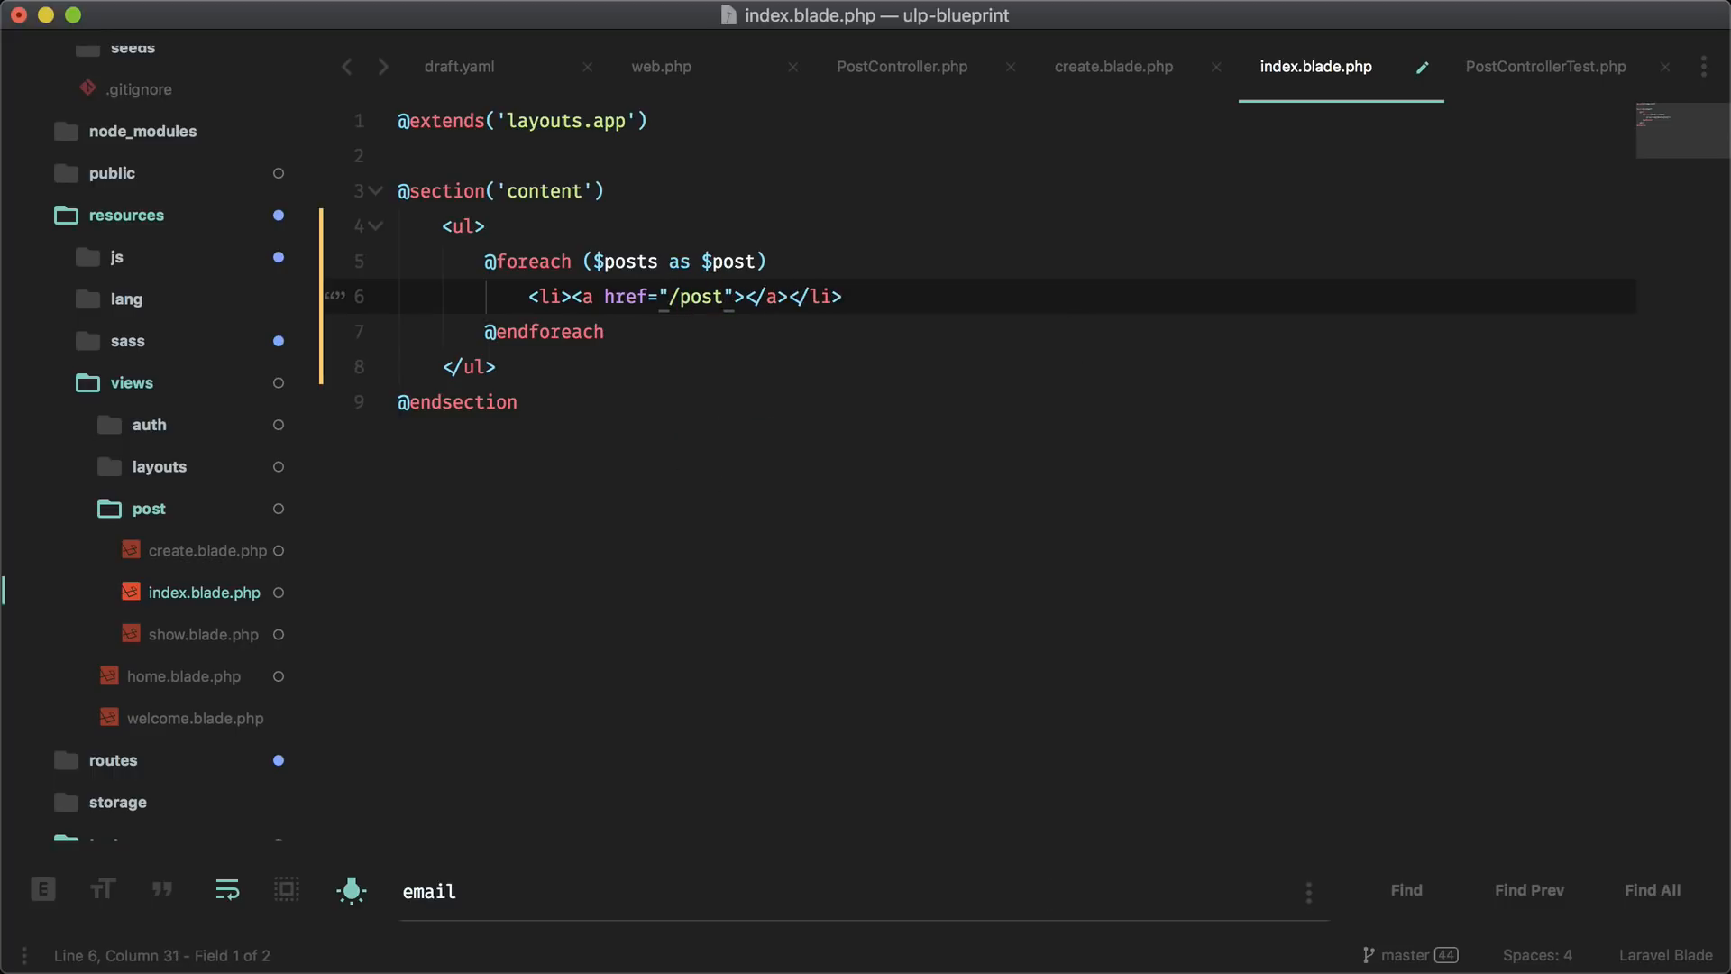
pyautogui.write('rout')
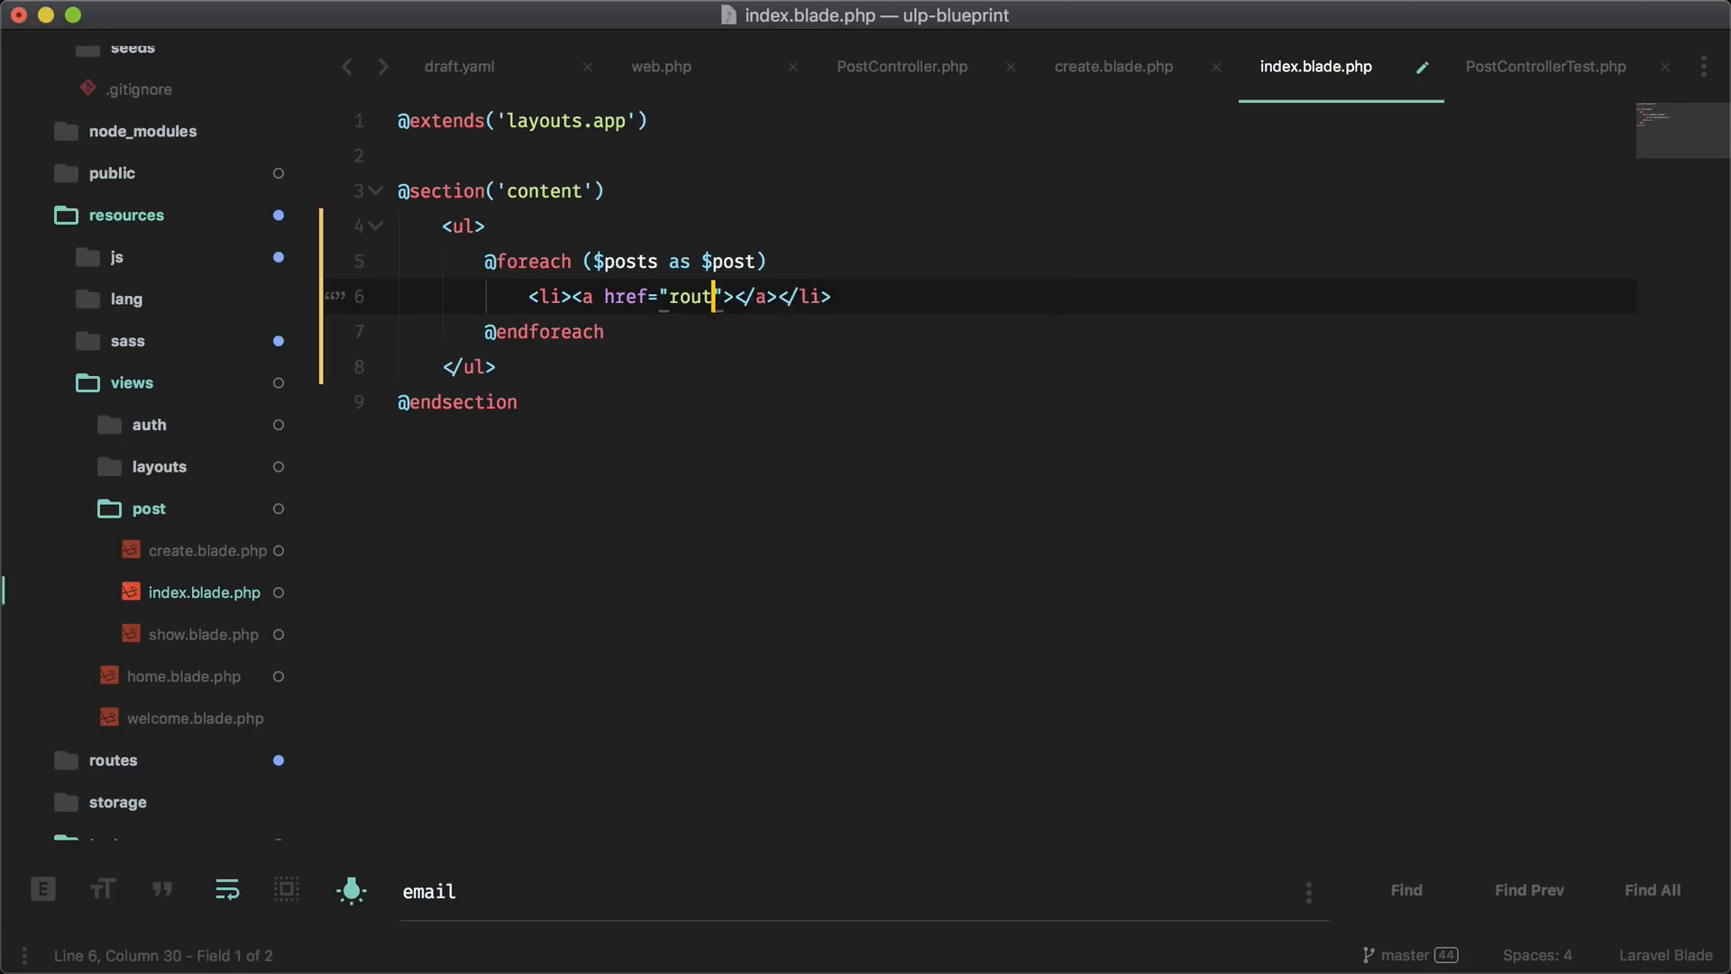
pyautogui.write('e')
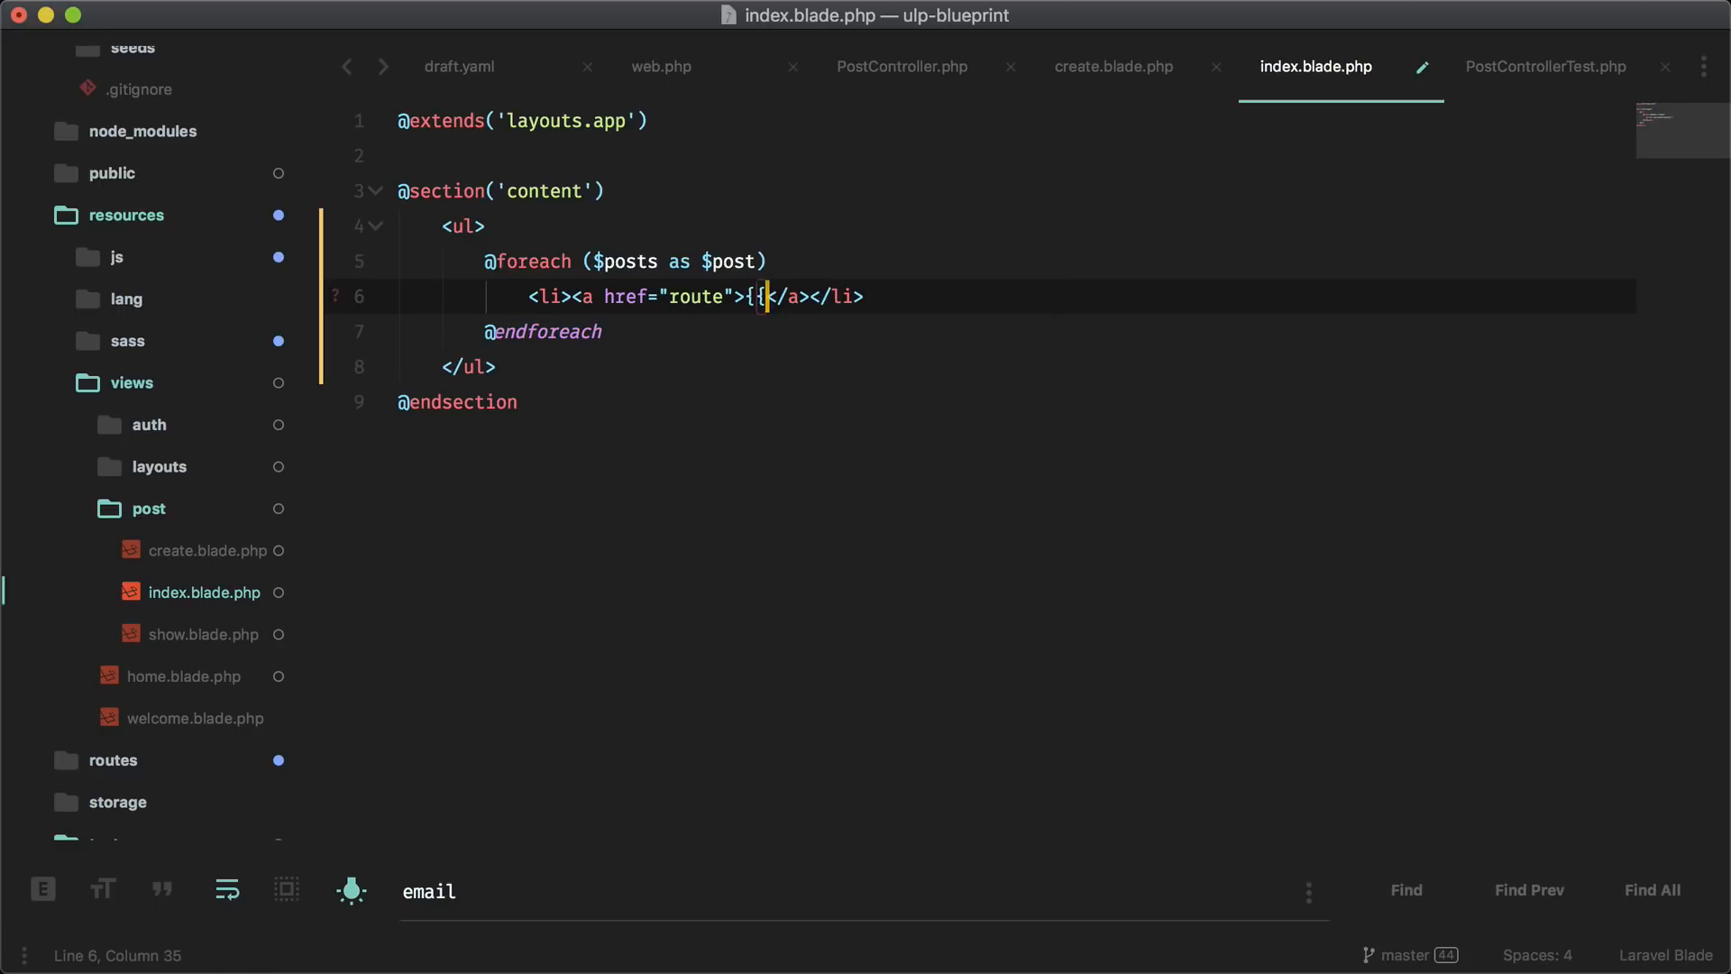
# Label each link with $post->title and point it to route('post.show', $post->id)
pyautogui.write('$post->title}}')
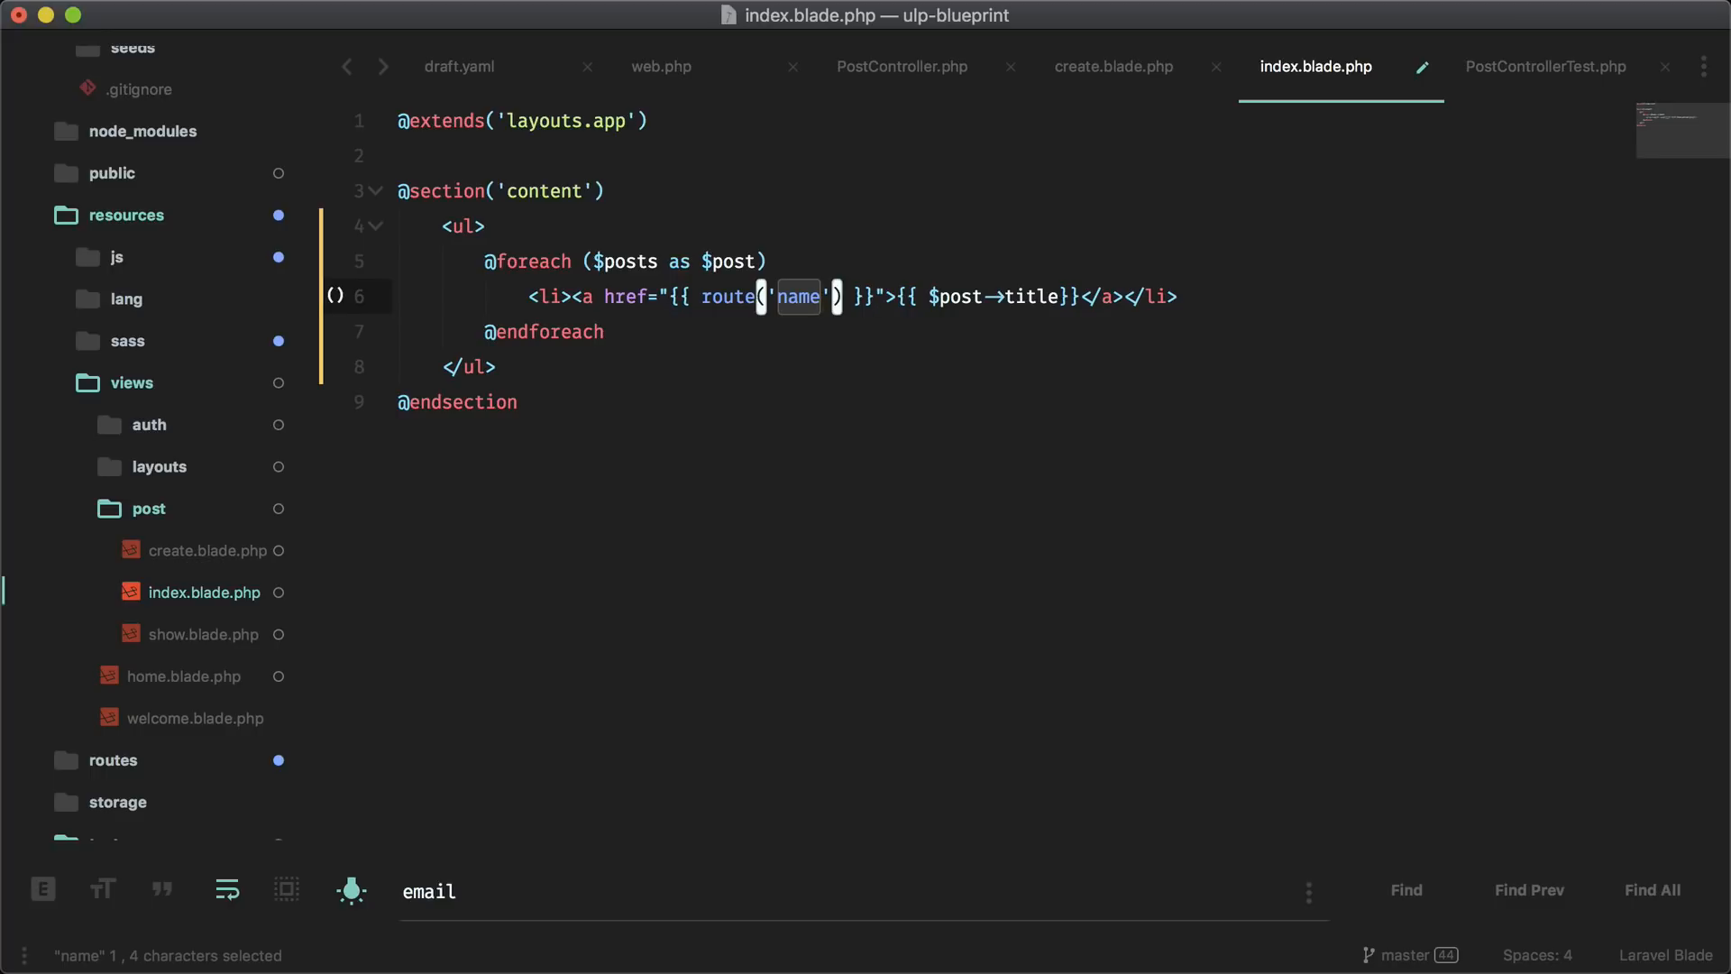
pyautogui.write('post.show')
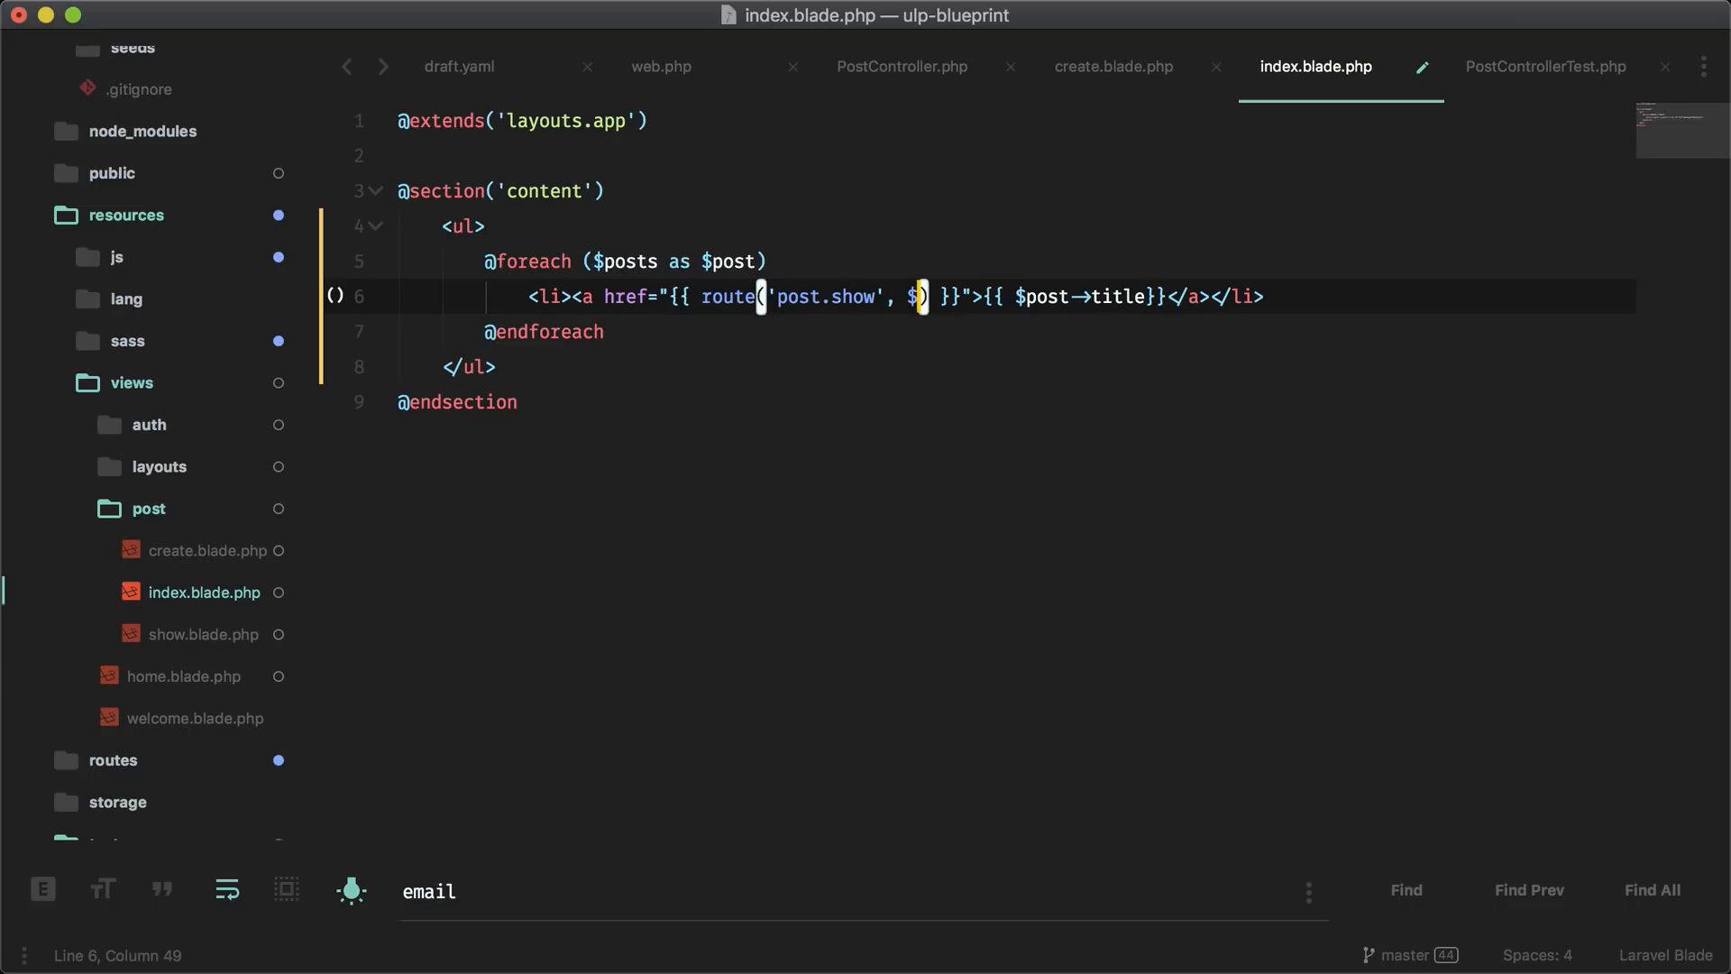
pyautogui.write('post->id')
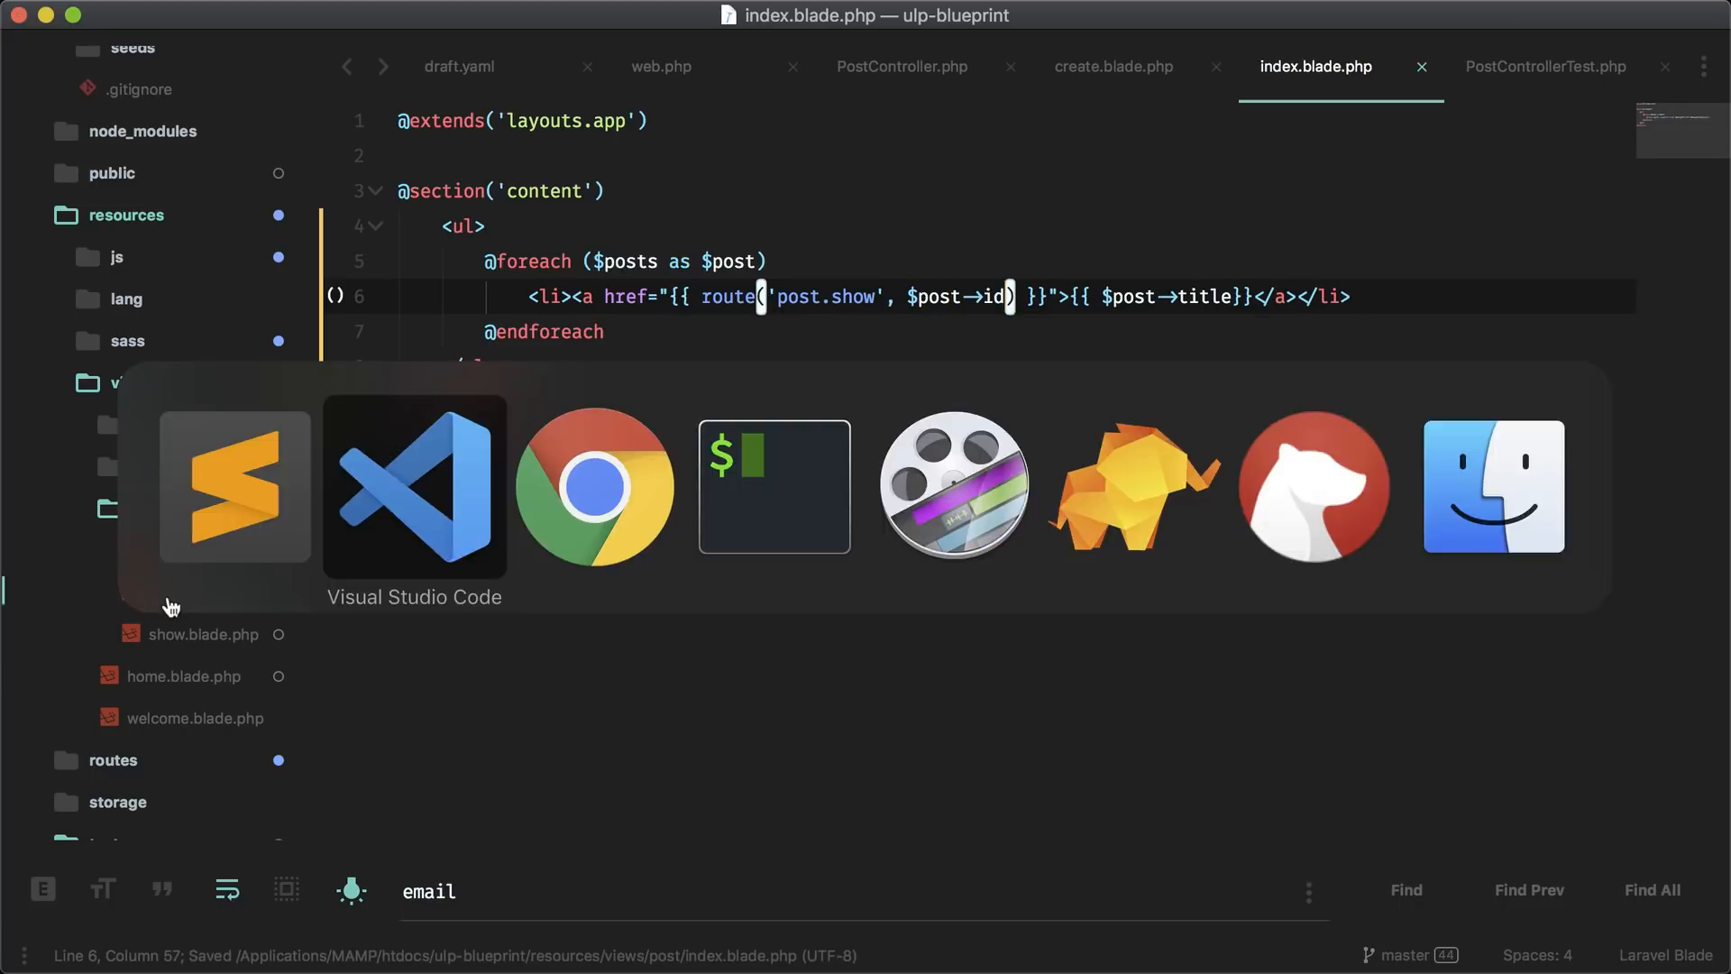
pyautogui.click(594, 487)
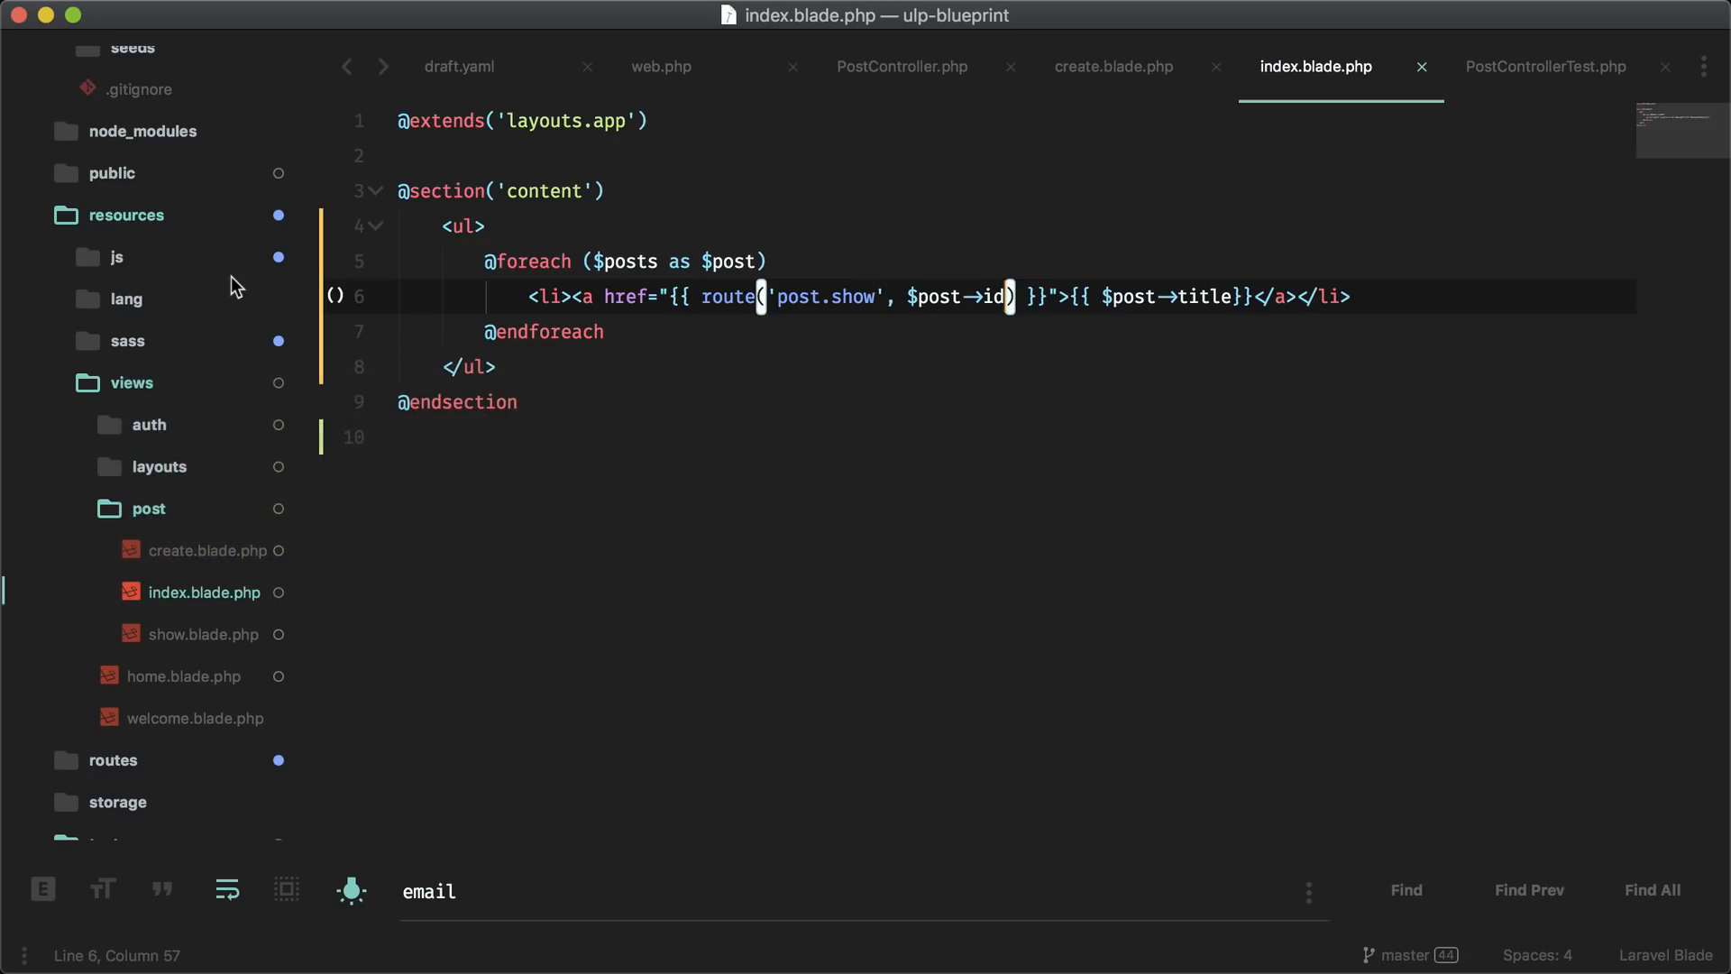
pyautogui.click(204, 633)
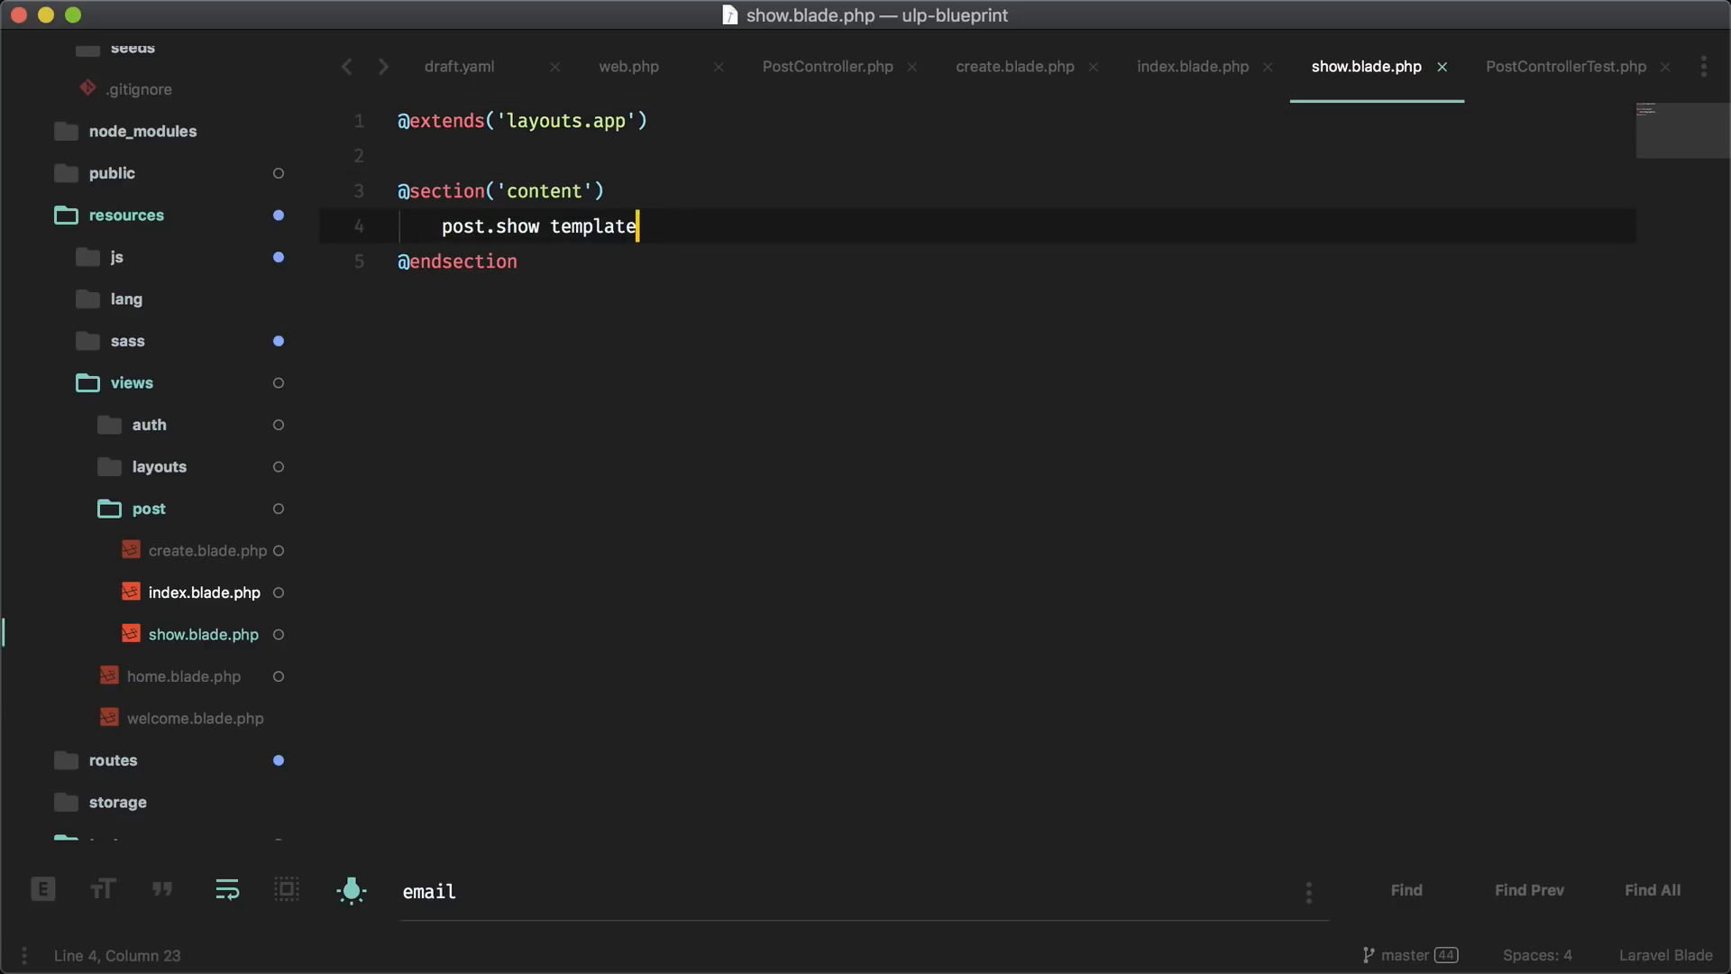
# In show.blade.php add a container div with an h2 for $post->title and a p for $post->content
pyautogui.write('.container">')
pyautogui.write('<h2>{{ $post->title }</h2>')
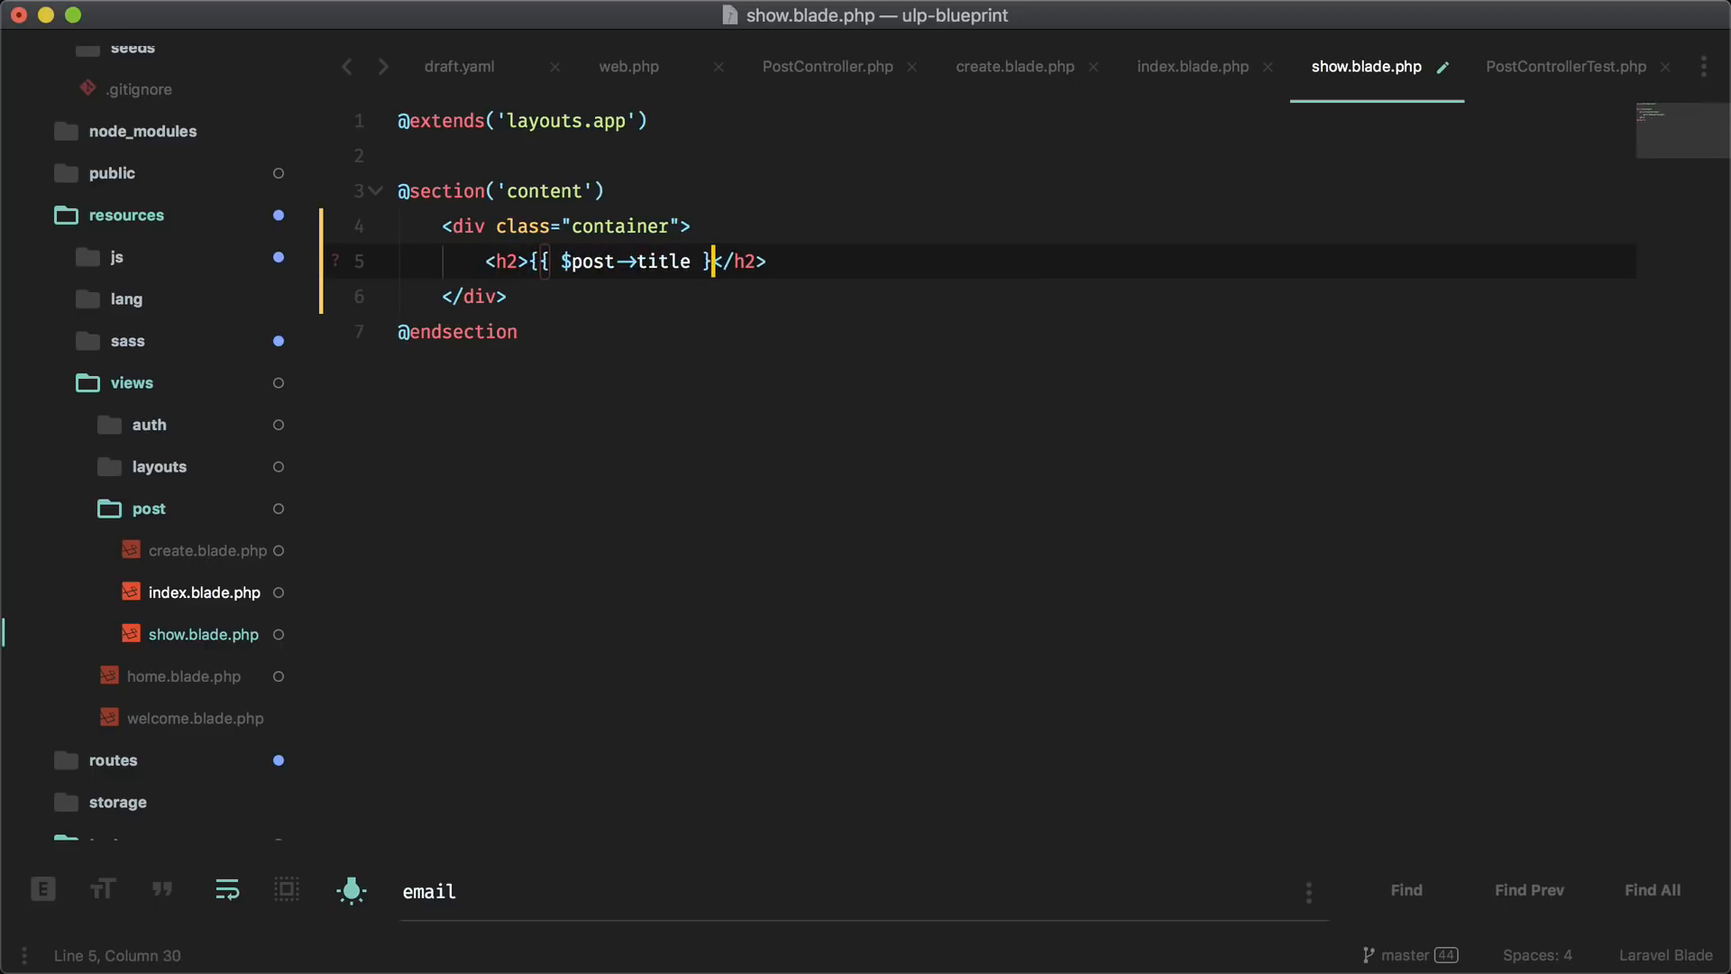
pyautogui.write('<p></p>')
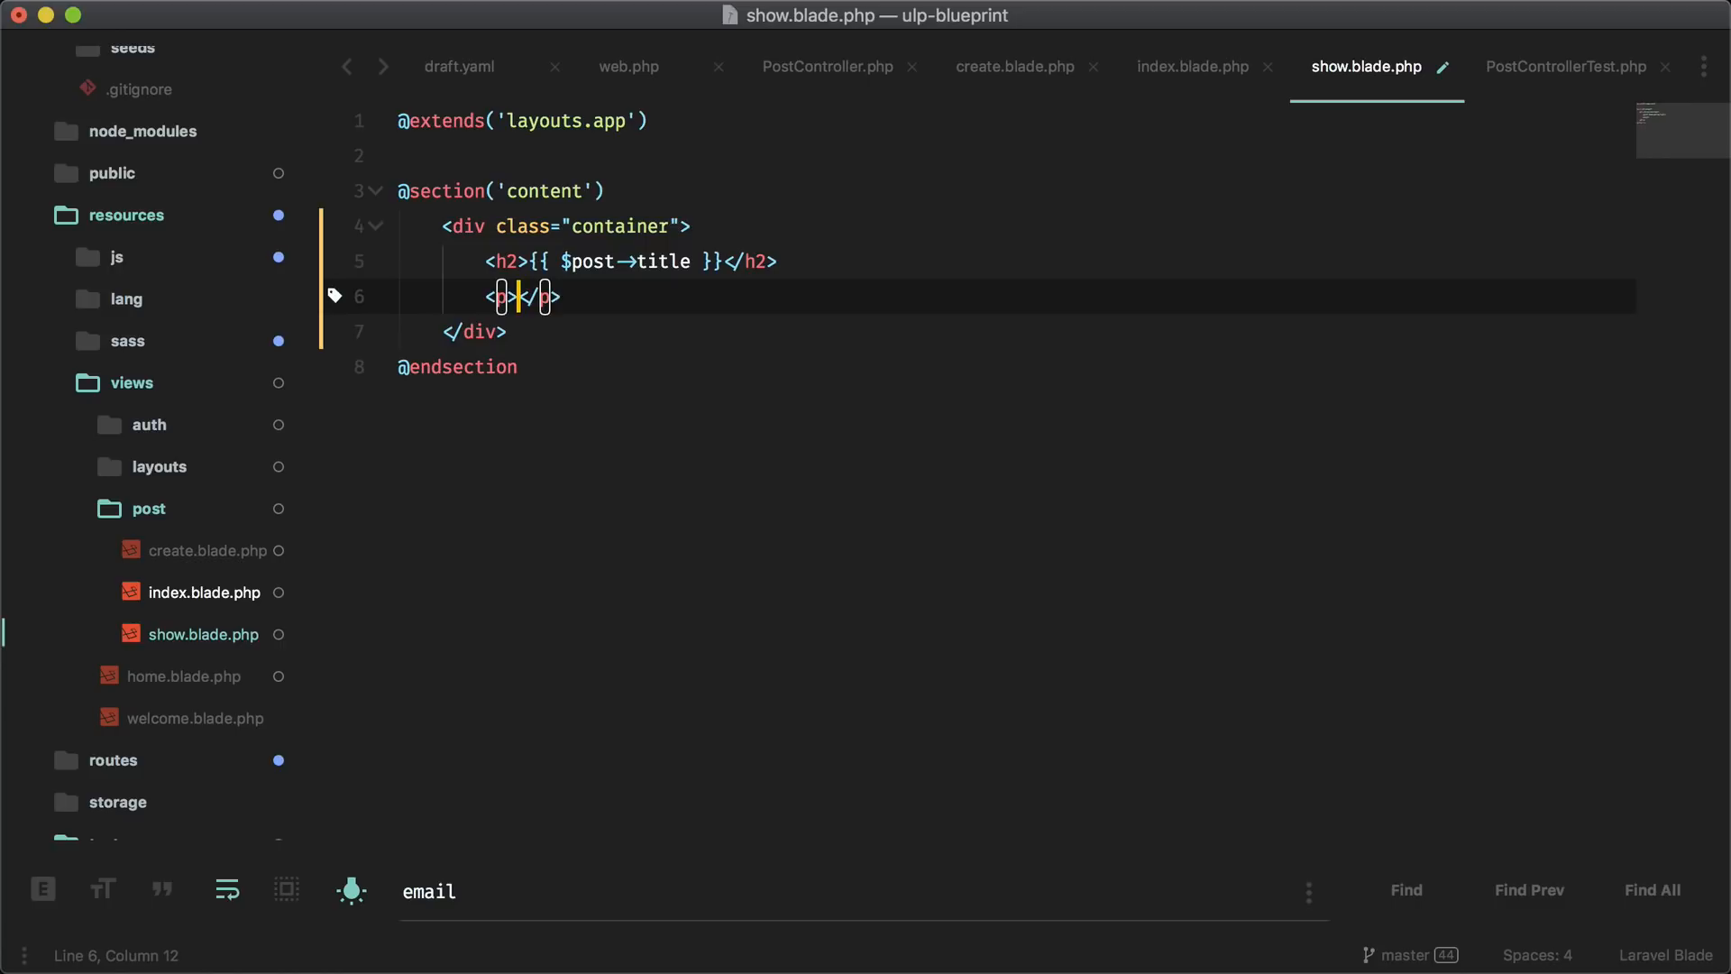
pyautogui.write('{{ $')
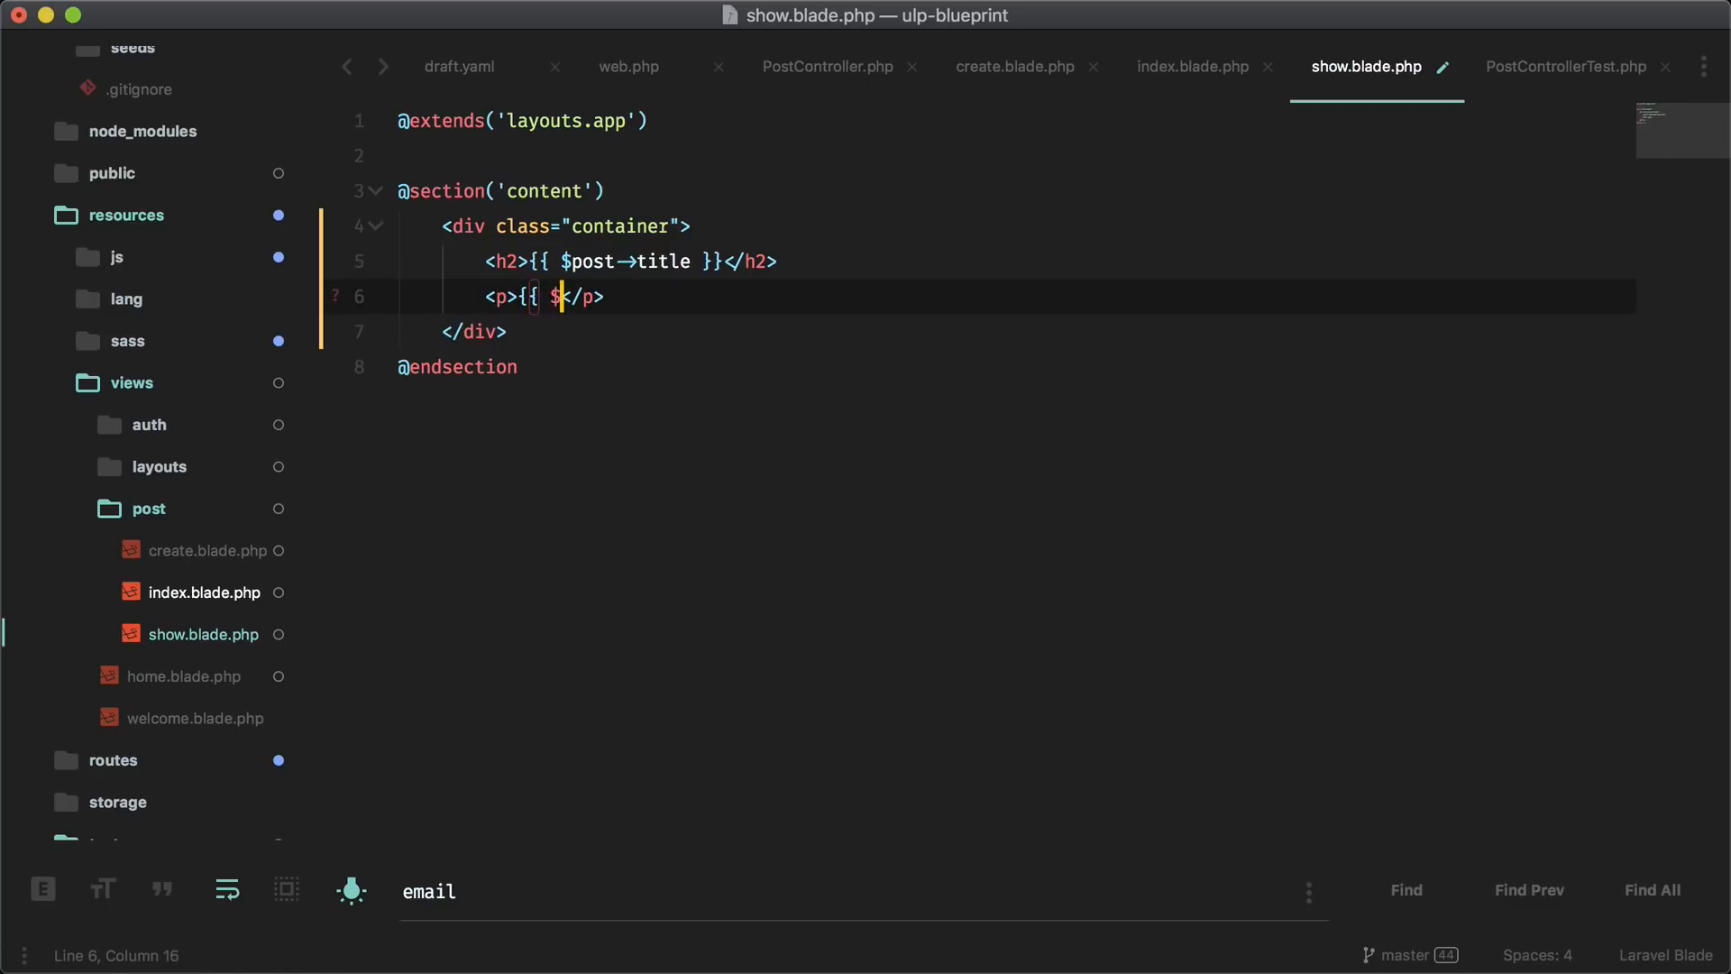
pyautogui.write('post->content')
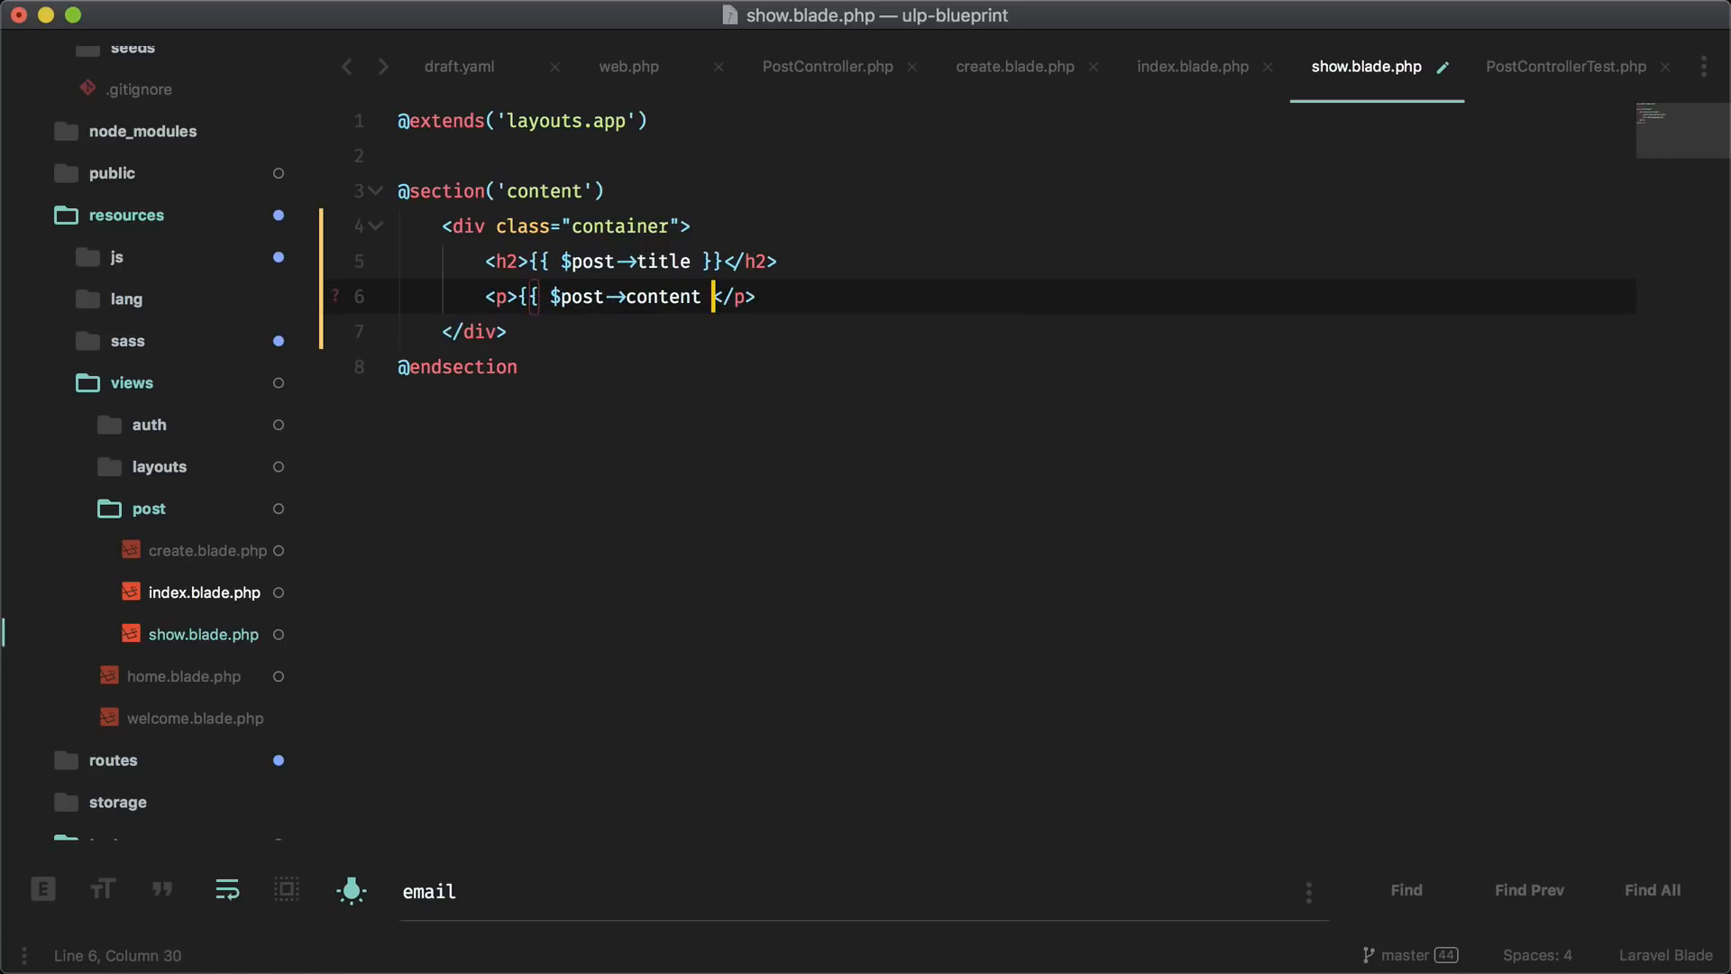
pyautogui.write('}}')
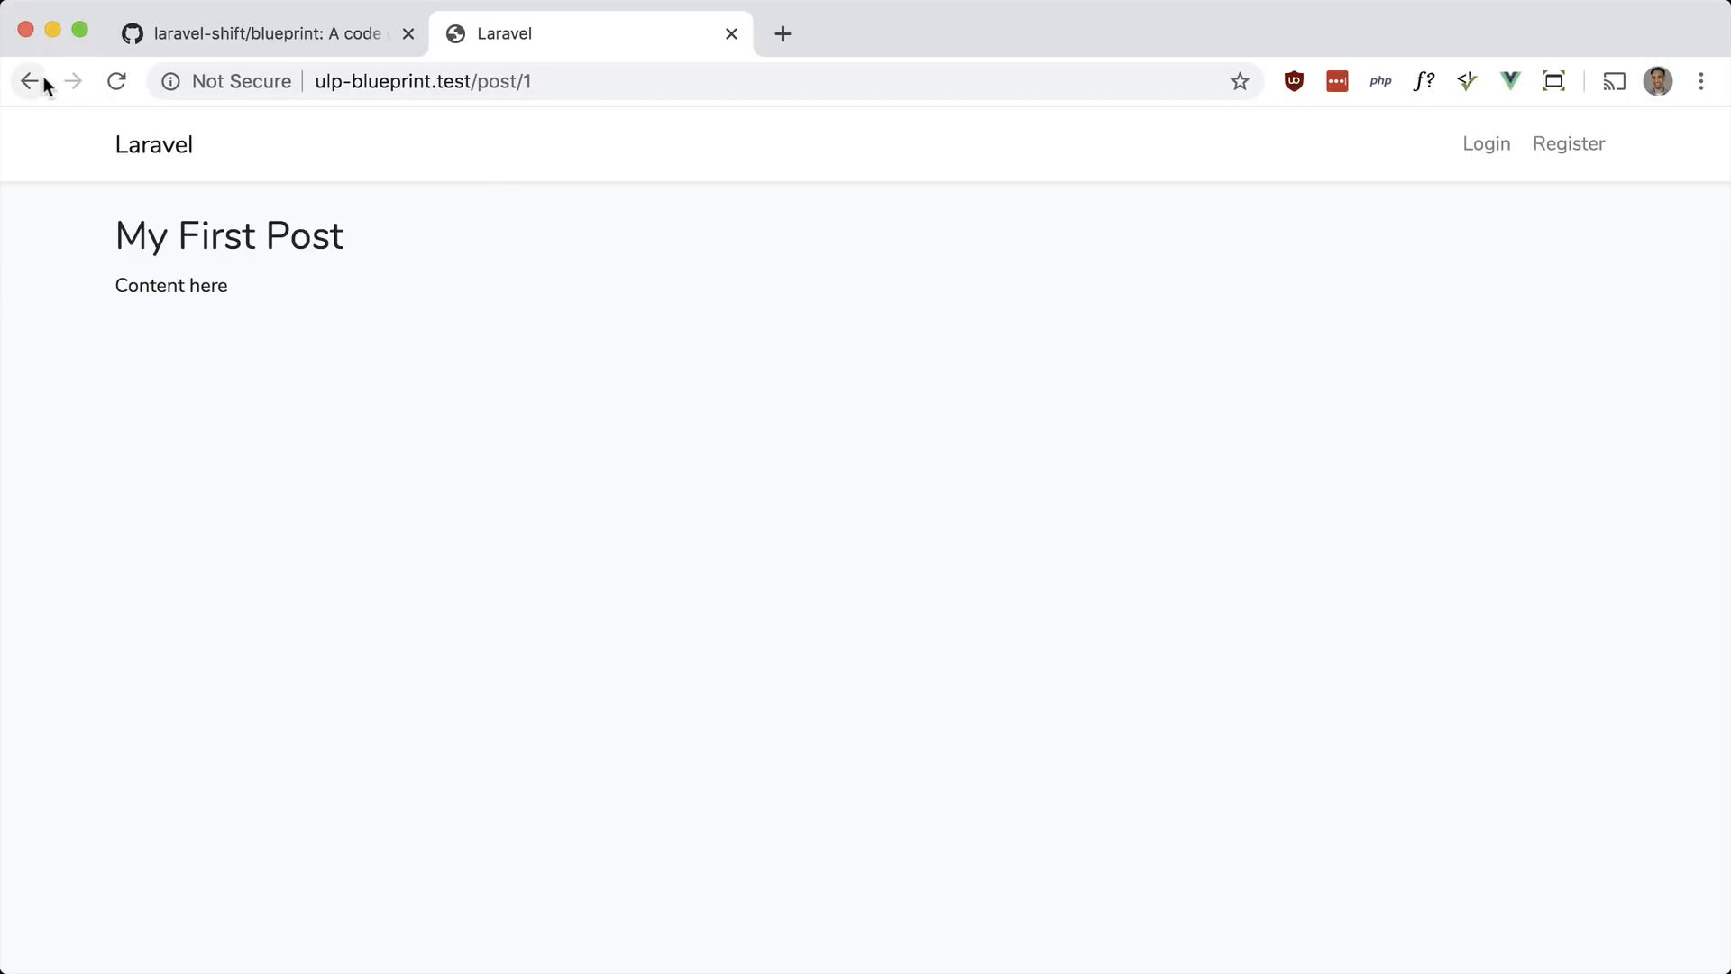
# Go back in Chrome from the post/1 page to the previous page
pyautogui.click(30, 82)
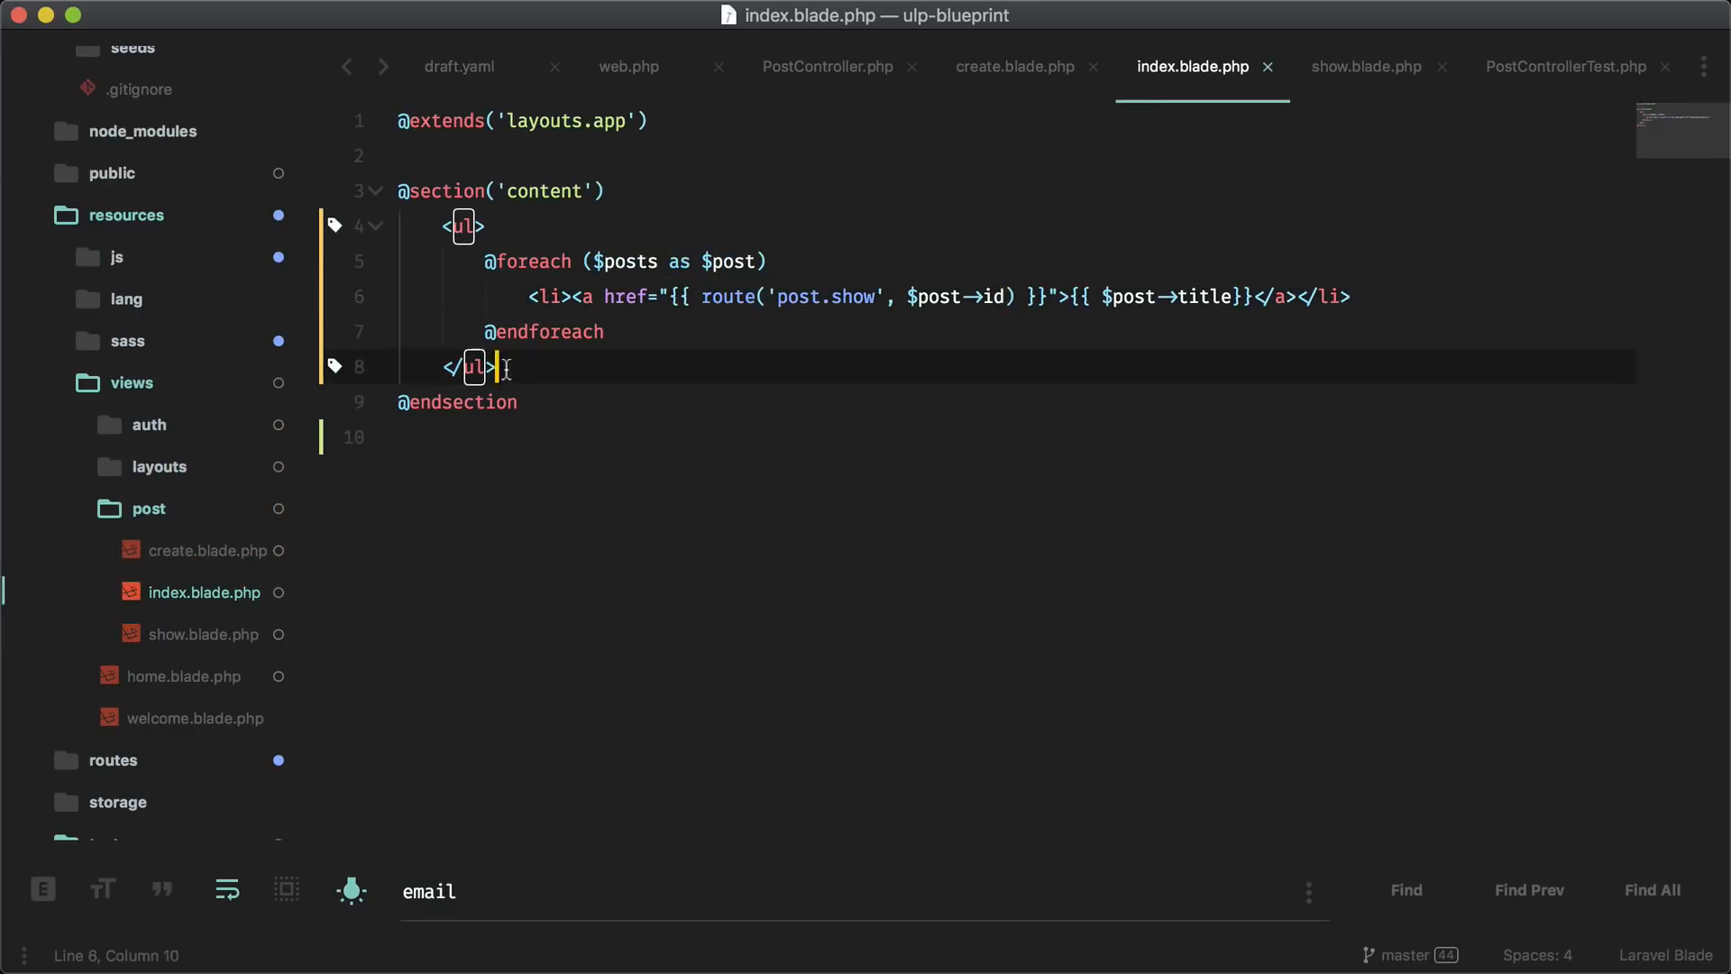
# Wrap the ul in a .container div and add a Create Post anchor below it
pyautogui.moveTo(448, 228); pyautogui.dragTo(498, 366)
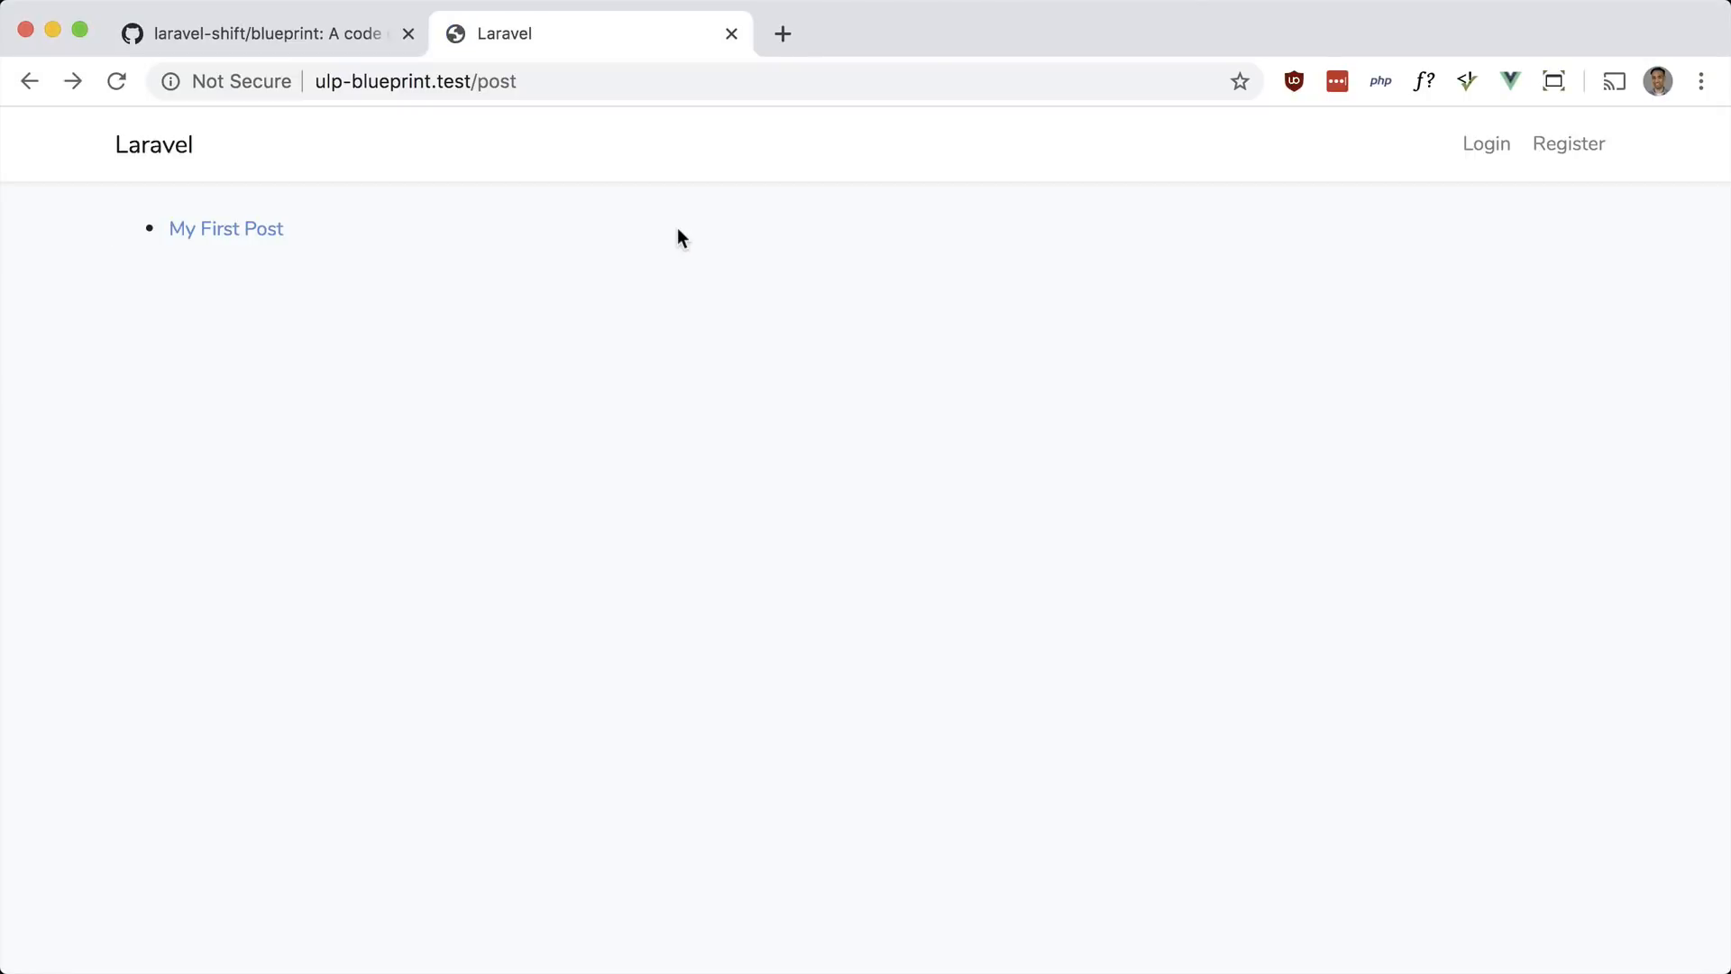
pyautogui.moveTo(226, 229)
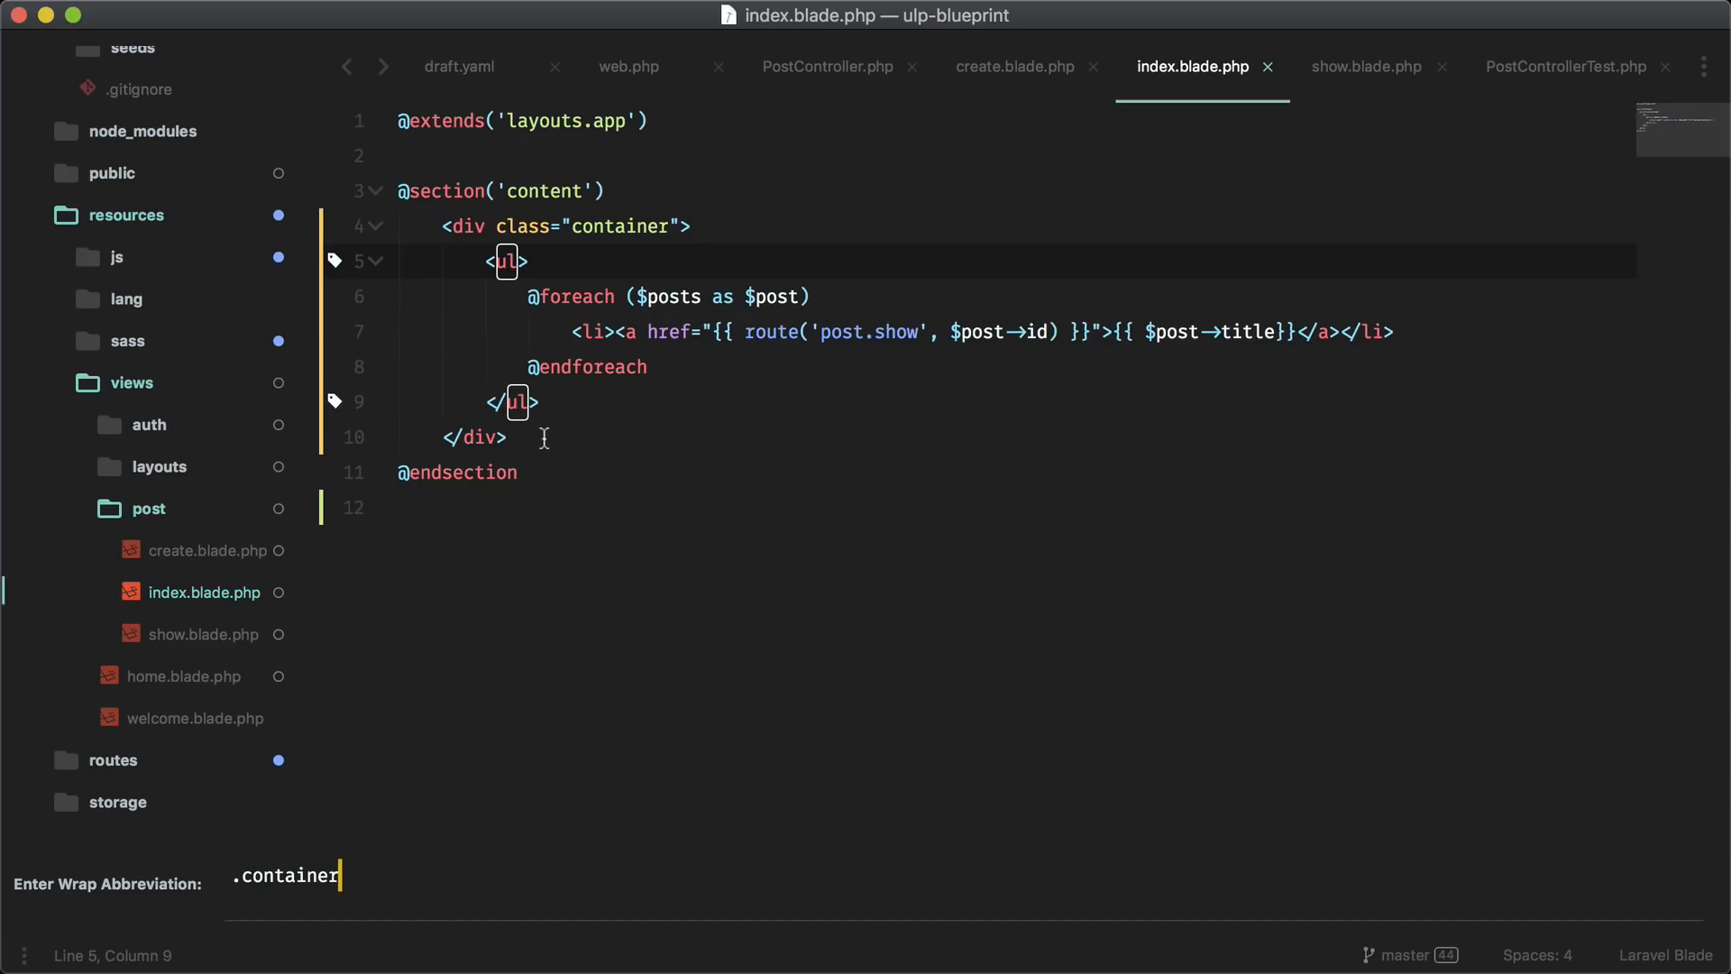
pyautogui.press('enter')
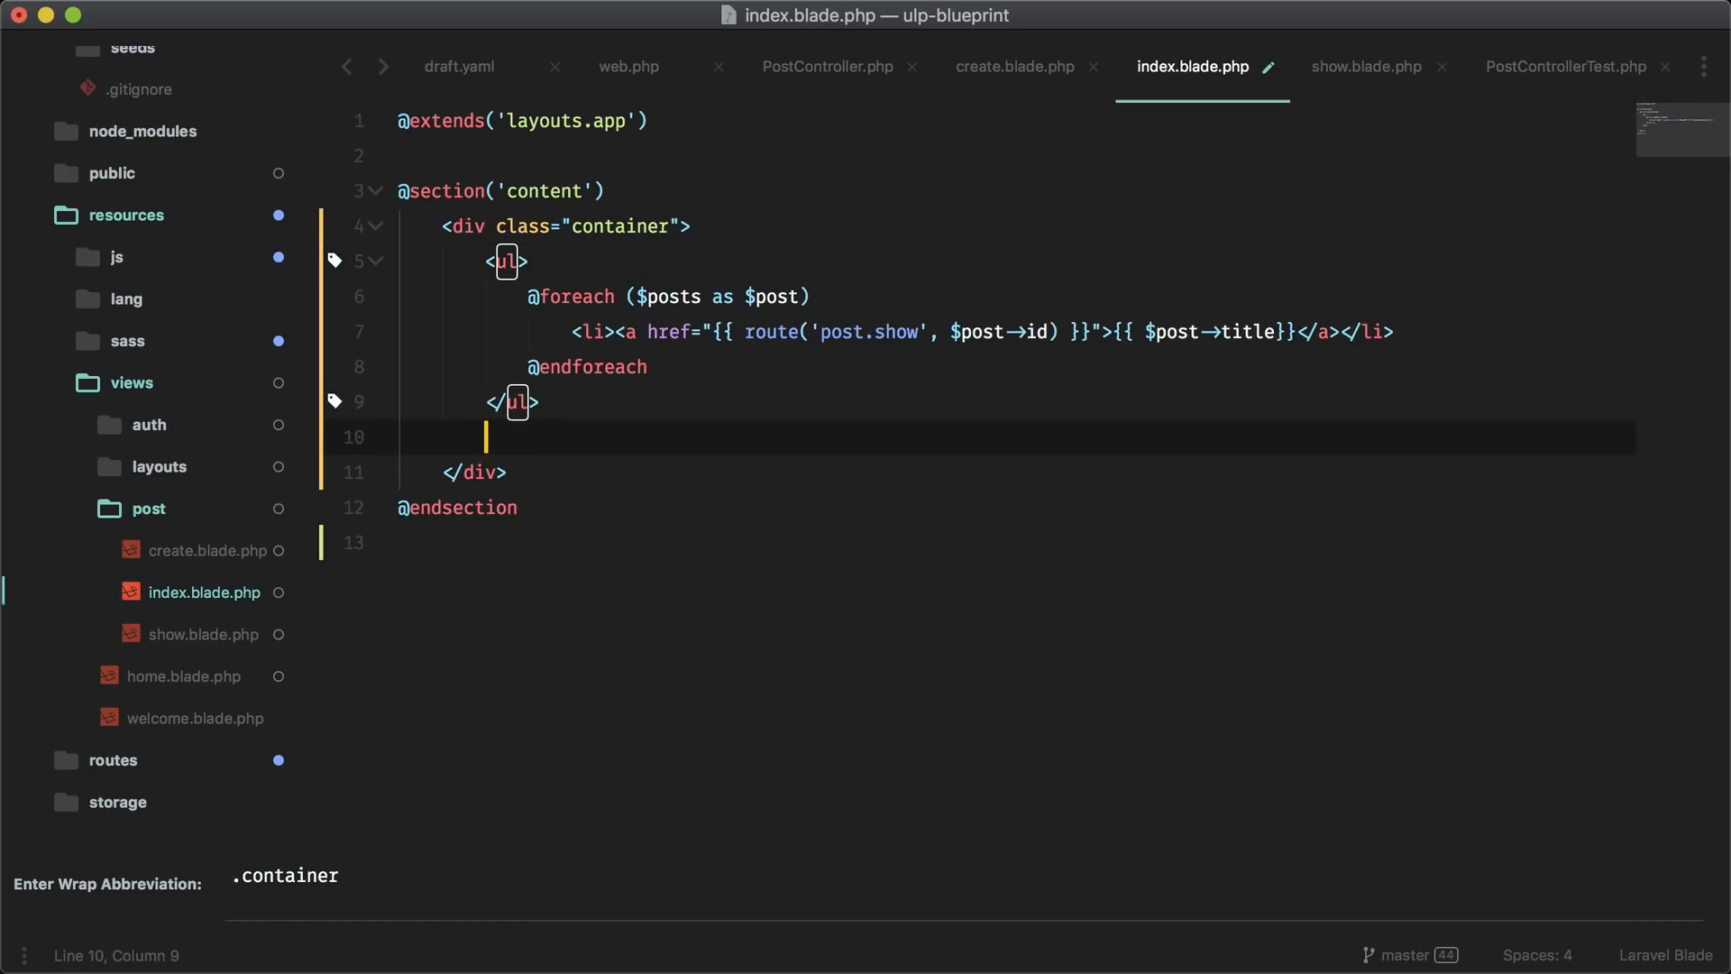
pyautogui.write('a href="route"></a>')
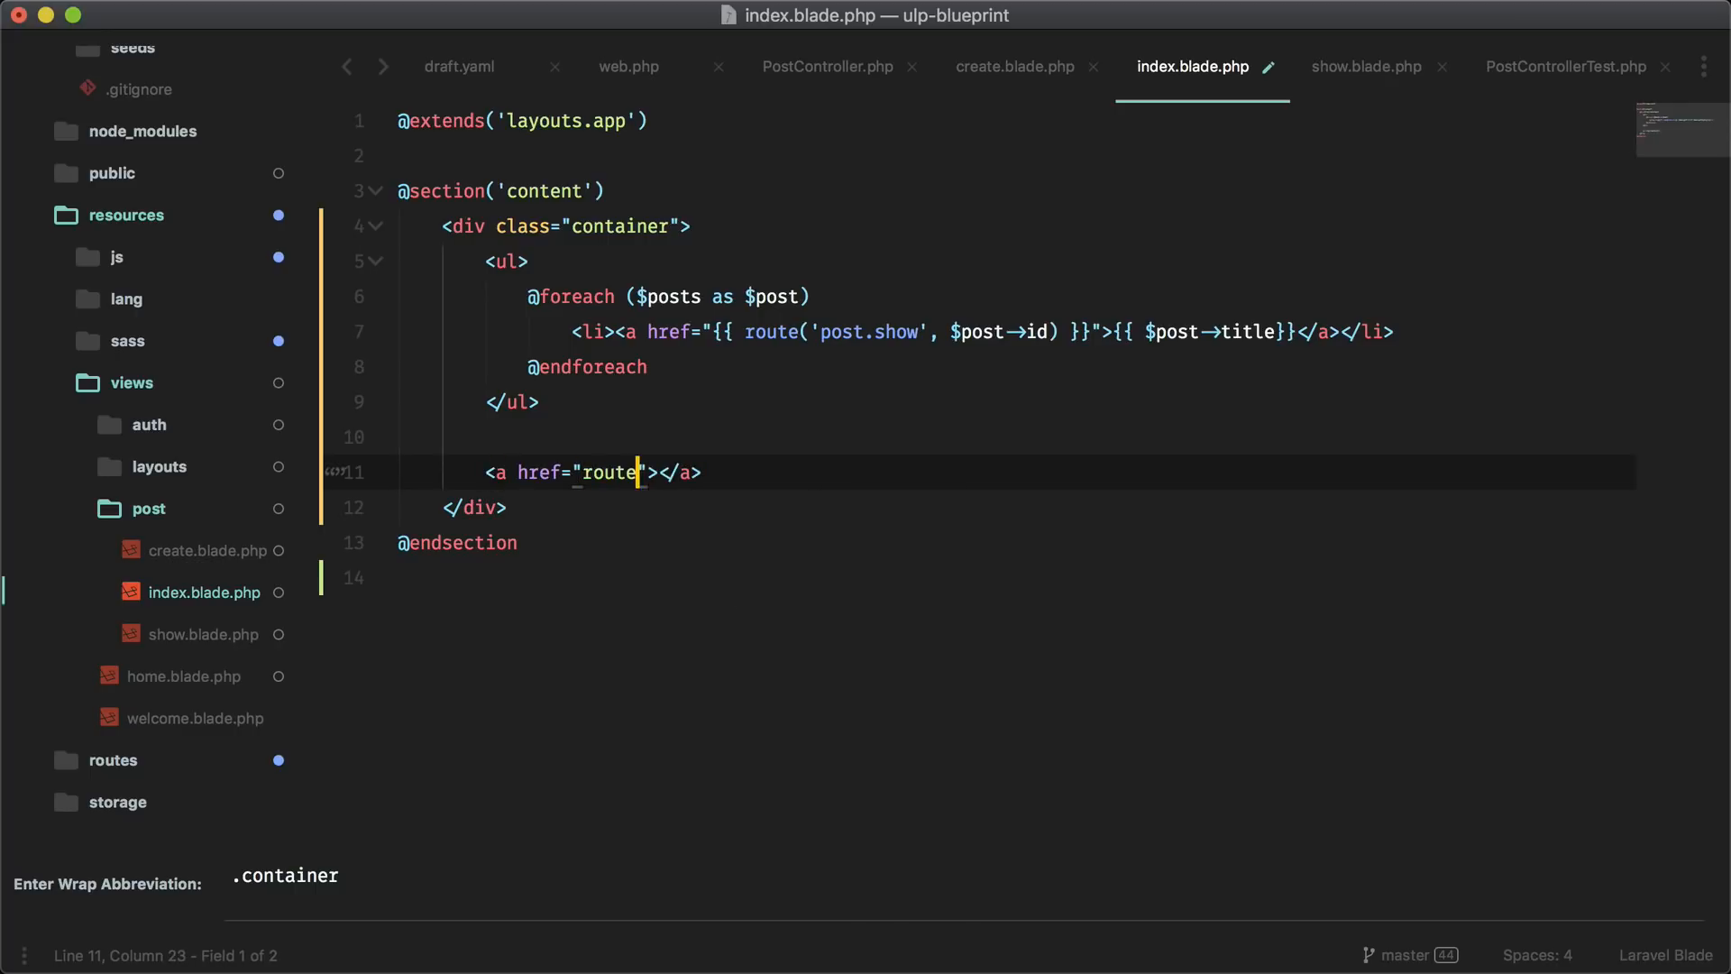
pyautogui.write('Create Post')
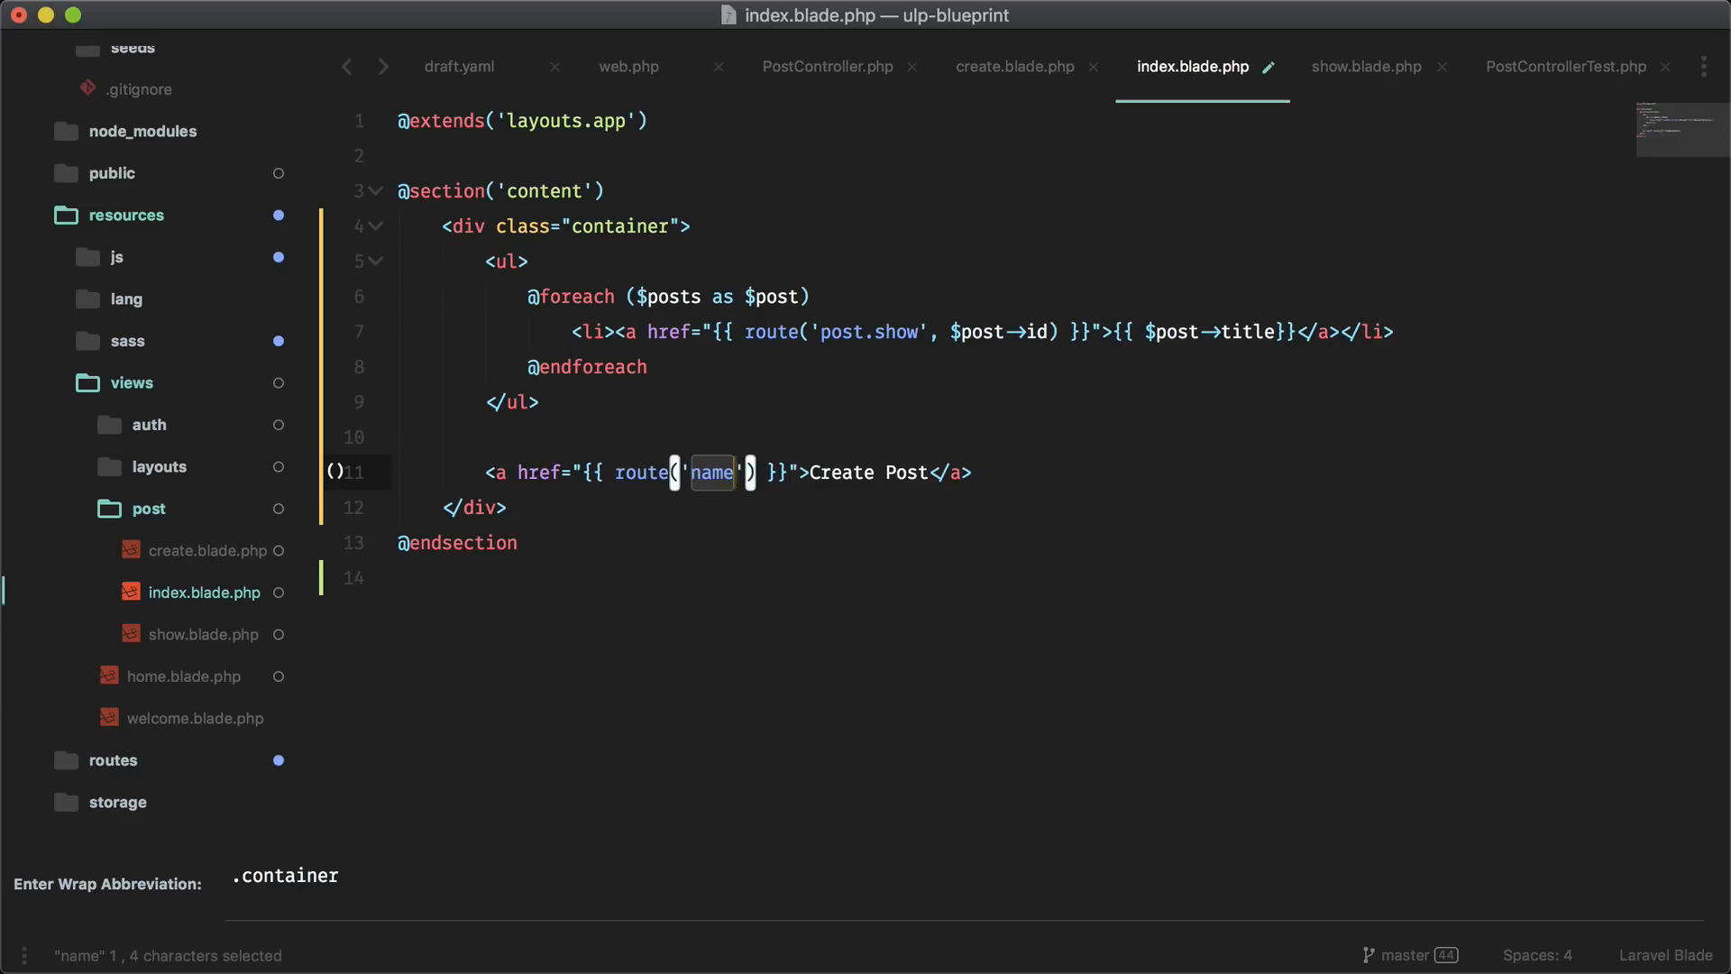
# Point the link to route('post.create') and give it class 'btn btn-primary'
pyautogui.write('post.create')
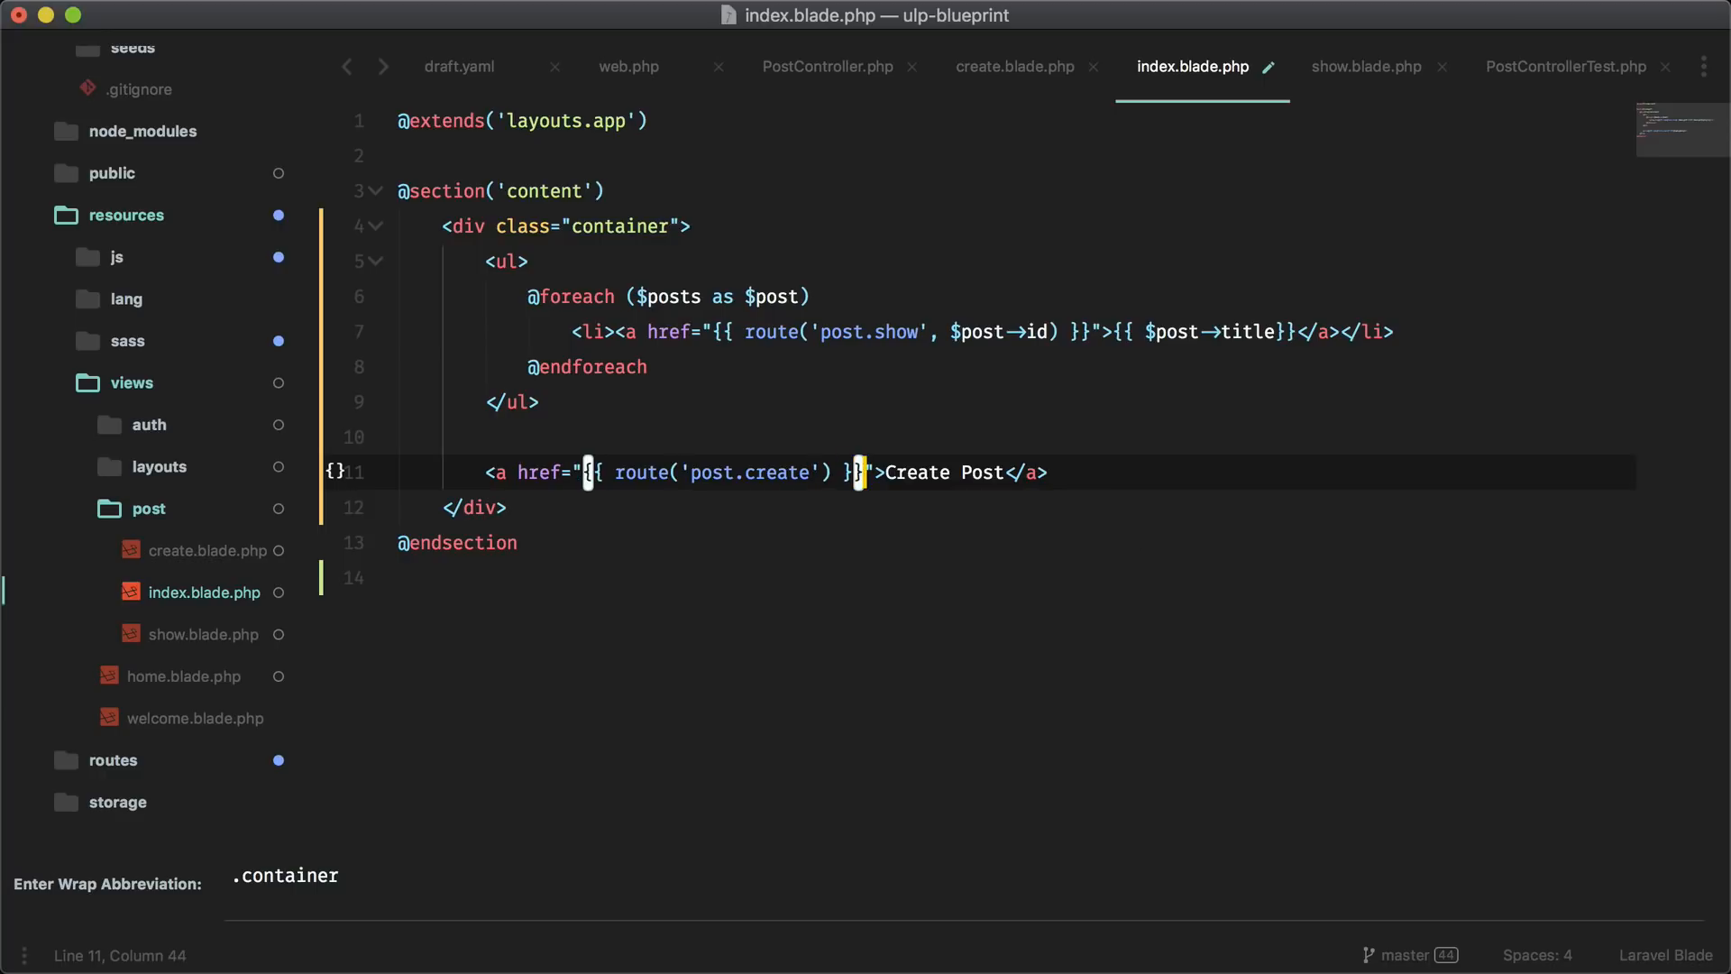
pyautogui.write('c')
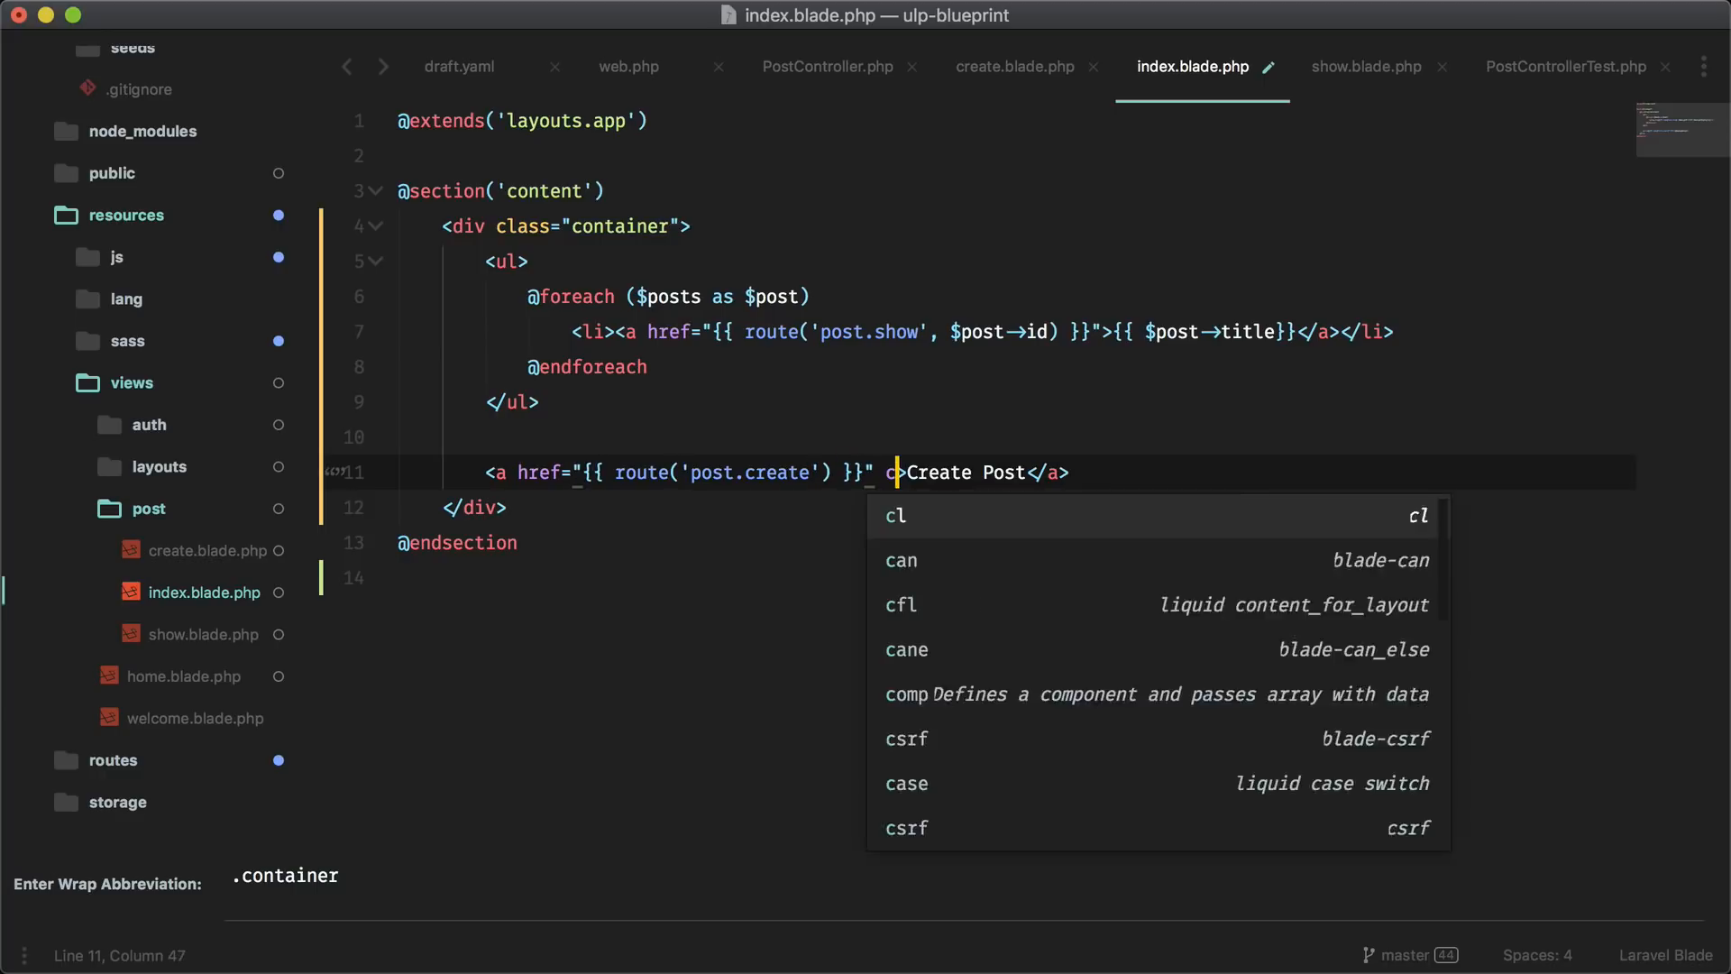
pyautogui.write('lass="btn"')
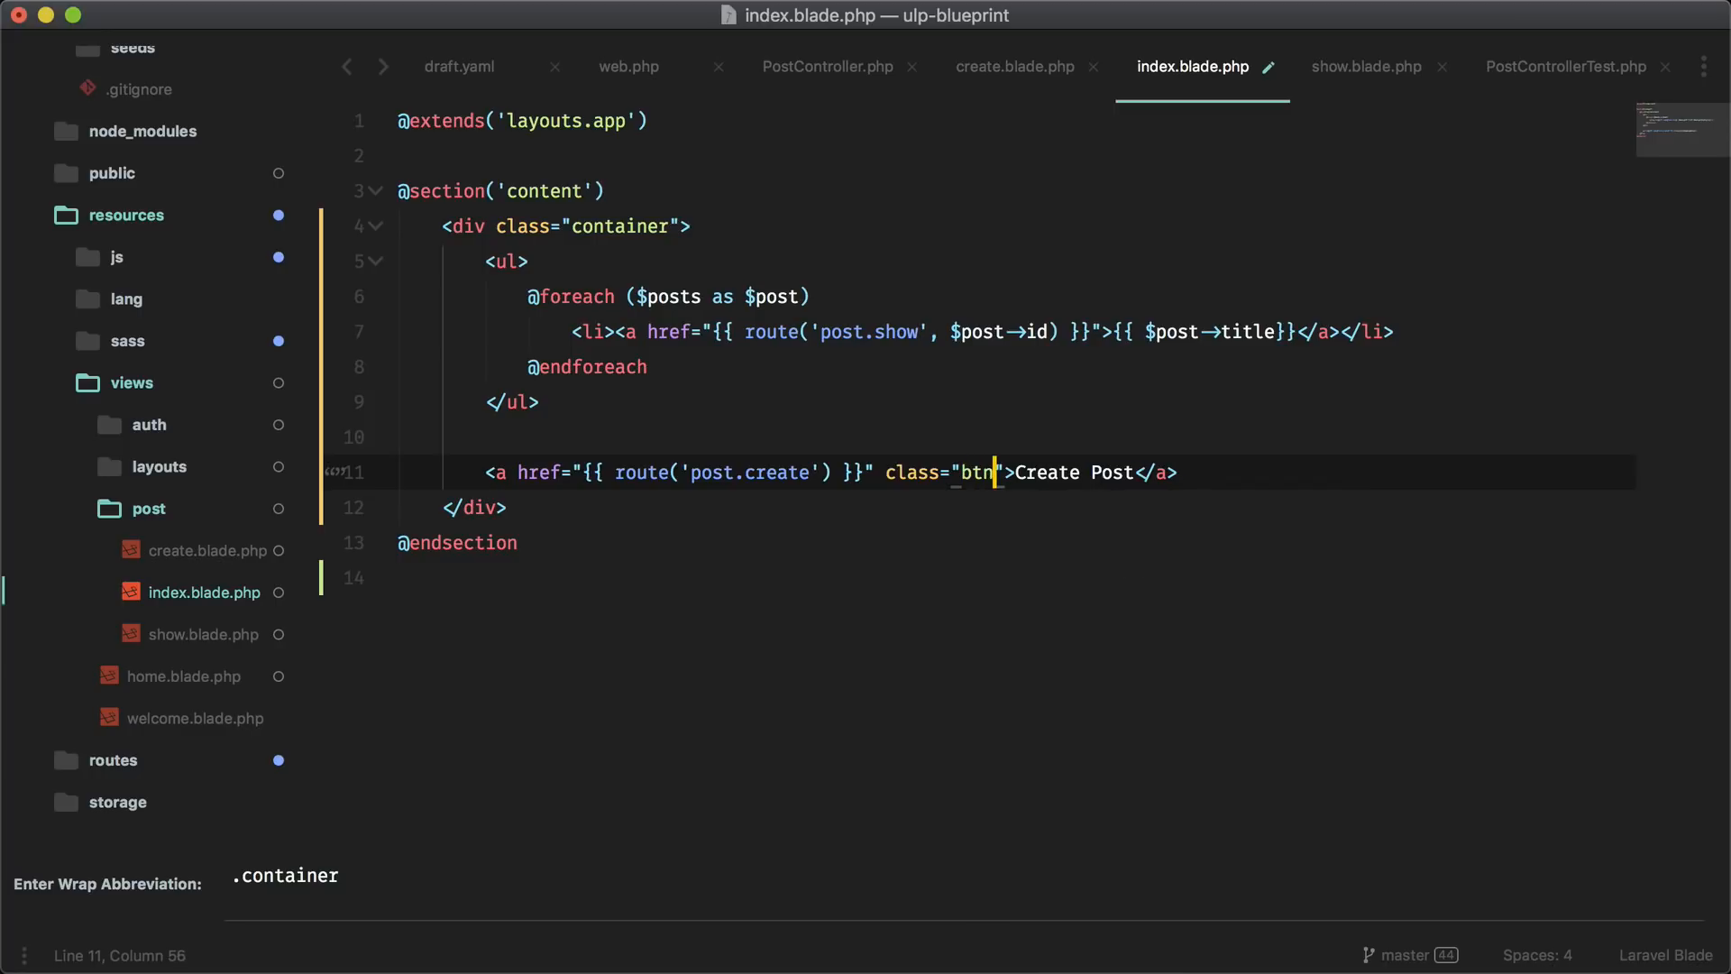
pyautogui.write('btn-primar')
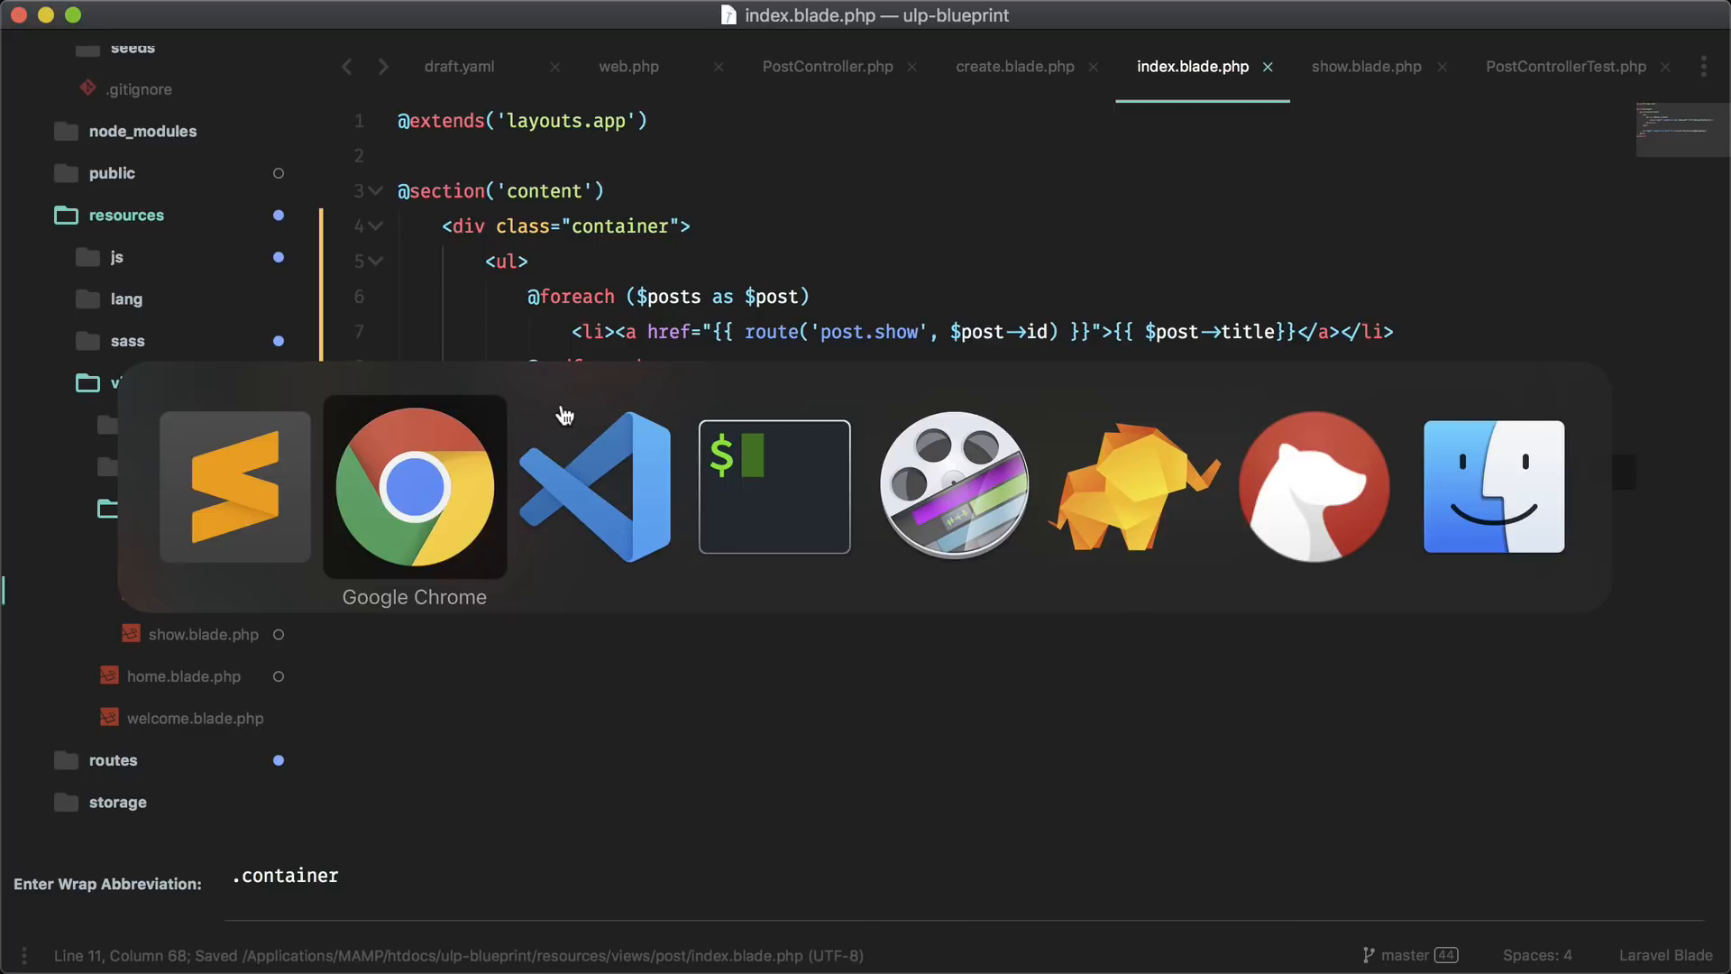
# Reload the /post index in Chrome and try the new Create Post button
pyautogui.click(415, 486)
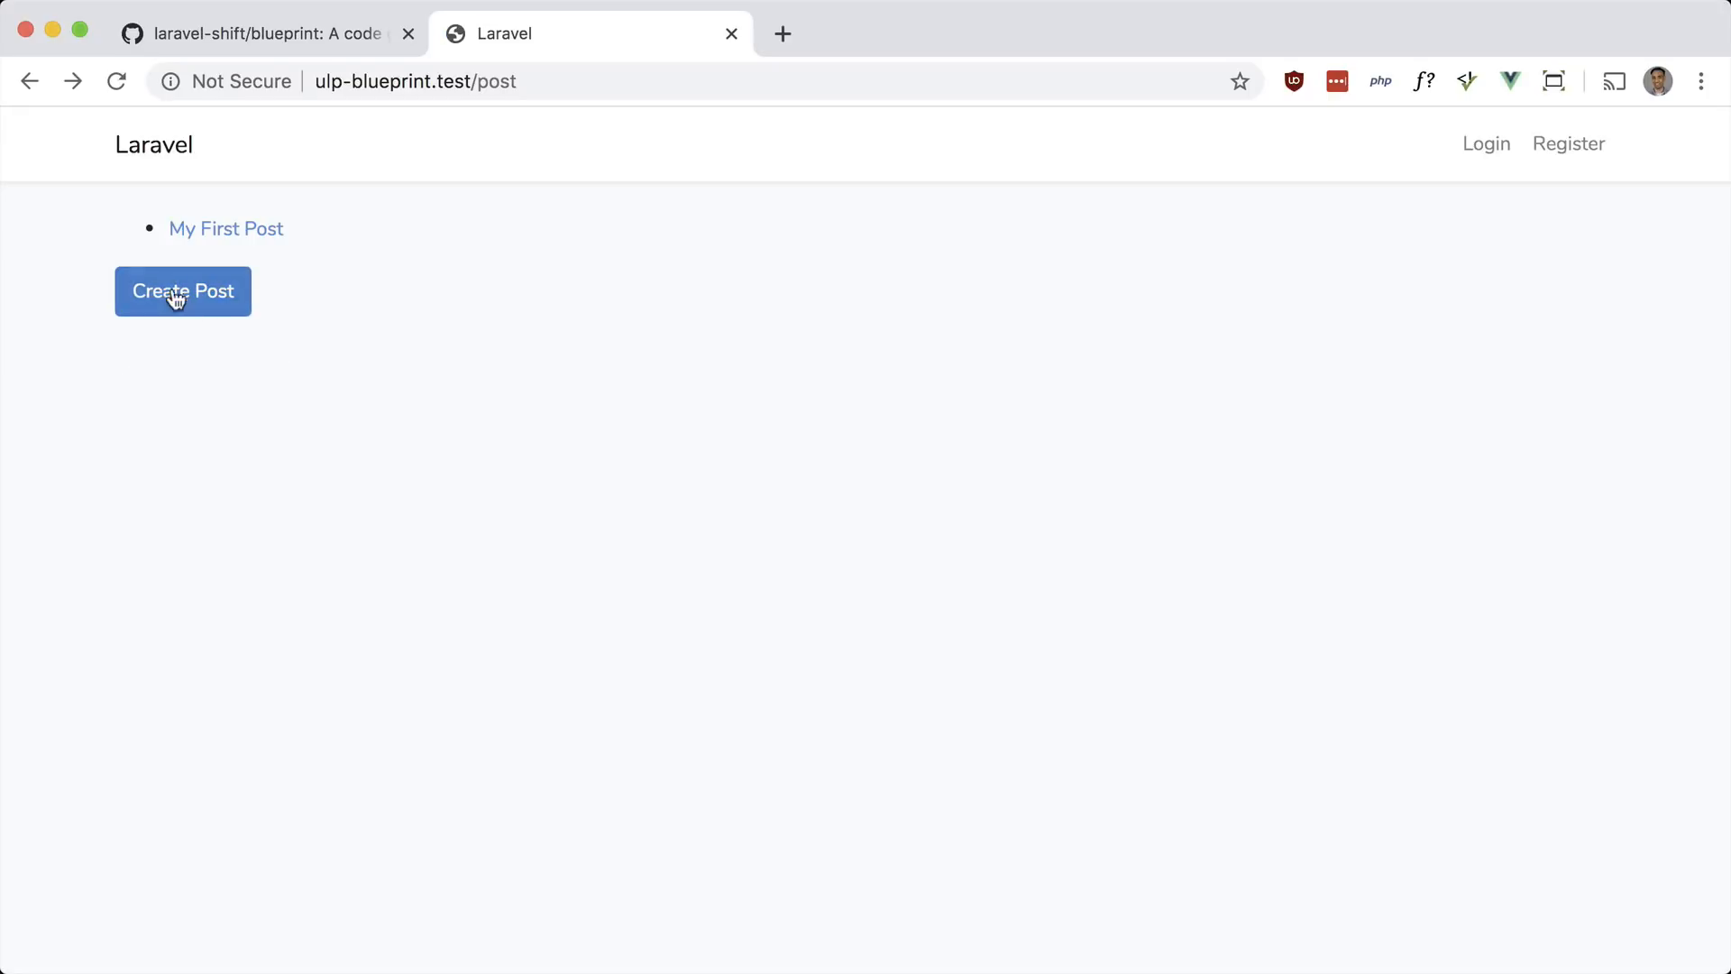
pyautogui.click(182, 291)
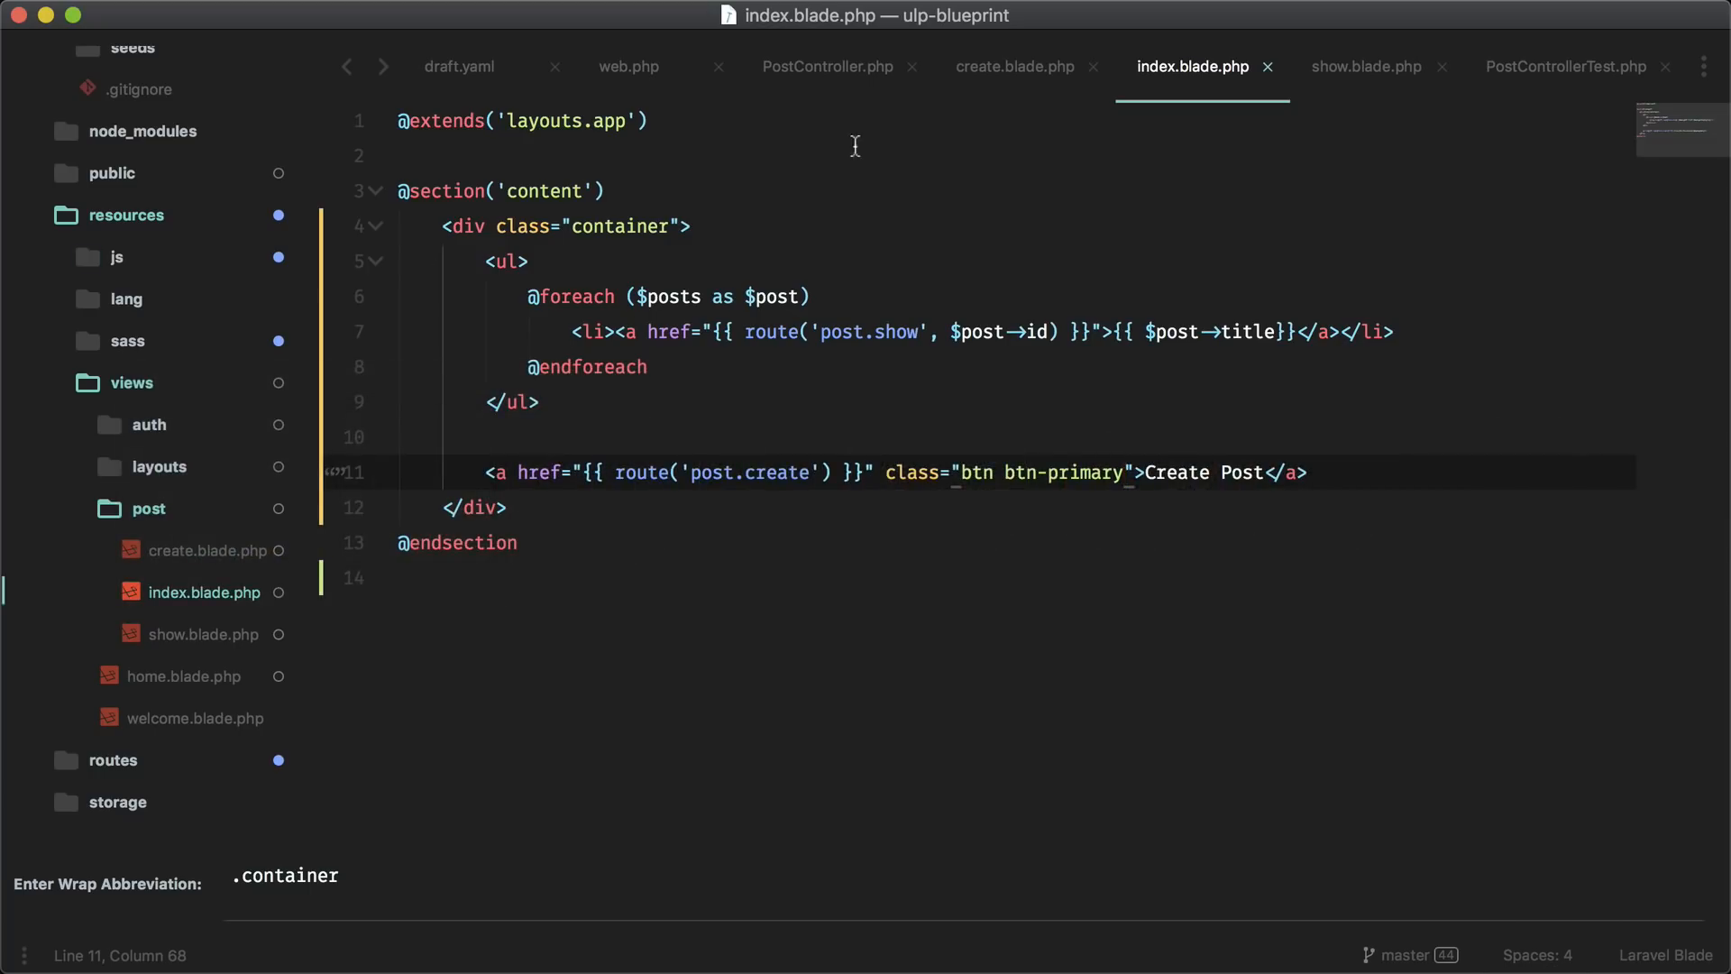
# Review the store action, then insert the success alert snippet in index.blade.php
pyautogui.click(824, 67)
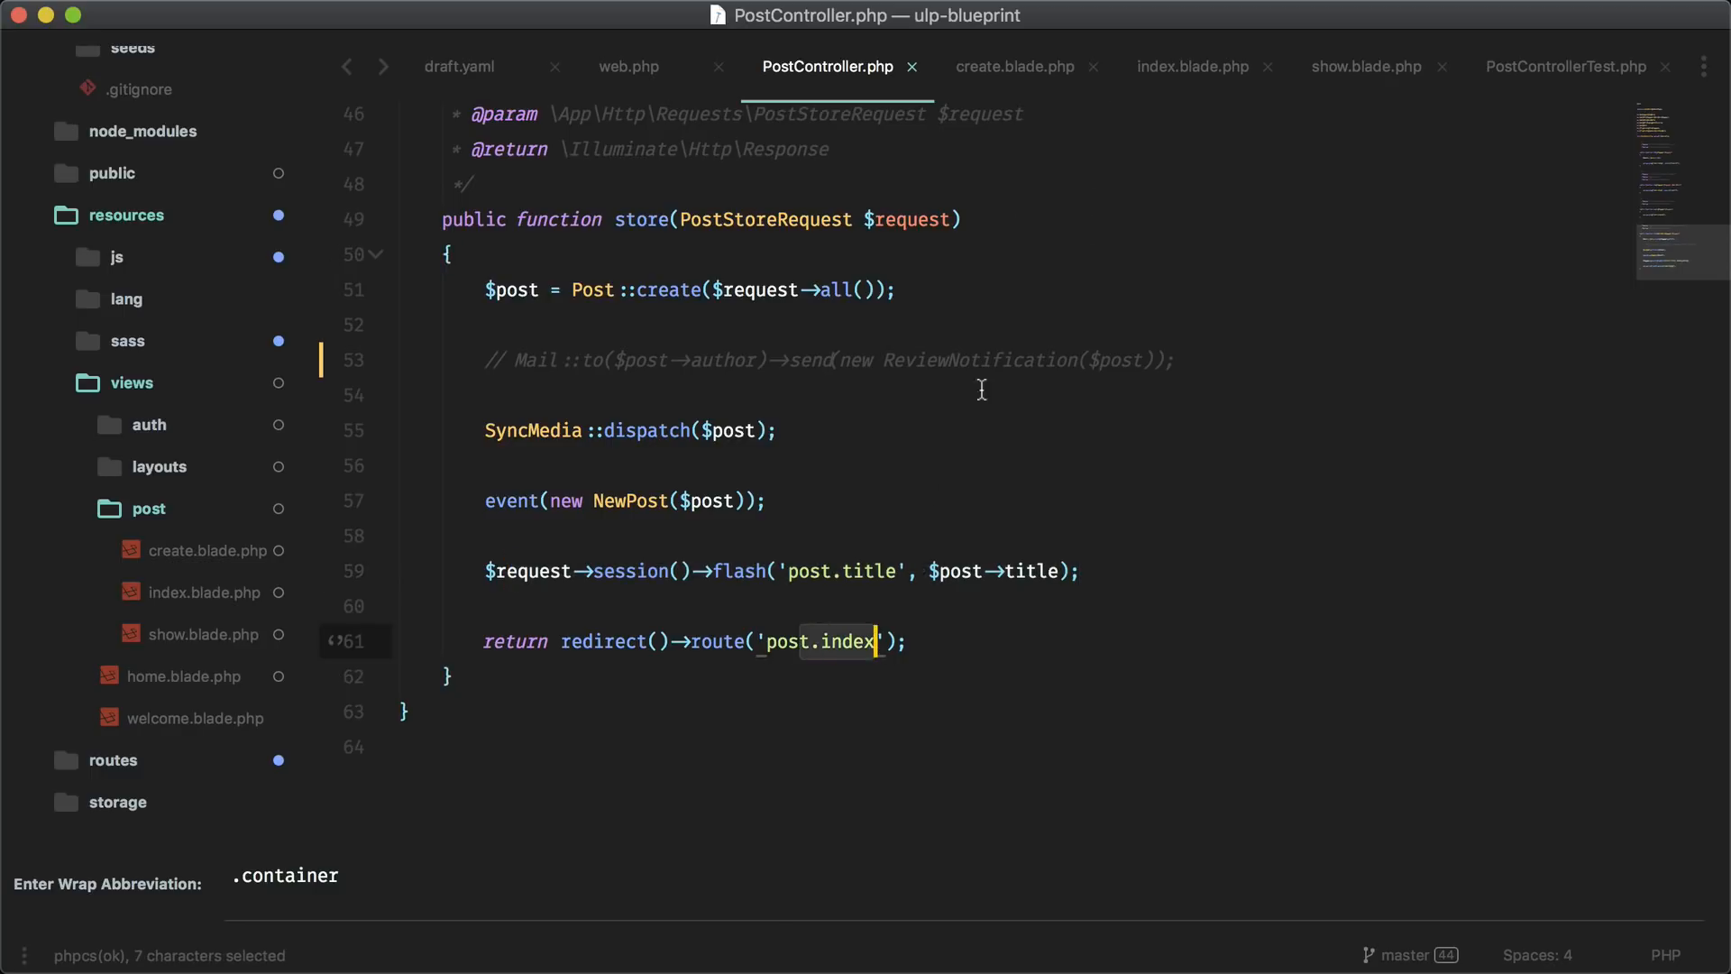
pyautogui.click(1194, 67)
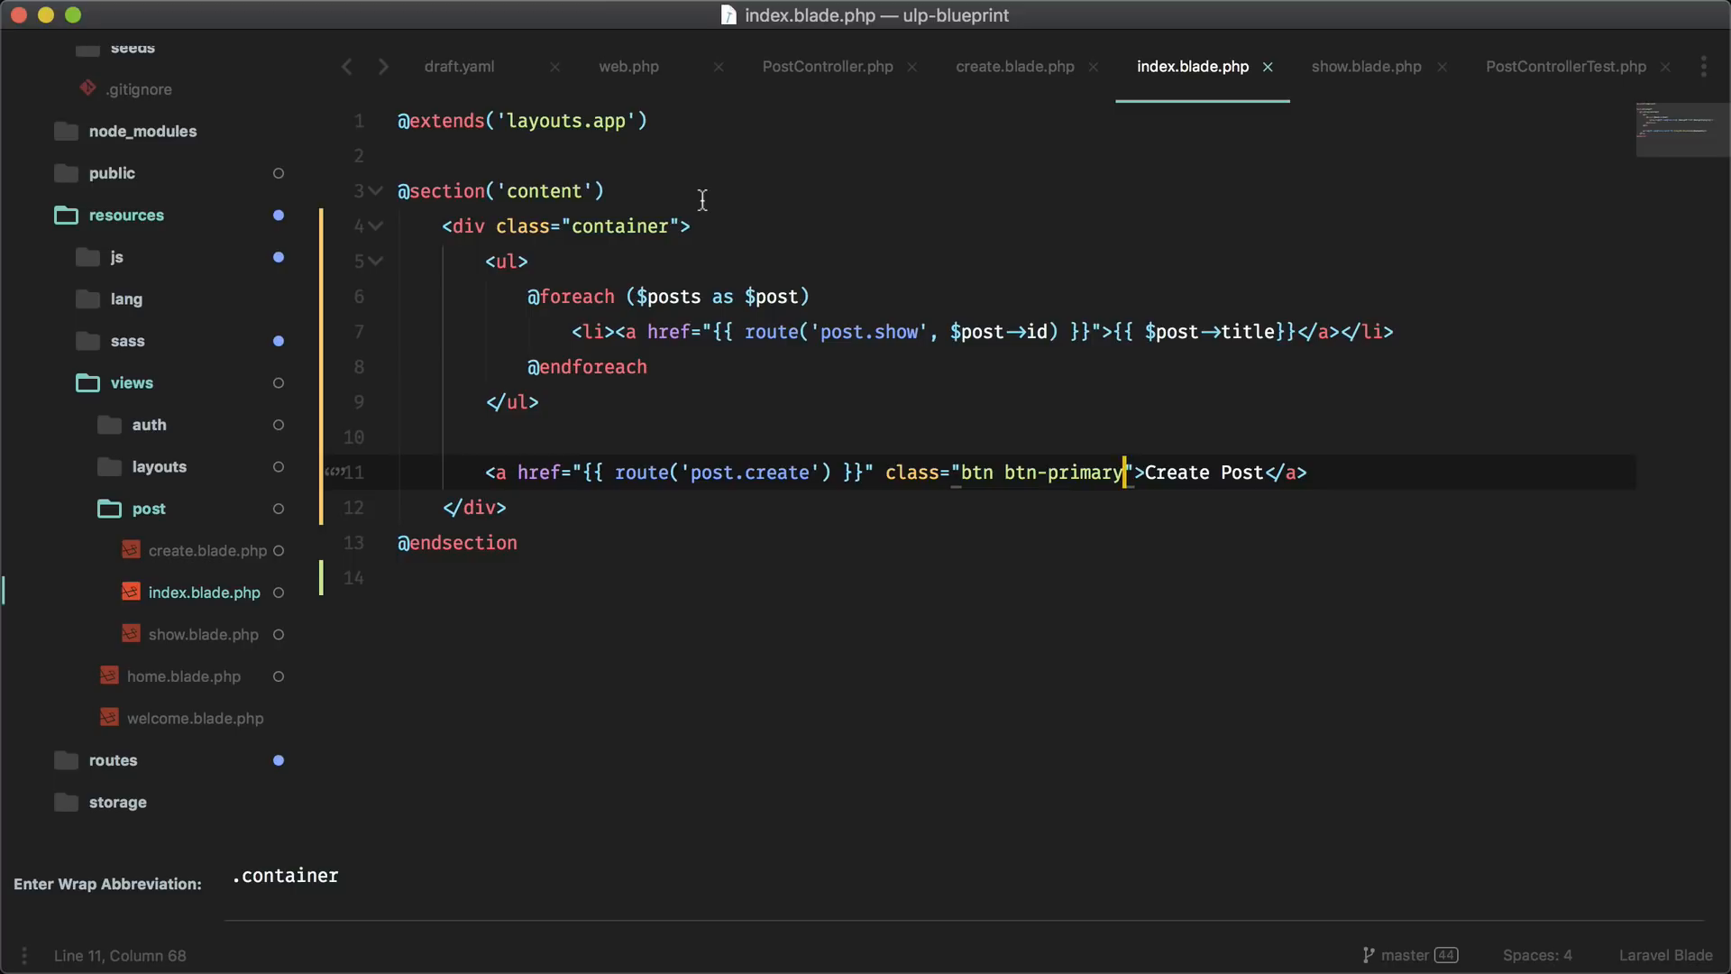
pyautogui.moveTo(718, 232)
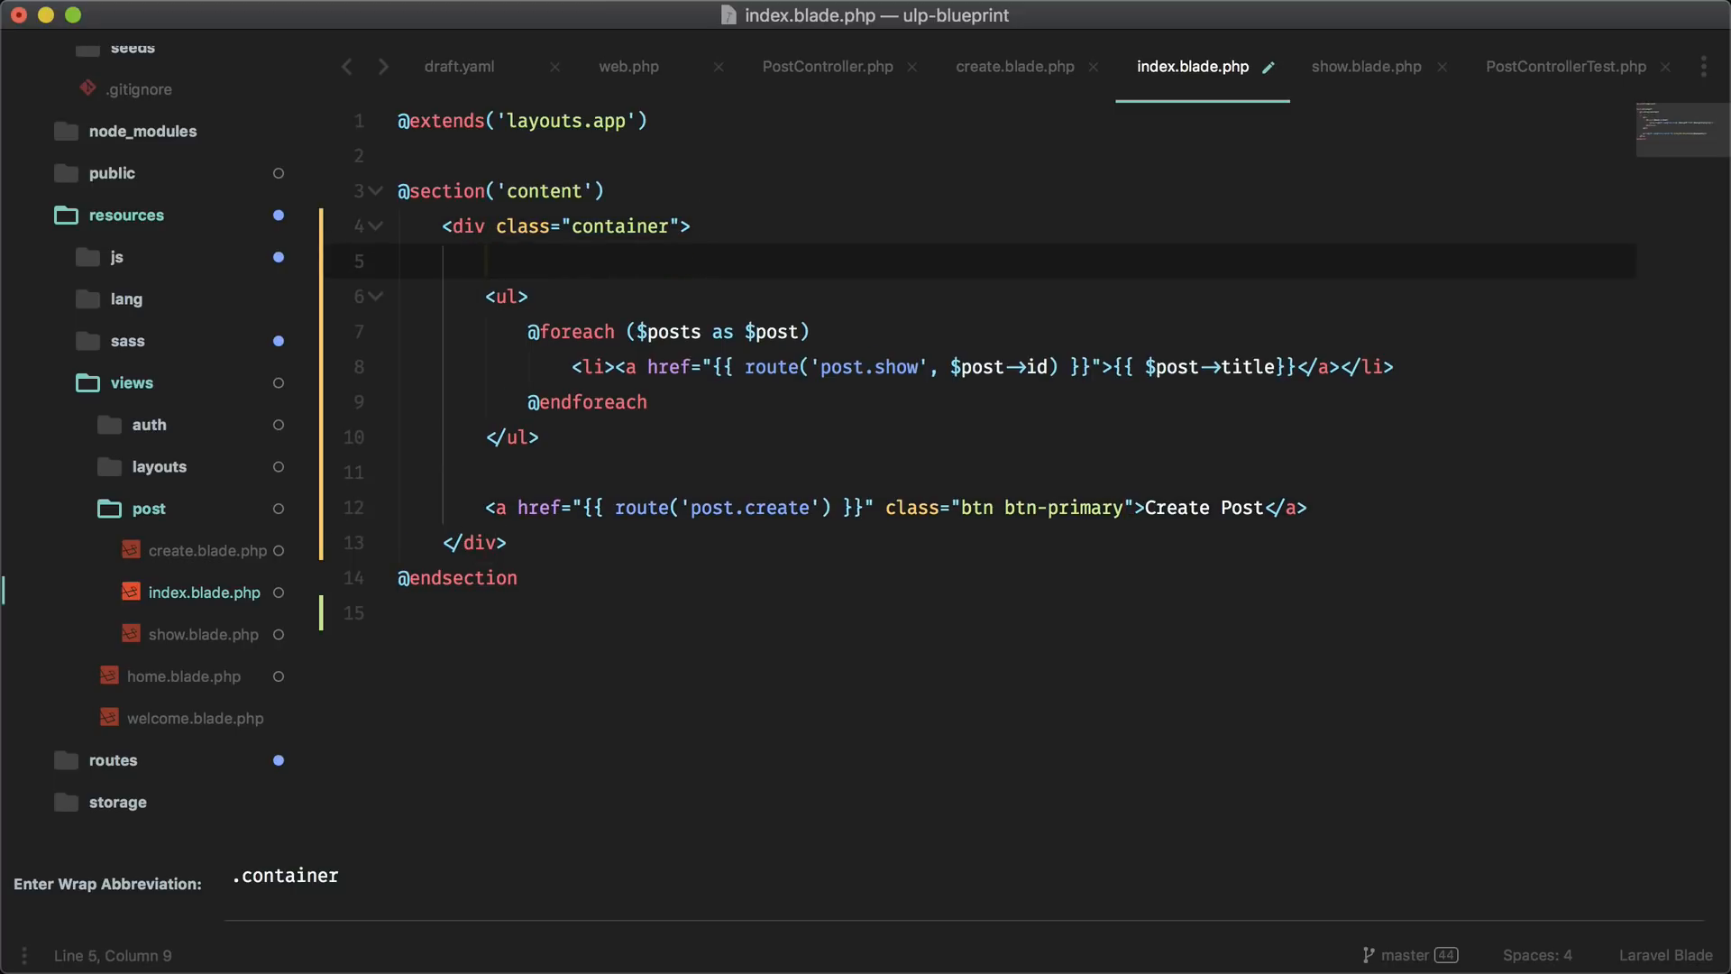
pyautogui.write('cus')
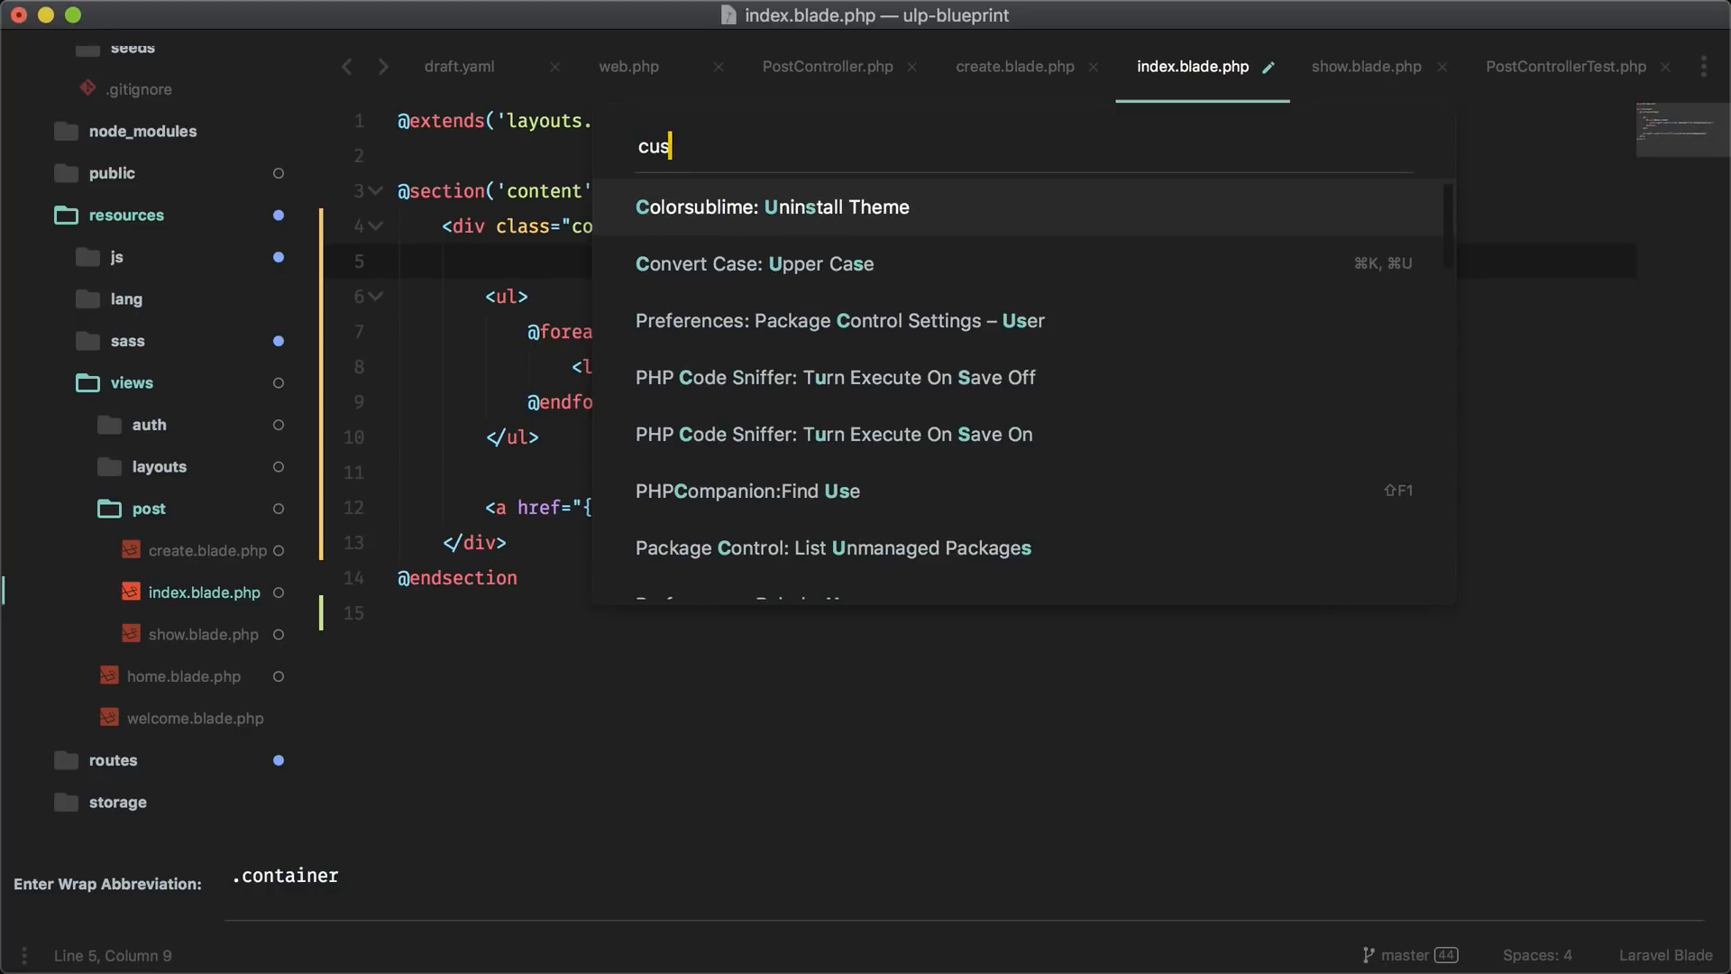
pyautogui.write('succ')
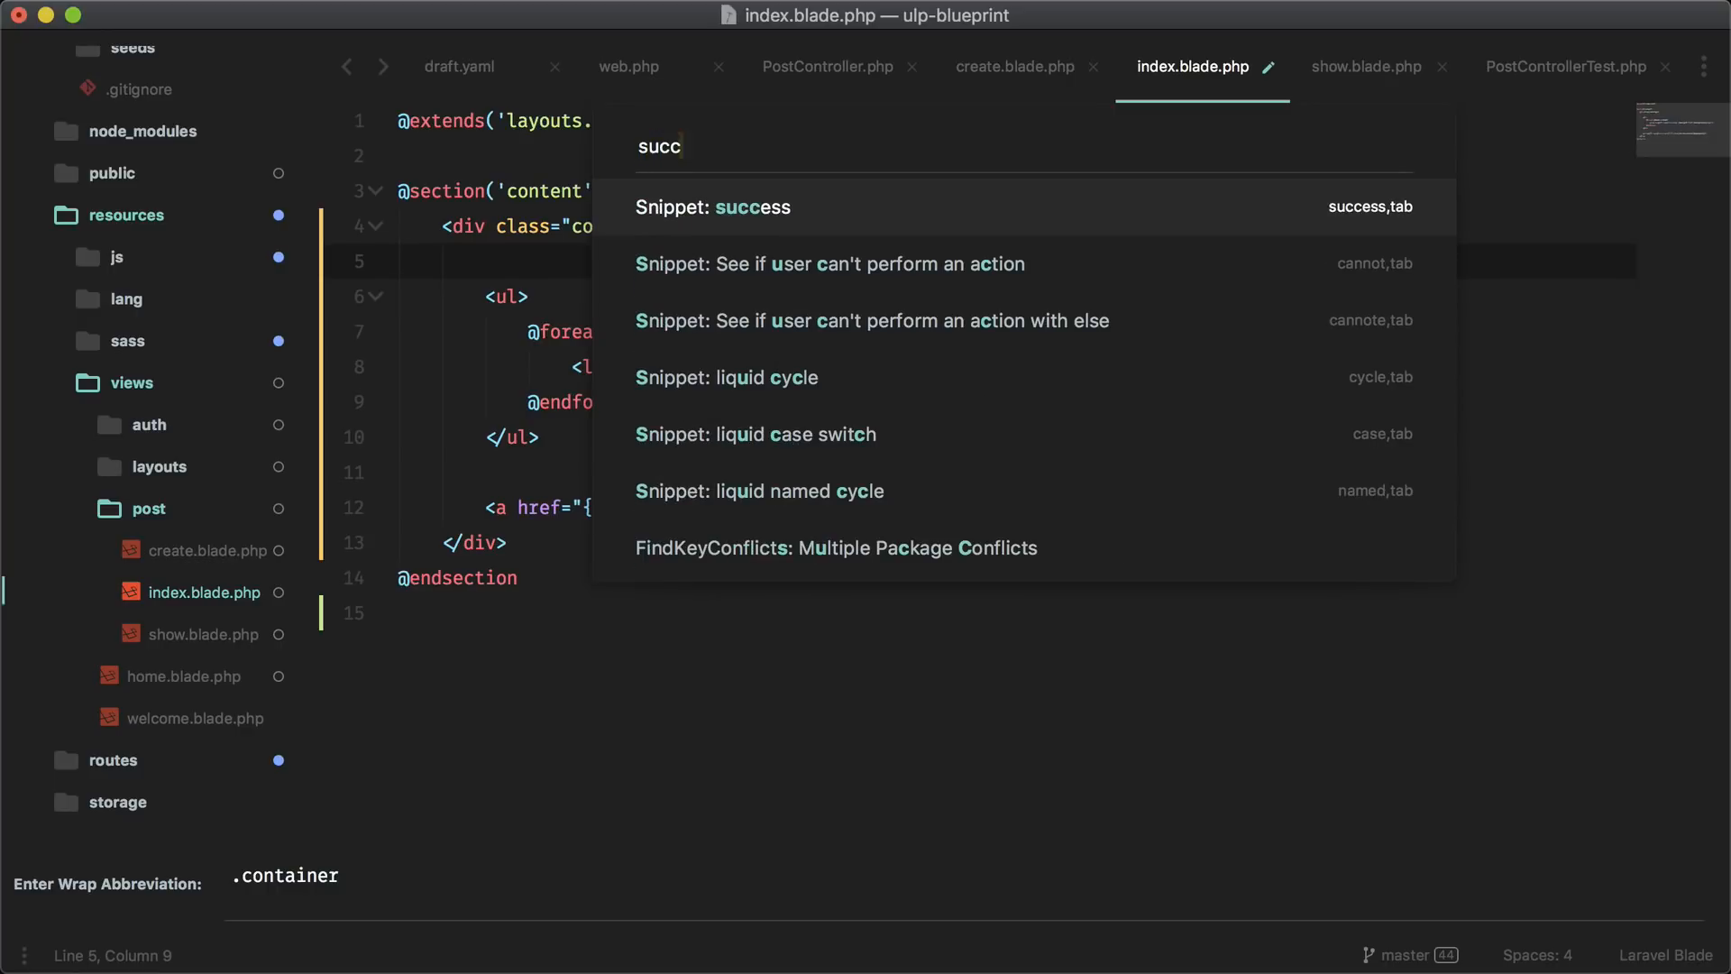
pyautogui.press('tab')
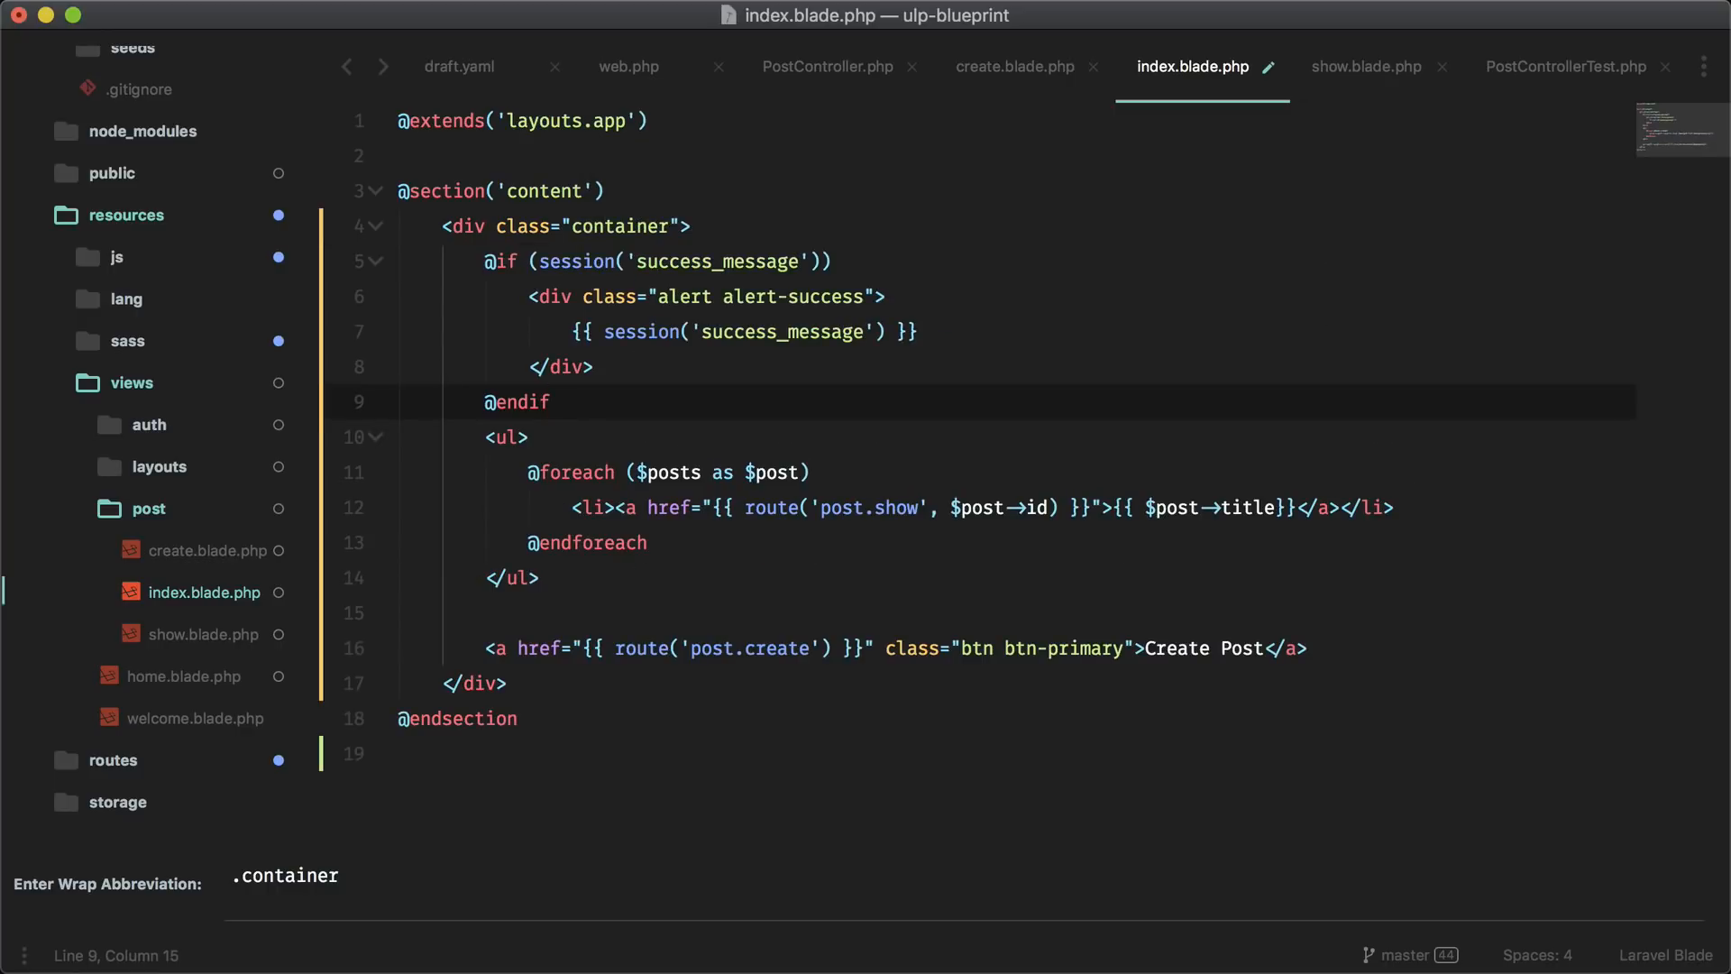
# Change the alert's session keys to 'post.title'
pyautogui.click(540, 261)
pyautogui.write('p')
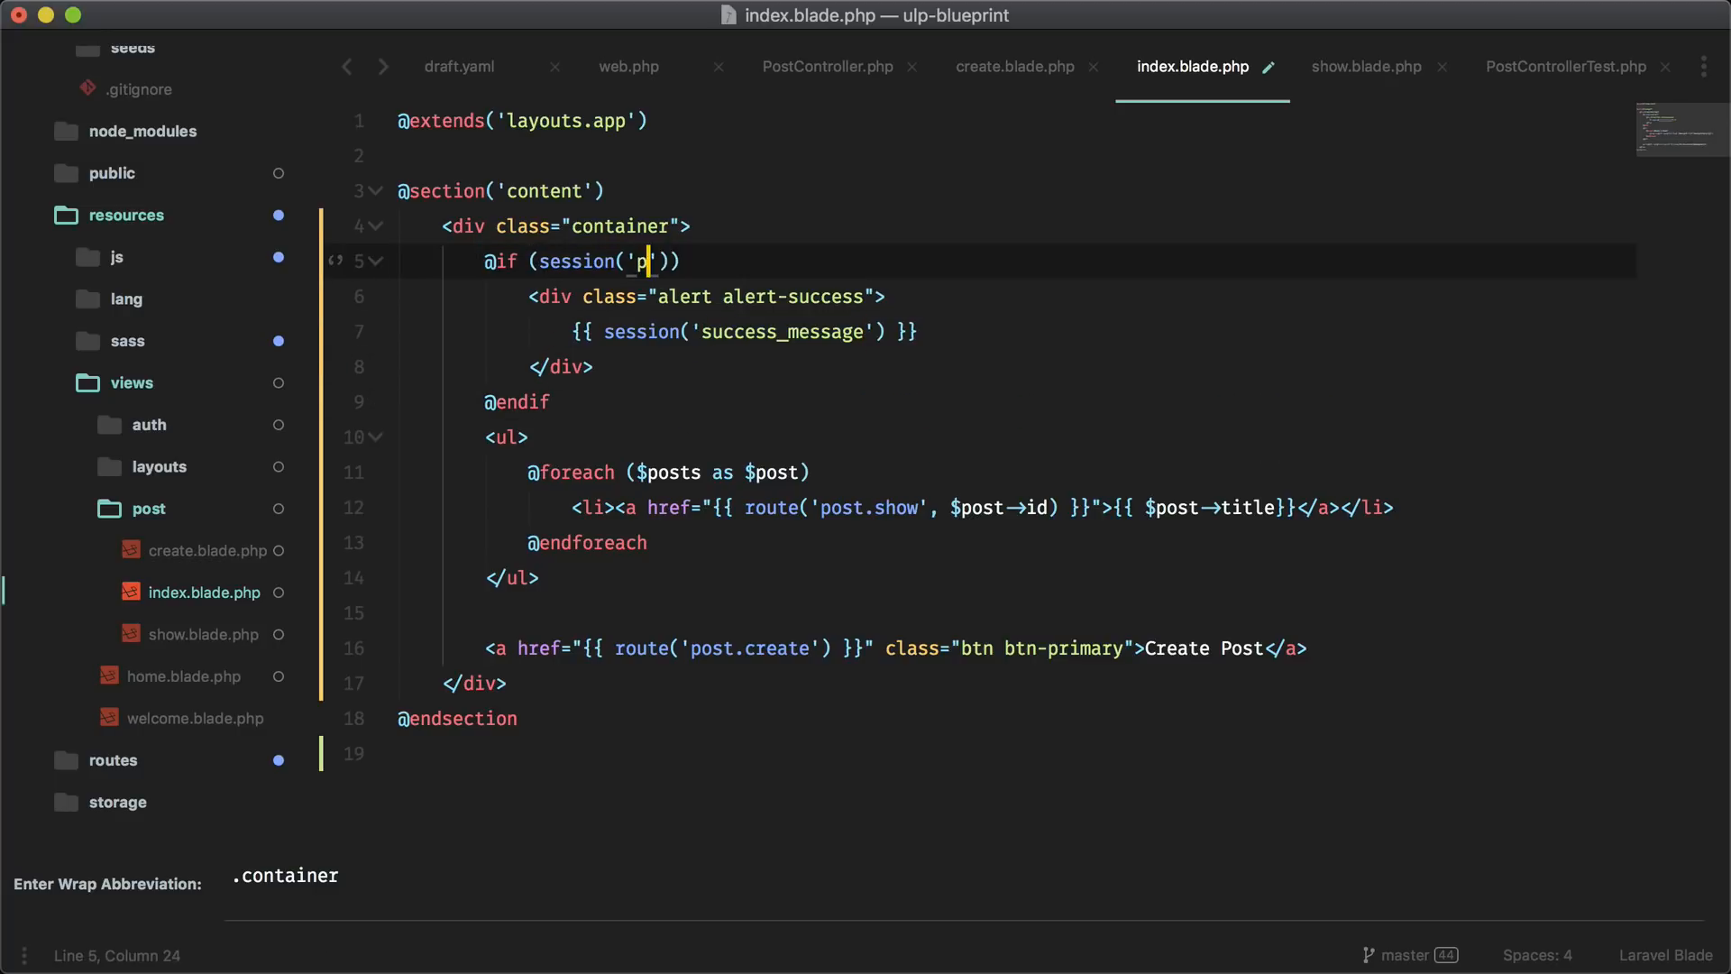
pyautogui.write('ost.title')
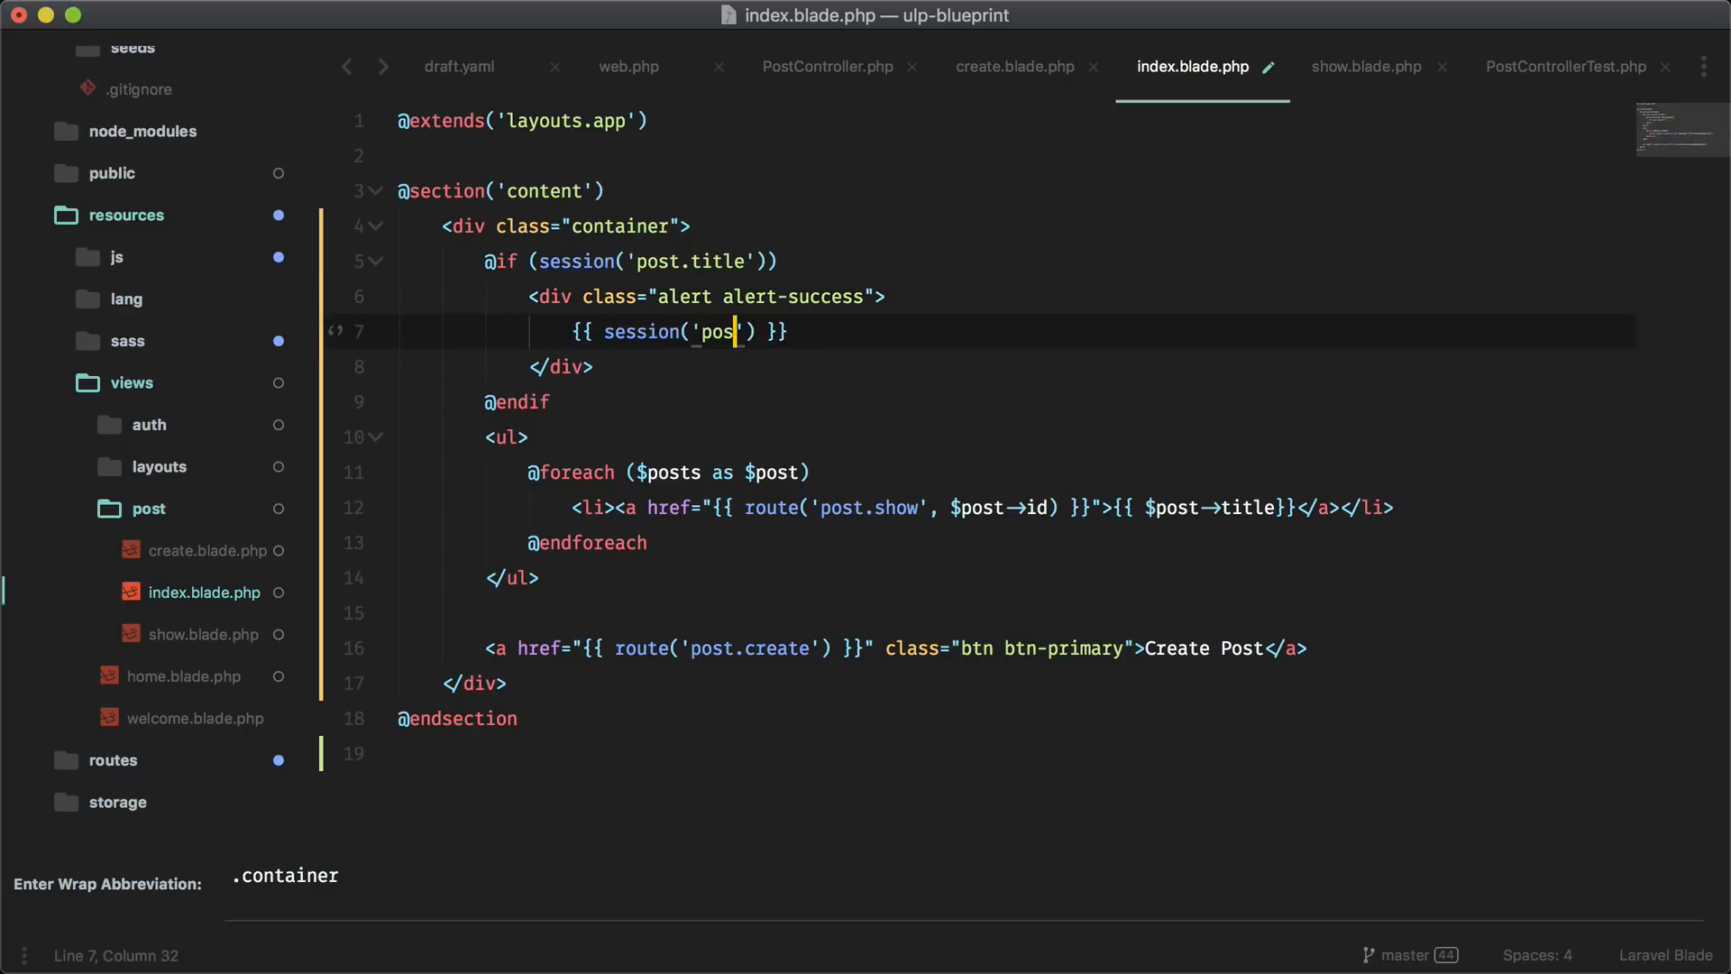
pyautogui.write('.title')
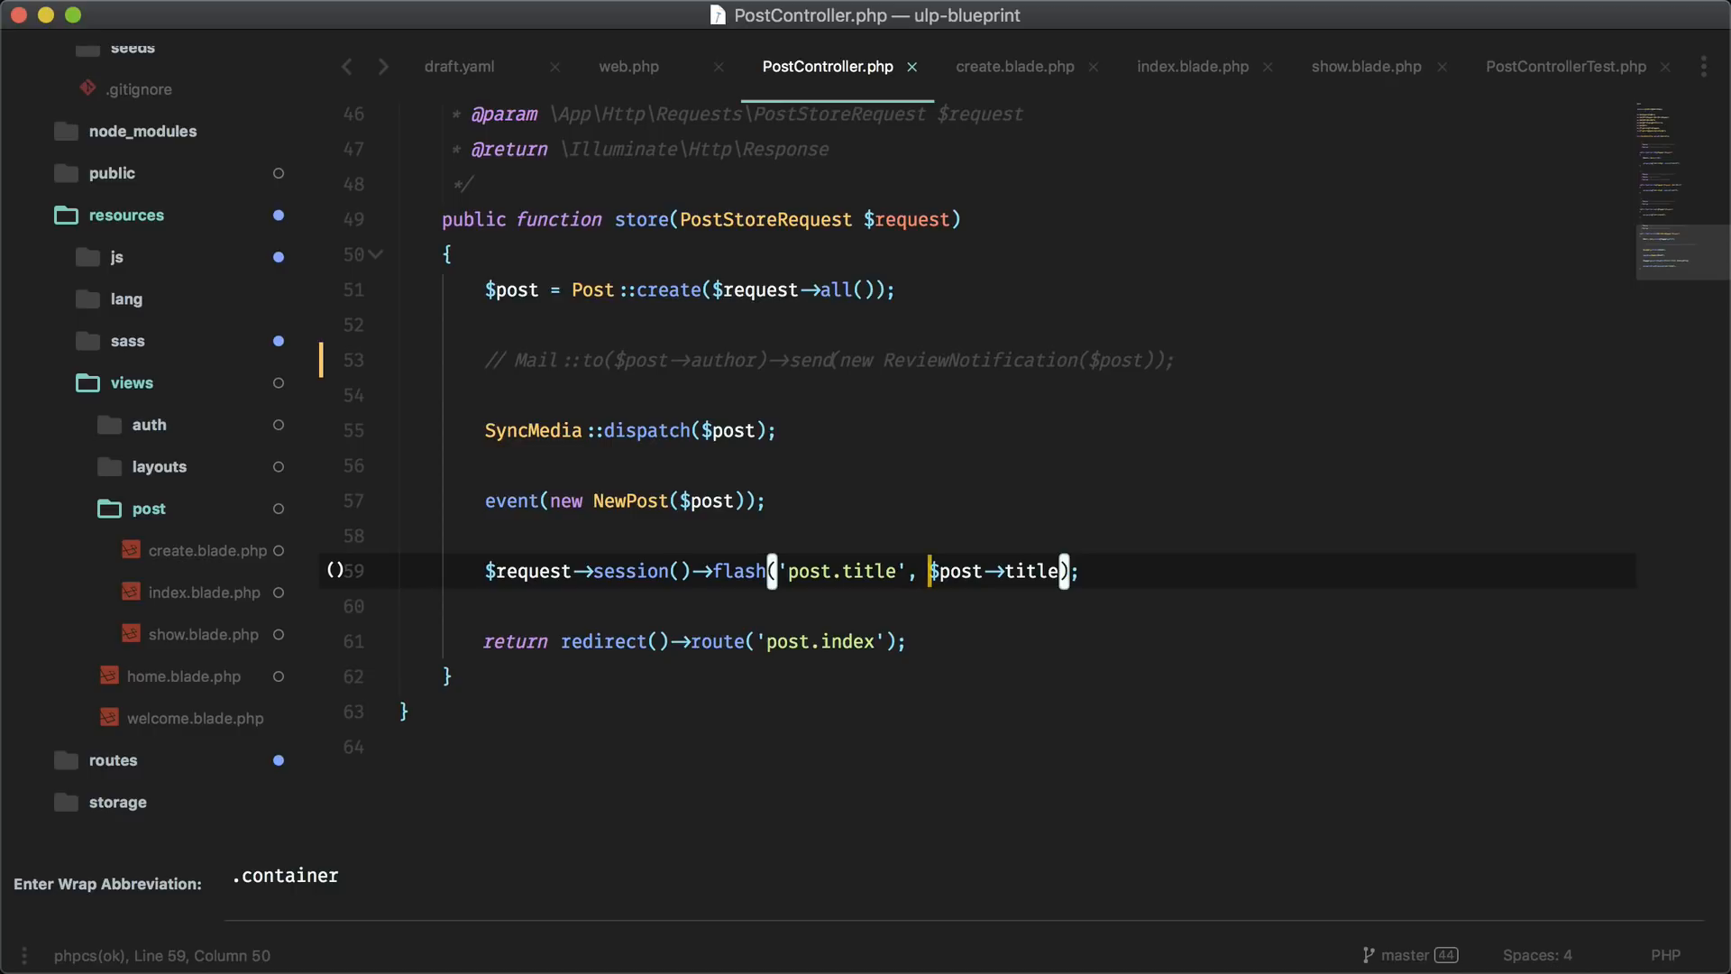
# Change the store flash value to 'Post Created: ' . $post->title and save
pyautogui.write("'Post")
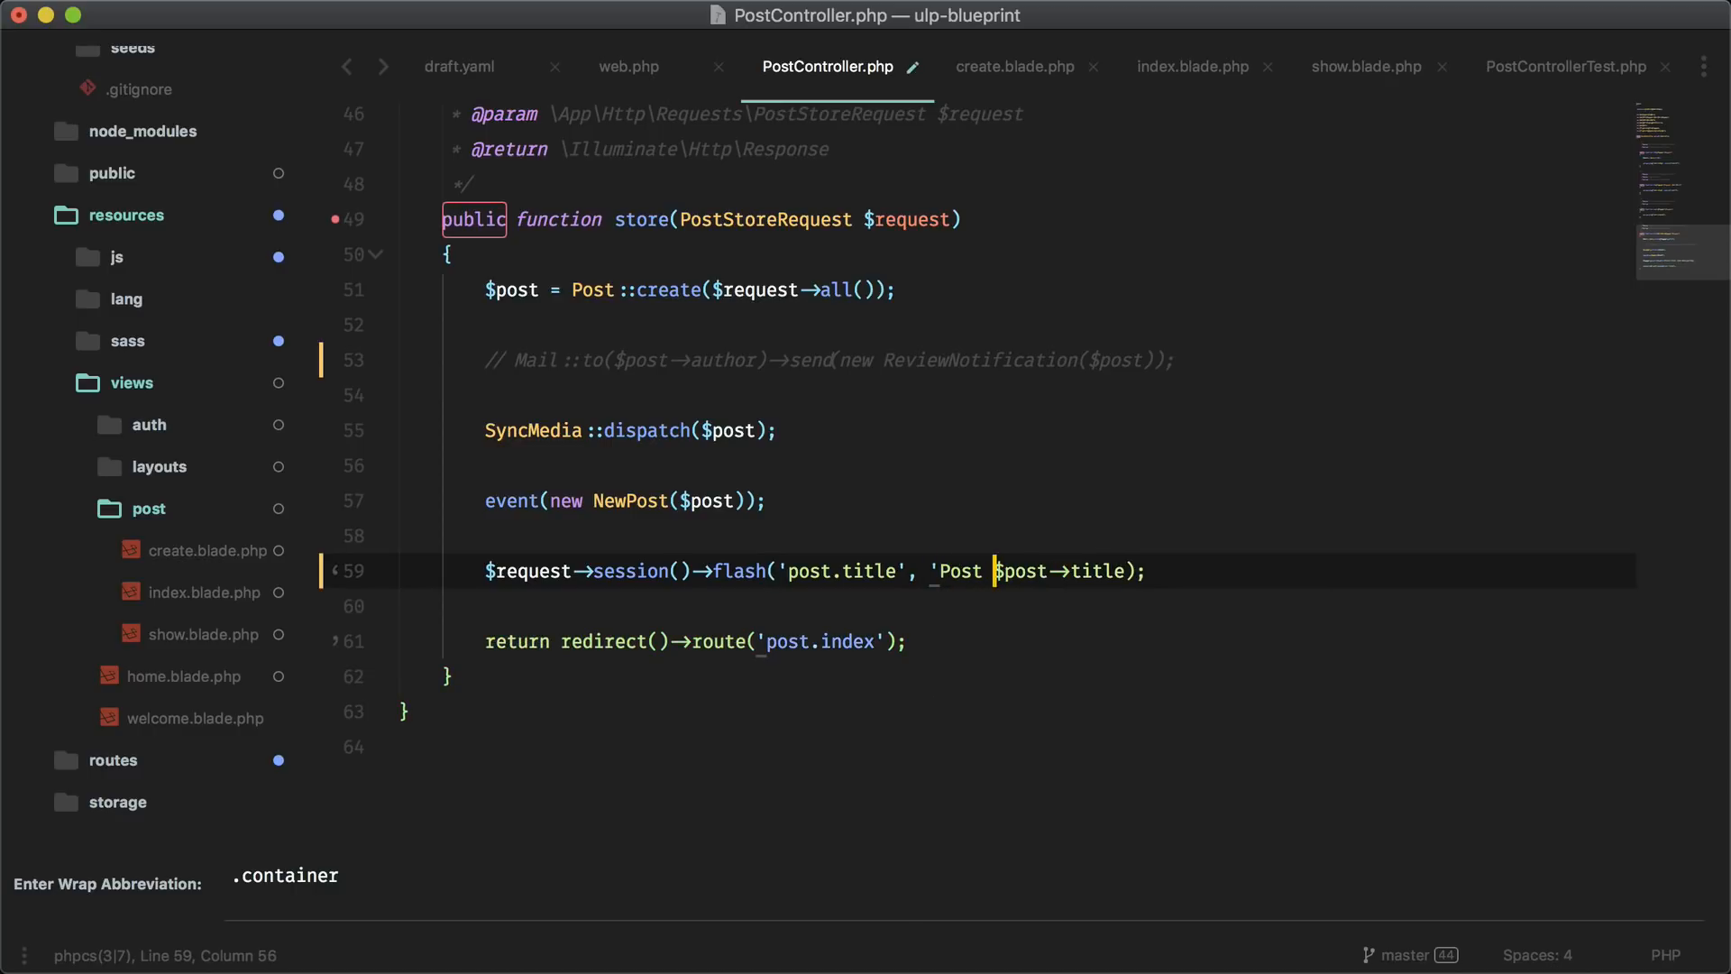
pyautogui.write("Created: '.")
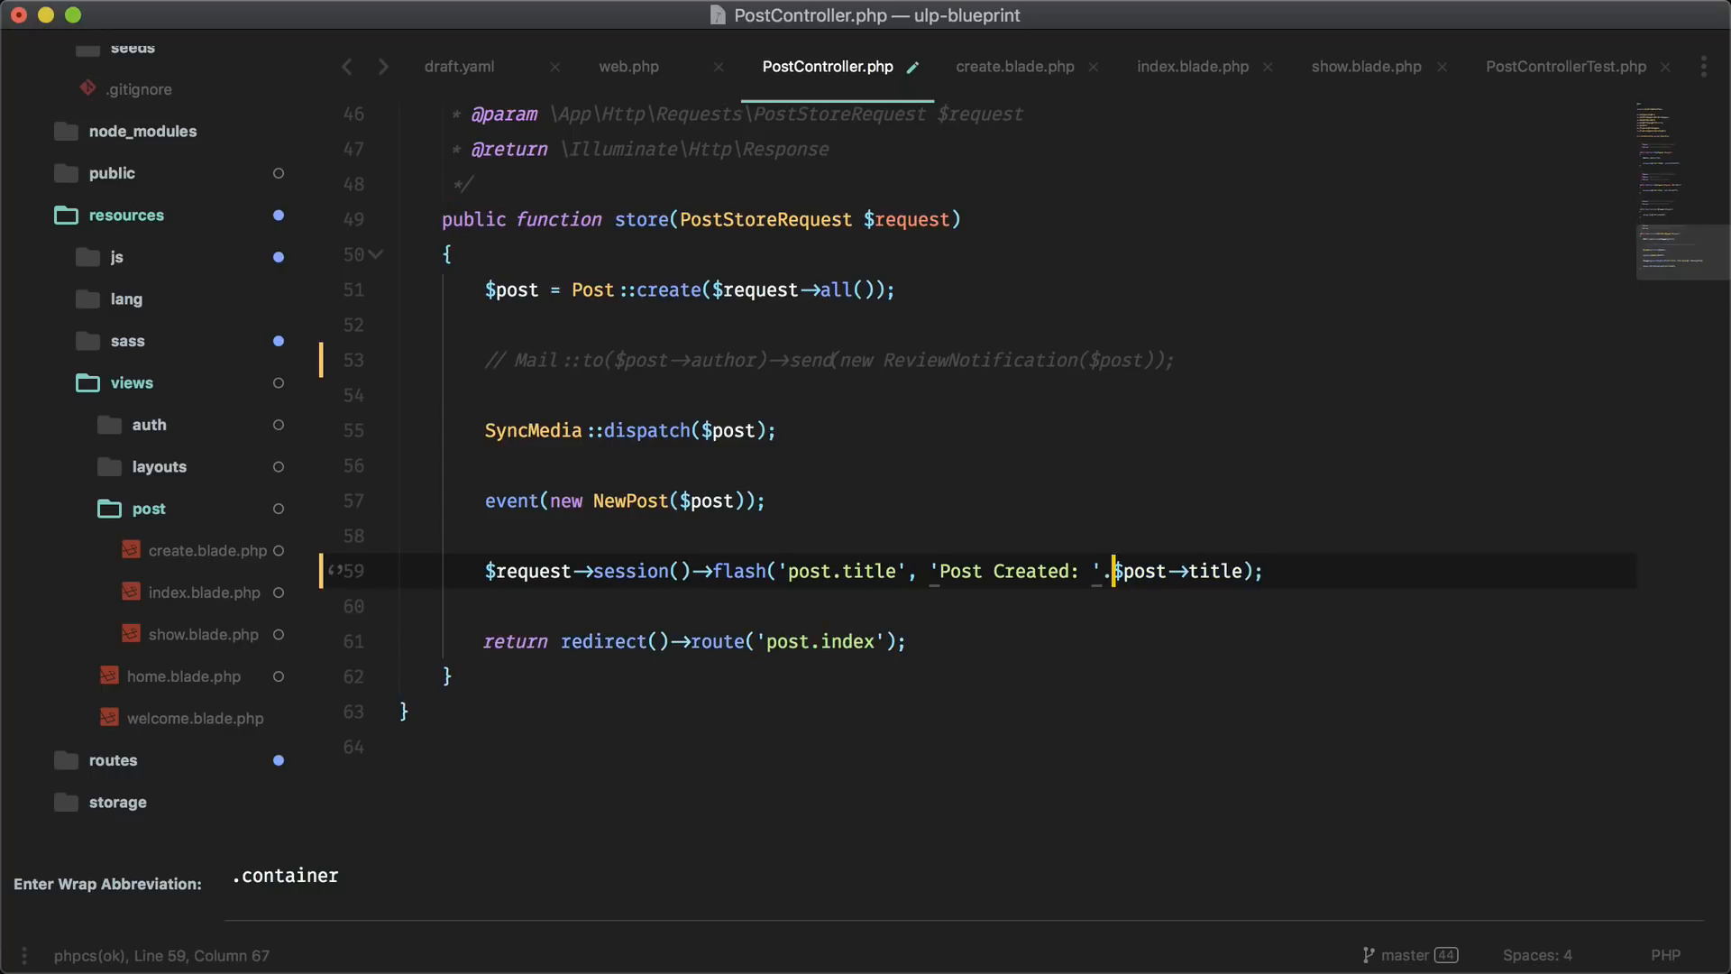
pyautogui.press('cmd+s')
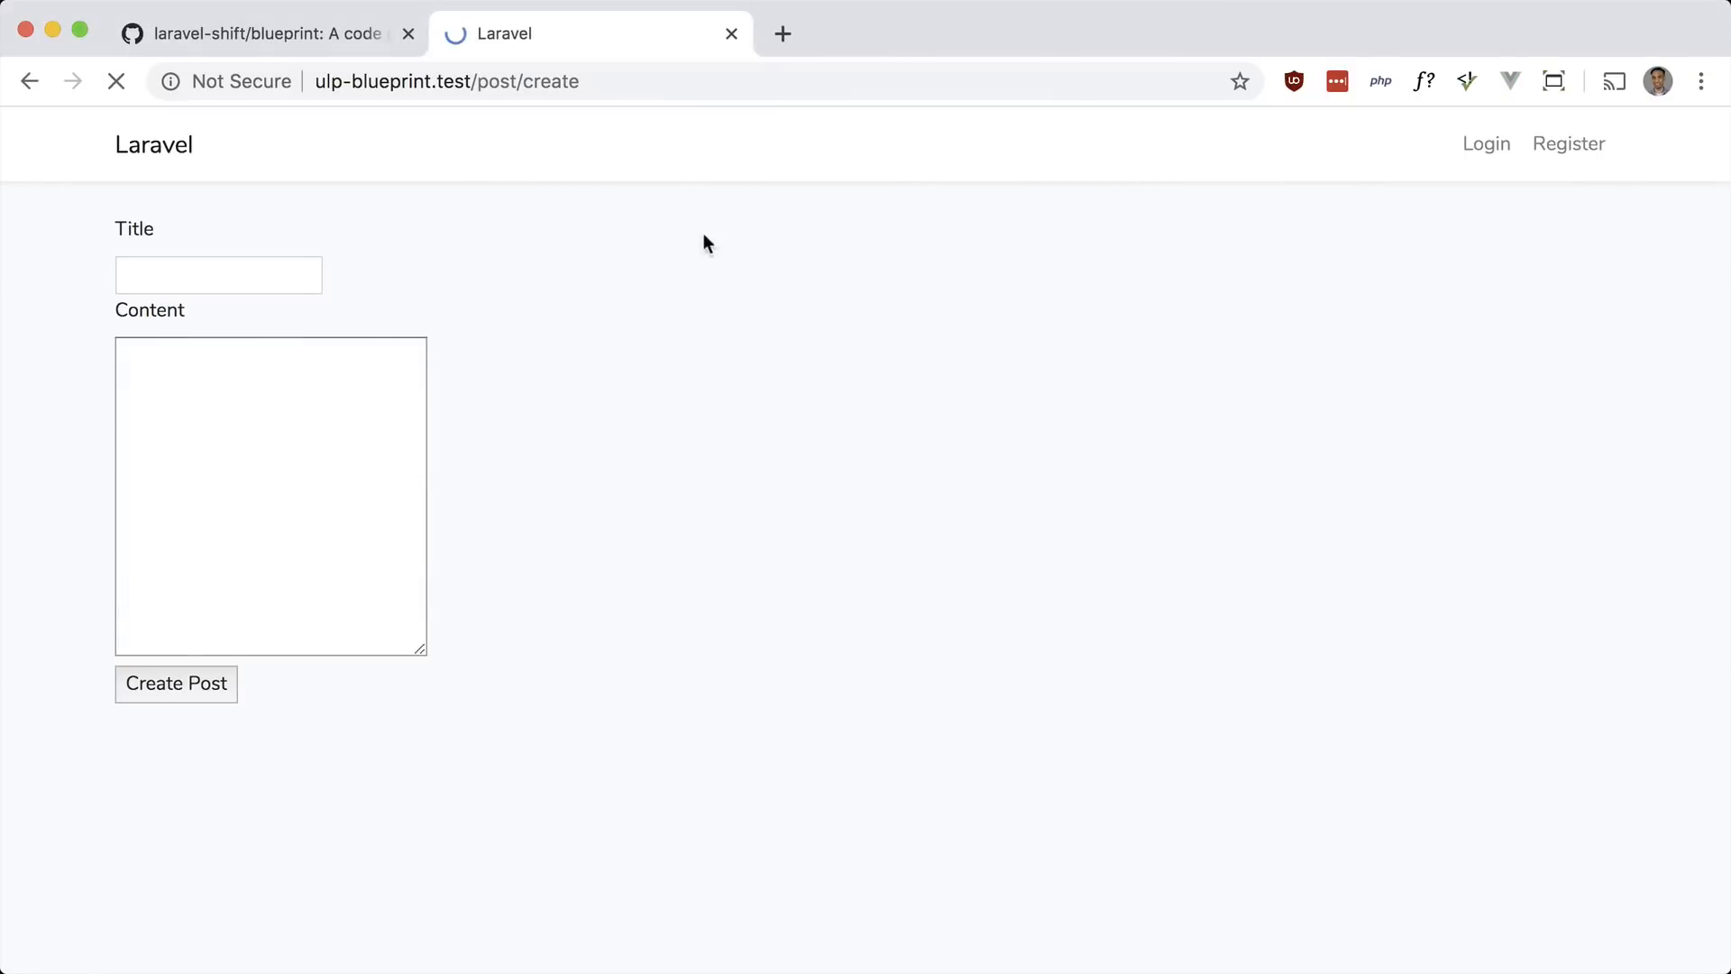
# Submit a post titled My Second Post with content, seeing the Post Created alert
pyautogui.write('My')
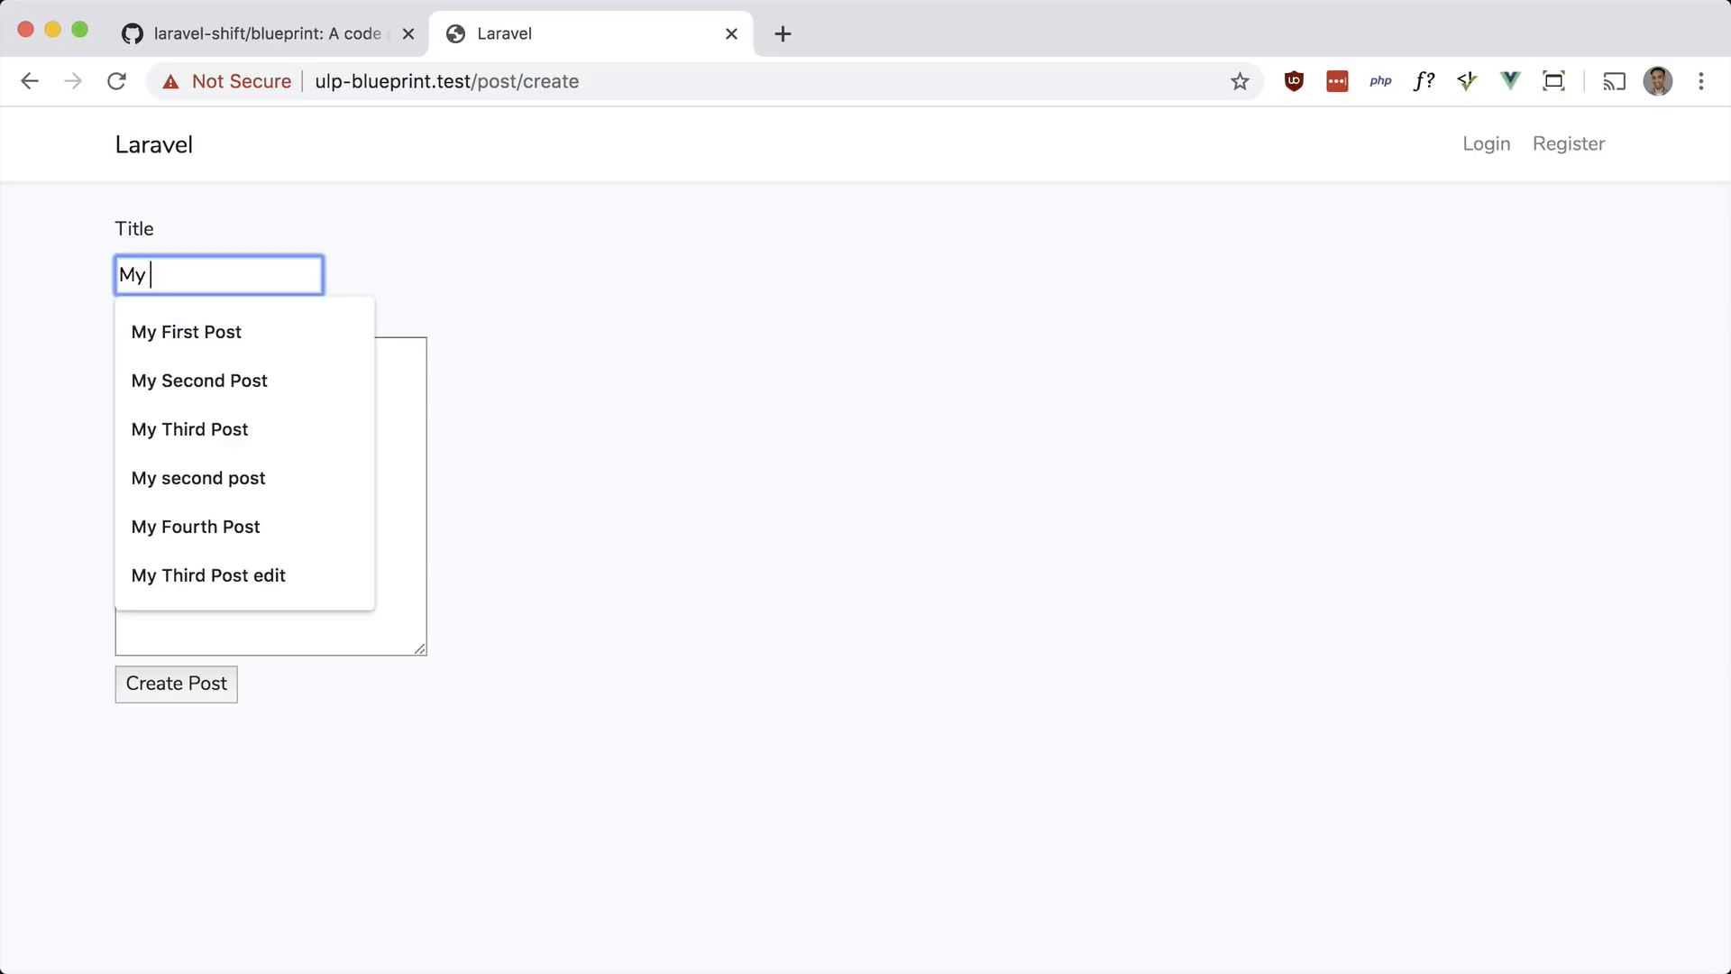
pyautogui.click(198, 380)
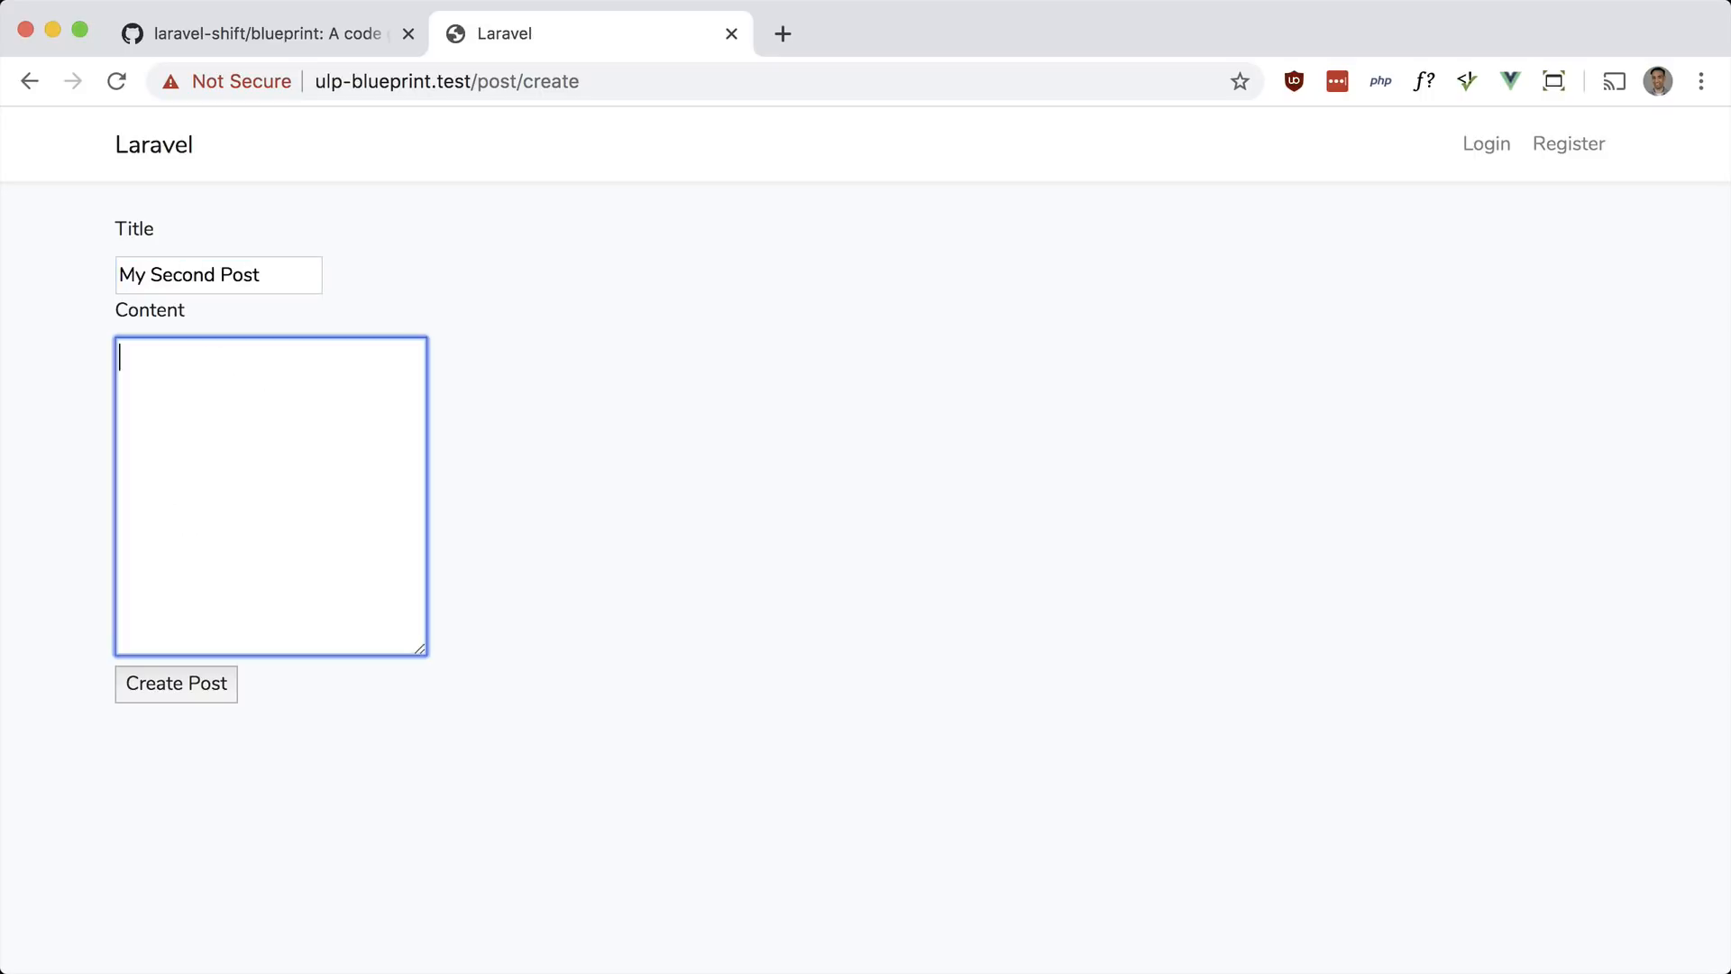
pyautogui.write('post content here')
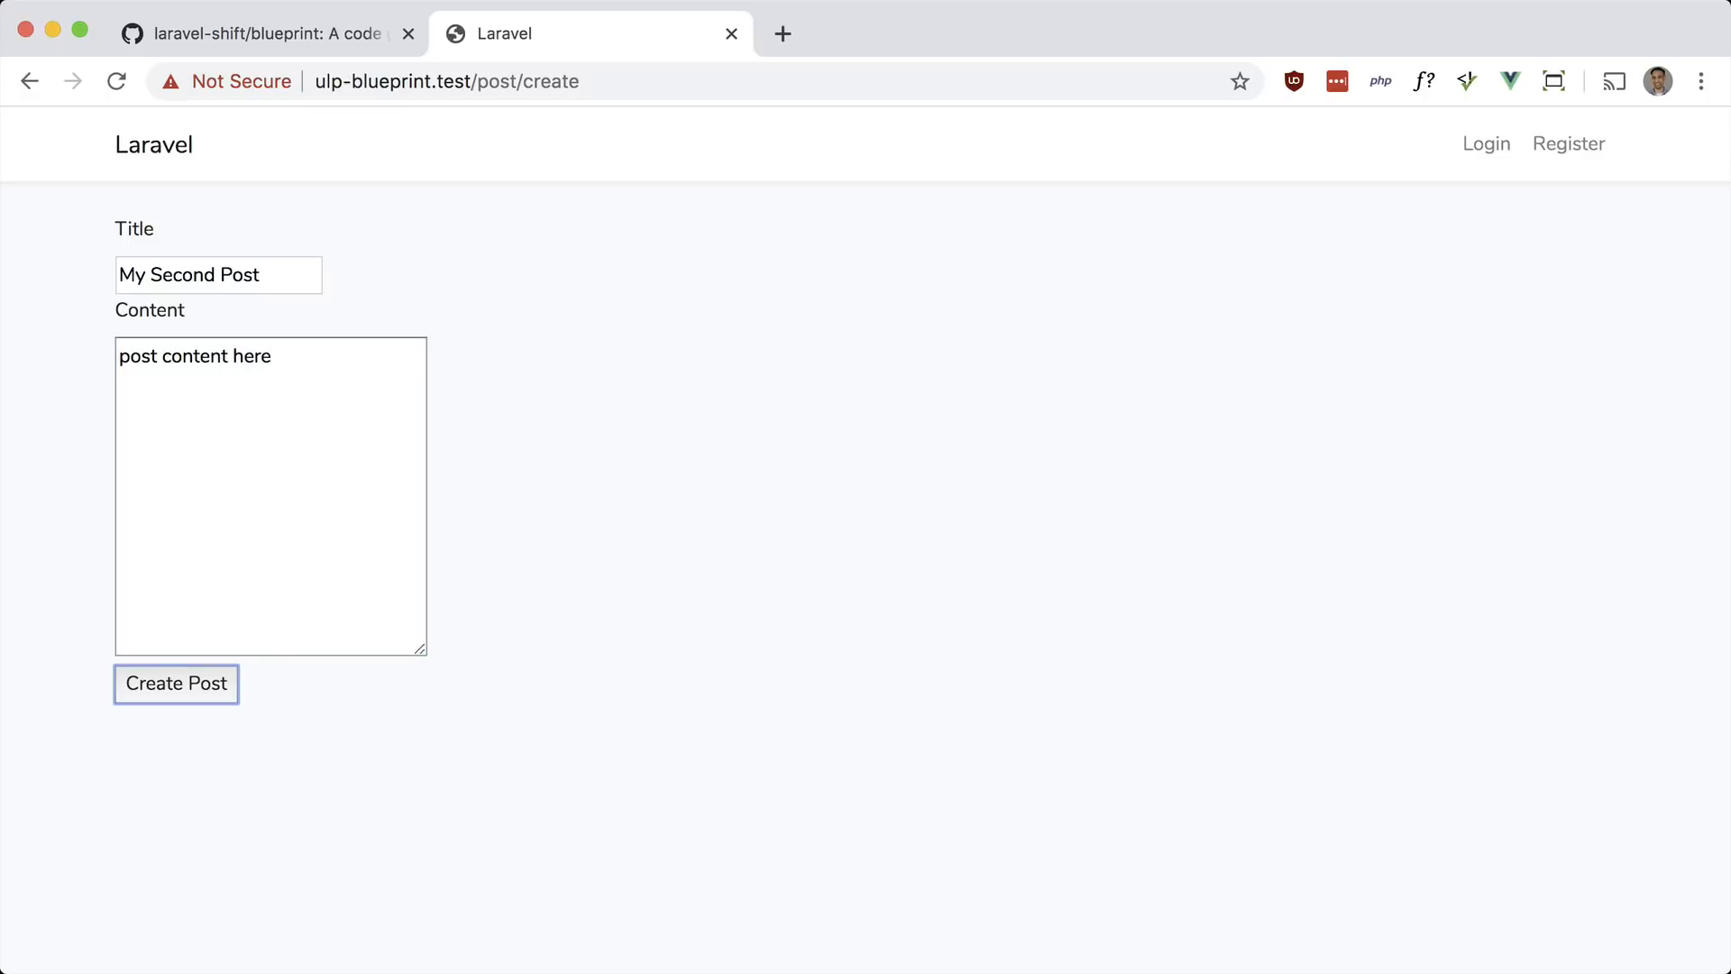
pyautogui.click(175, 684)
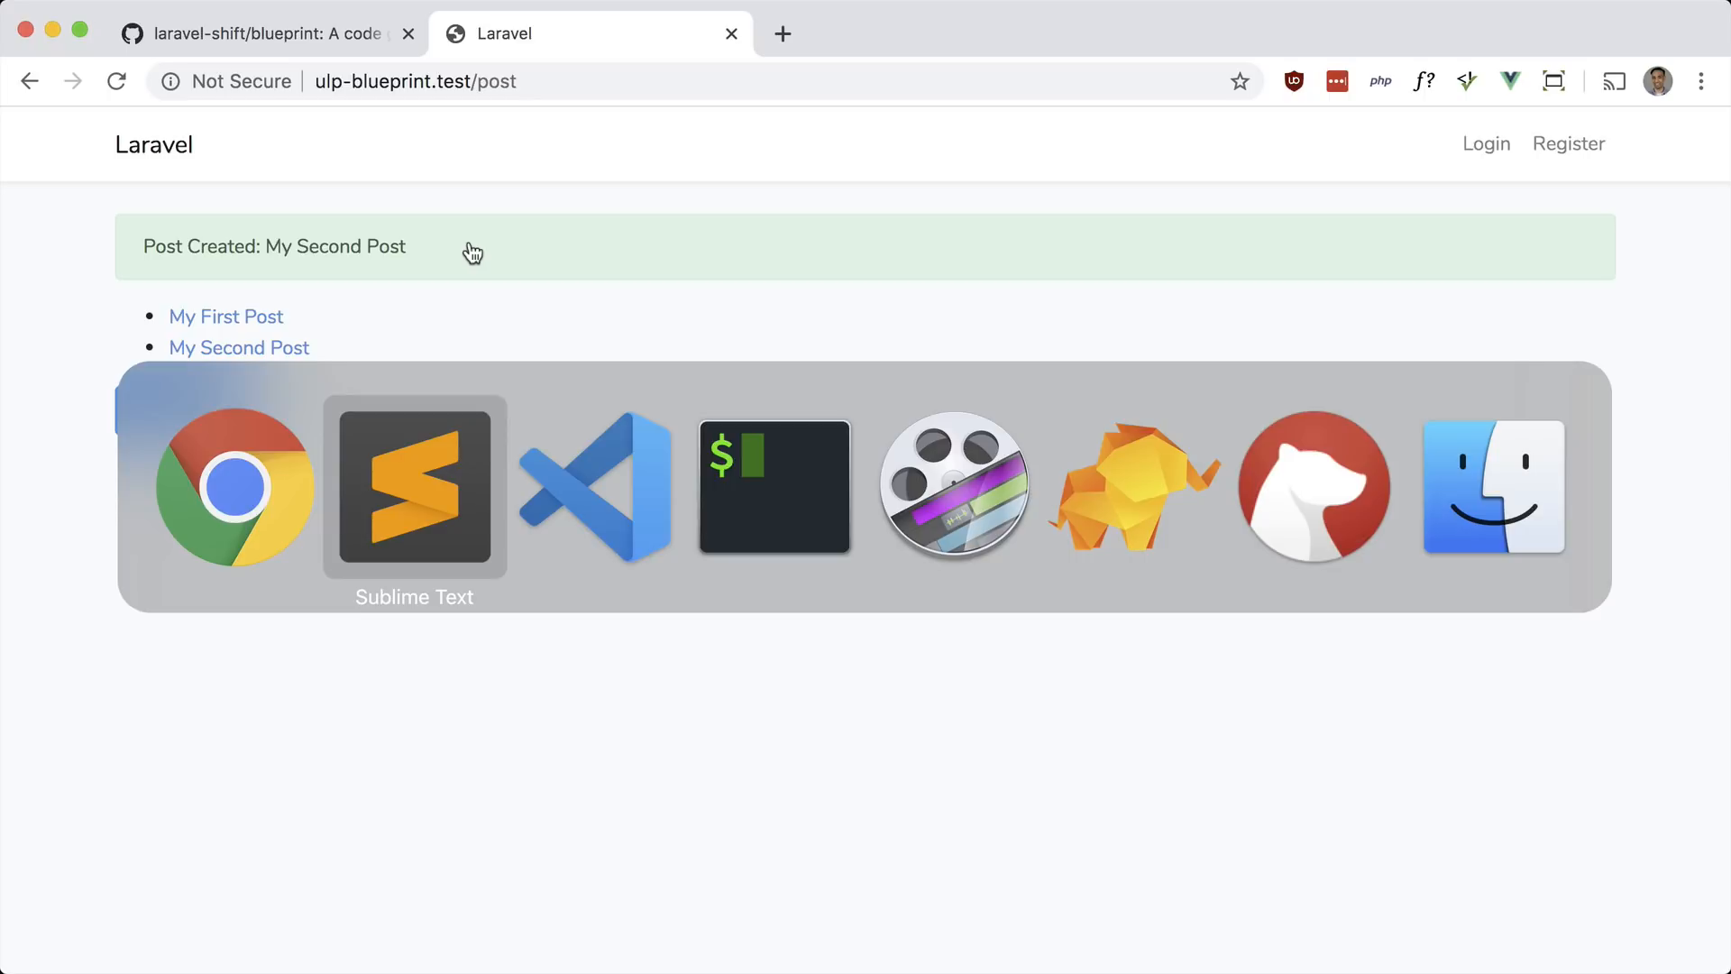
# Switch back to Sublime Text and bring up the draft.yaml blueprint
pyautogui.click(415, 489)
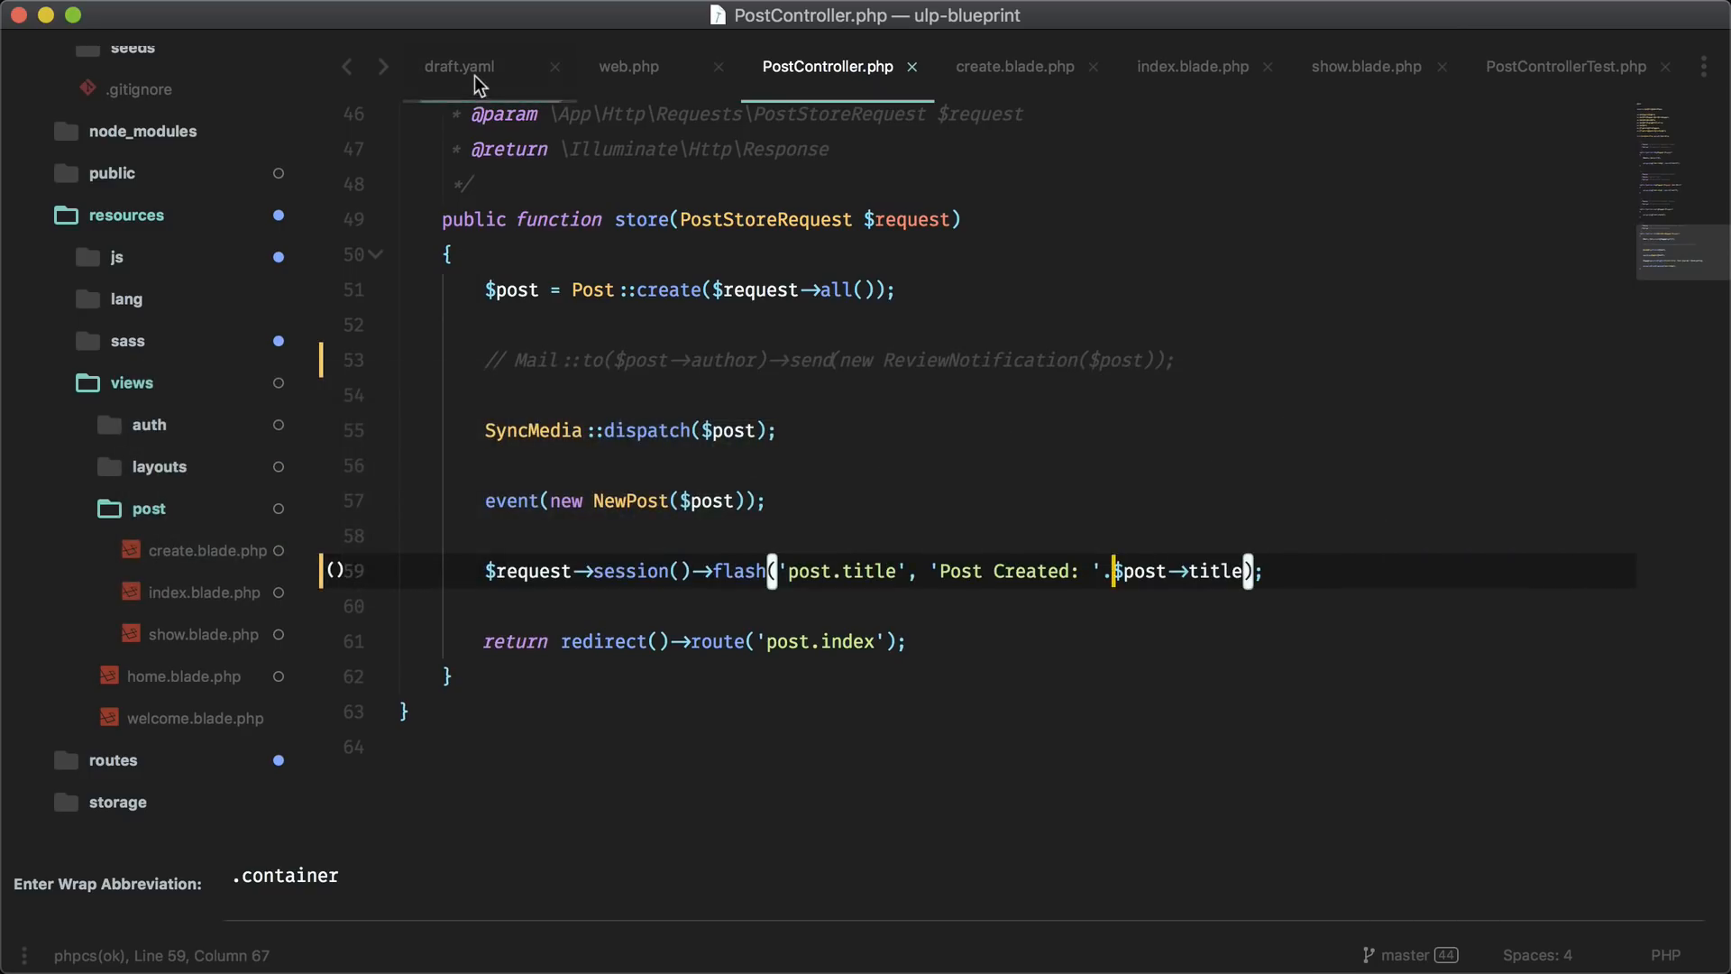
pyautogui.click(459, 67)
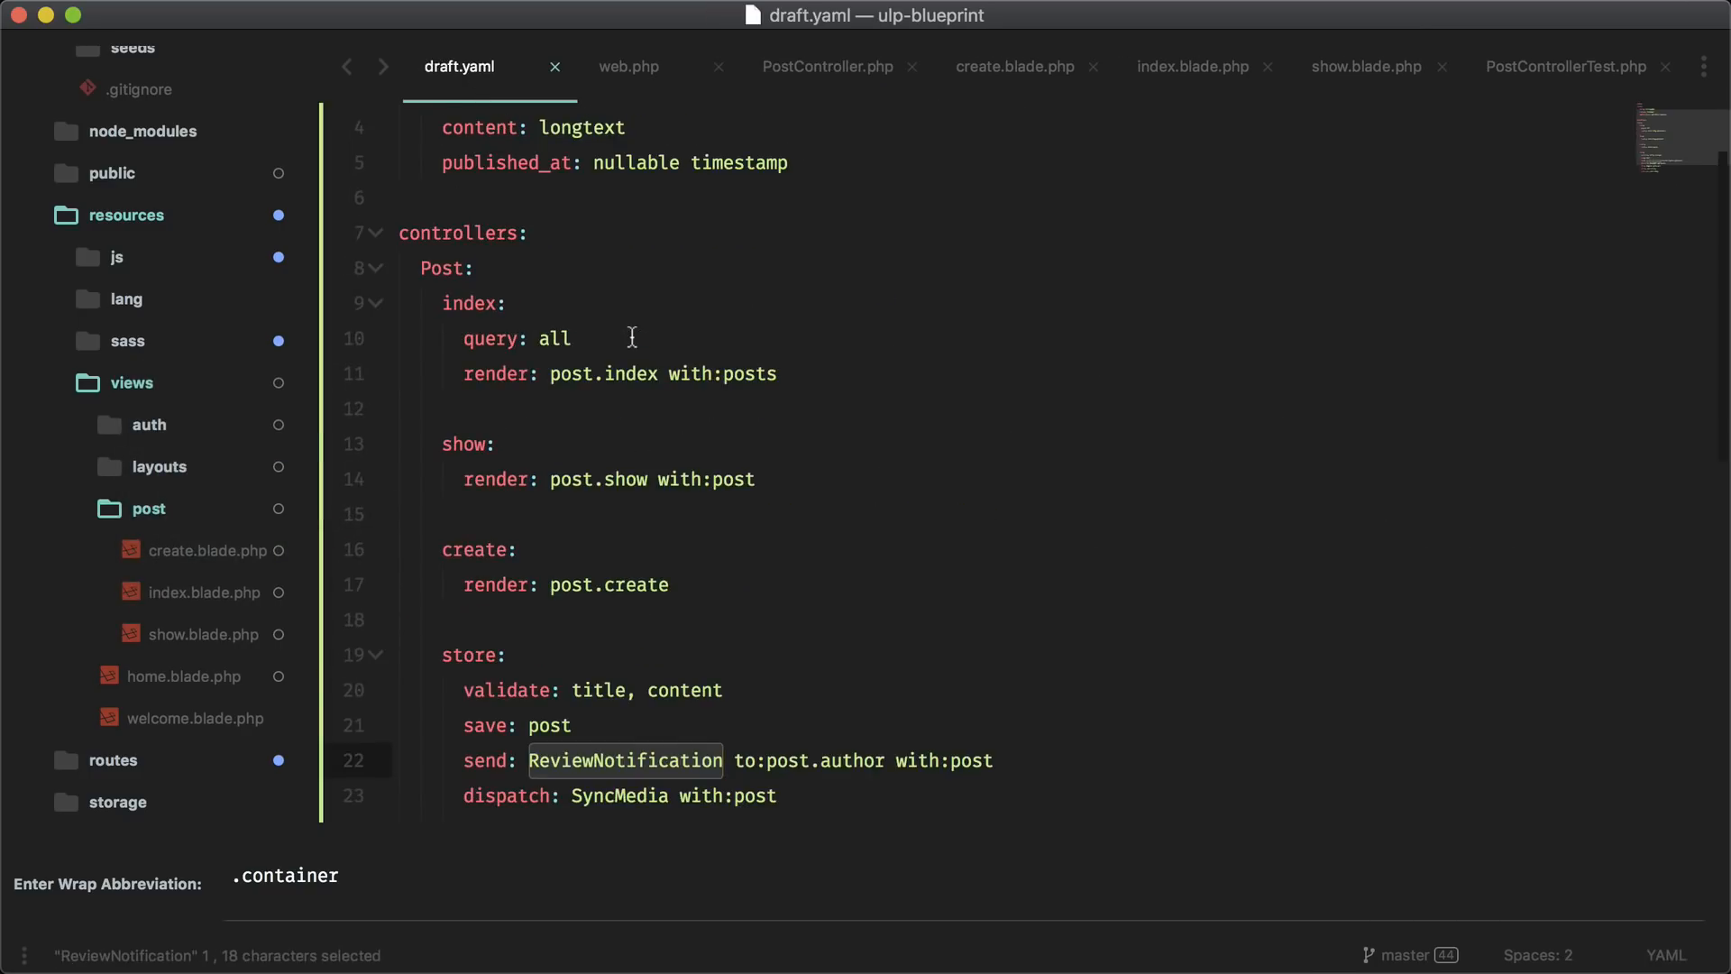